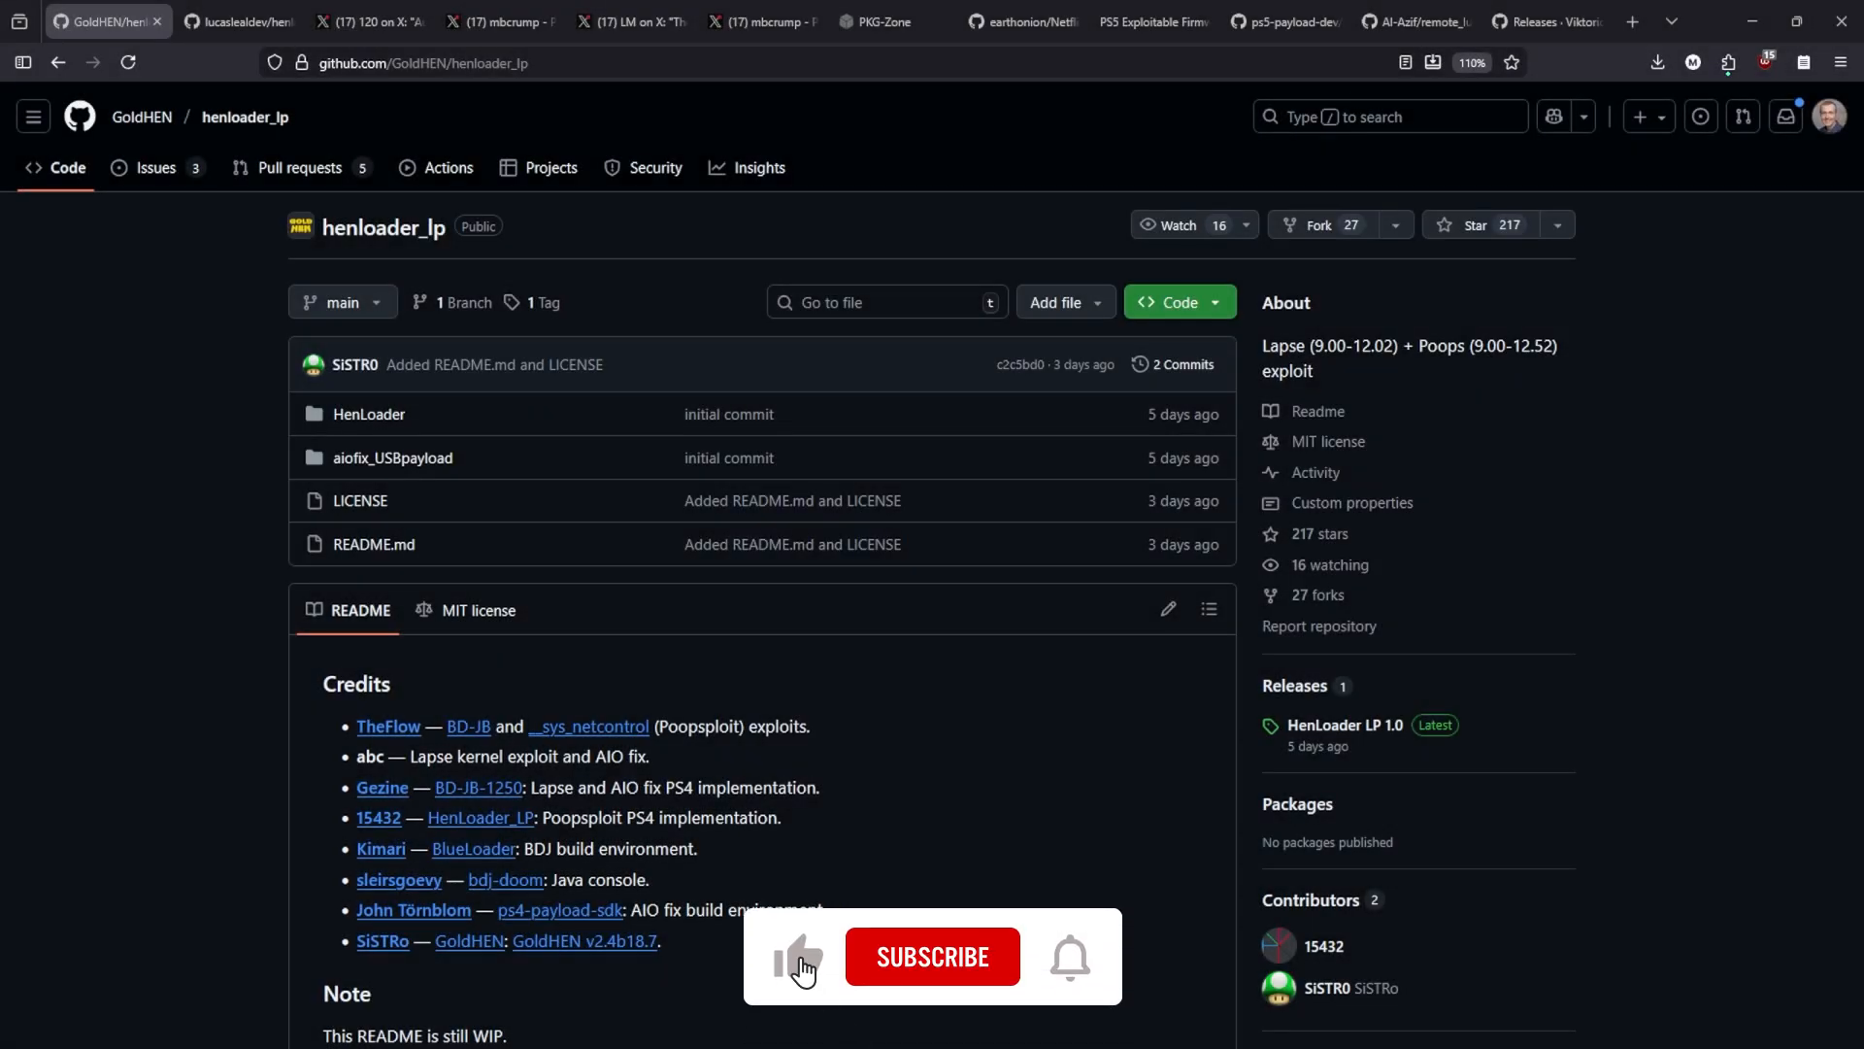
# Scroll the henloader_lp page down to the README's Credits and GoldHEN payload.bin USB Note
pyautogui.click(932, 956)
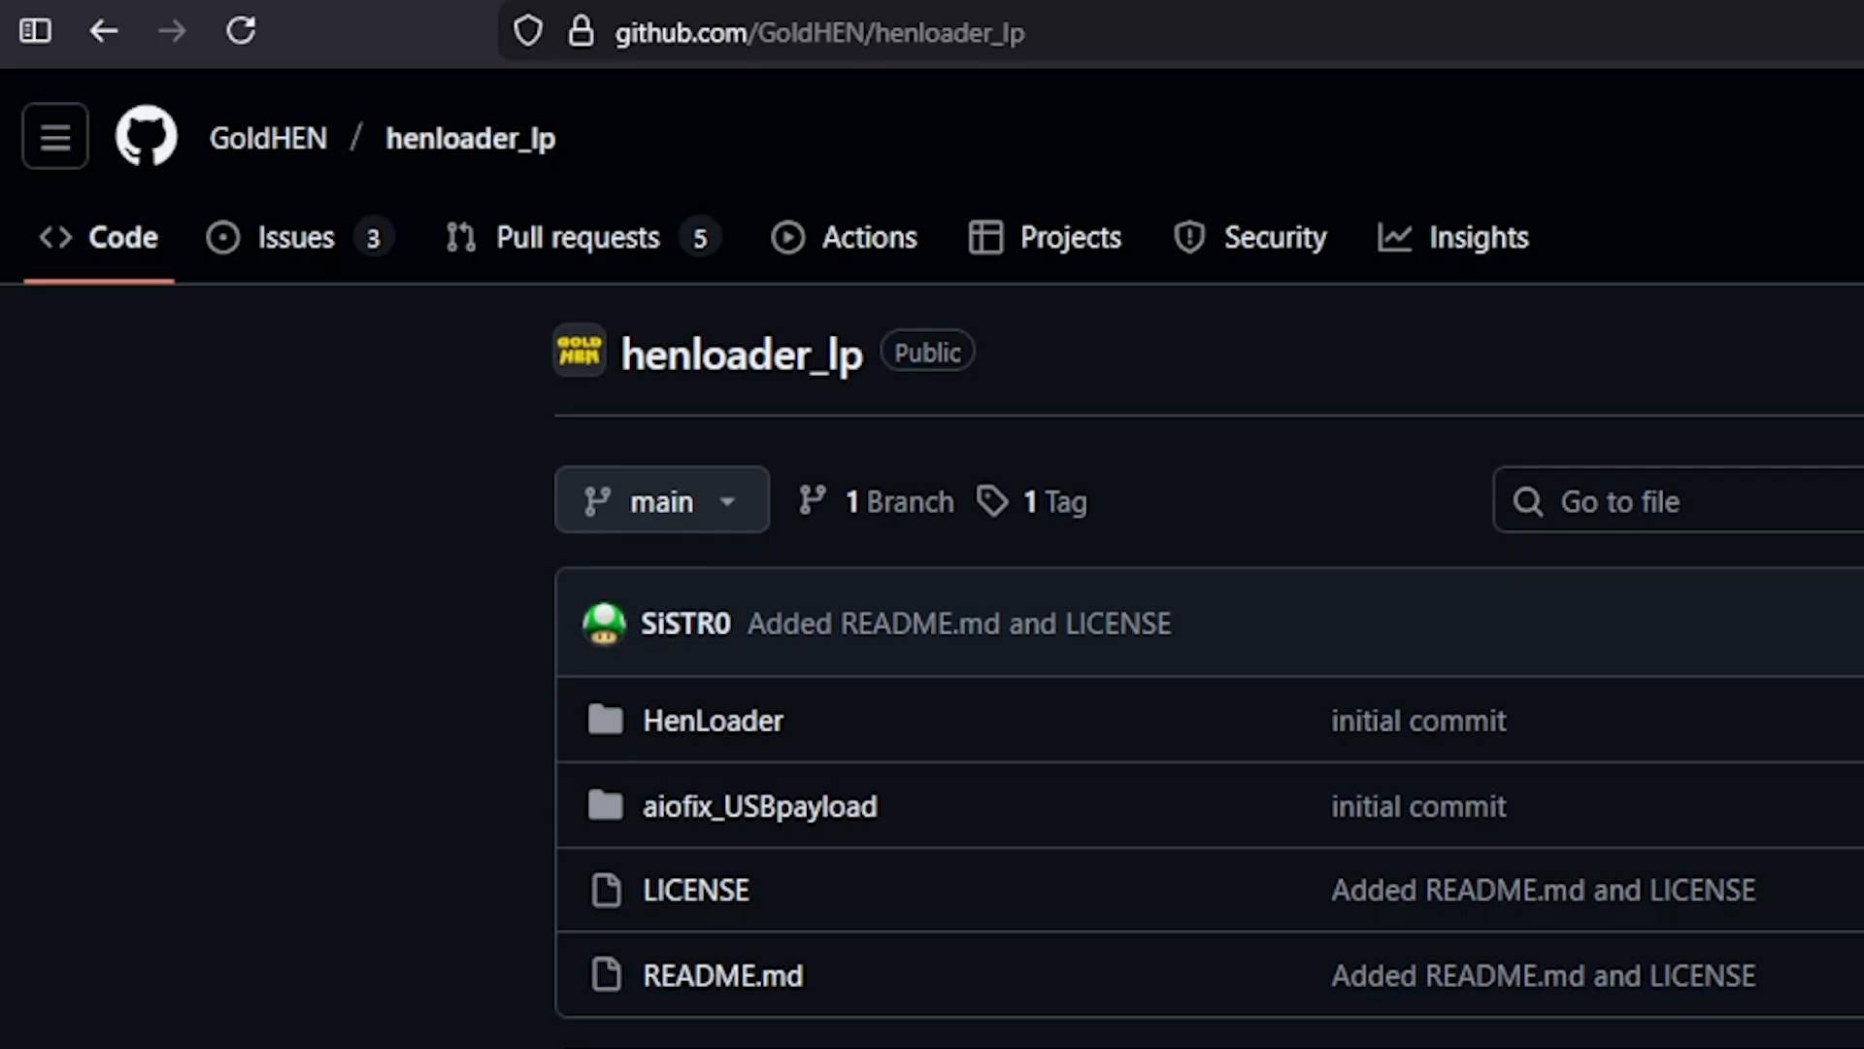
pyautogui.moveTo(340, 792)
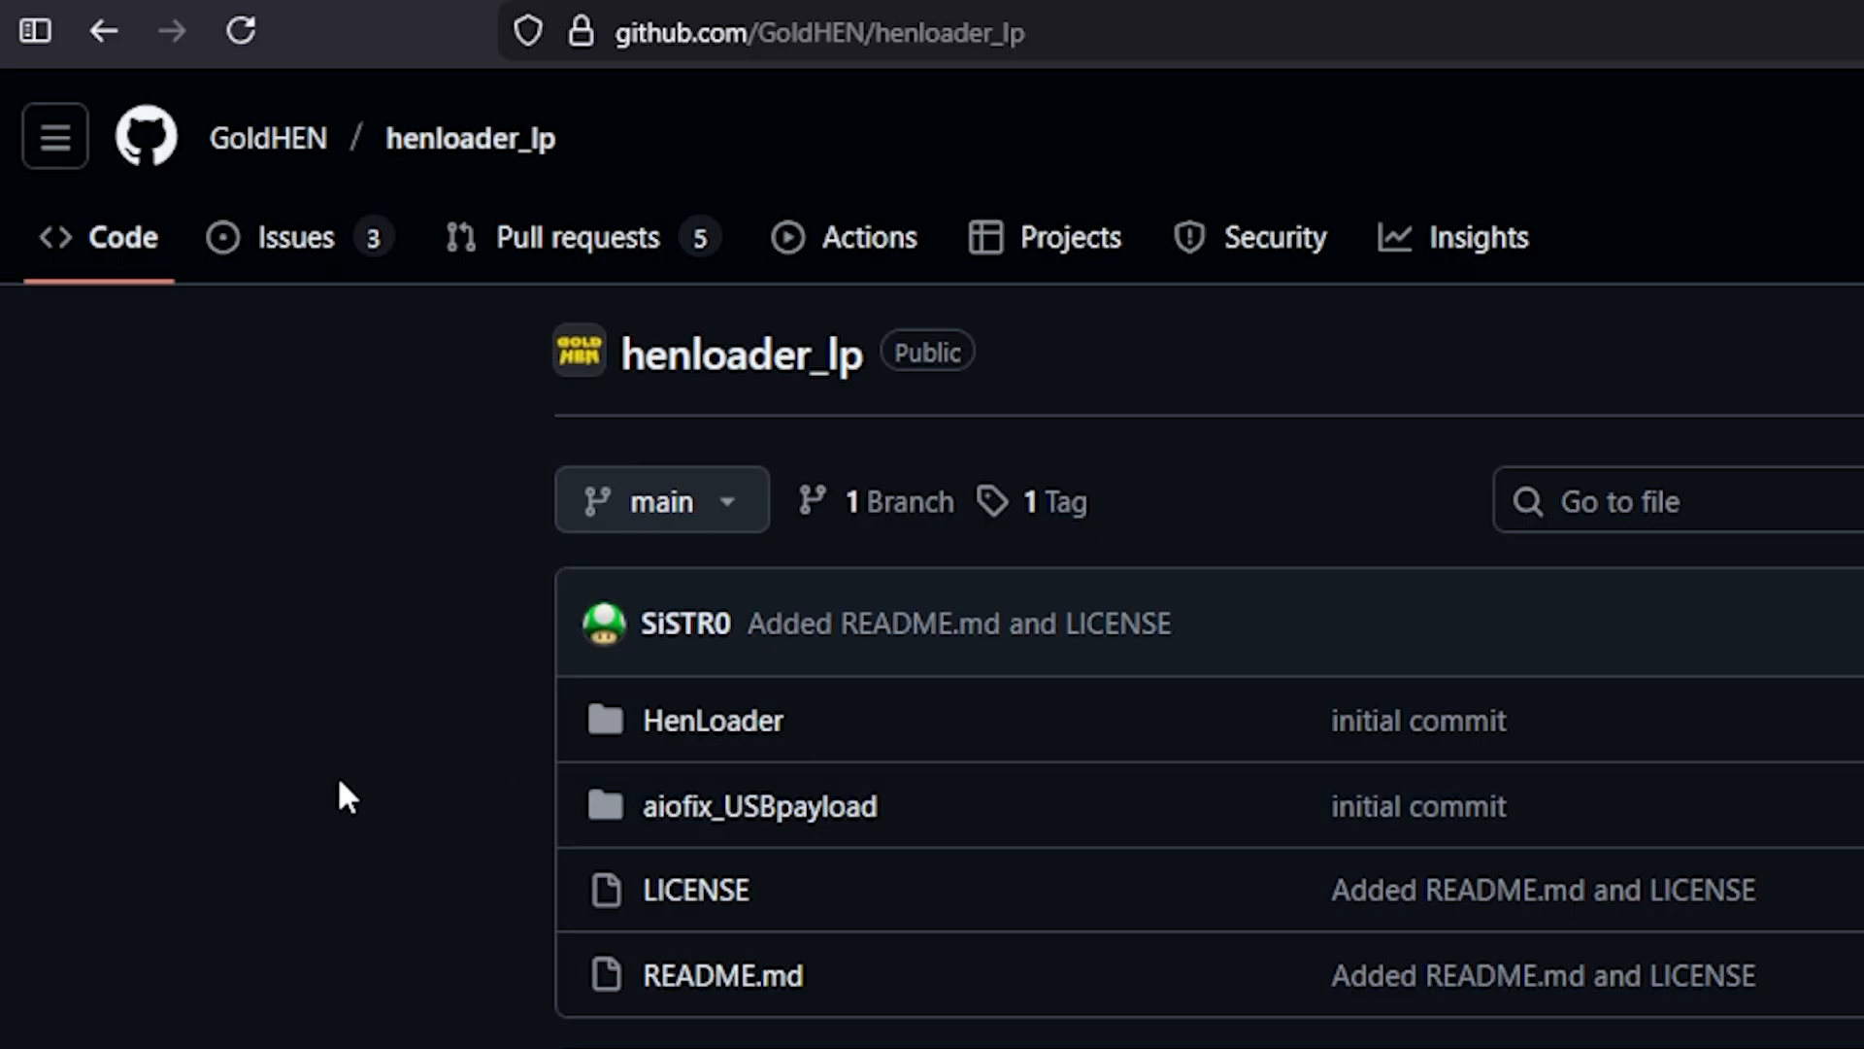
pyautogui.moveTo(555, 642)
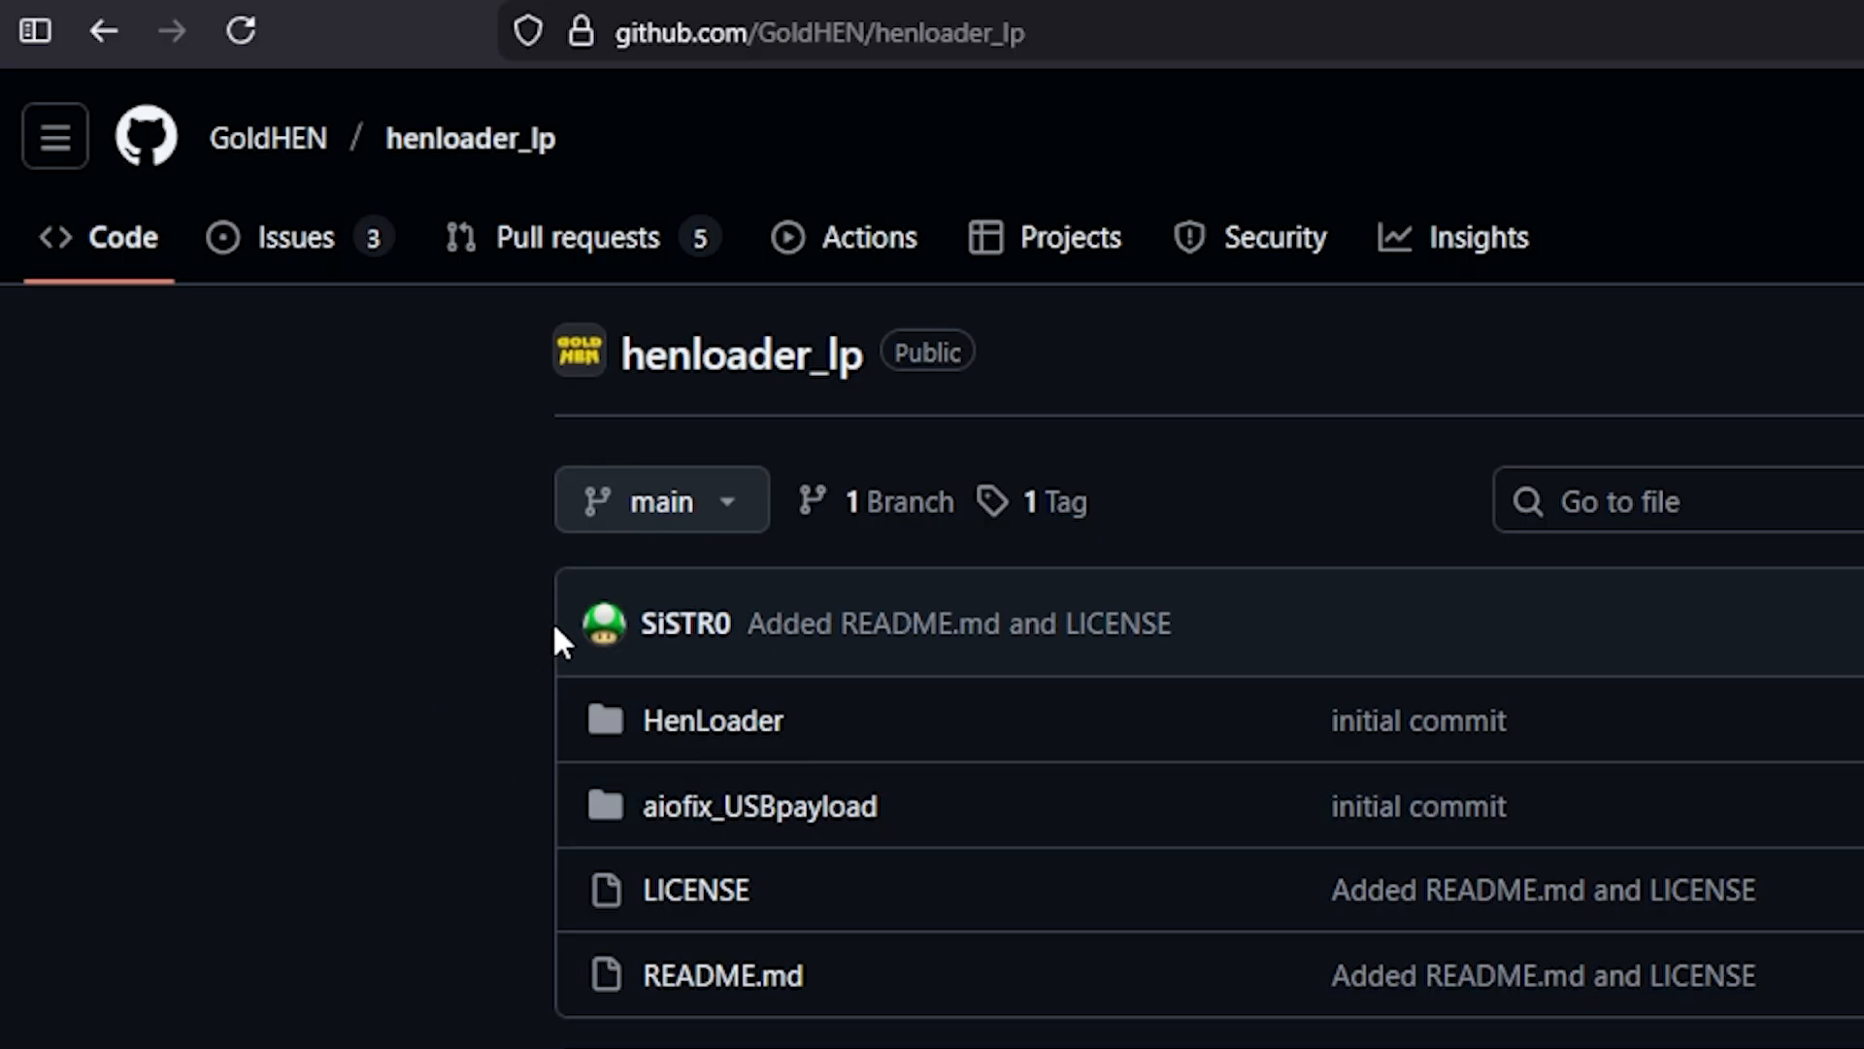
pyautogui.moveTo(717, 127)
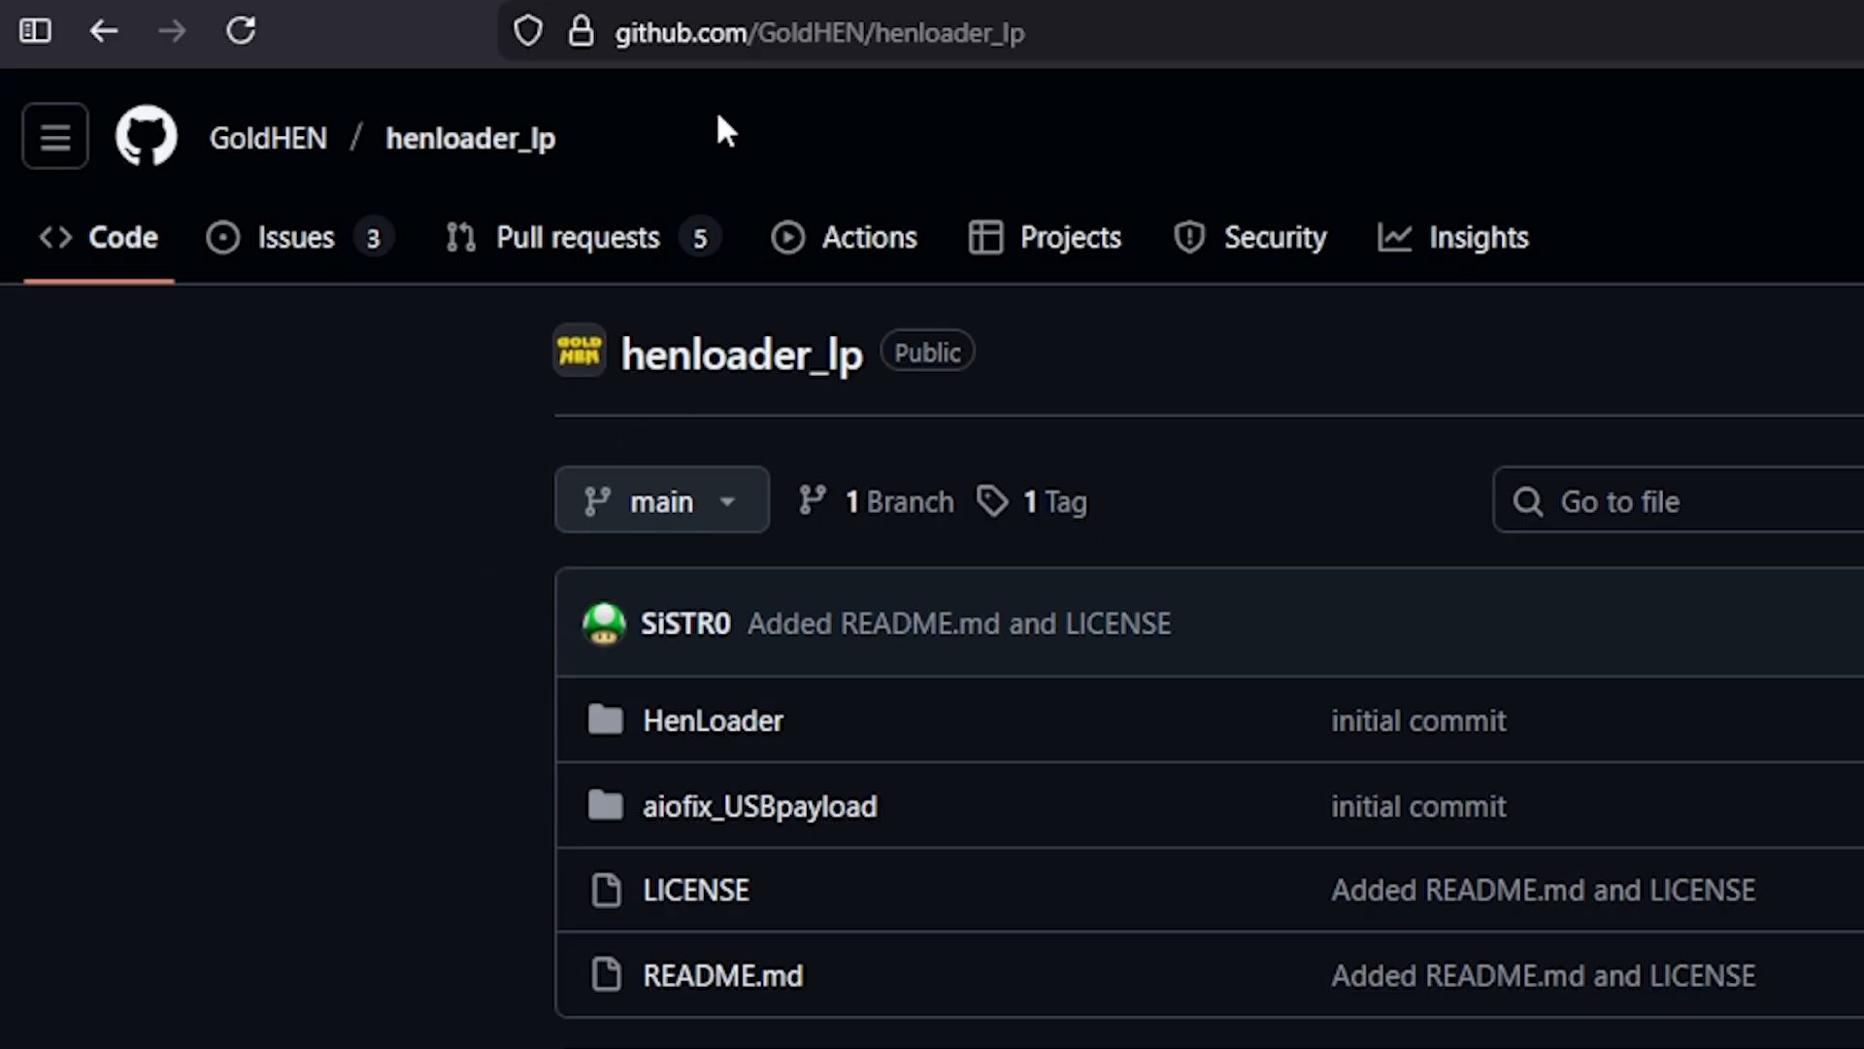
pyautogui.moveTo(330, 233)
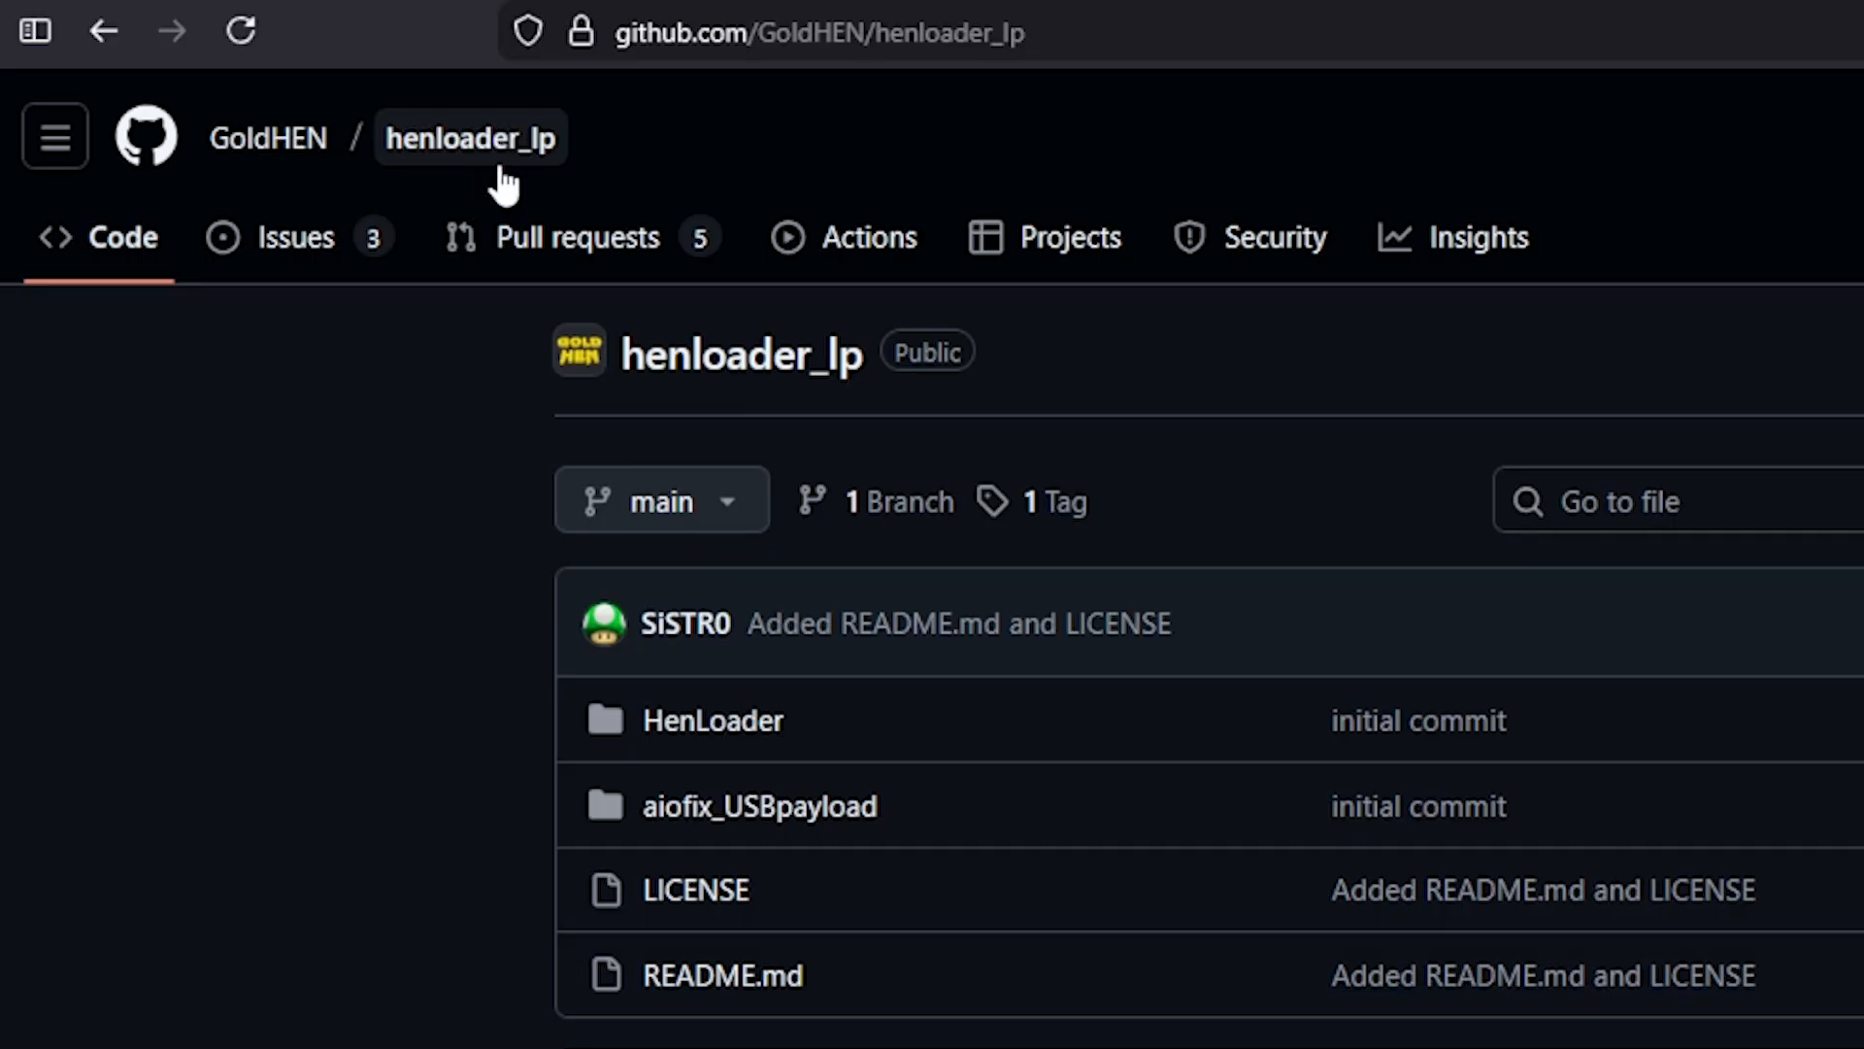
pyautogui.moveTo(550, 182)
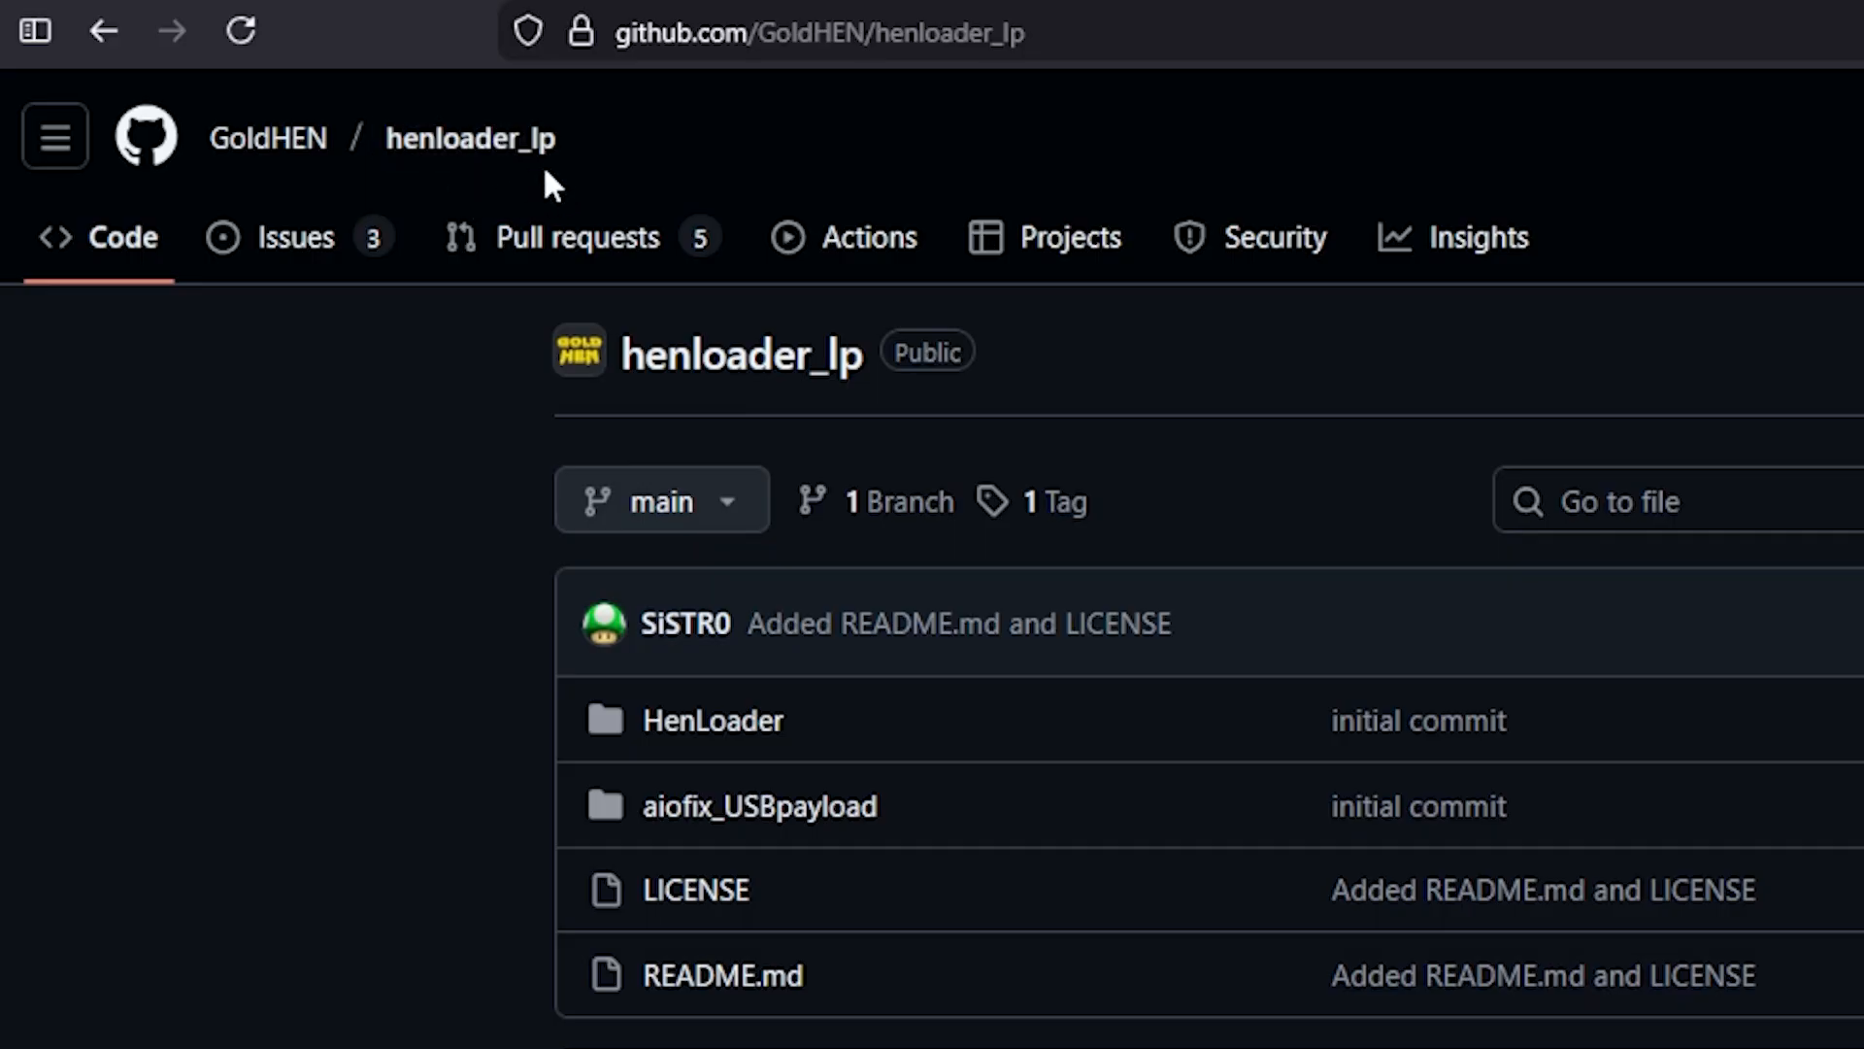
pyautogui.moveTo(568, 801)
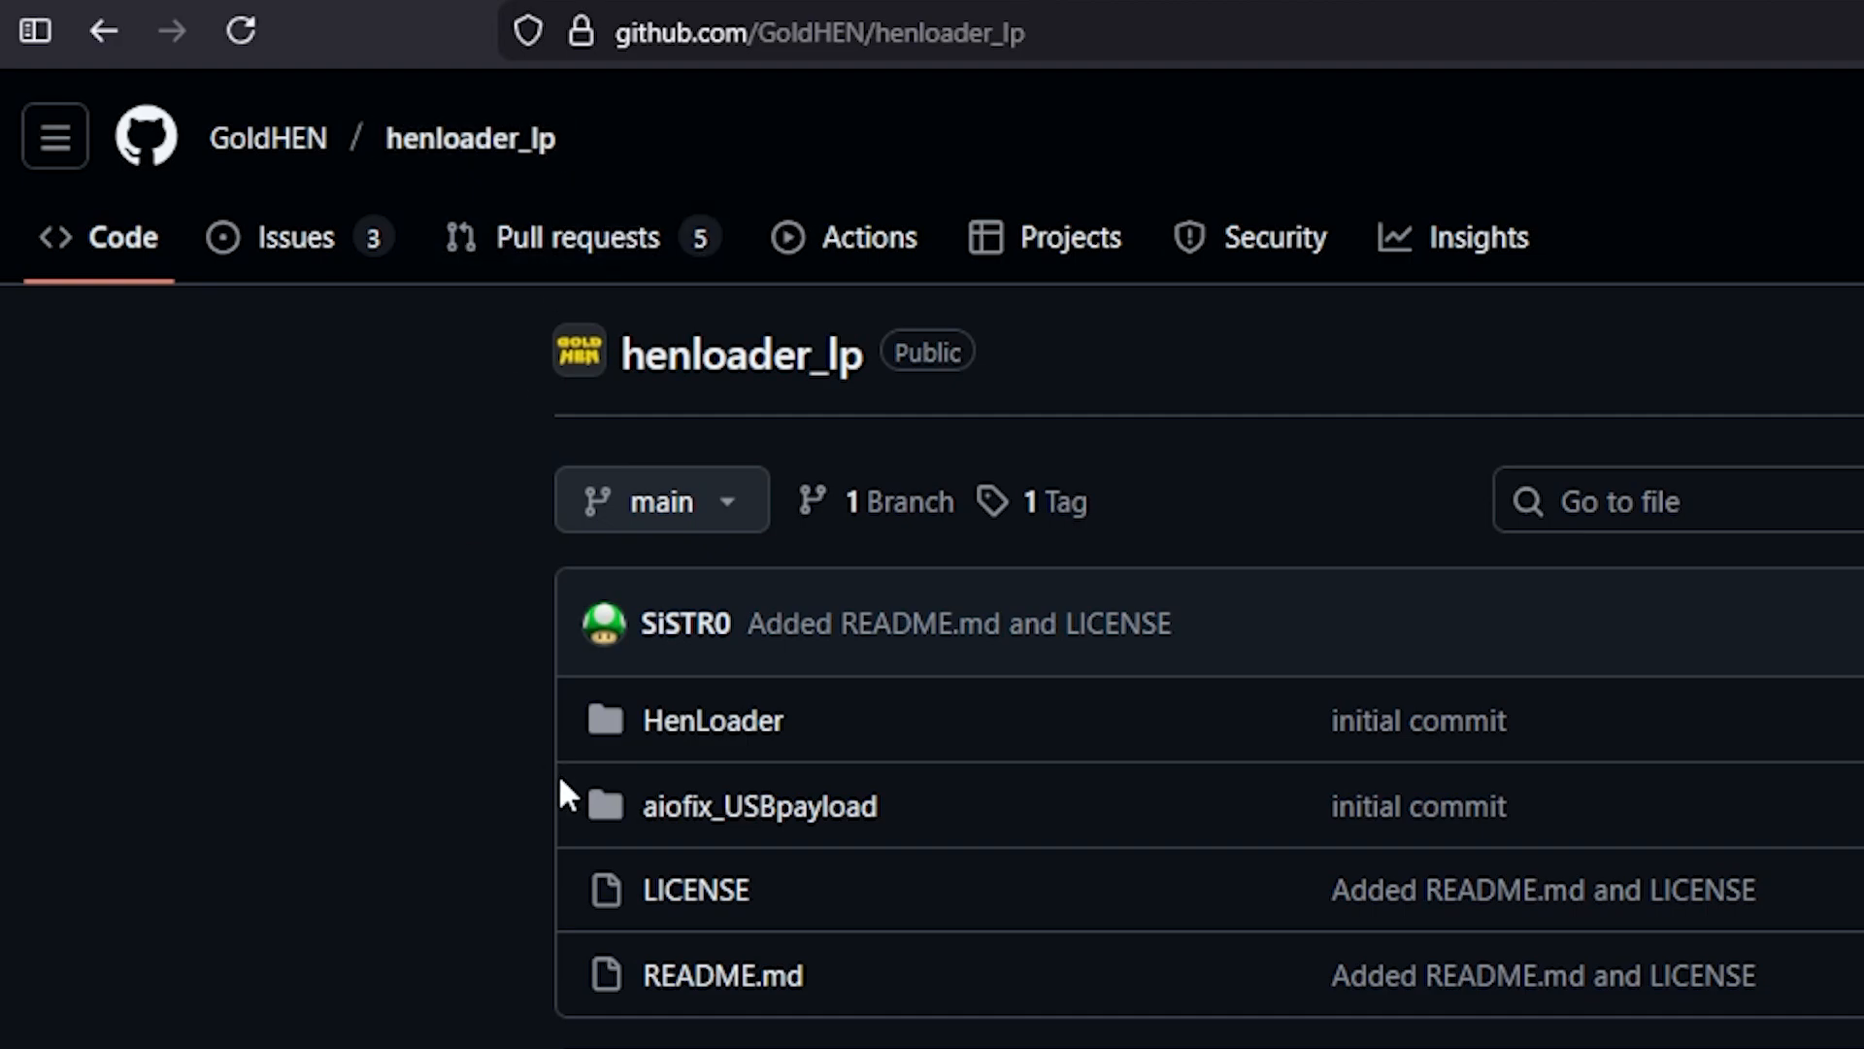
pyautogui.scroll(-3)
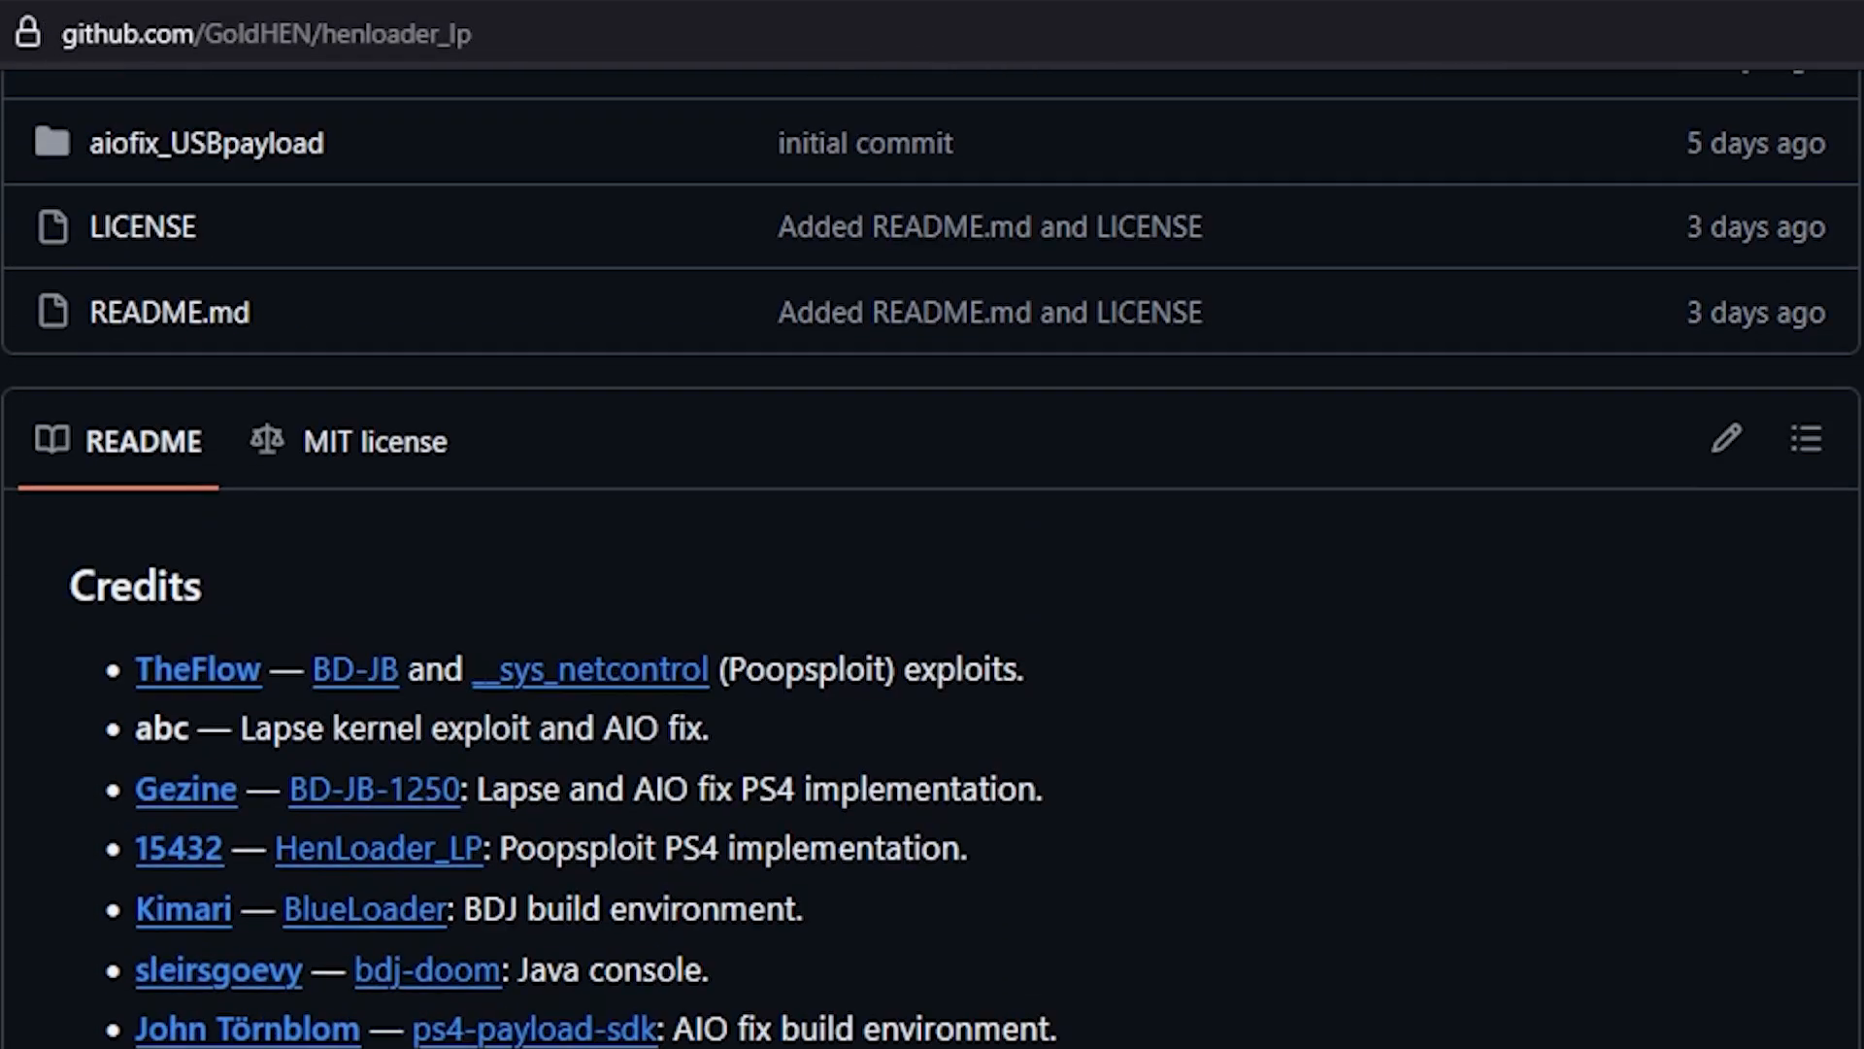
pyautogui.scroll(-3)
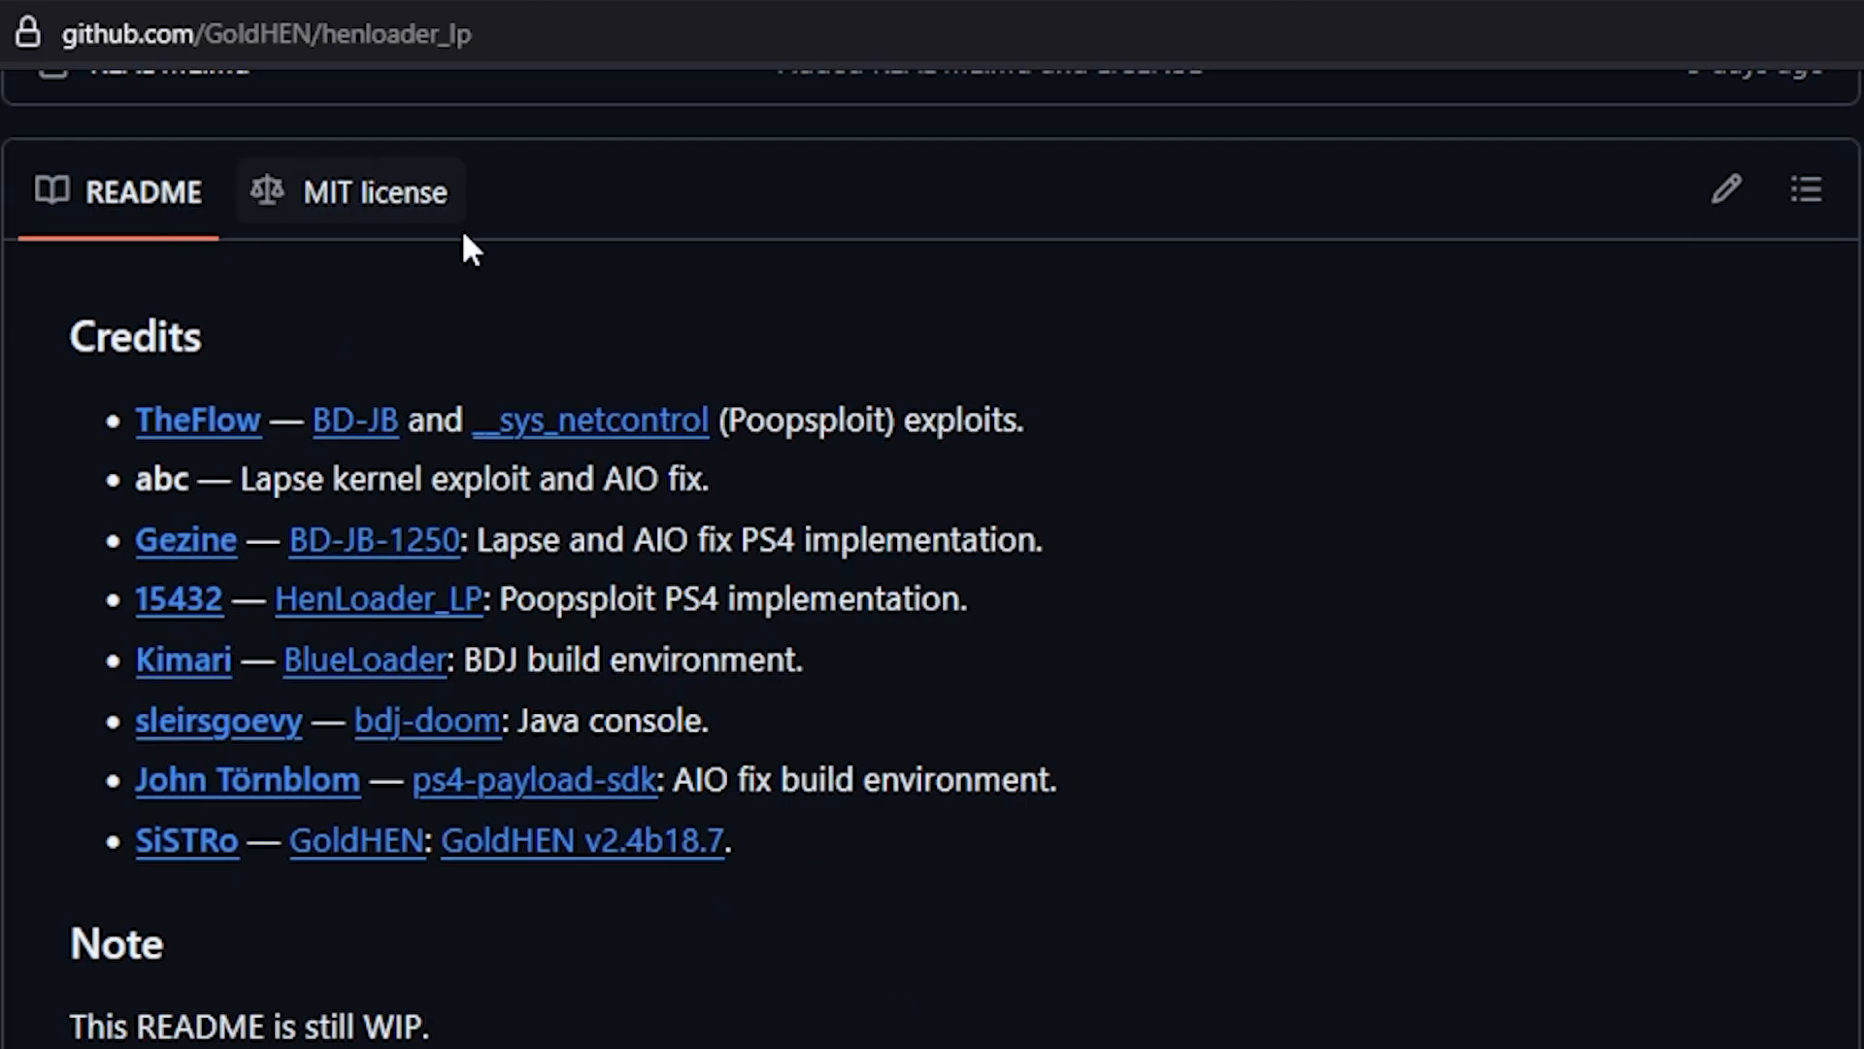
pyautogui.moveTo(737, 792)
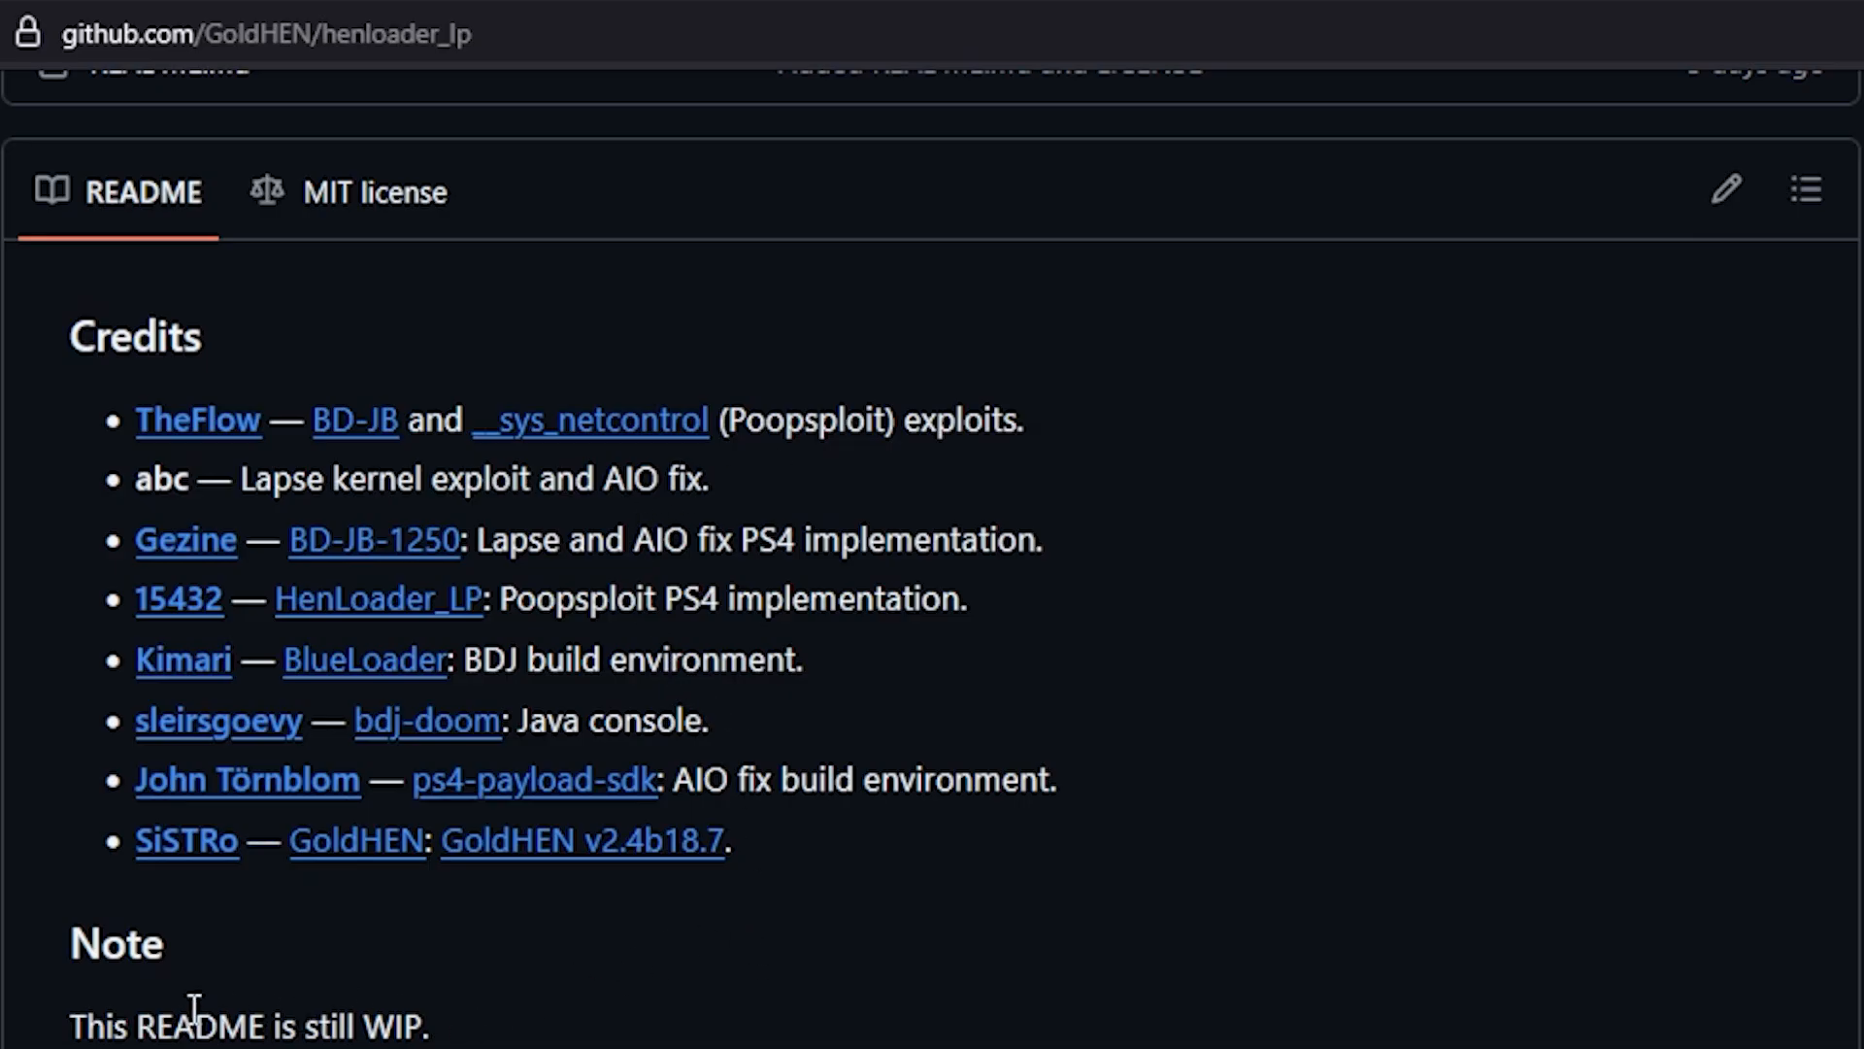
pyautogui.scroll(-3)
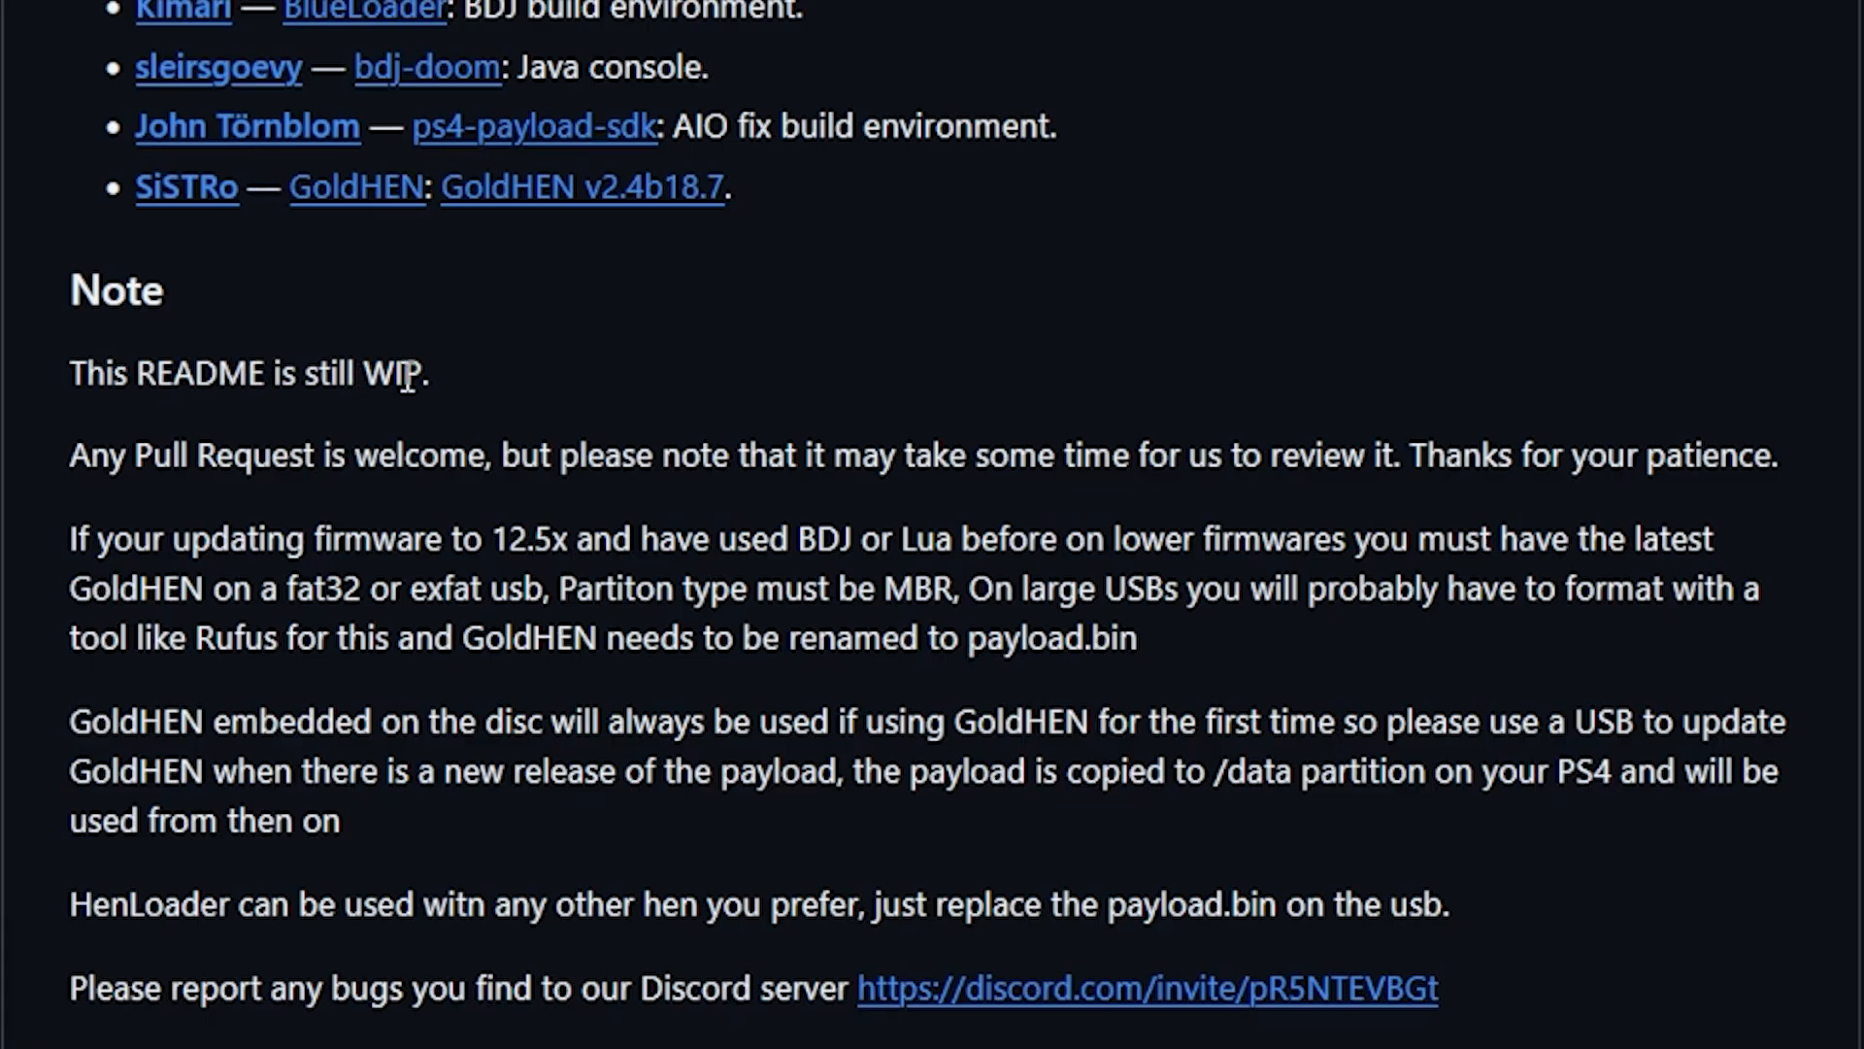
pyautogui.moveTo(442, 456)
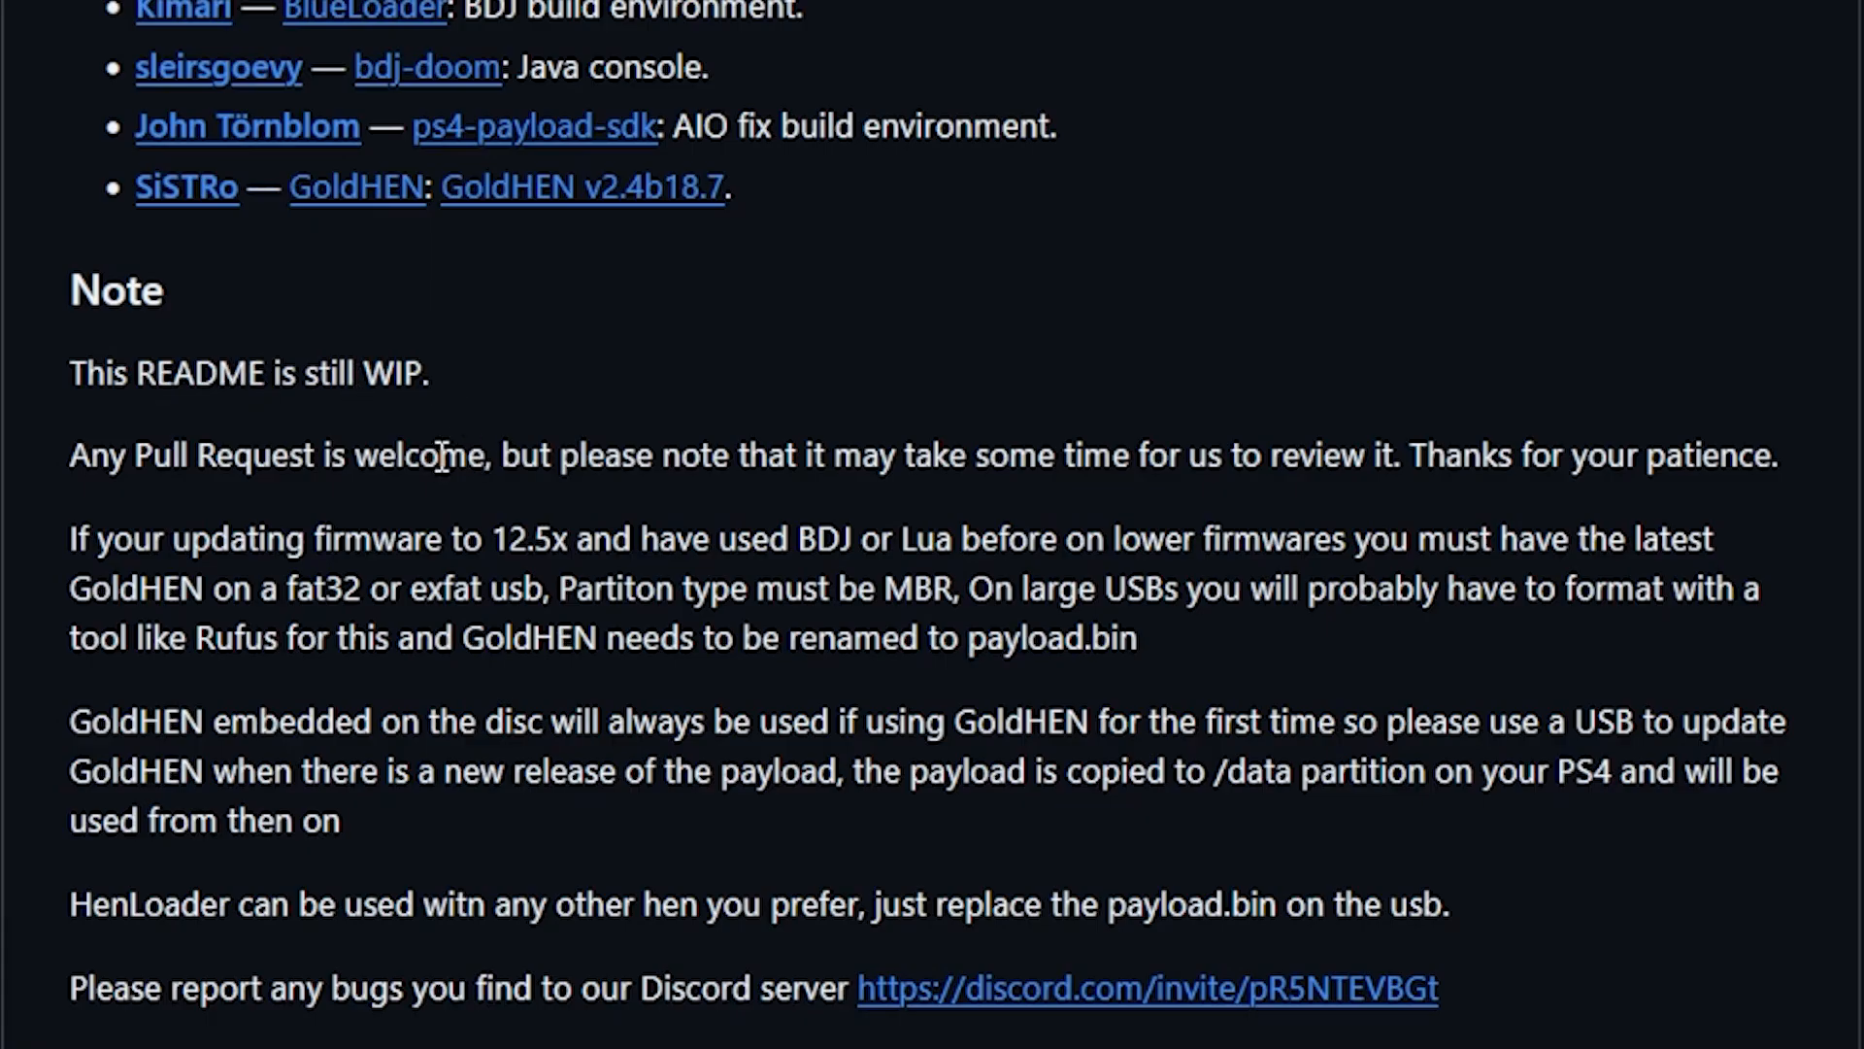
pyautogui.moveTo(751, 456)
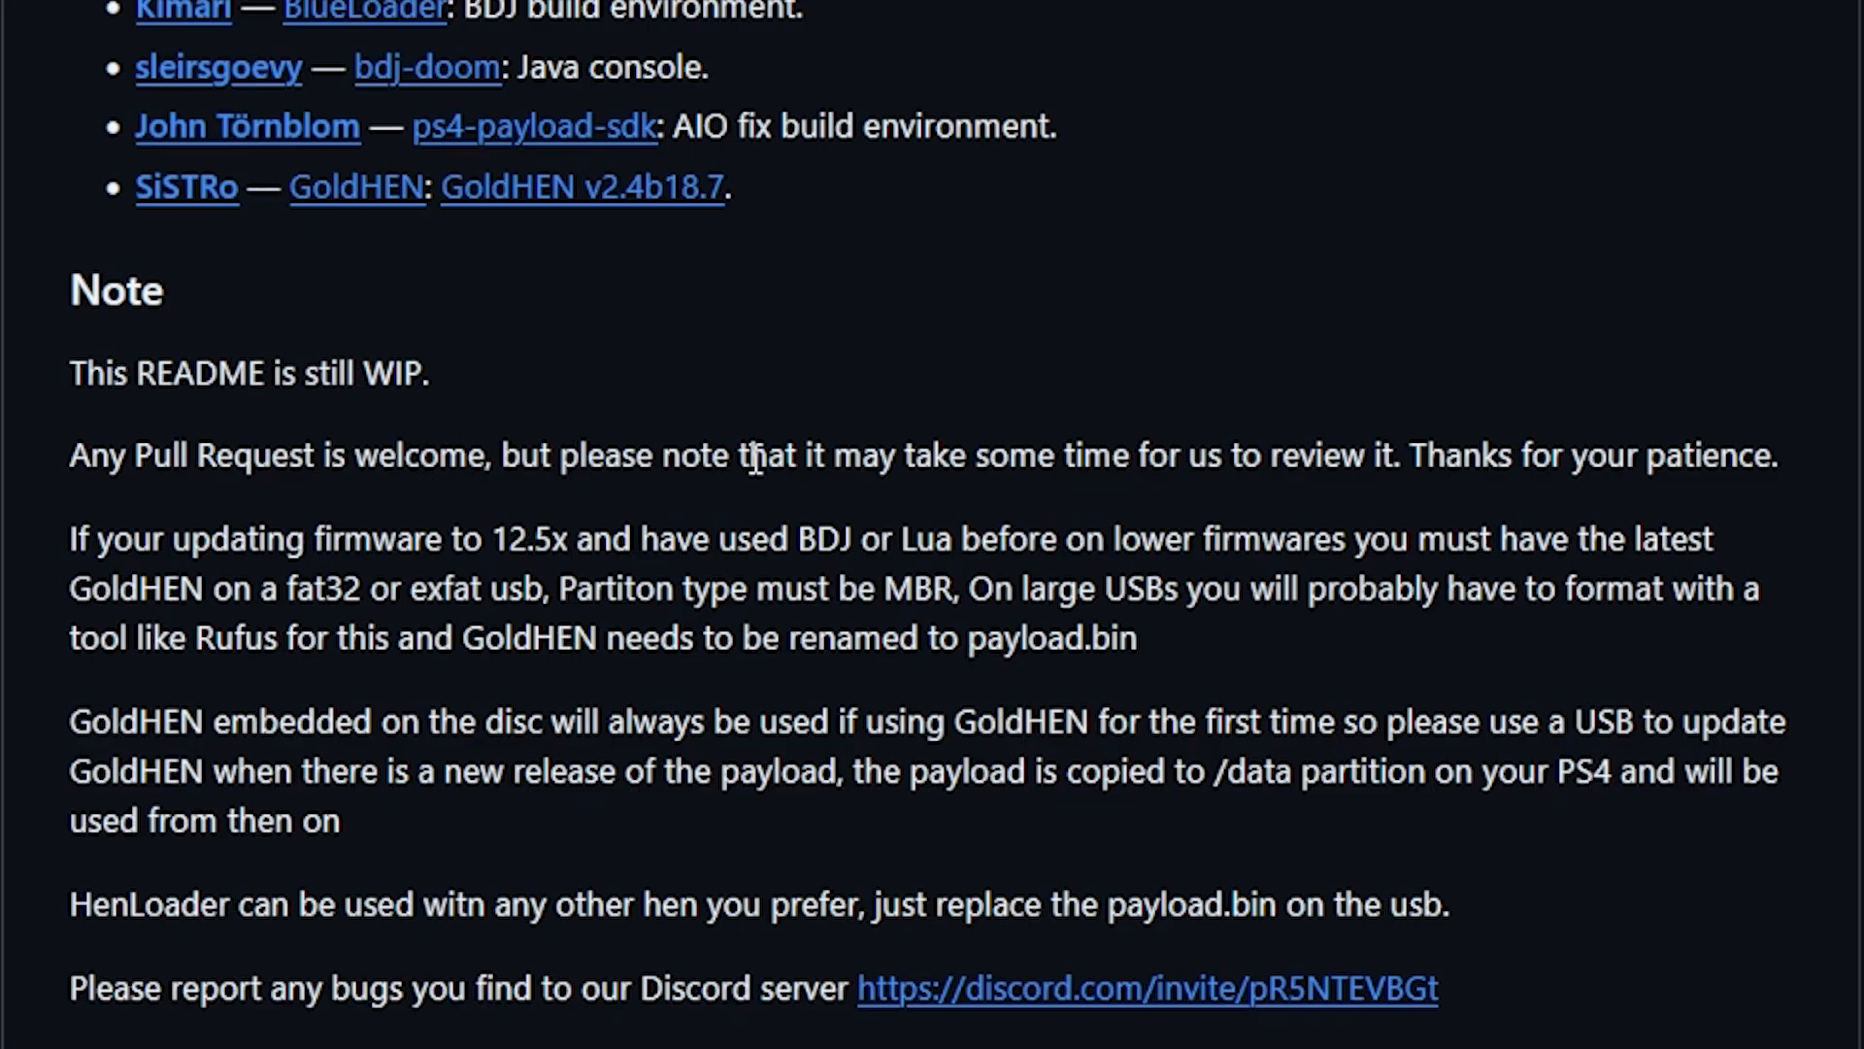
pyautogui.moveTo(1169, 453)
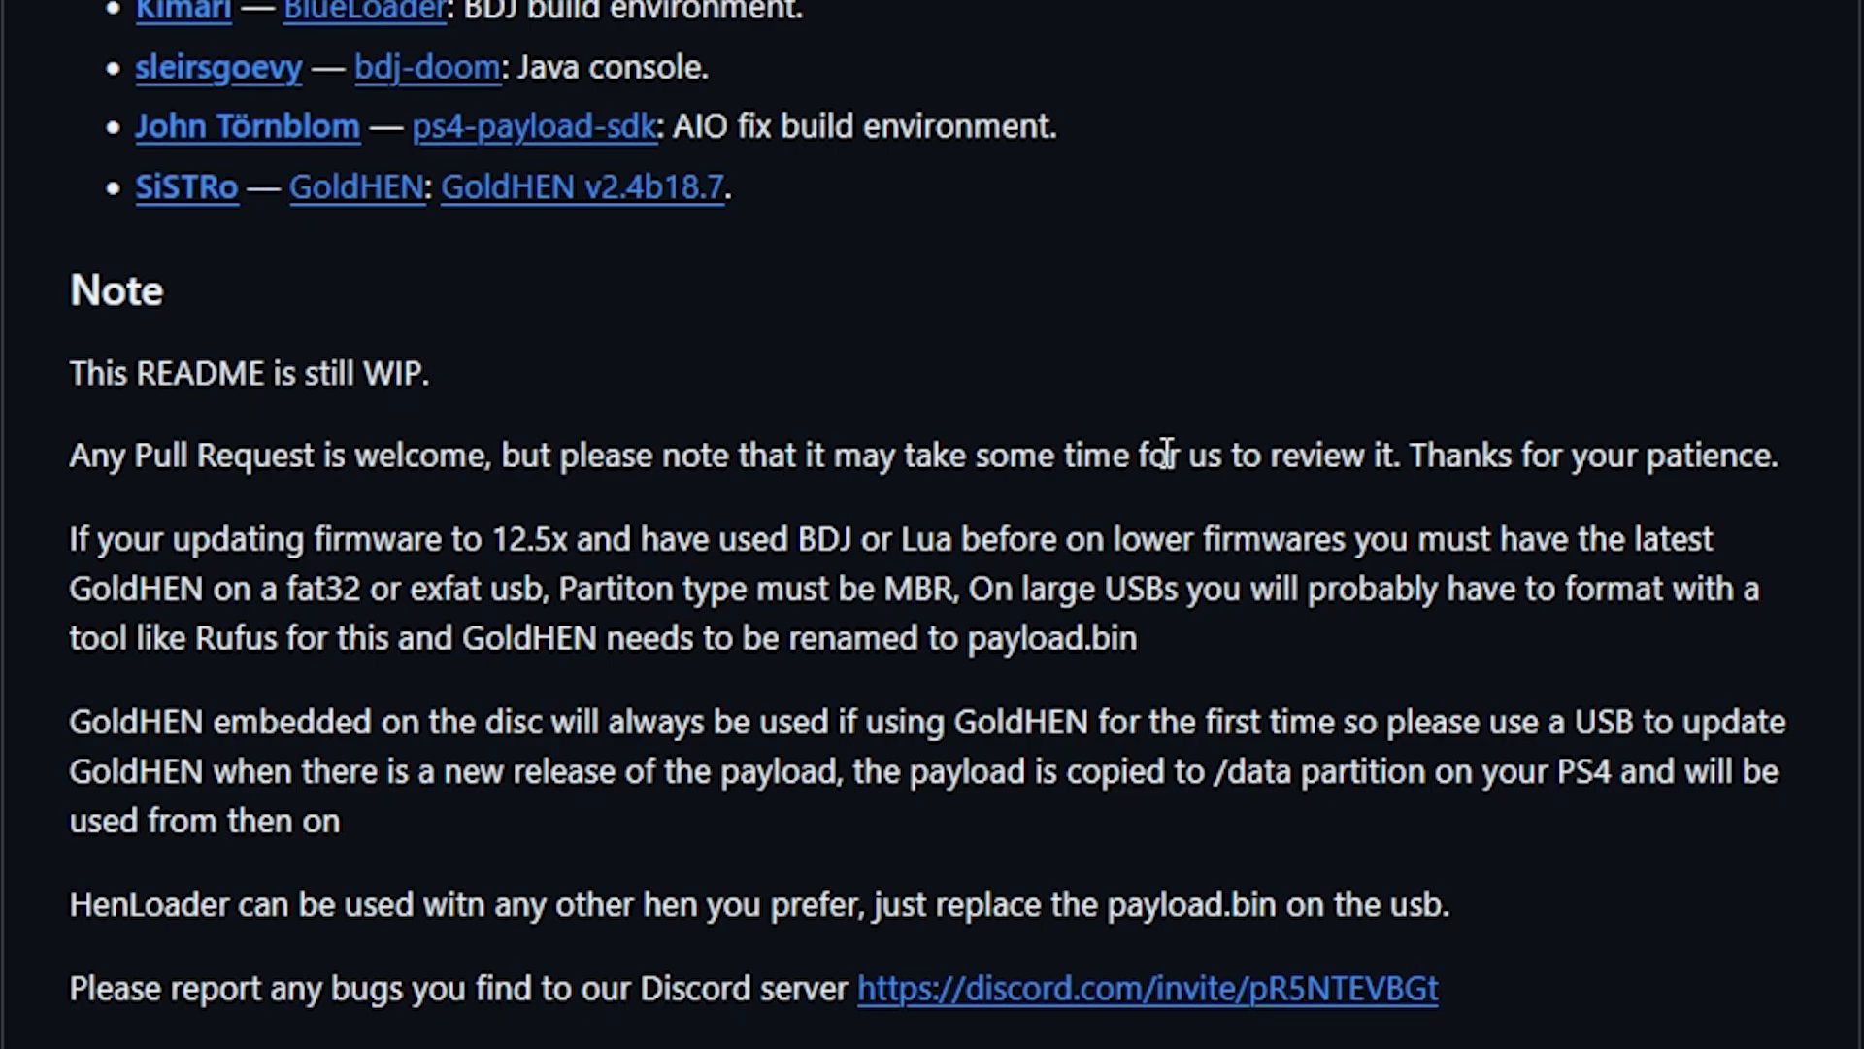
pyautogui.moveTo(1636, 455)
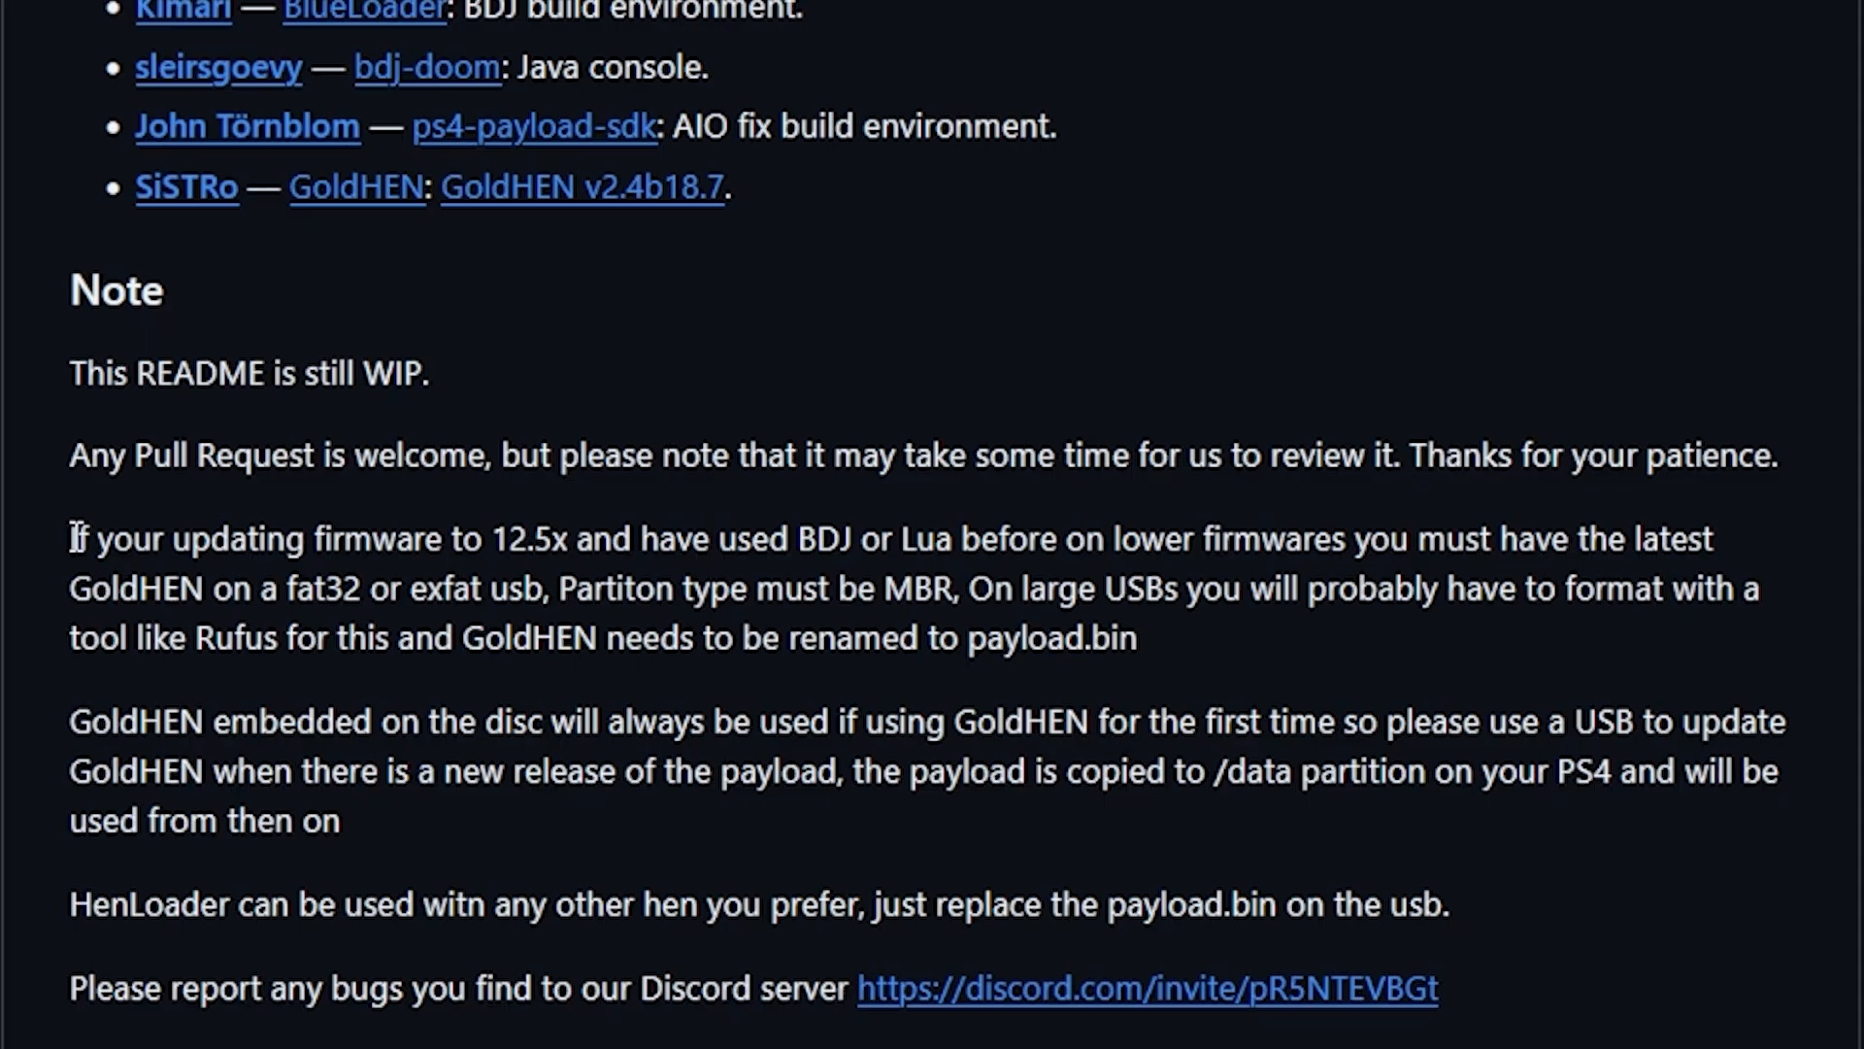
# Highlight the firmware 12.5x paragraph: latest GoldHEN on a fat32/exFAT MBR USB, renamed payload.bin
pyautogui.moveTo(70, 537); pyautogui.dragTo(487, 537)
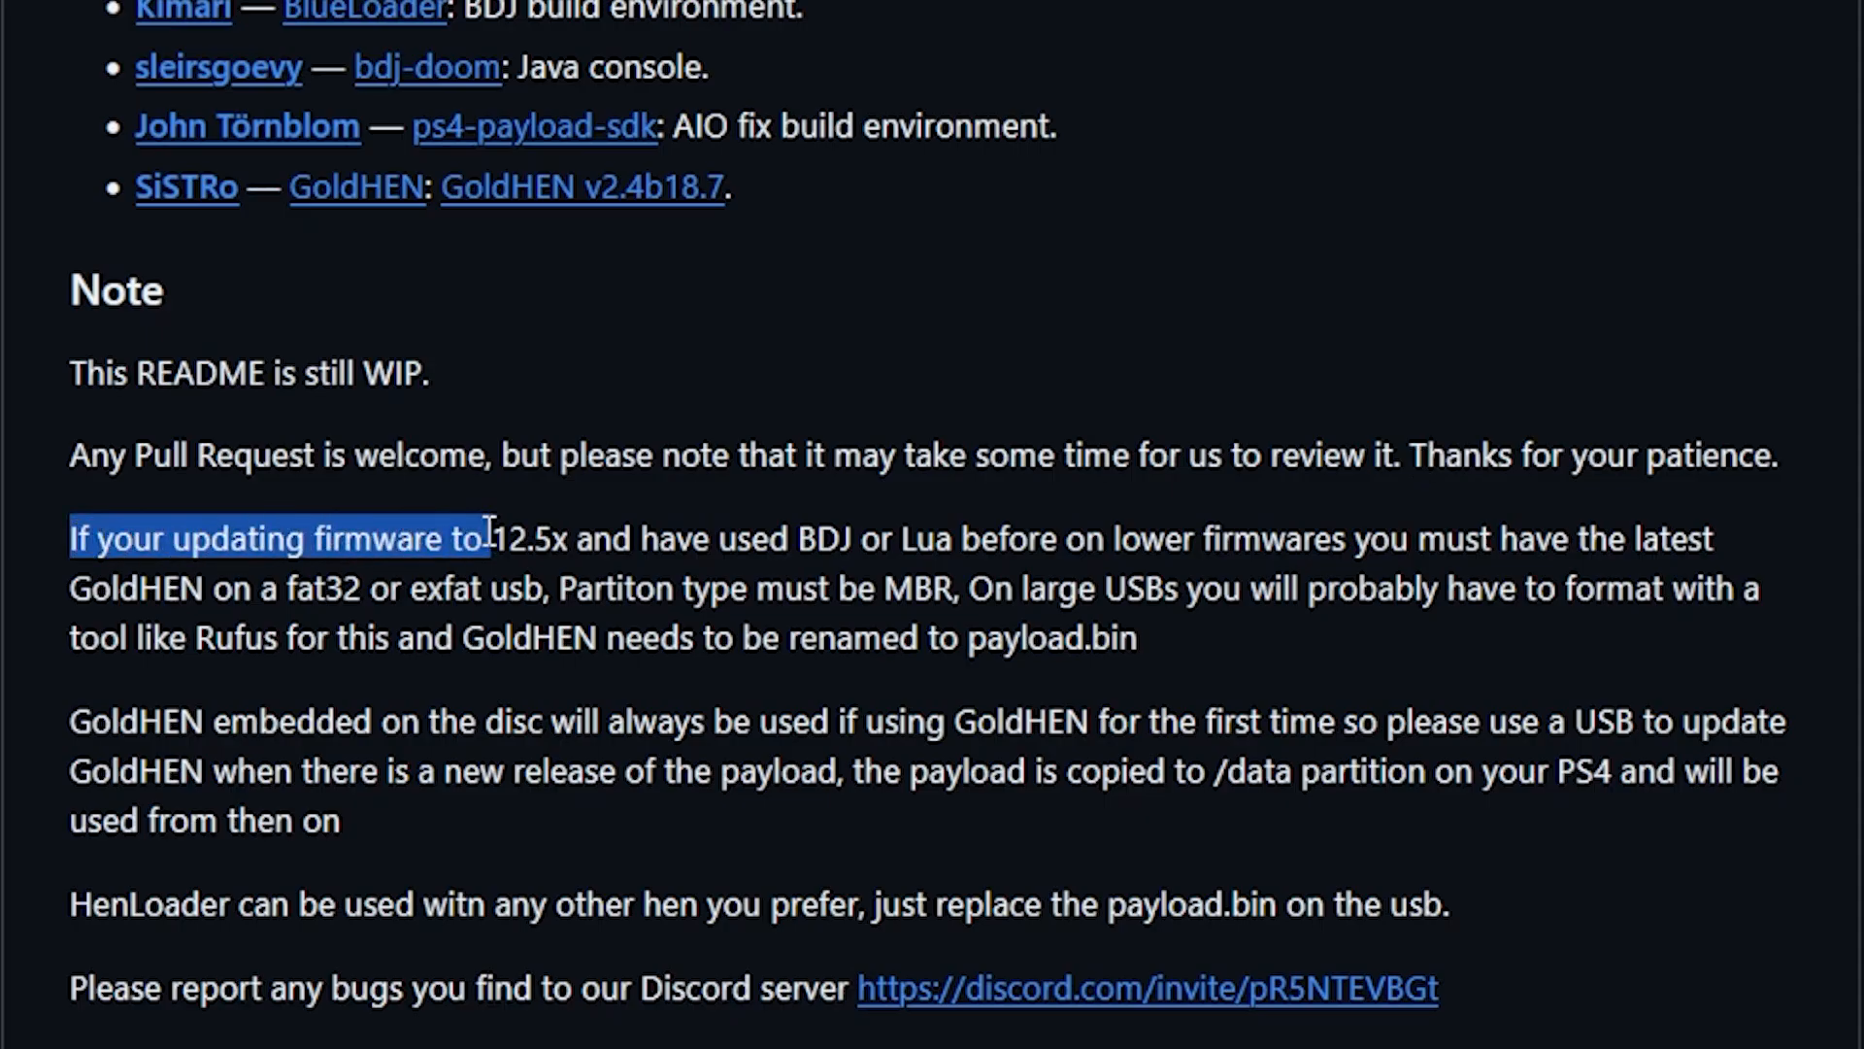
pyautogui.moveTo(487, 537); pyautogui.dragTo(714, 537)
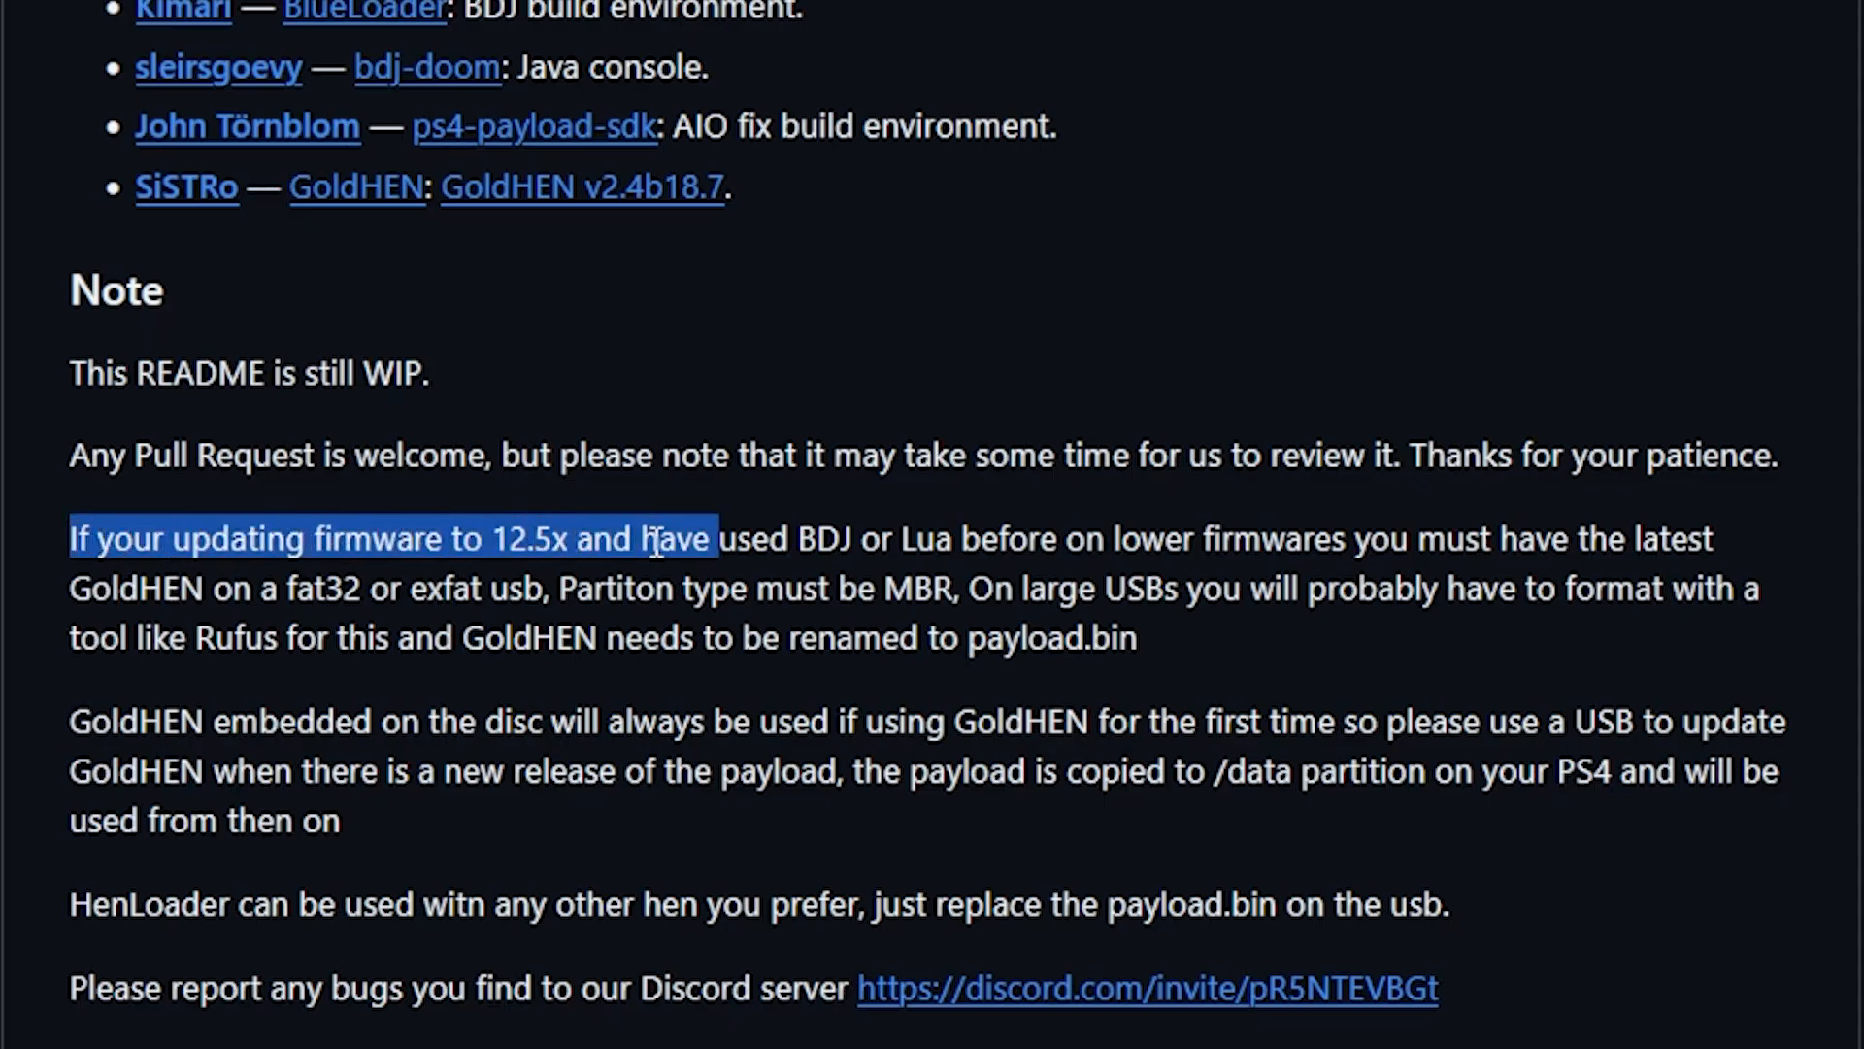
pyautogui.moveTo(711, 539); pyautogui.dragTo(868, 539)
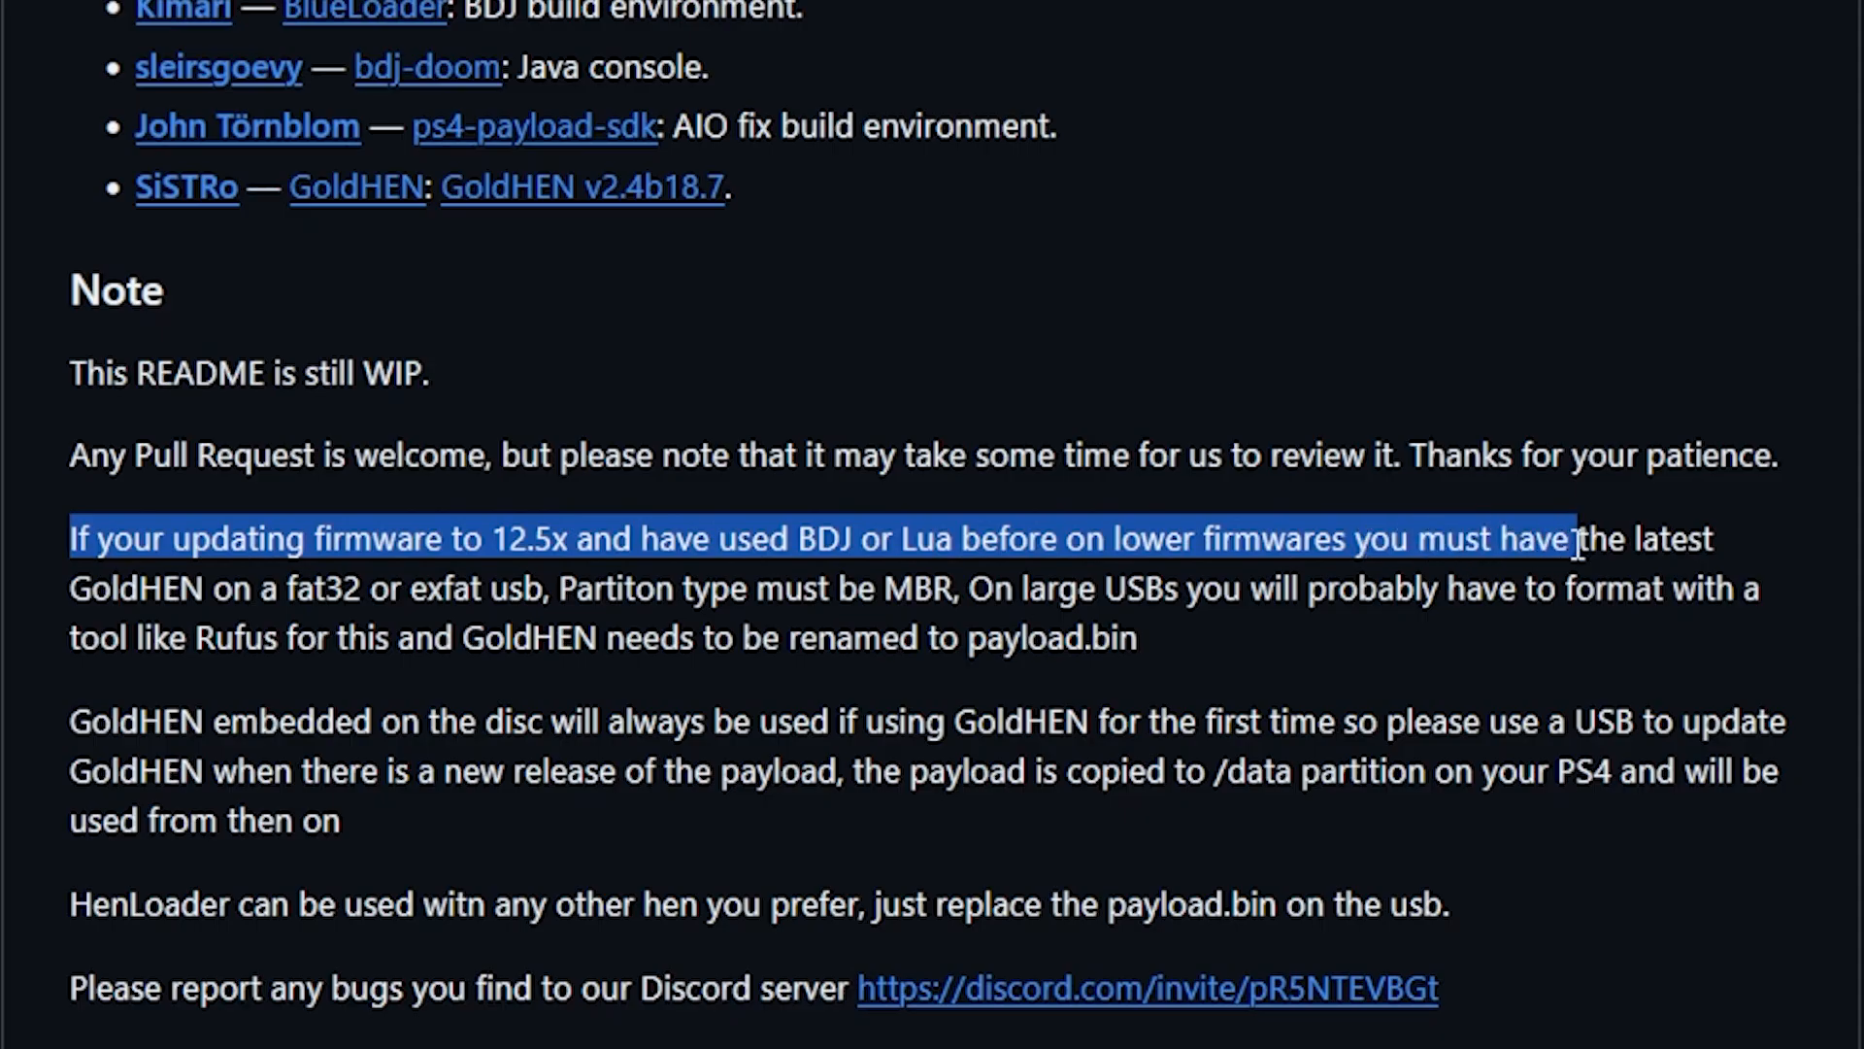
pyautogui.moveTo(1569, 537); pyautogui.dragTo(410, 587)
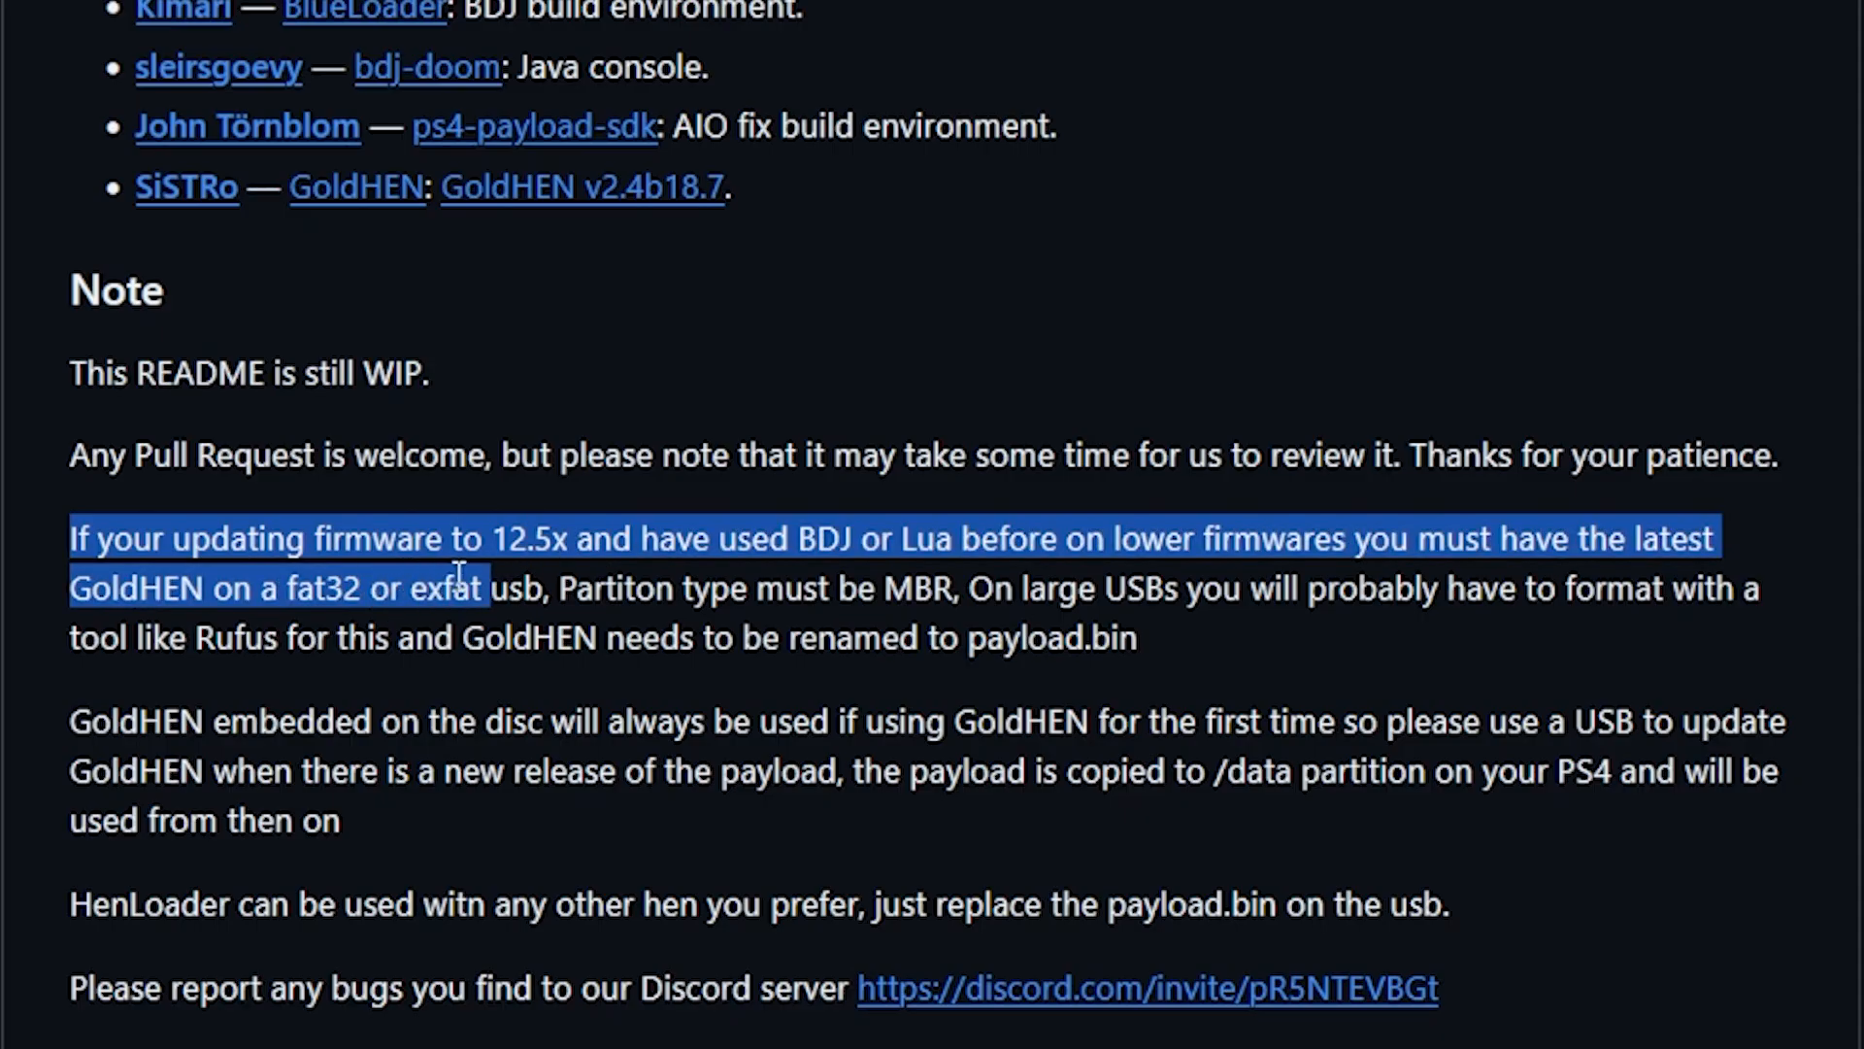
pyautogui.moveTo(457, 588); pyautogui.dragTo(748, 588)
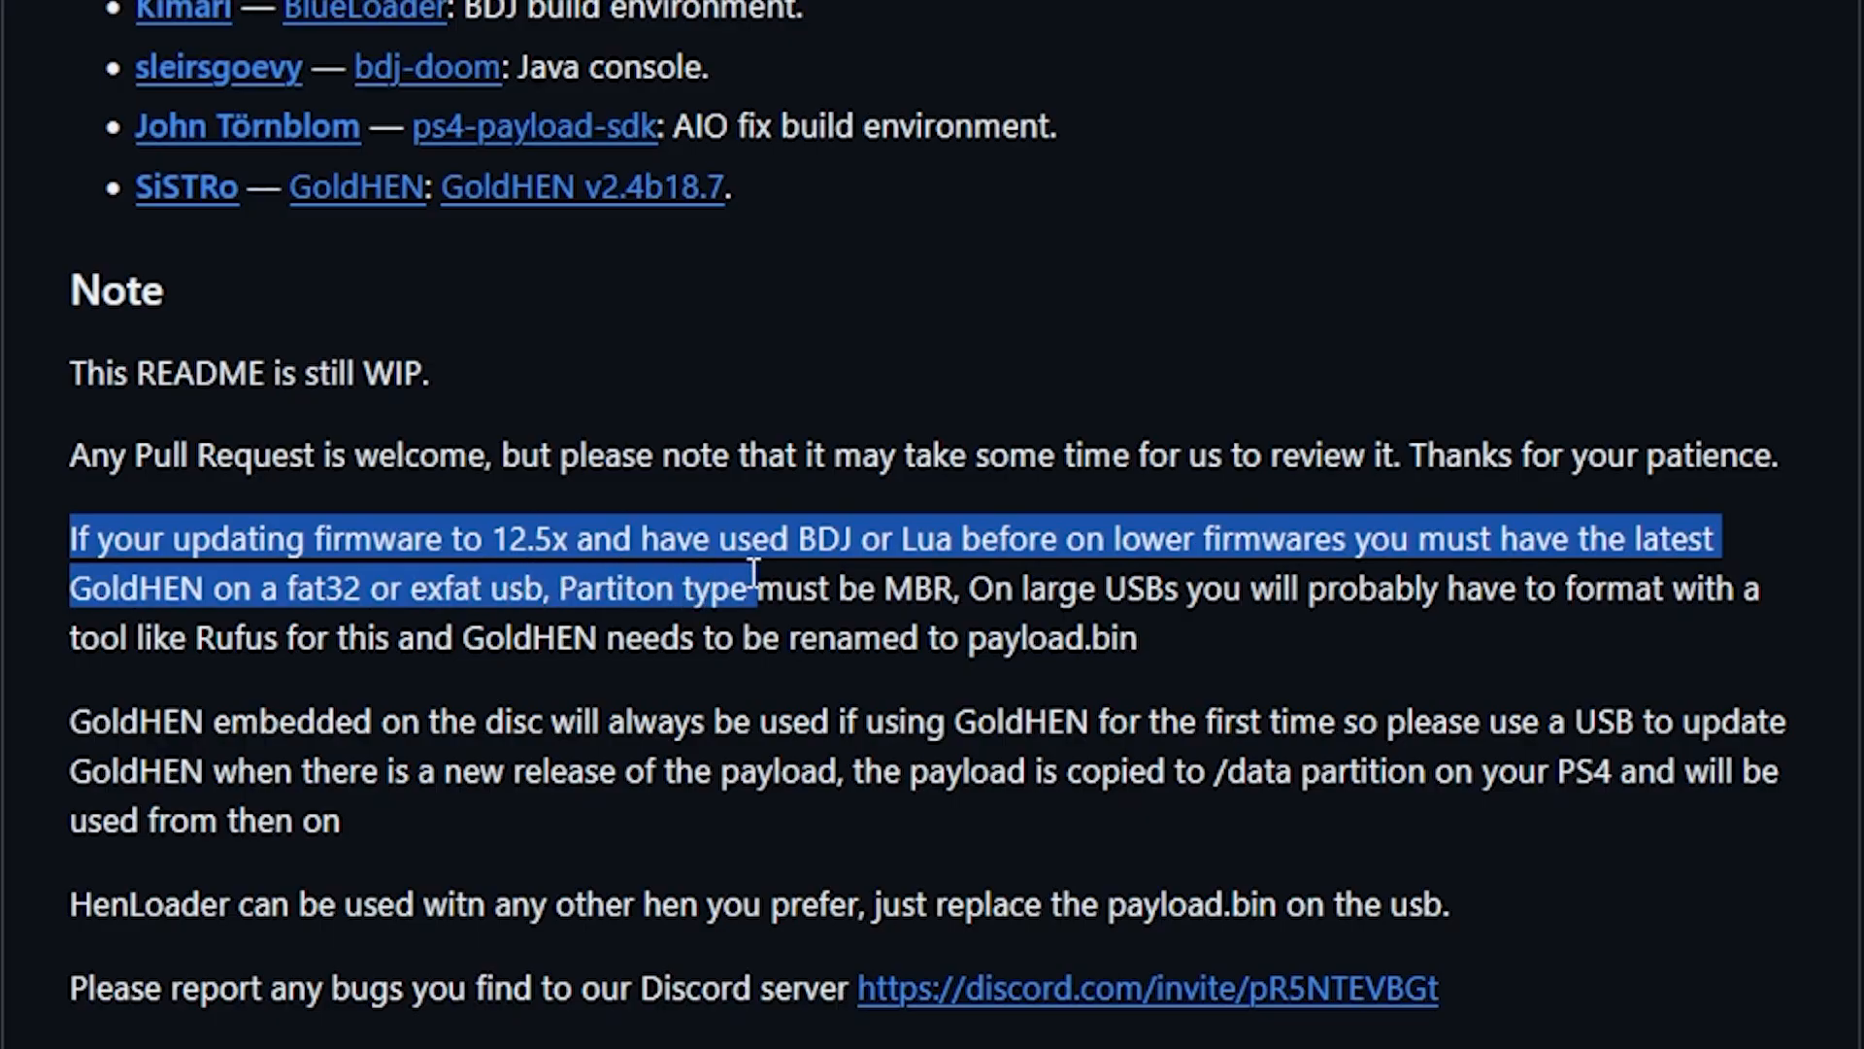
pyautogui.moveTo(755, 587); pyautogui.dragTo(986, 587)
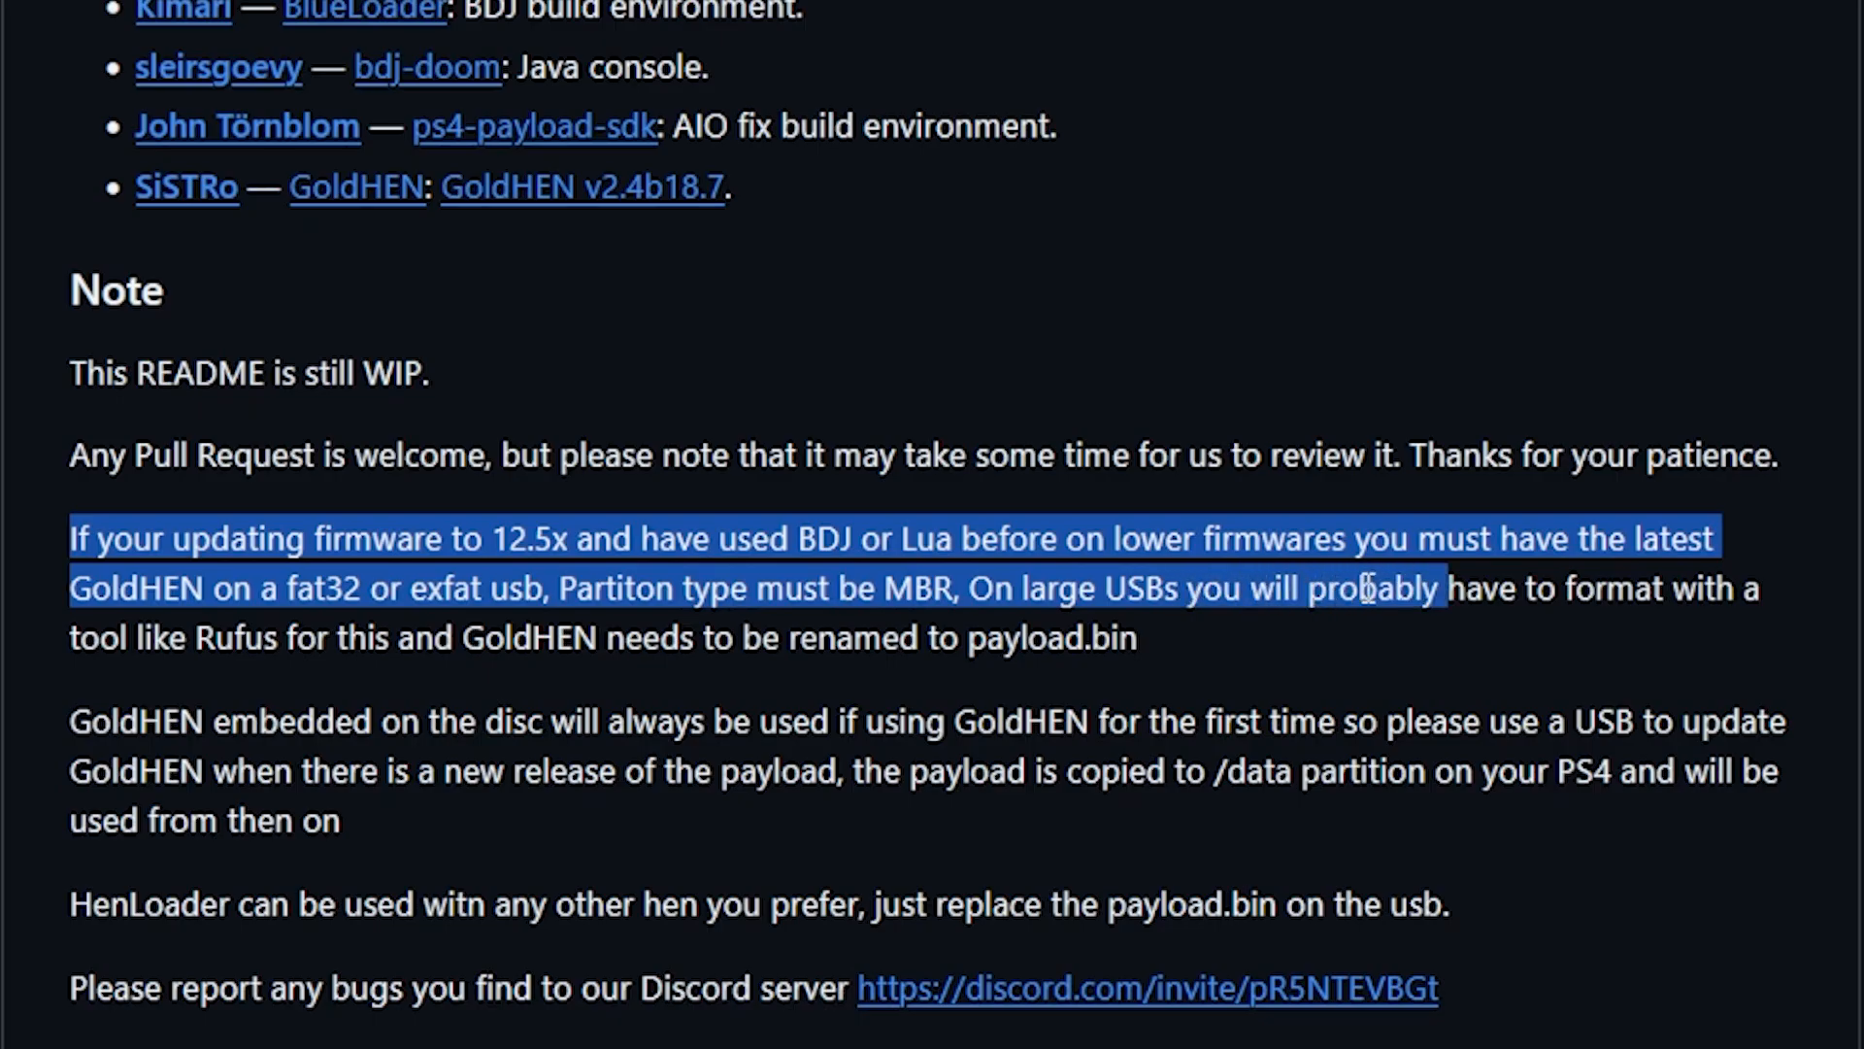
pyautogui.moveTo(1365, 588); pyautogui.dragTo(1746, 587)
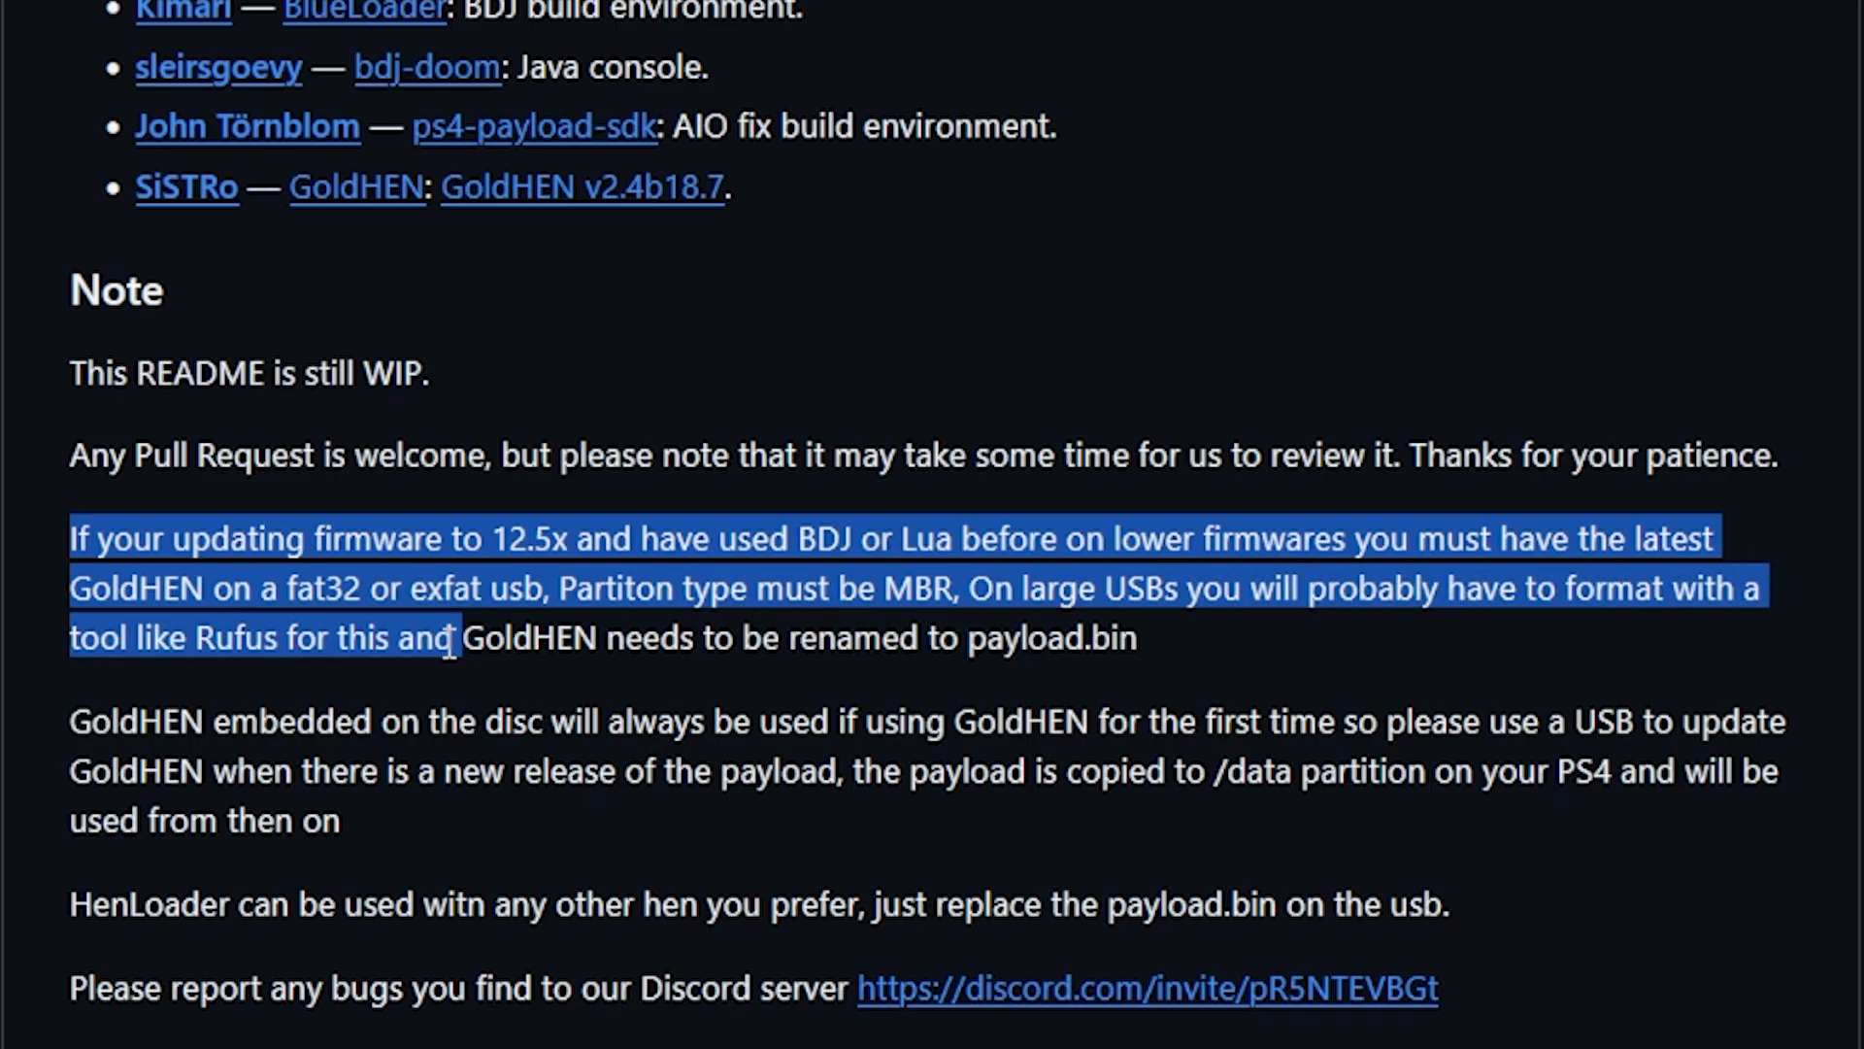
pyautogui.moveTo(449, 639); pyautogui.dragTo(1137, 639)
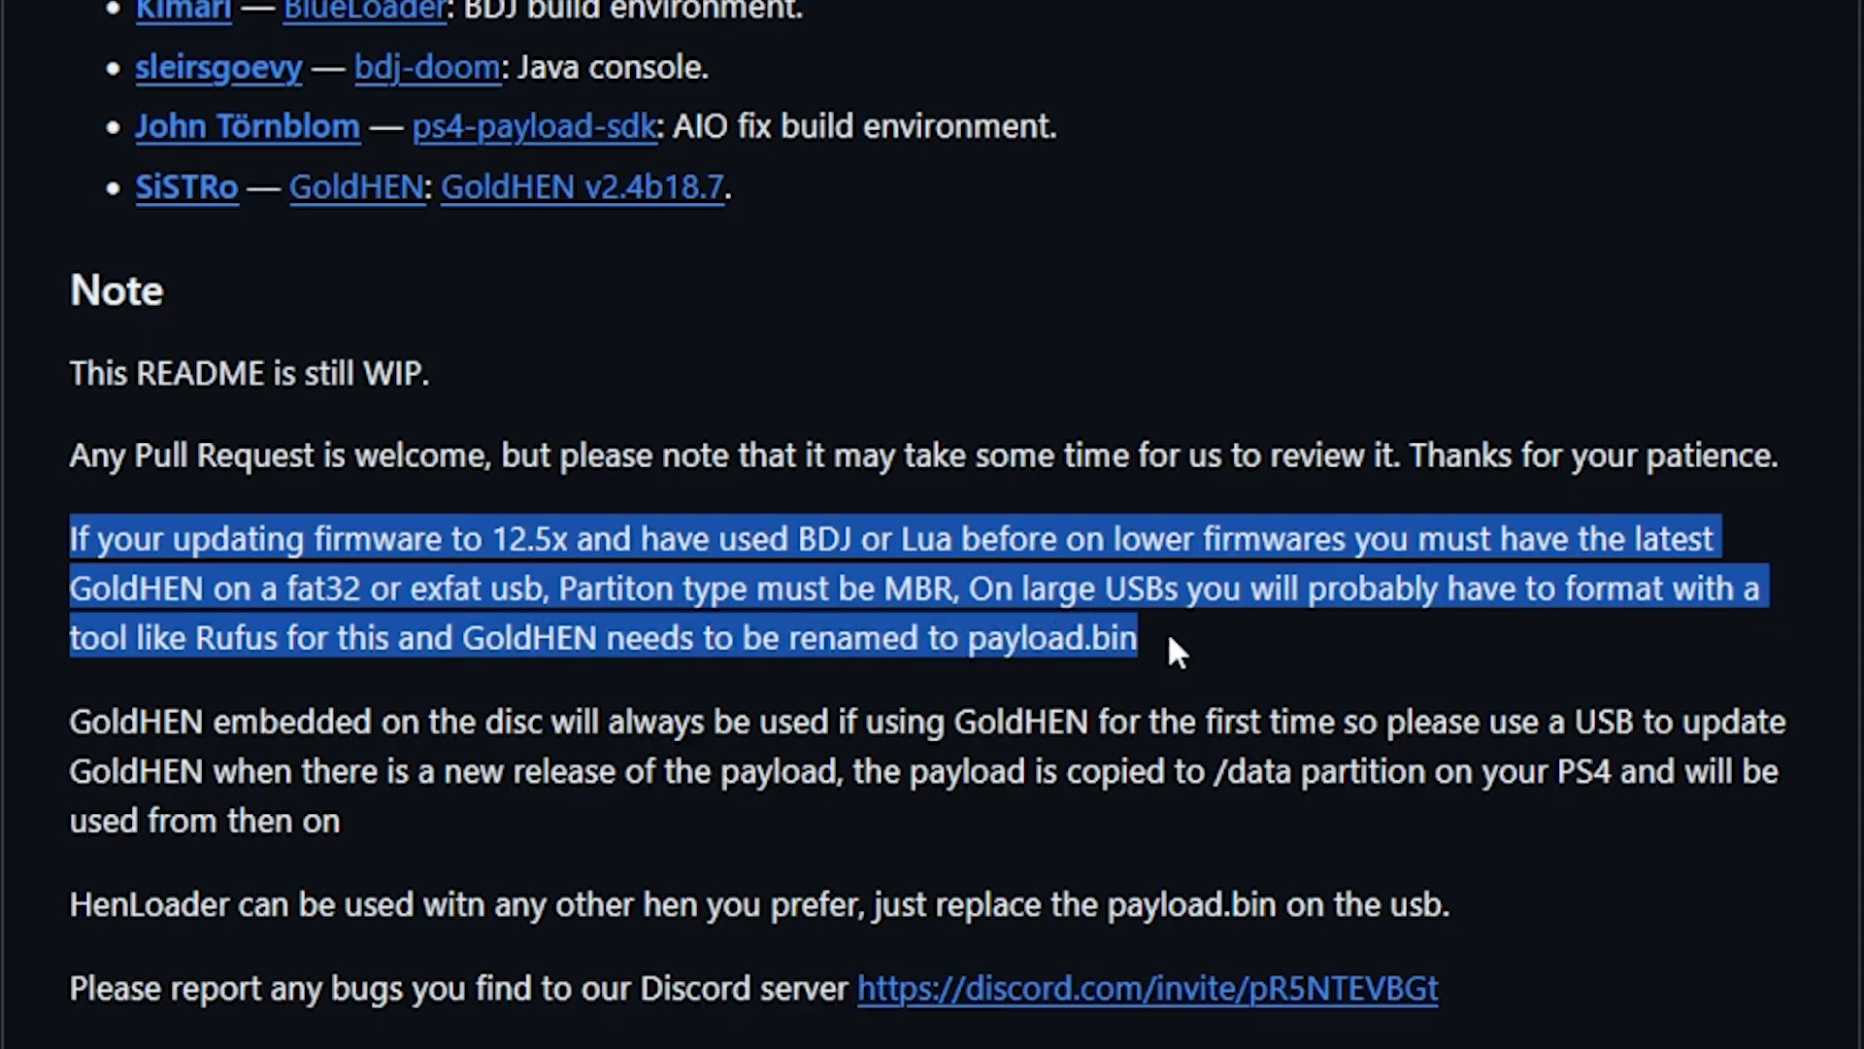
pyautogui.moveTo(1205, 686)
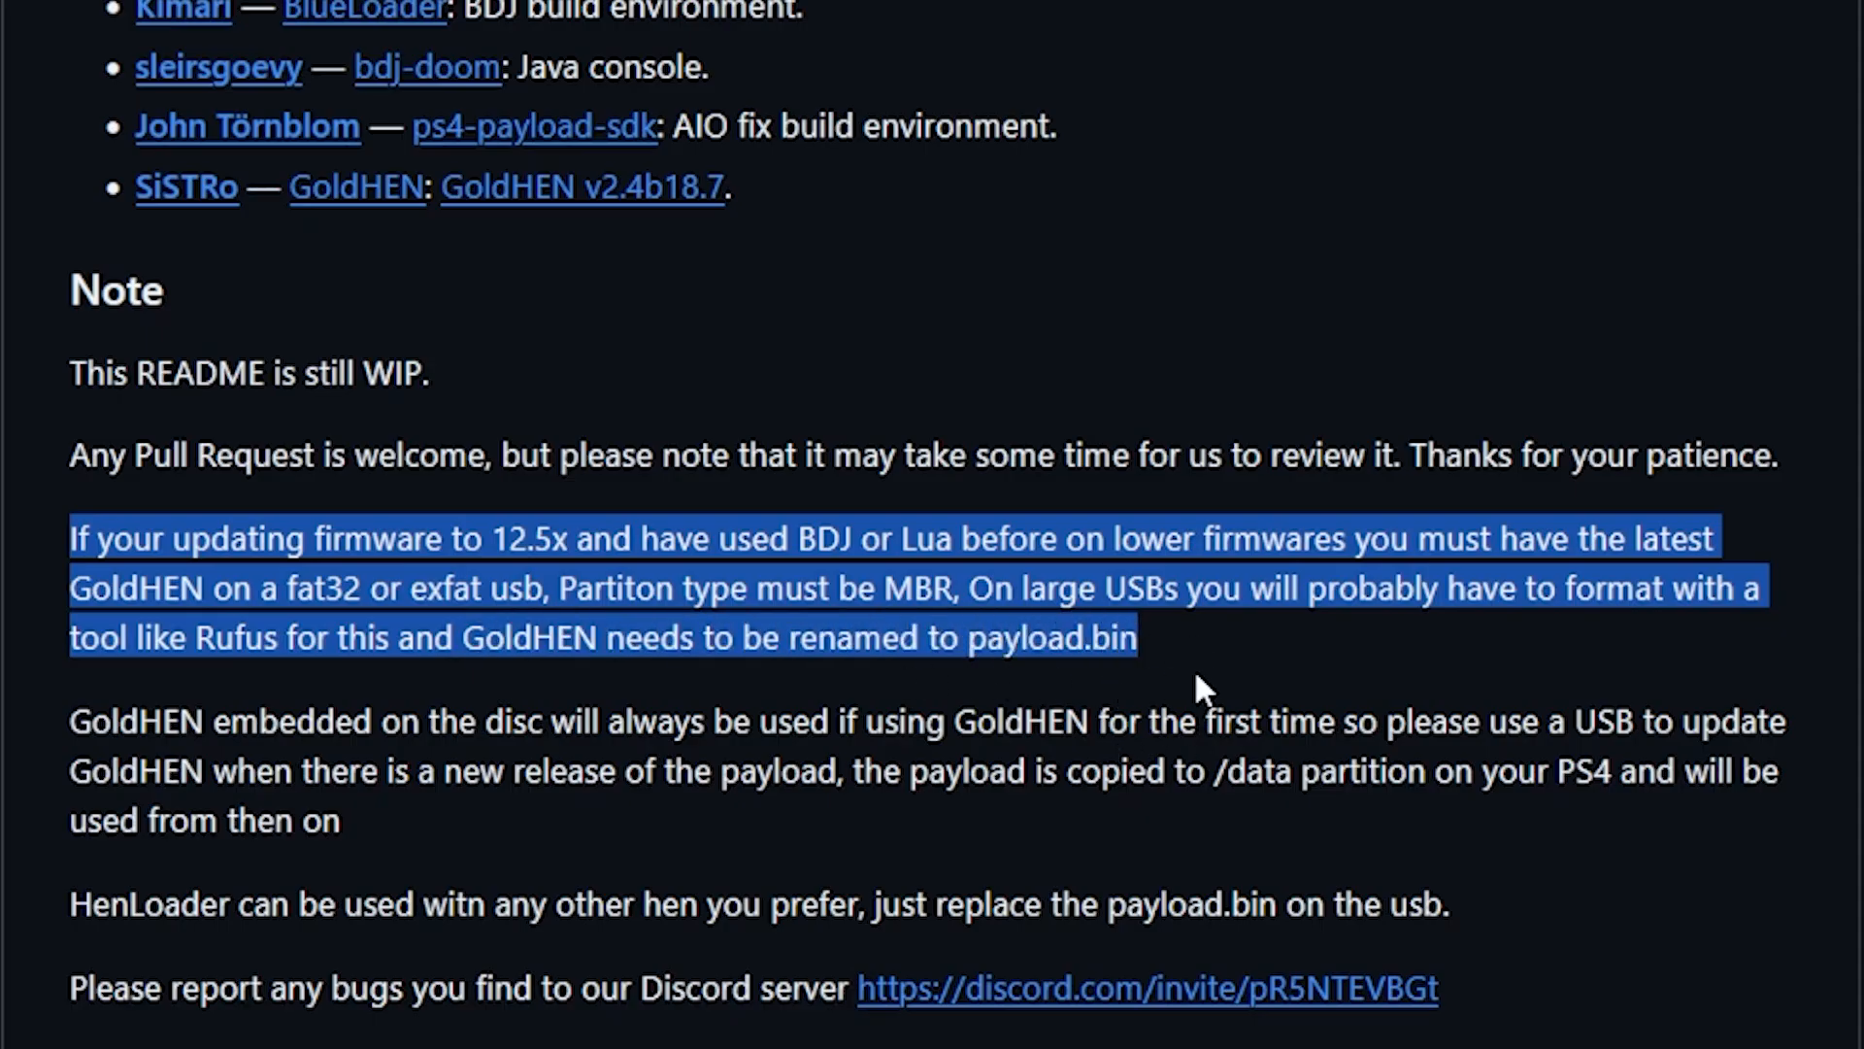
pyautogui.moveTo(802, 578)
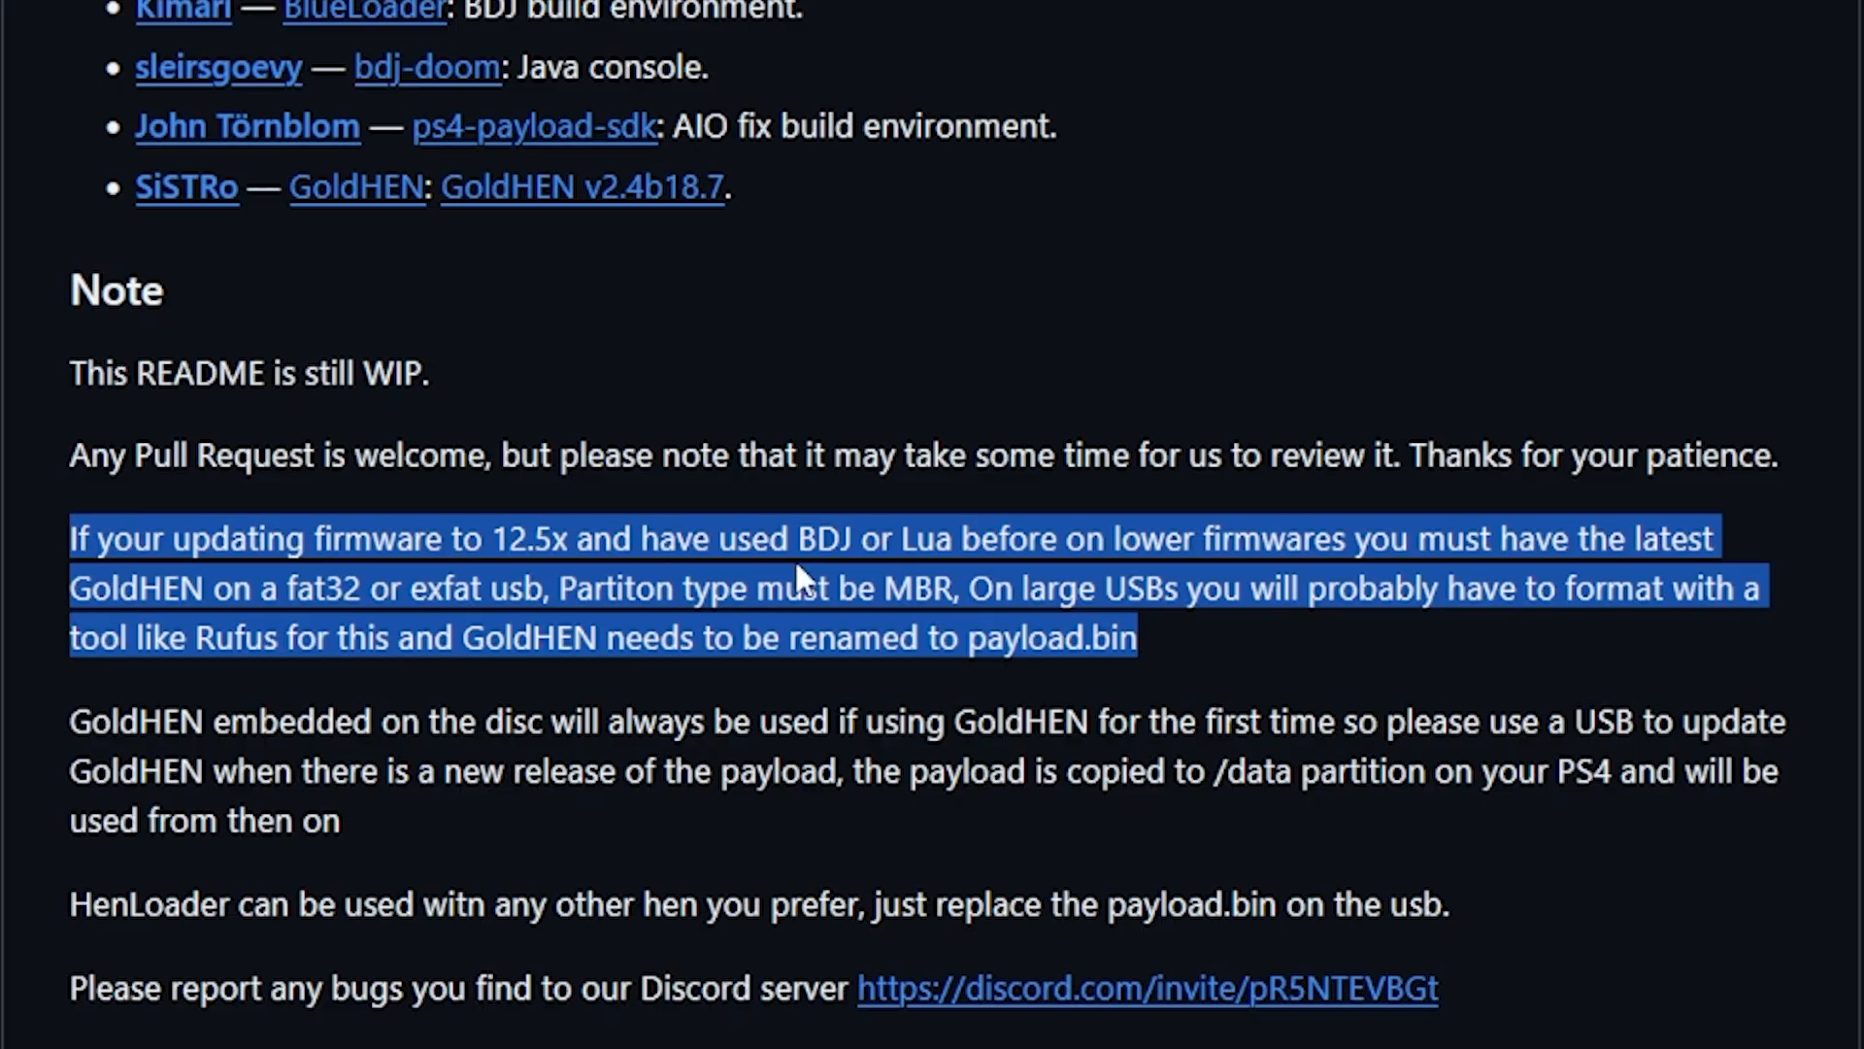
pyautogui.moveTo(1363, 583)
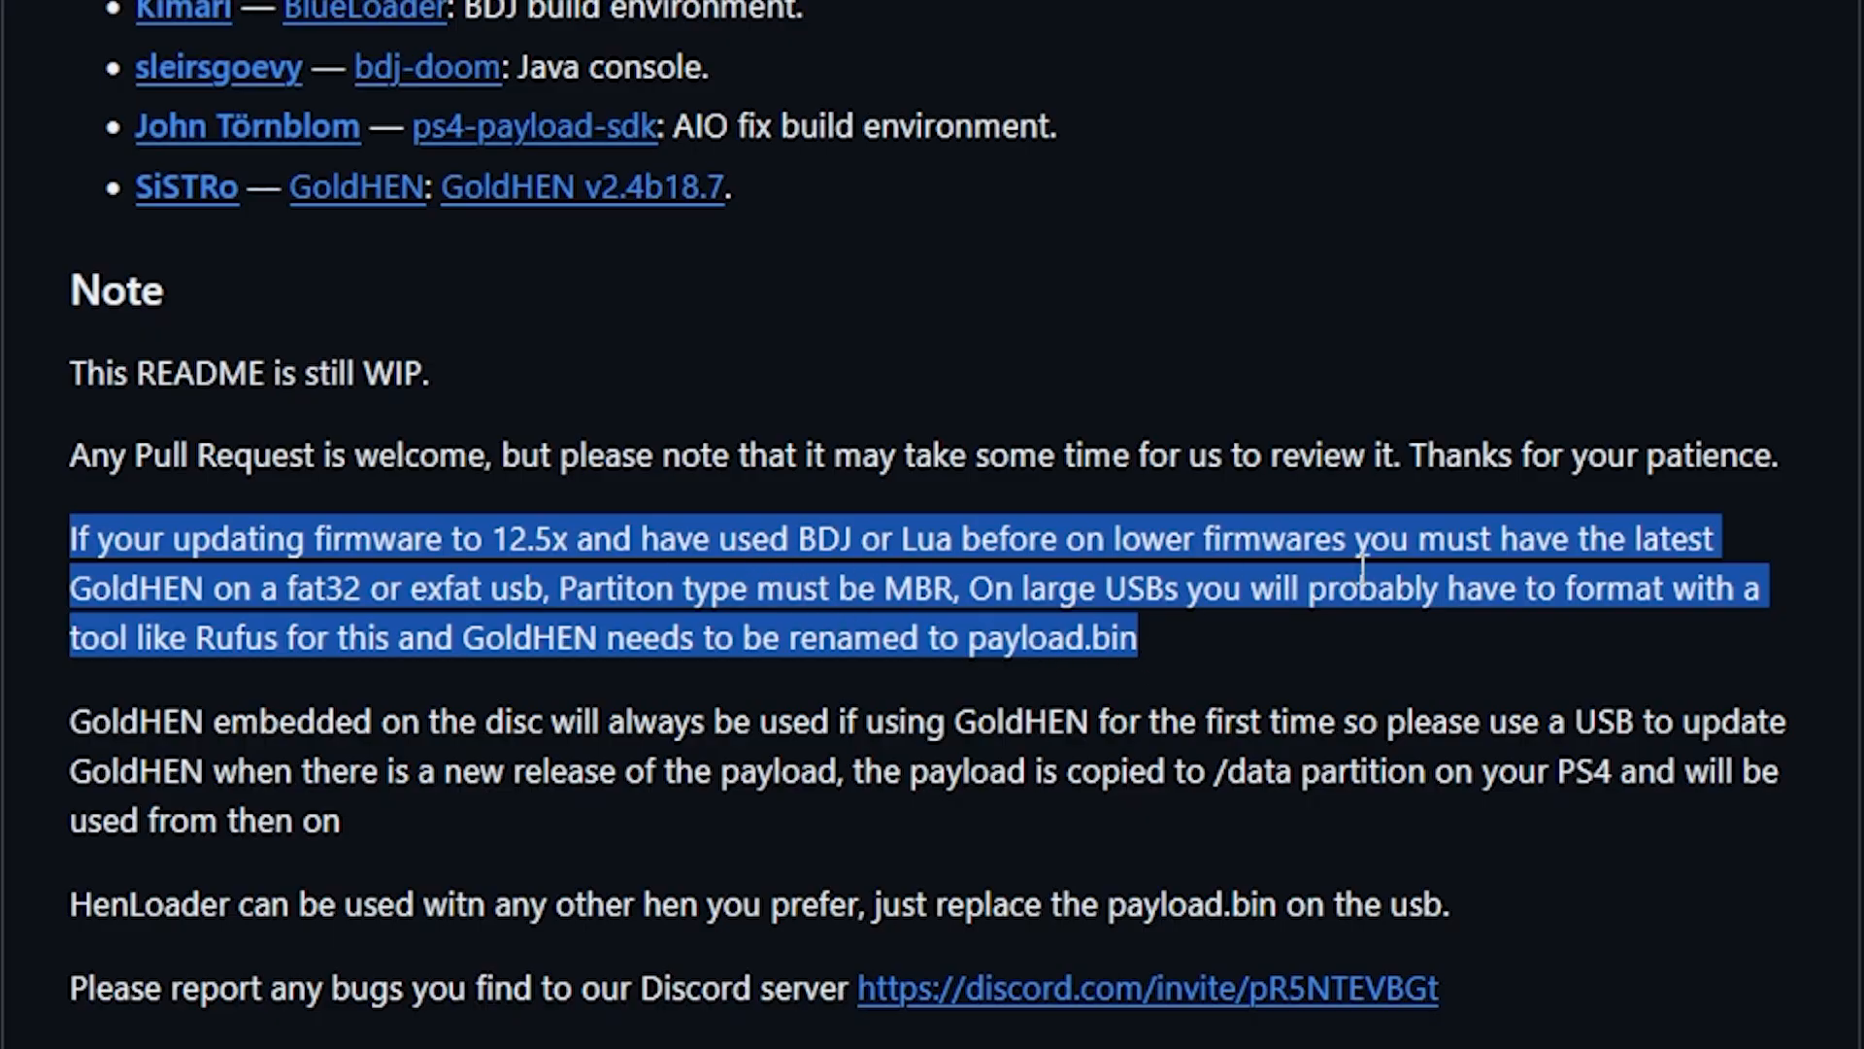
pyautogui.moveTo(703, 691)
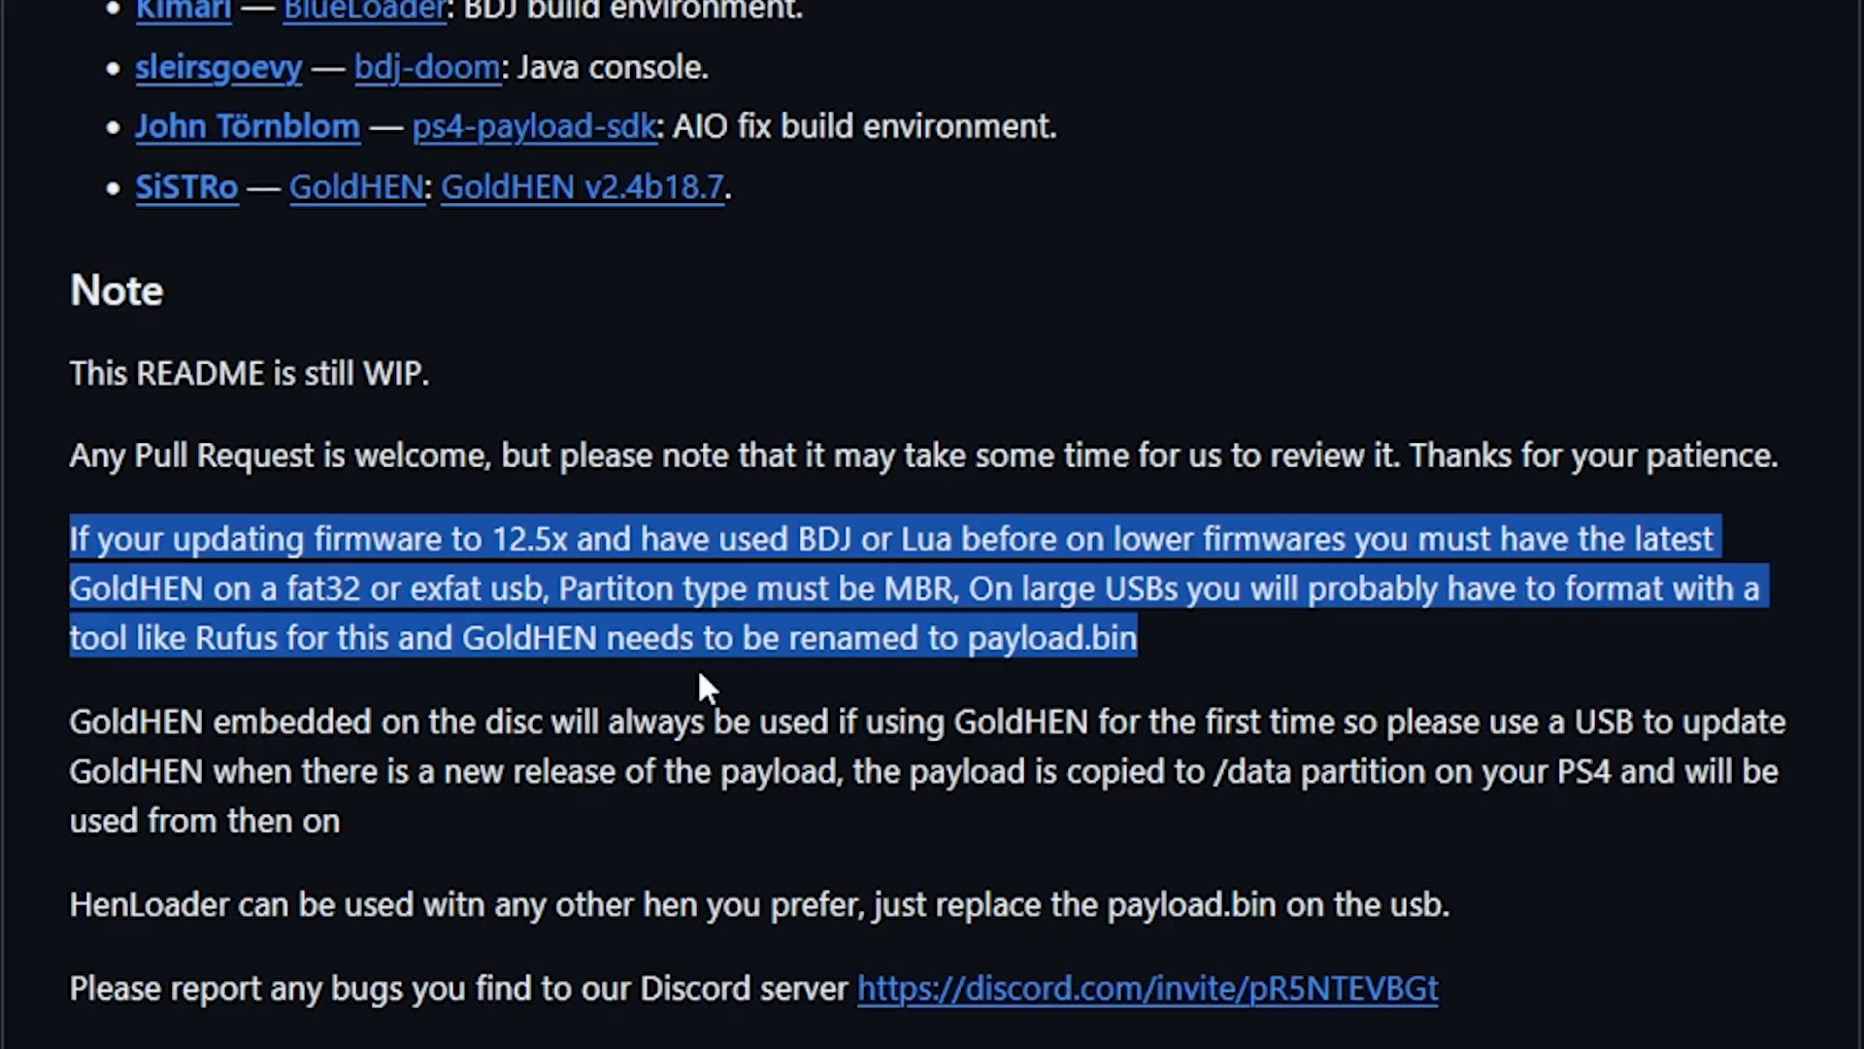
pyautogui.click(163, 718)
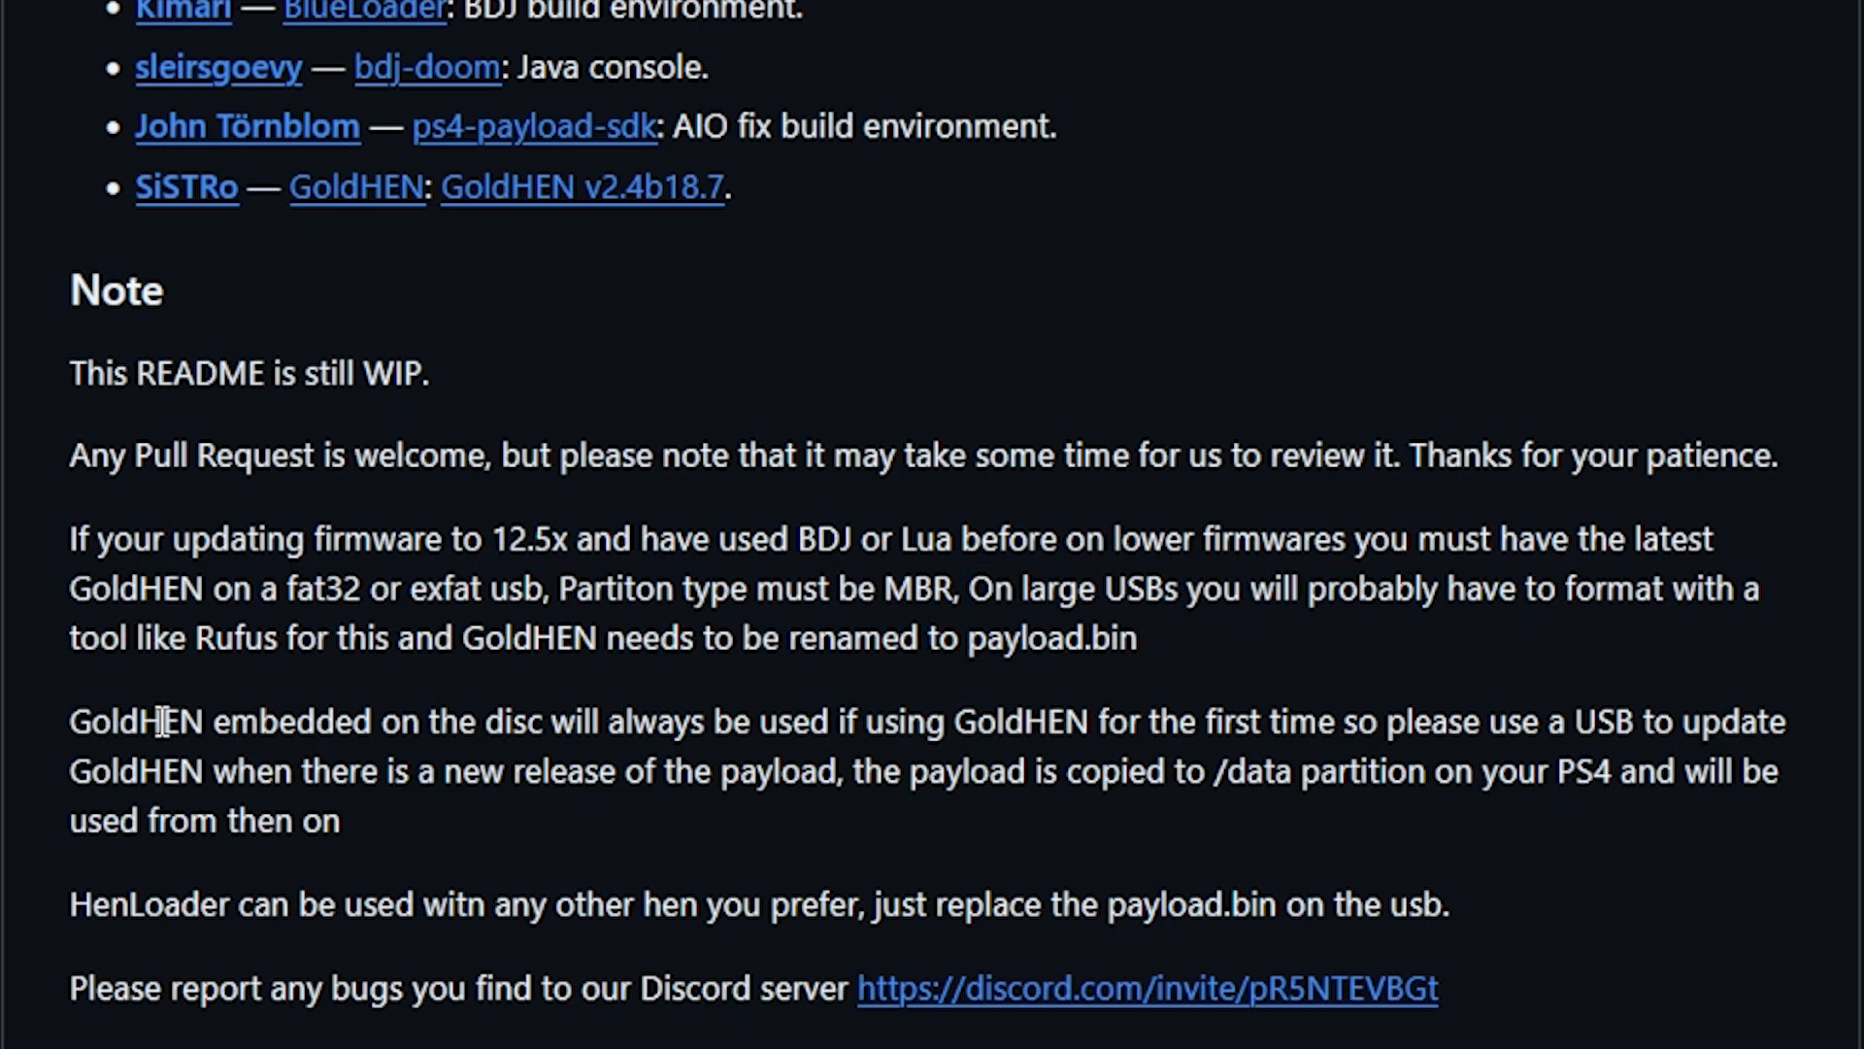
pyautogui.moveTo(69, 721); pyautogui.dragTo(706, 721)
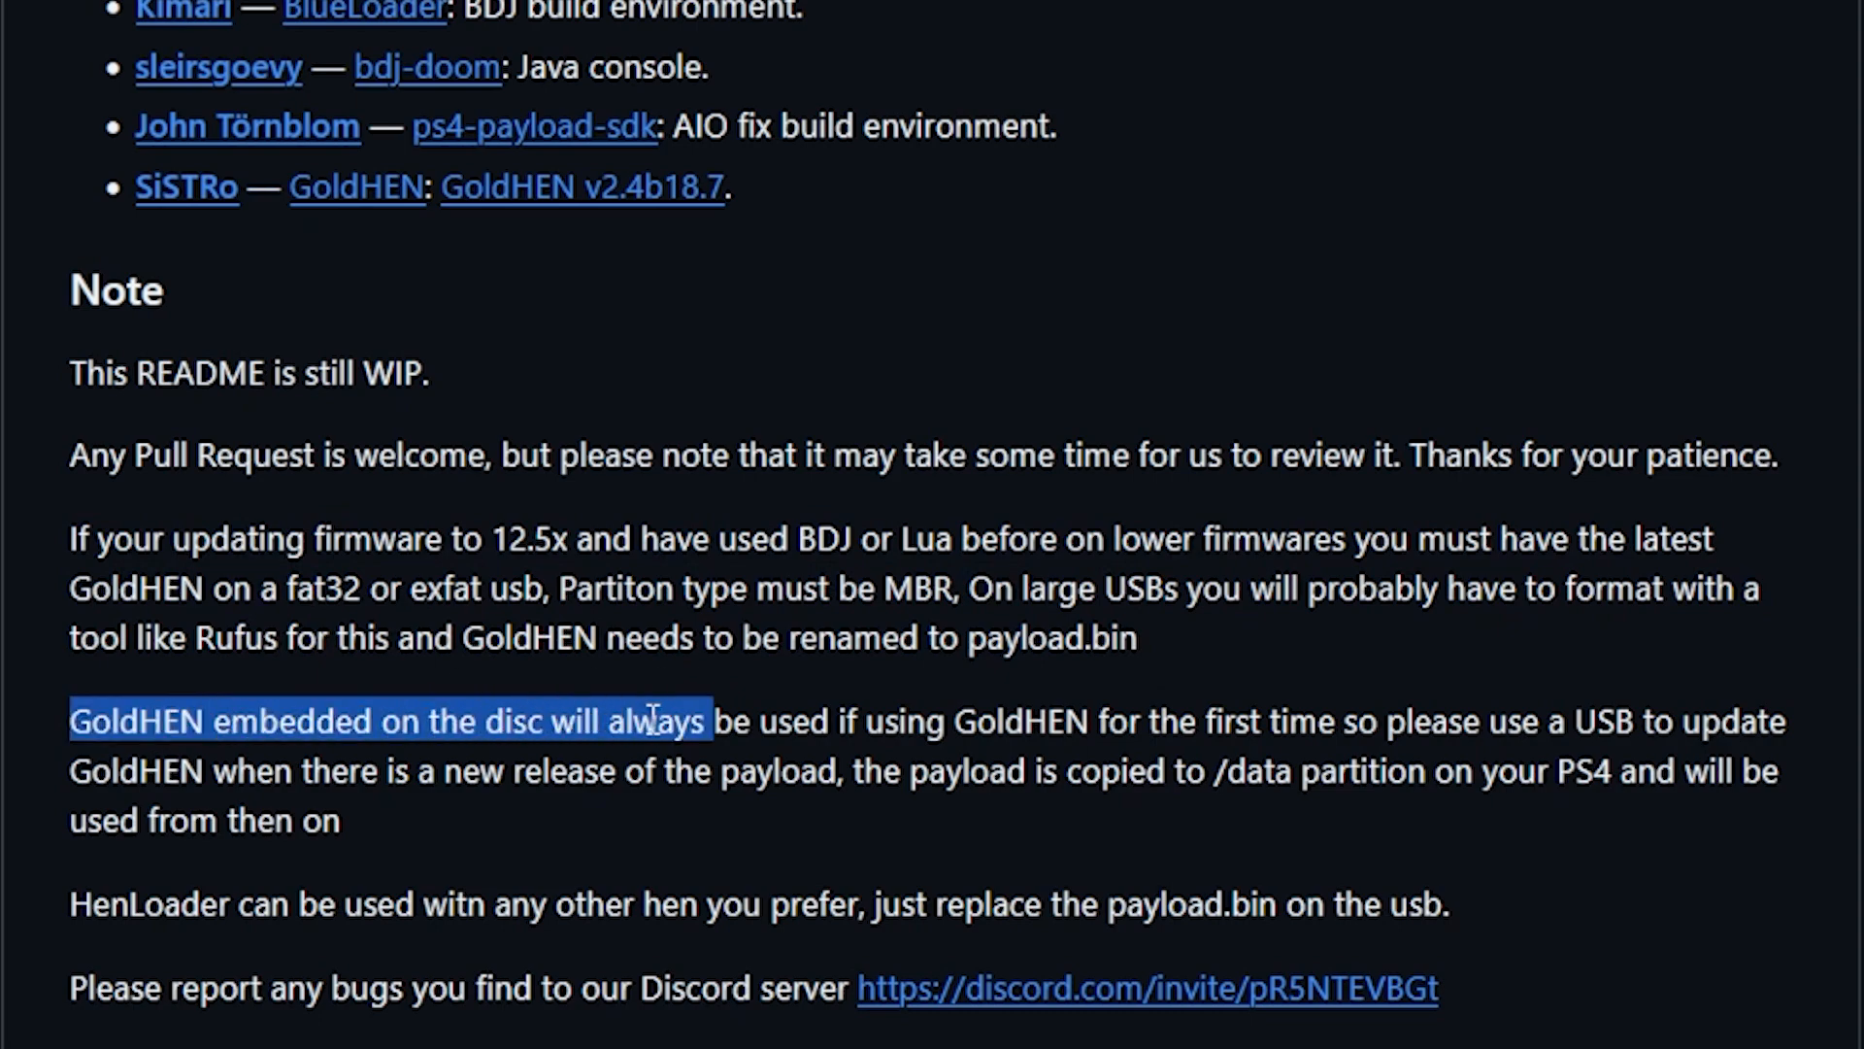
pyautogui.moveTo(648, 720); pyautogui.dragTo(1091, 721)
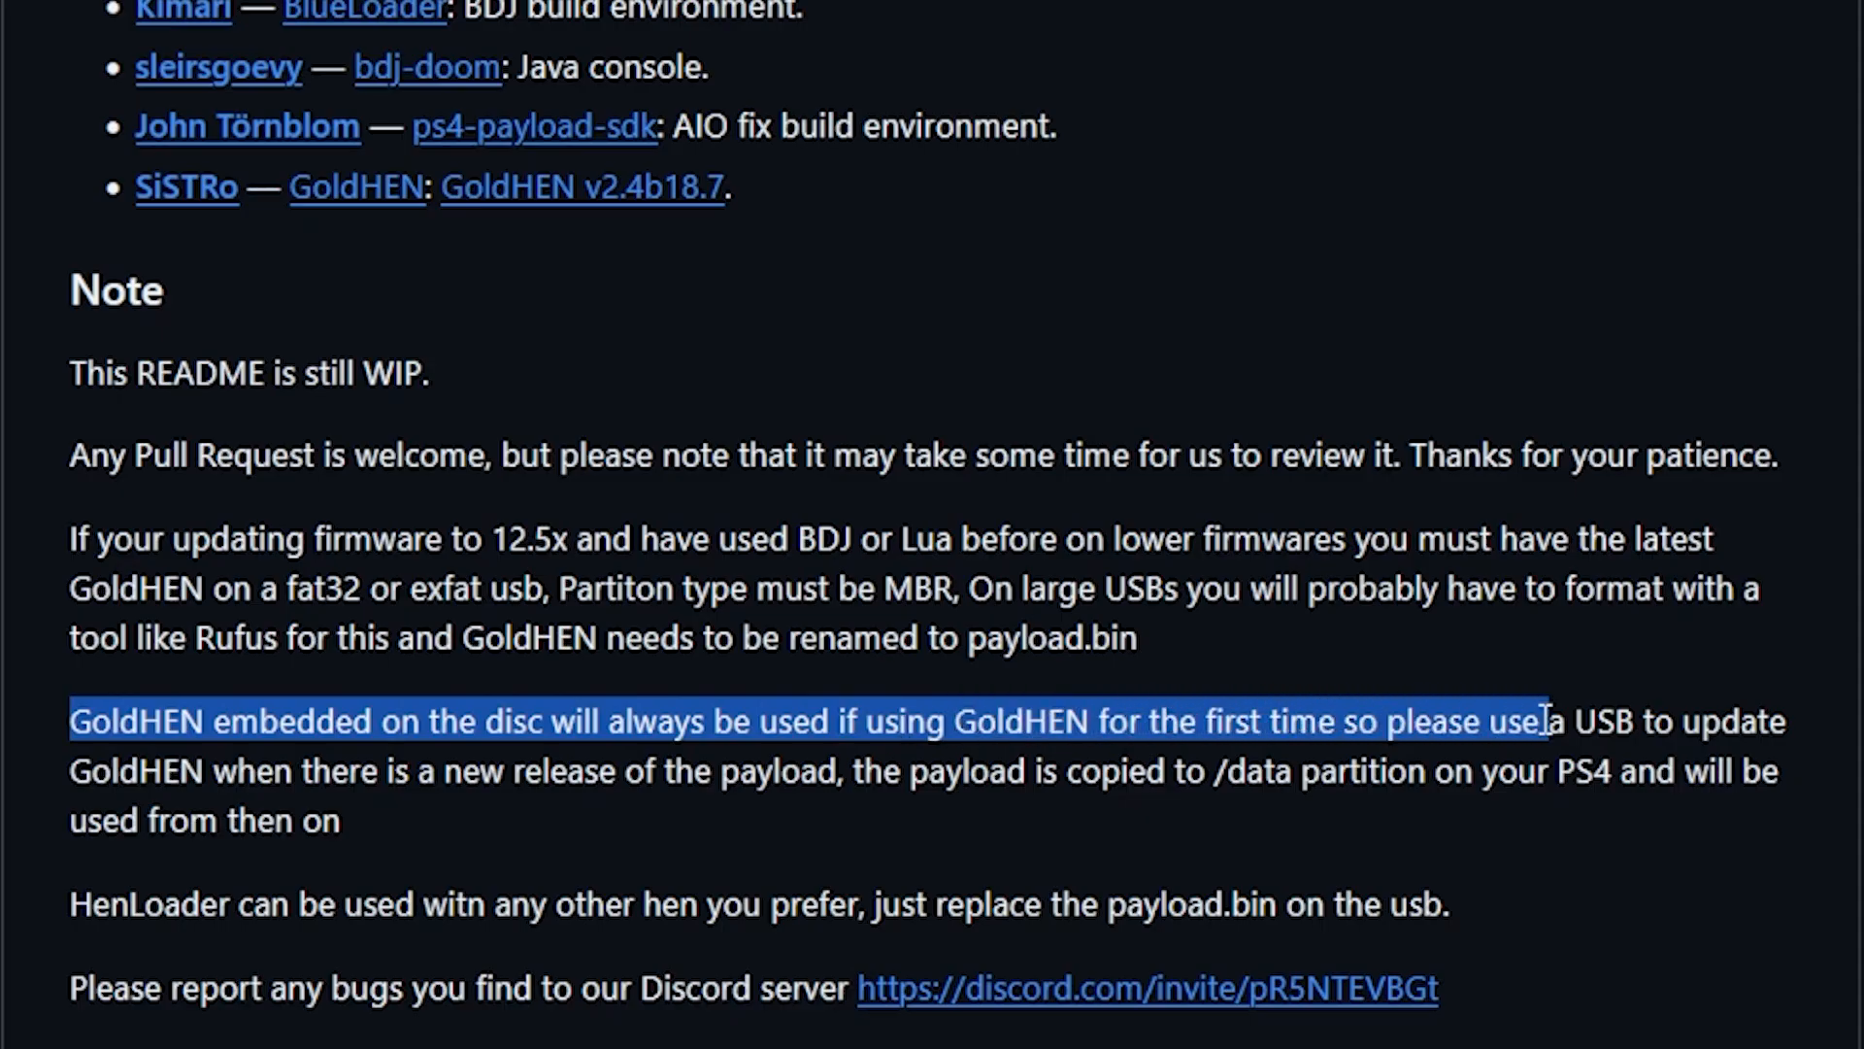
pyautogui.moveTo(1546, 722); pyautogui.dragTo(1748, 722)
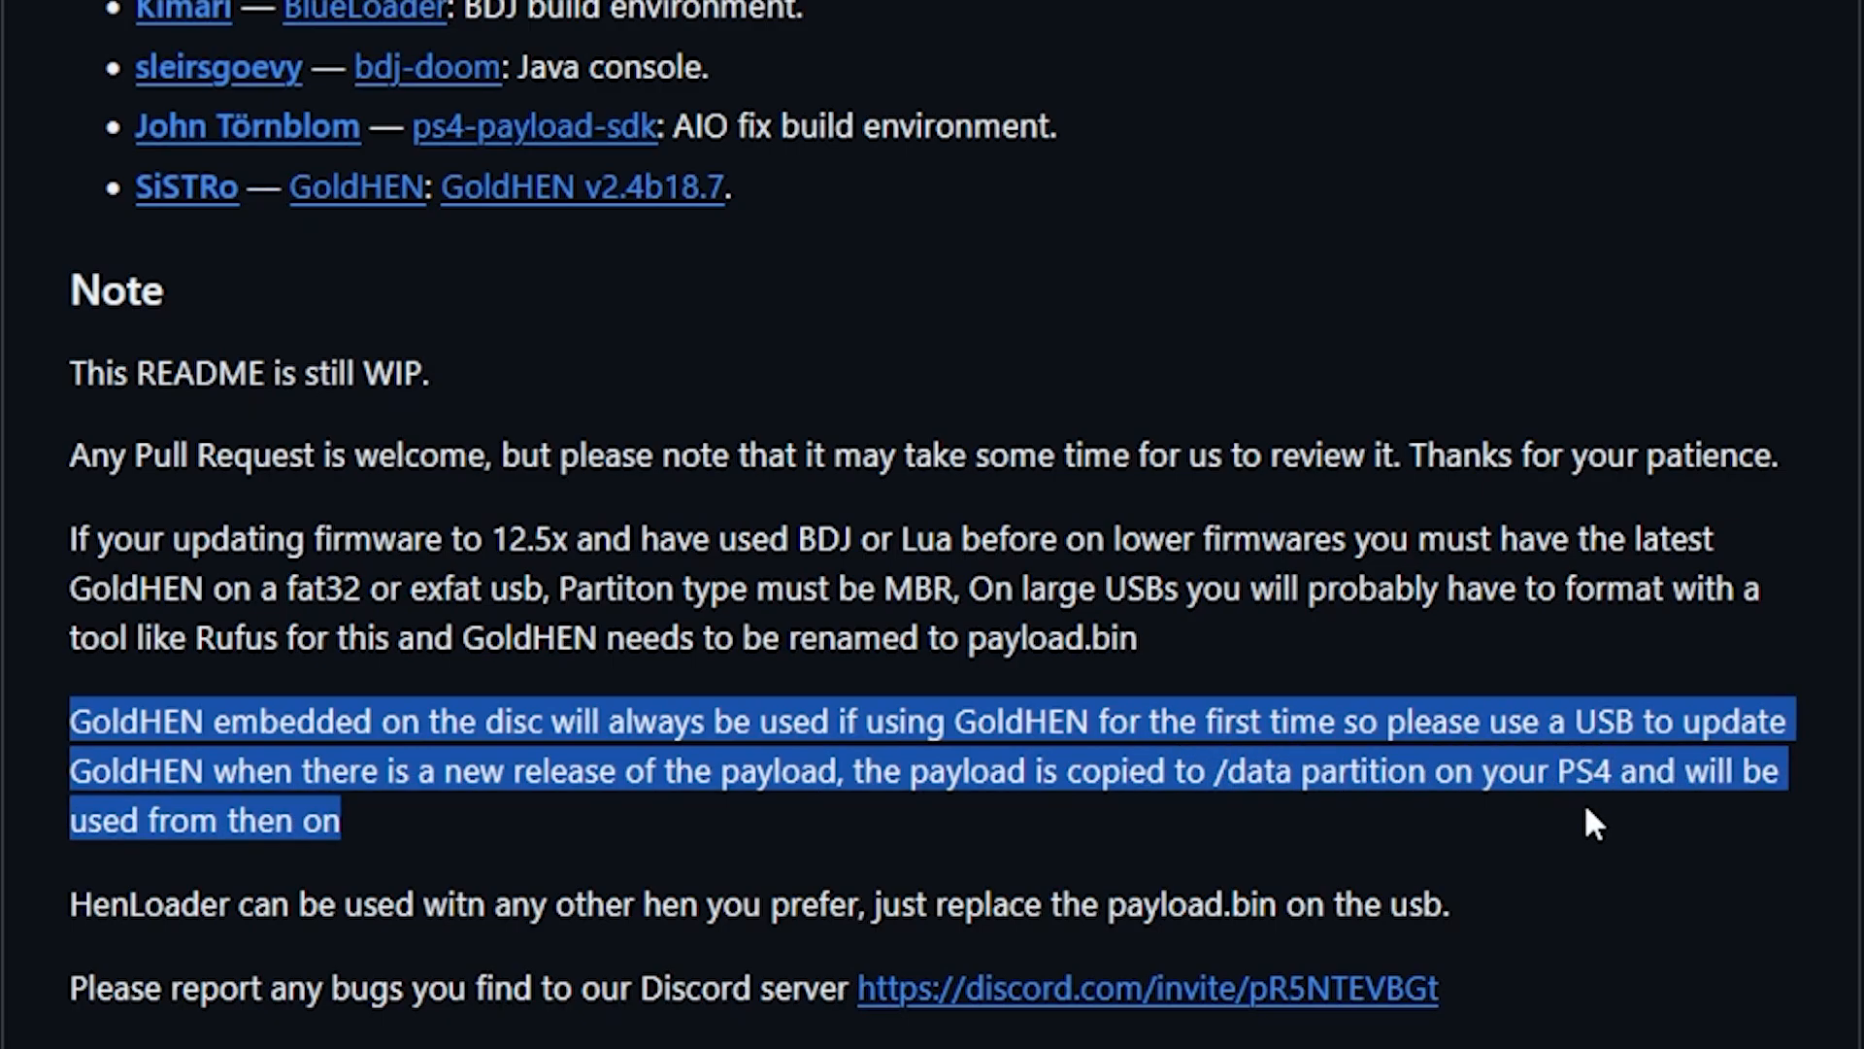
pyautogui.moveTo(379, 887)
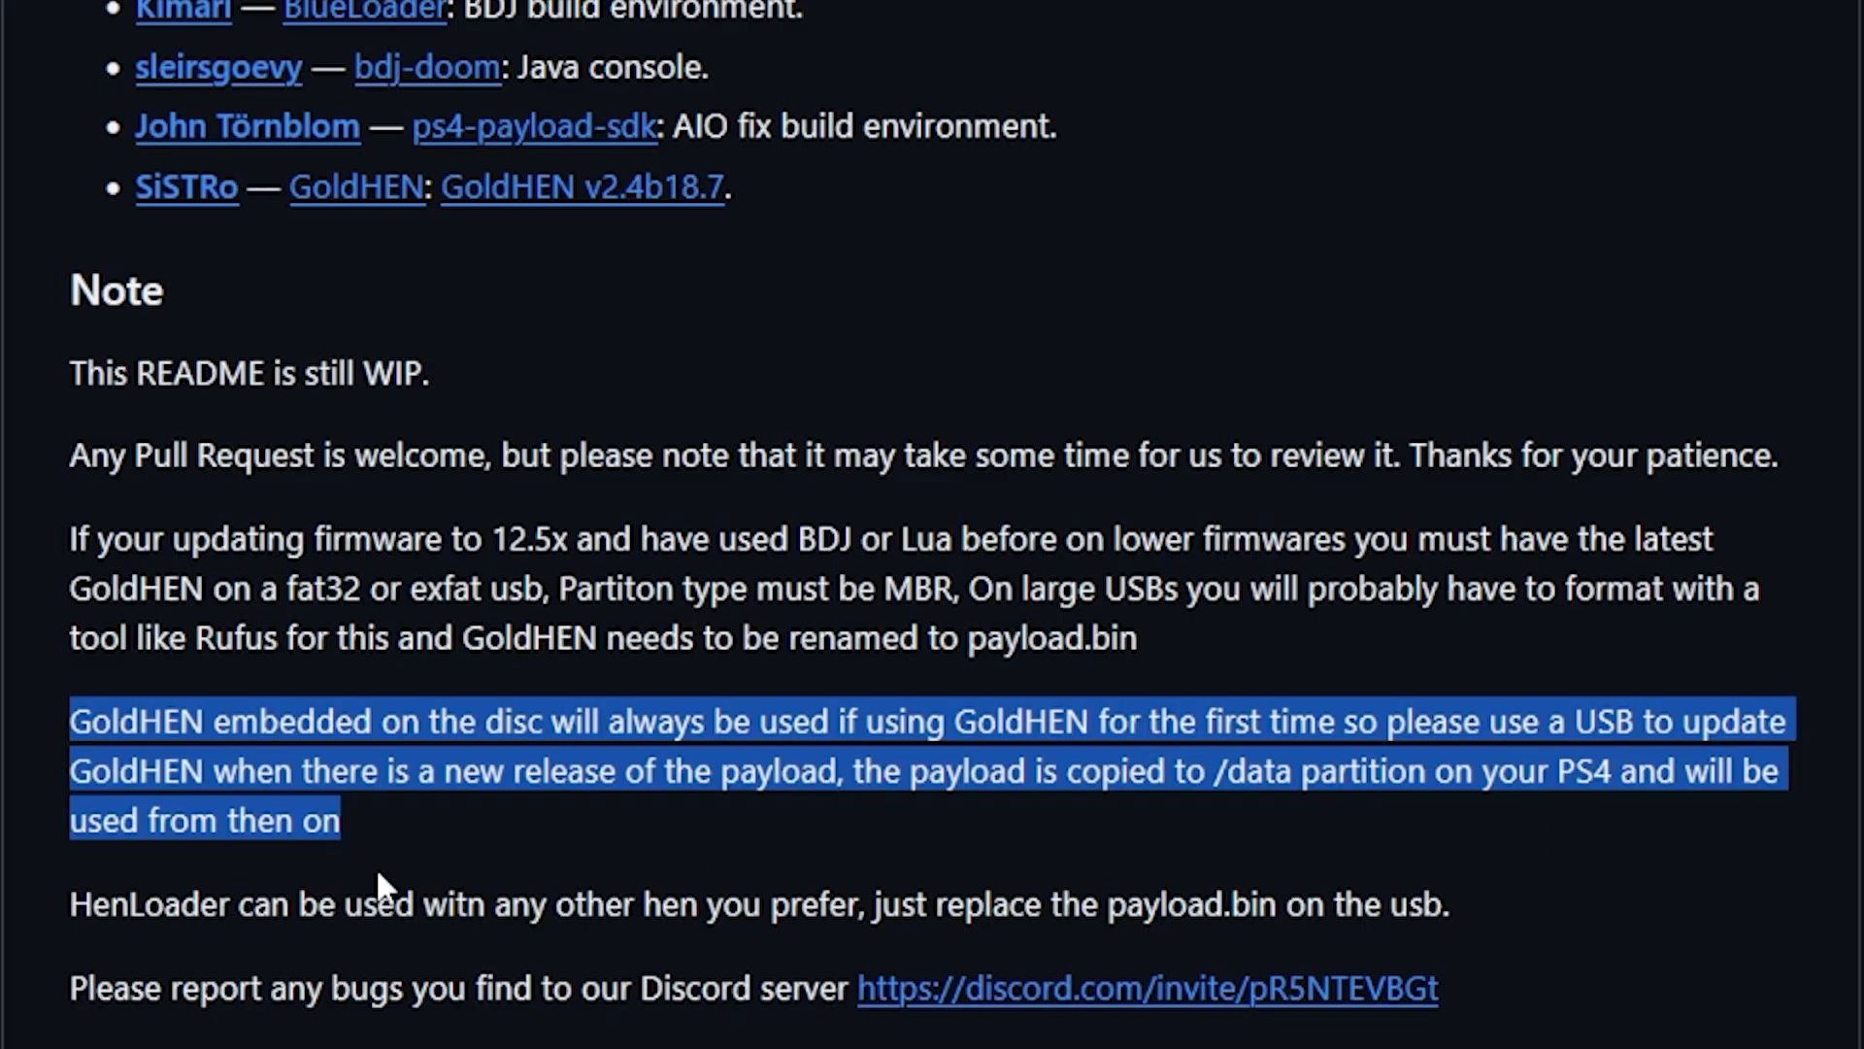
pyautogui.doubleClick(150, 905)
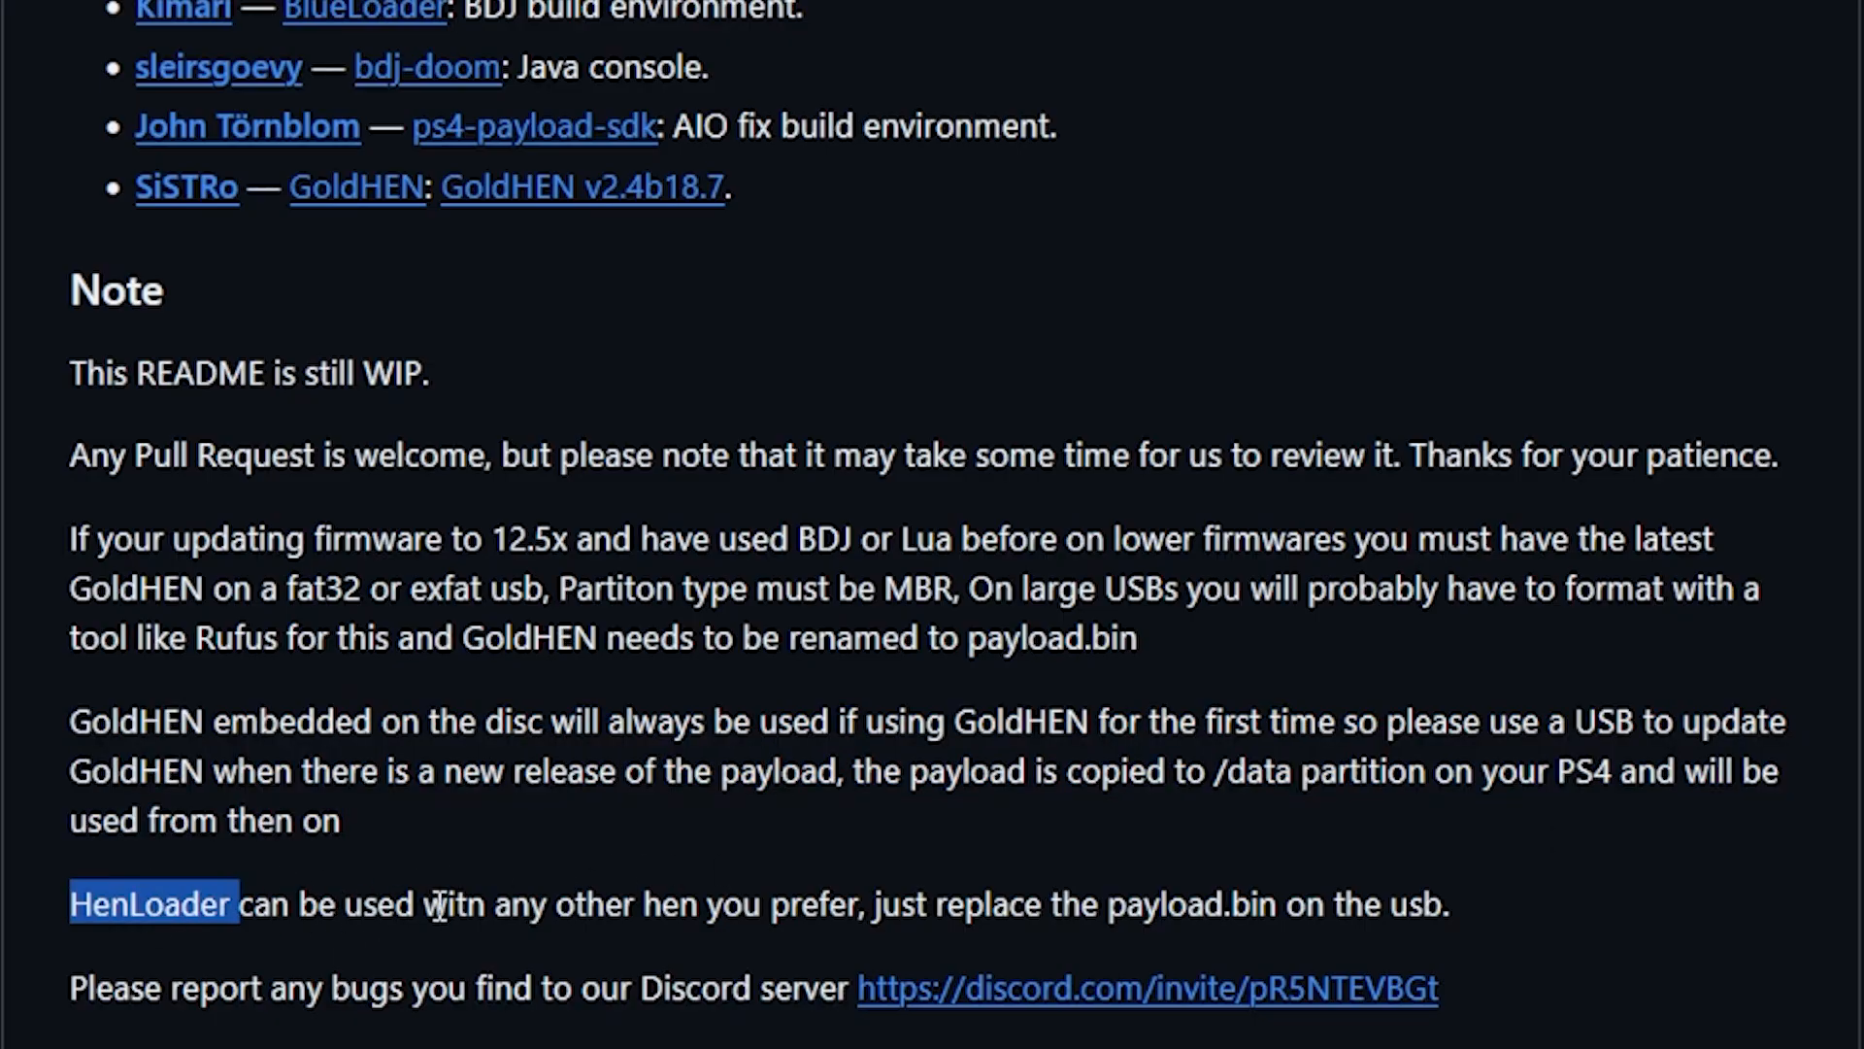
pyautogui.moveTo(848, 927)
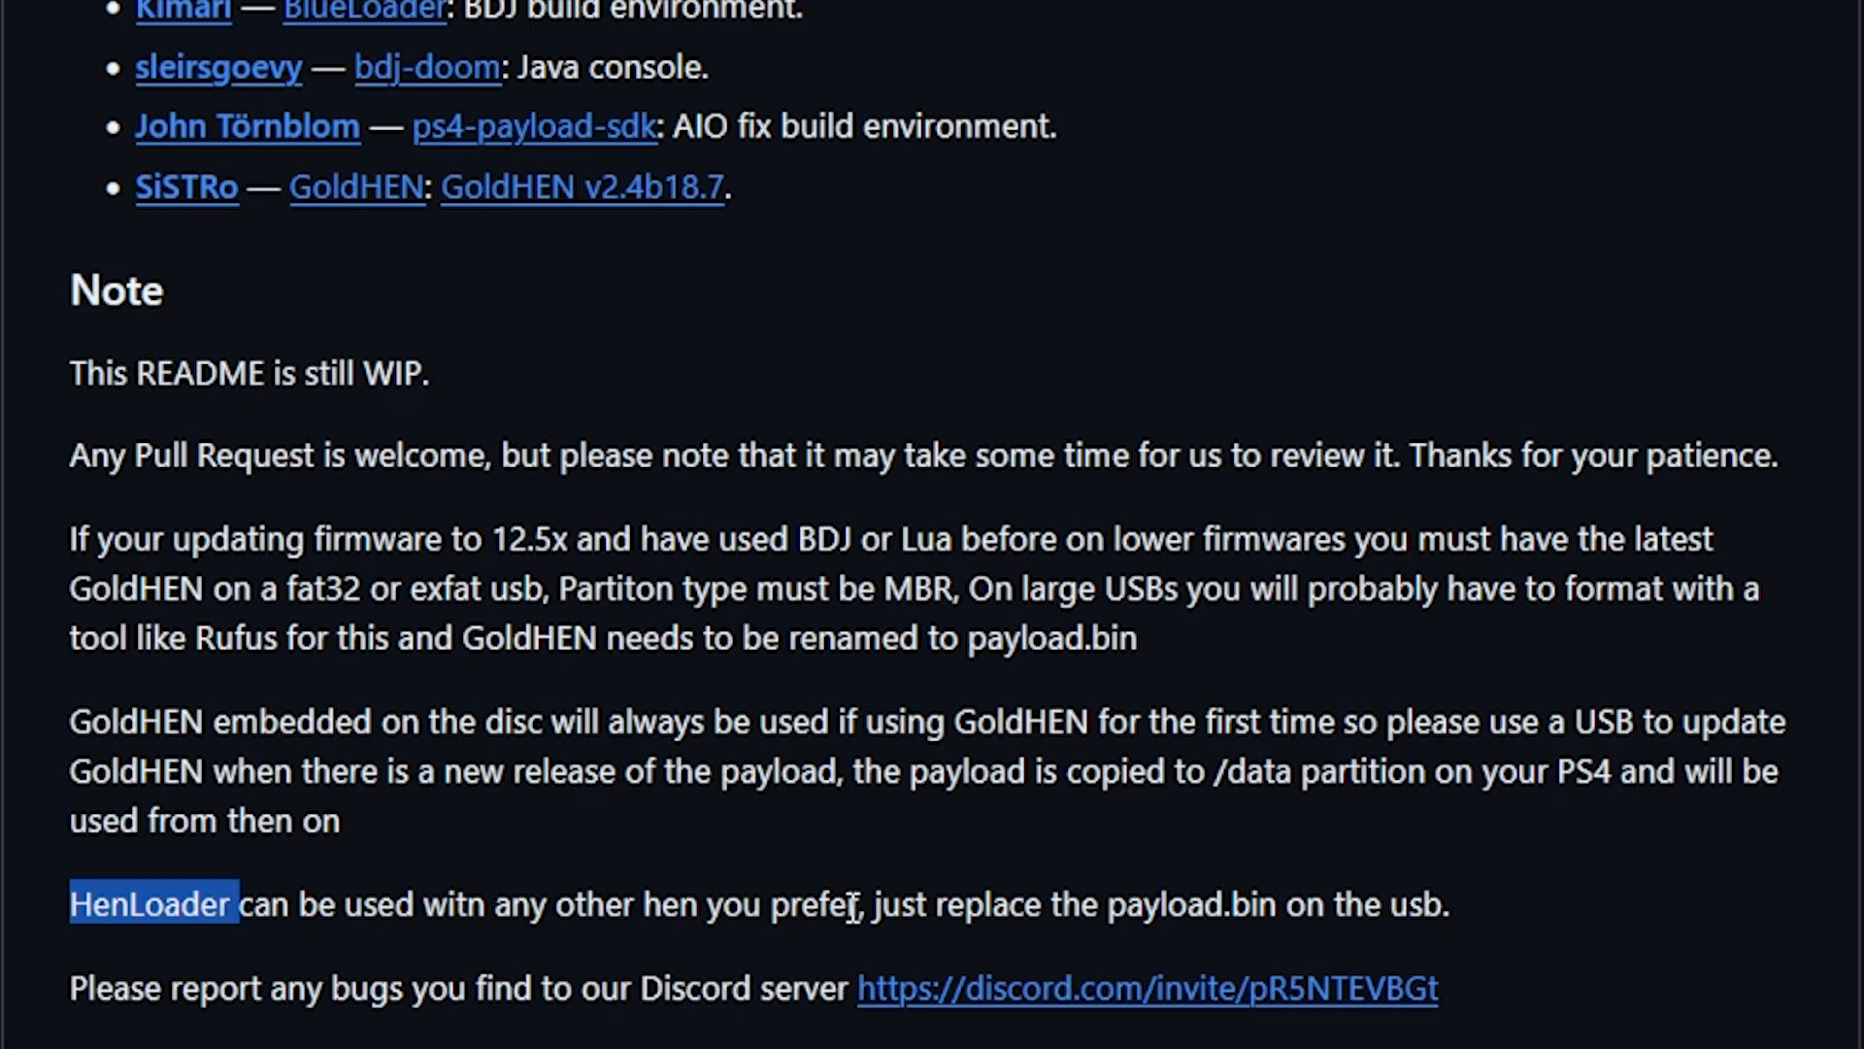
pyautogui.moveTo(1162, 904)
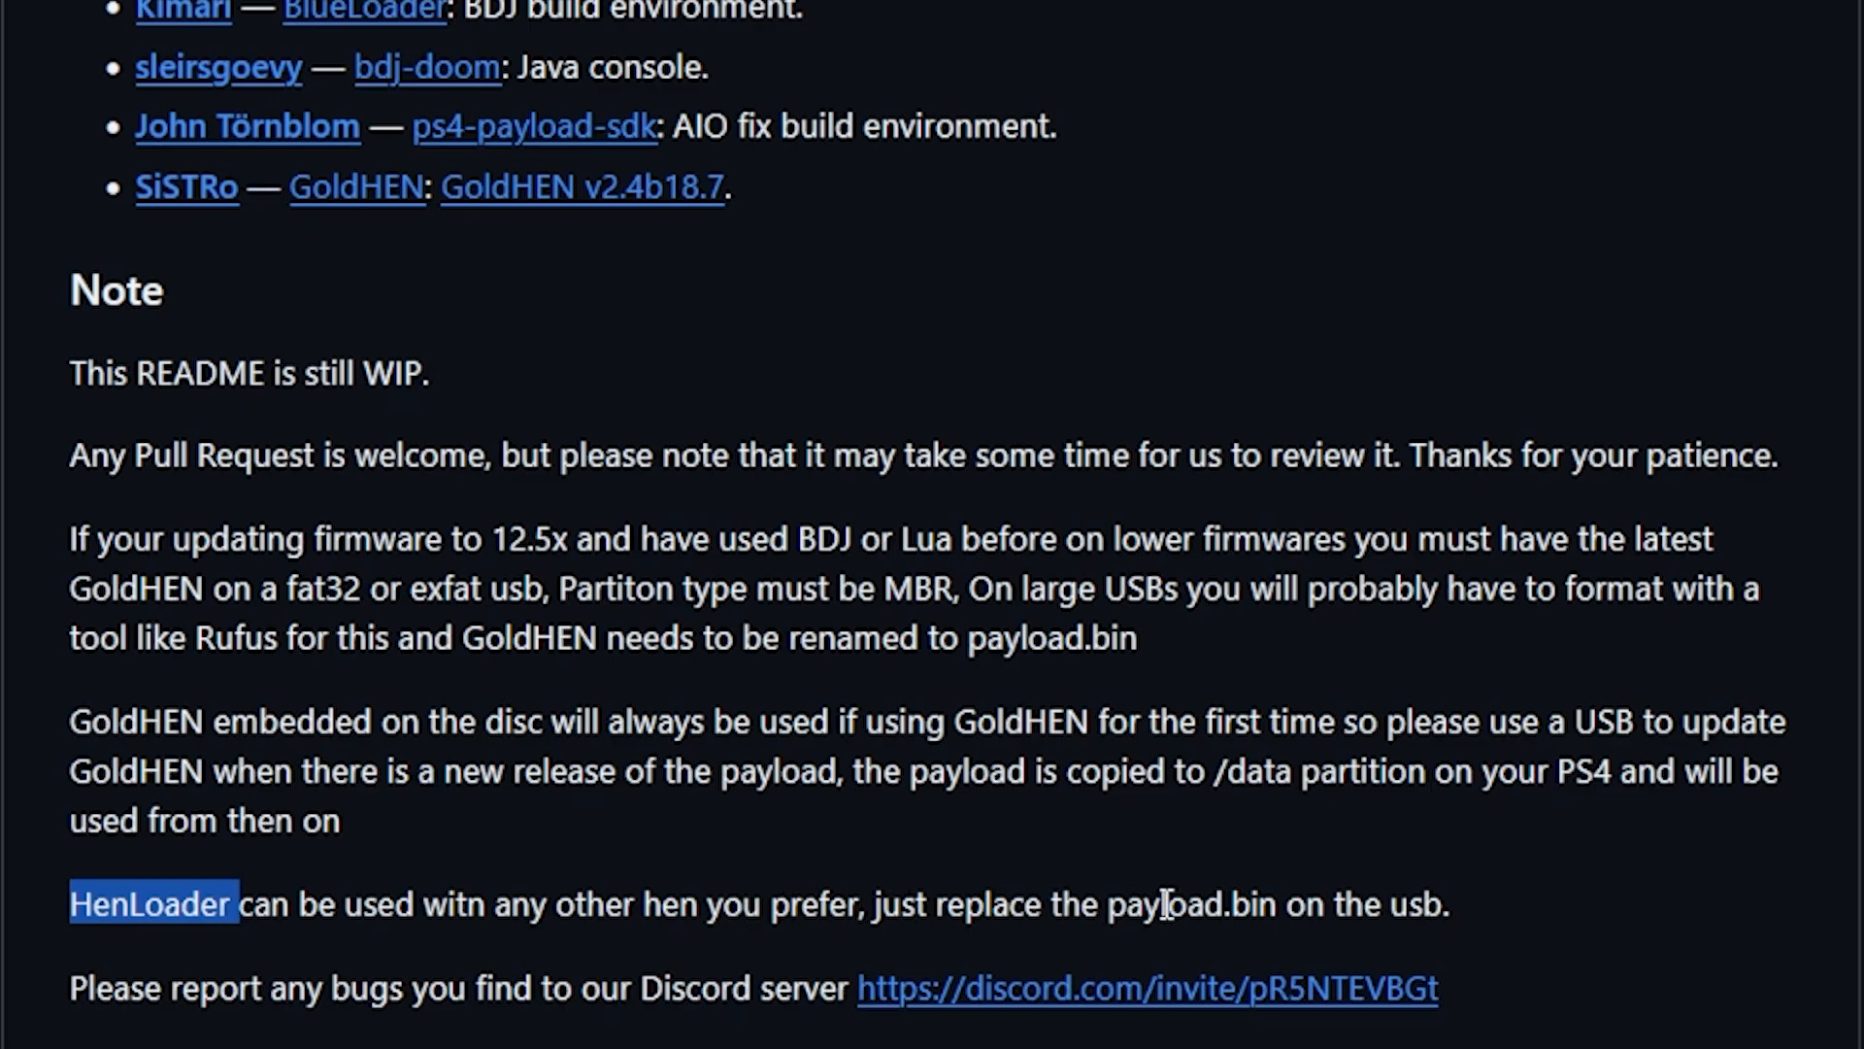
pyautogui.click(1472, 937)
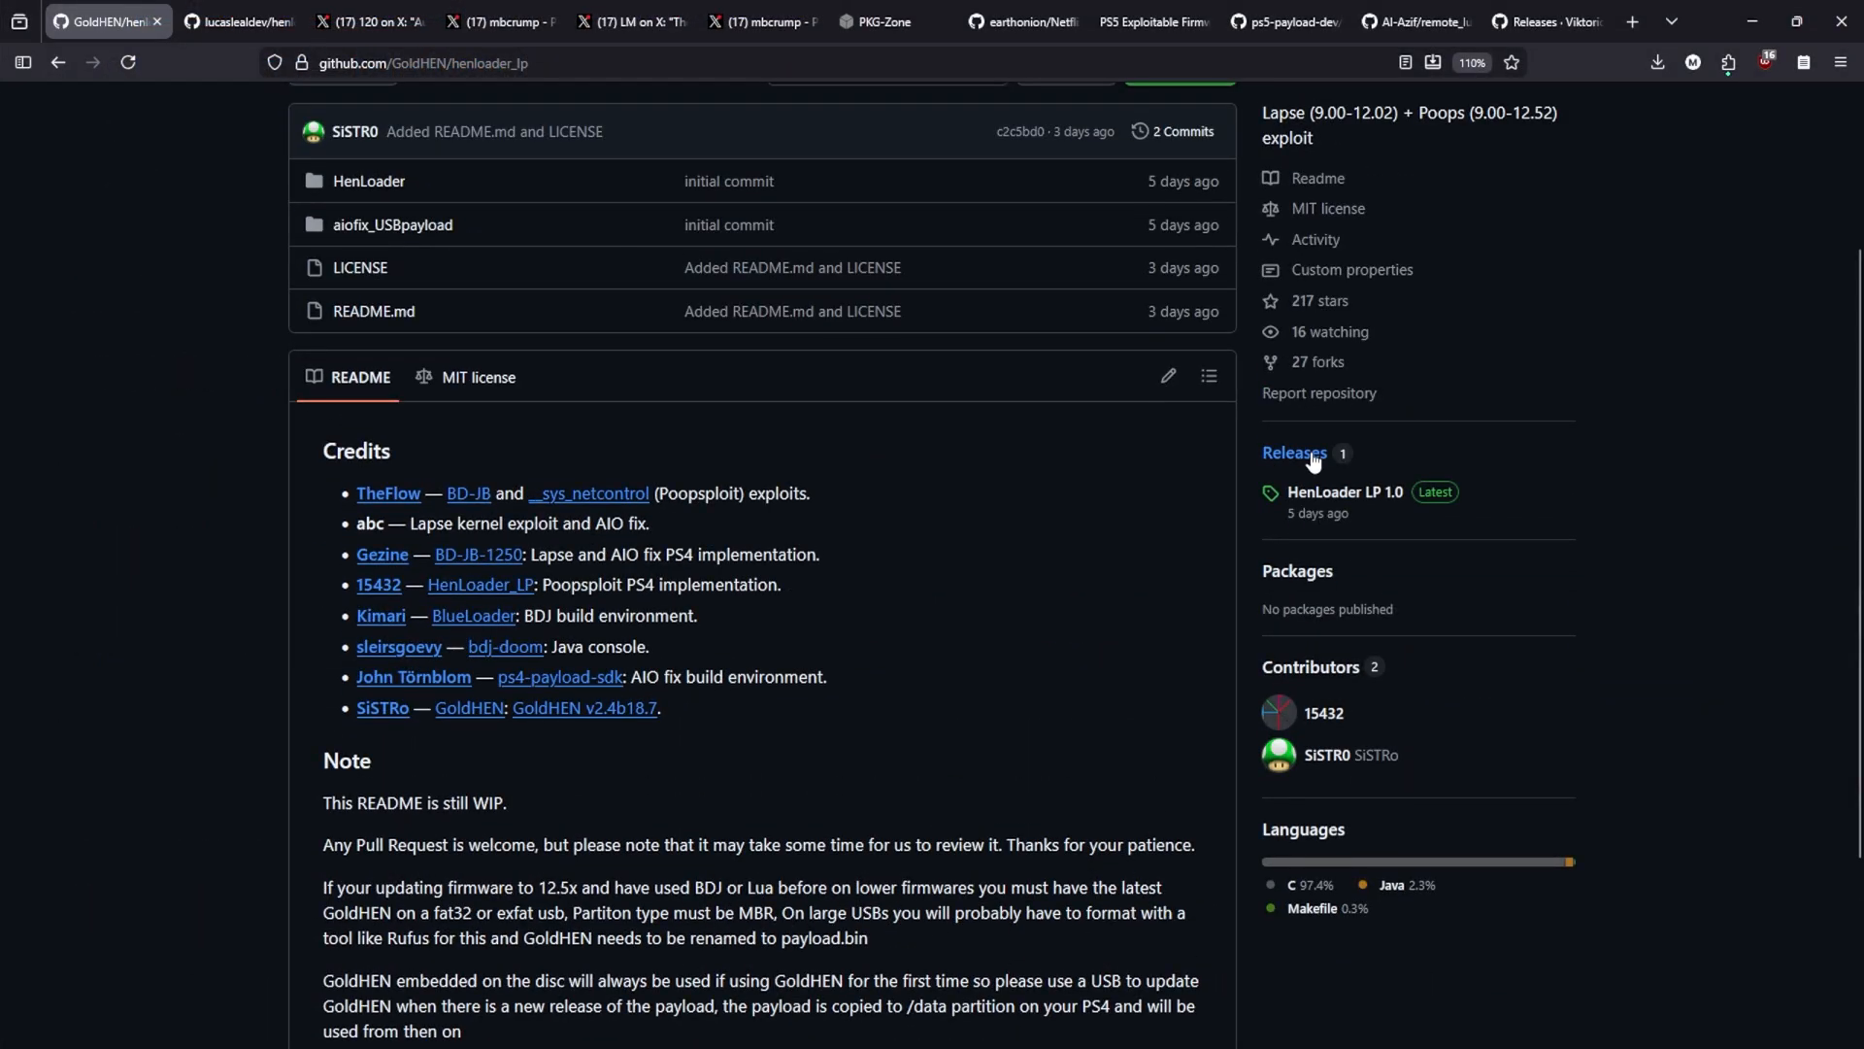
# Open the HenLoader LP 1.0 release page with its henloader_lp.iso asset
pyautogui.click(1295, 453)
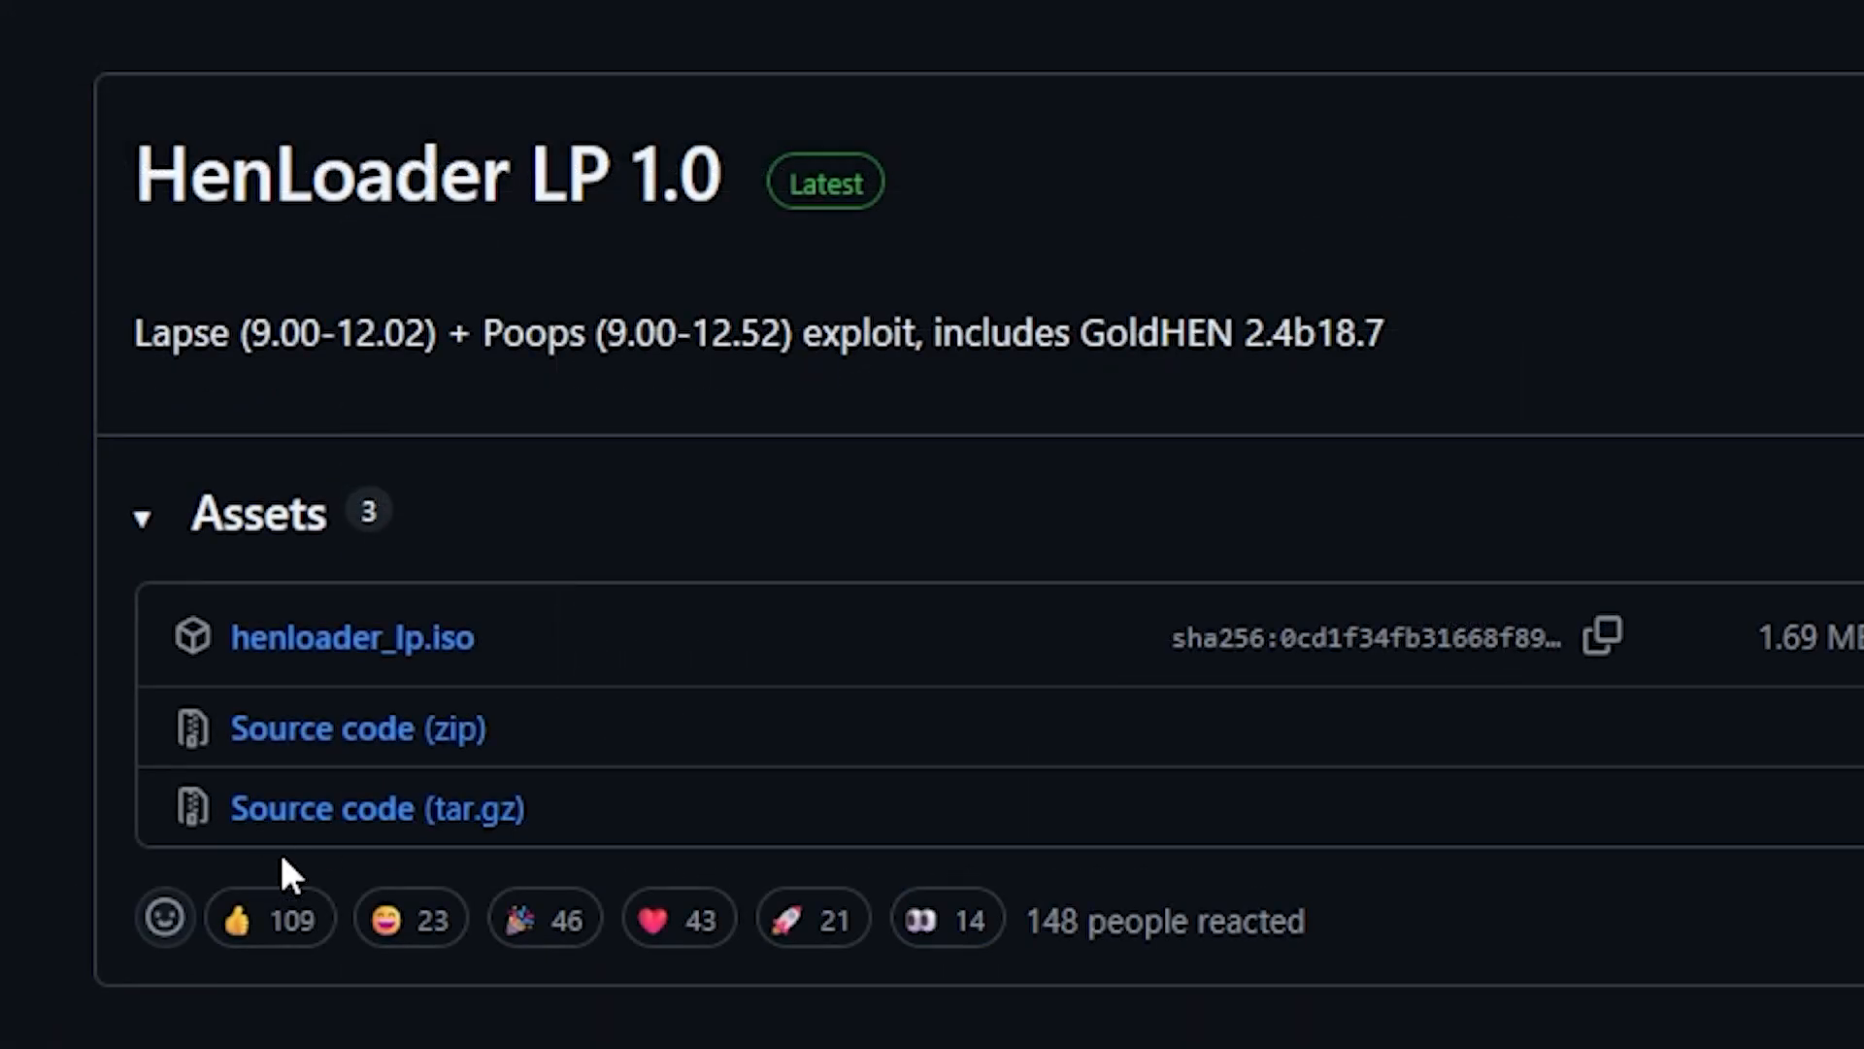
pyautogui.moveTo(725, 245)
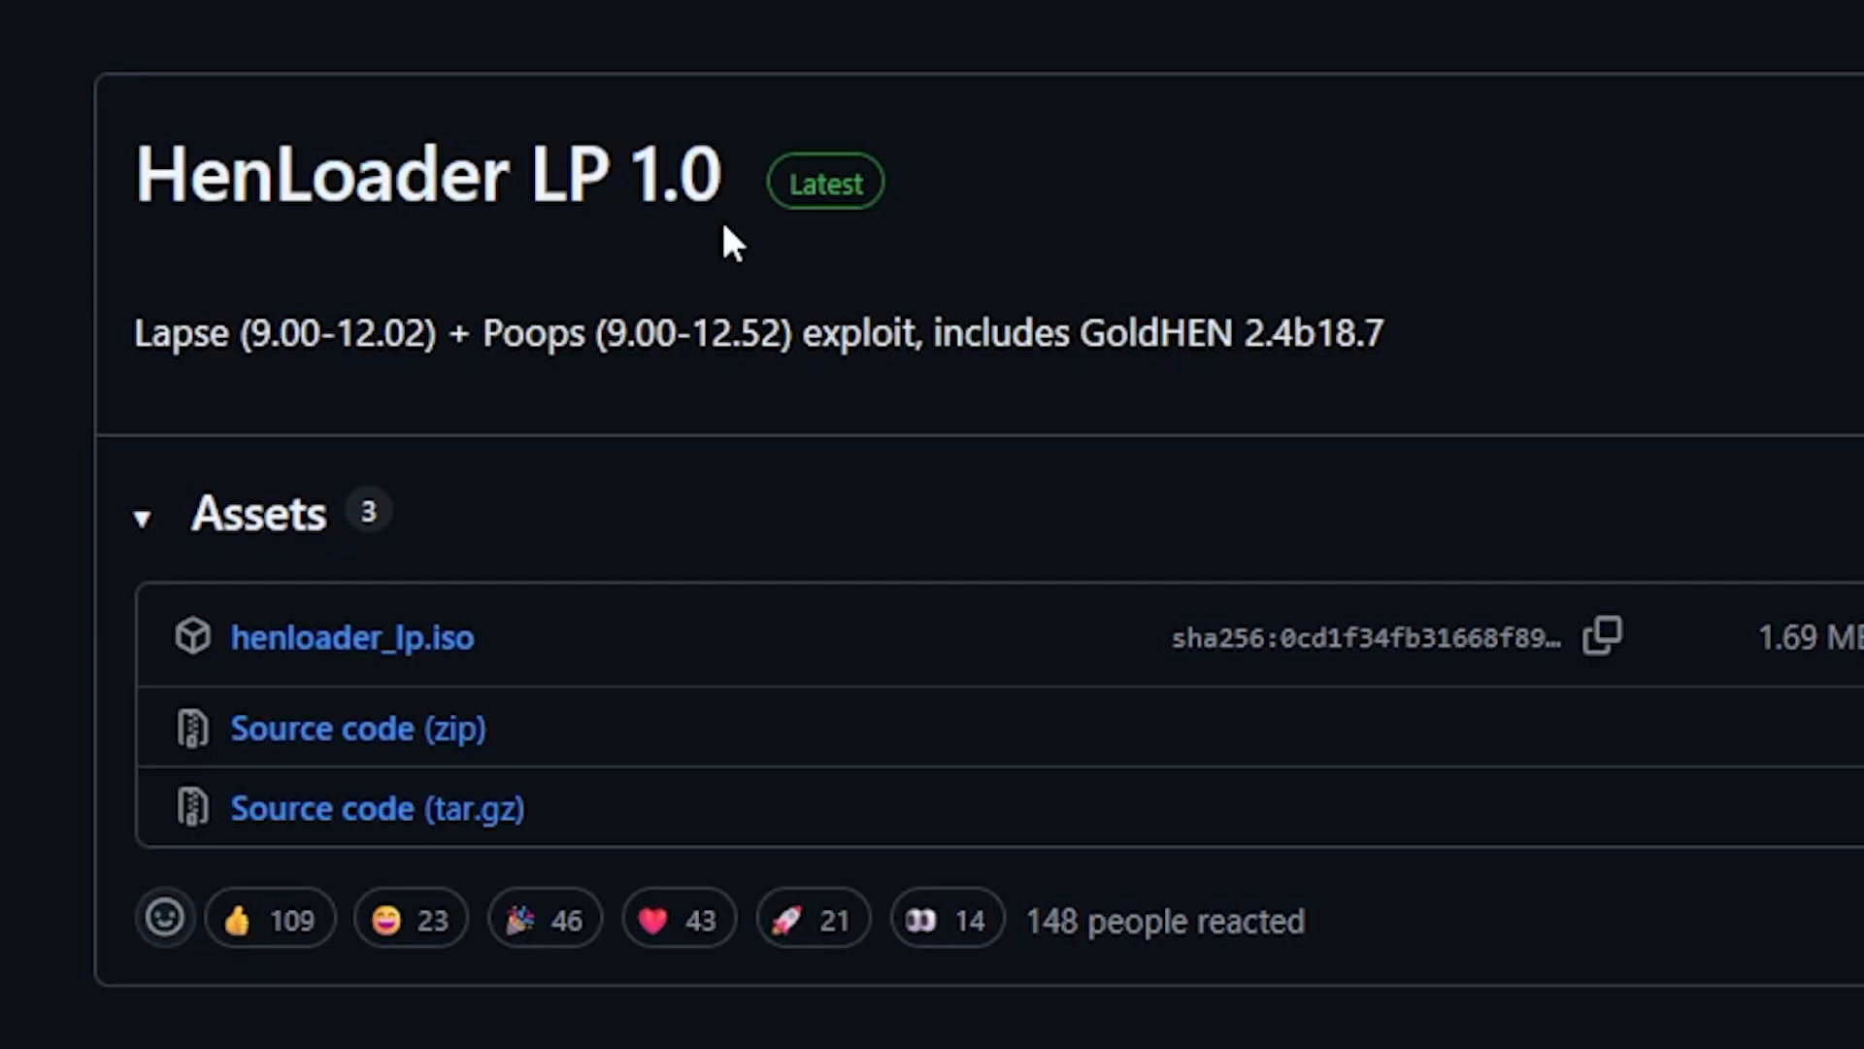
pyautogui.moveTo(673, 470)
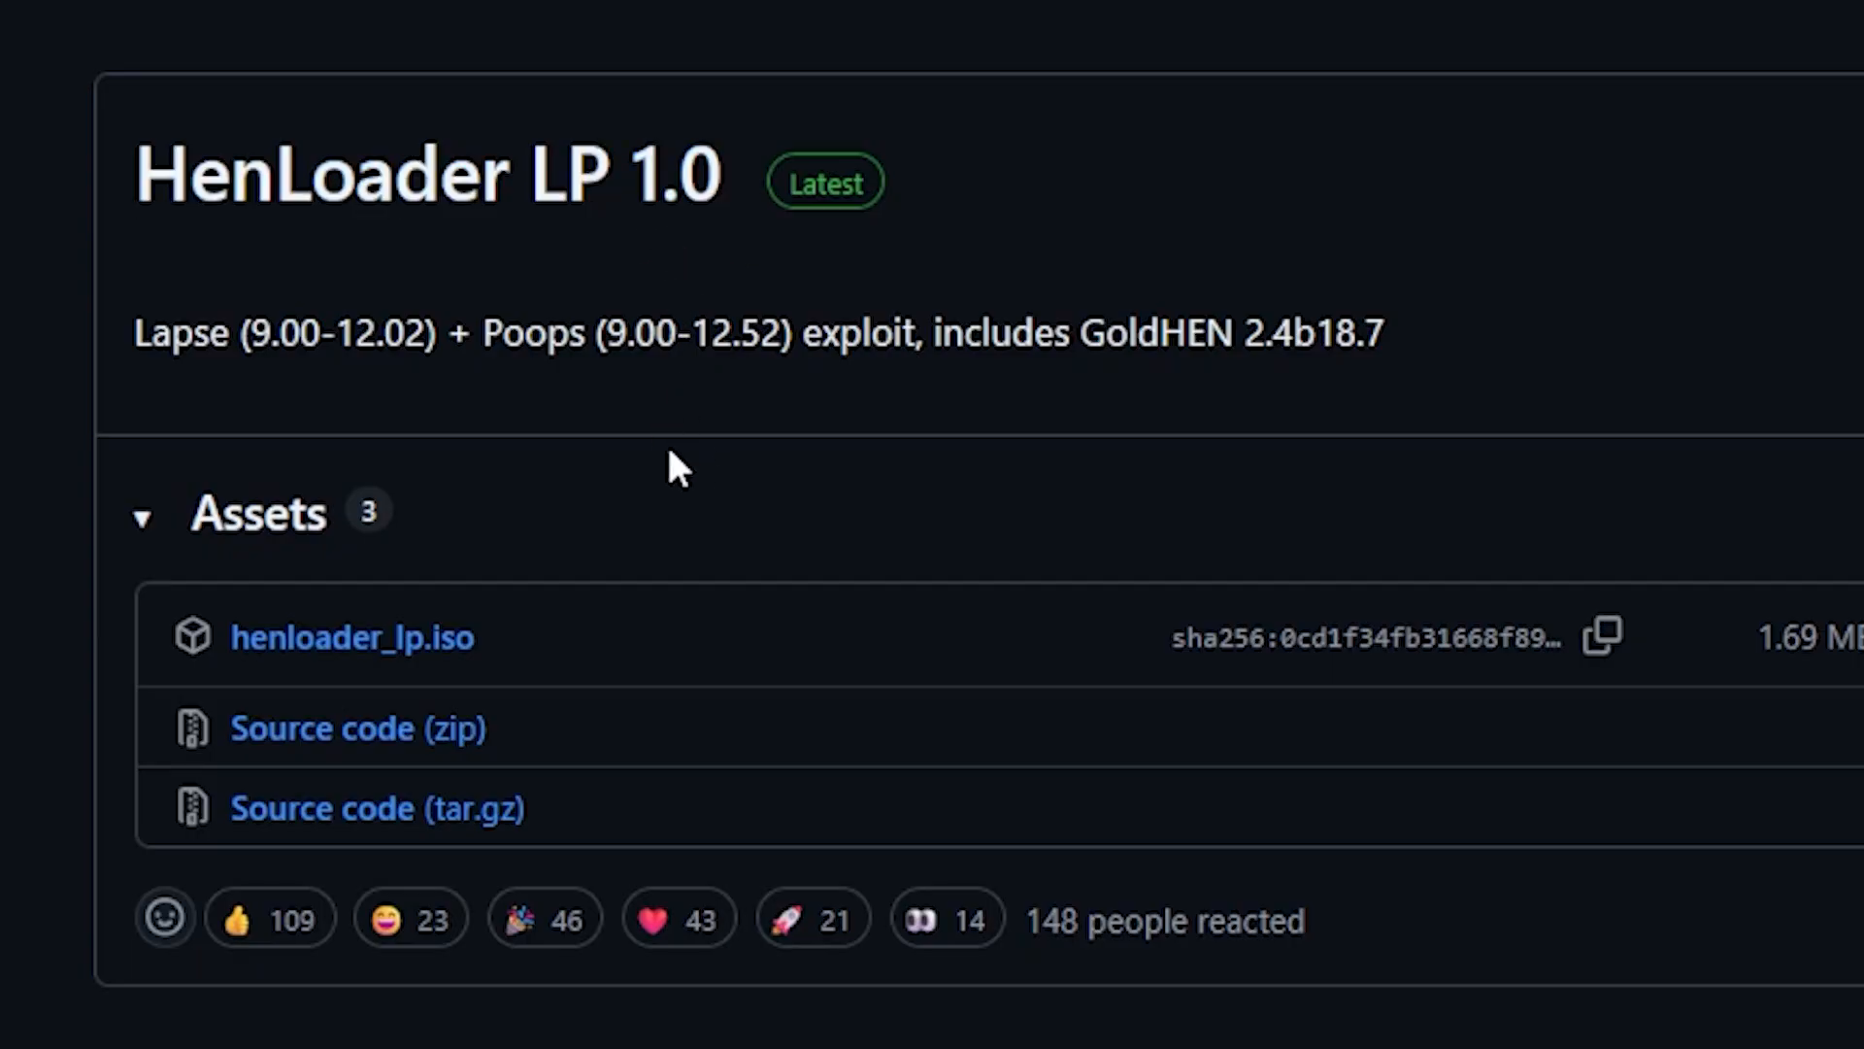
pyautogui.moveTo(567, 608)
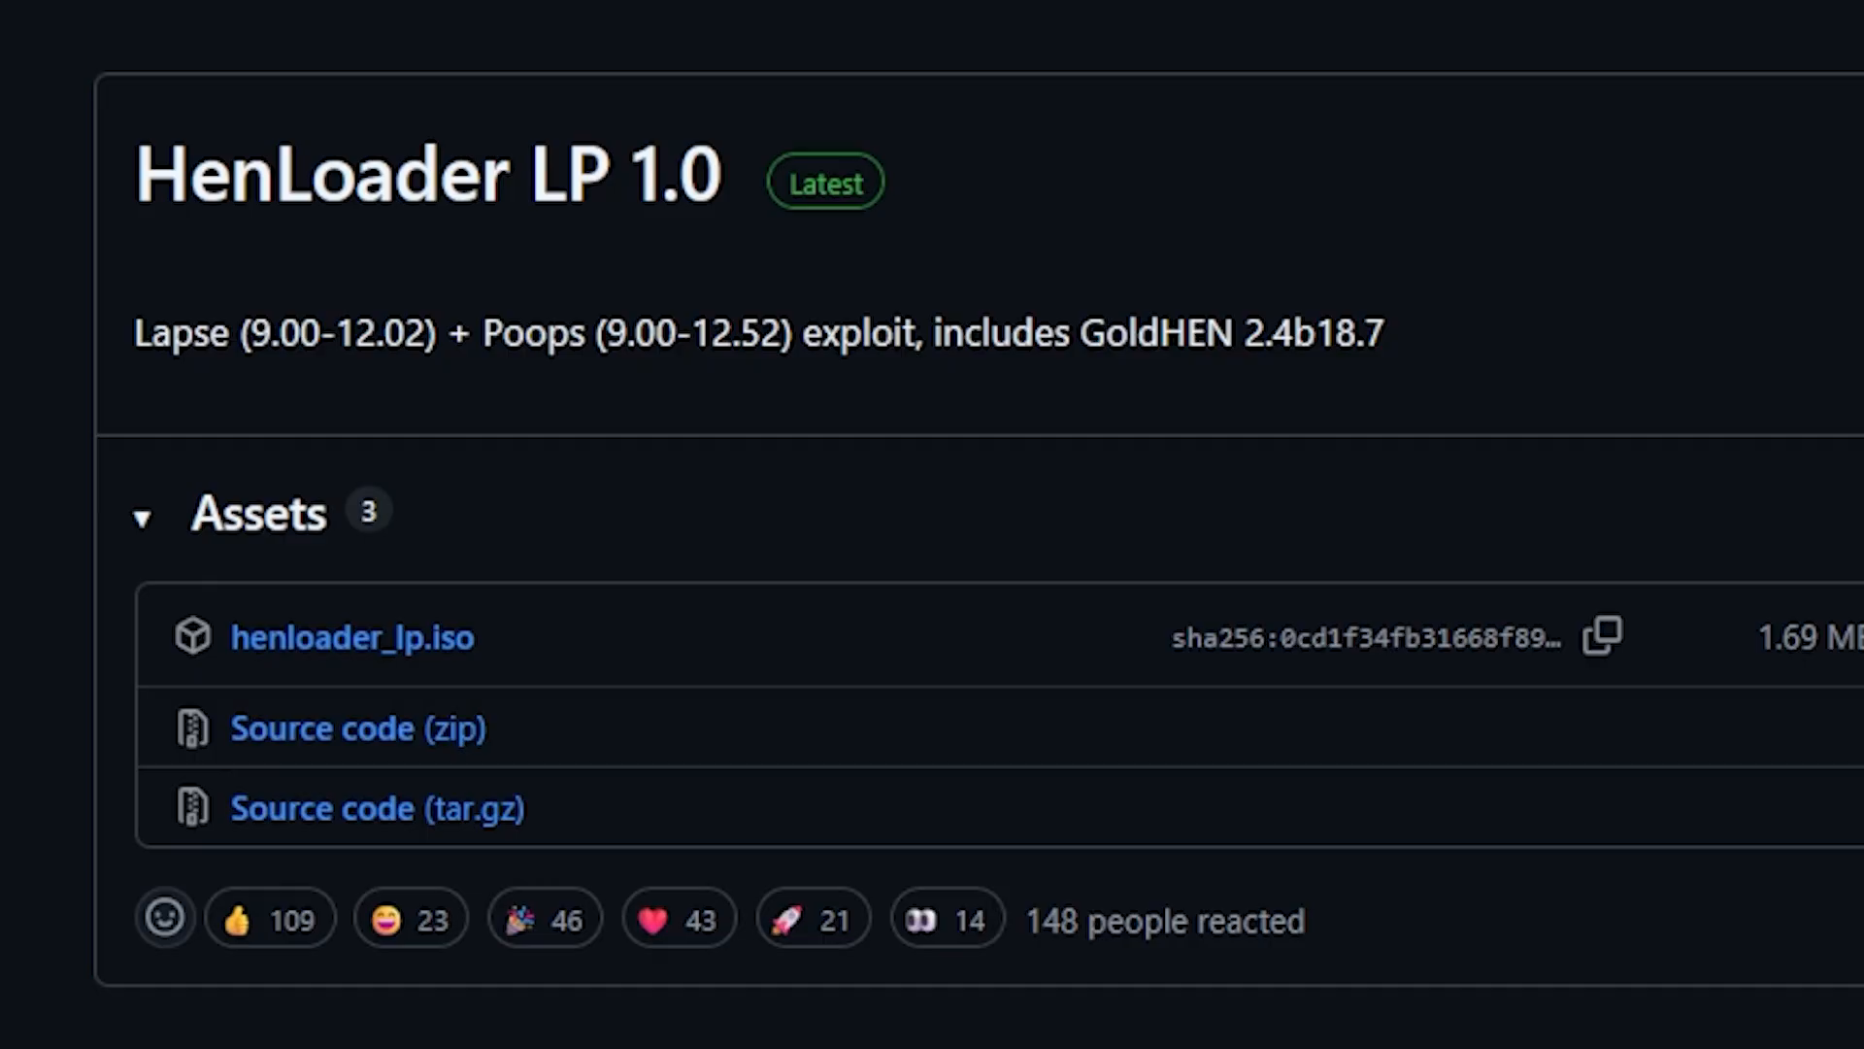
pyautogui.moveTo(564, 688)
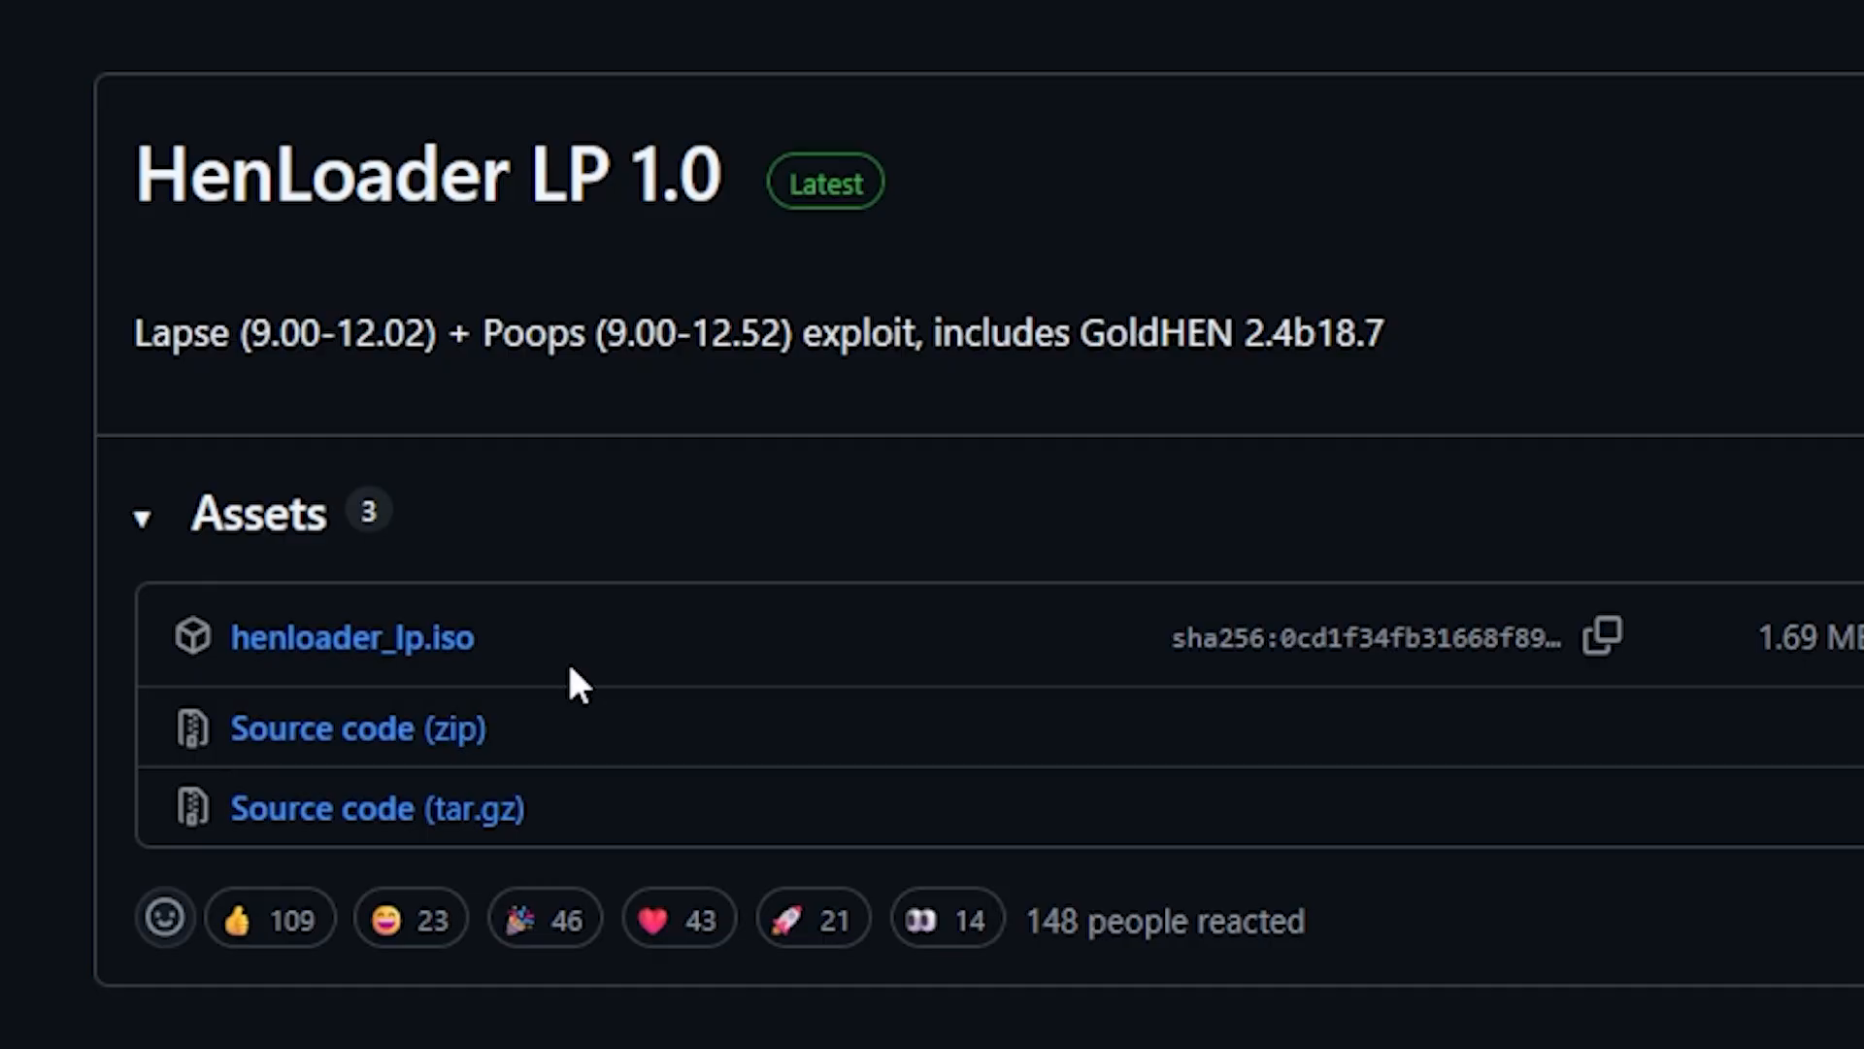
pyautogui.moveTo(272, 581)
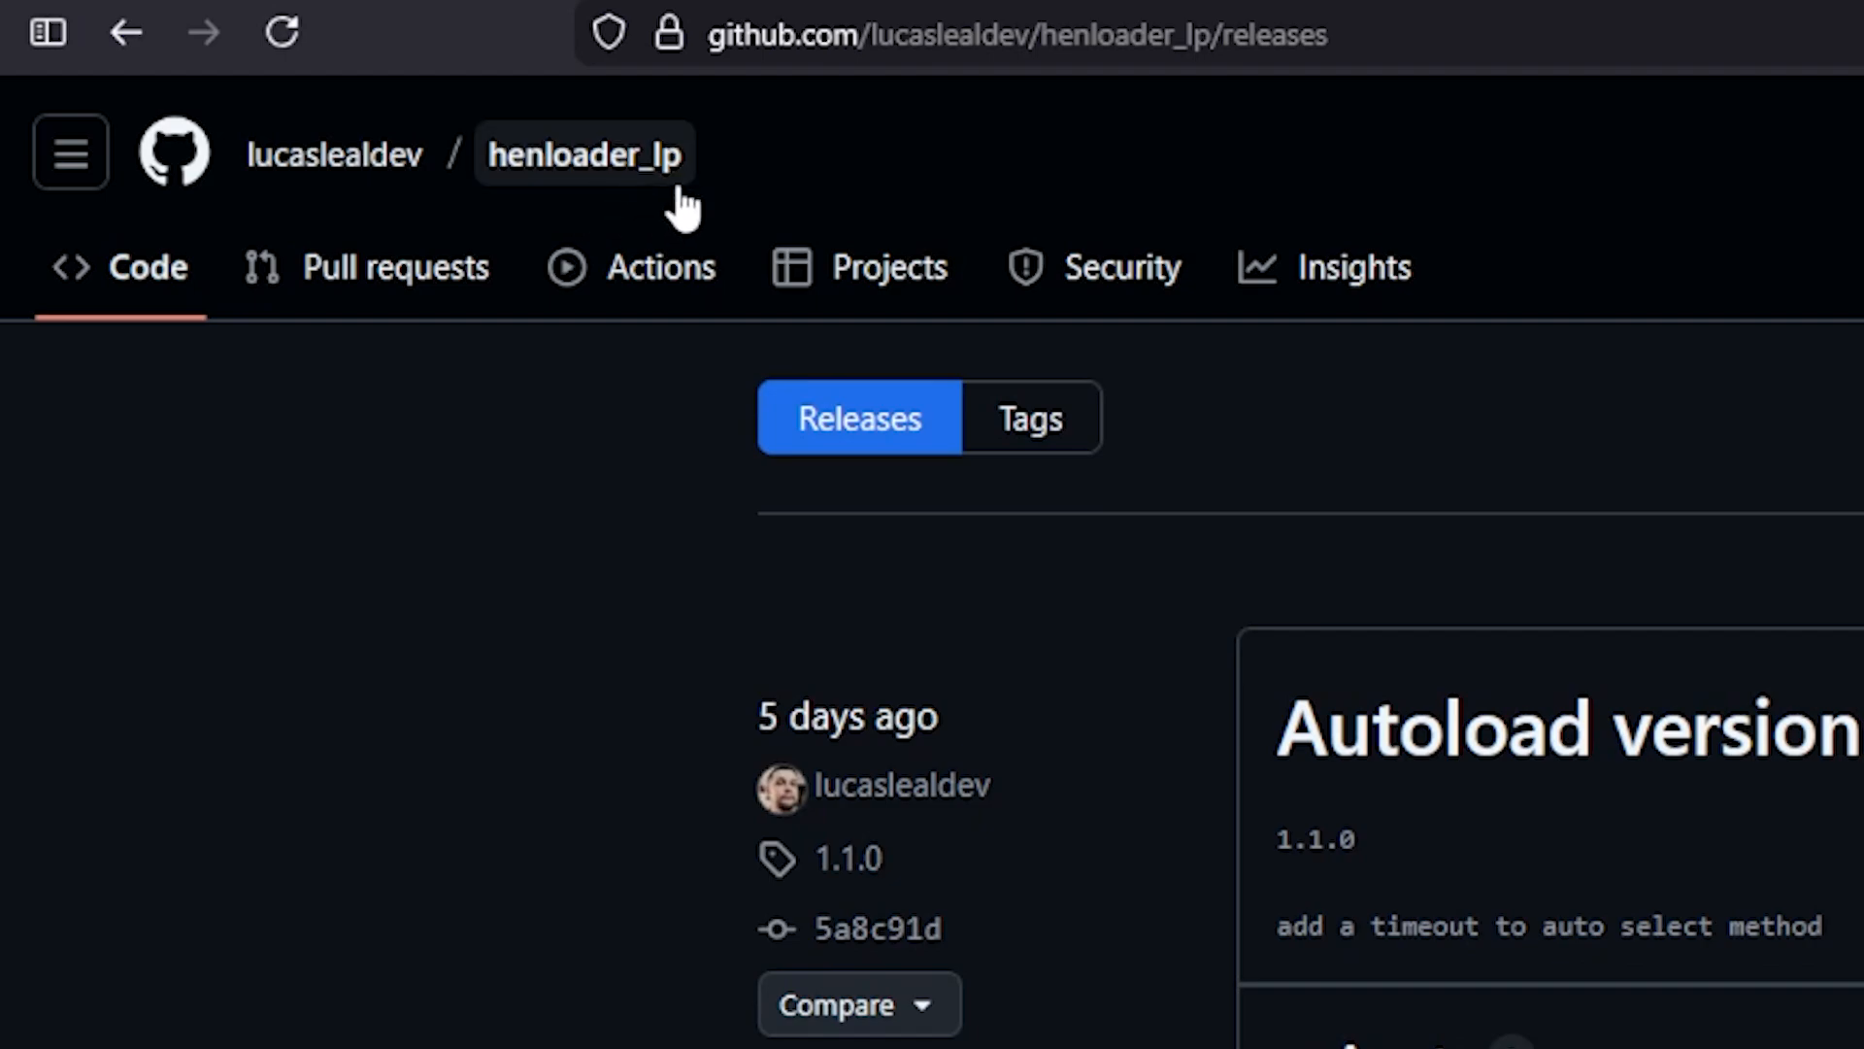
pyautogui.scroll(-3)
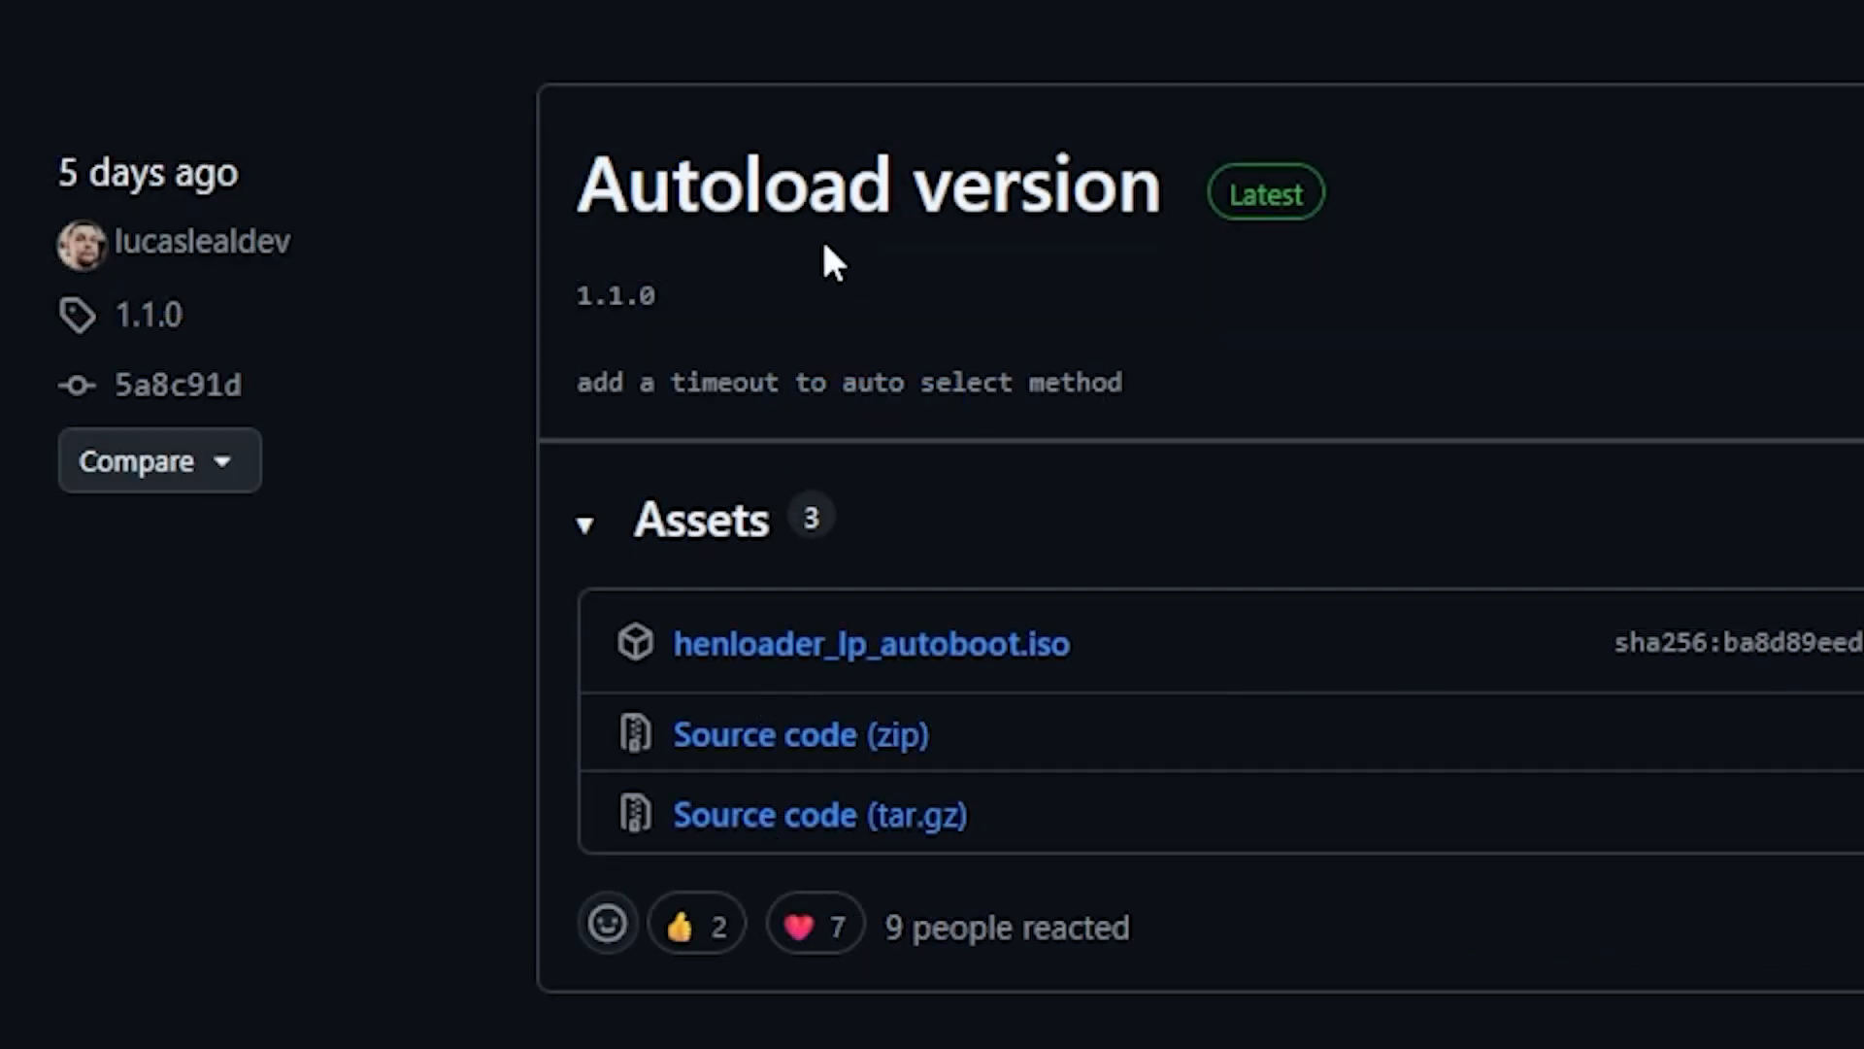
pyautogui.moveTo(1047, 635)
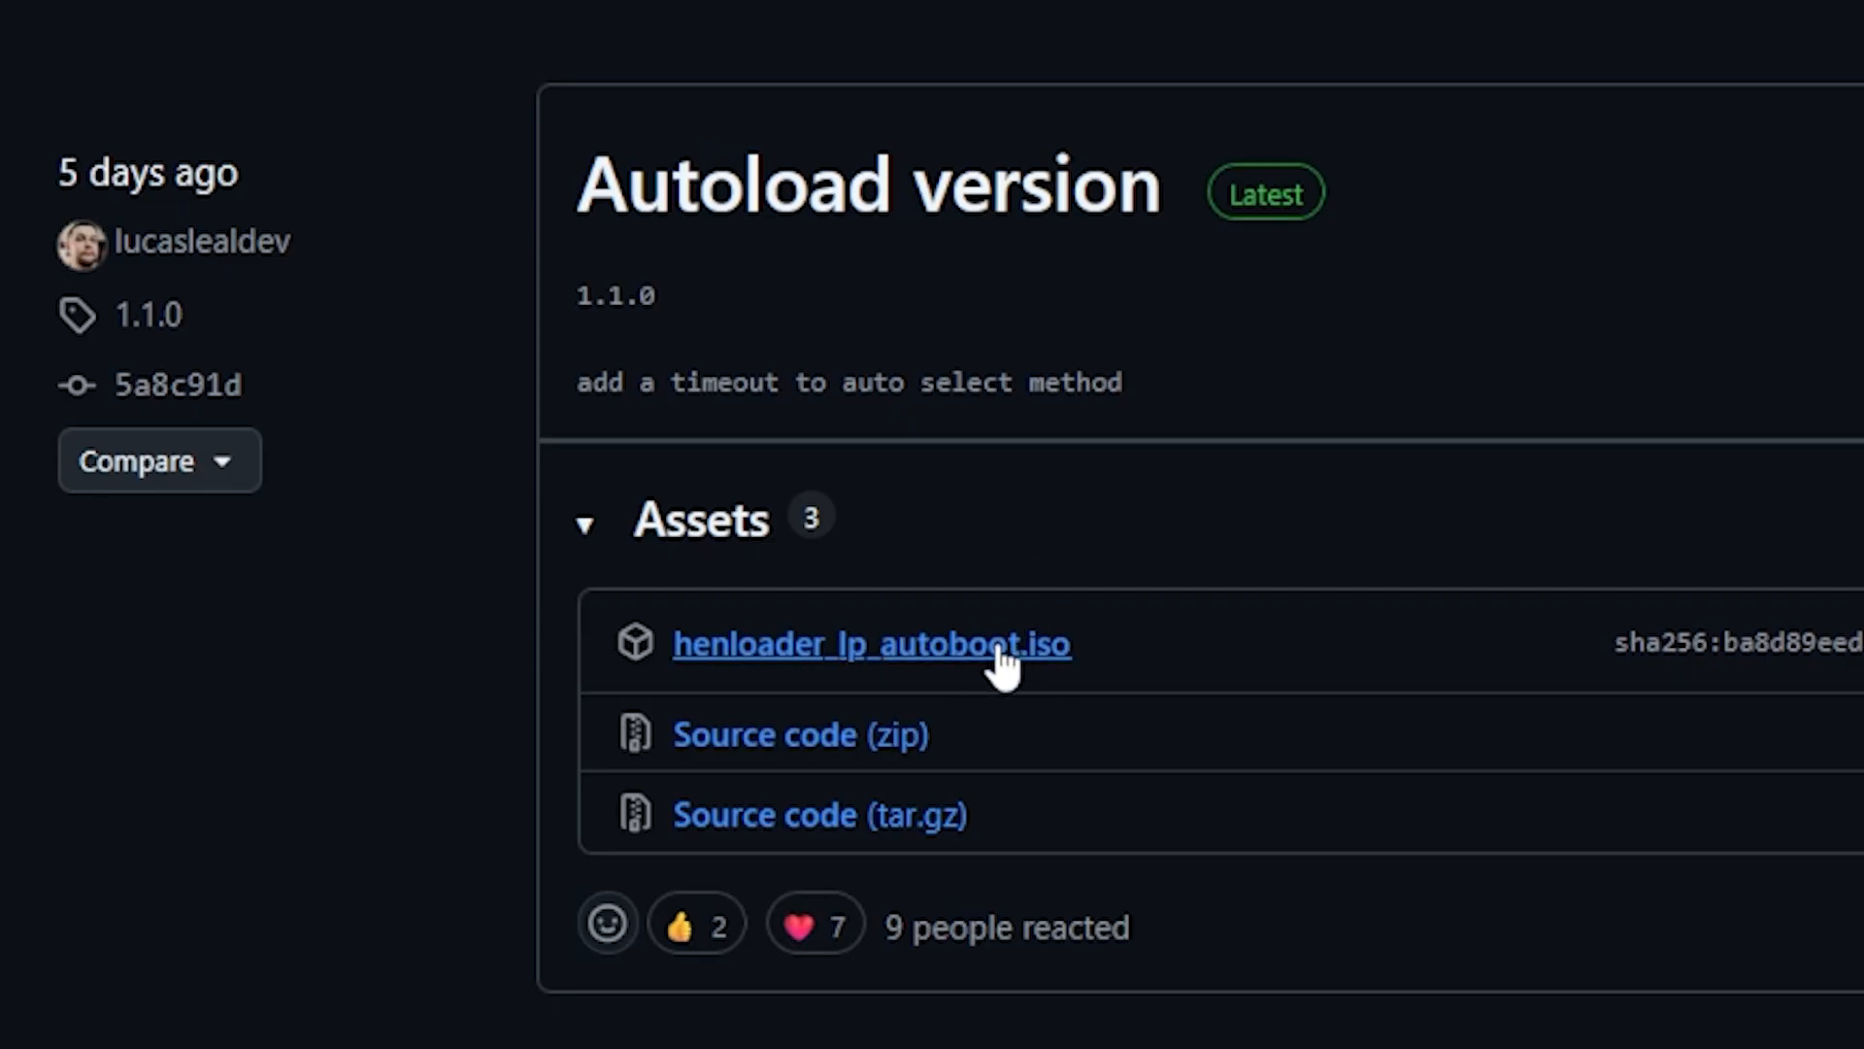
pyautogui.moveTo(1065, 709)
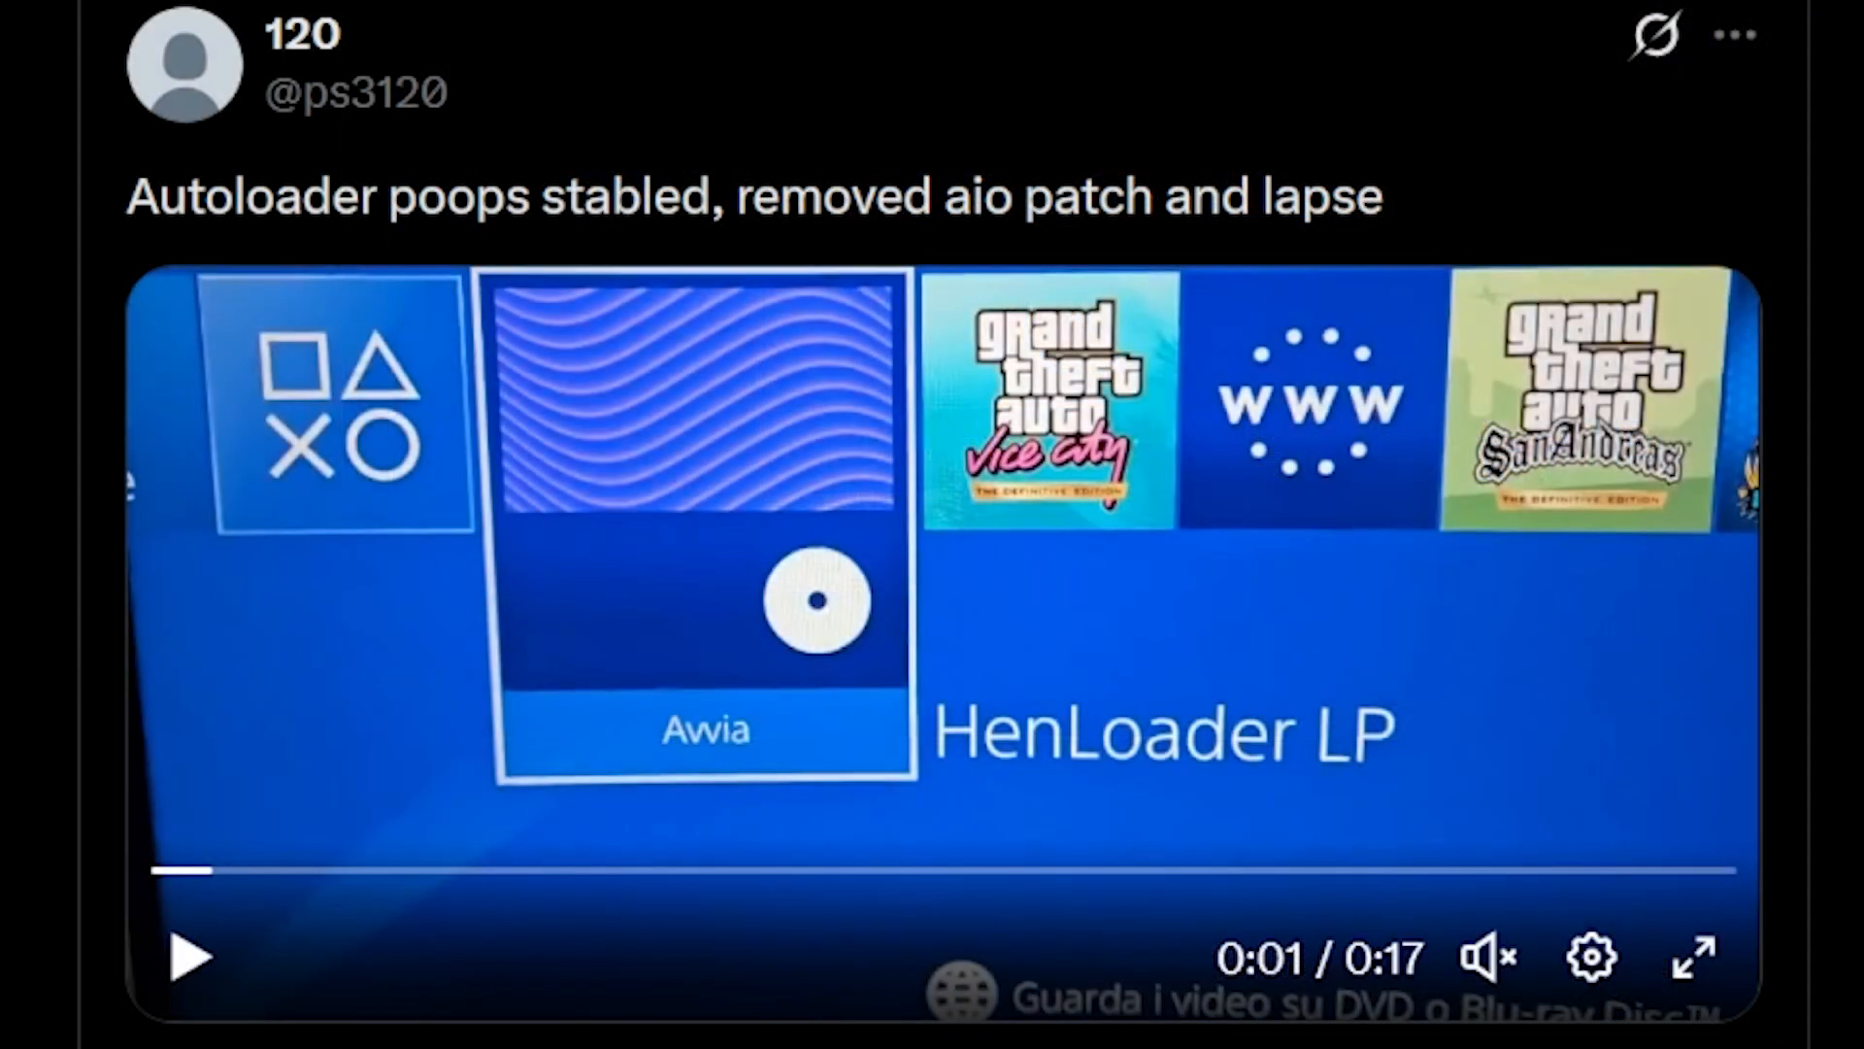
pyautogui.moveTo(814, 925)
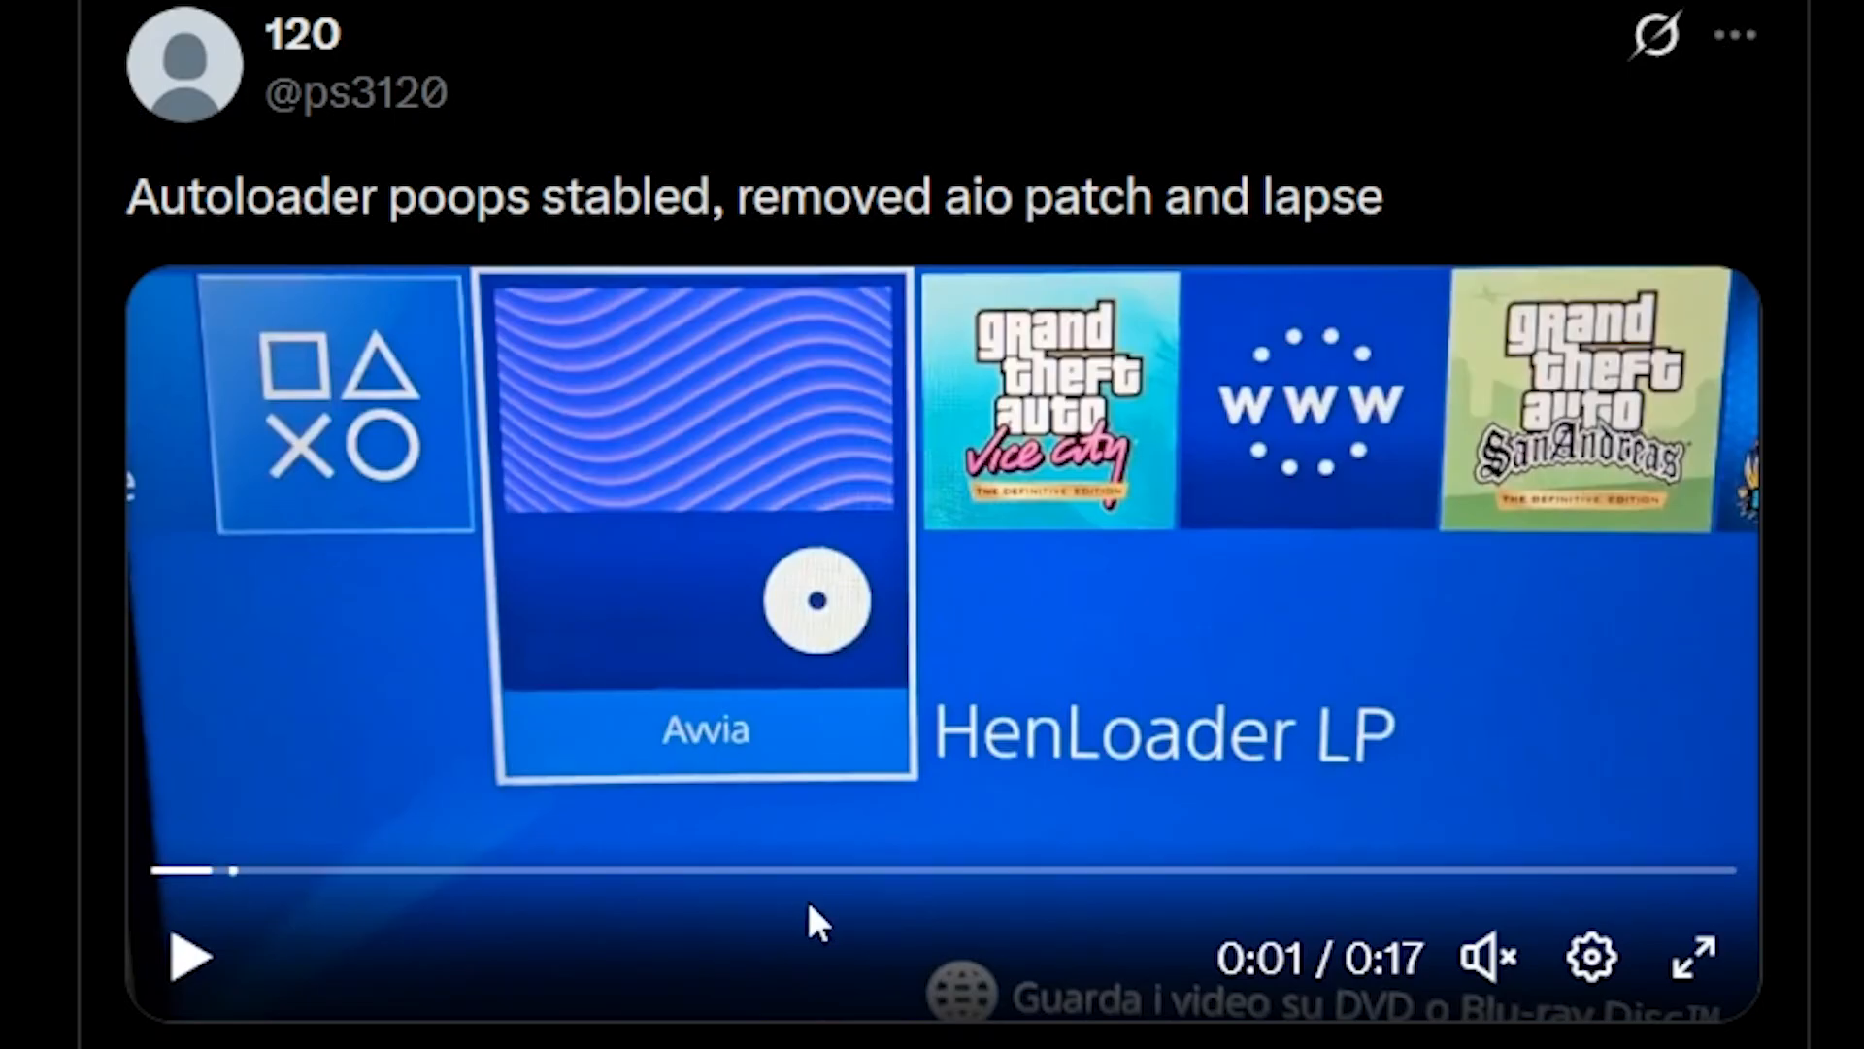
pyautogui.moveTo(404, 249)
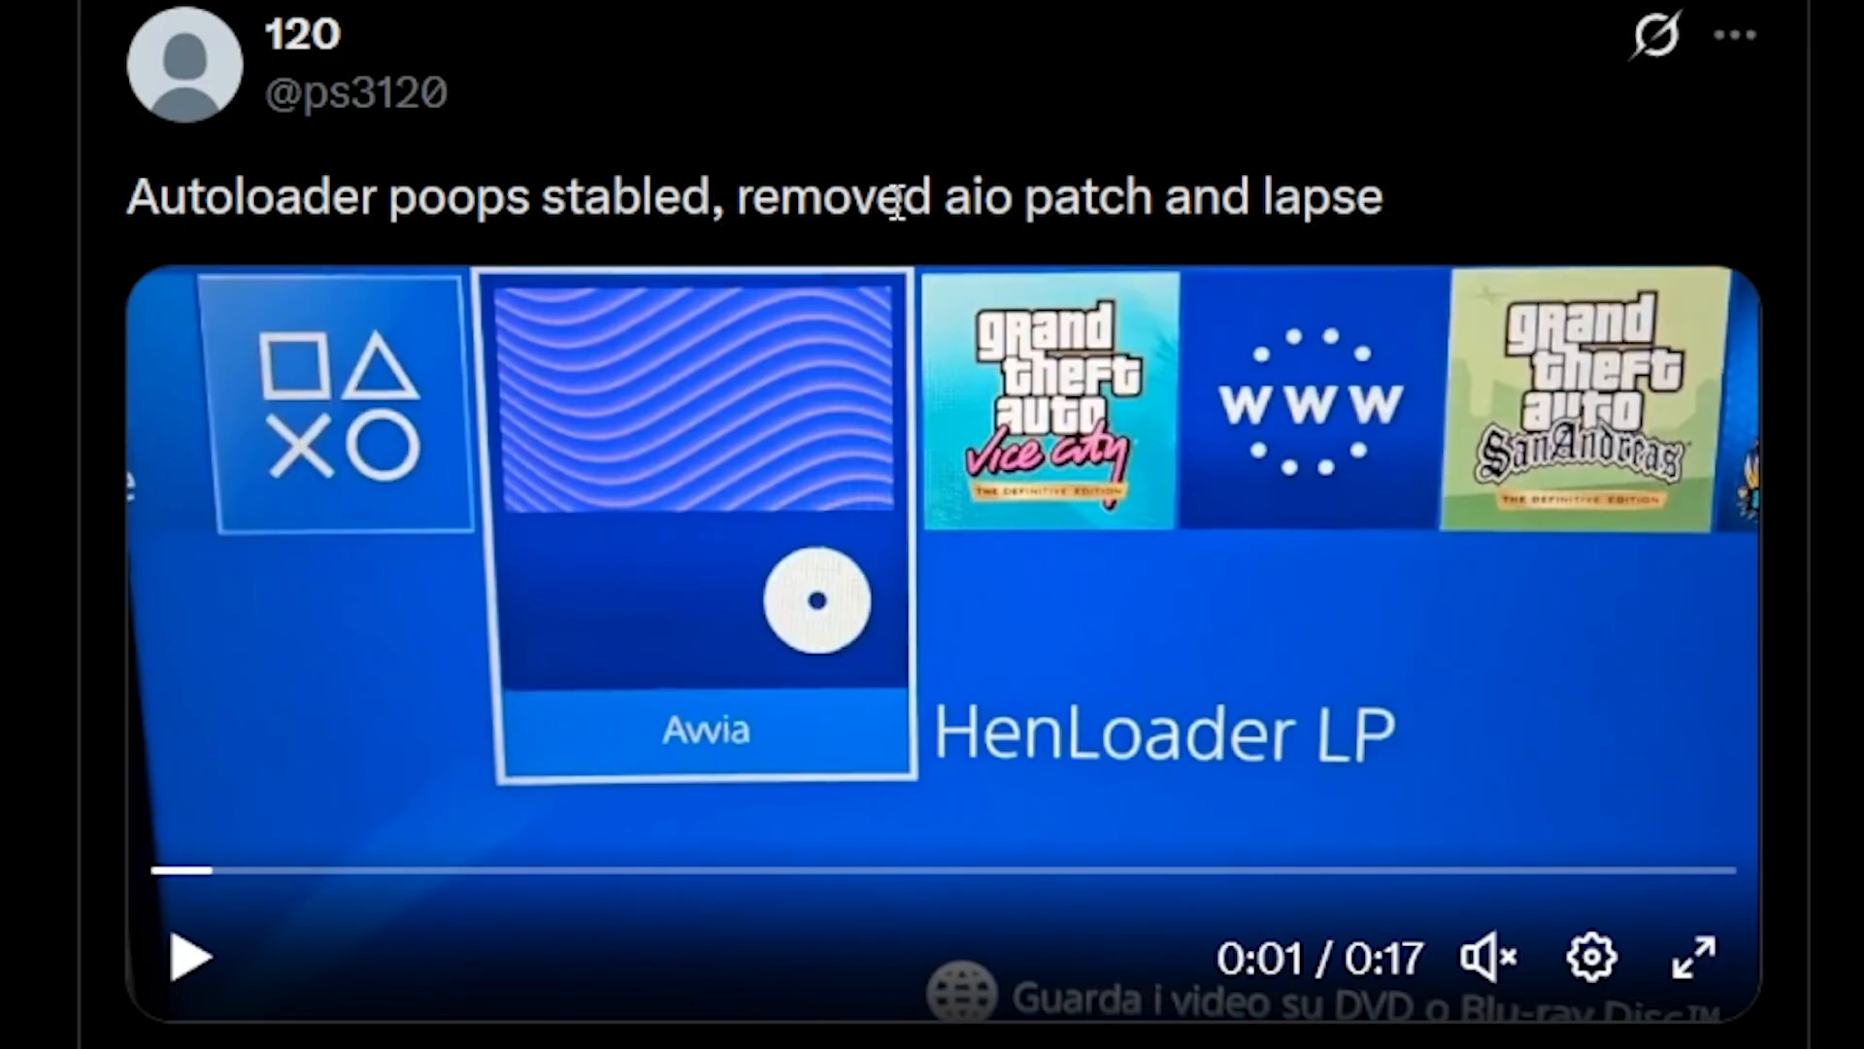
pyautogui.moveTo(1333, 184)
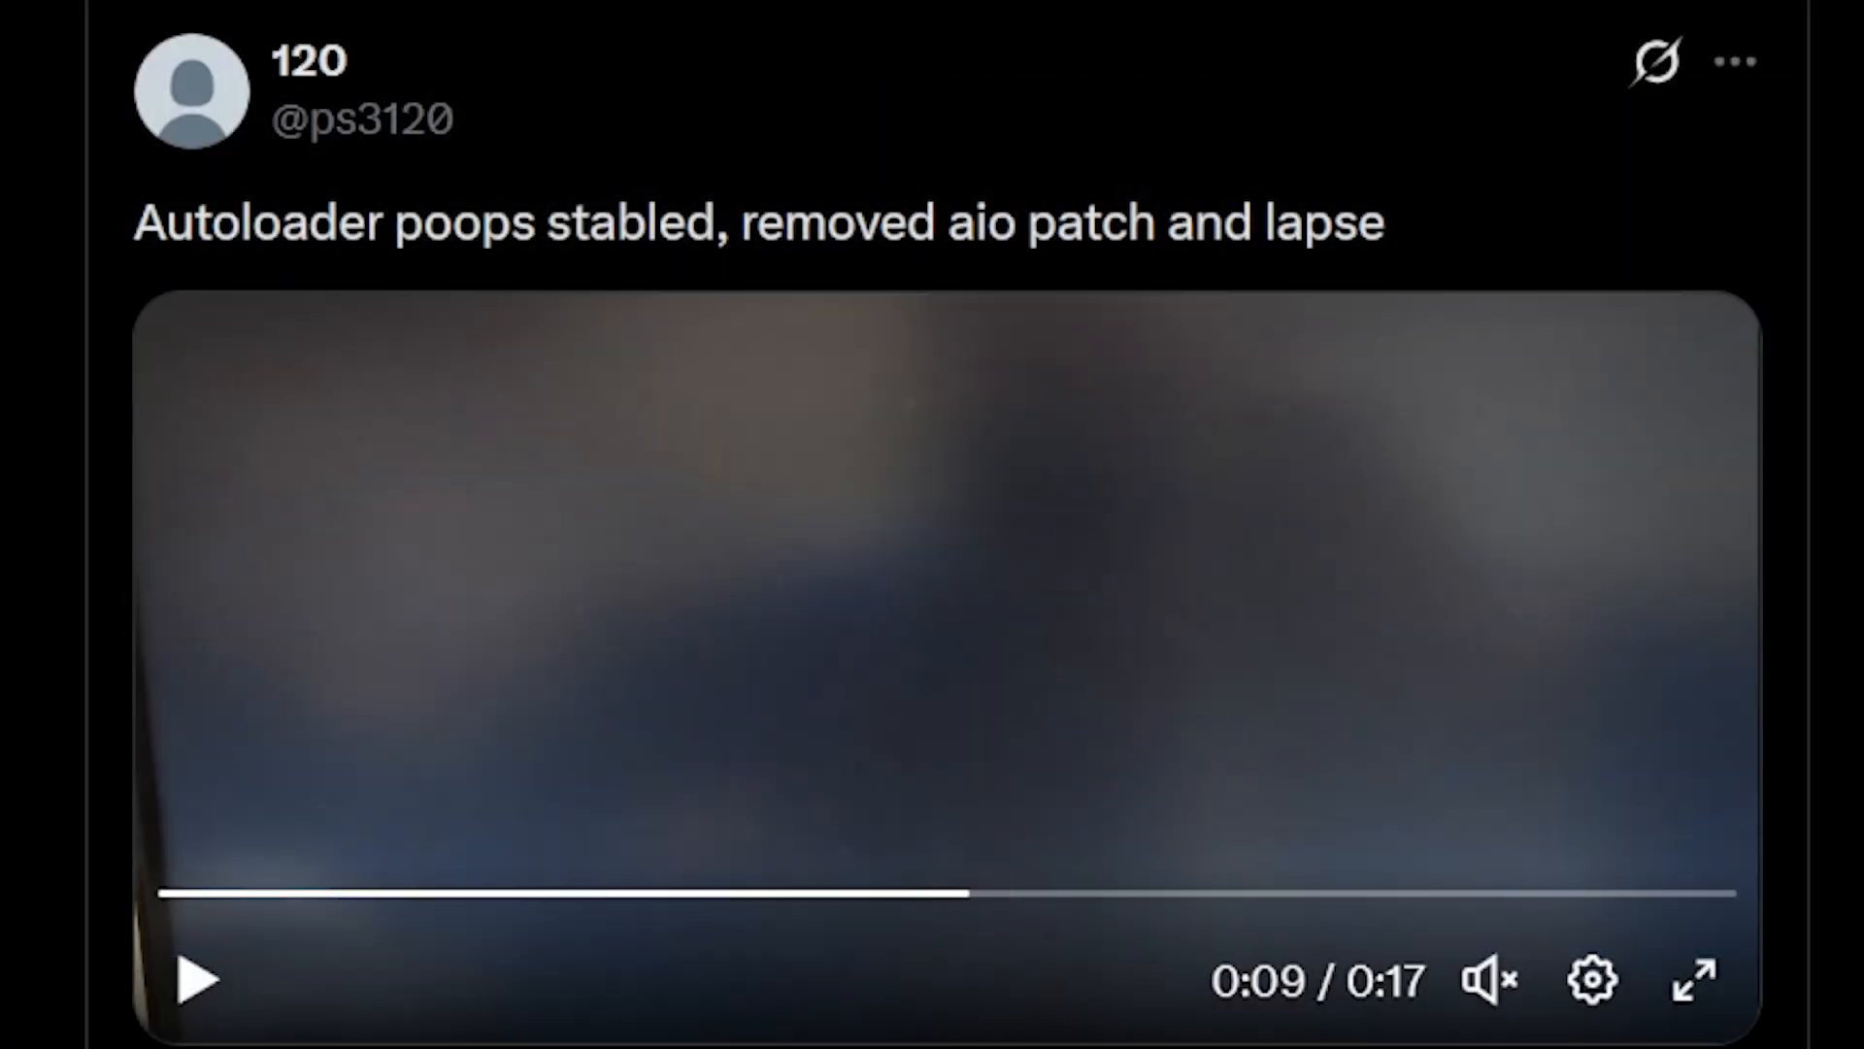
pyautogui.scroll(-3)
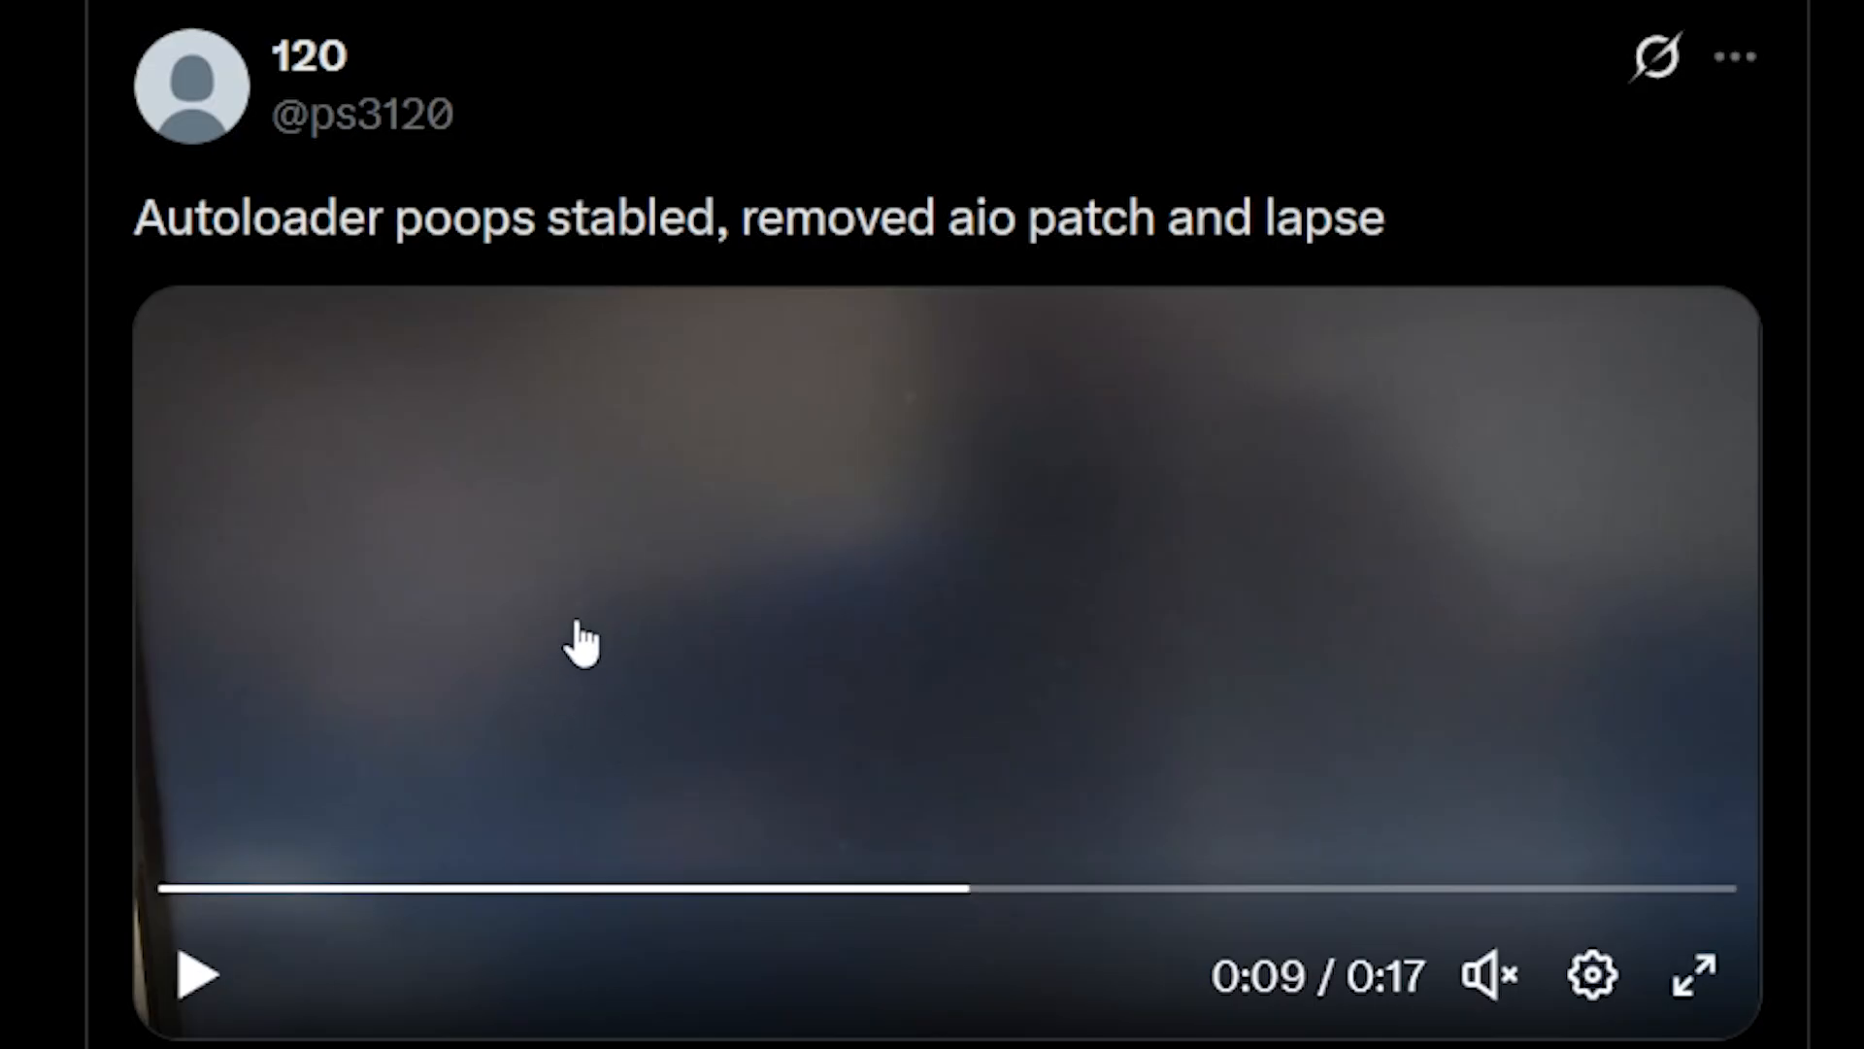
pyautogui.moveTo(725, 280)
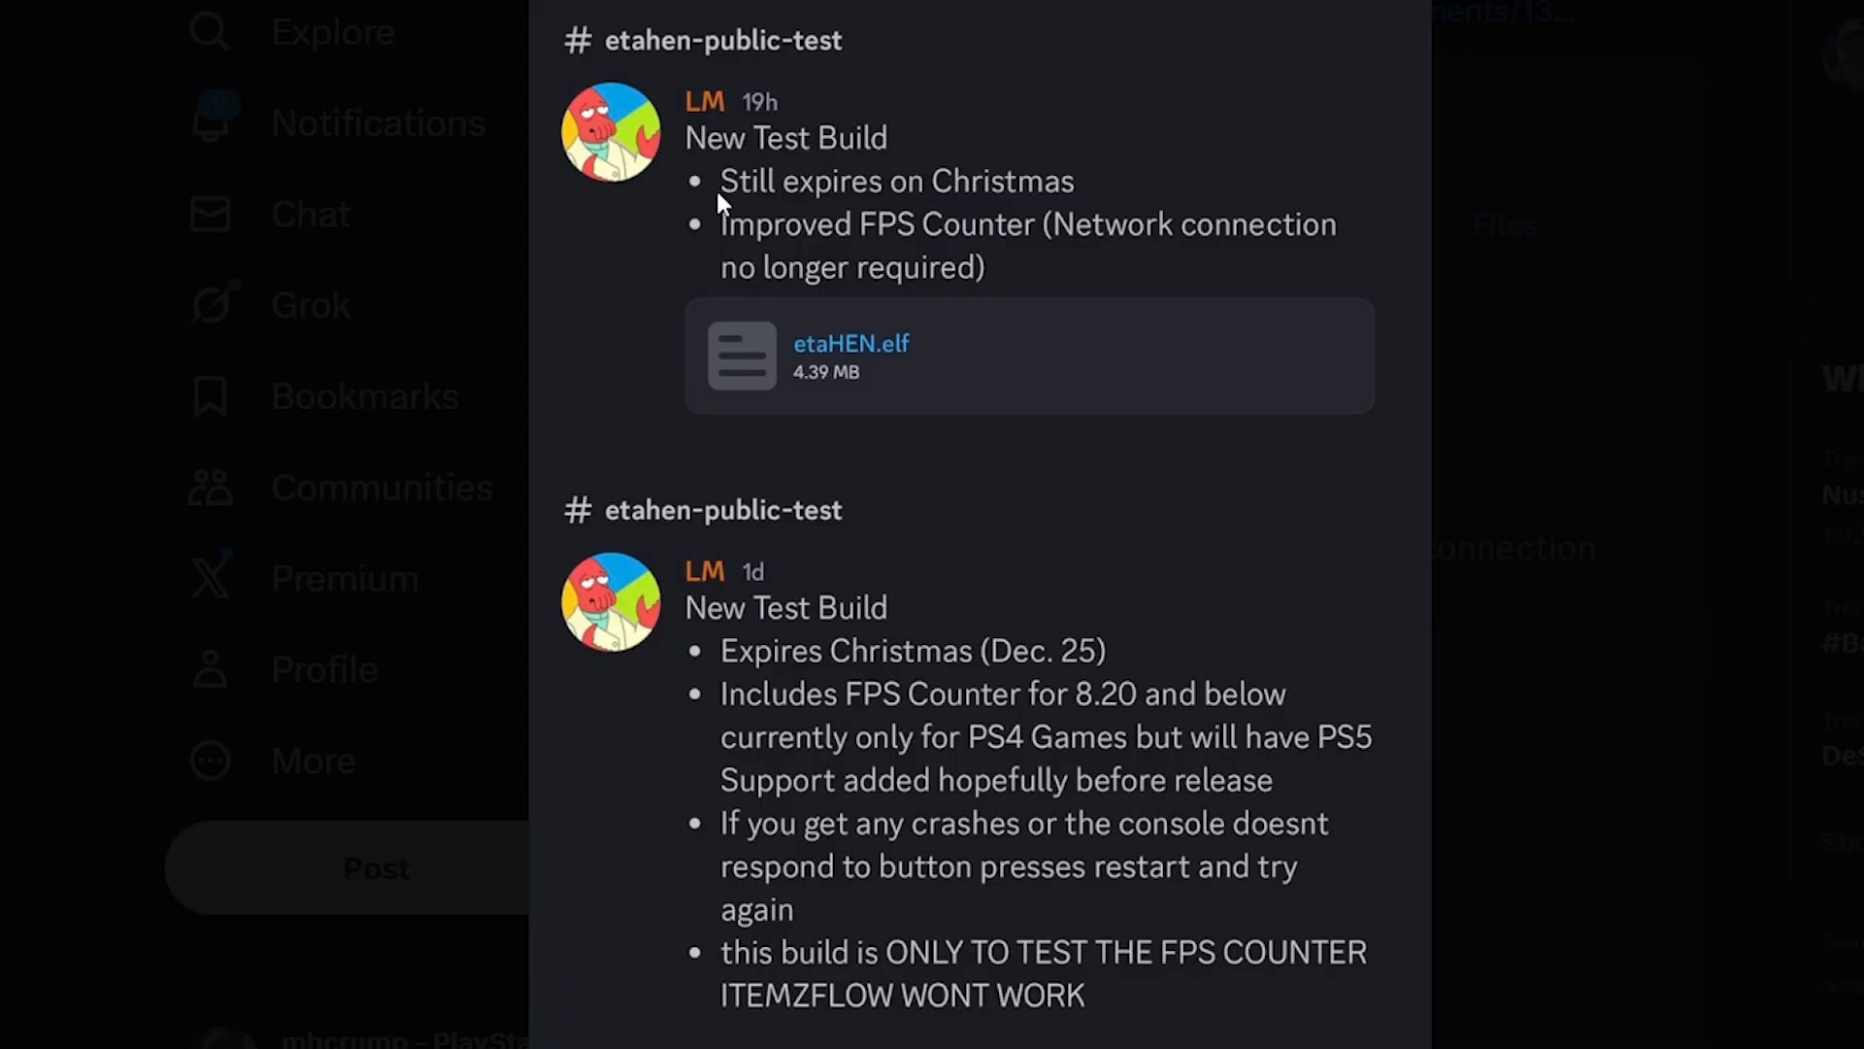
pyautogui.moveTo(849, 124)
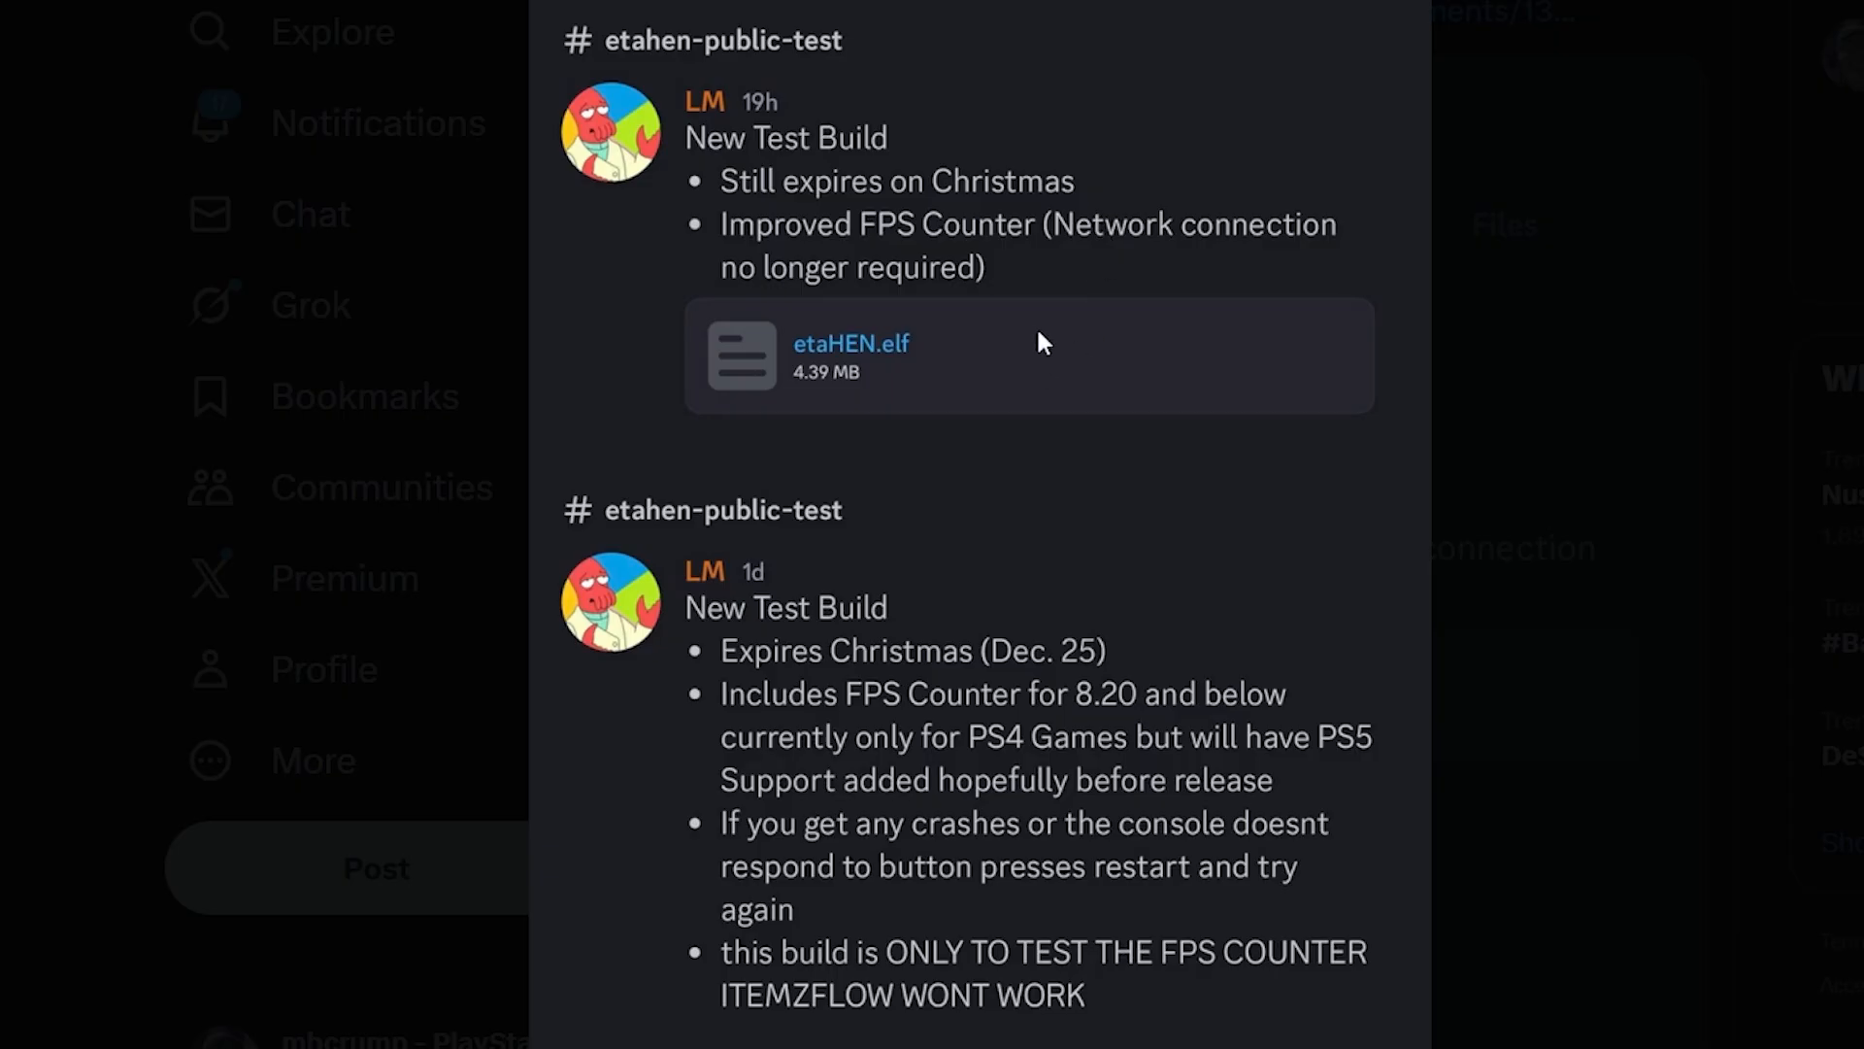
pyautogui.moveTo(996, 386)
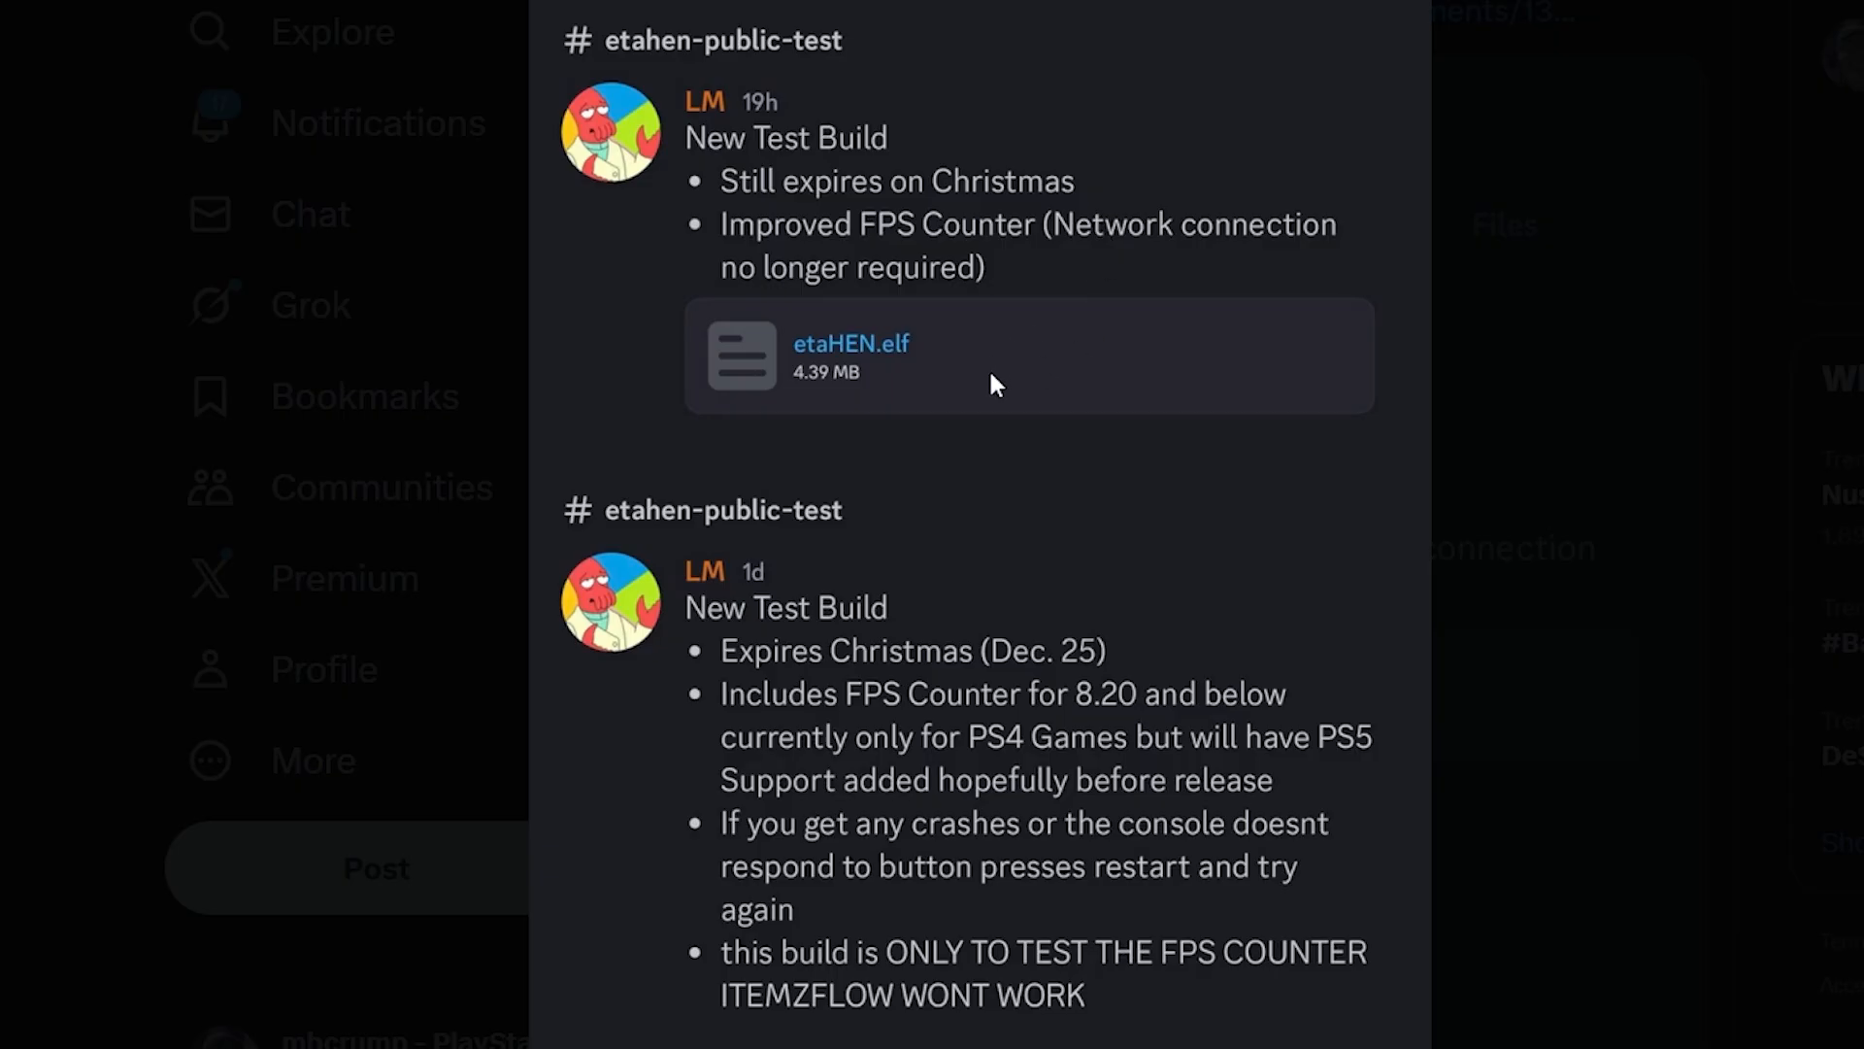
pyautogui.moveTo(999, 554)
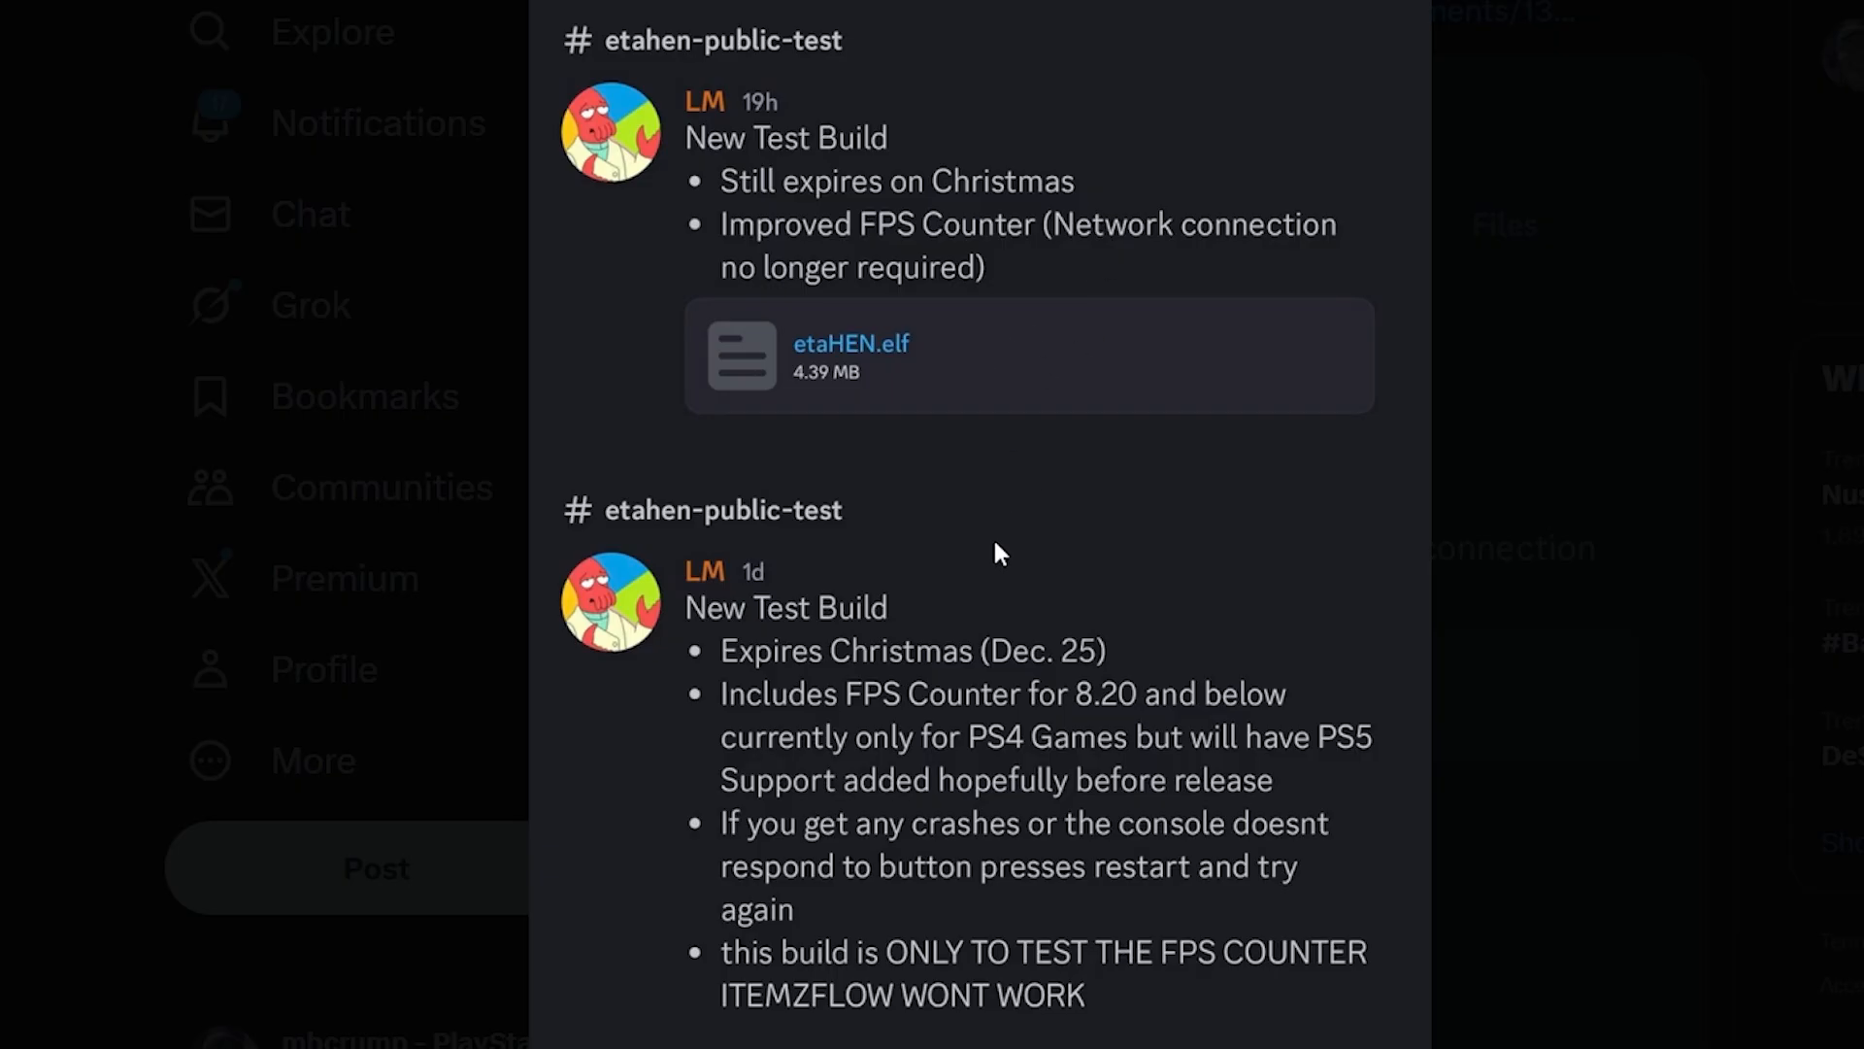
pyautogui.moveTo(903, 610)
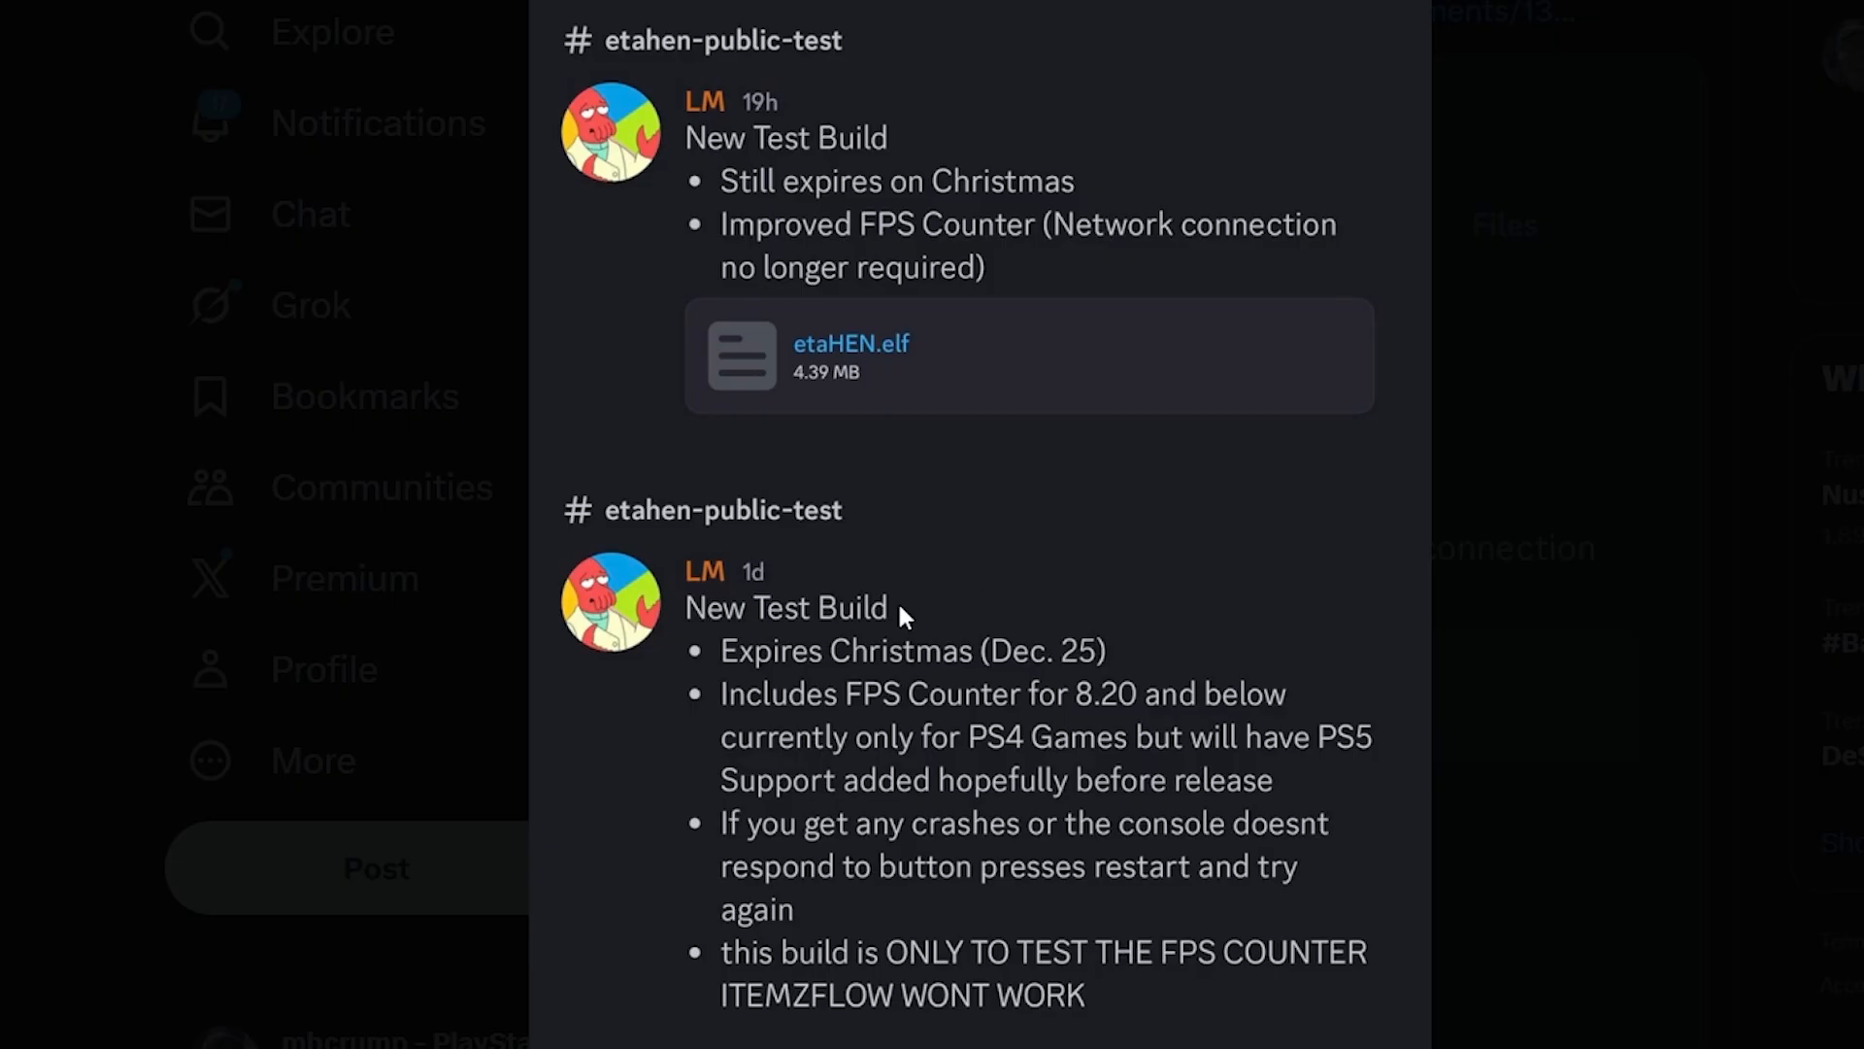
pyautogui.moveTo(1127, 670)
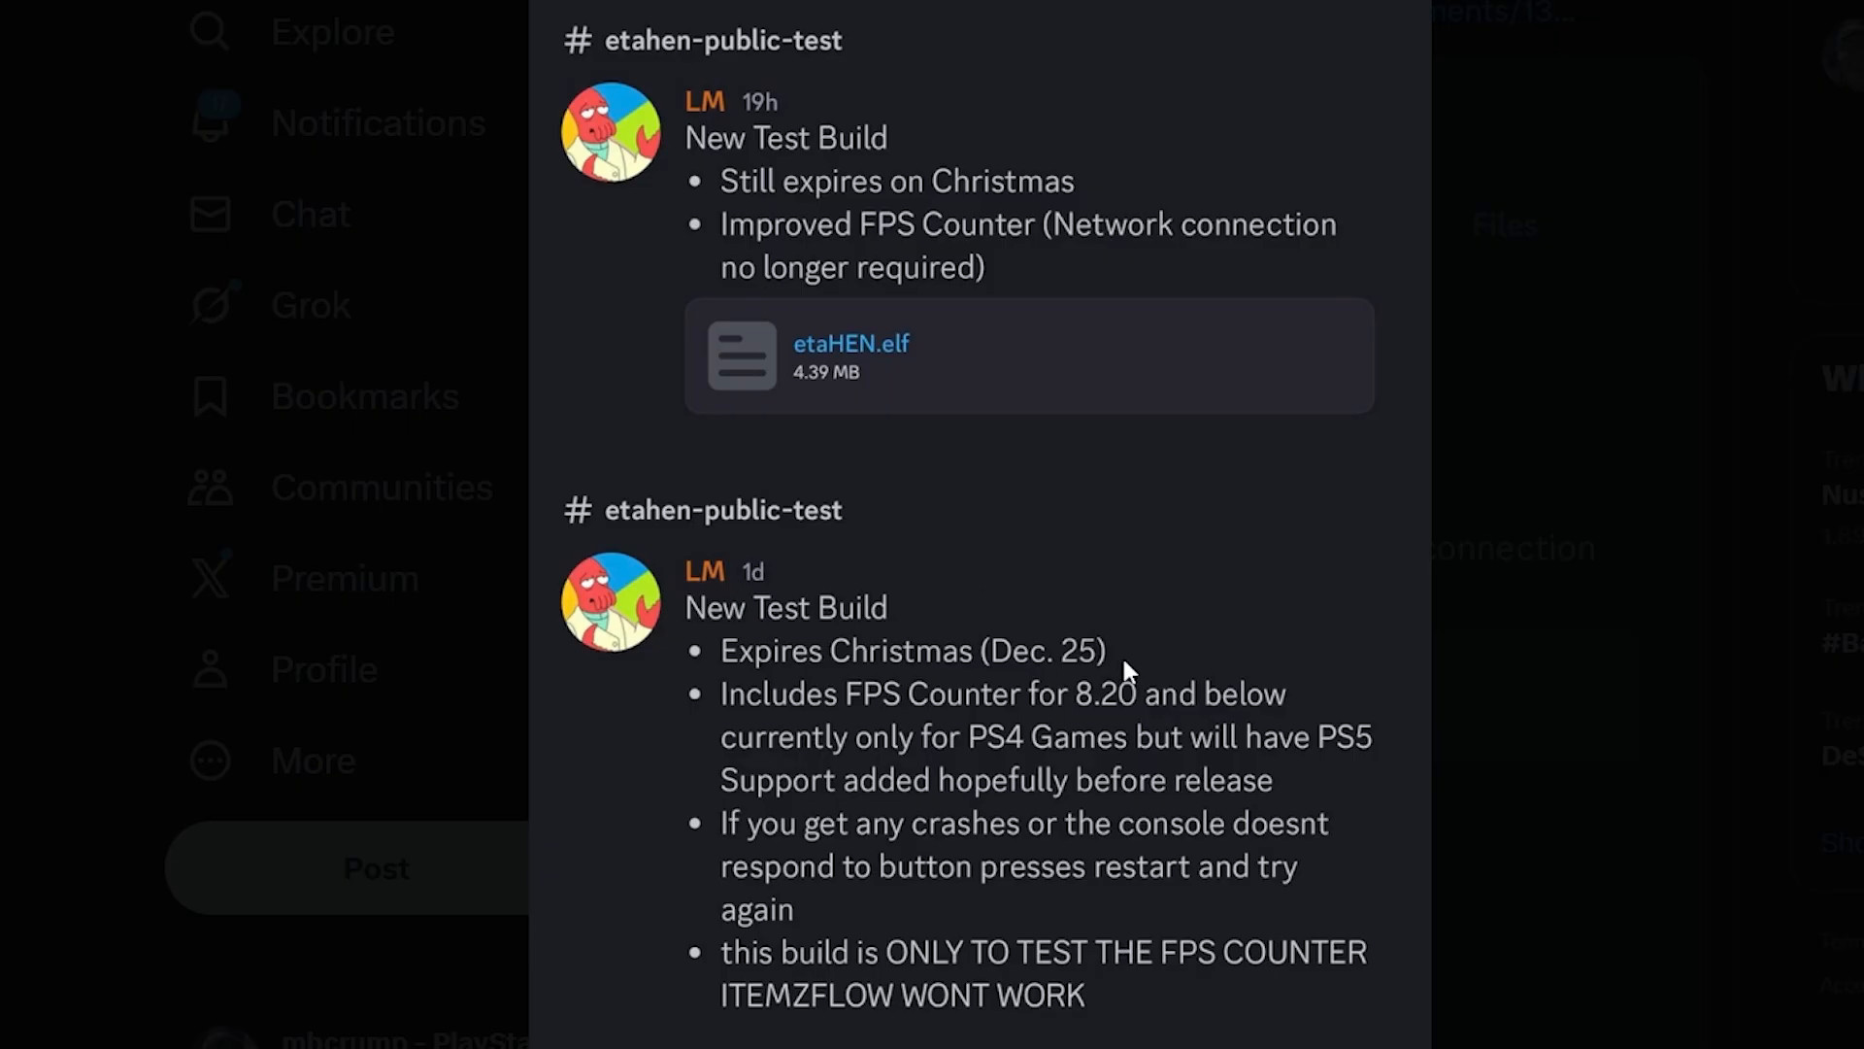
pyautogui.moveTo(978, 736)
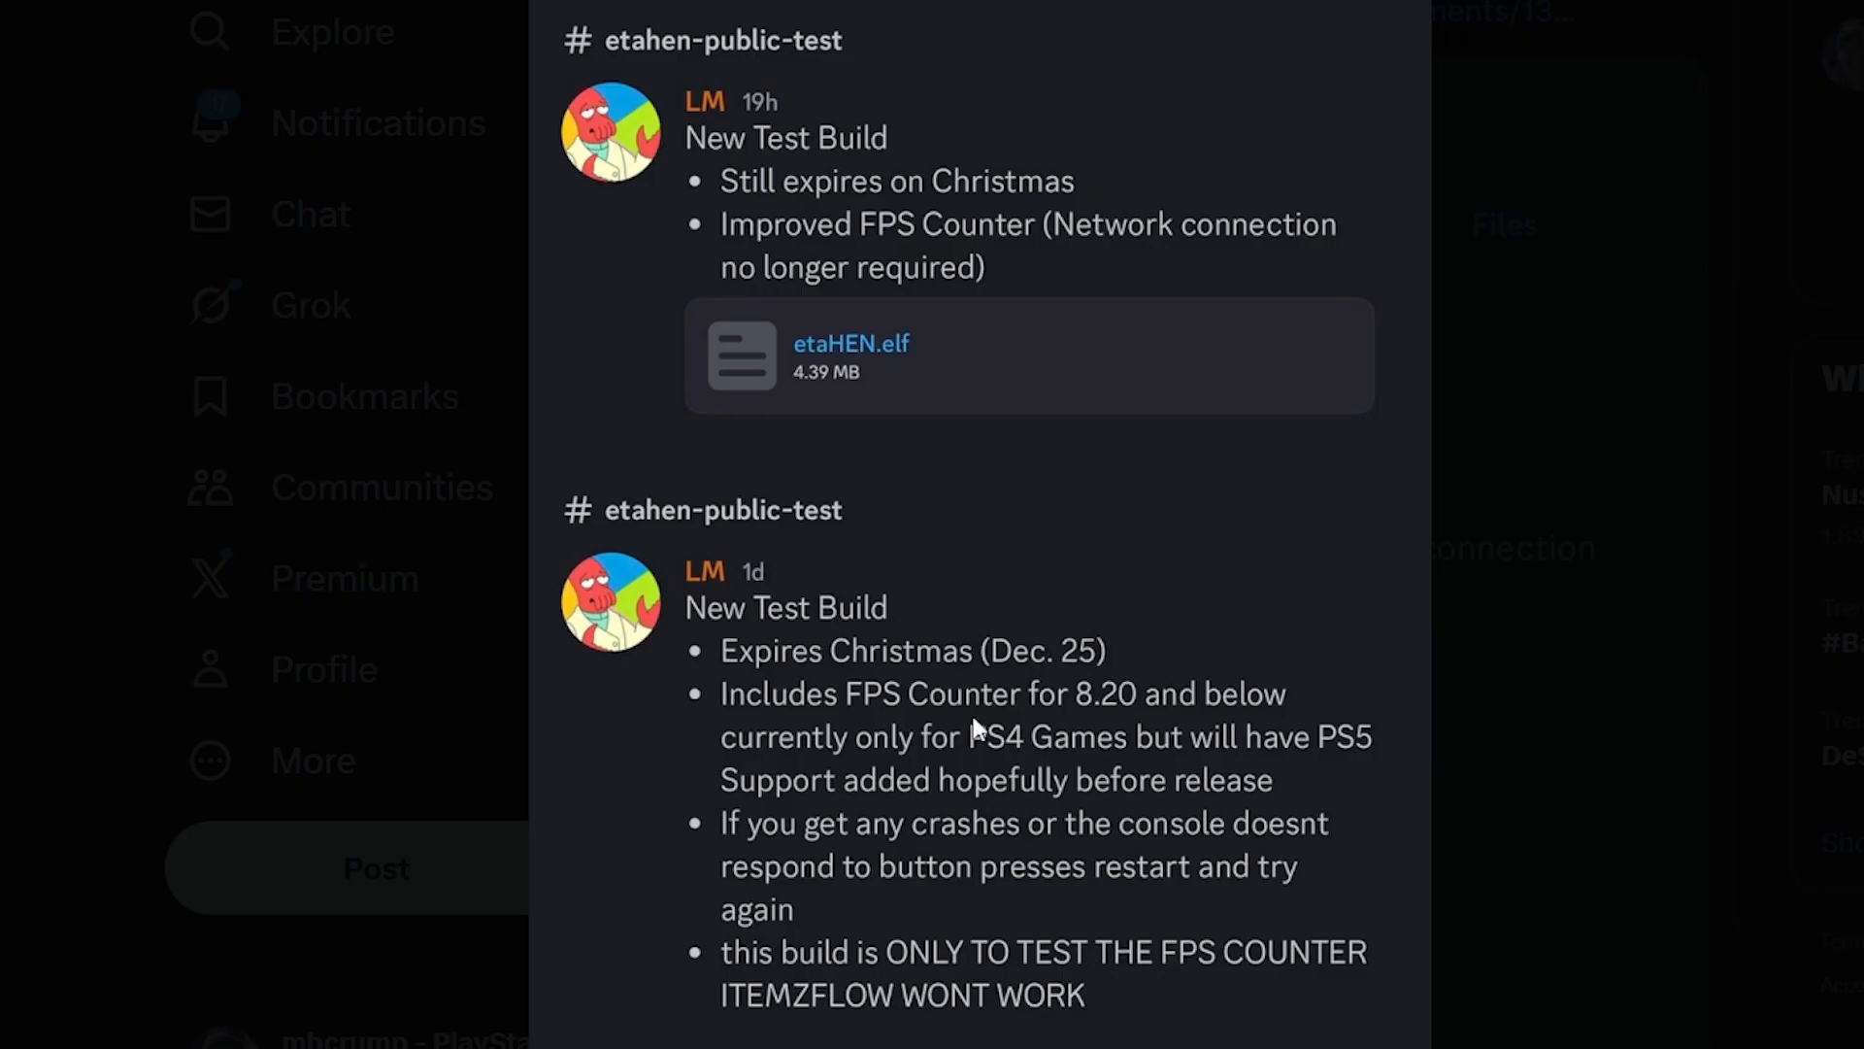
pyautogui.moveTo(1099, 726)
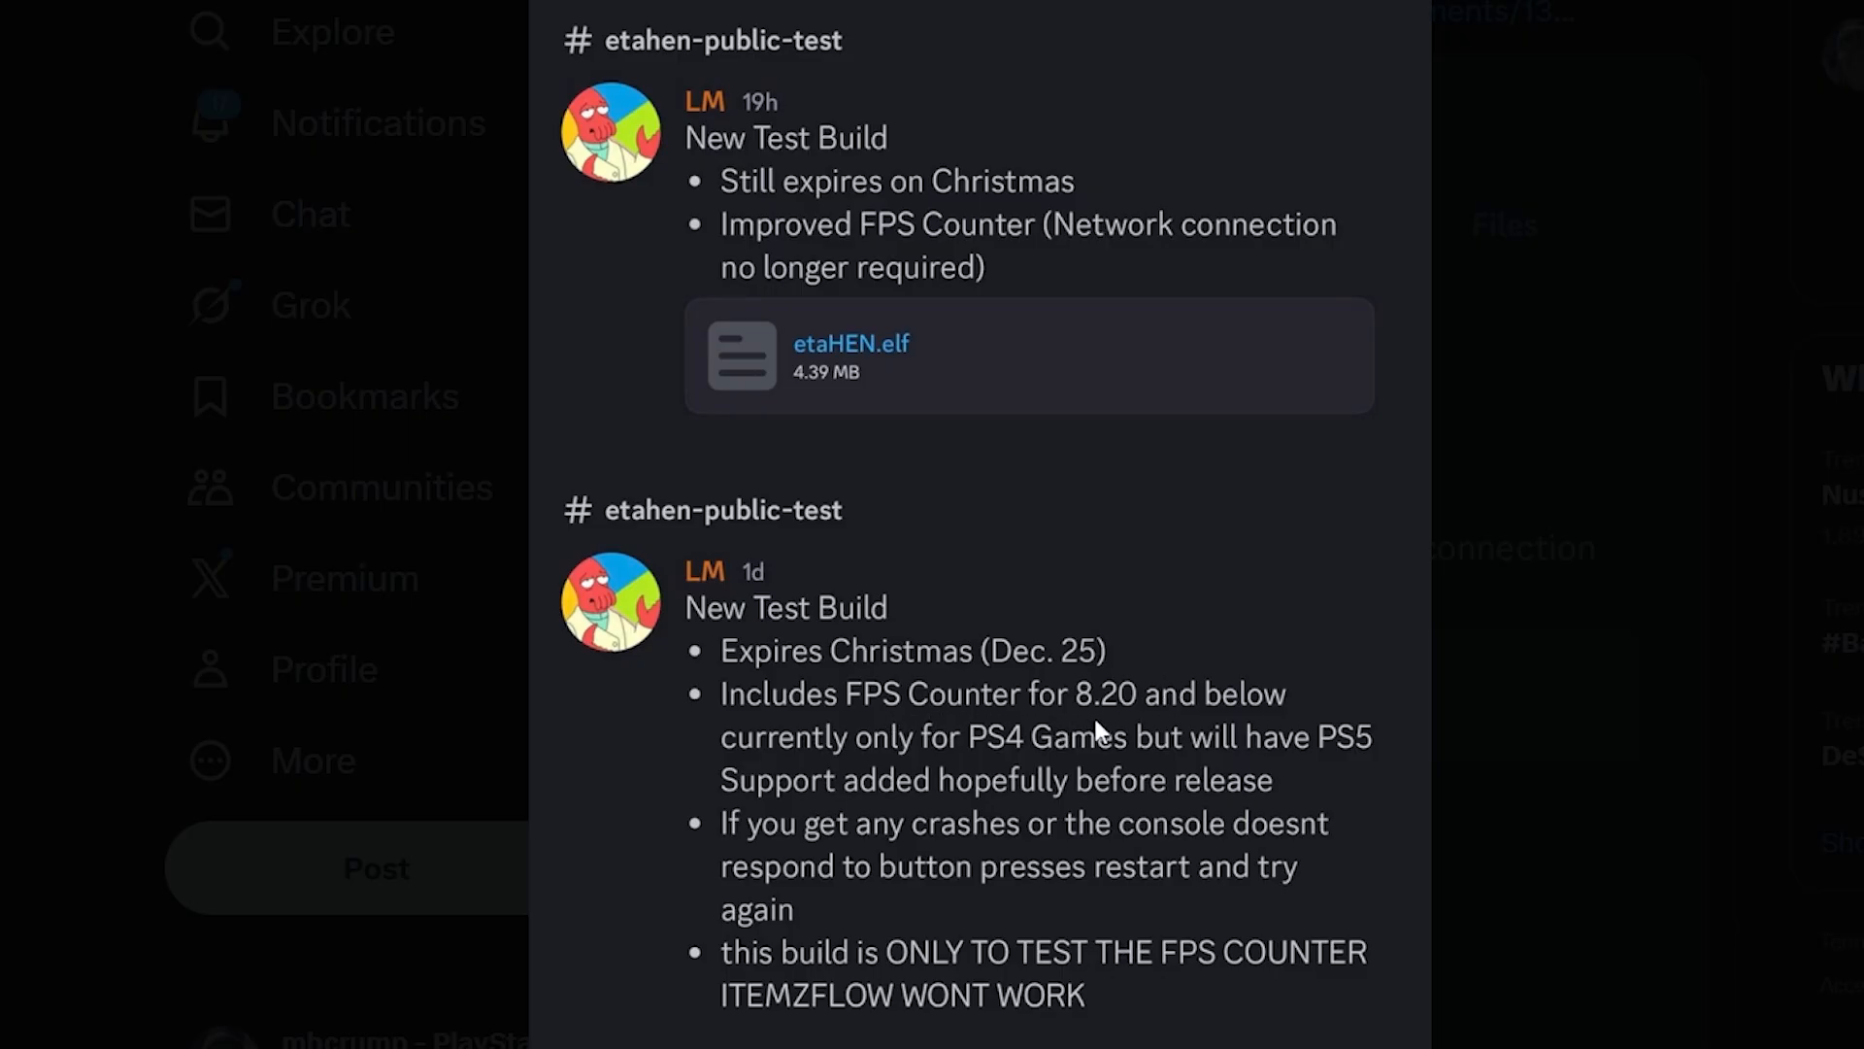
pyautogui.moveTo(1192, 735)
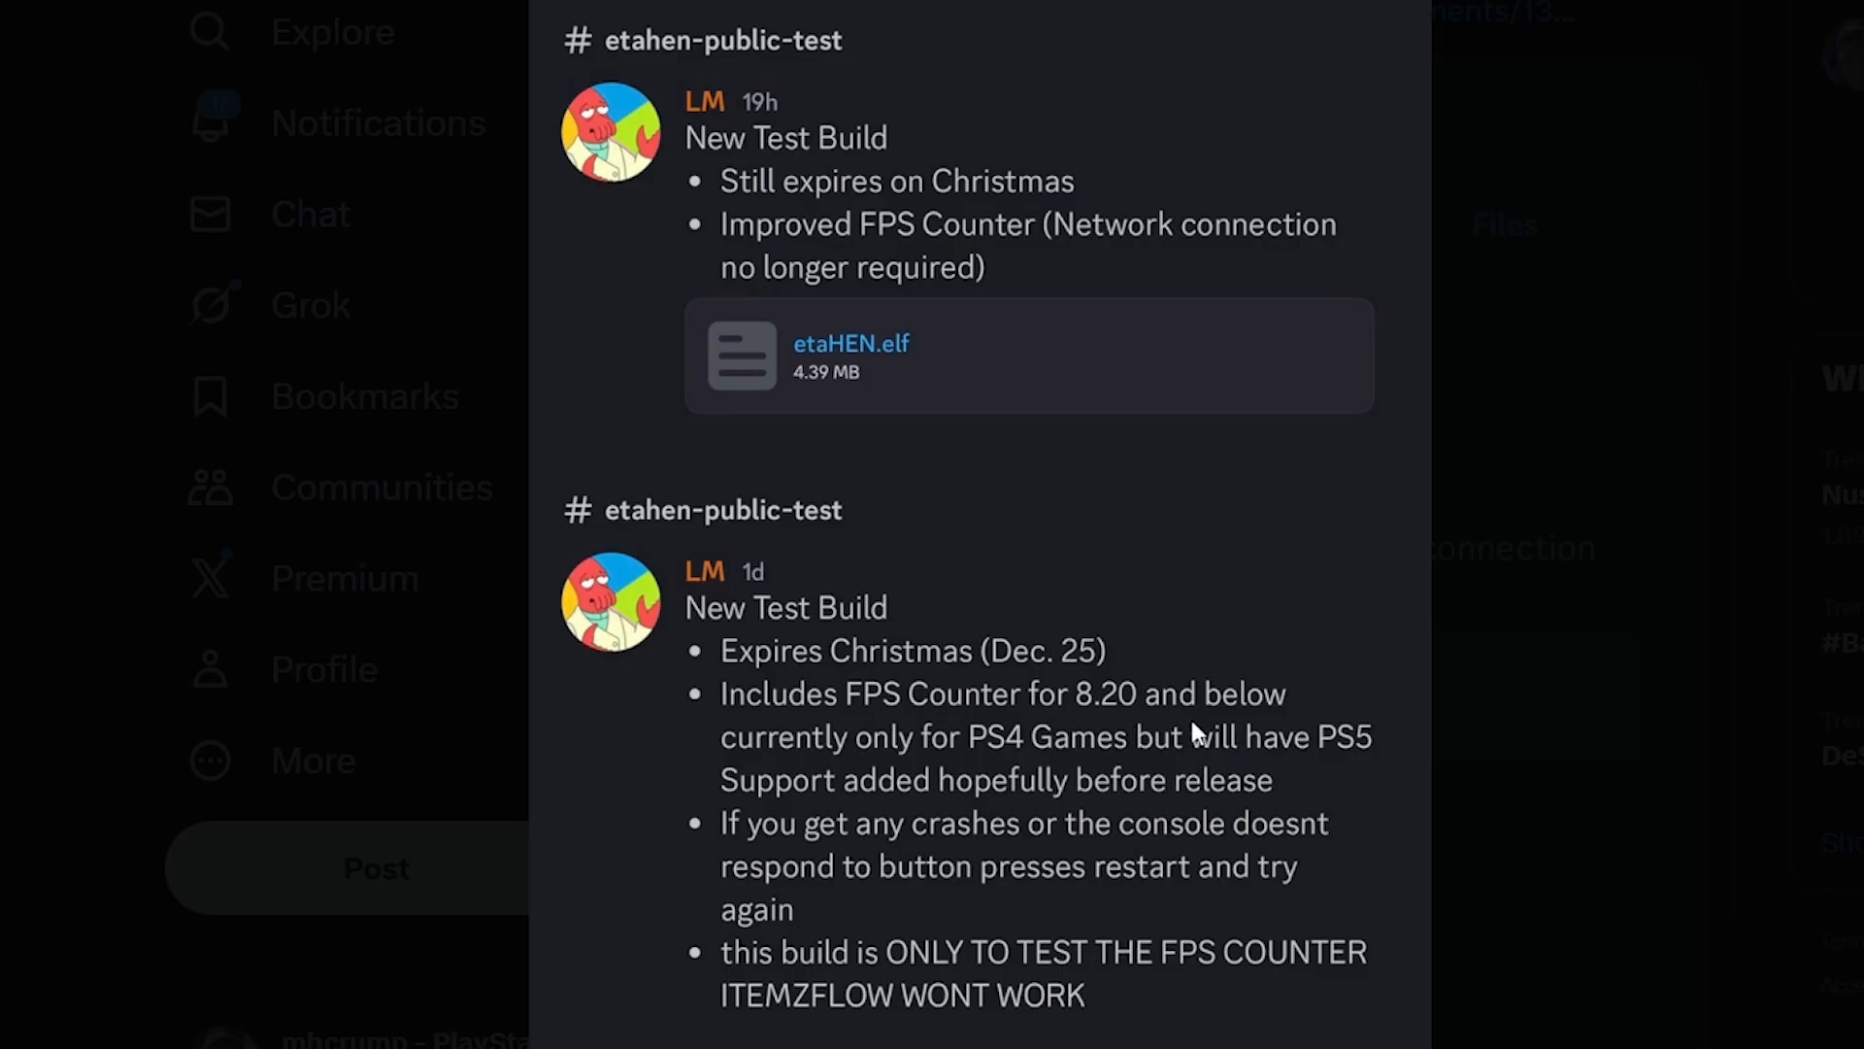
pyautogui.moveTo(1079, 777)
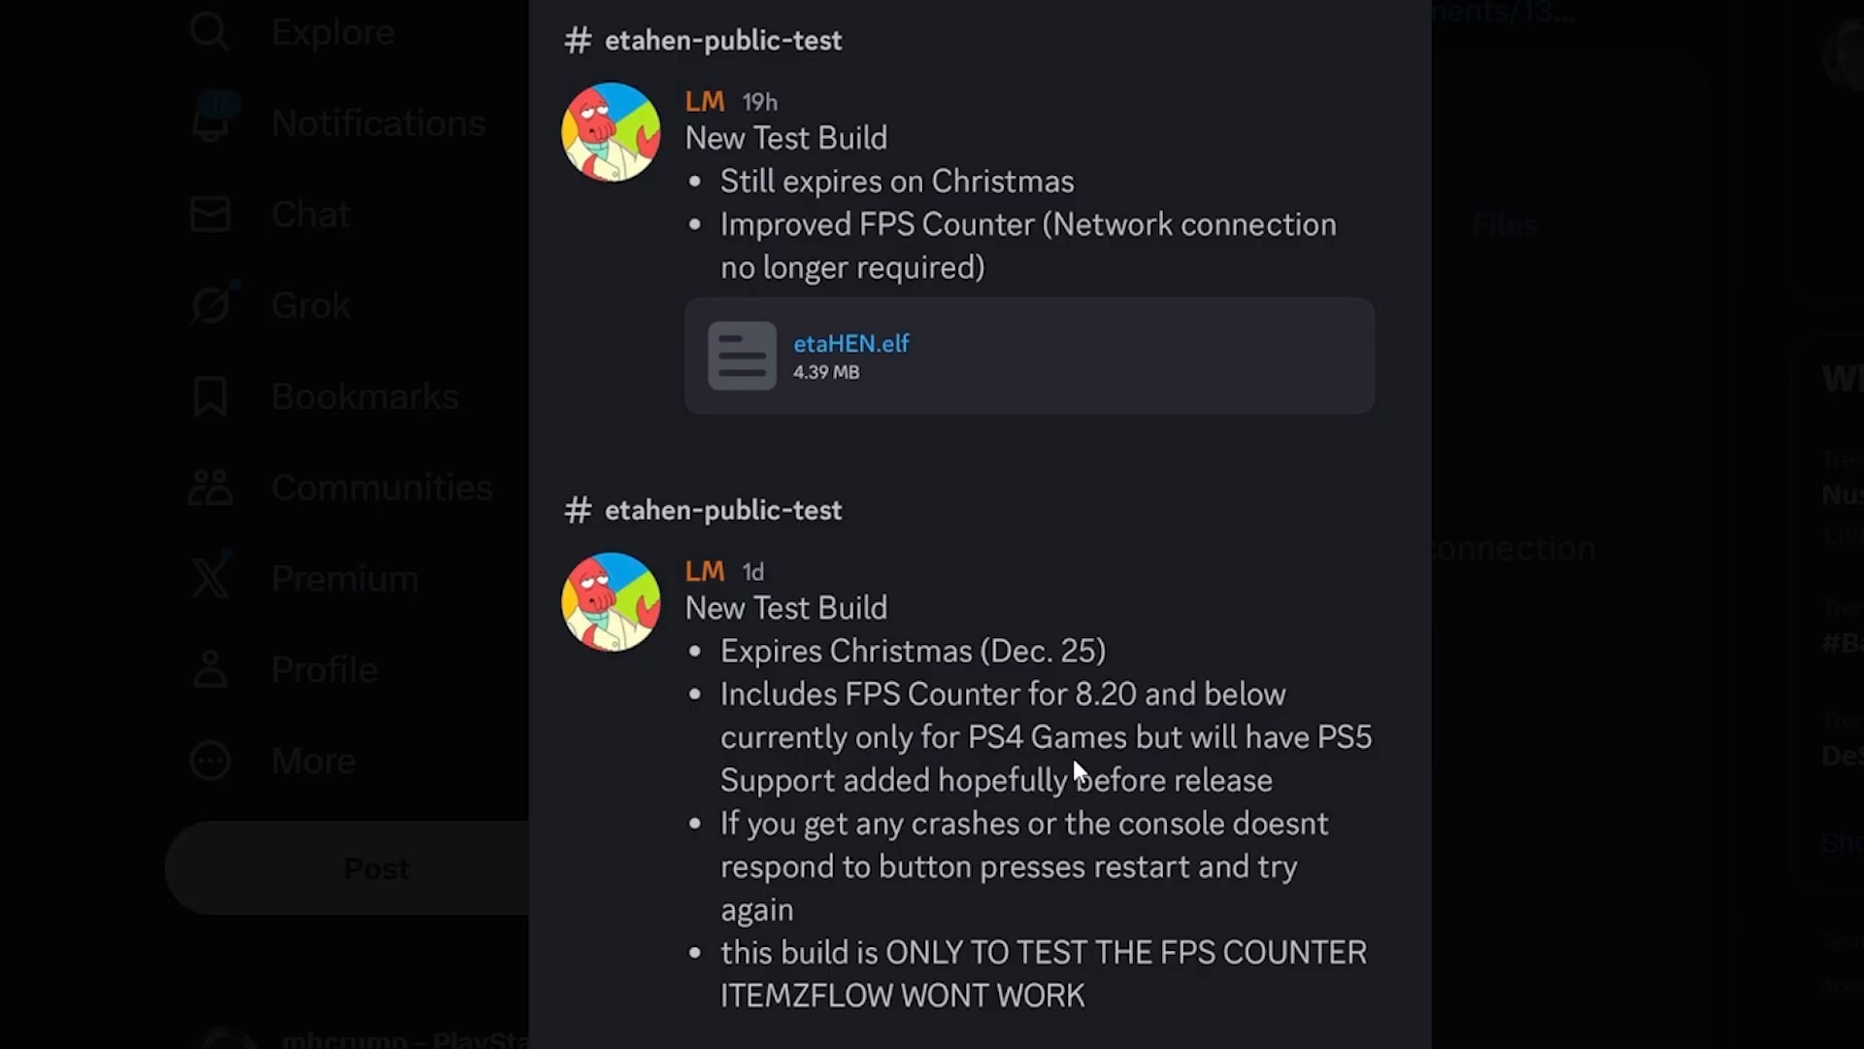
pyautogui.moveTo(1347, 774)
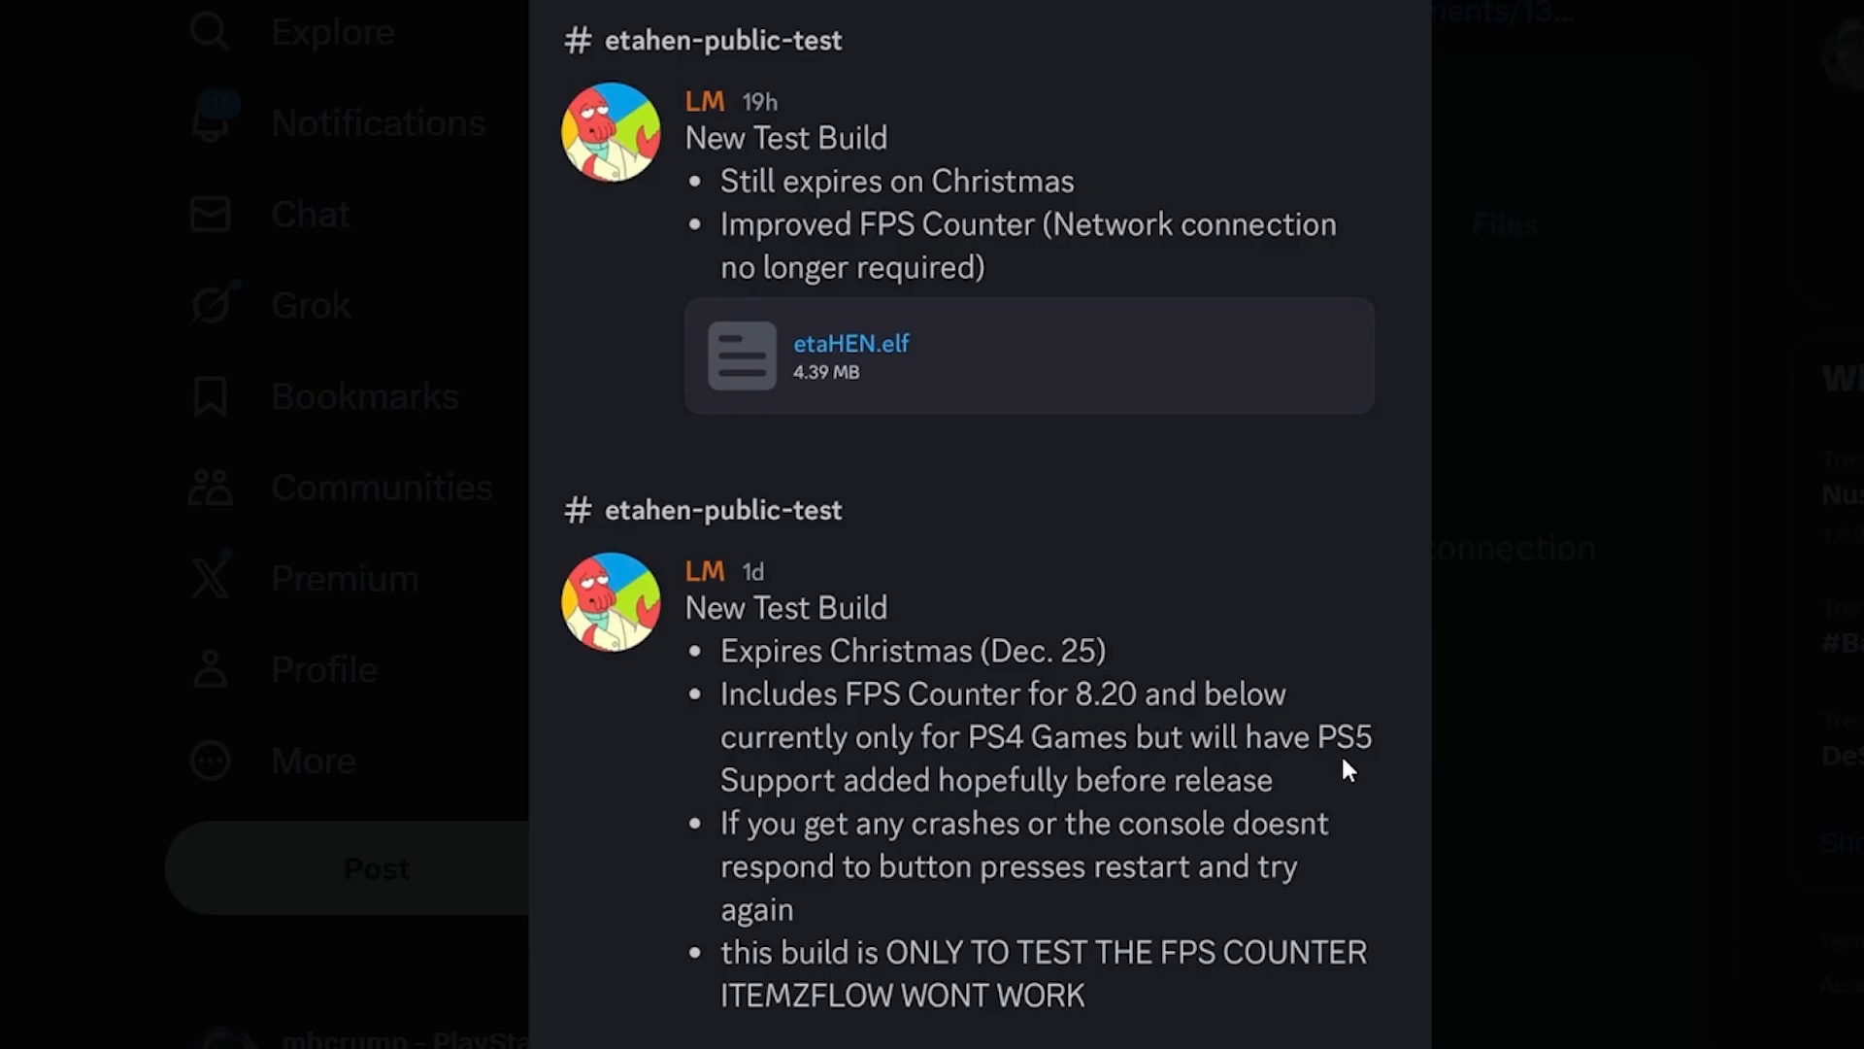
pyautogui.moveTo(908, 812)
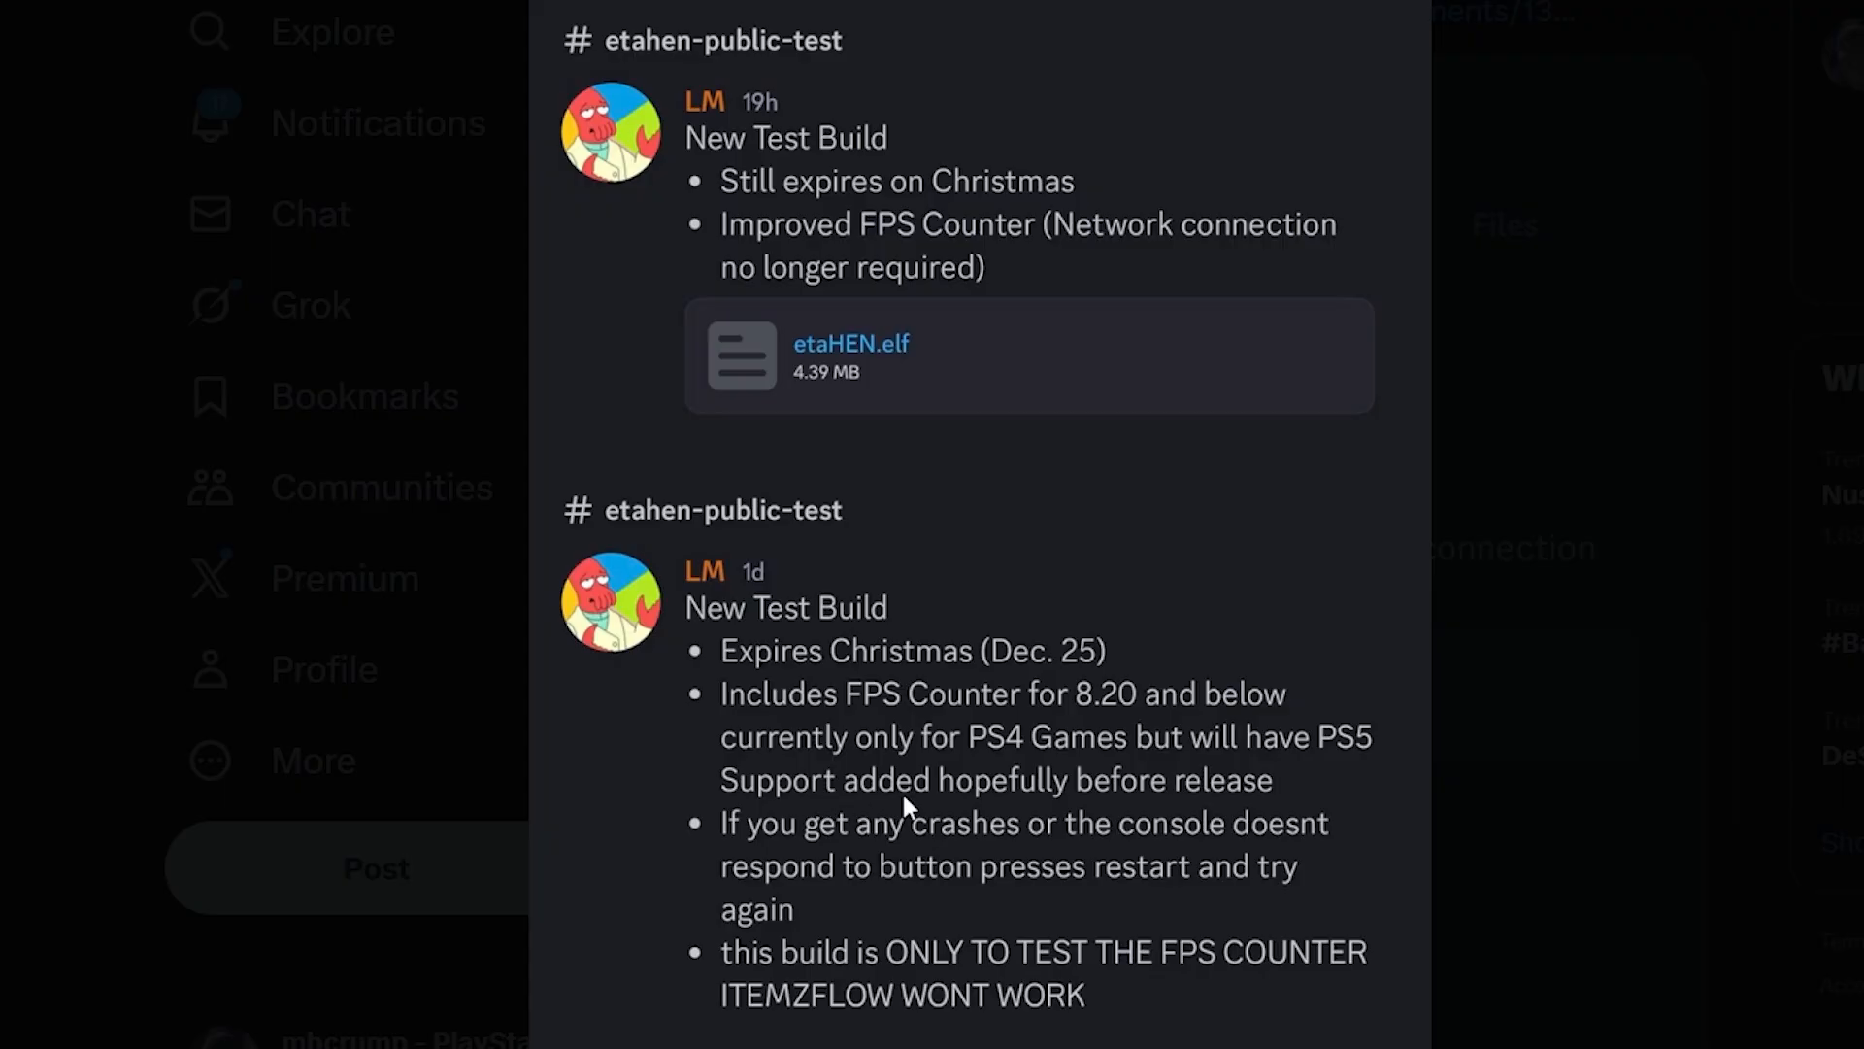
pyautogui.moveTo(891, 851)
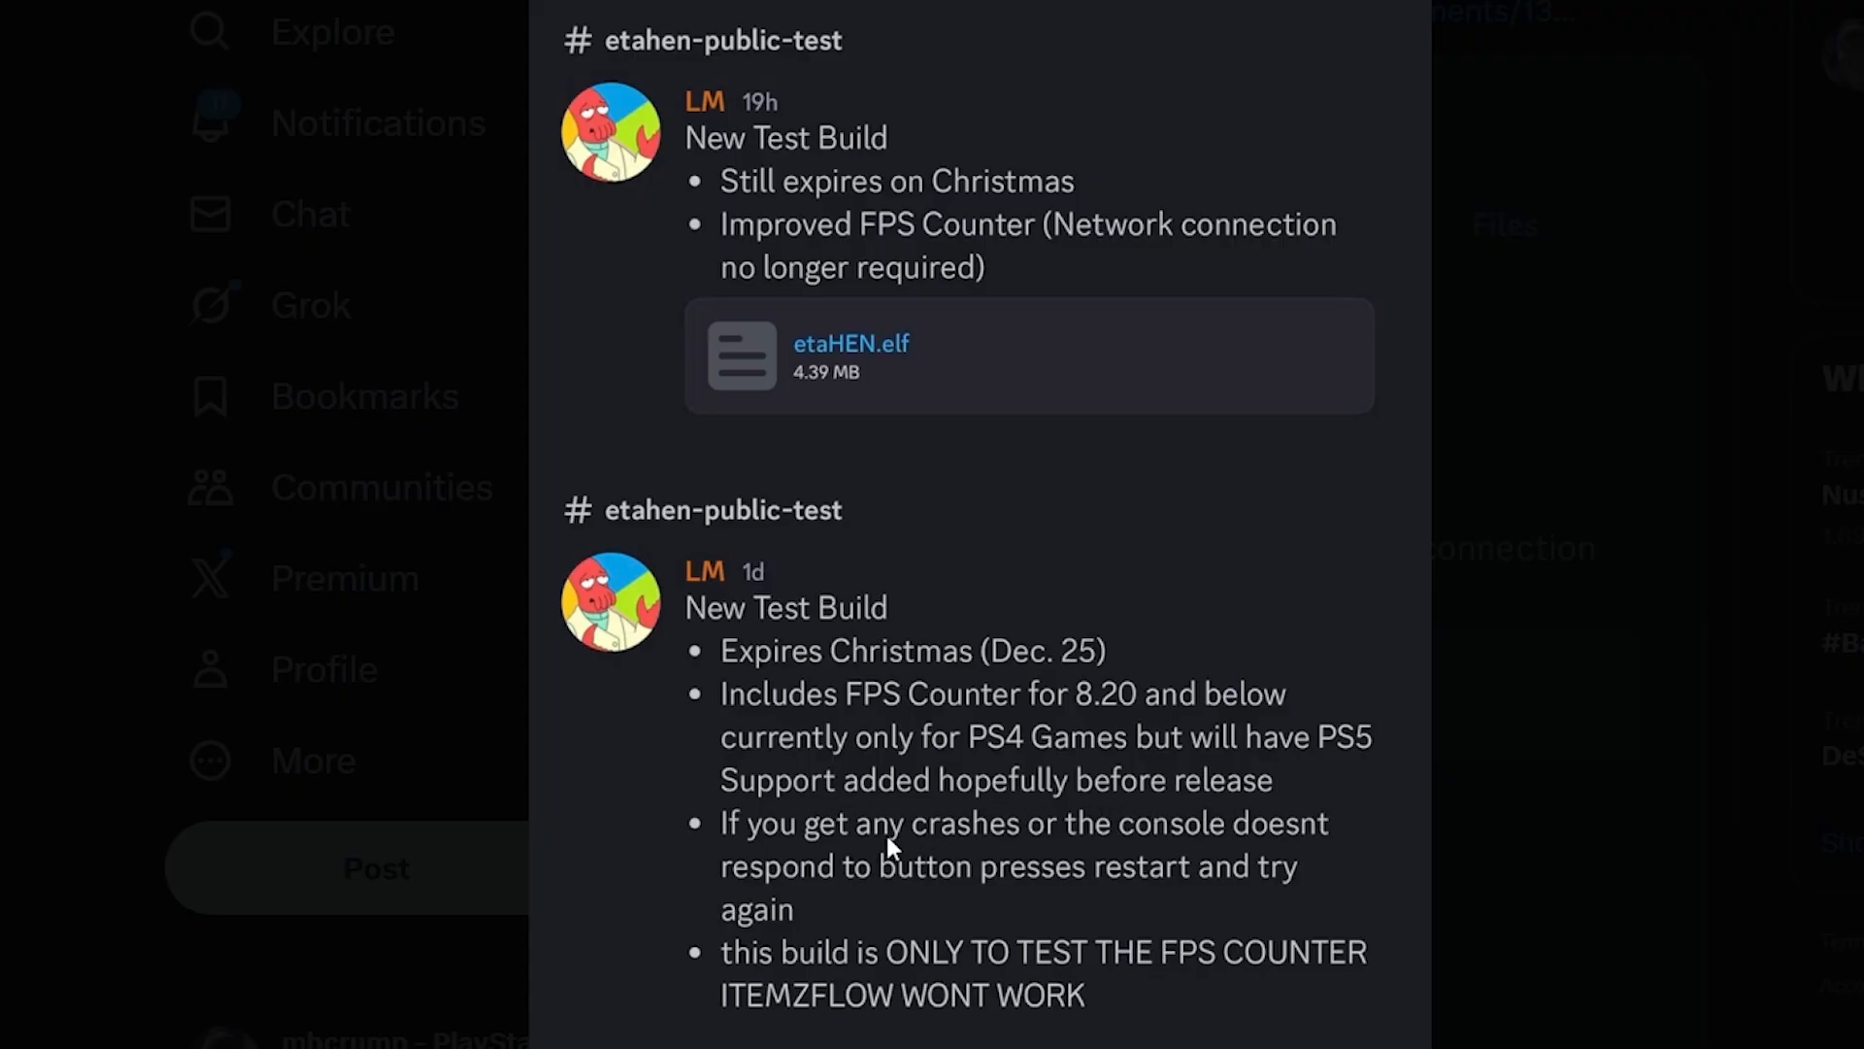
pyautogui.moveTo(812, 895)
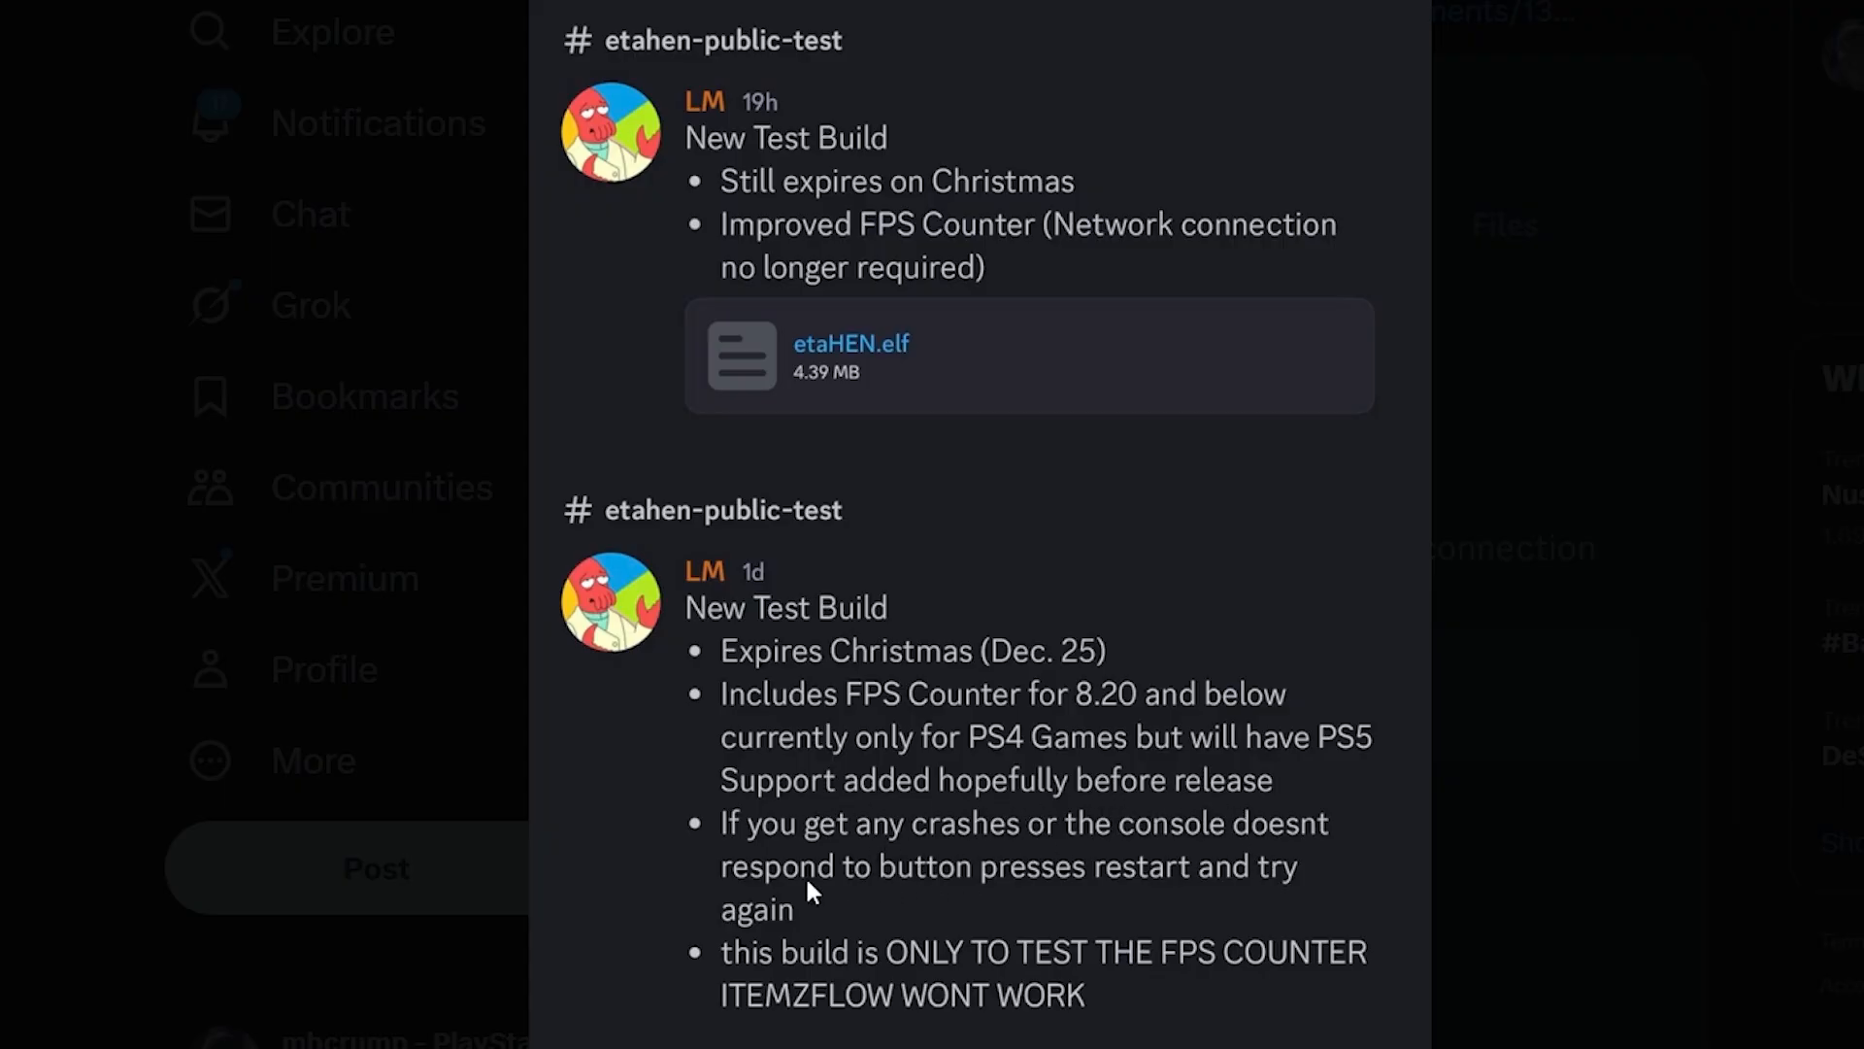
pyautogui.moveTo(986, 923)
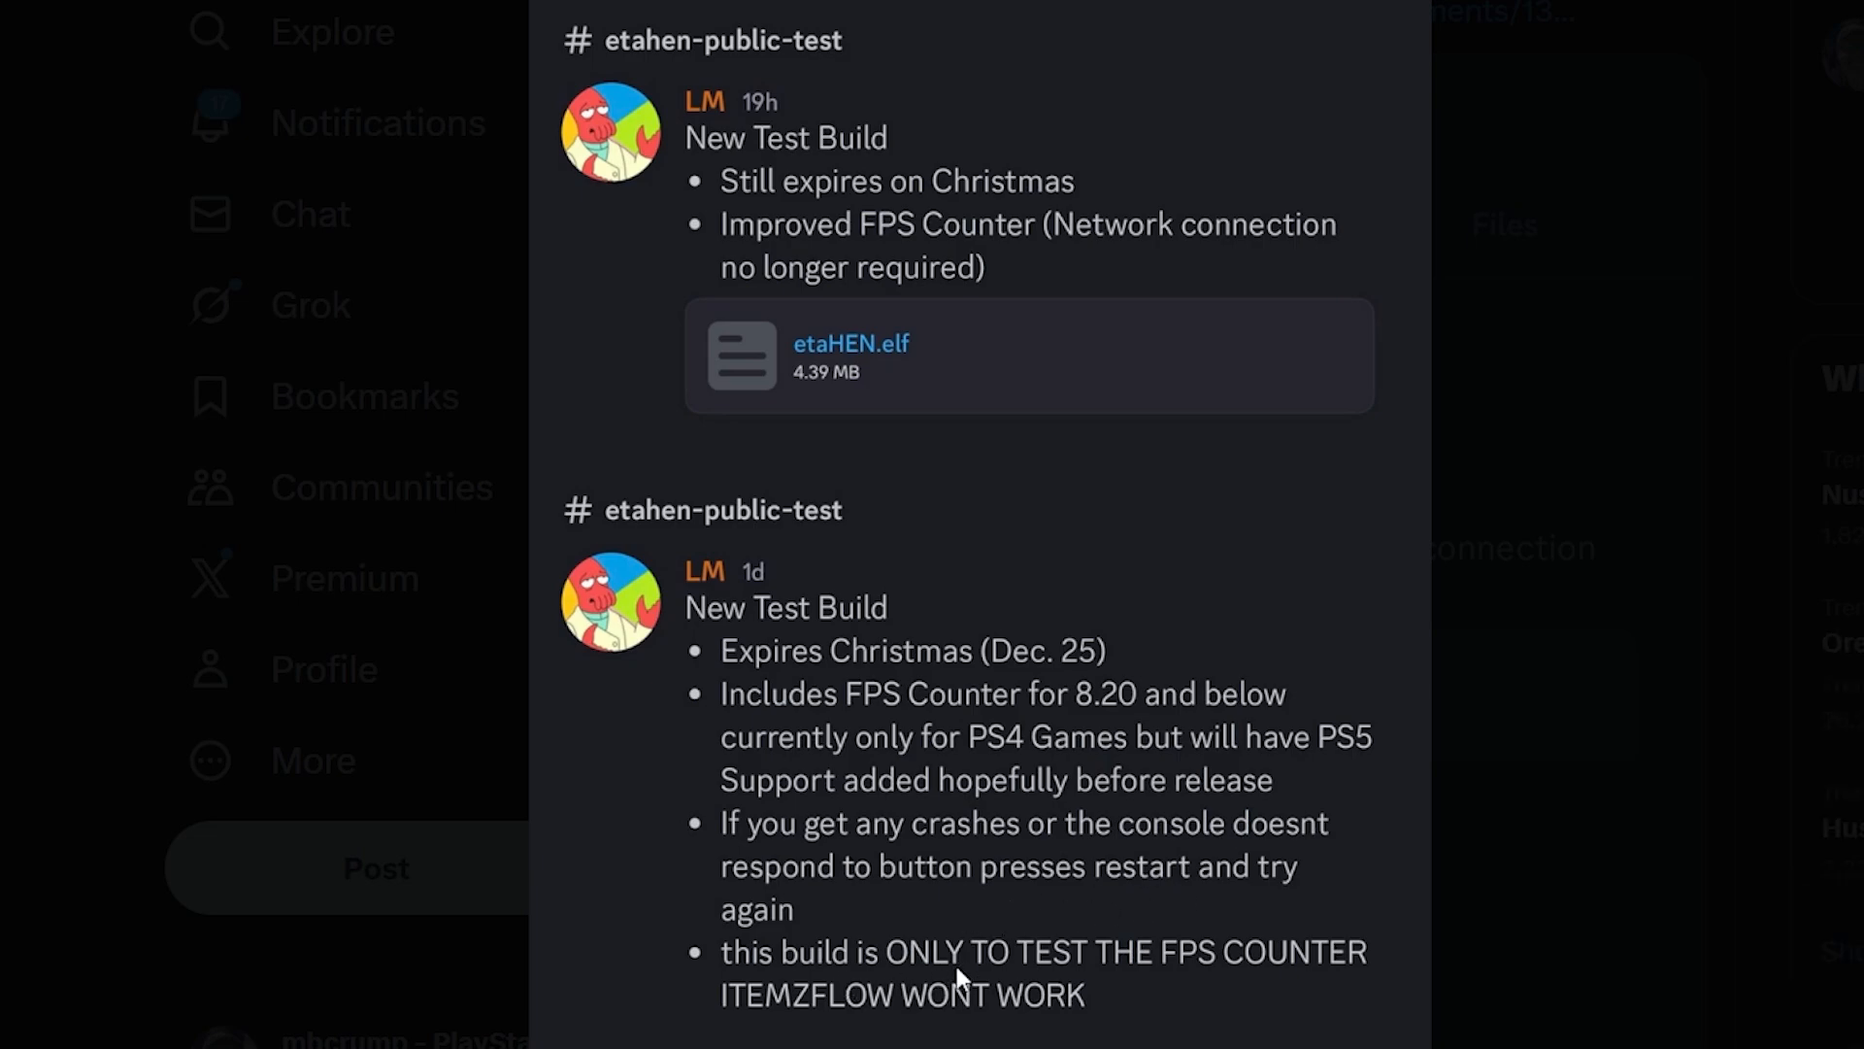
pyautogui.moveTo(1200, 1002)
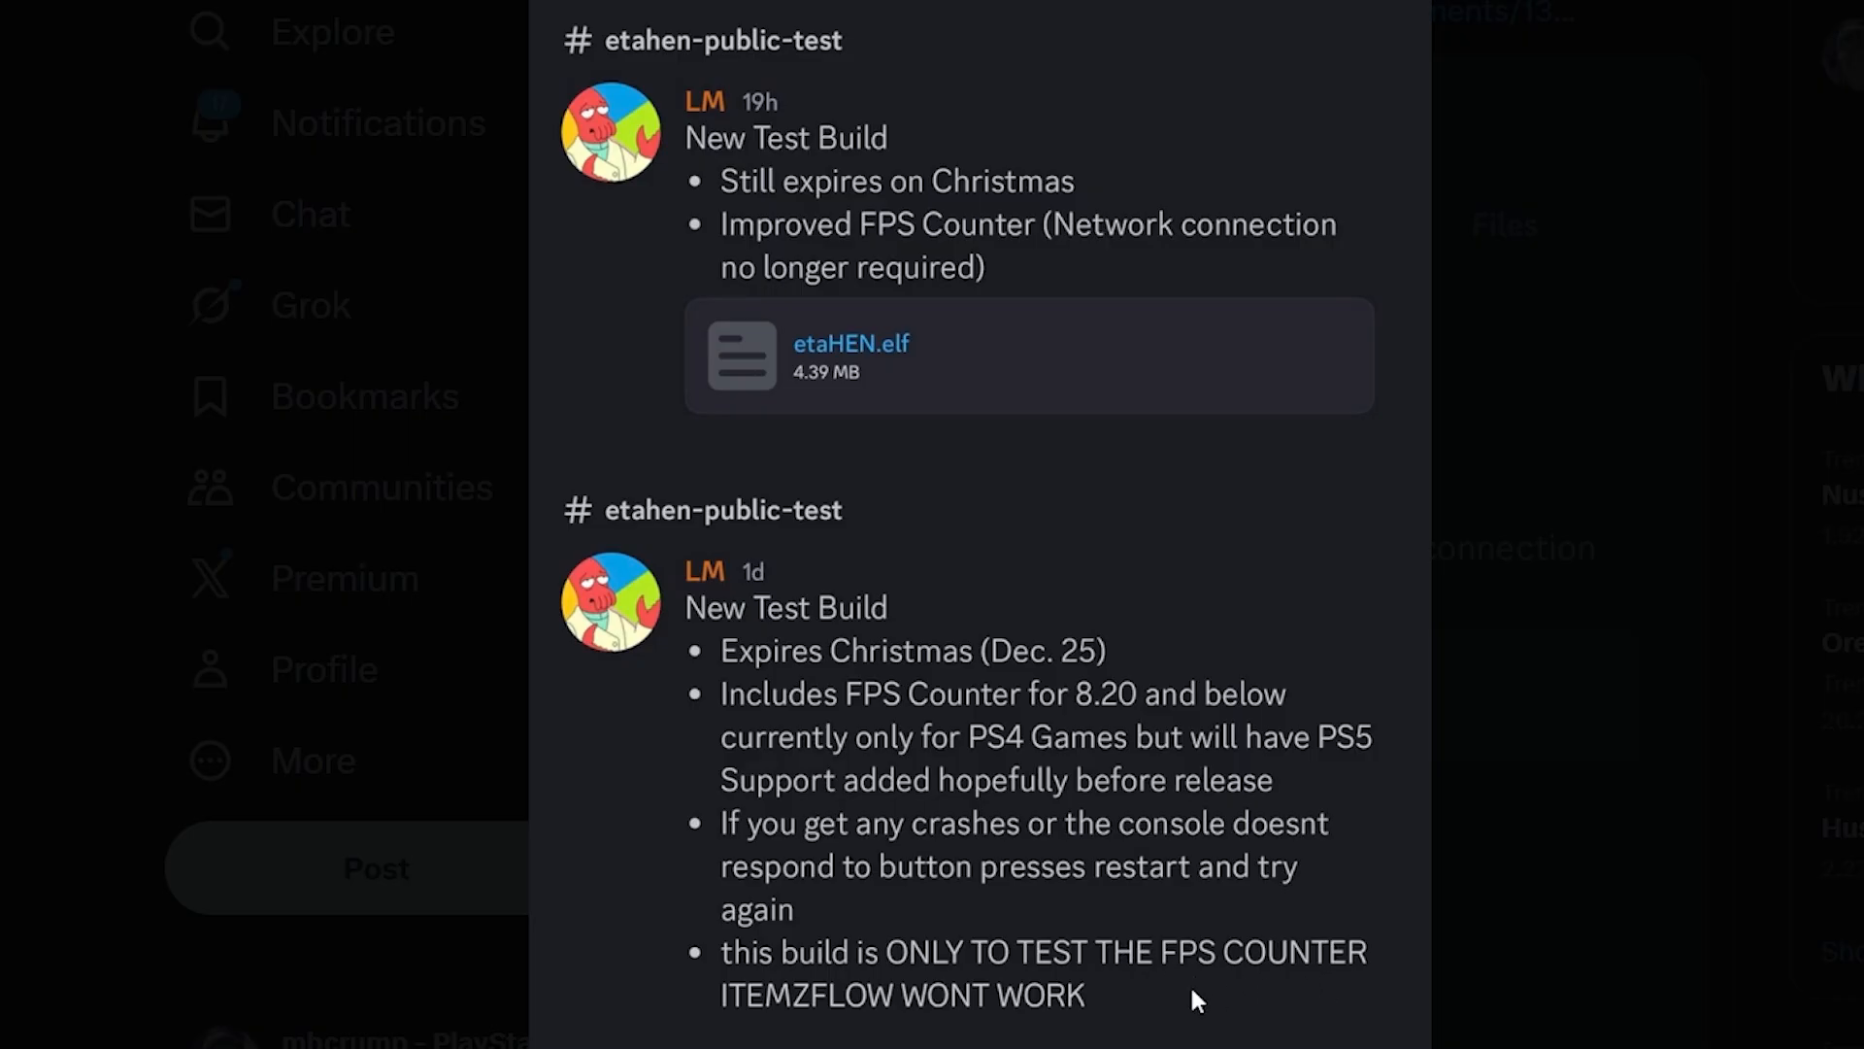
pyautogui.moveTo(1049, 1003)
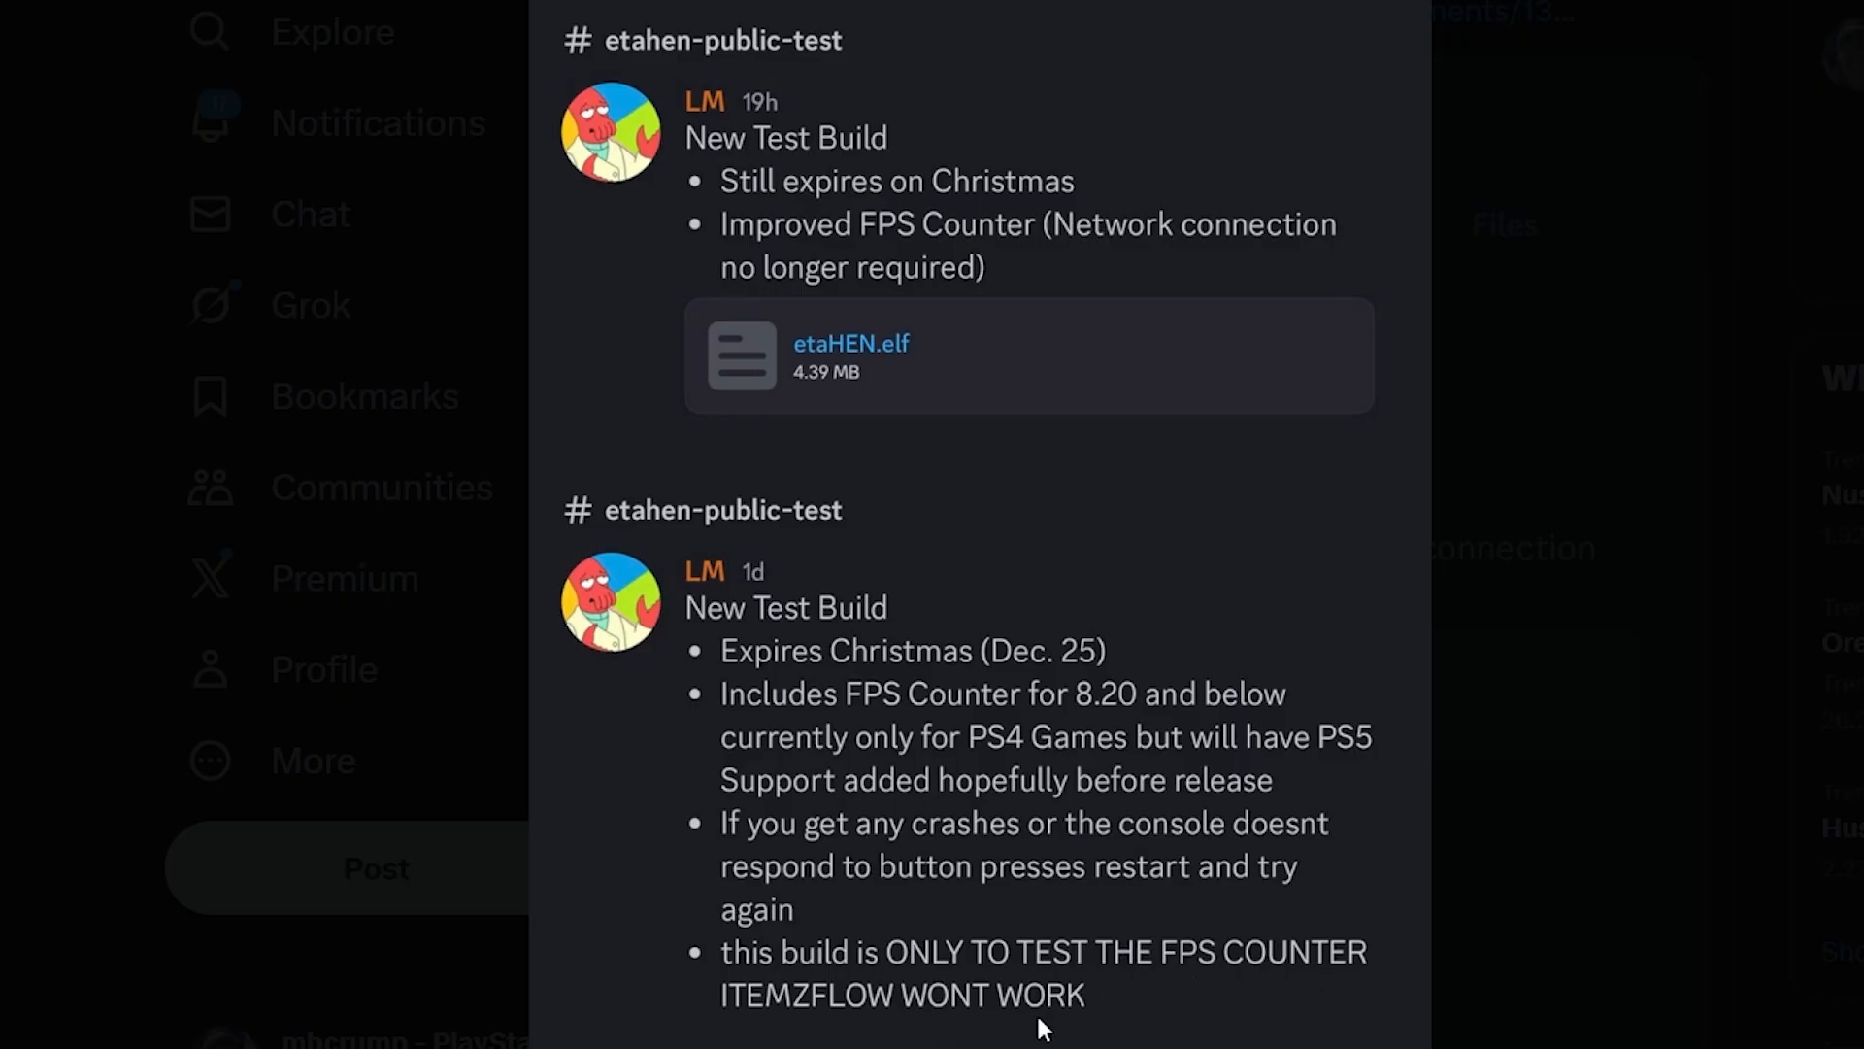
pyautogui.moveTo(947, 848)
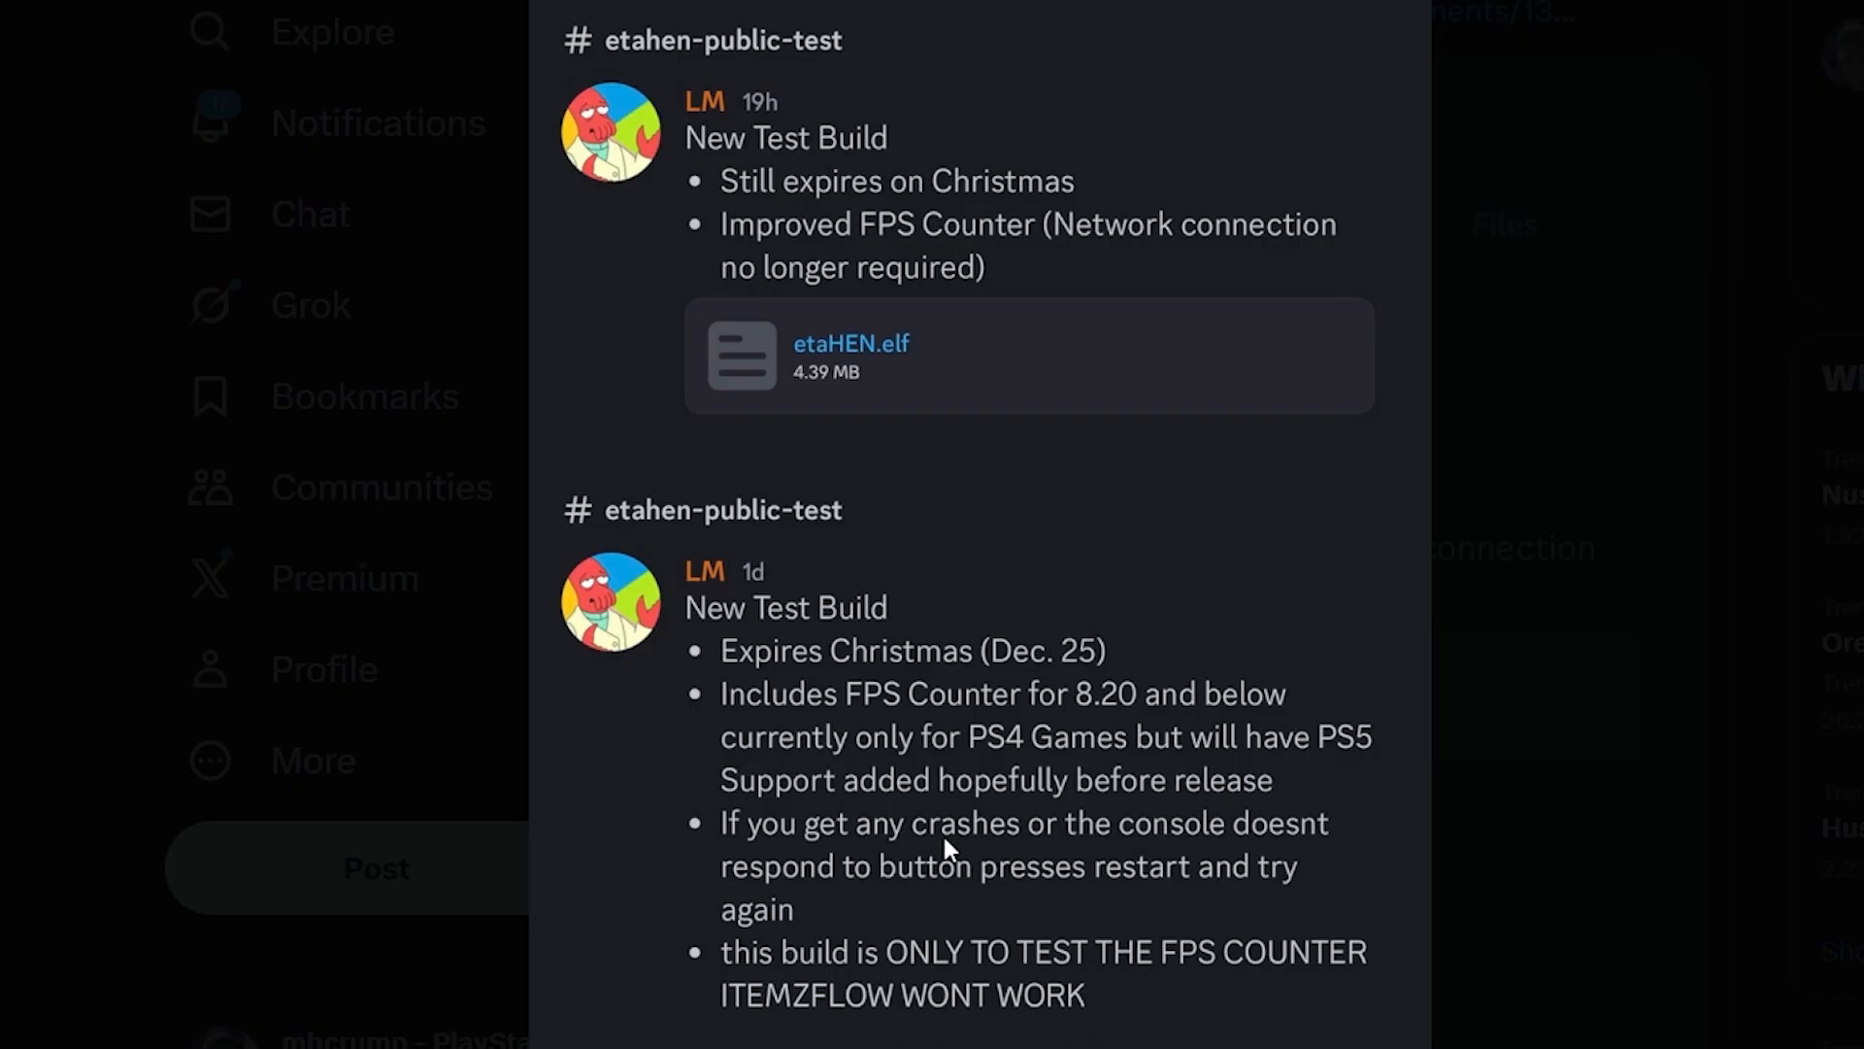
pyautogui.moveTo(992, 299)
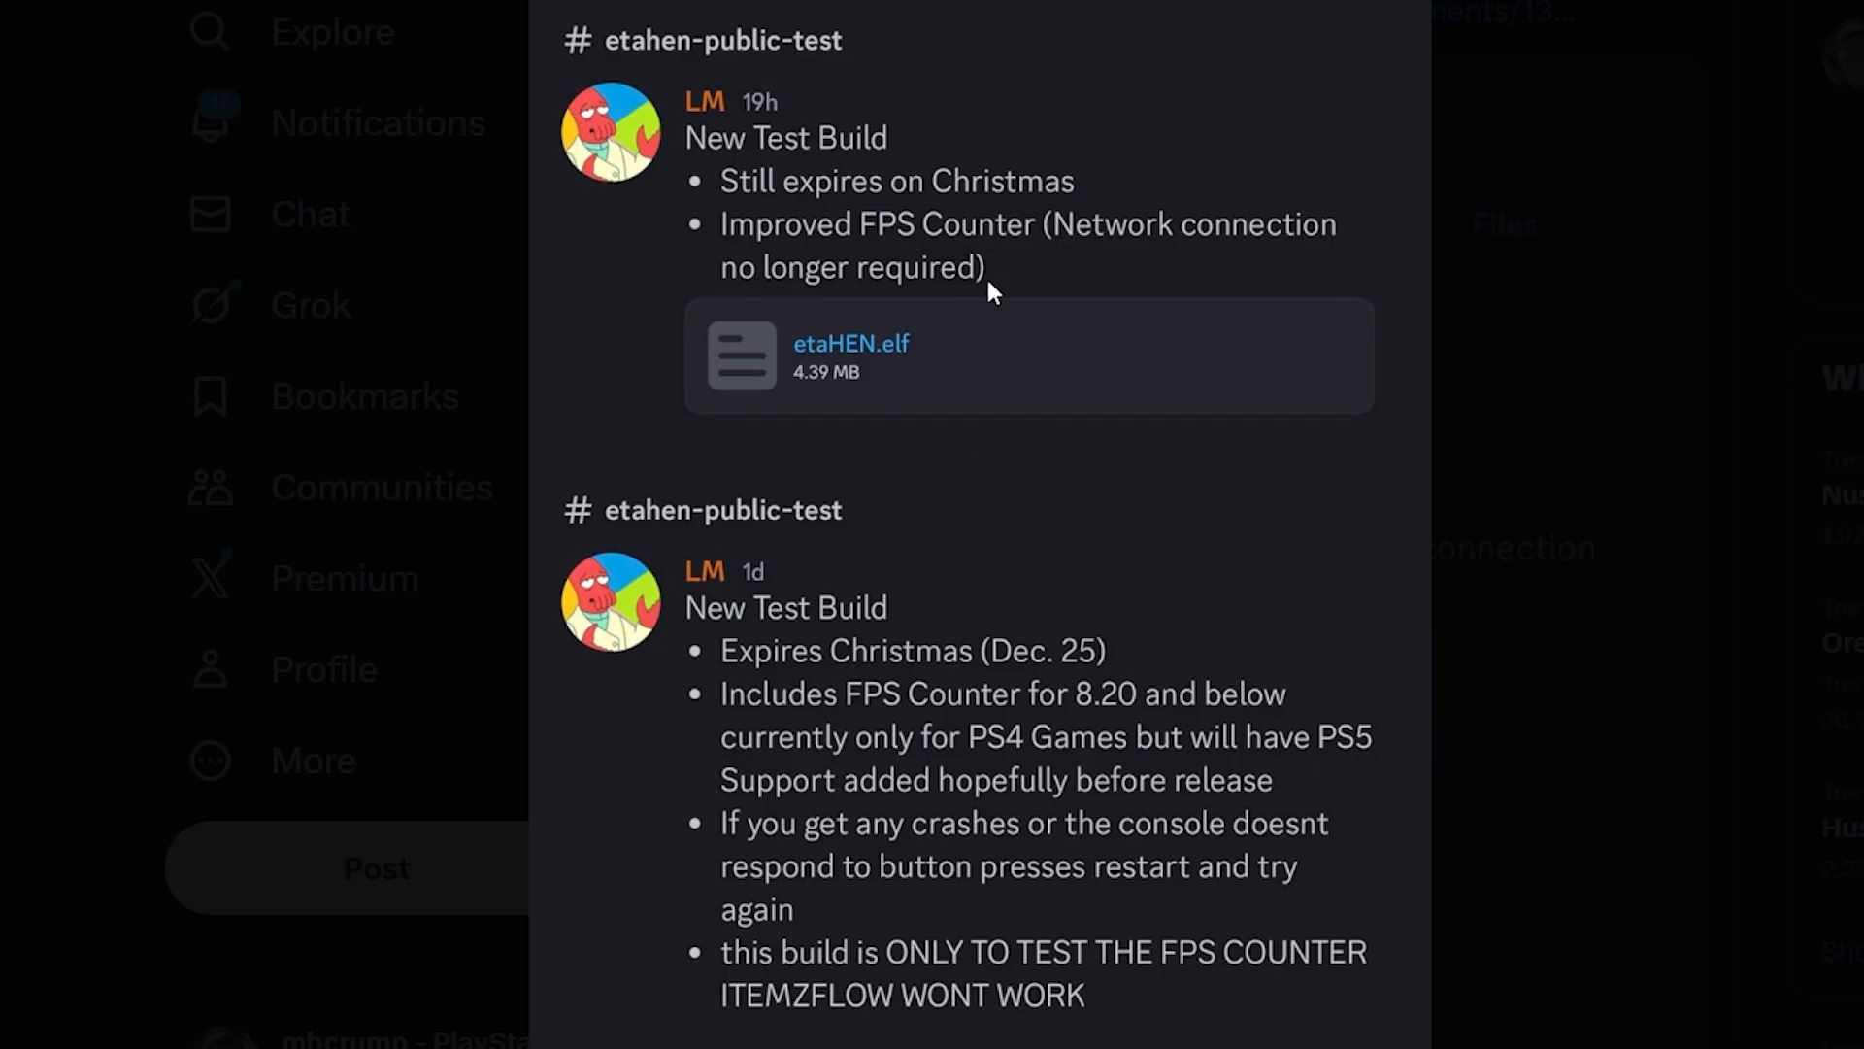
pyautogui.moveTo(1100, 192)
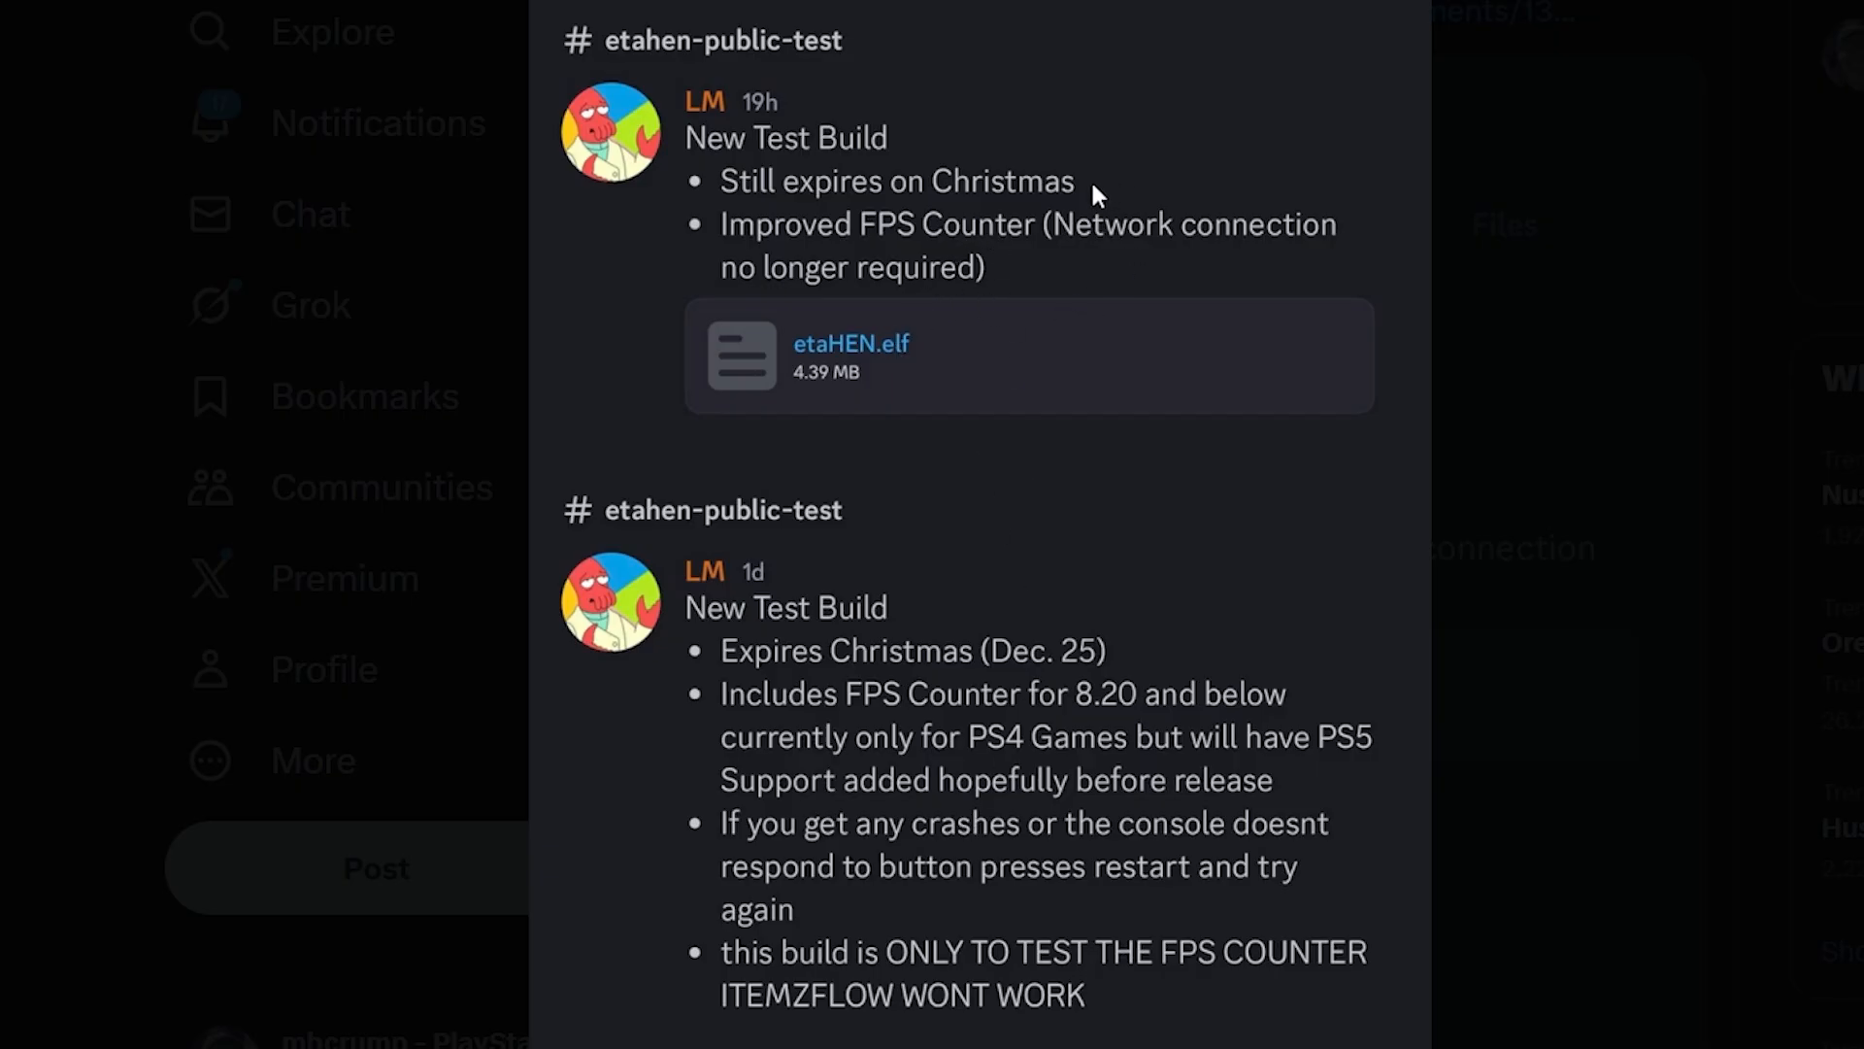
pyautogui.moveTo(856, 255)
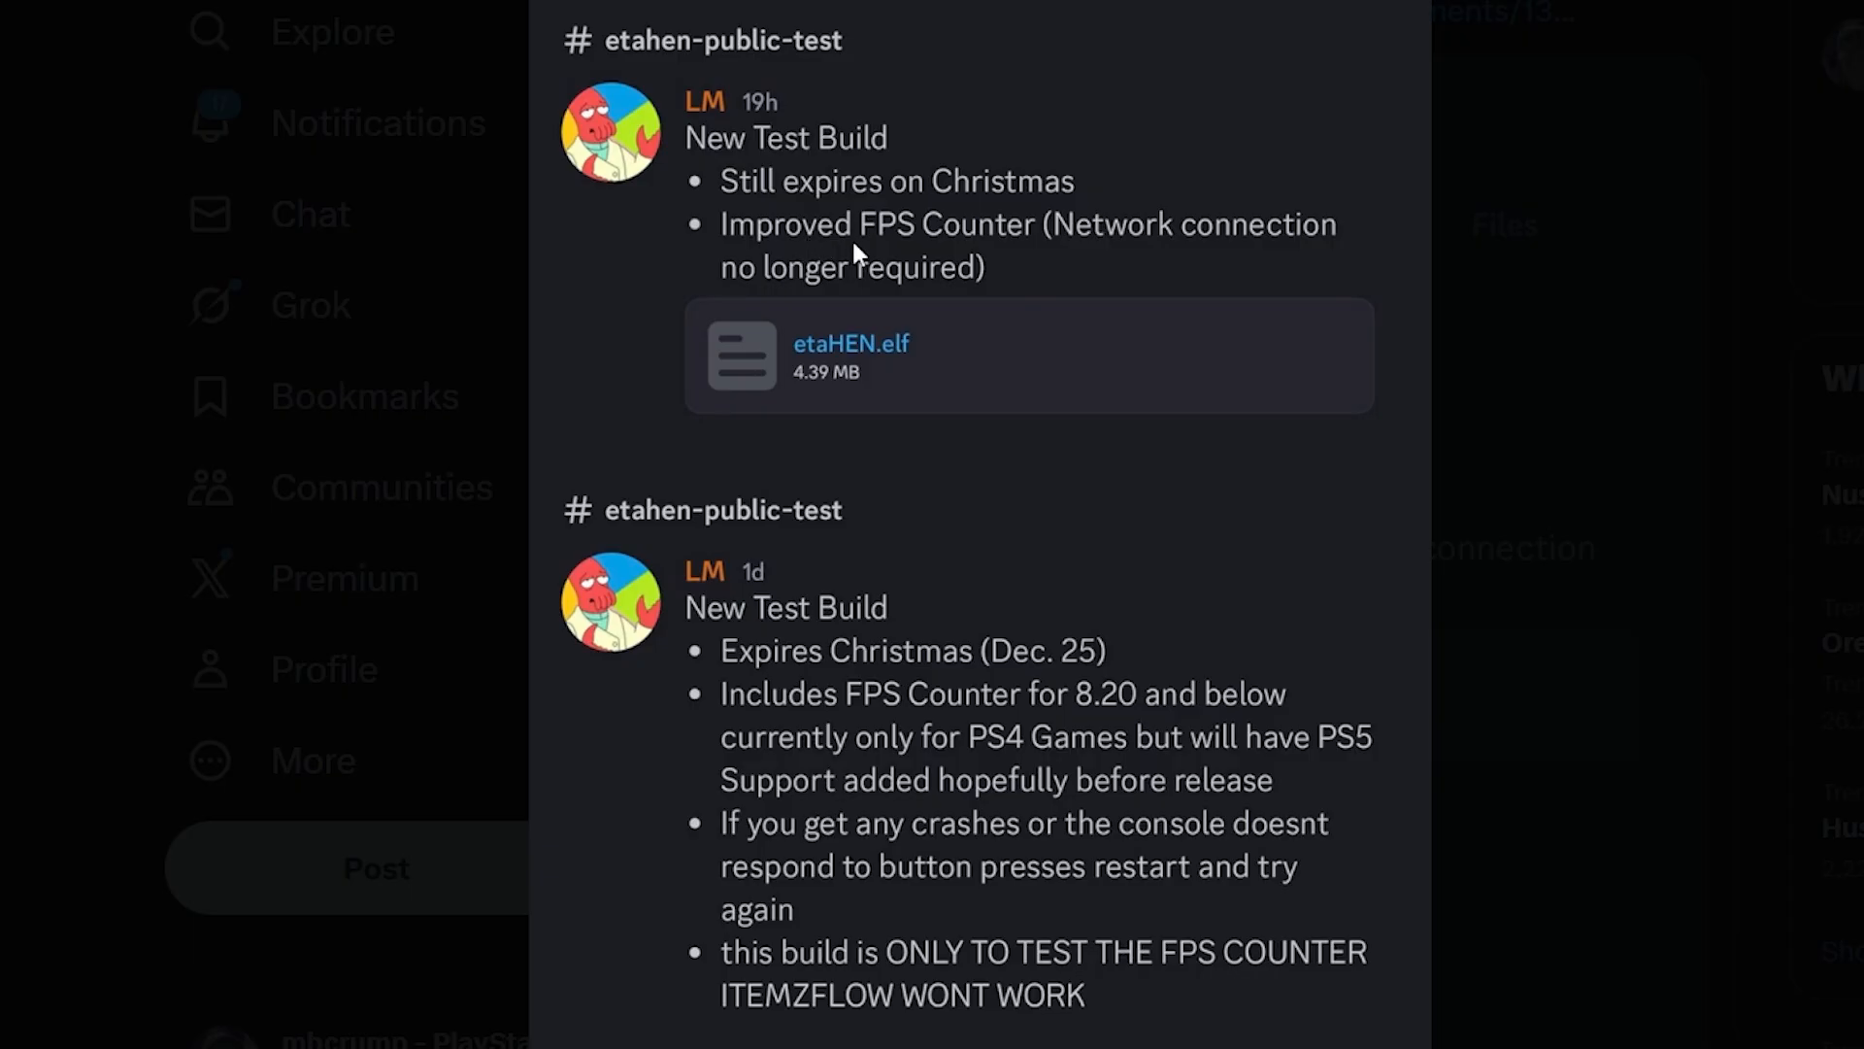
pyautogui.moveTo(1102, 258)
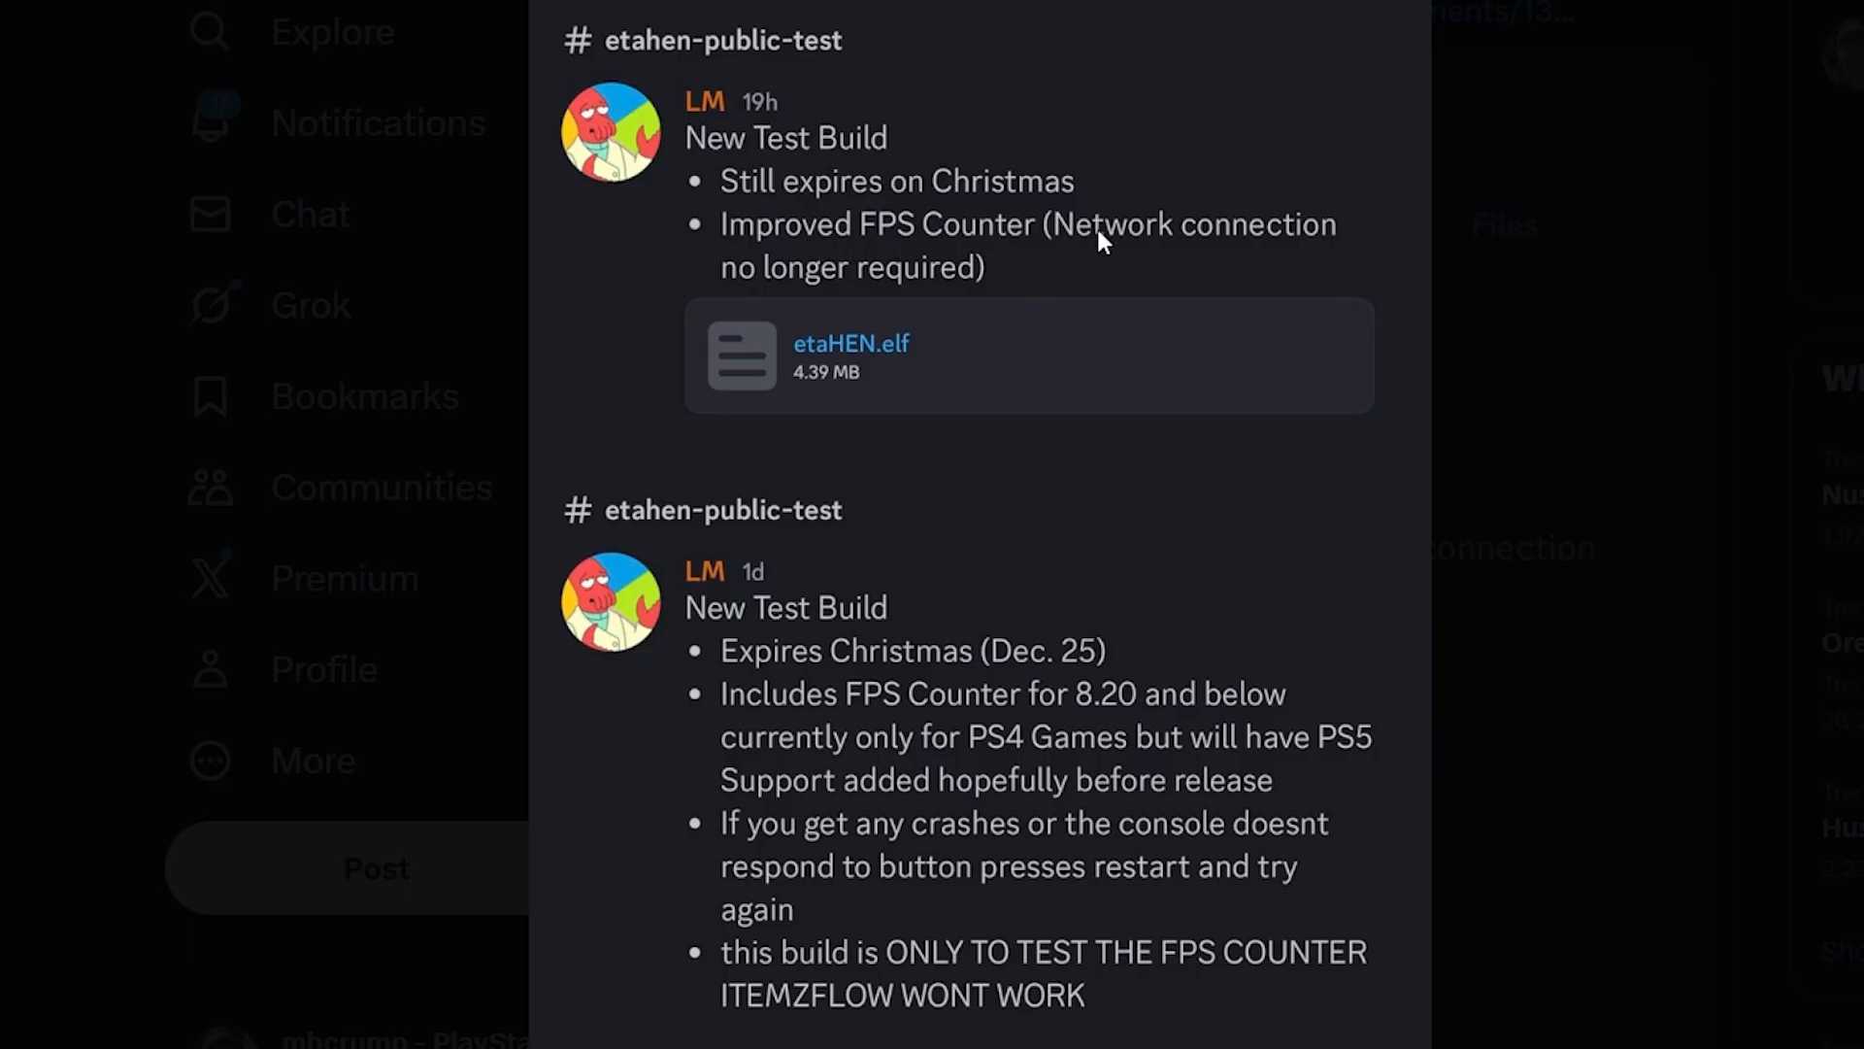
pyautogui.moveTo(1030, 296)
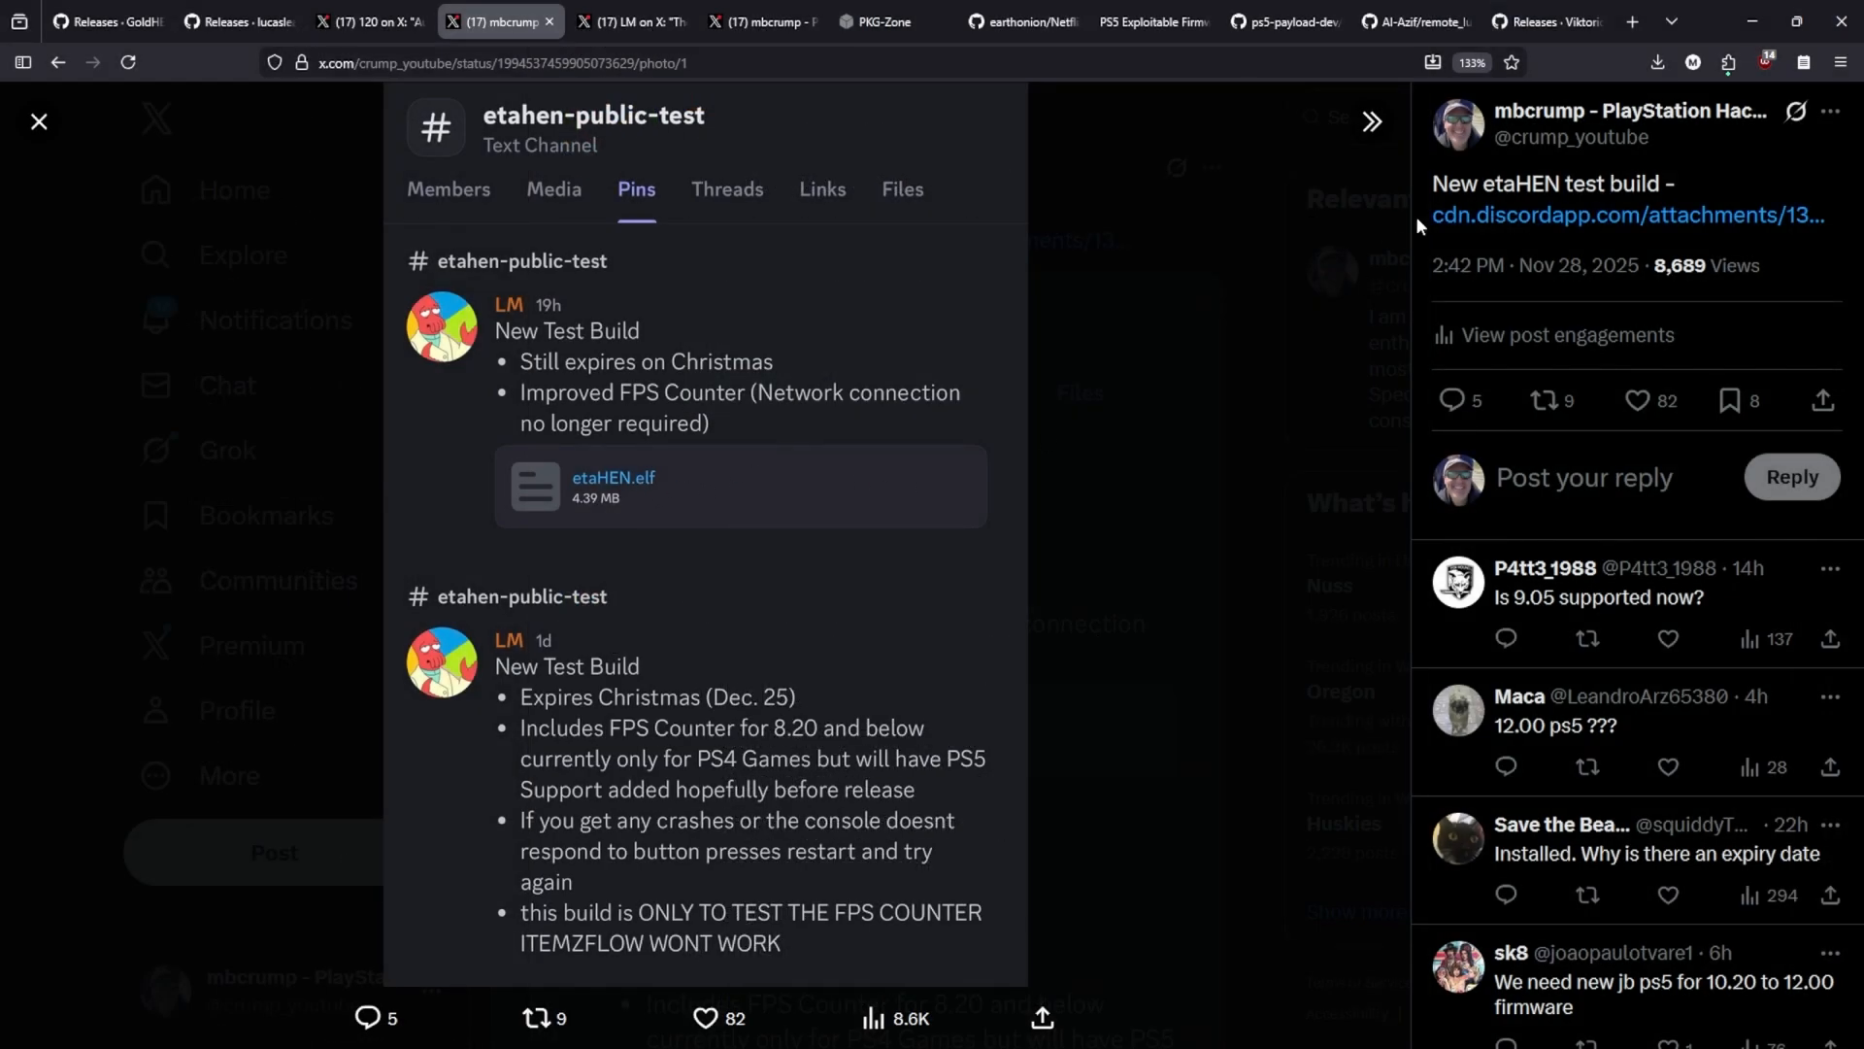
pyautogui.moveTo(912, 531)
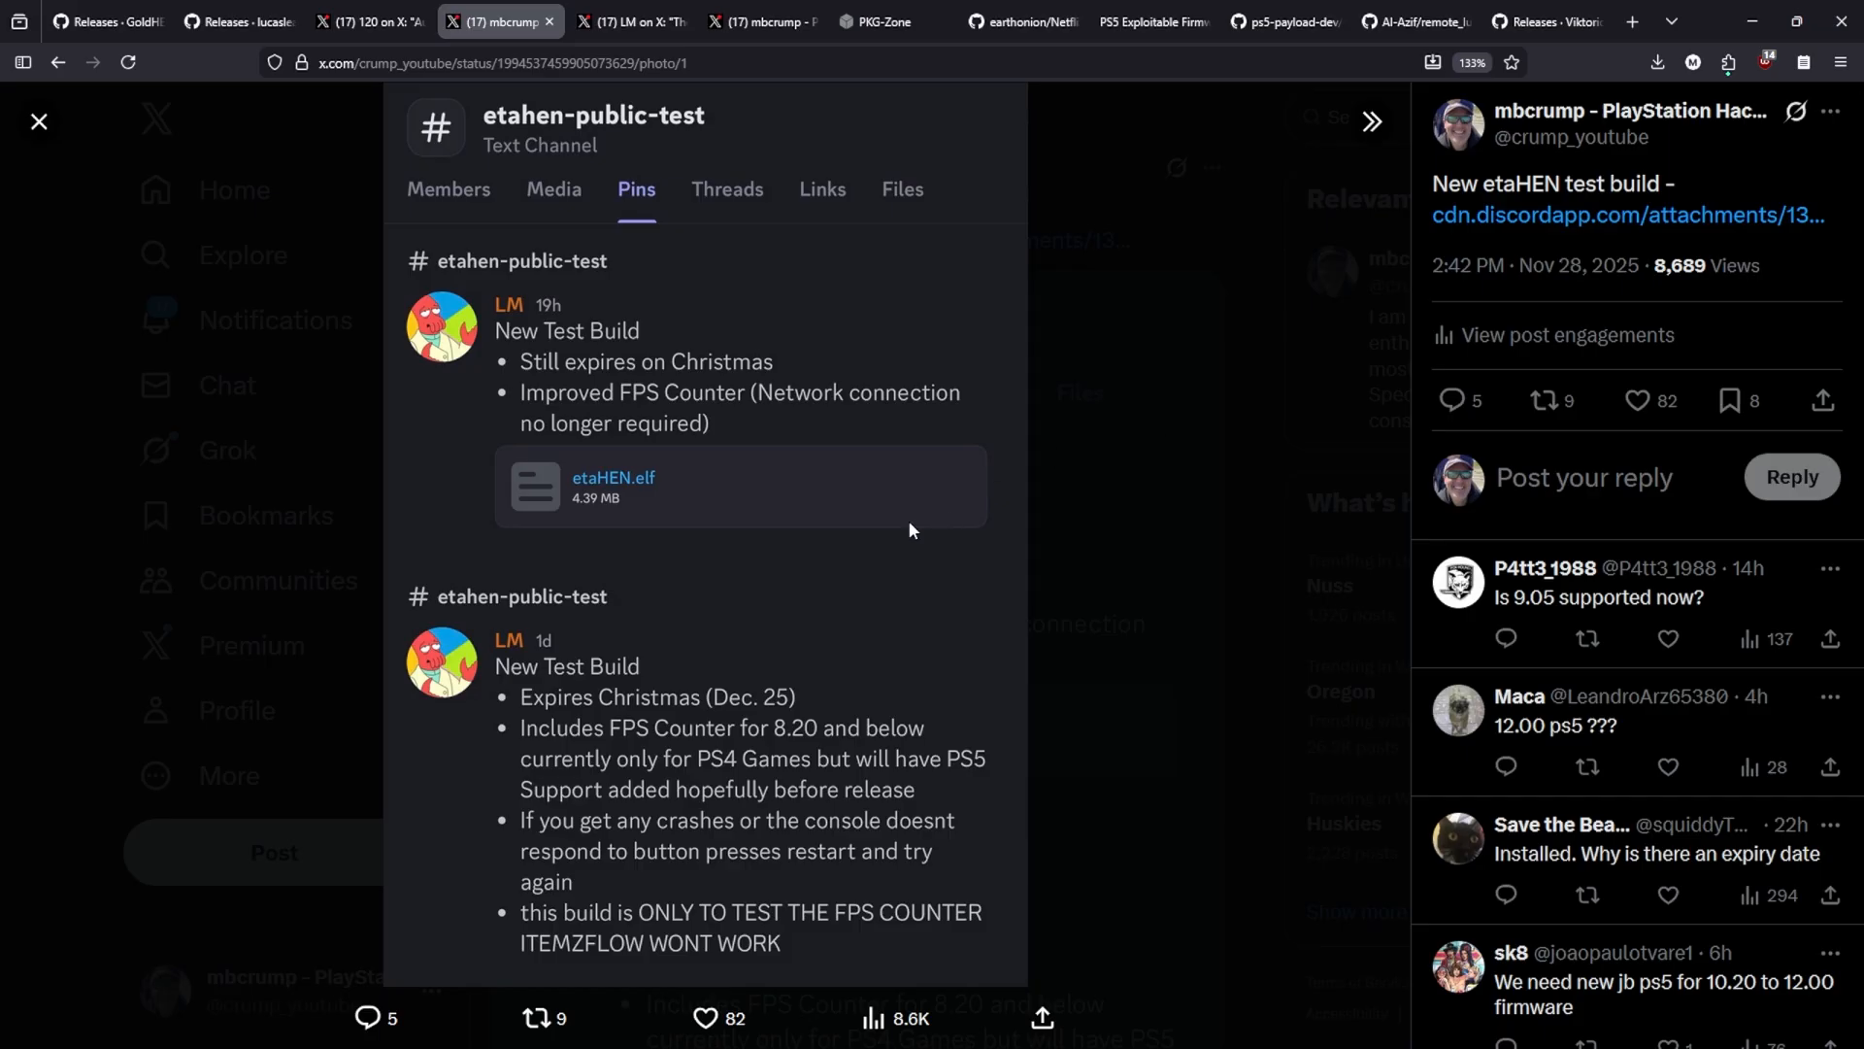
# View the FPS counter overlay clip, then move to the PS4-Xplorer 2.0 post
pyautogui.click(631, 22)
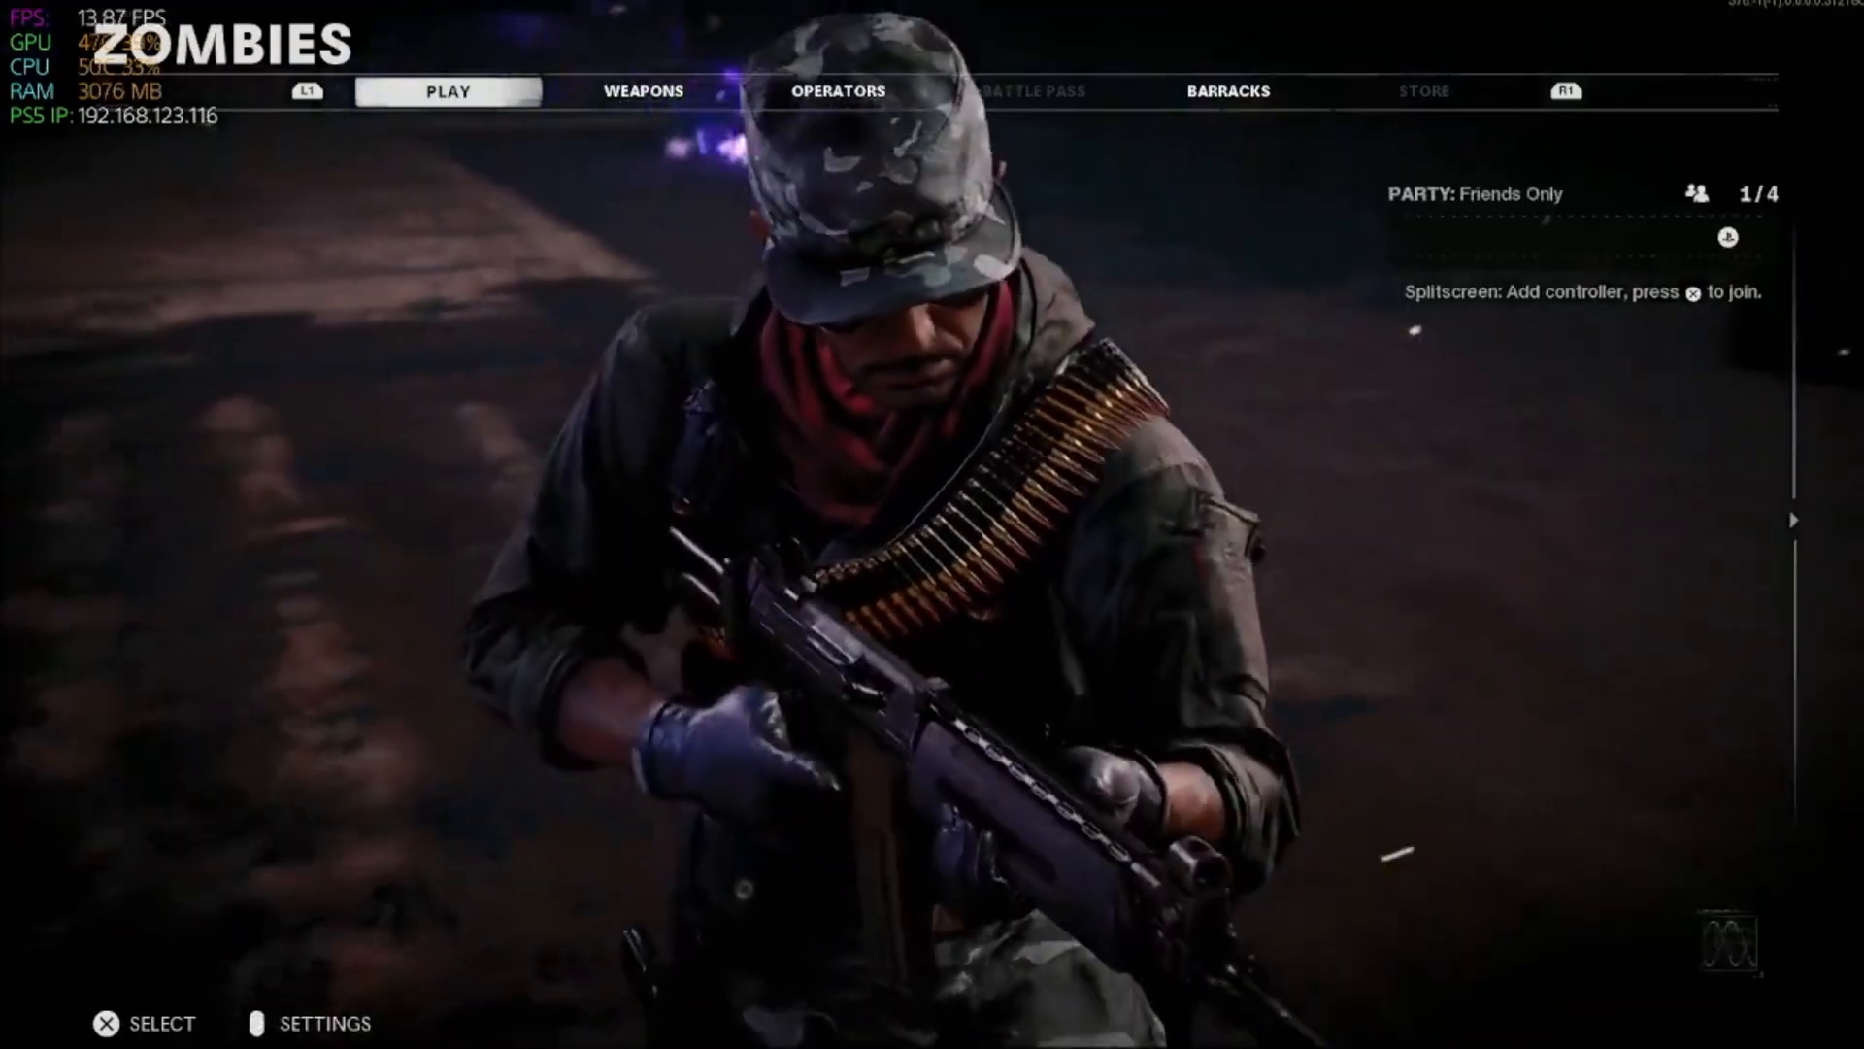
pyautogui.click(444, 92)
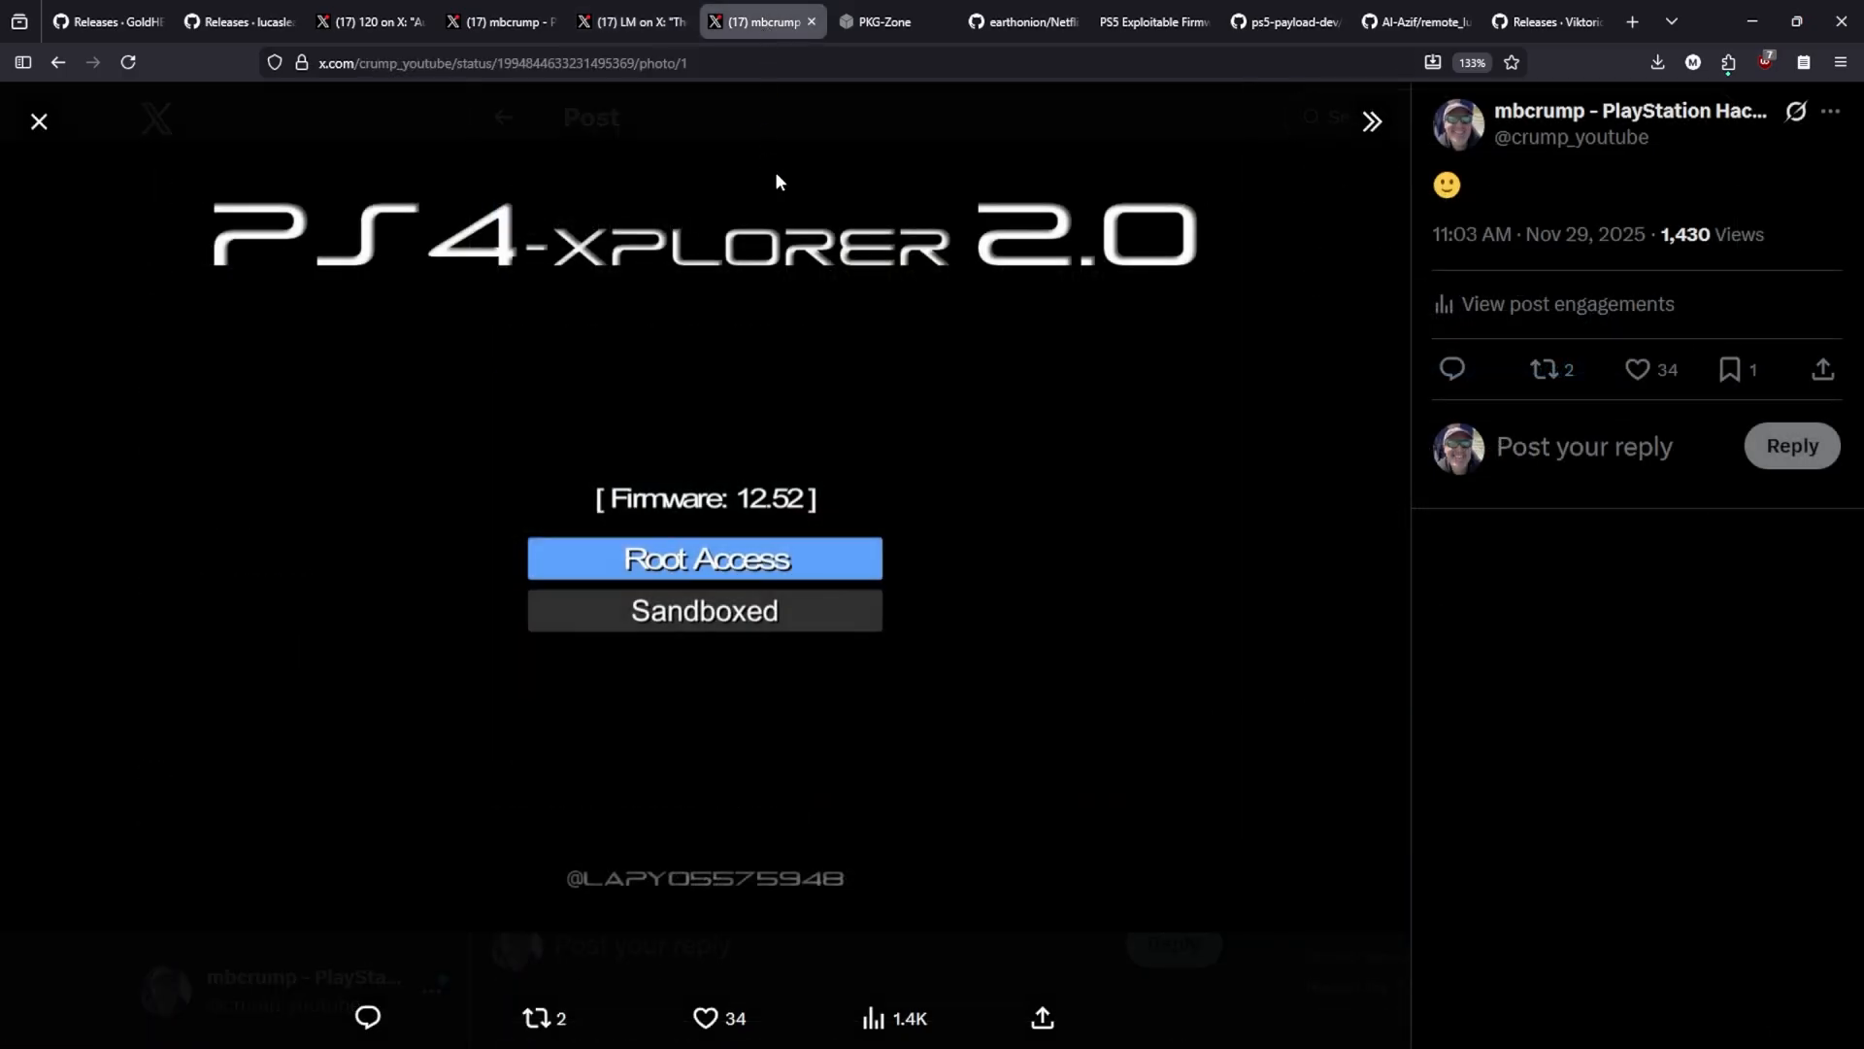
pyautogui.moveTo(551, 304)
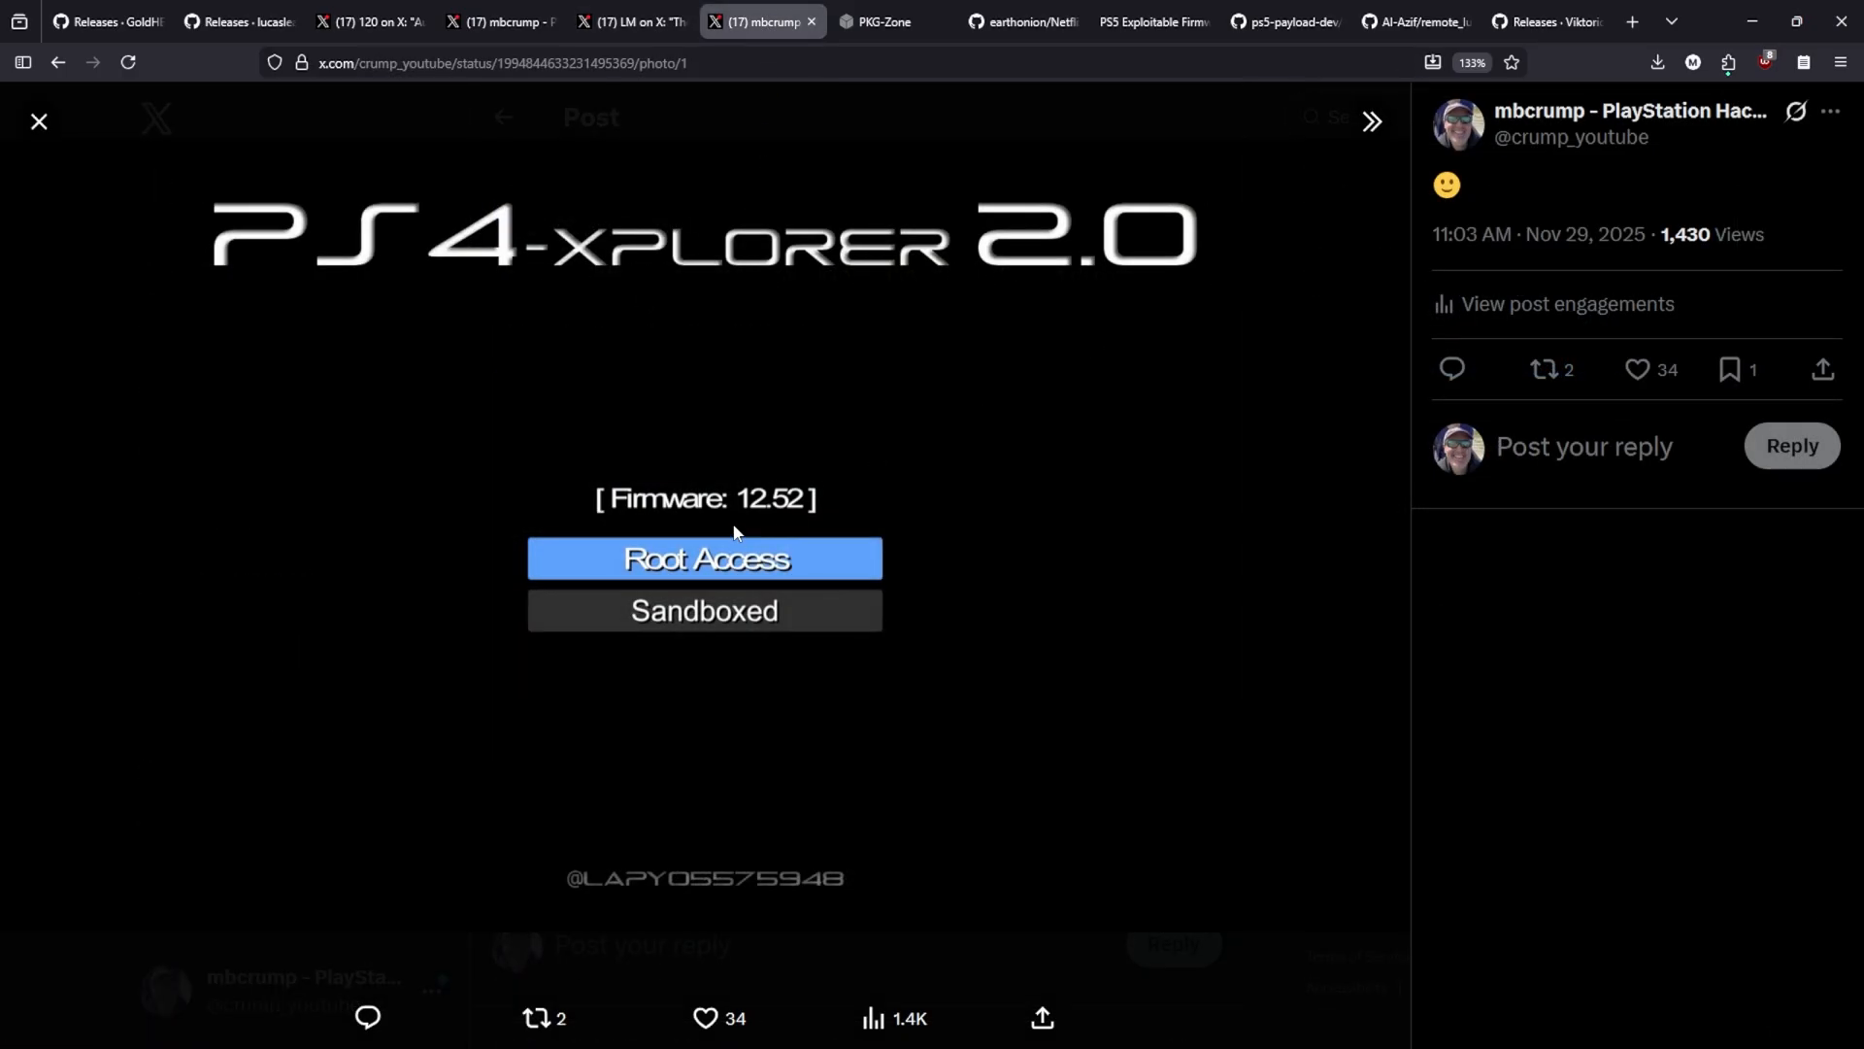
pyautogui.moveTo(800, 524)
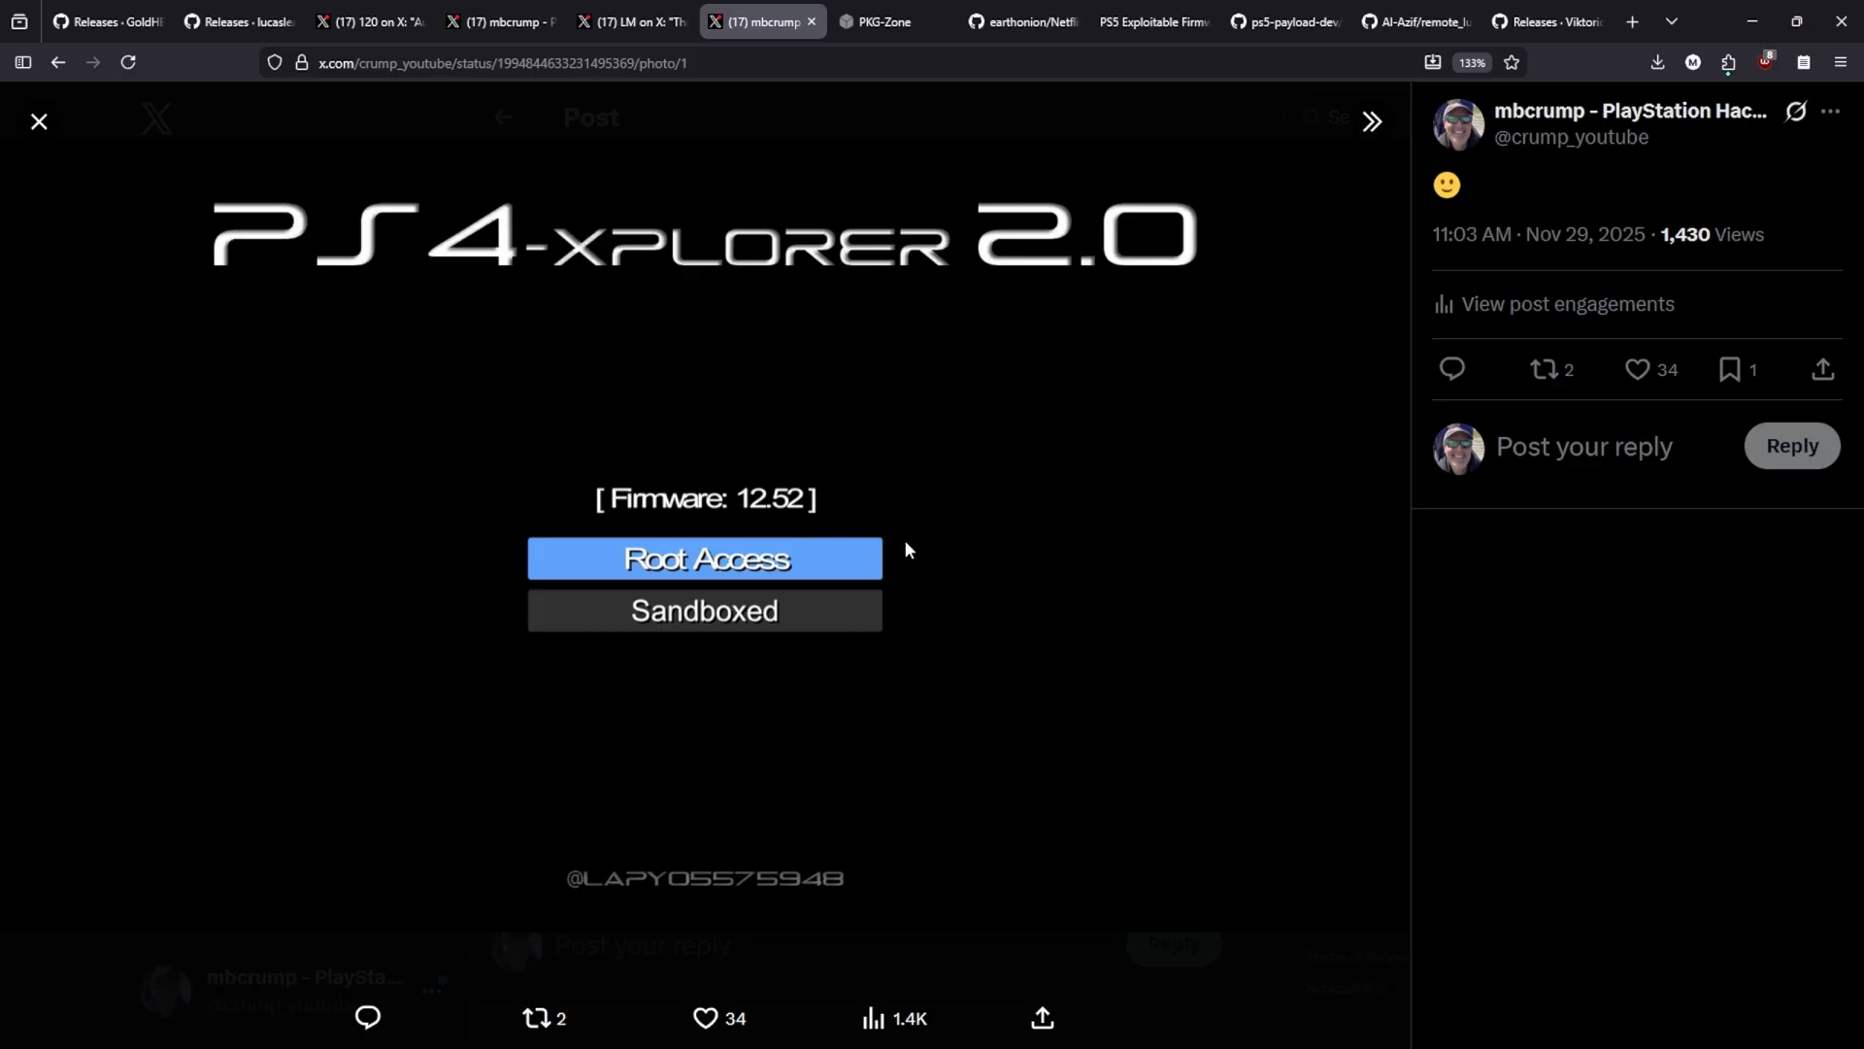
pyautogui.moveTo(937, 659)
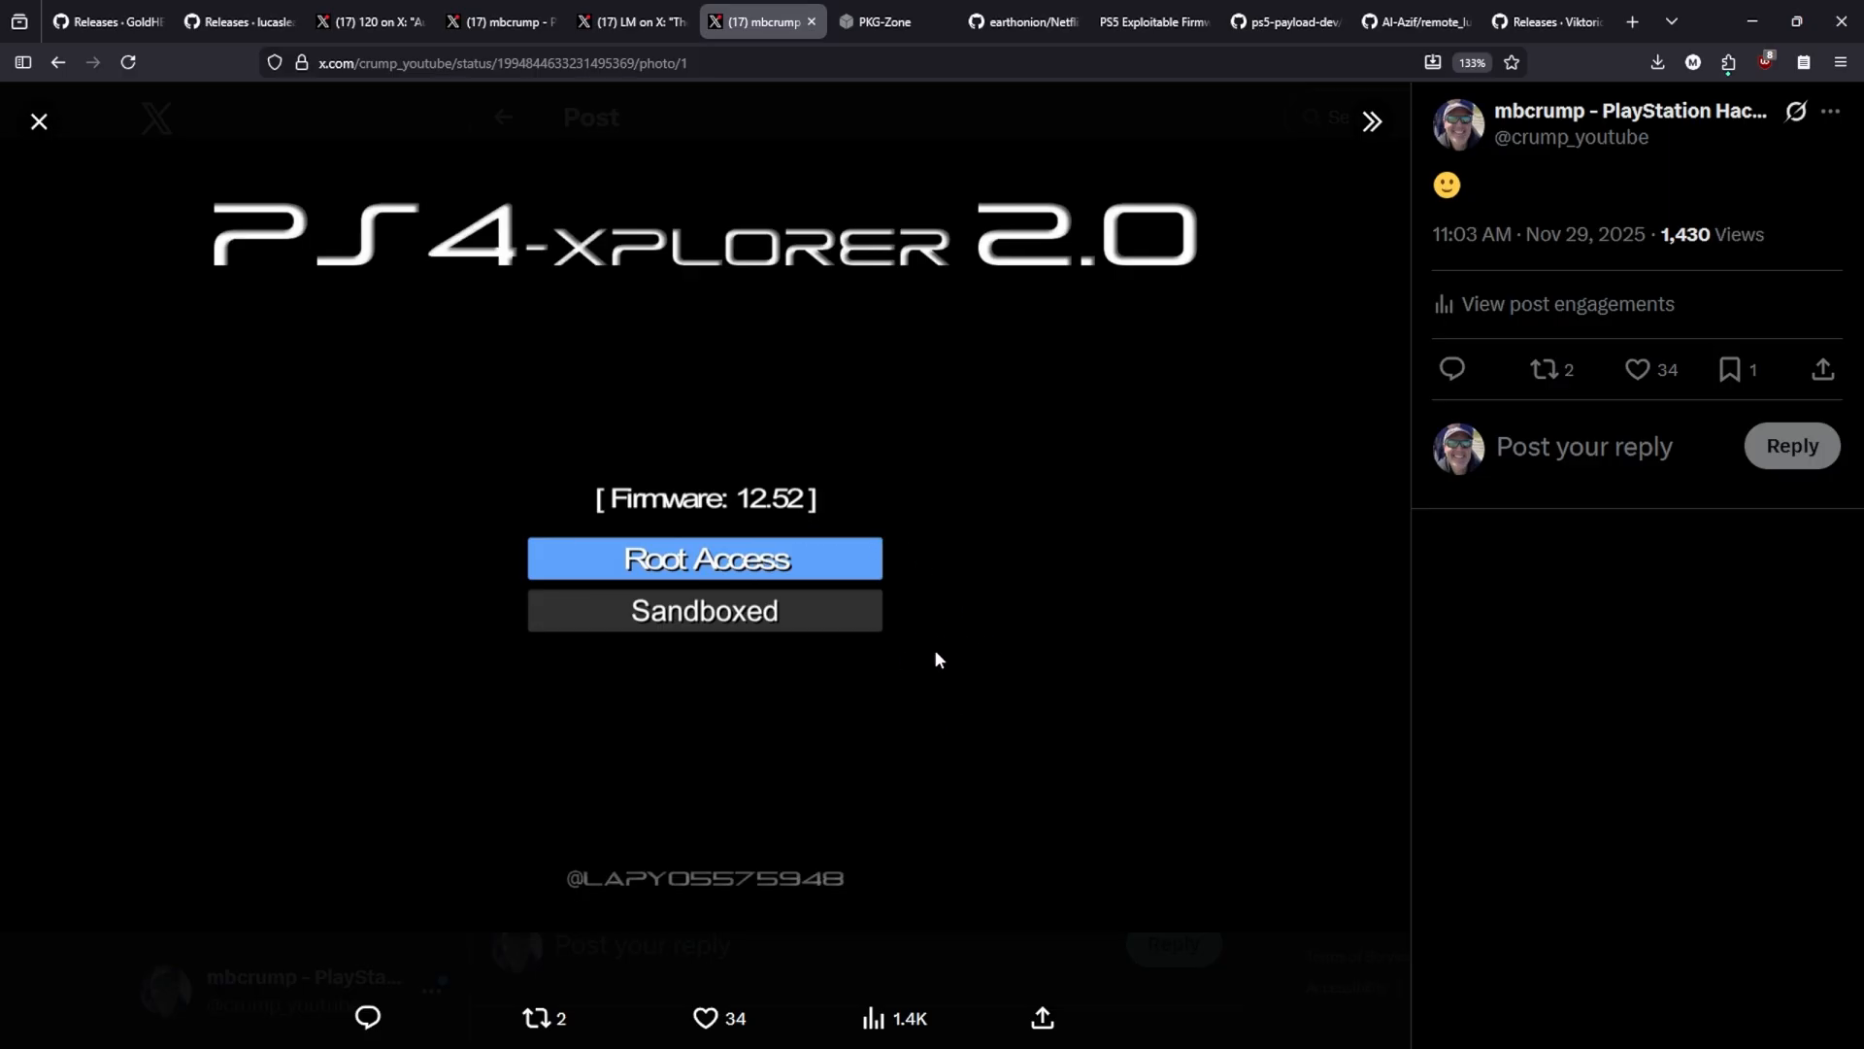
pyautogui.moveTo(999, 736)
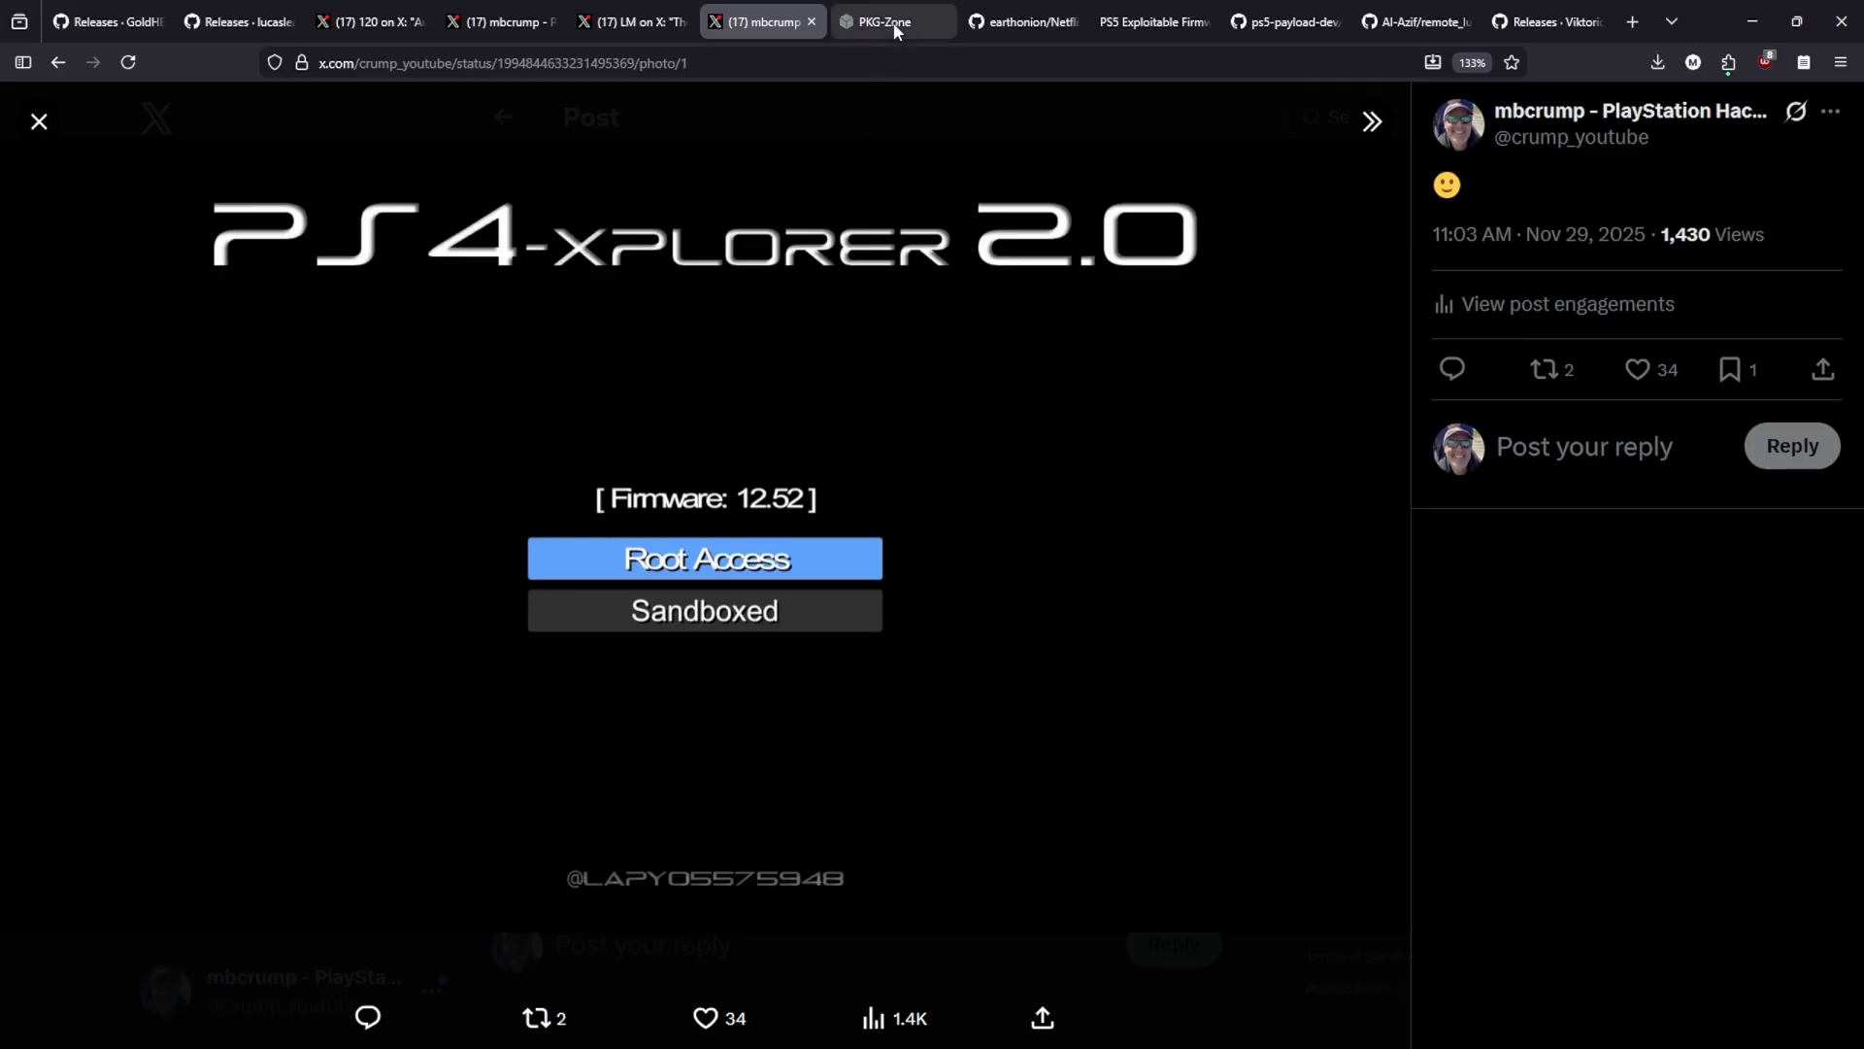
# Switch to PKG-Zone's PS4-Xplorer 2.0 listing by Lapy with downloads and update date
pyautogui.click(881, 20)
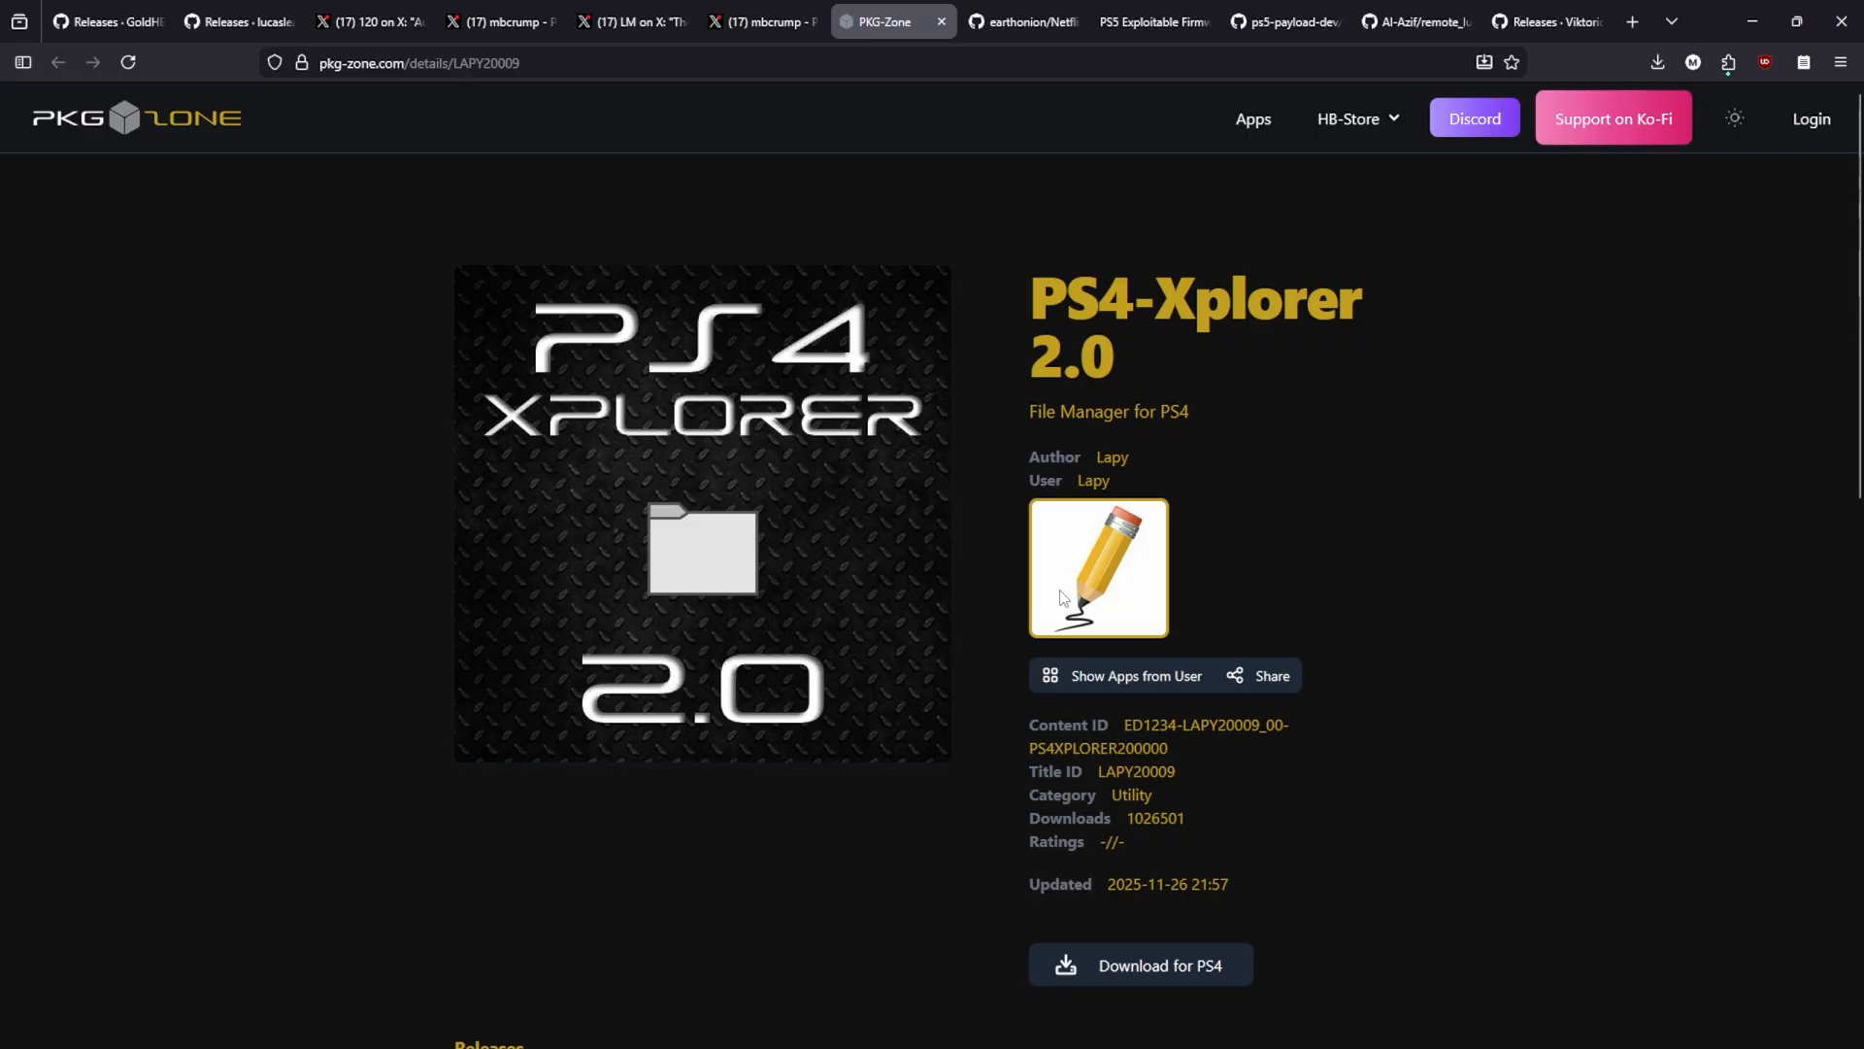
pyautogui.moveTo(1065, 345)
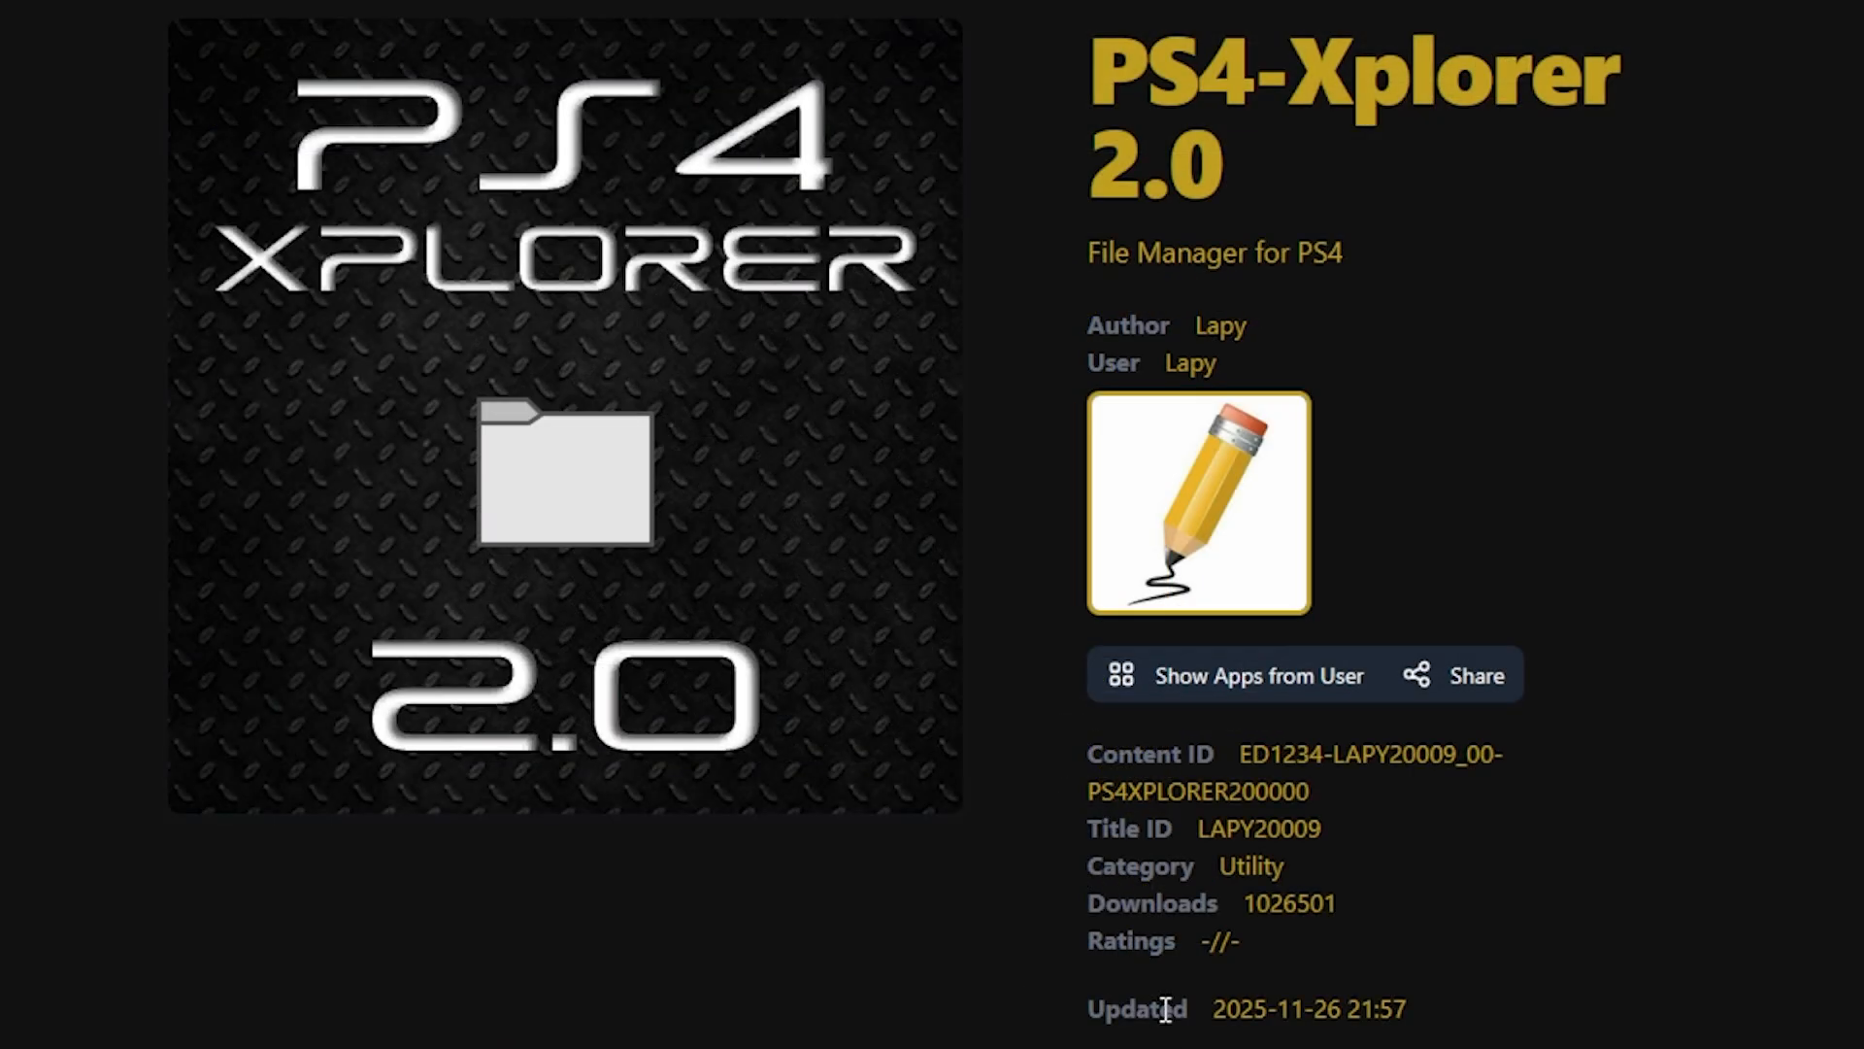
pyautogui.moveTo(1331, 1007)
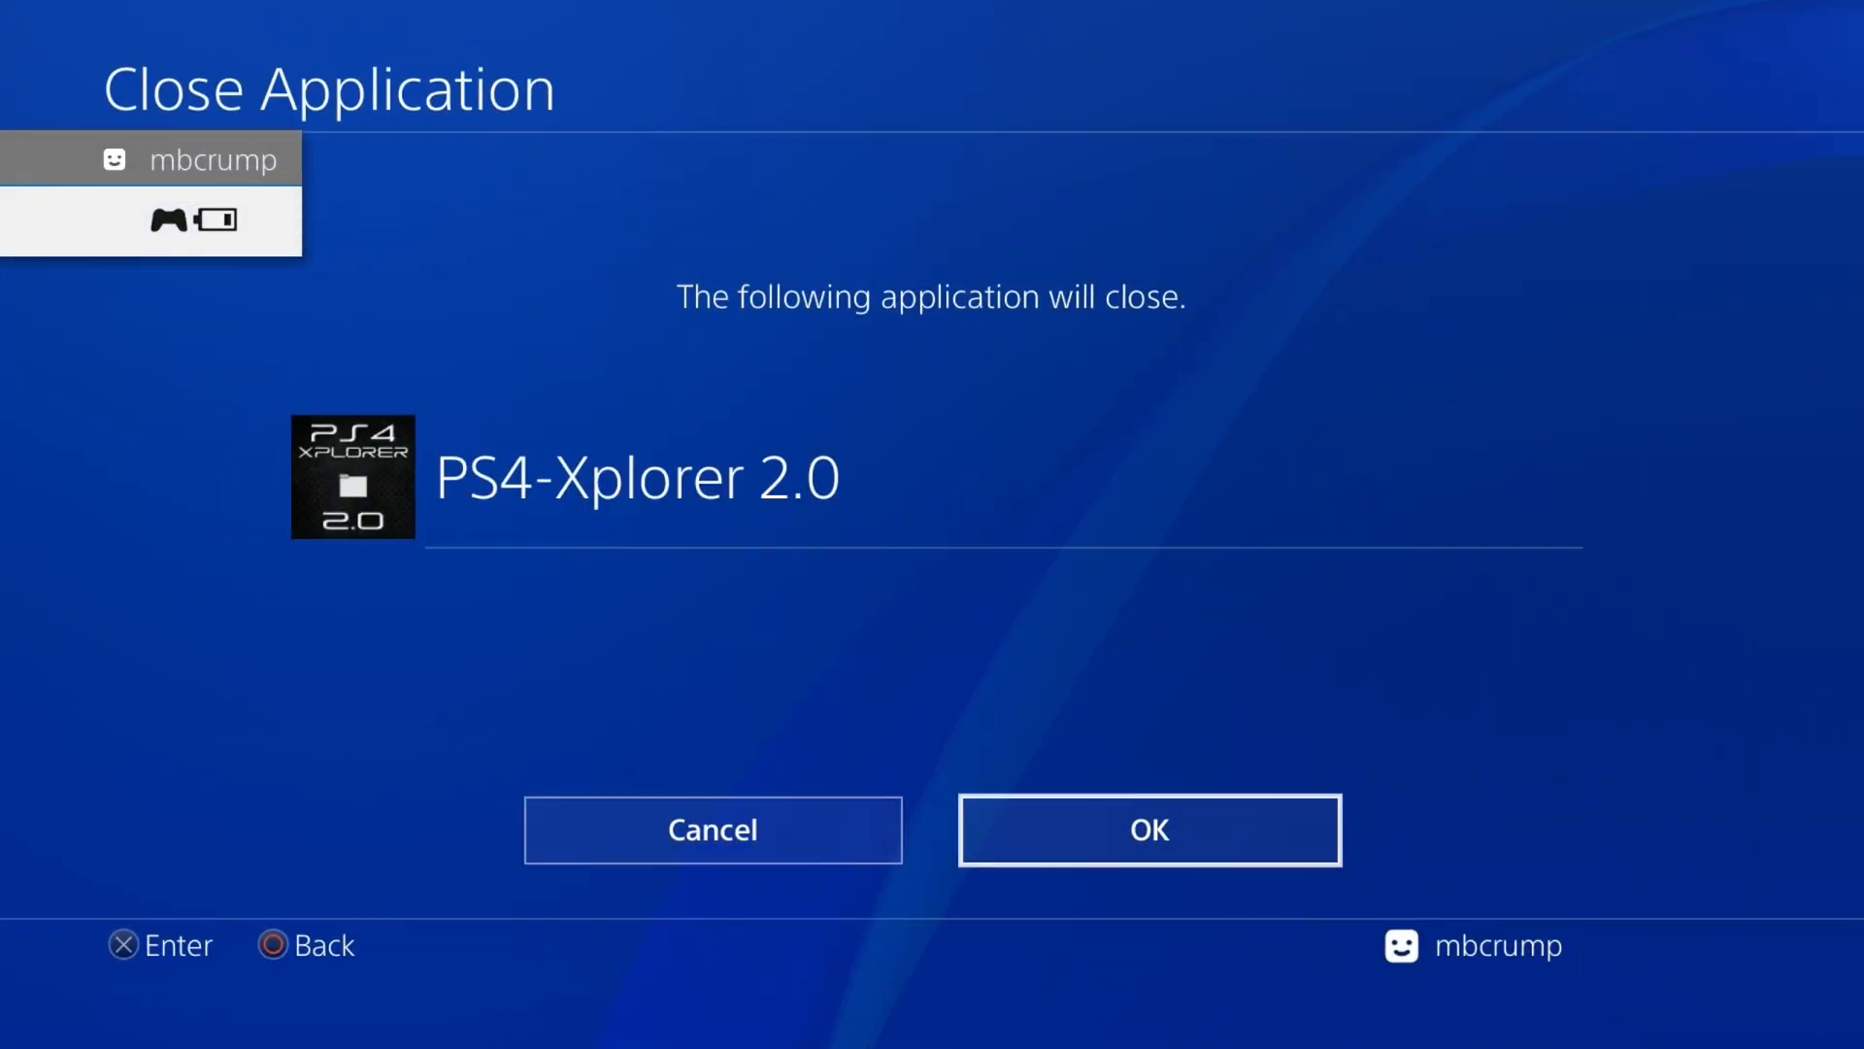
# Close PS4-Xplorer 2.0, update it to v02.05 from the Homebrew Store, and relaunch it
pyautogui.click(1152, 829)
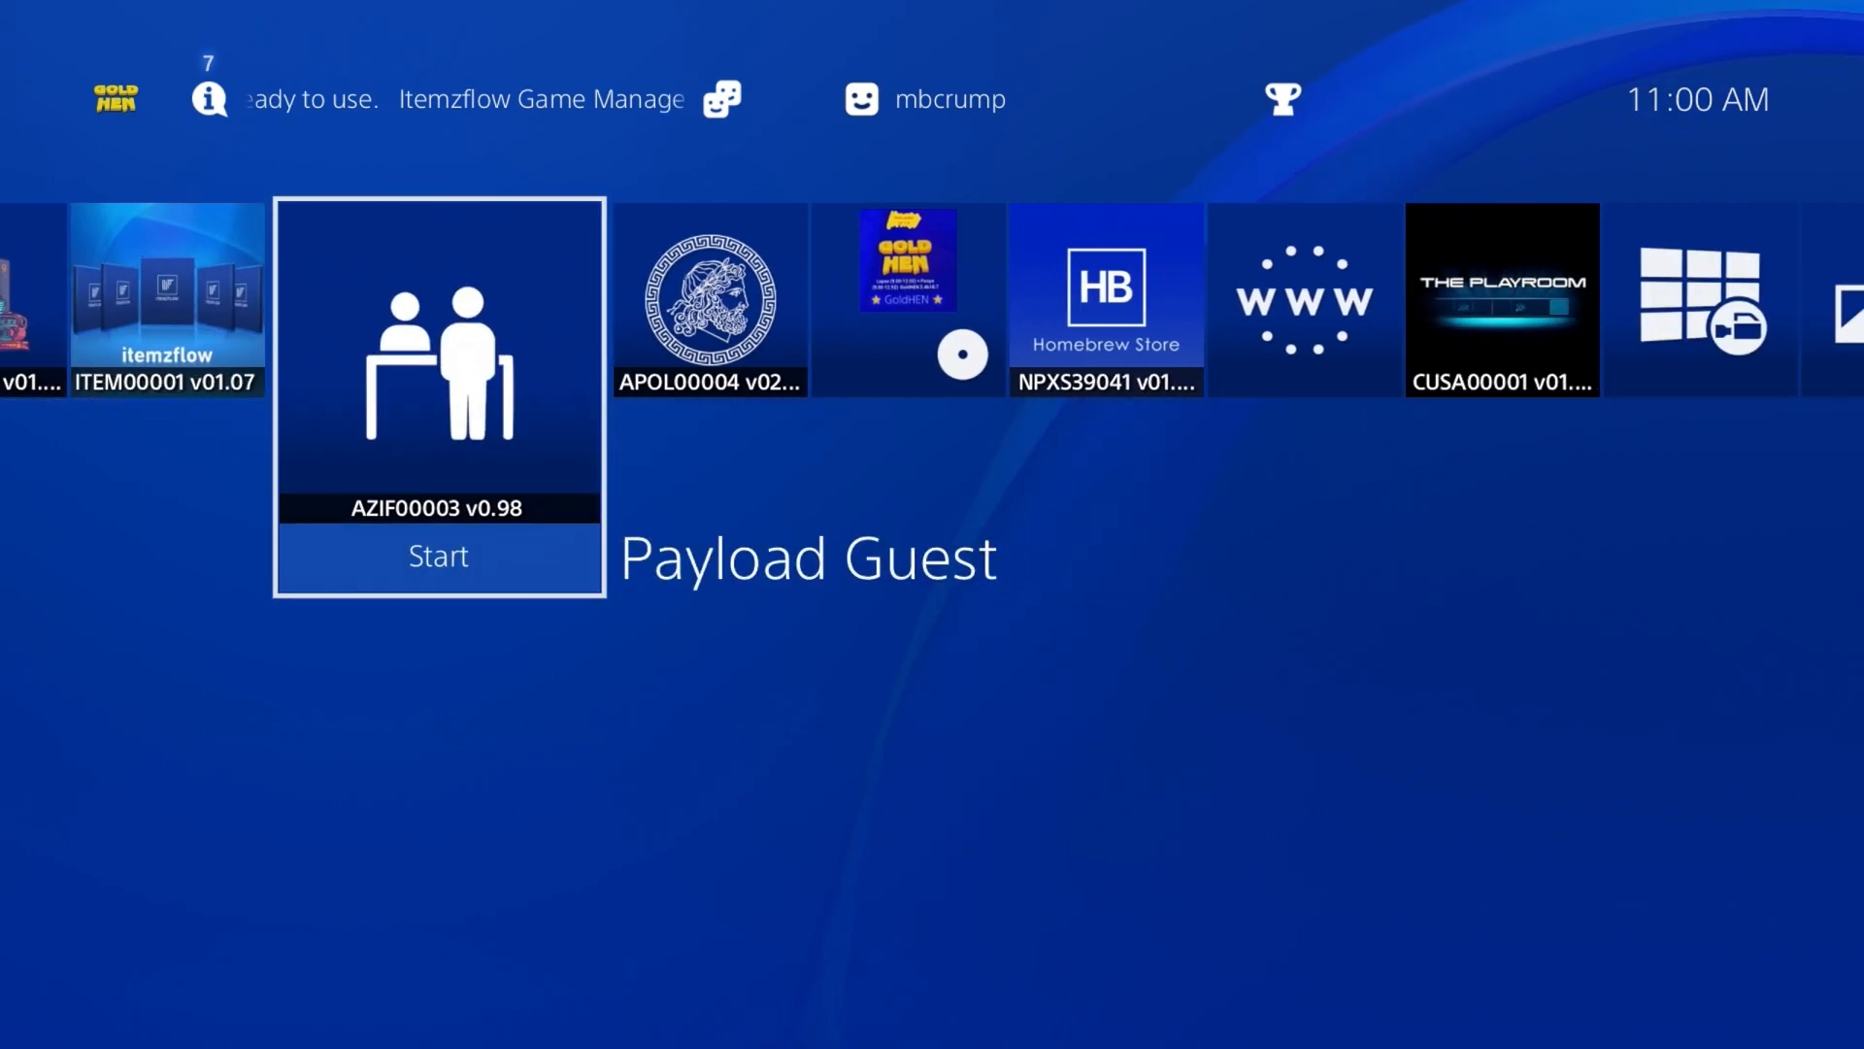
pyautogui.hscroll(3)
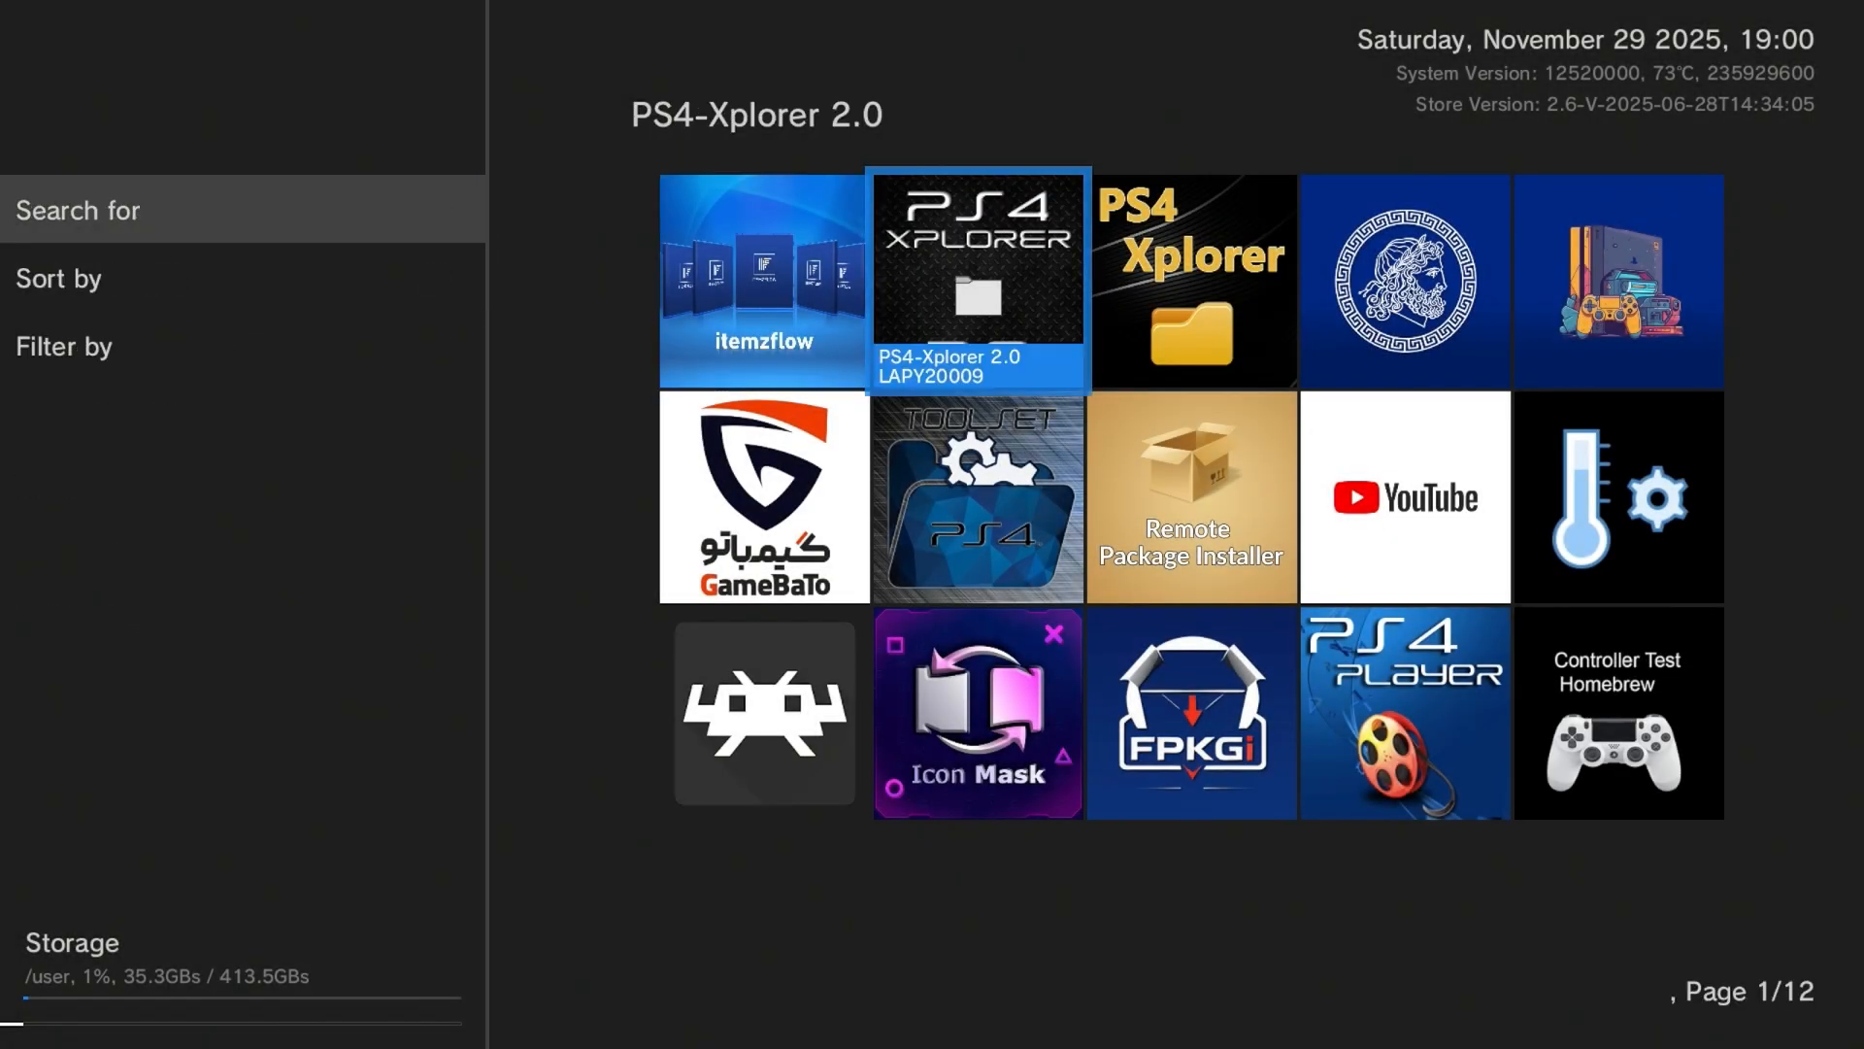
pyautogui.click(975, 282)
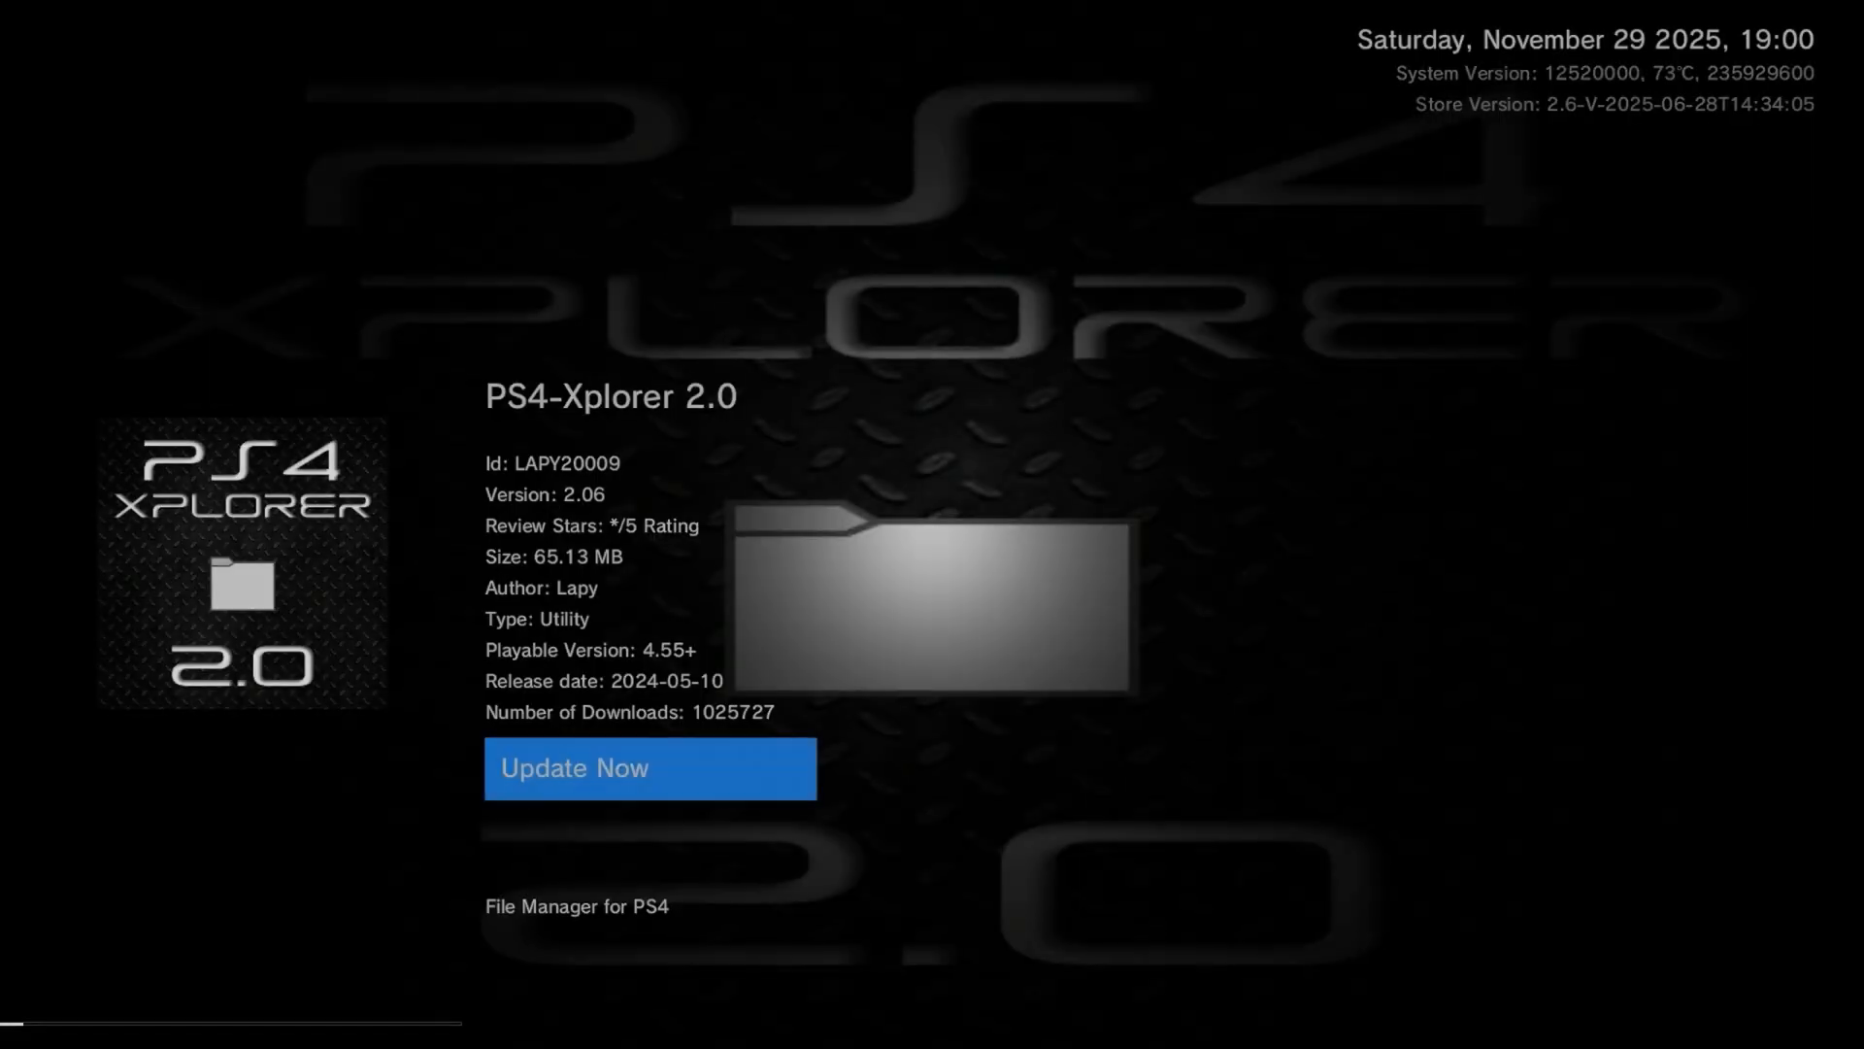
pyautogui.click(649, 768)
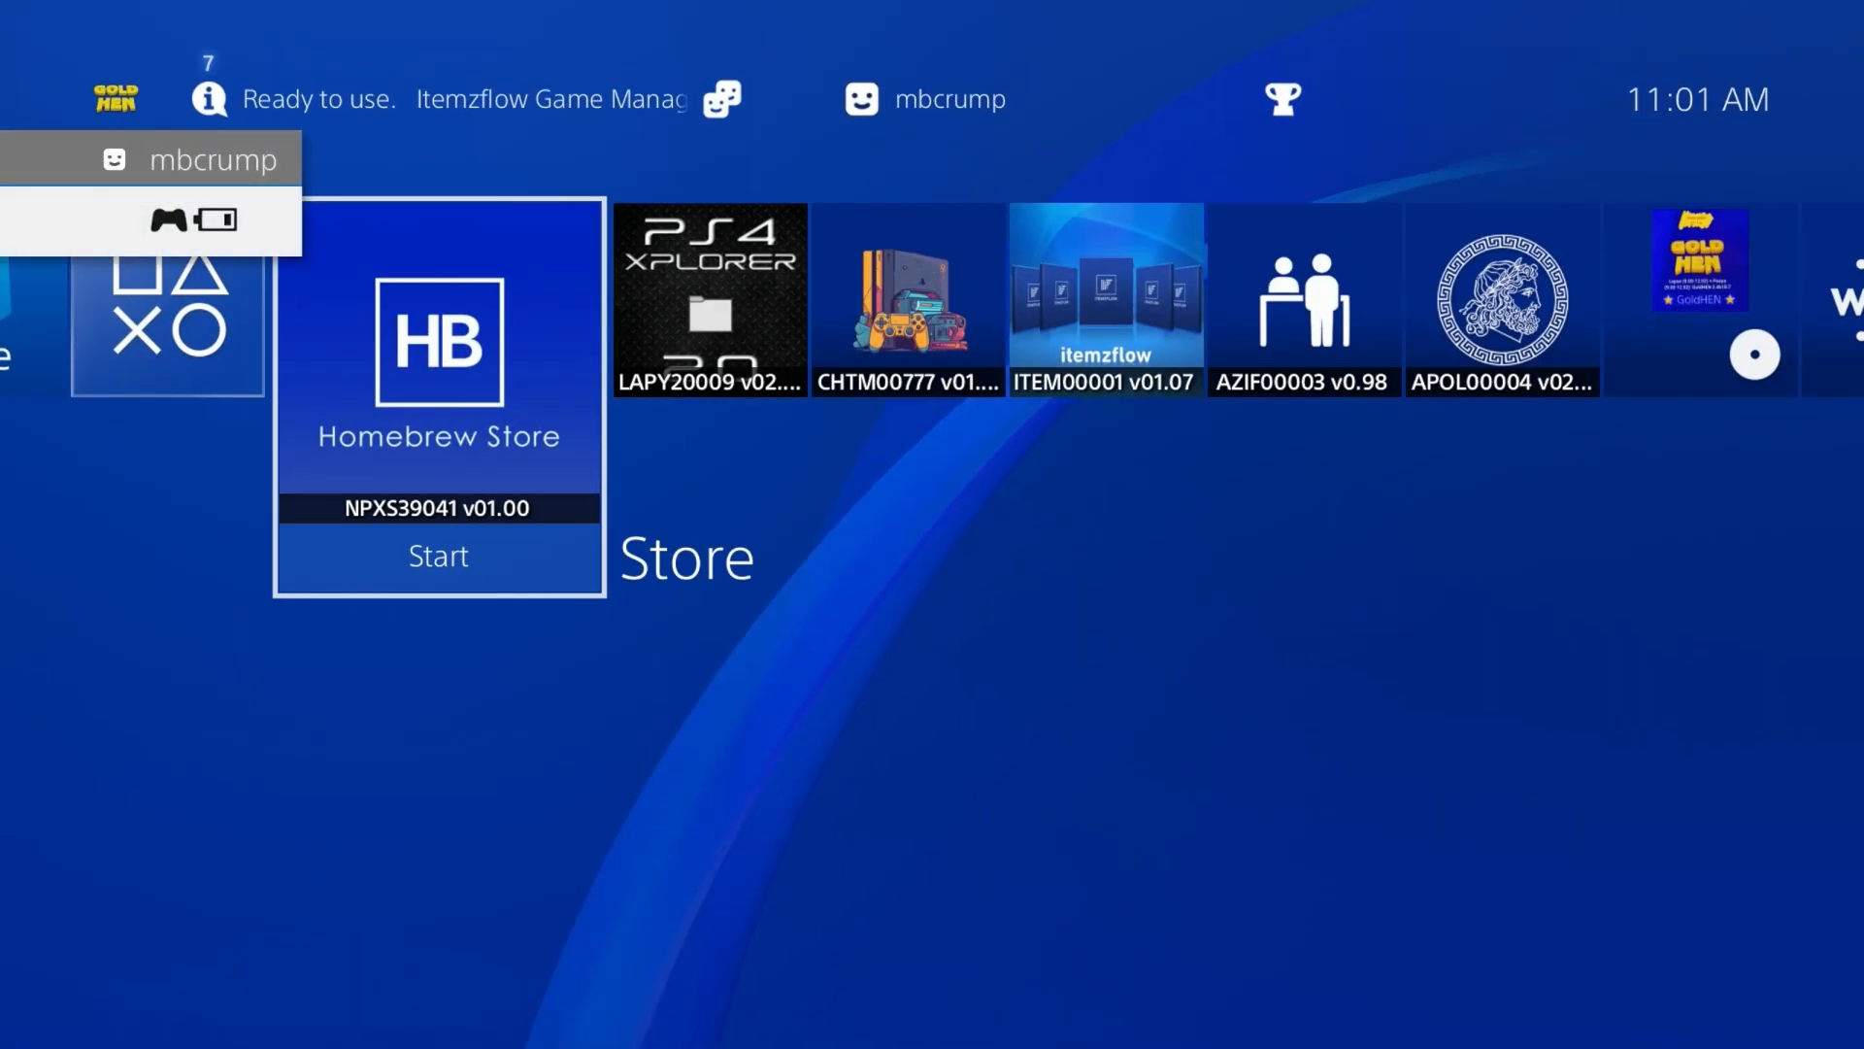
pyautogui.press('Right')
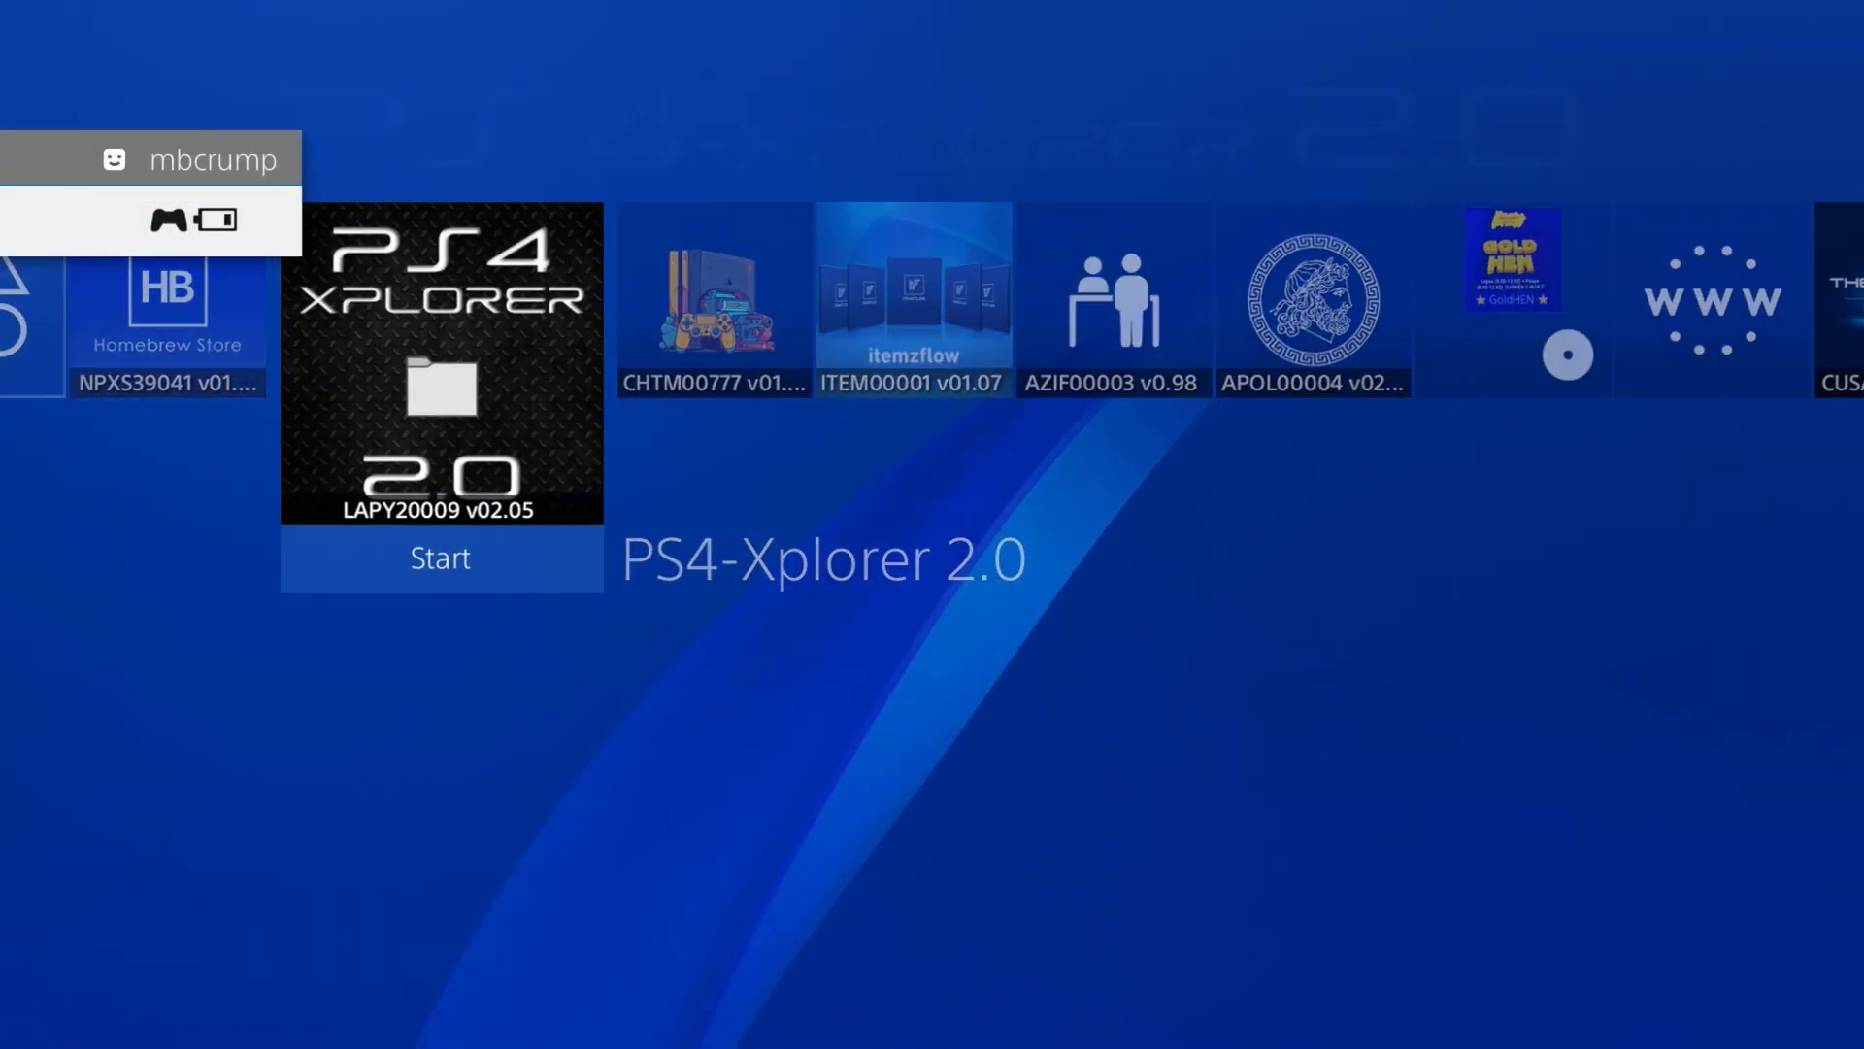
pyautogui.click(440, 559)
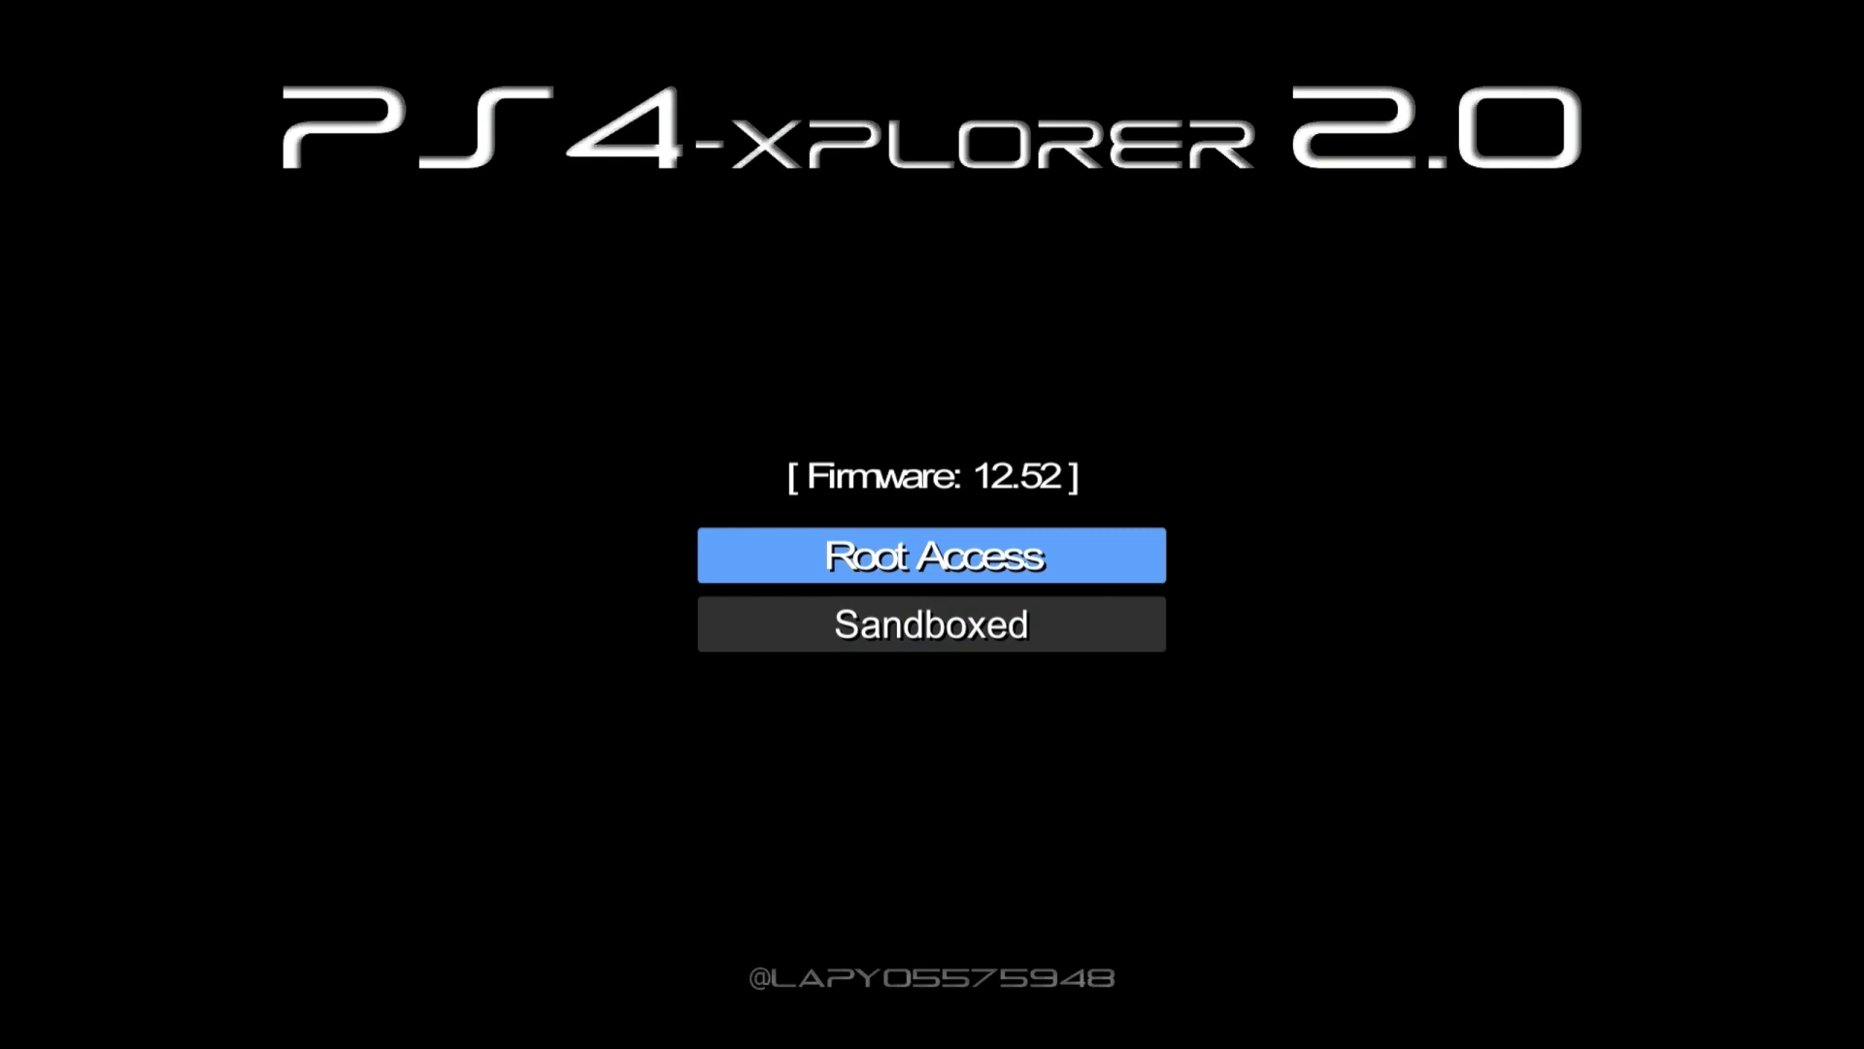
# Launch PS4-Xplorer 2.0 with Root Access and open the data folder
pyautogui.click(930, 555)
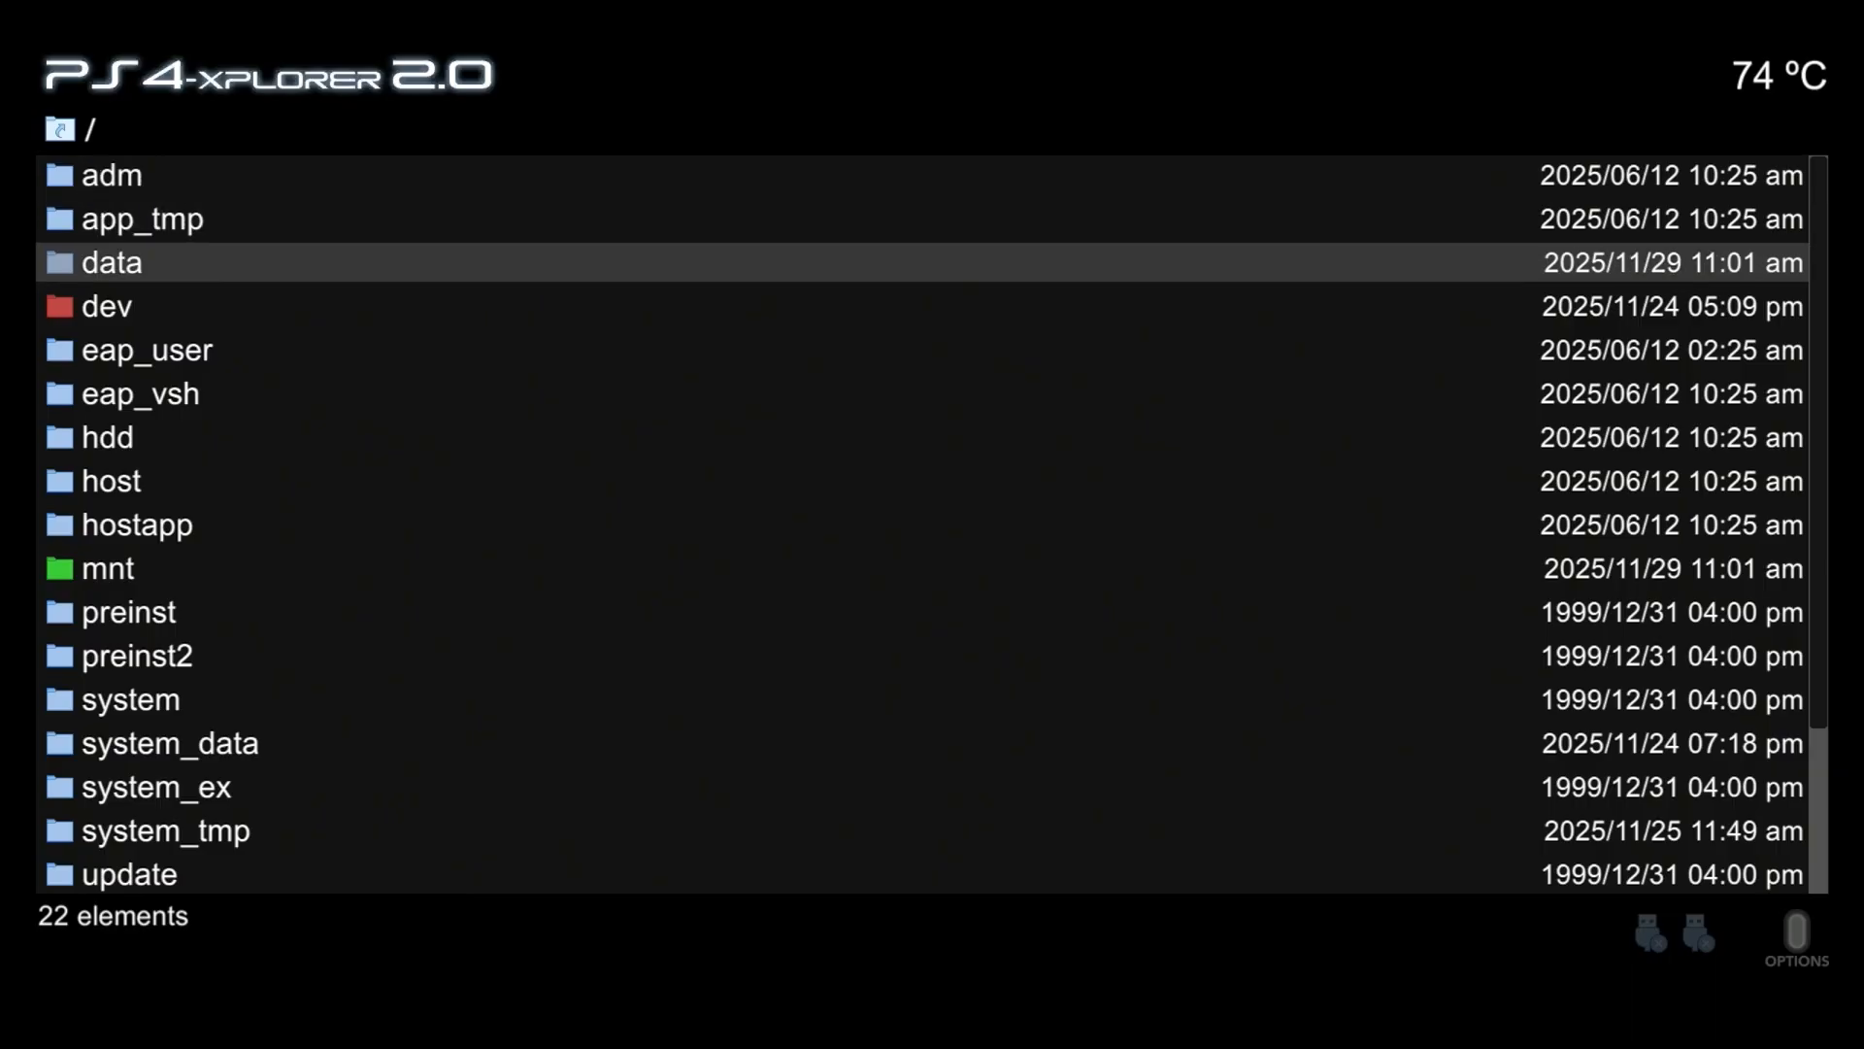
pyautogui.doubleClick(107, 263)
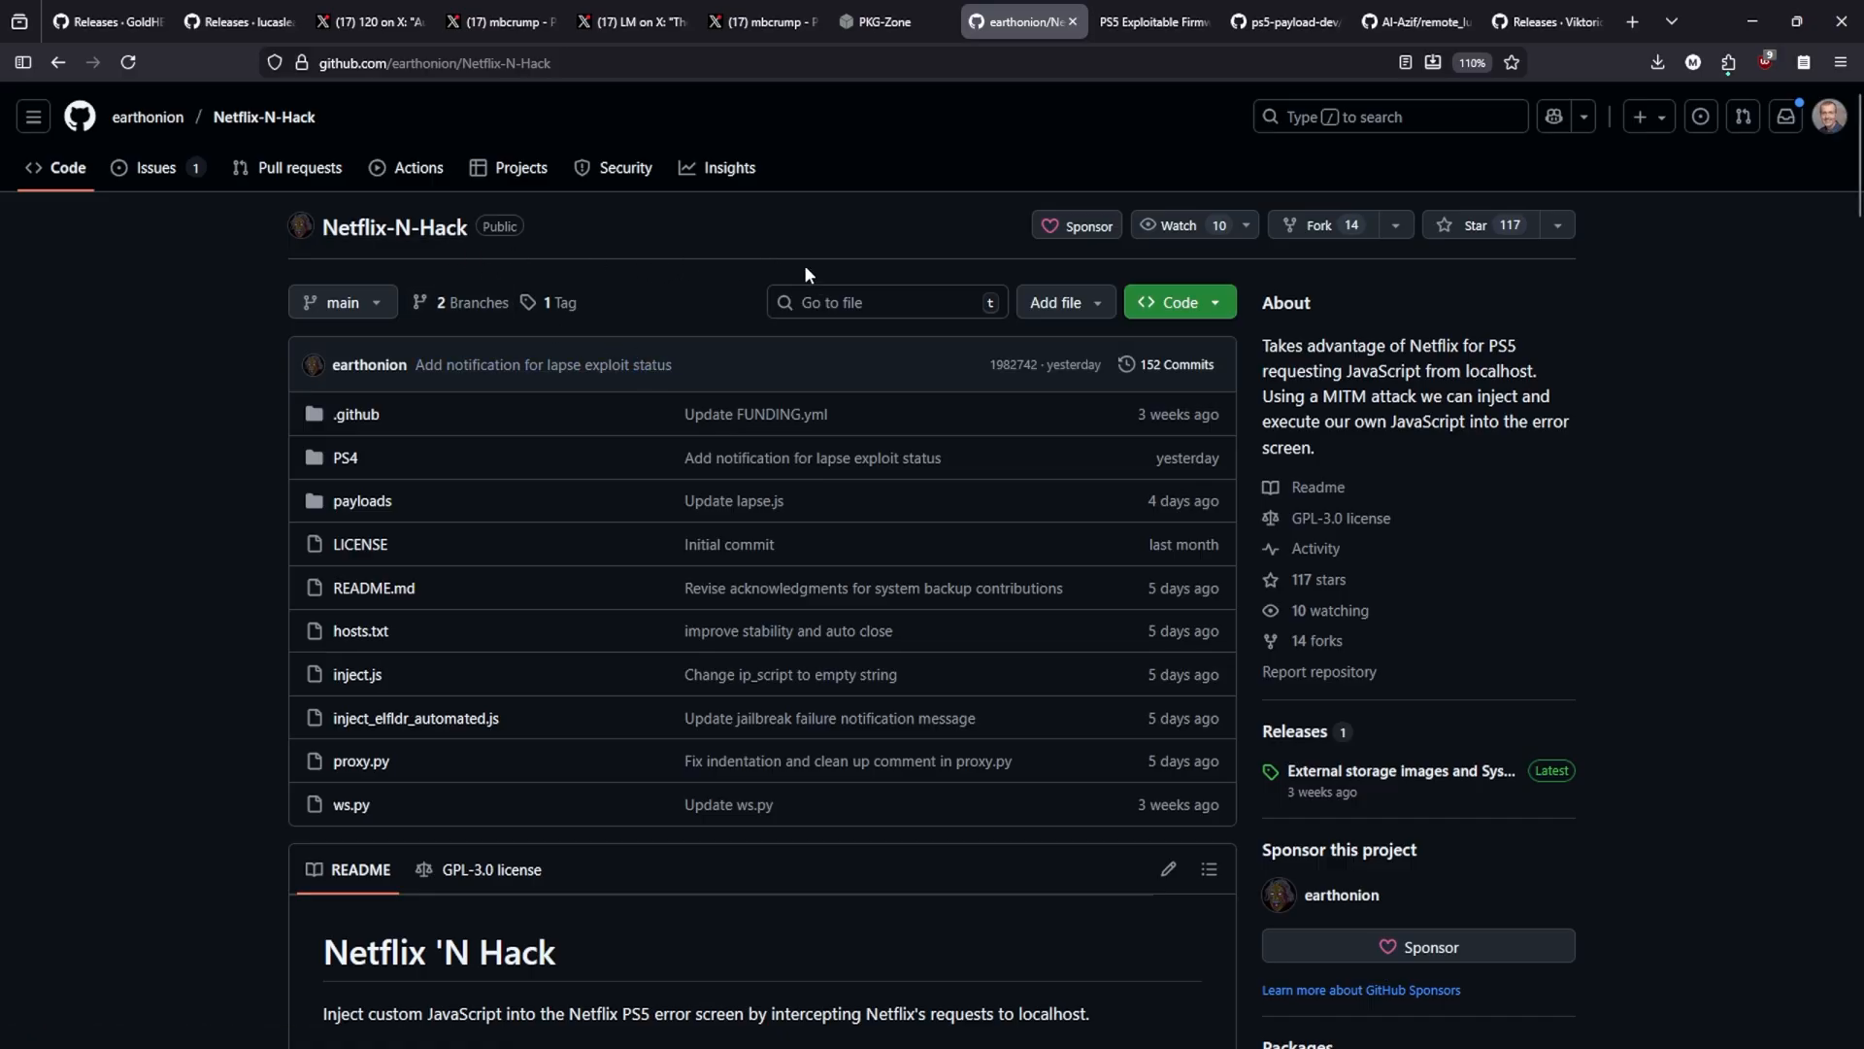
pyautogui.moveTo(957, 335)
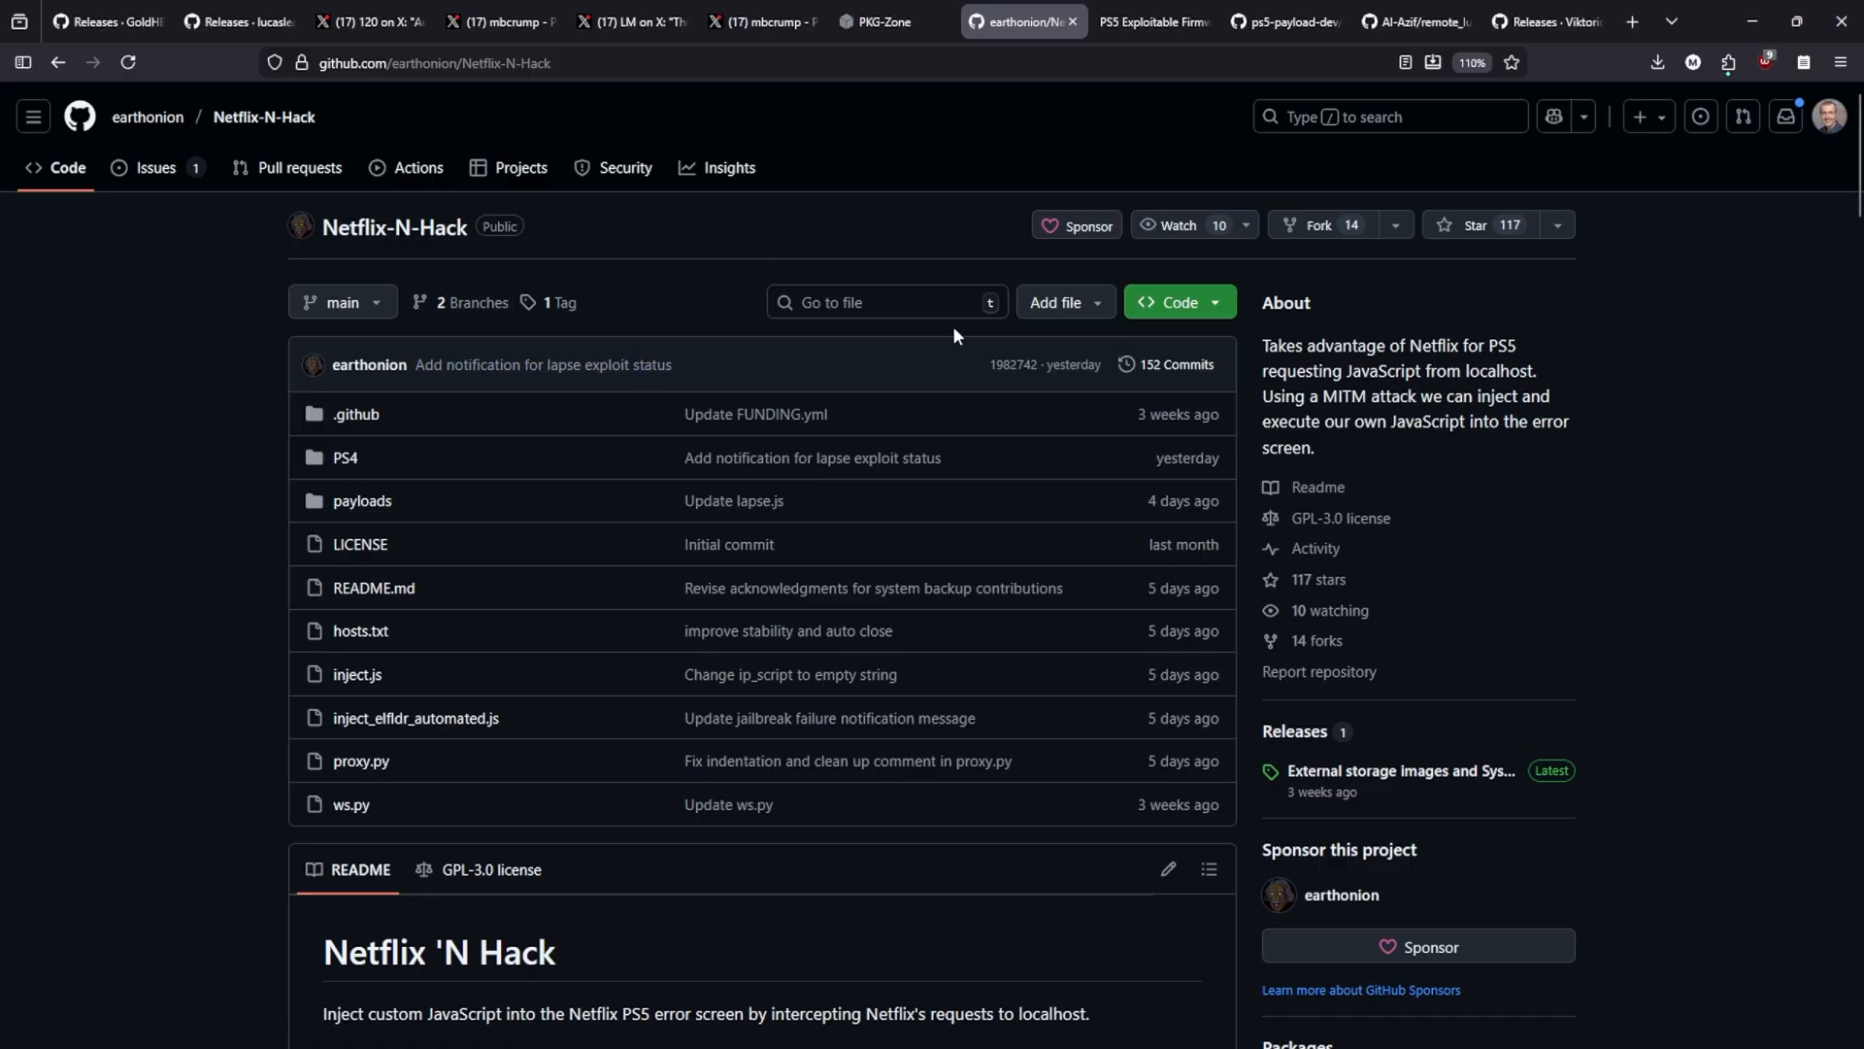
# Scroll the Netflix-N-Hack file list and open the PS4 folder's README
pyautogui.scroll(-3)
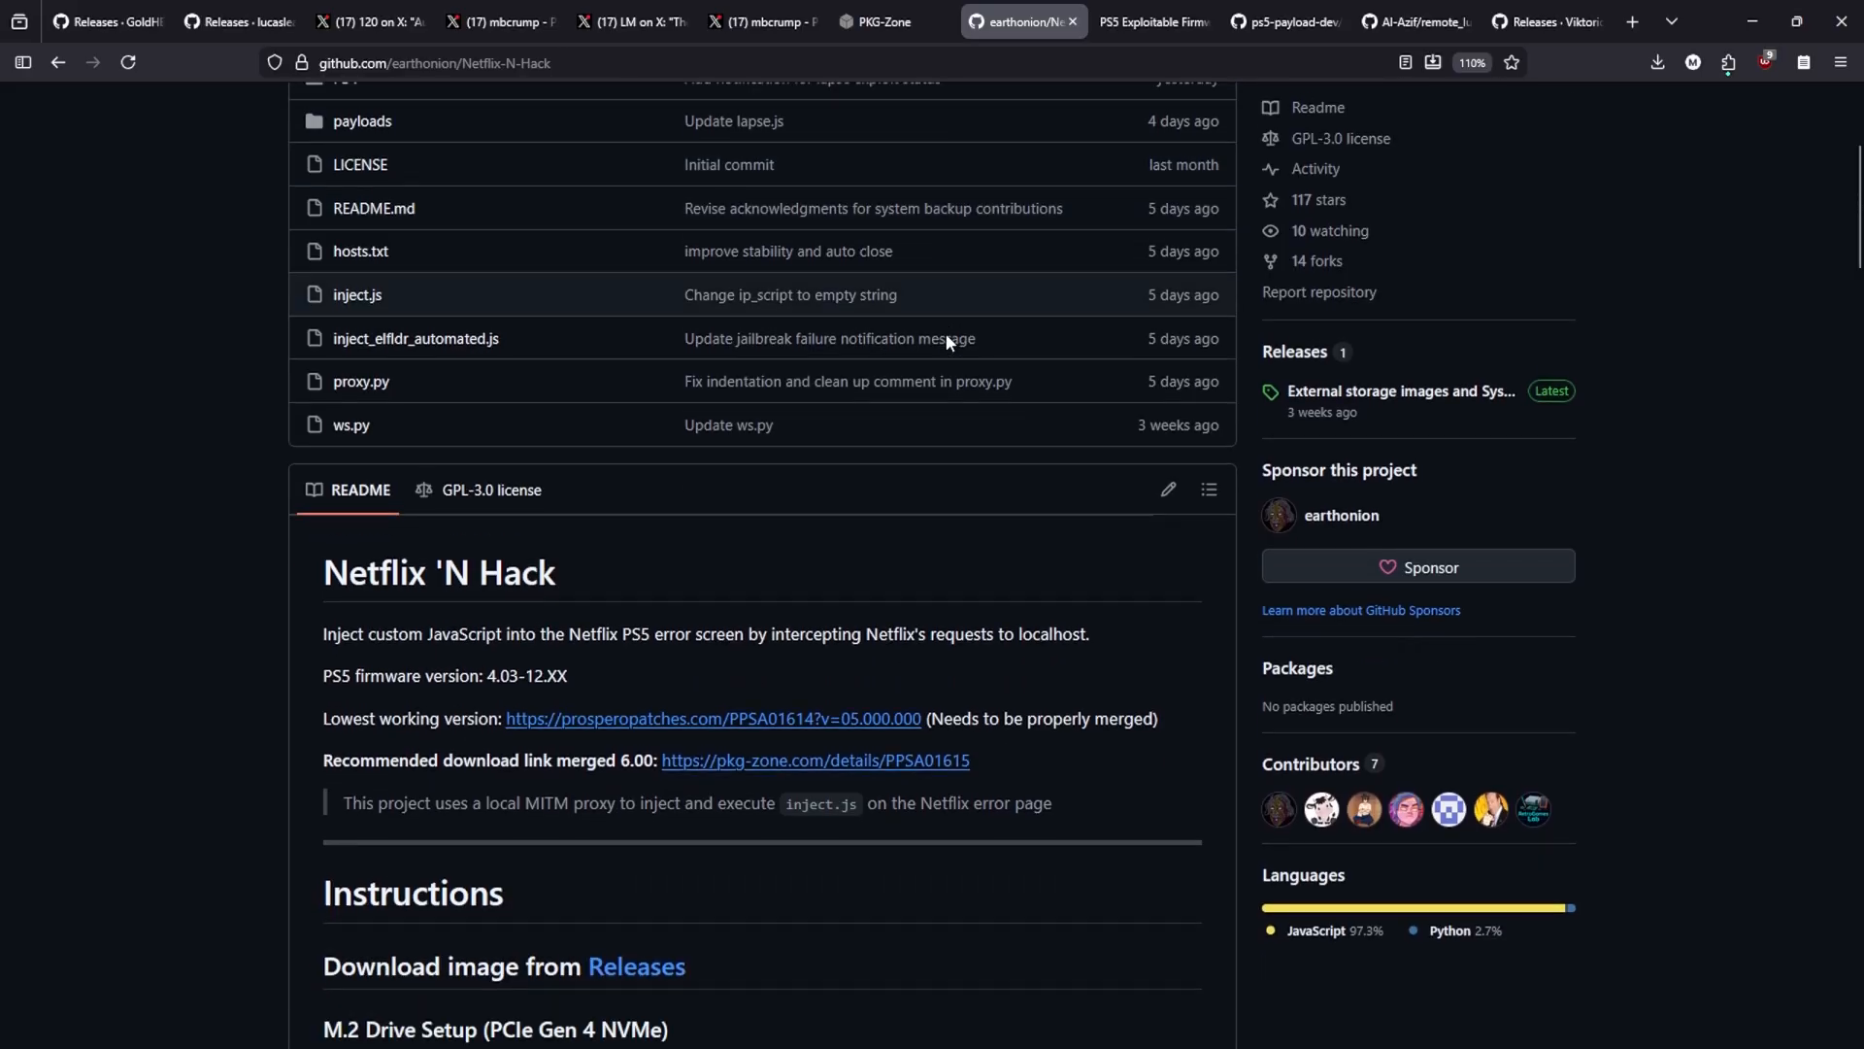
pyautogui.scroll(-3)
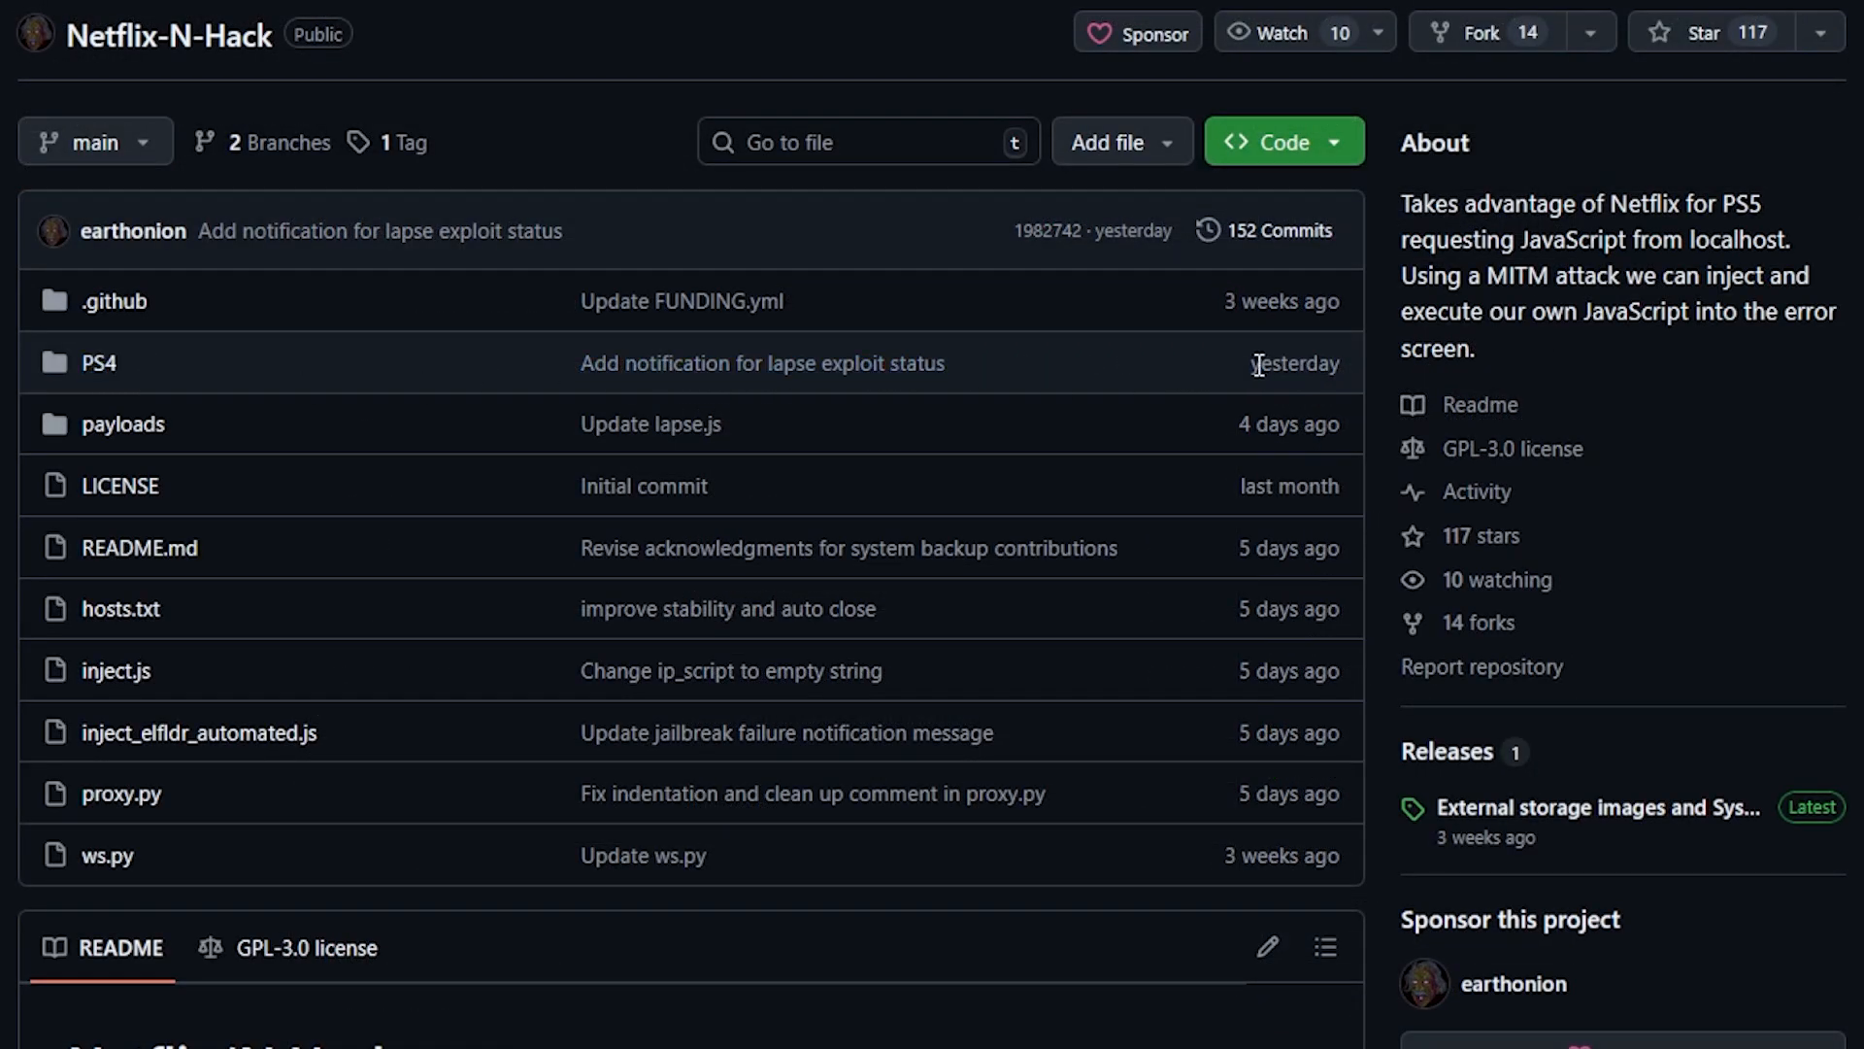
pyautogui.moveTo(247, 408)
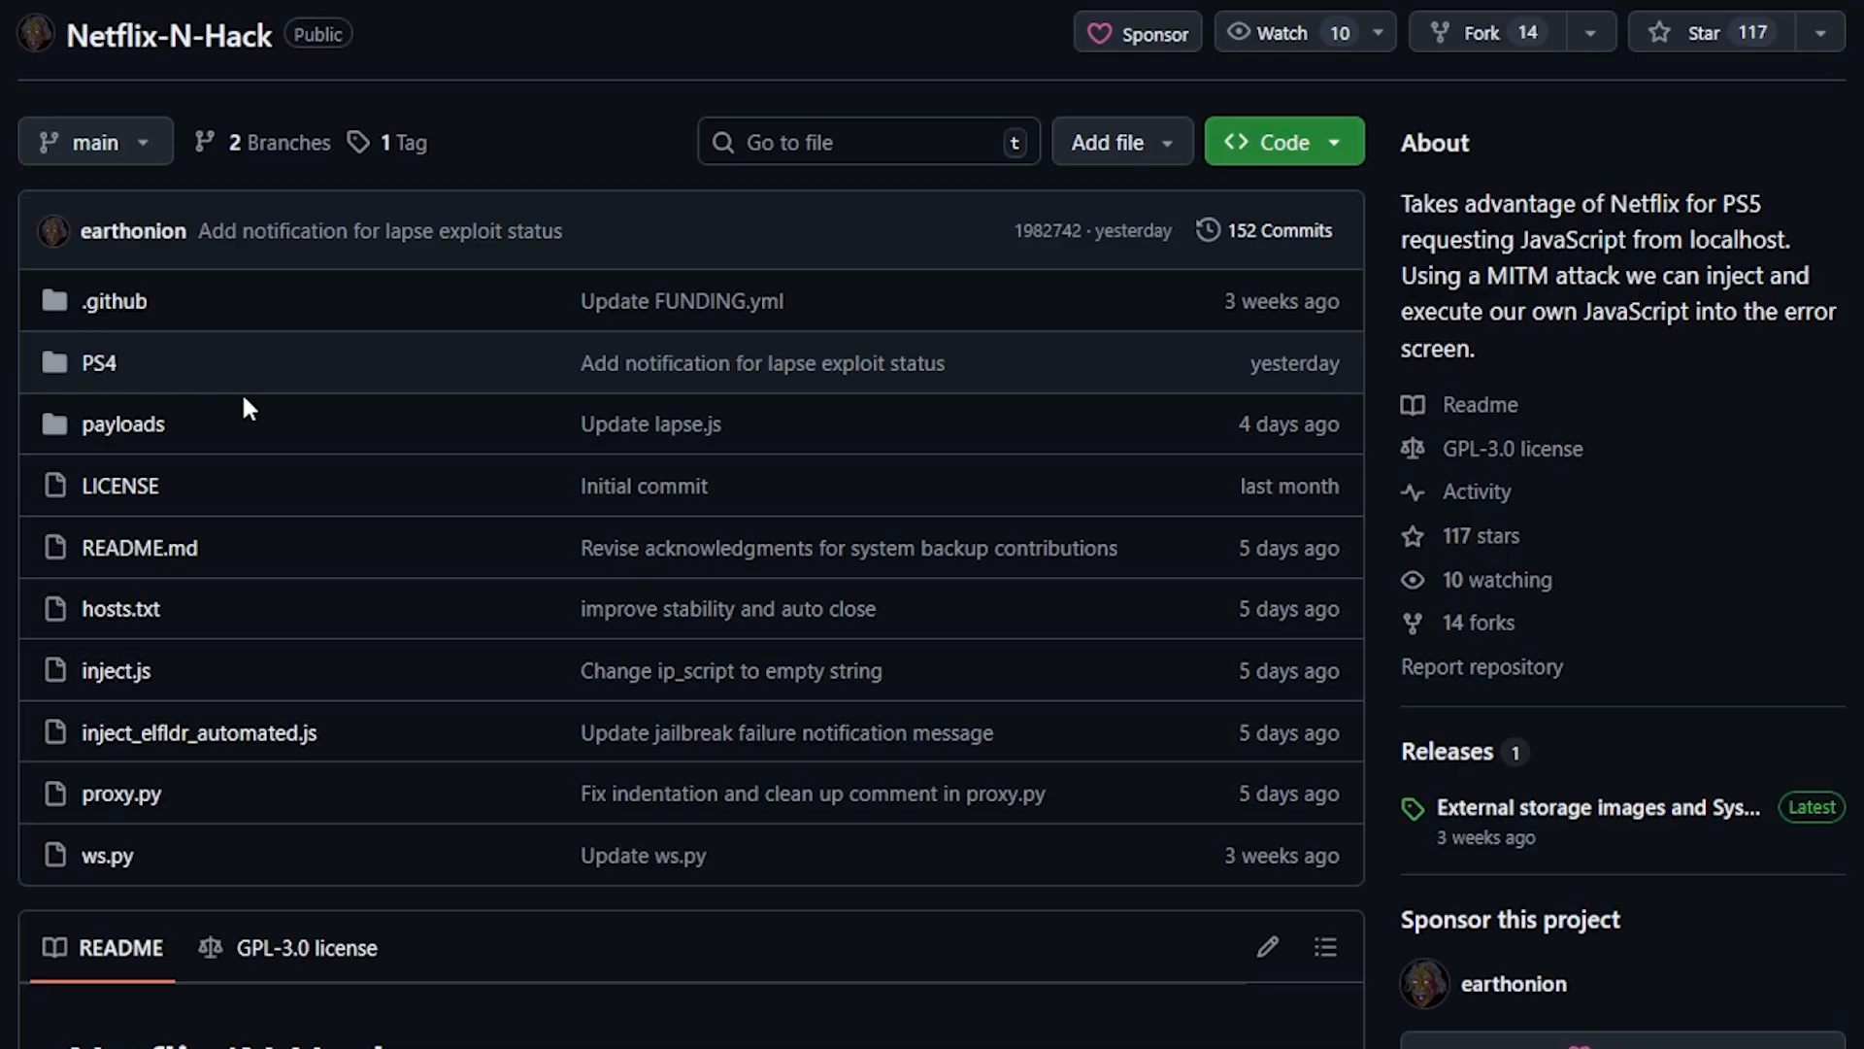
pyautogui.click(95, 362)
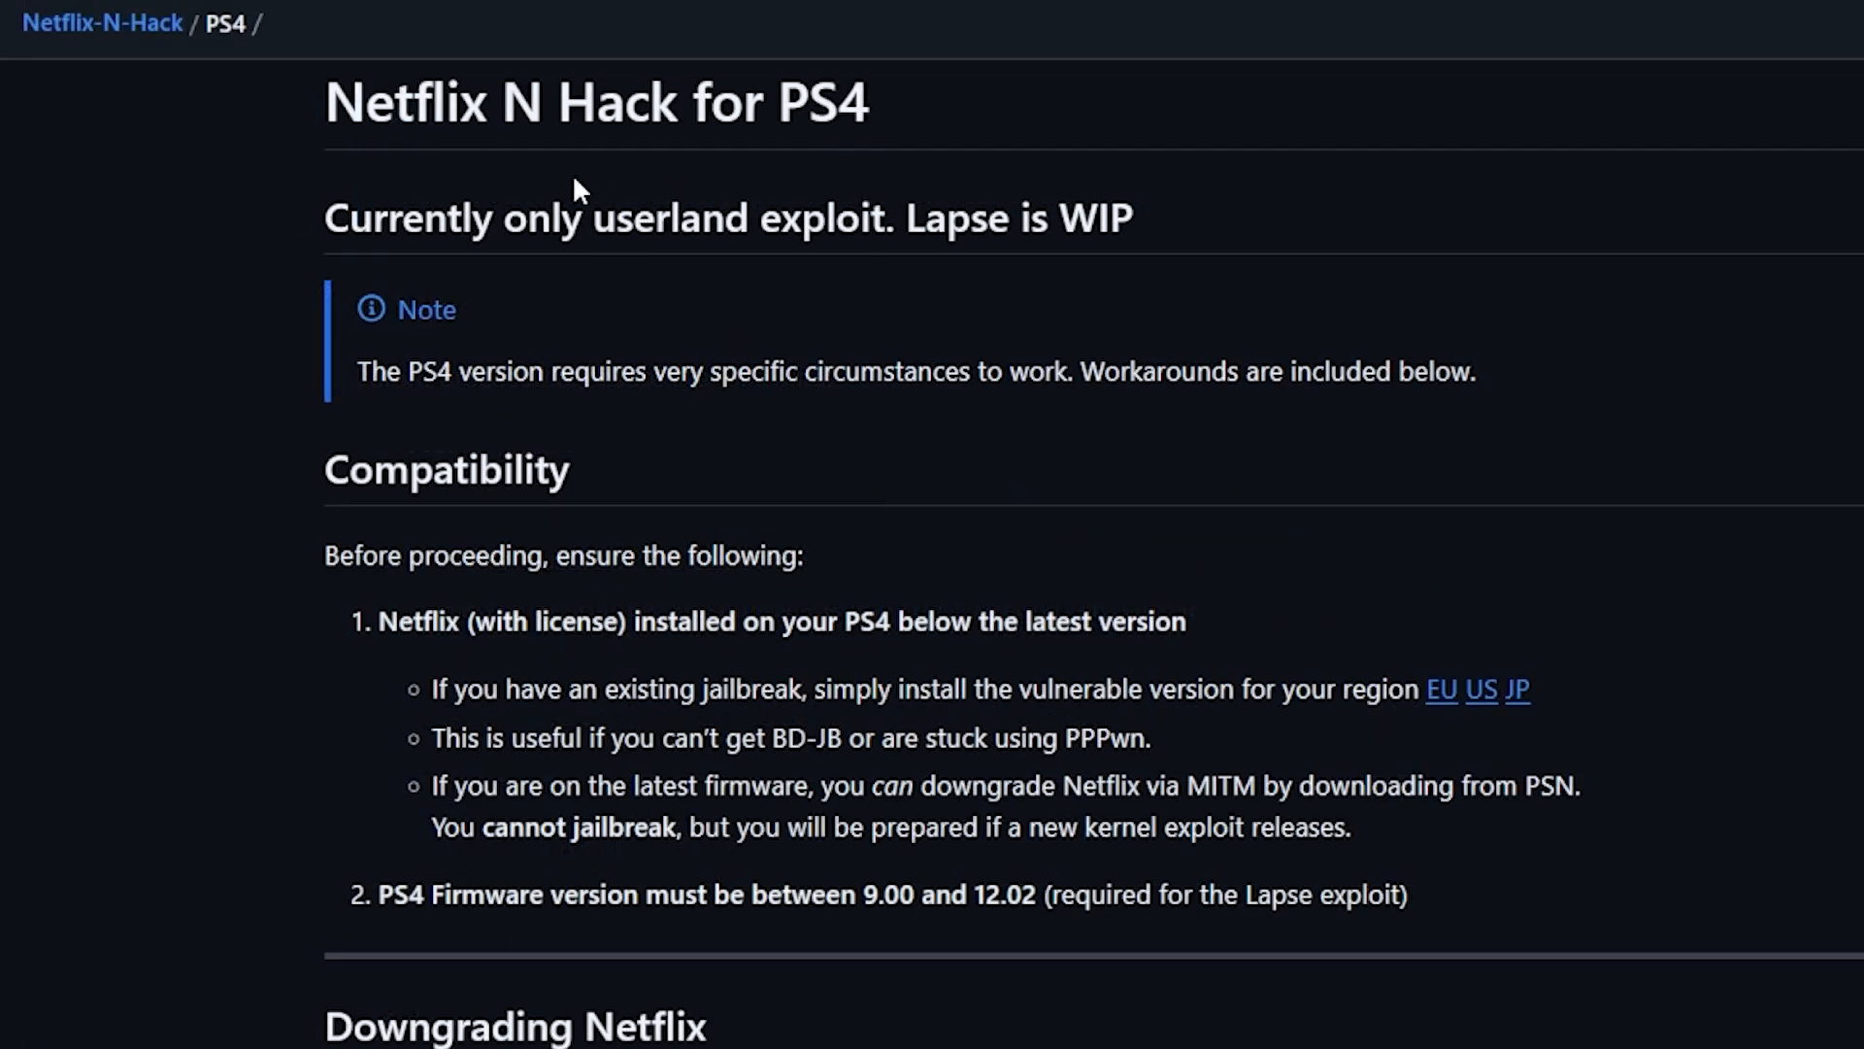
pyautogui.moveTo(1003, 389)
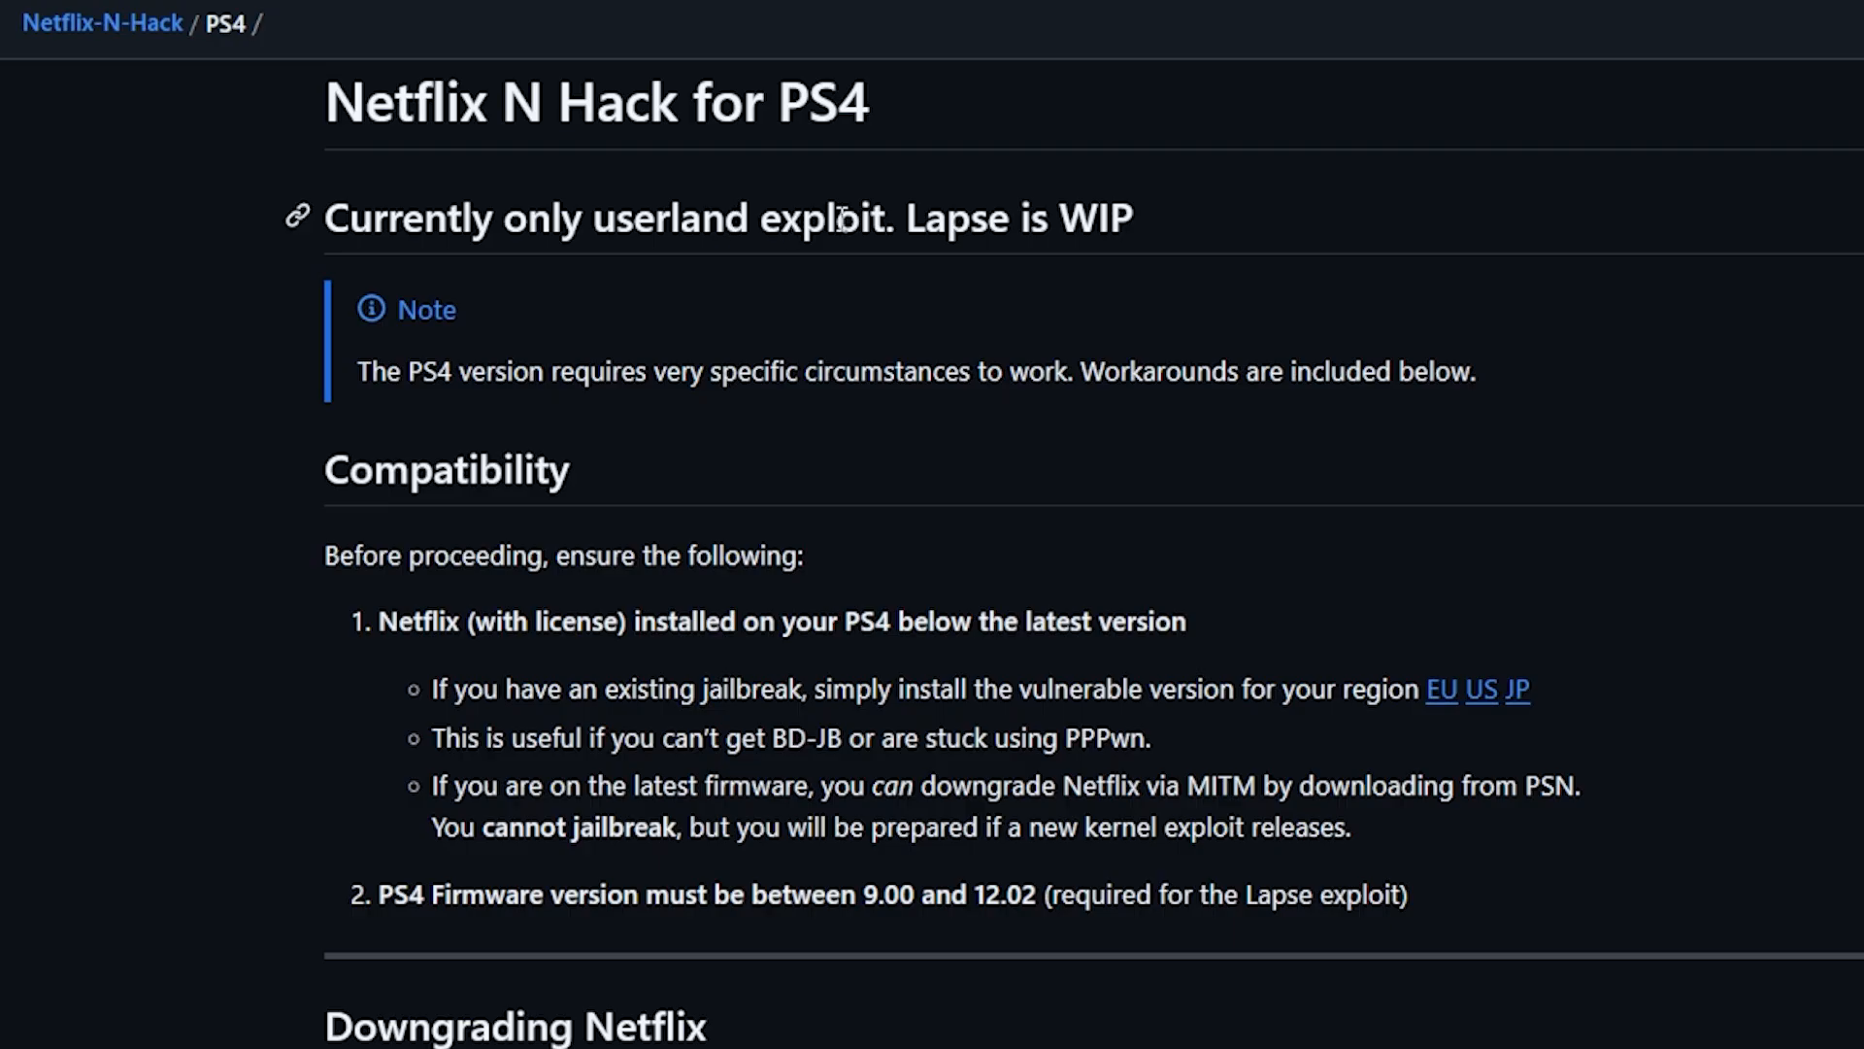
pyautogui.moveTo(920, 262)
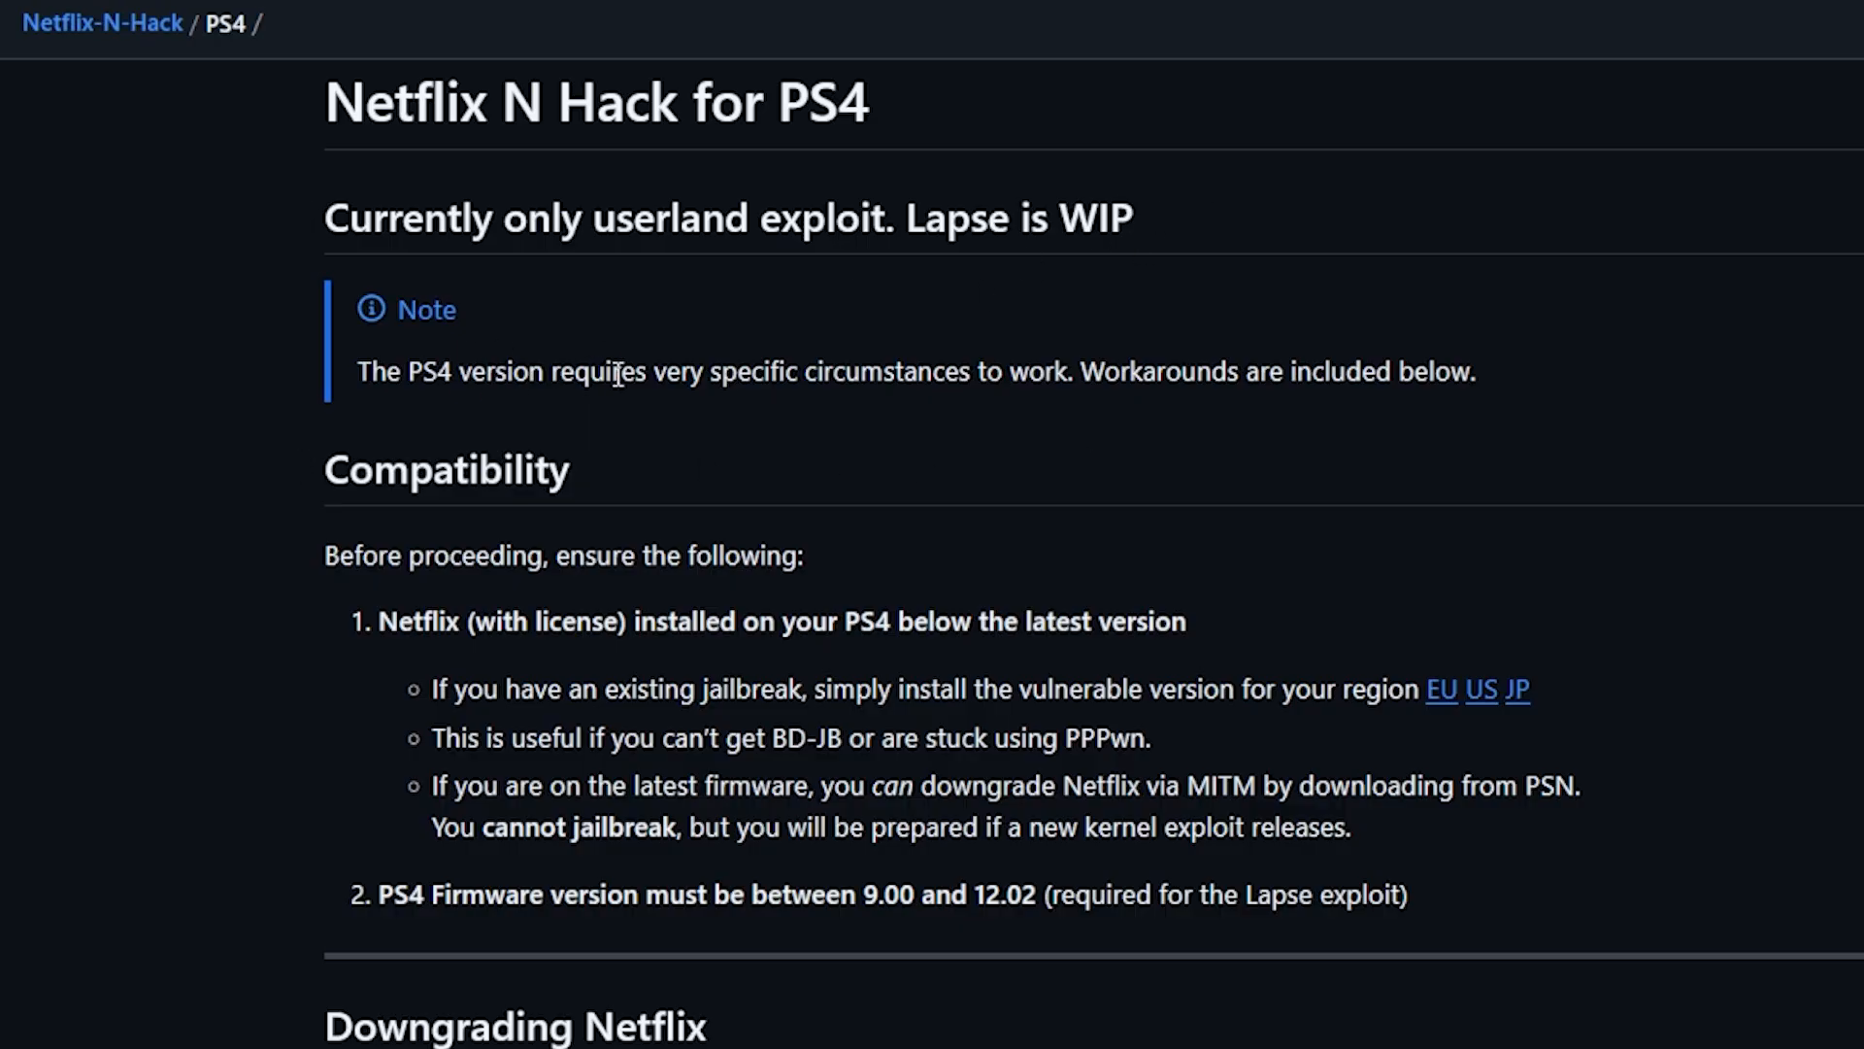
pyautogui.moveTo(946, 386)
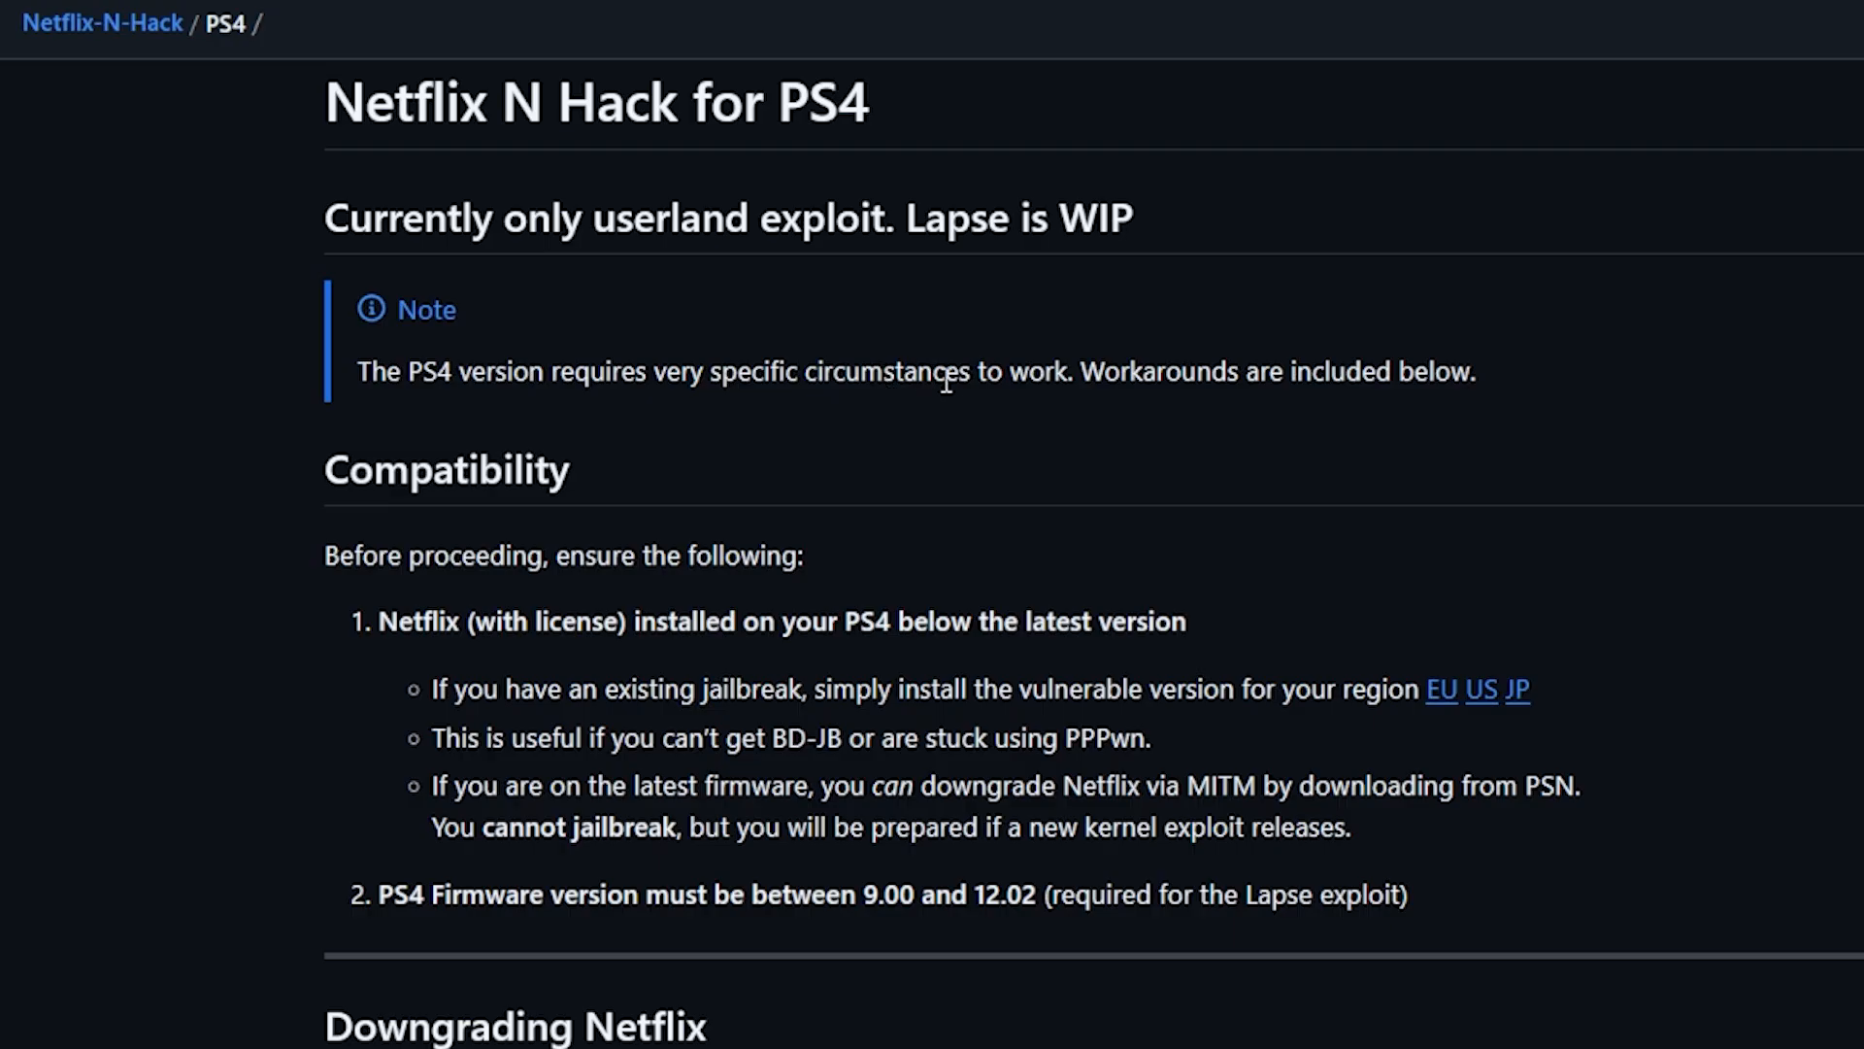
pyautogui.moveTo(1153, 372)
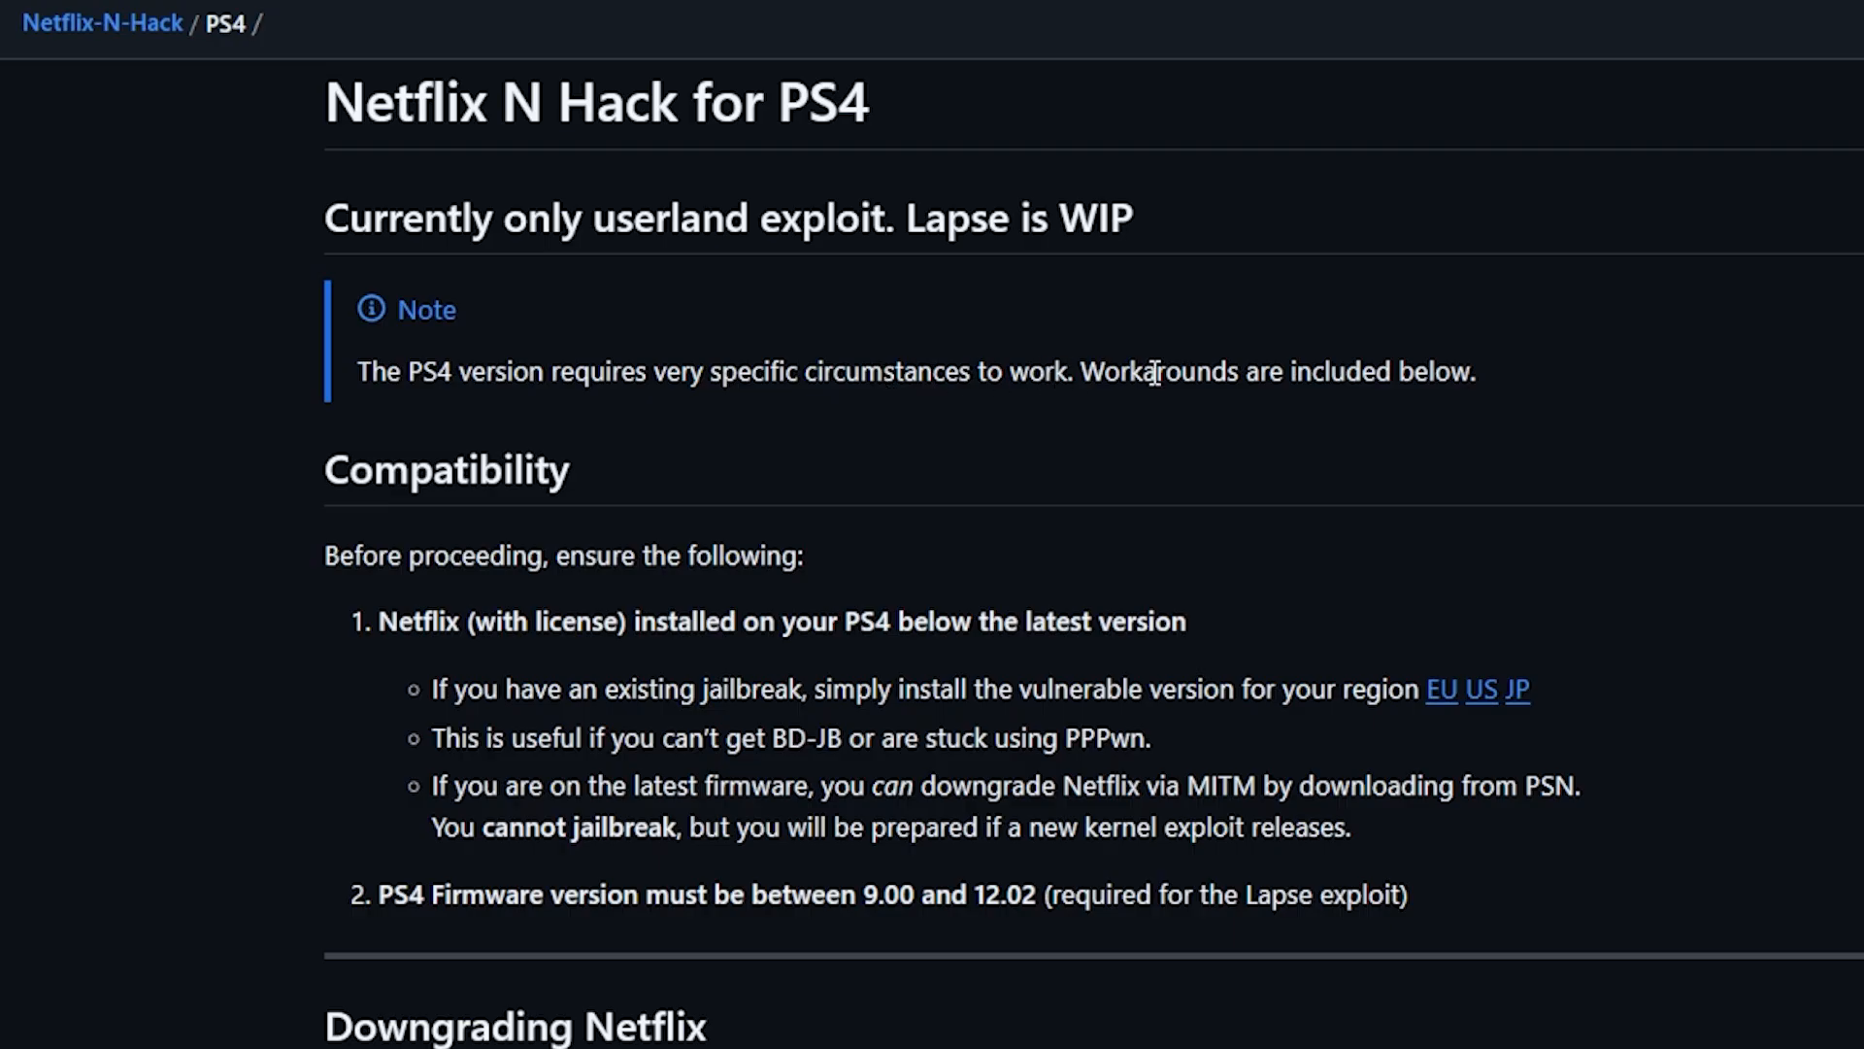
pyautogui.moveTo(1491, 395)
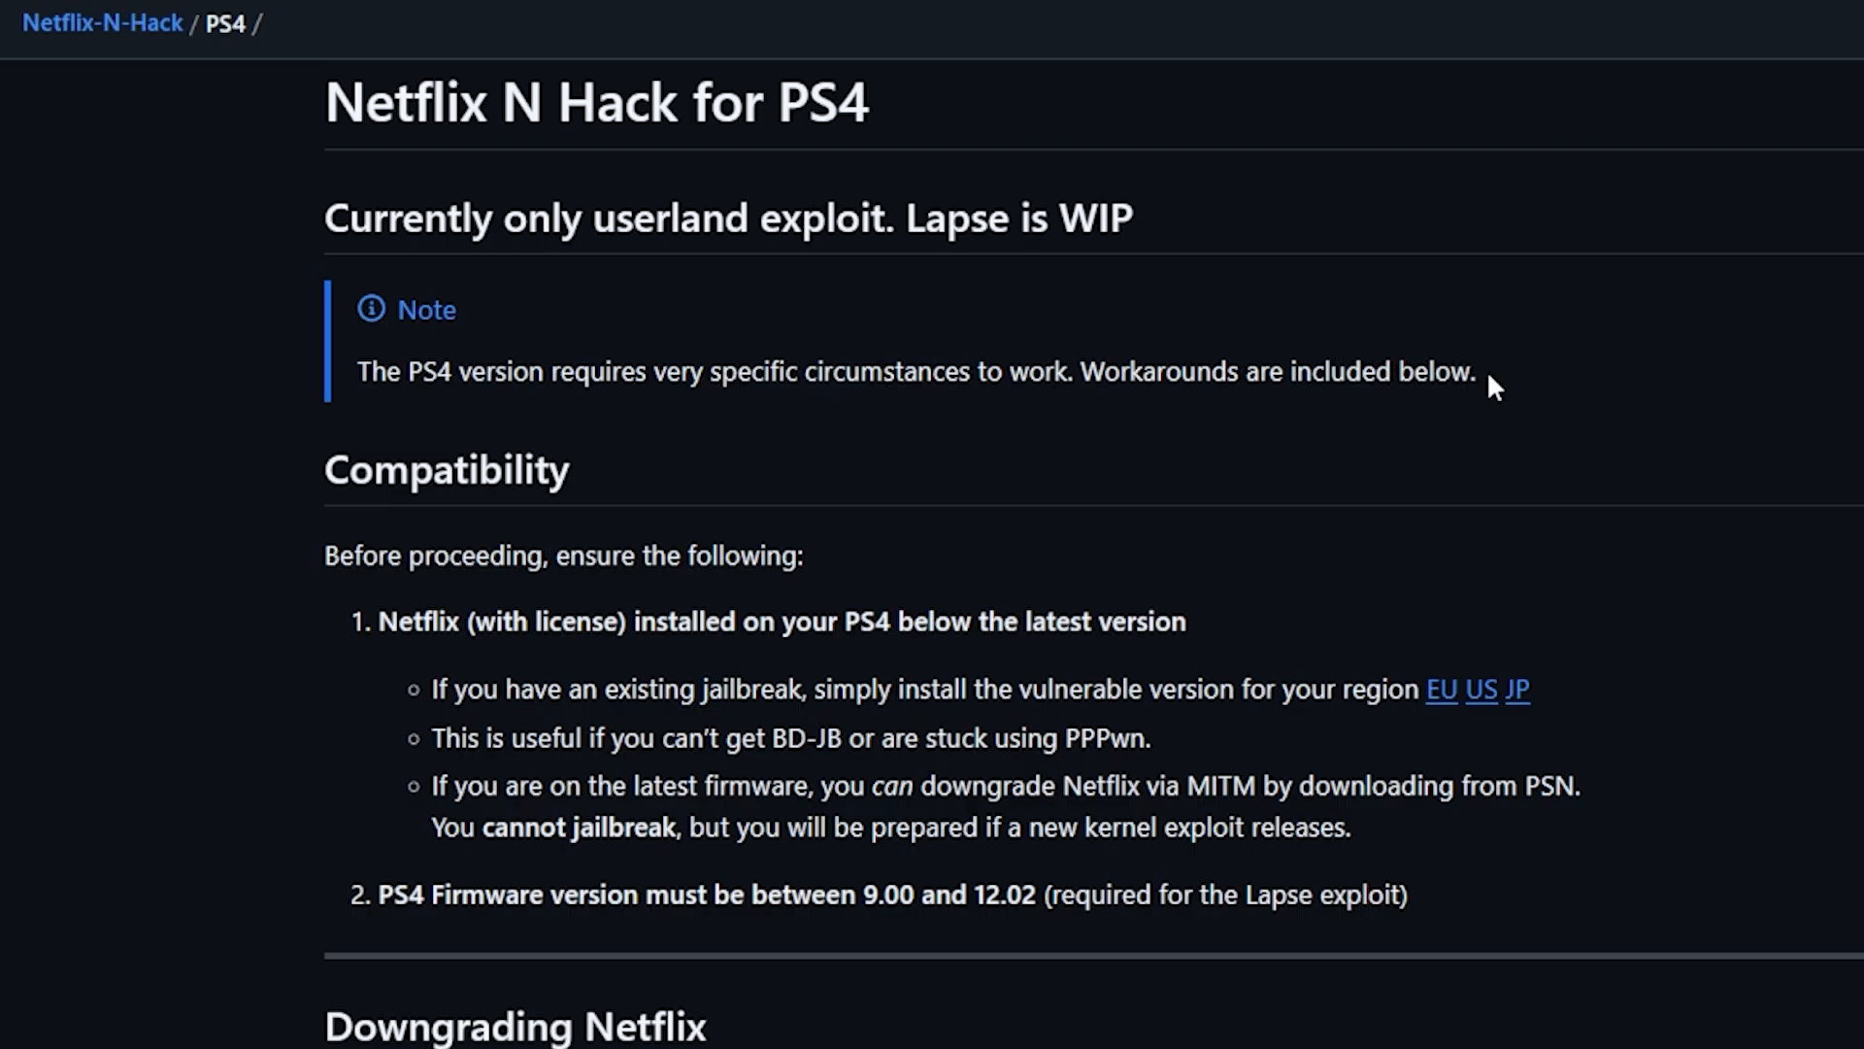
pyautogui.scroll(-3)
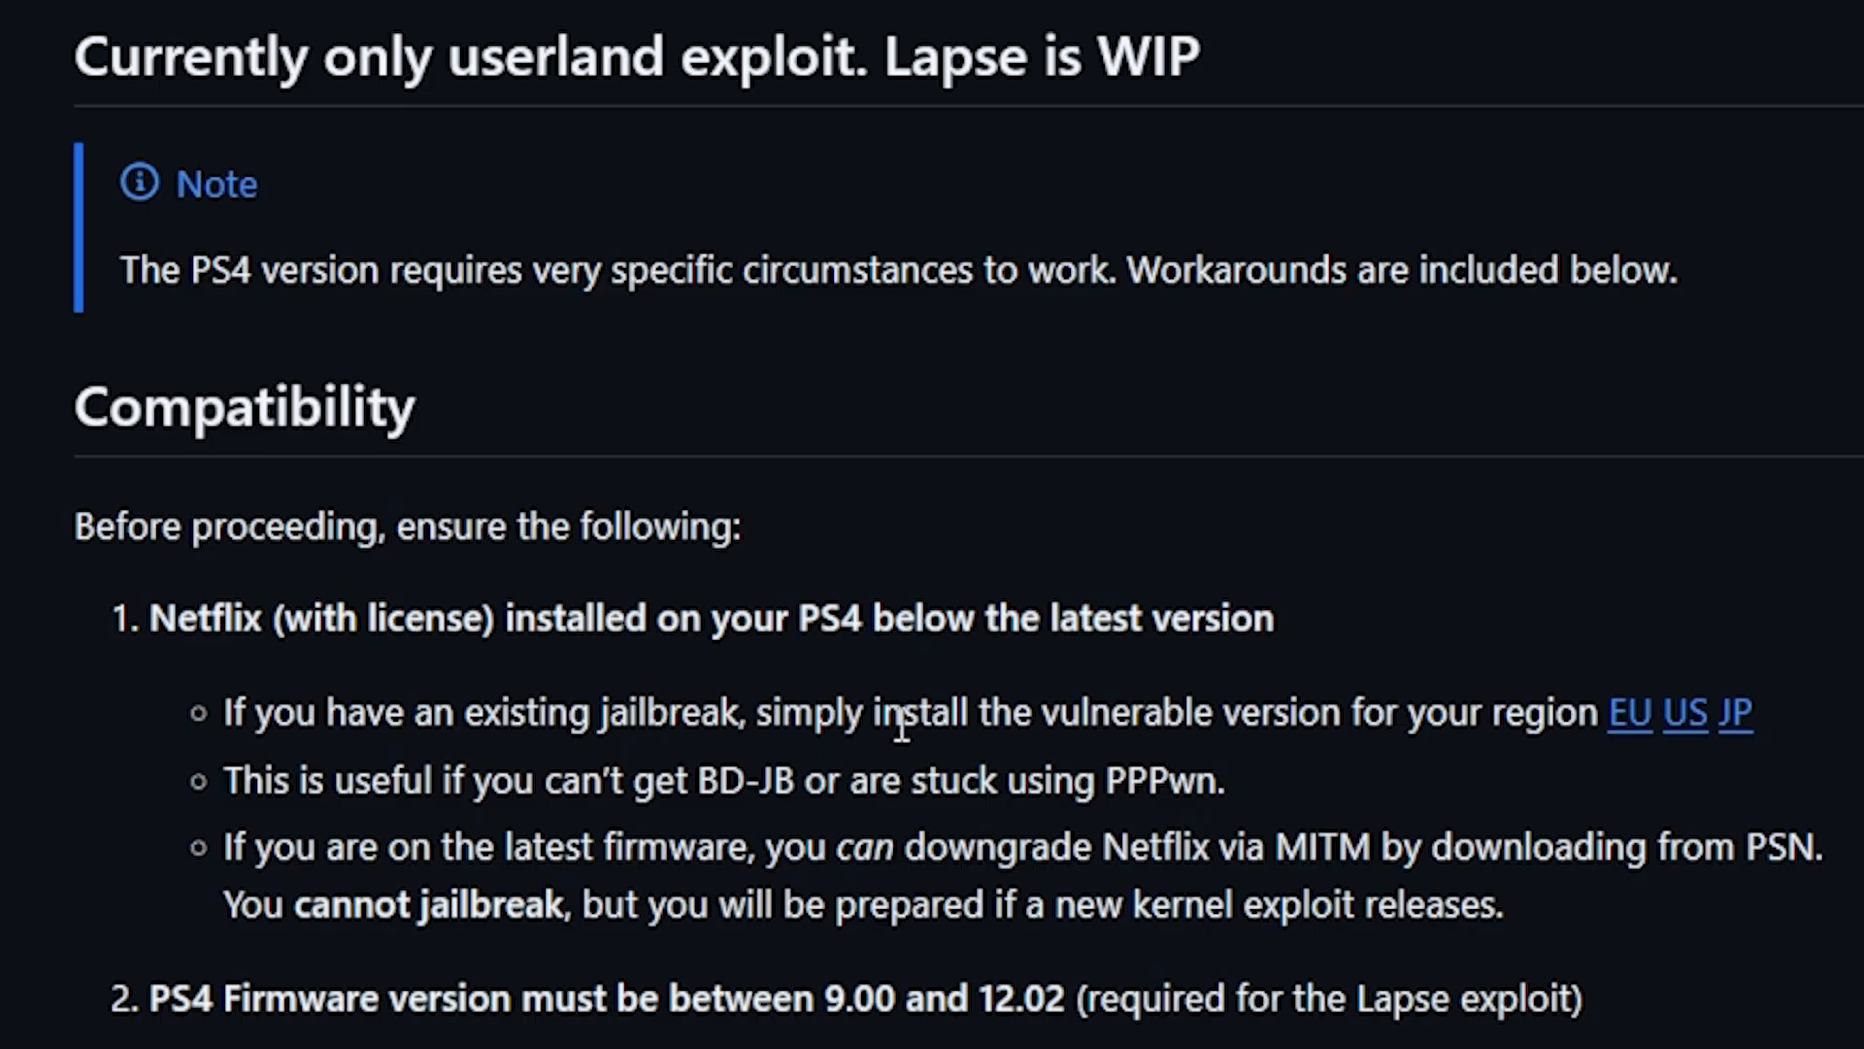
pyautogui.moveTo(1196, 713)
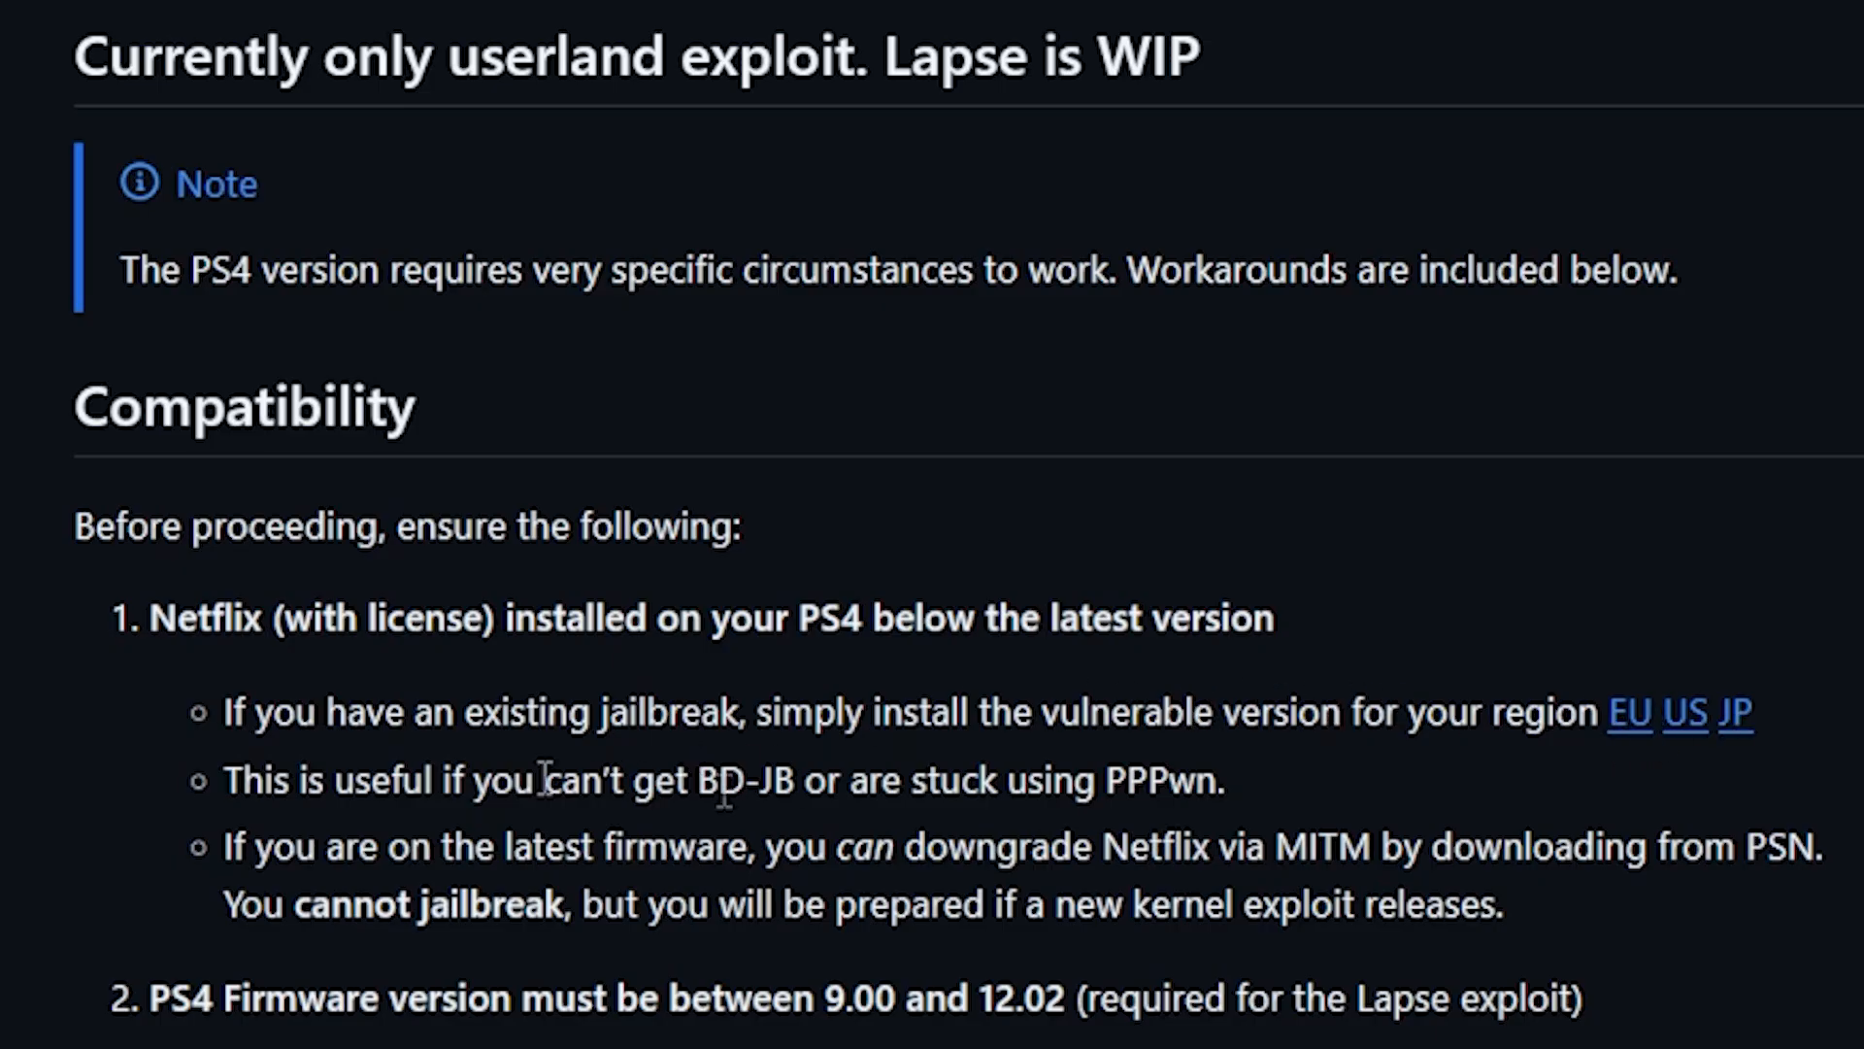
pyautogui.moveTo(1009, 865)
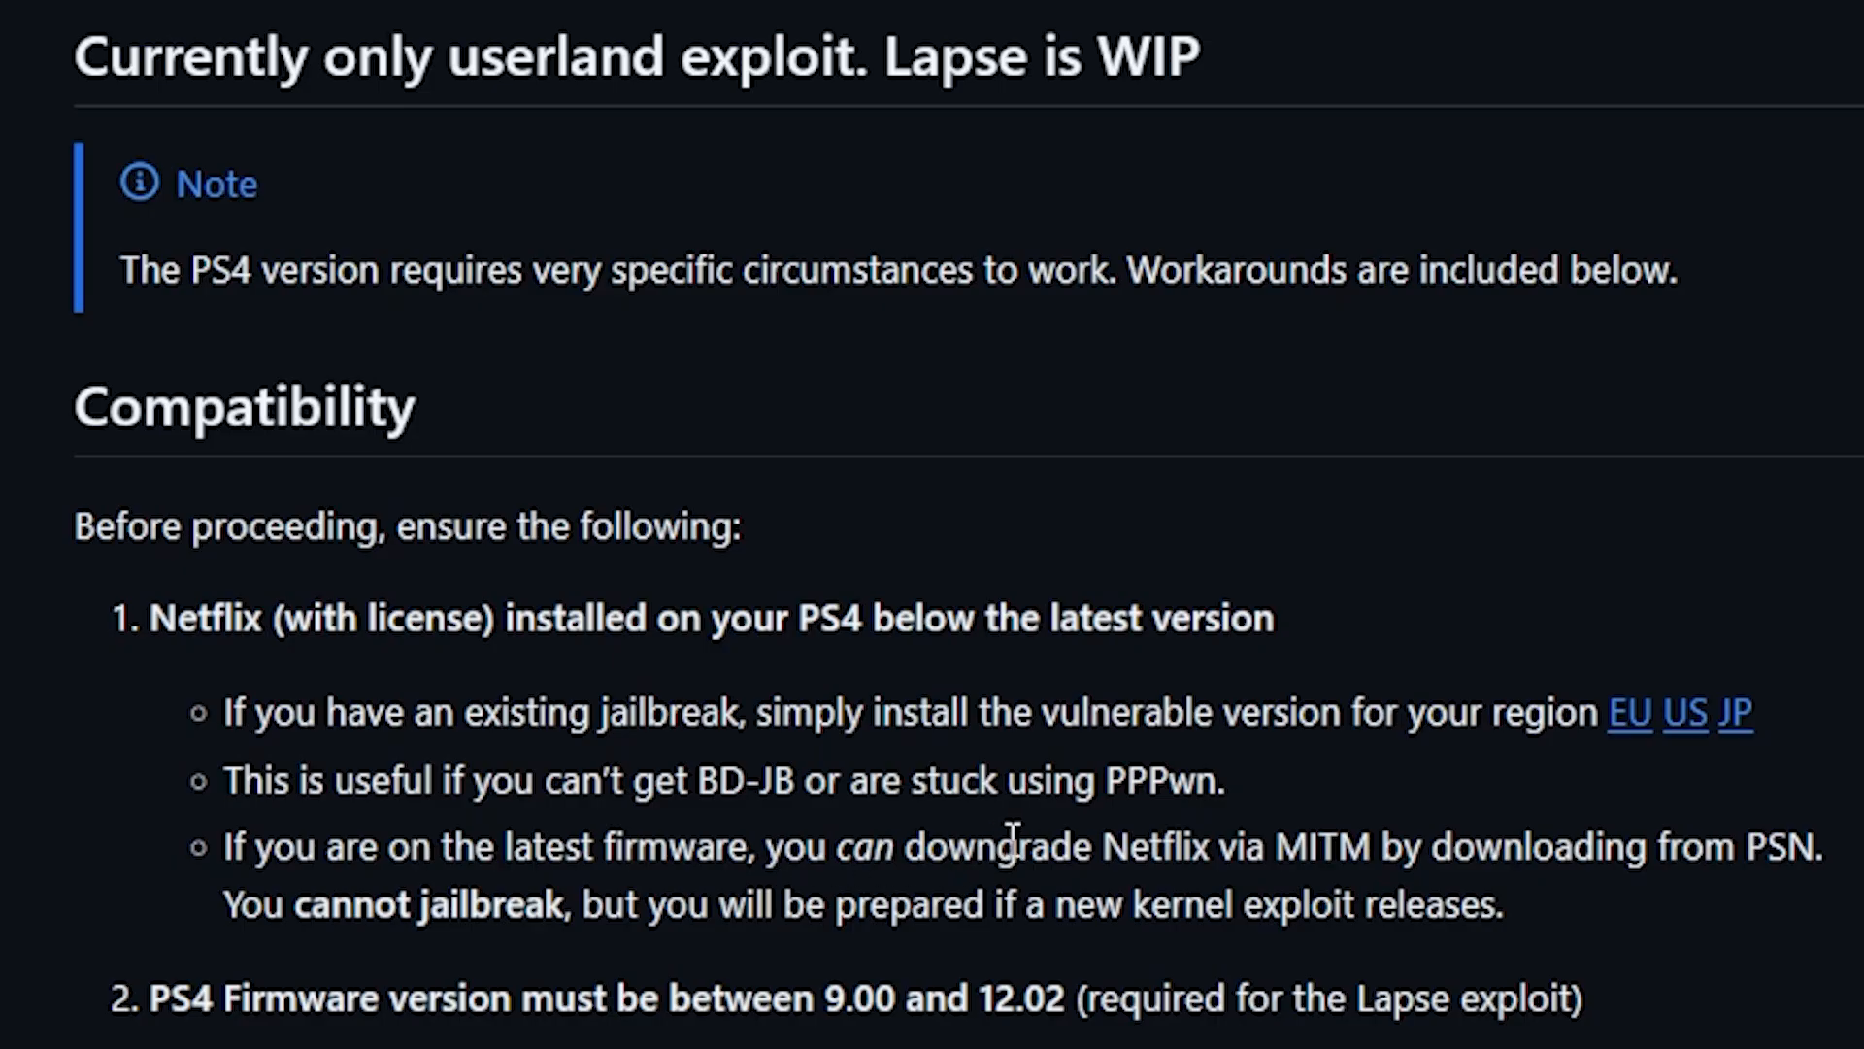
pyautogui.moveTo(1291, 853)
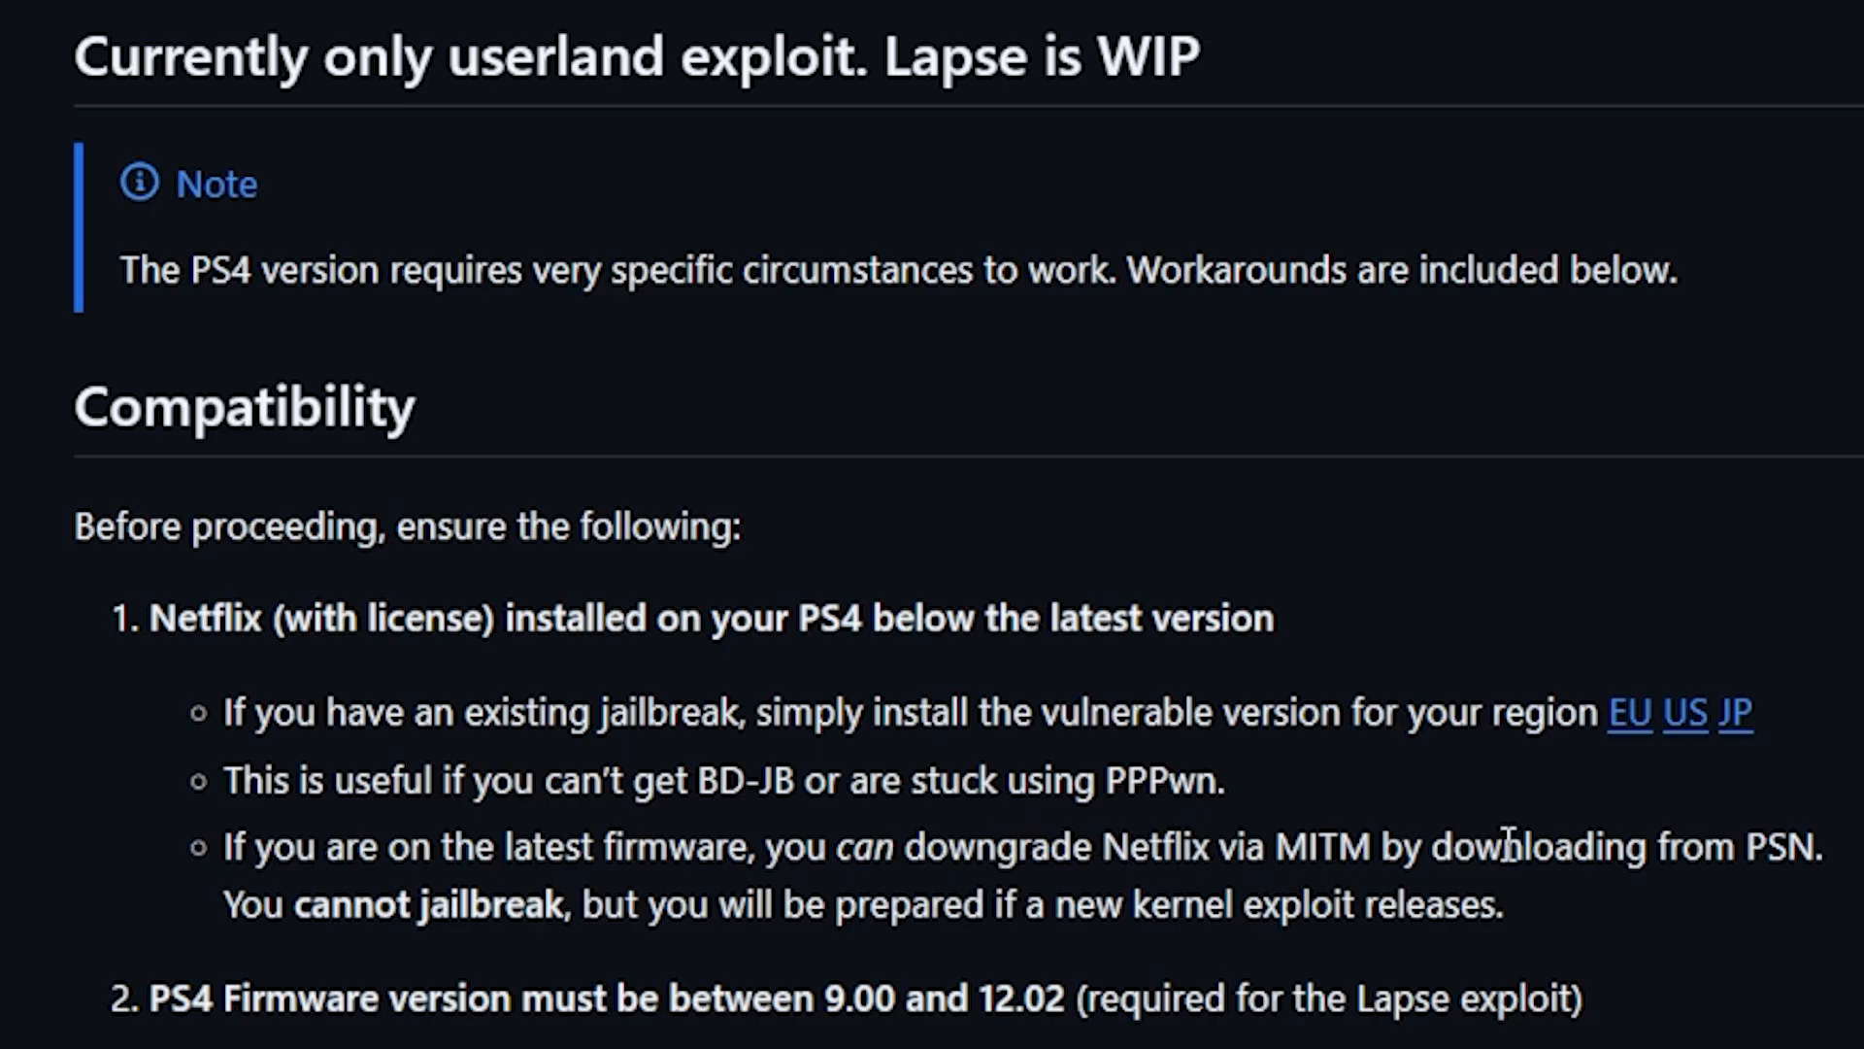
pyautogui.moveTo(1607, 854)
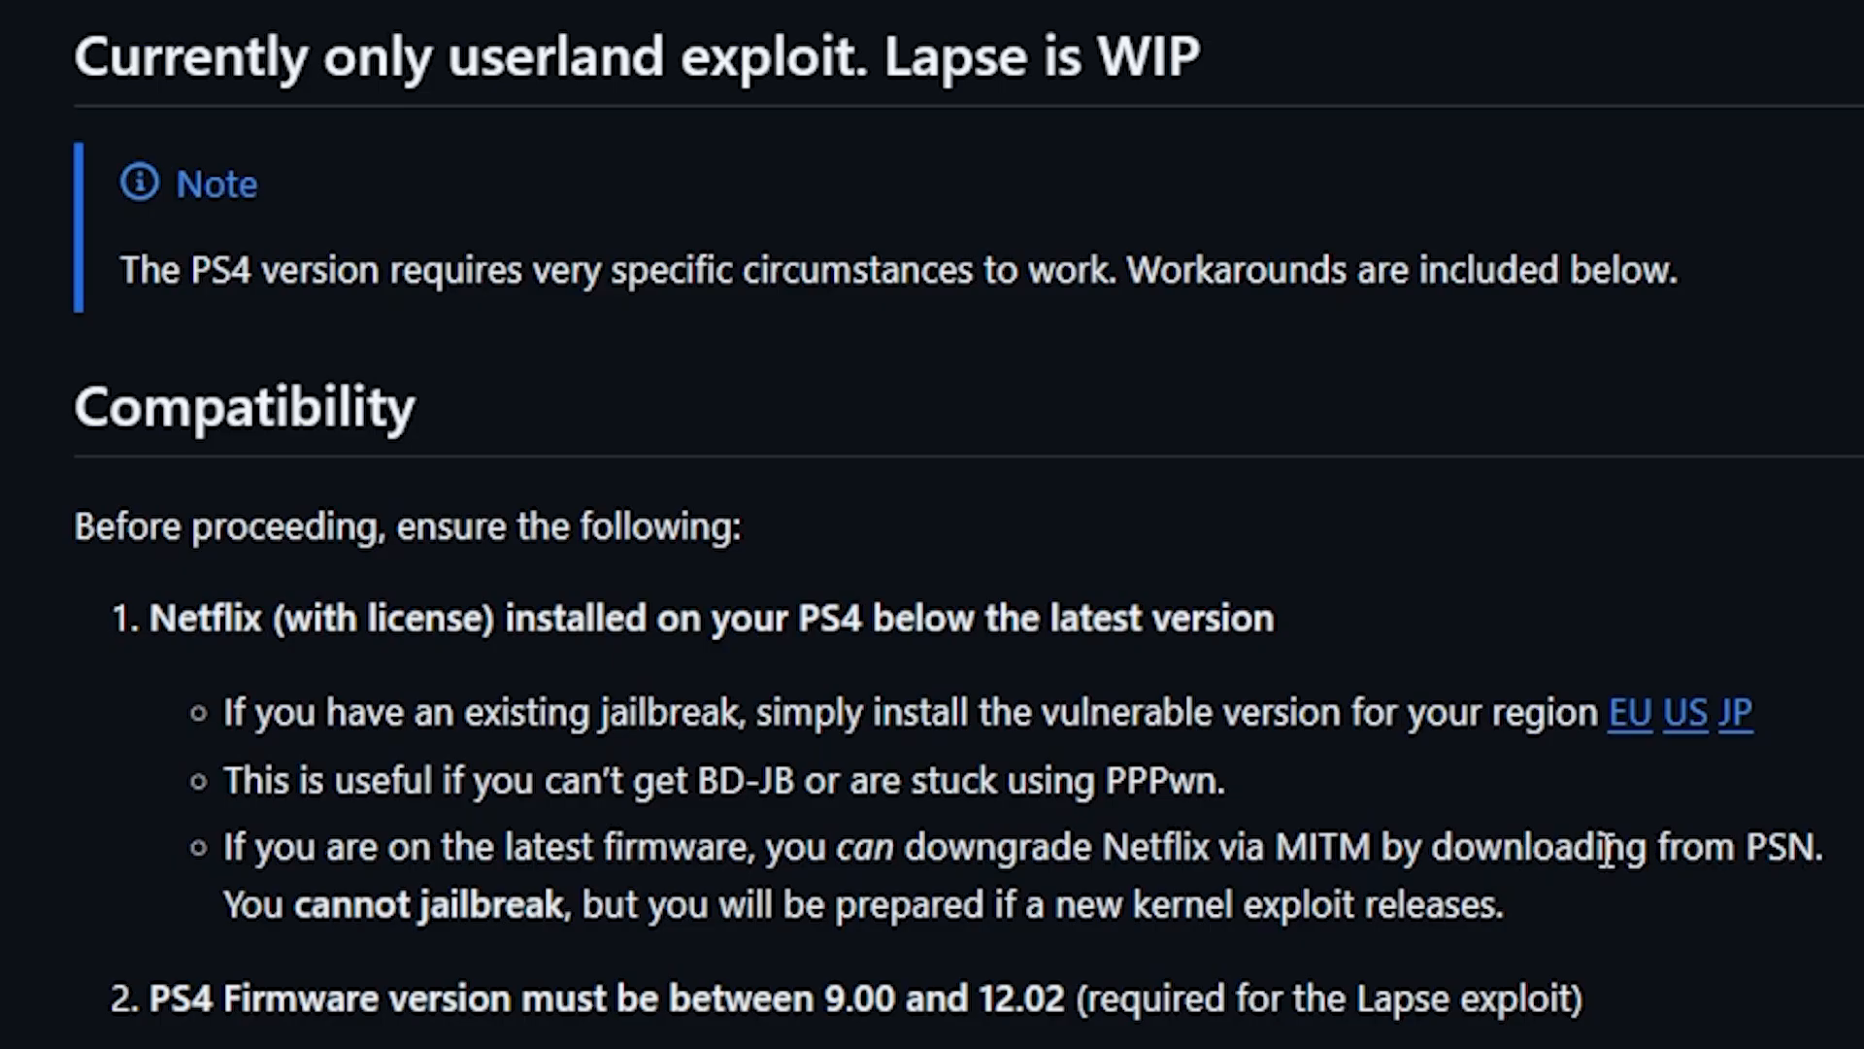
pyautogui.moveTo(1096, 939)
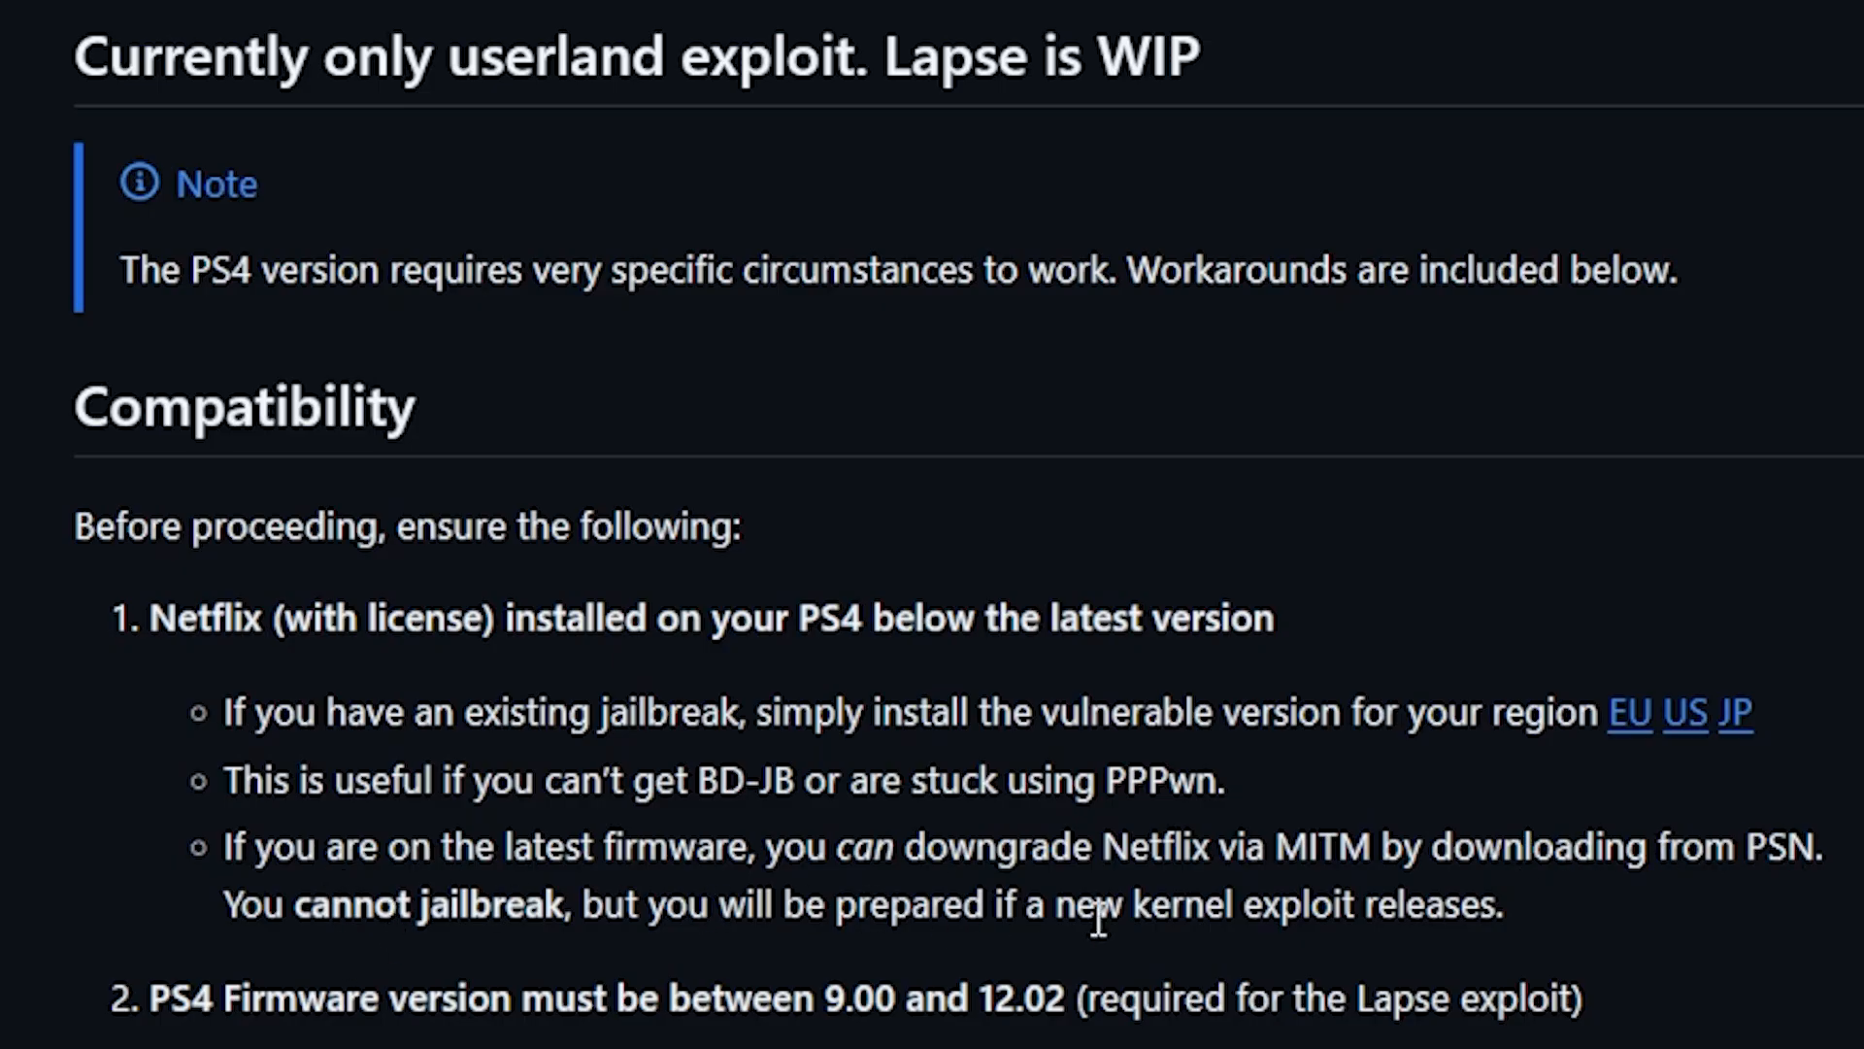
pyautogui.moveTo(1334, 923)
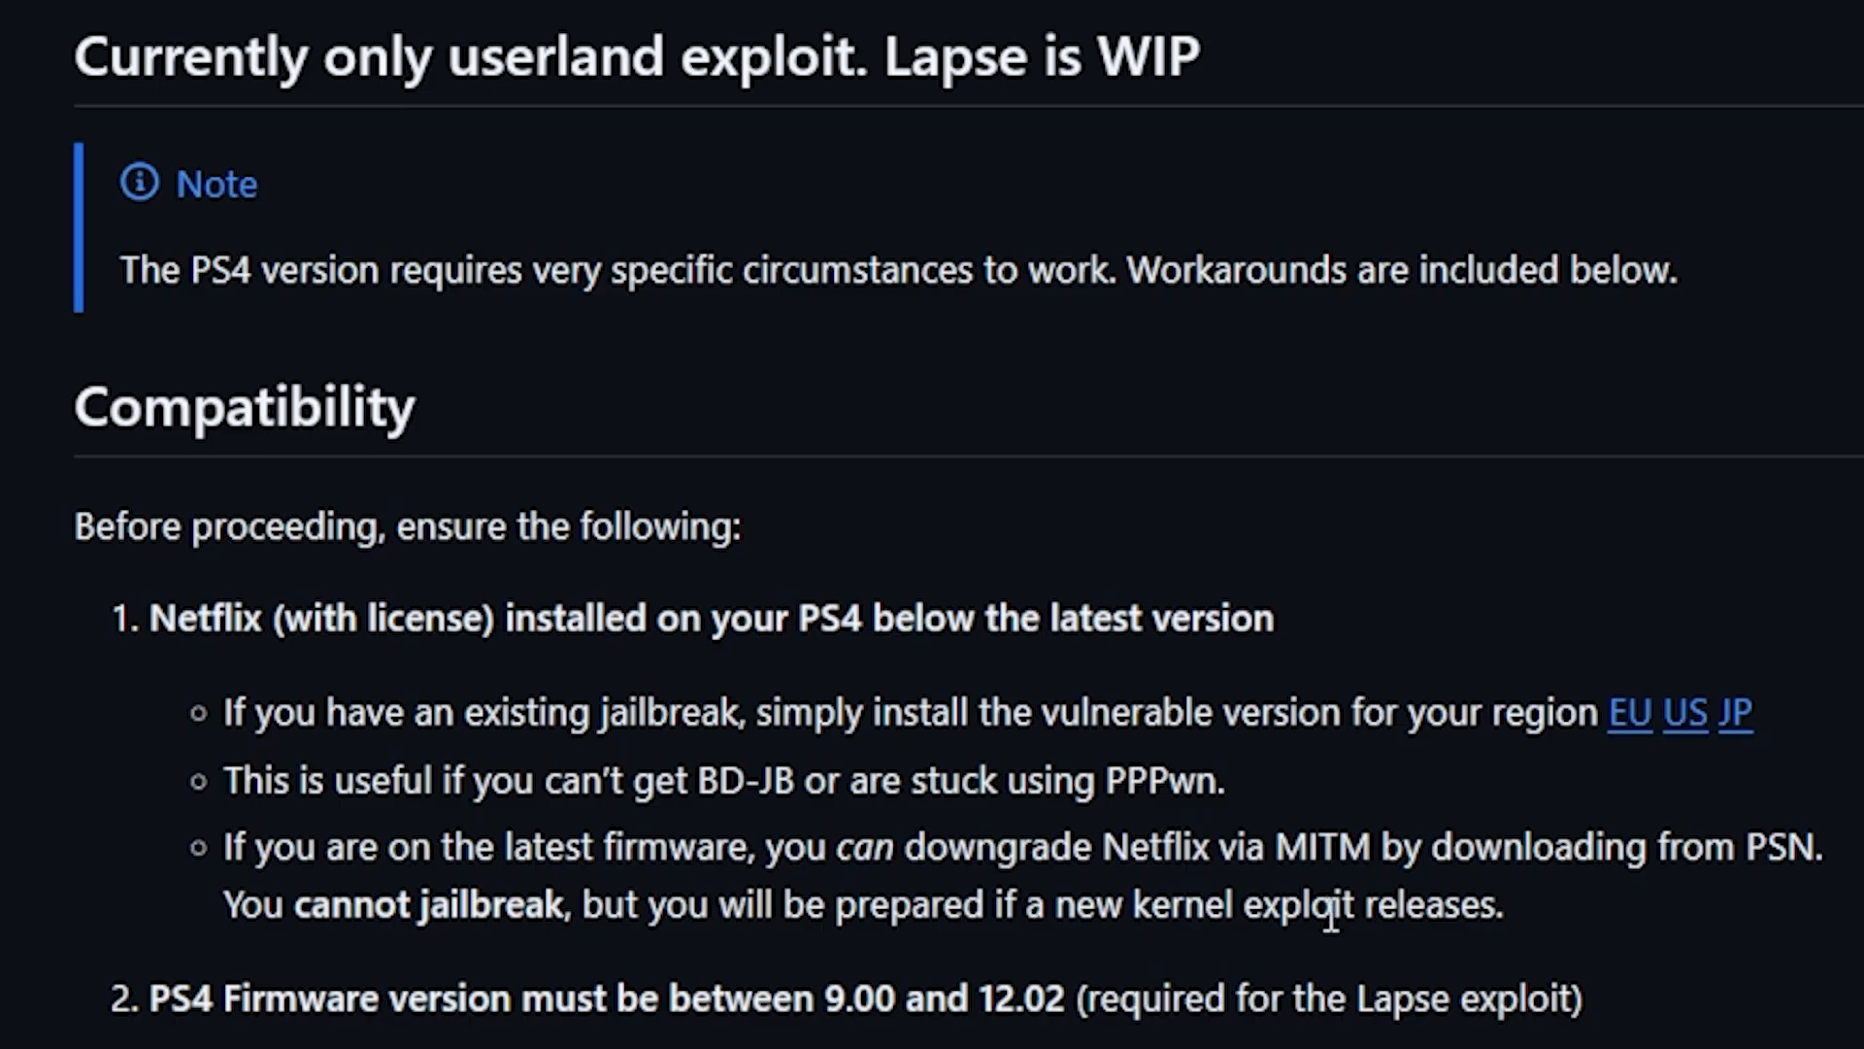
pyautogui.moveTo(523, 911)
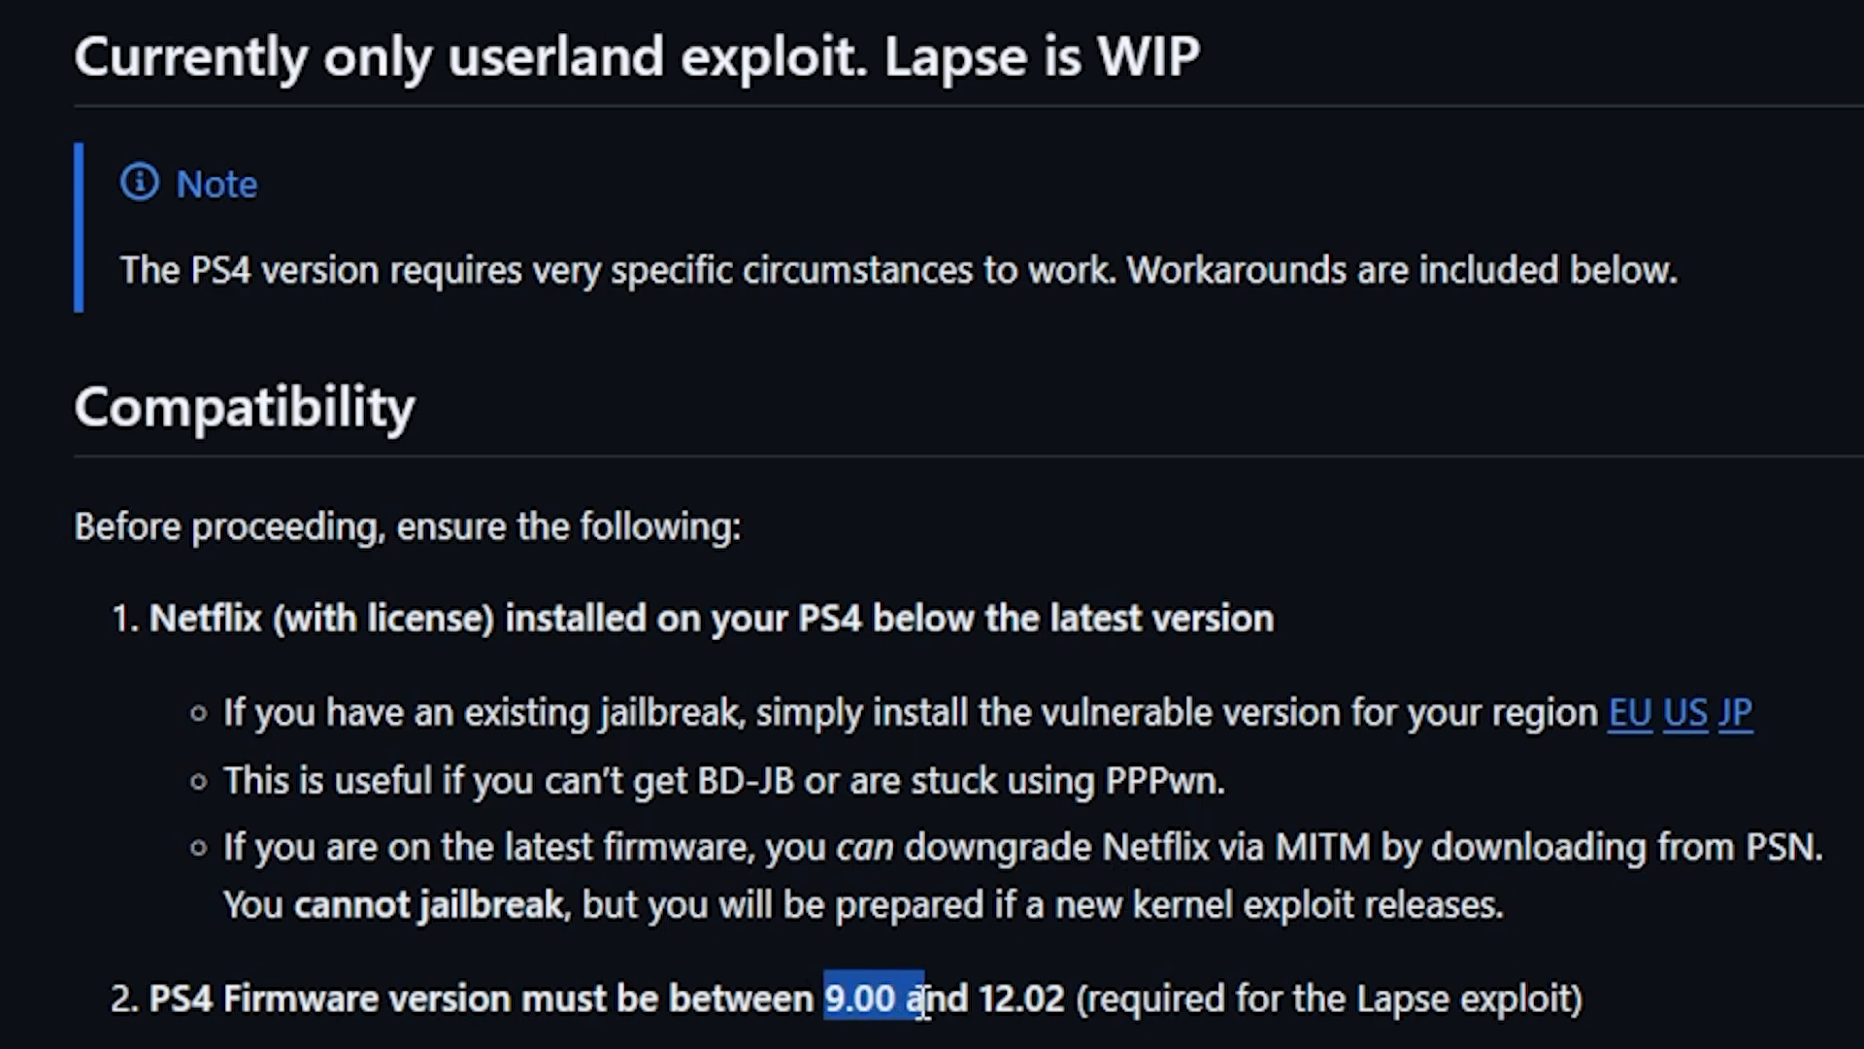
# Highlight the 9.00–12.02 firmware range and the BD-JB or PPPwn sentence
pyautogui.moveTo(921, 999); pyautogui.dragTo(1064, 999)
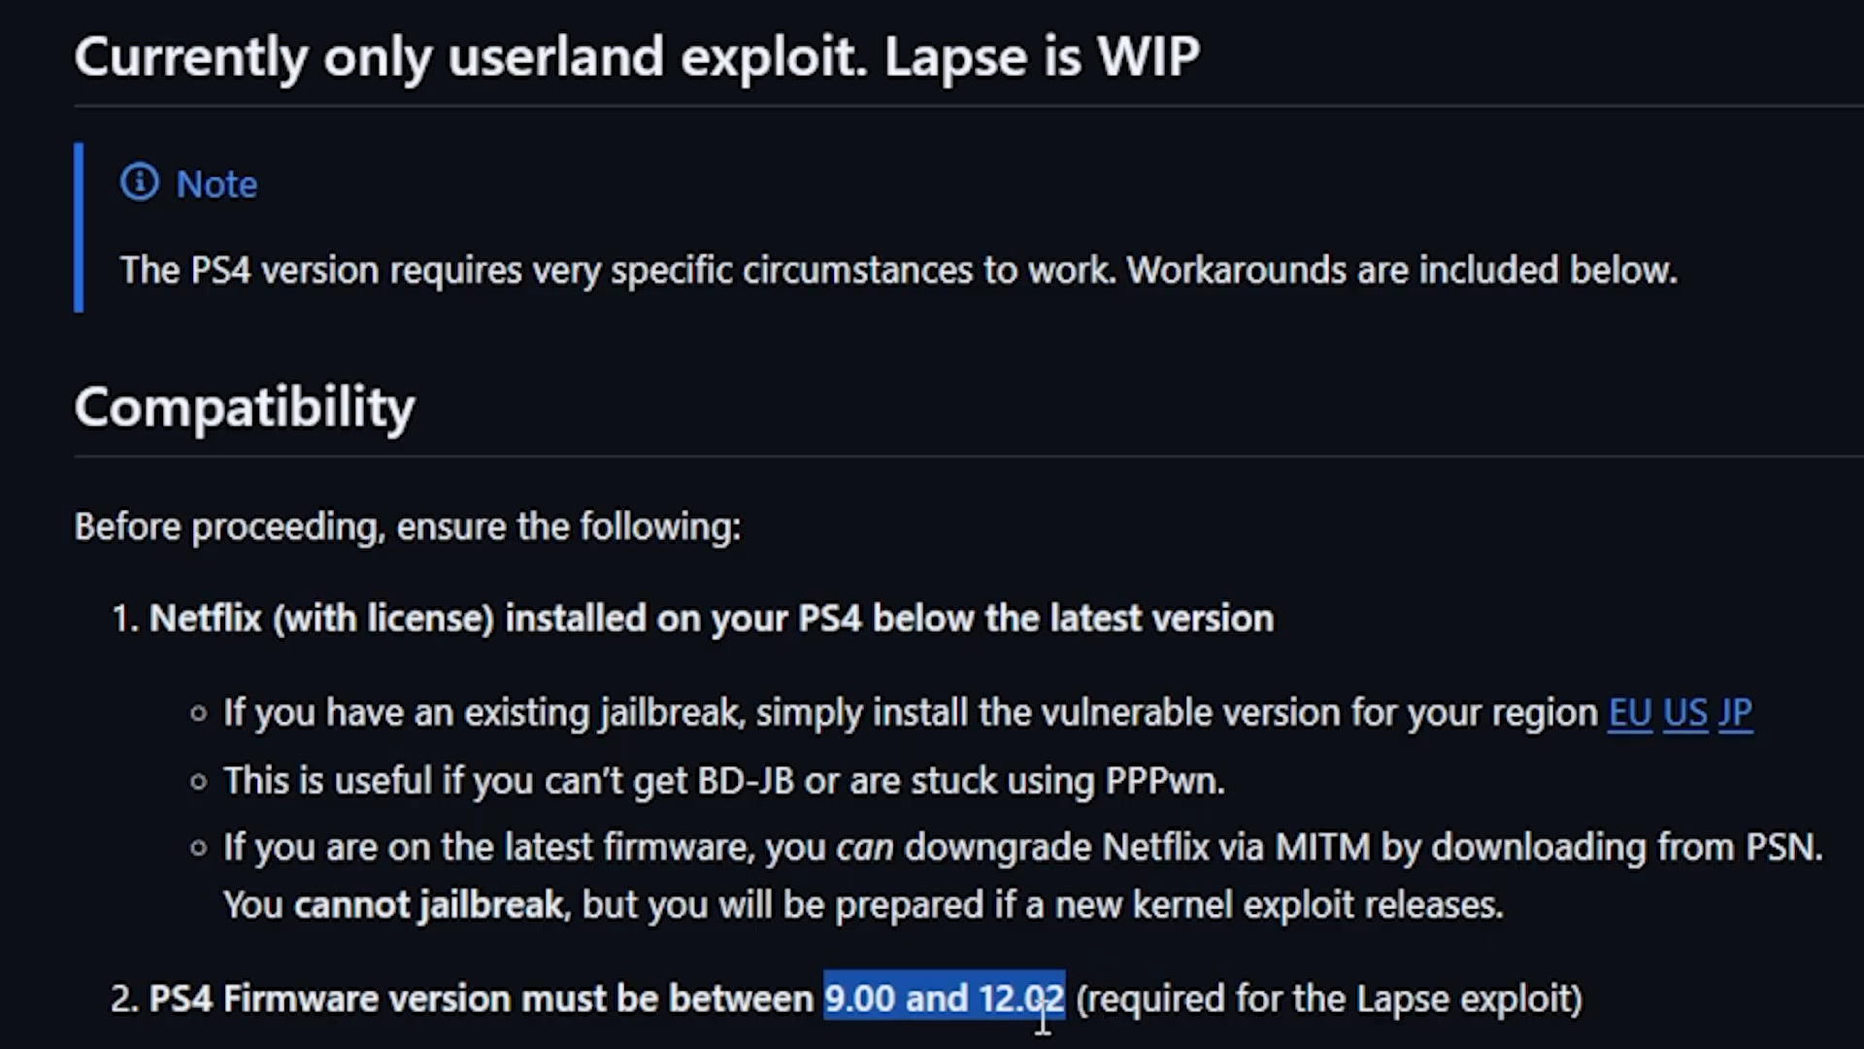
pyautogui.moveTo(1044, 1039)
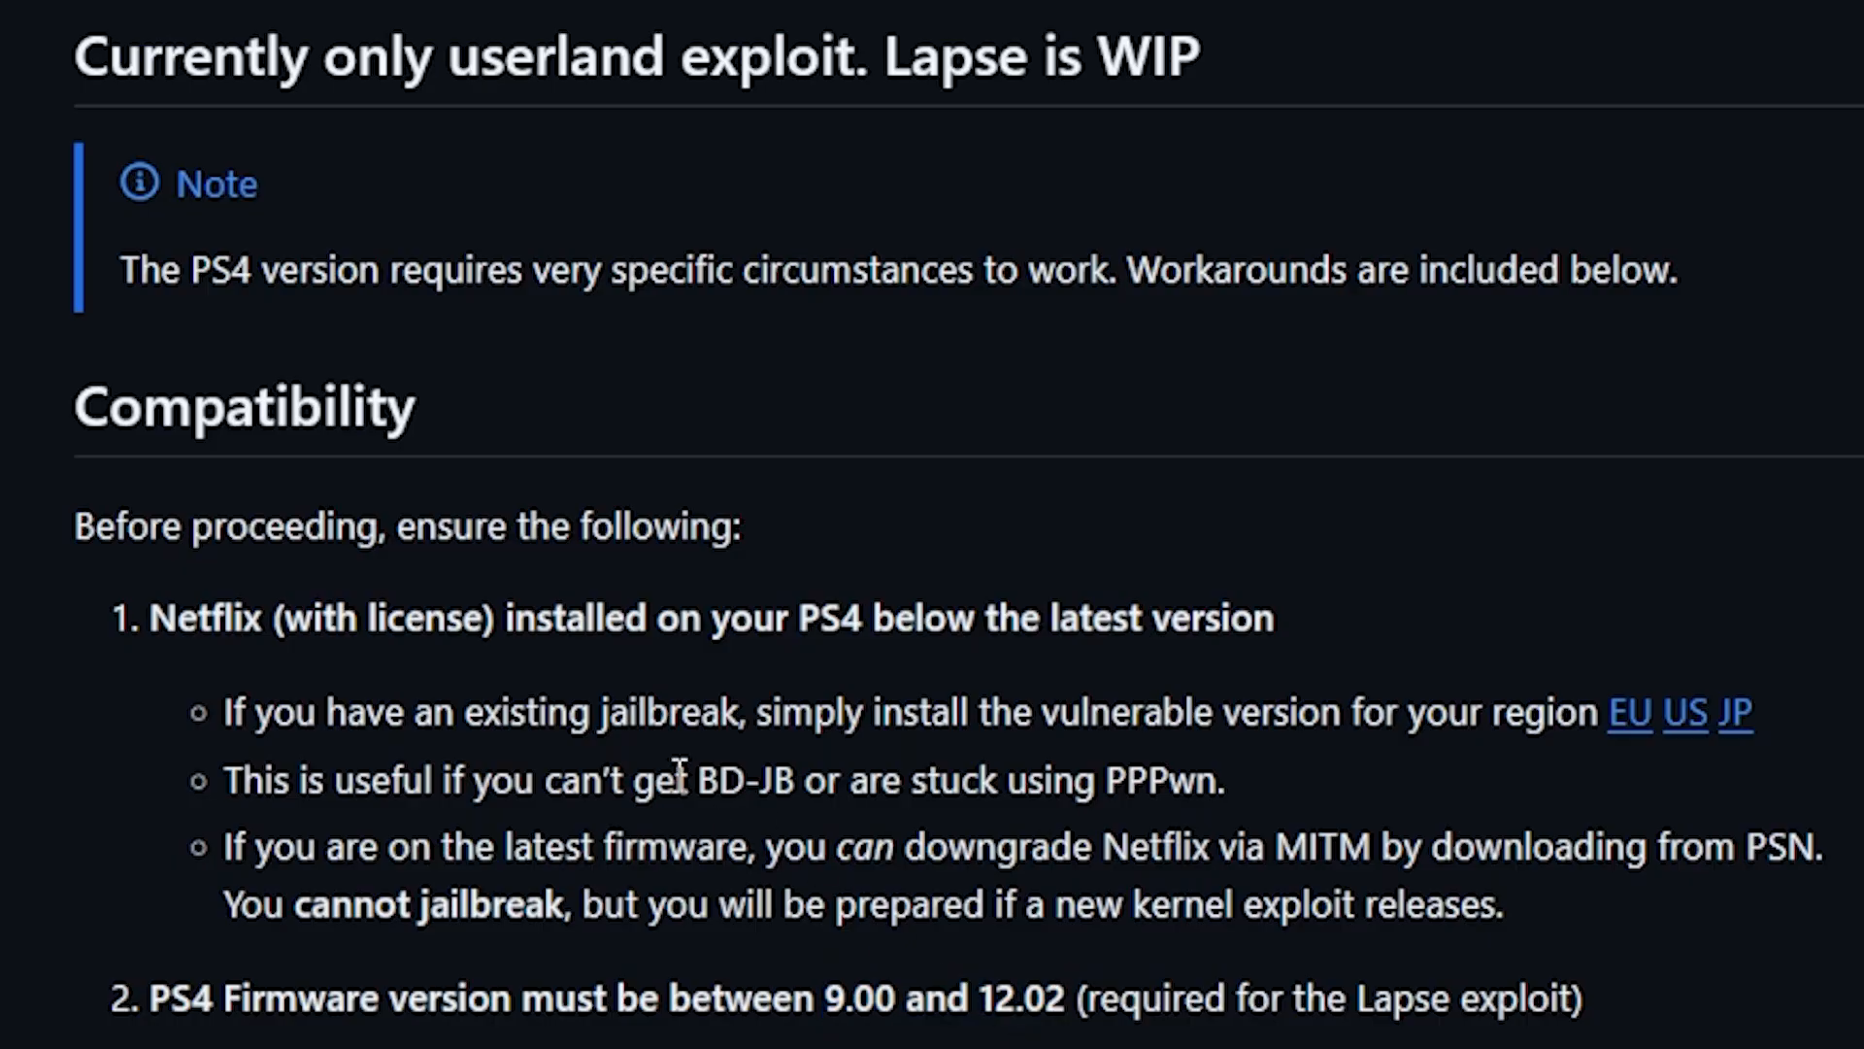
pyautogui.doubleClick(504, 780)
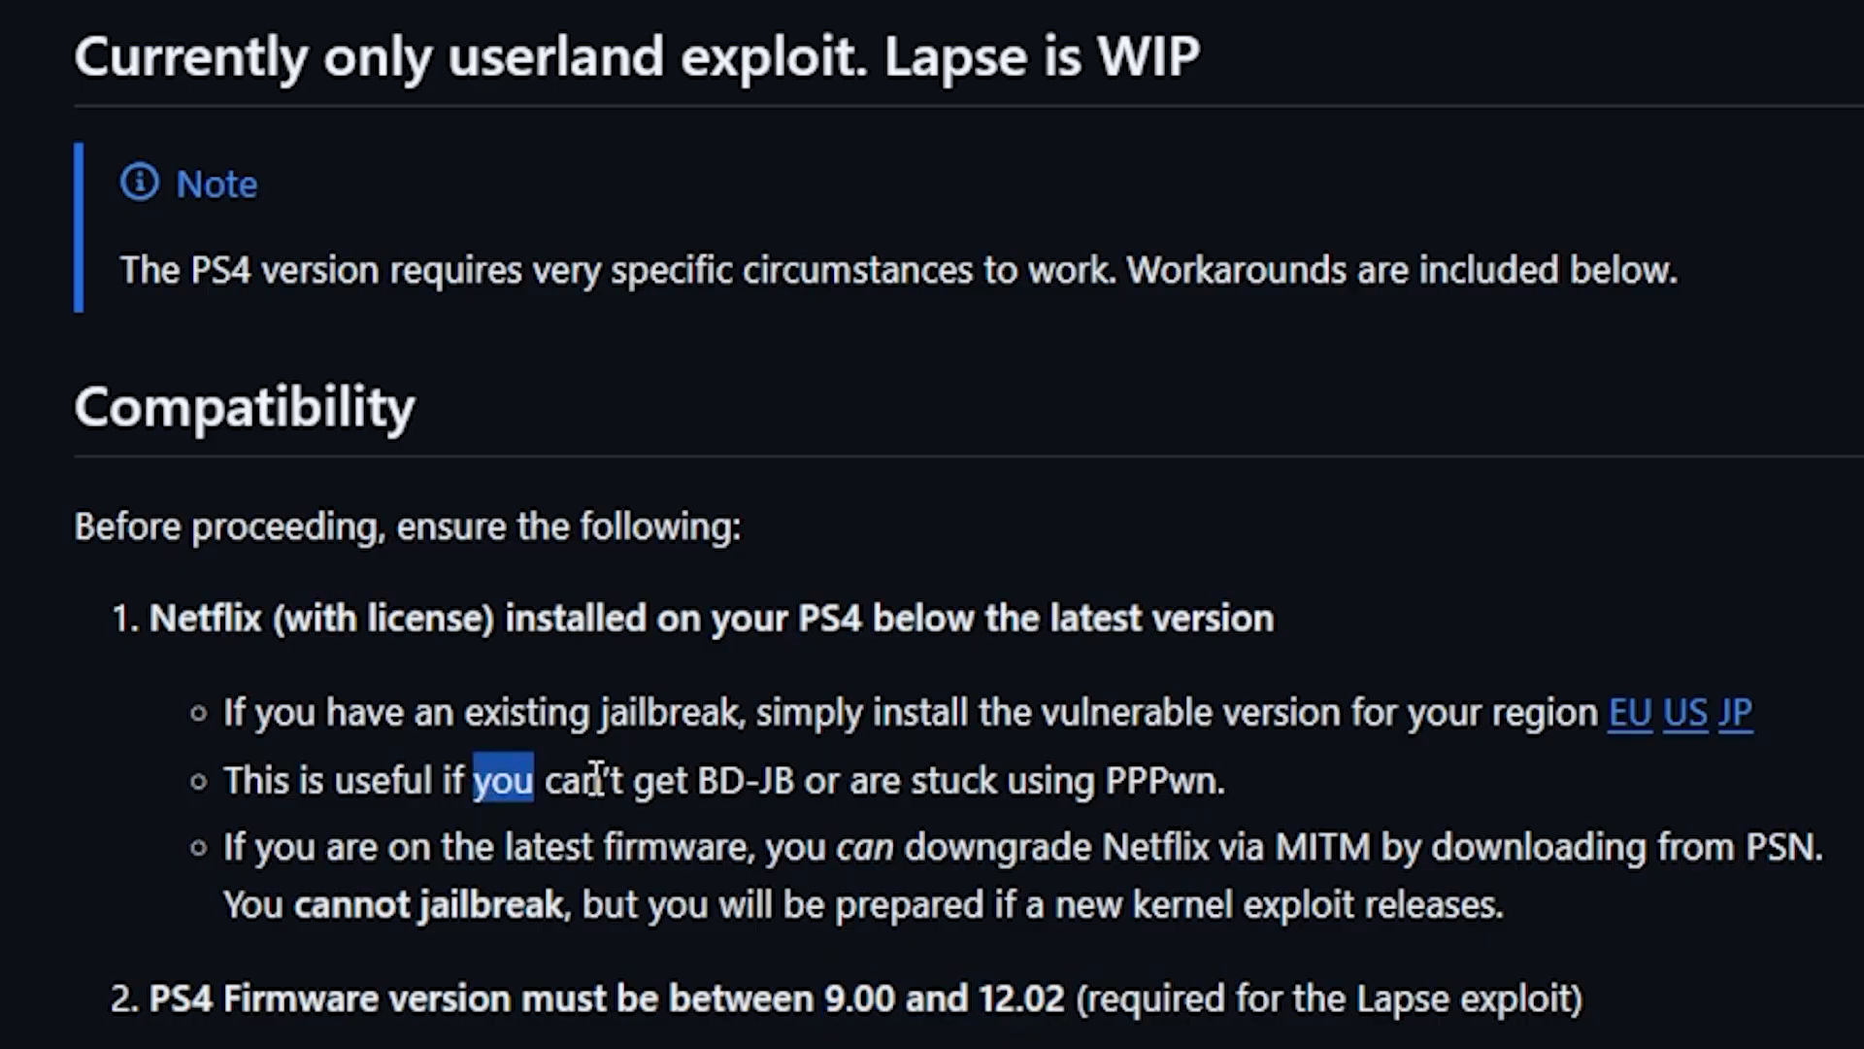
pyautogui.moveTo(475, 780); pyautogui.dragTo(1005, 780)
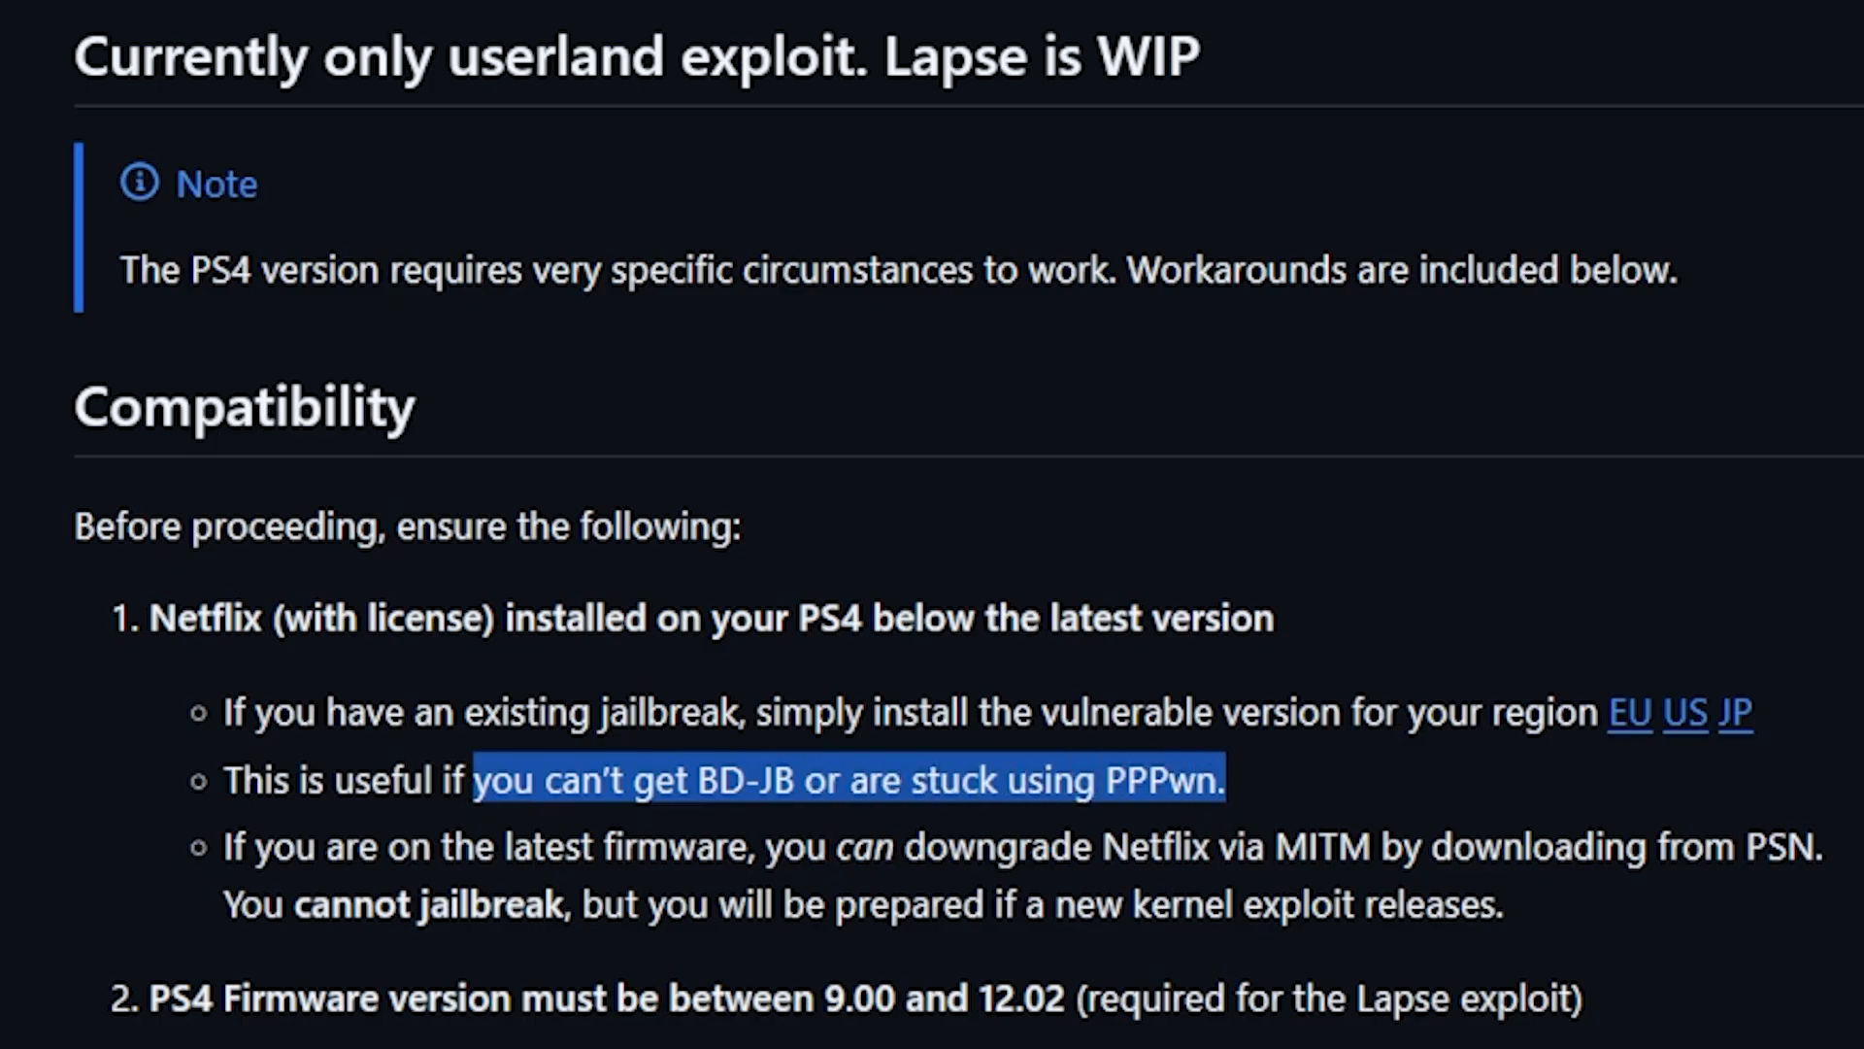
pyautogui.moveTo(992, 1034)
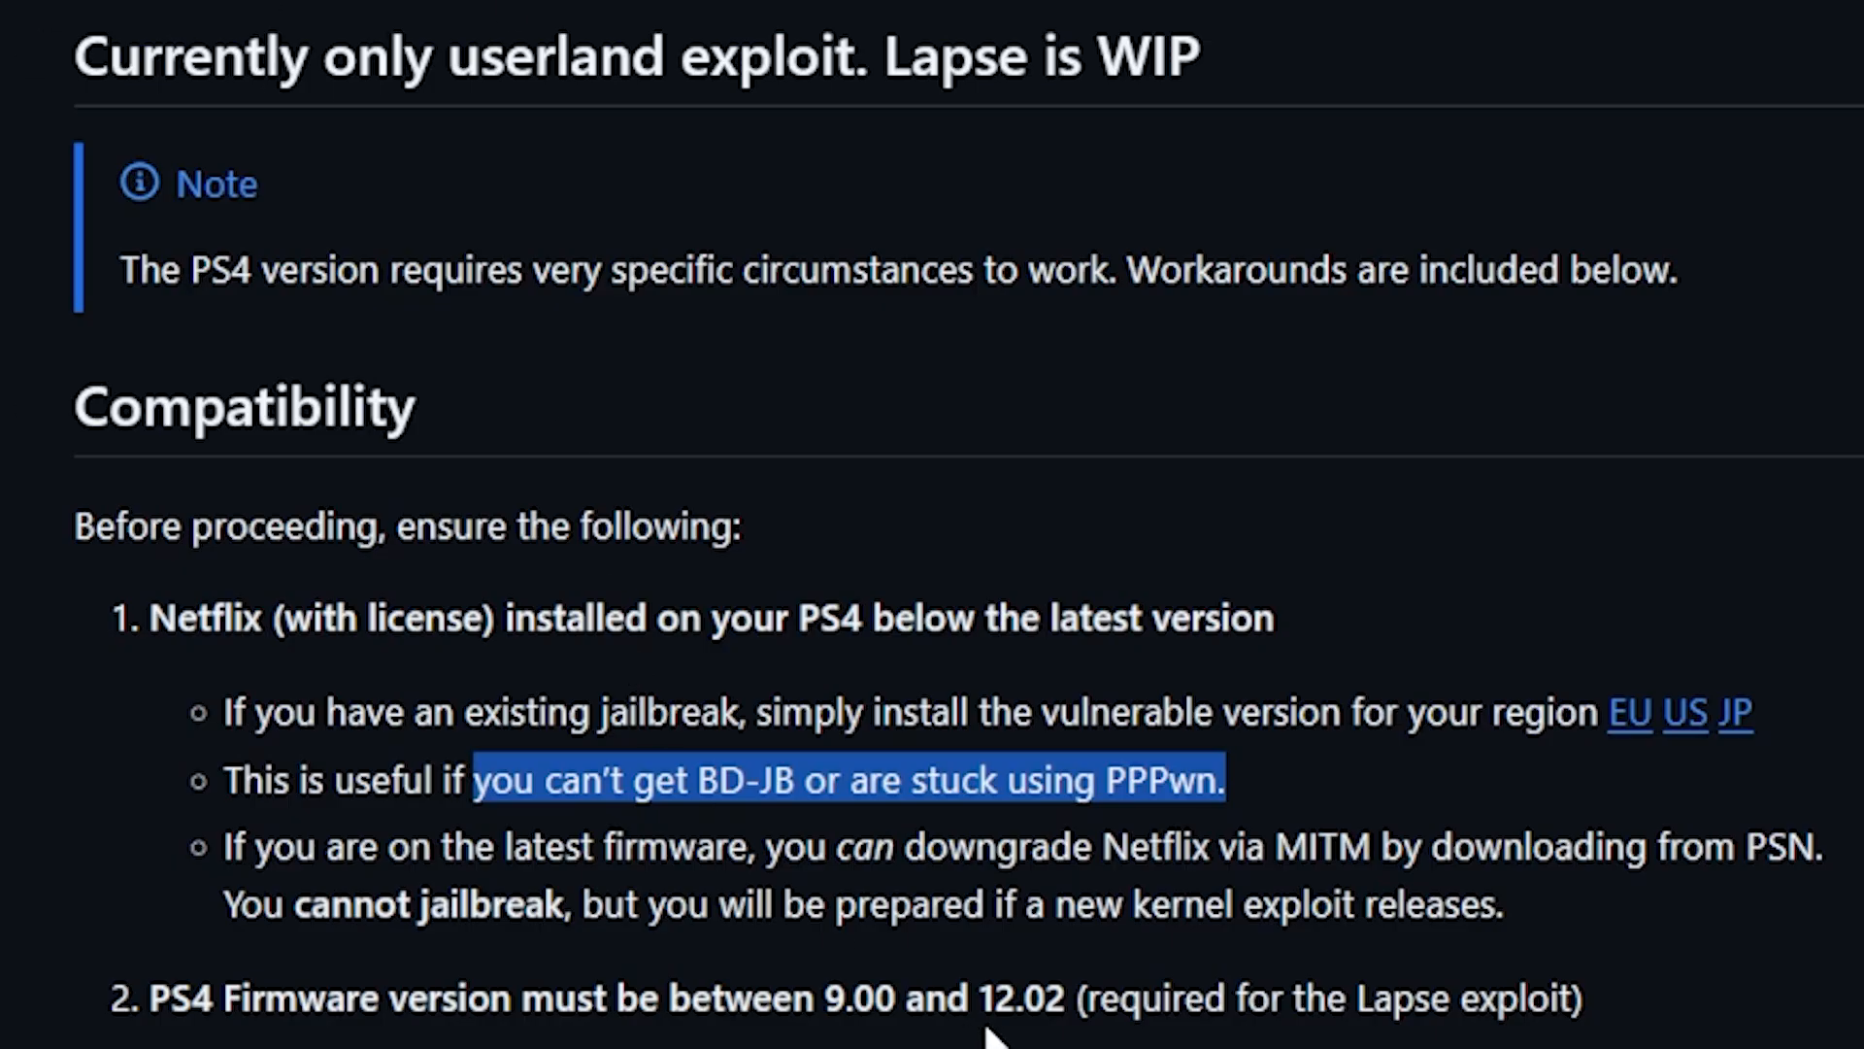
pyautogui.moveTo(1121, 61)
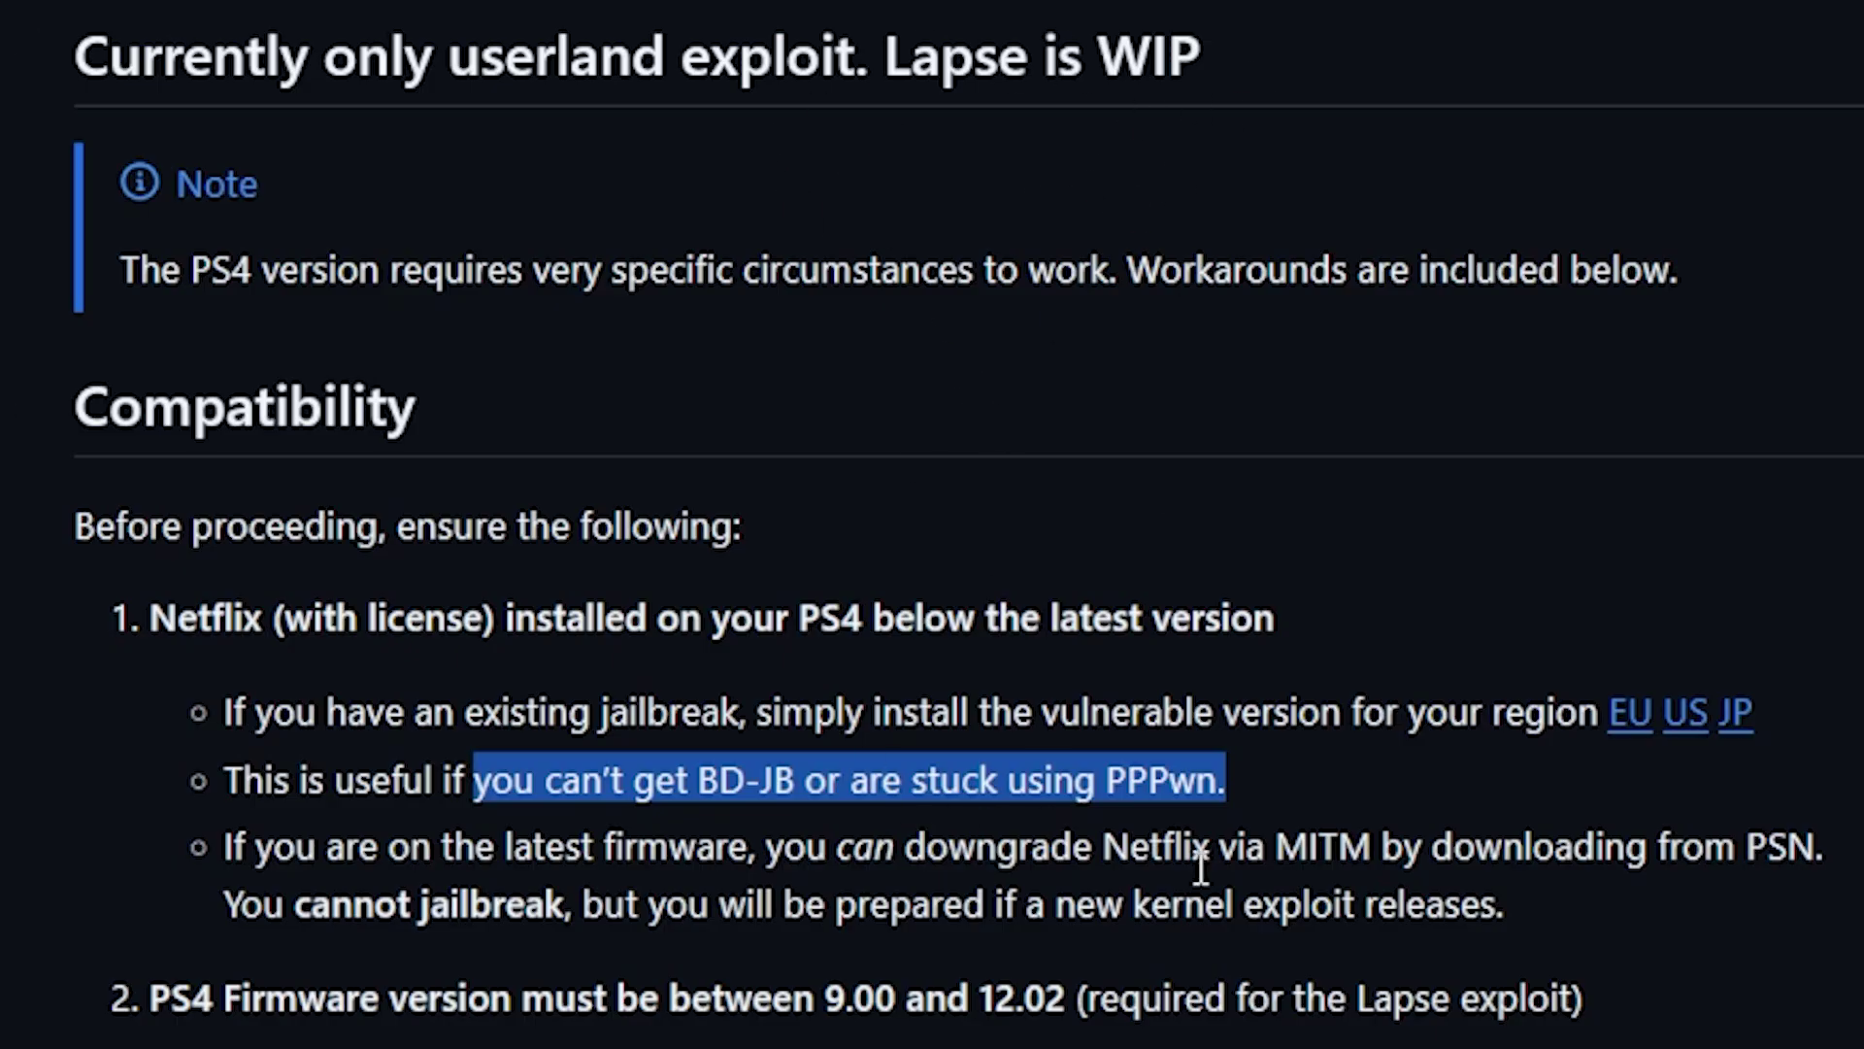
# Read through the downgrade instructions, then go to the PS5 Exploitable Firmware chart
pyautogui.scroll(-3)
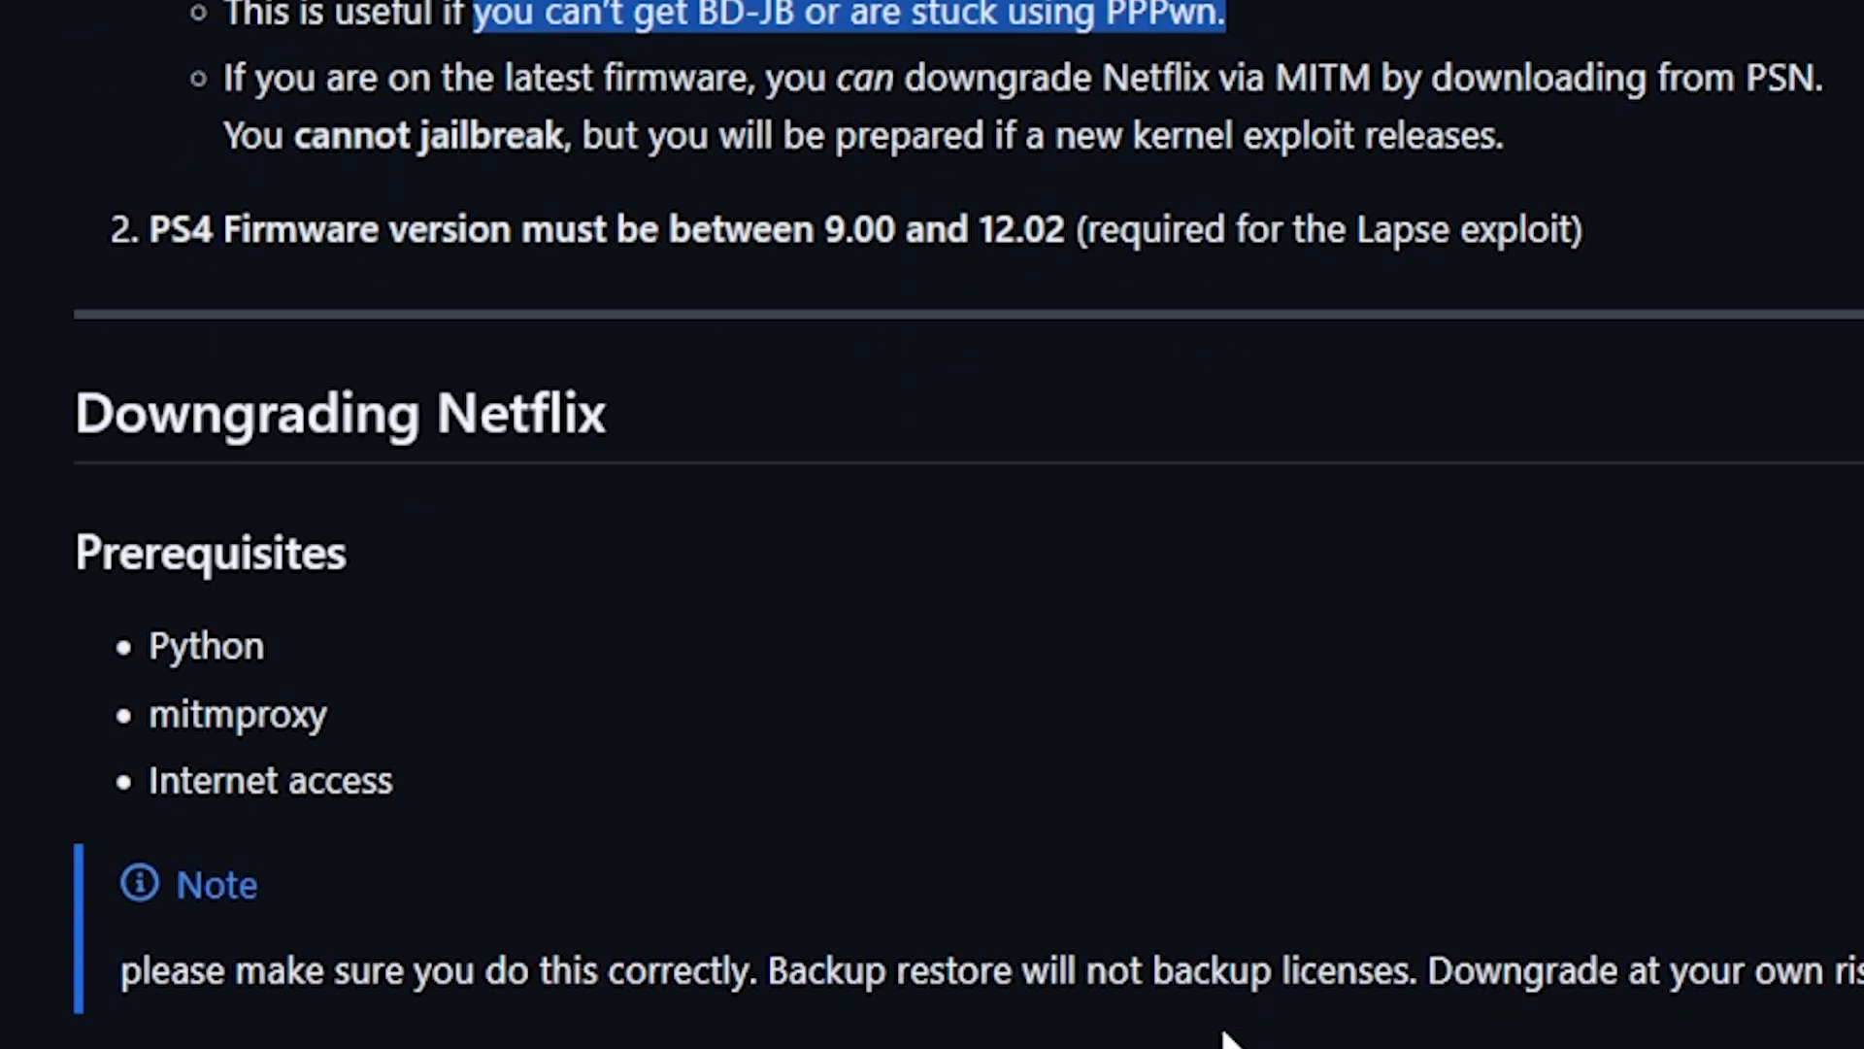
pyautogui.scroll(-3)
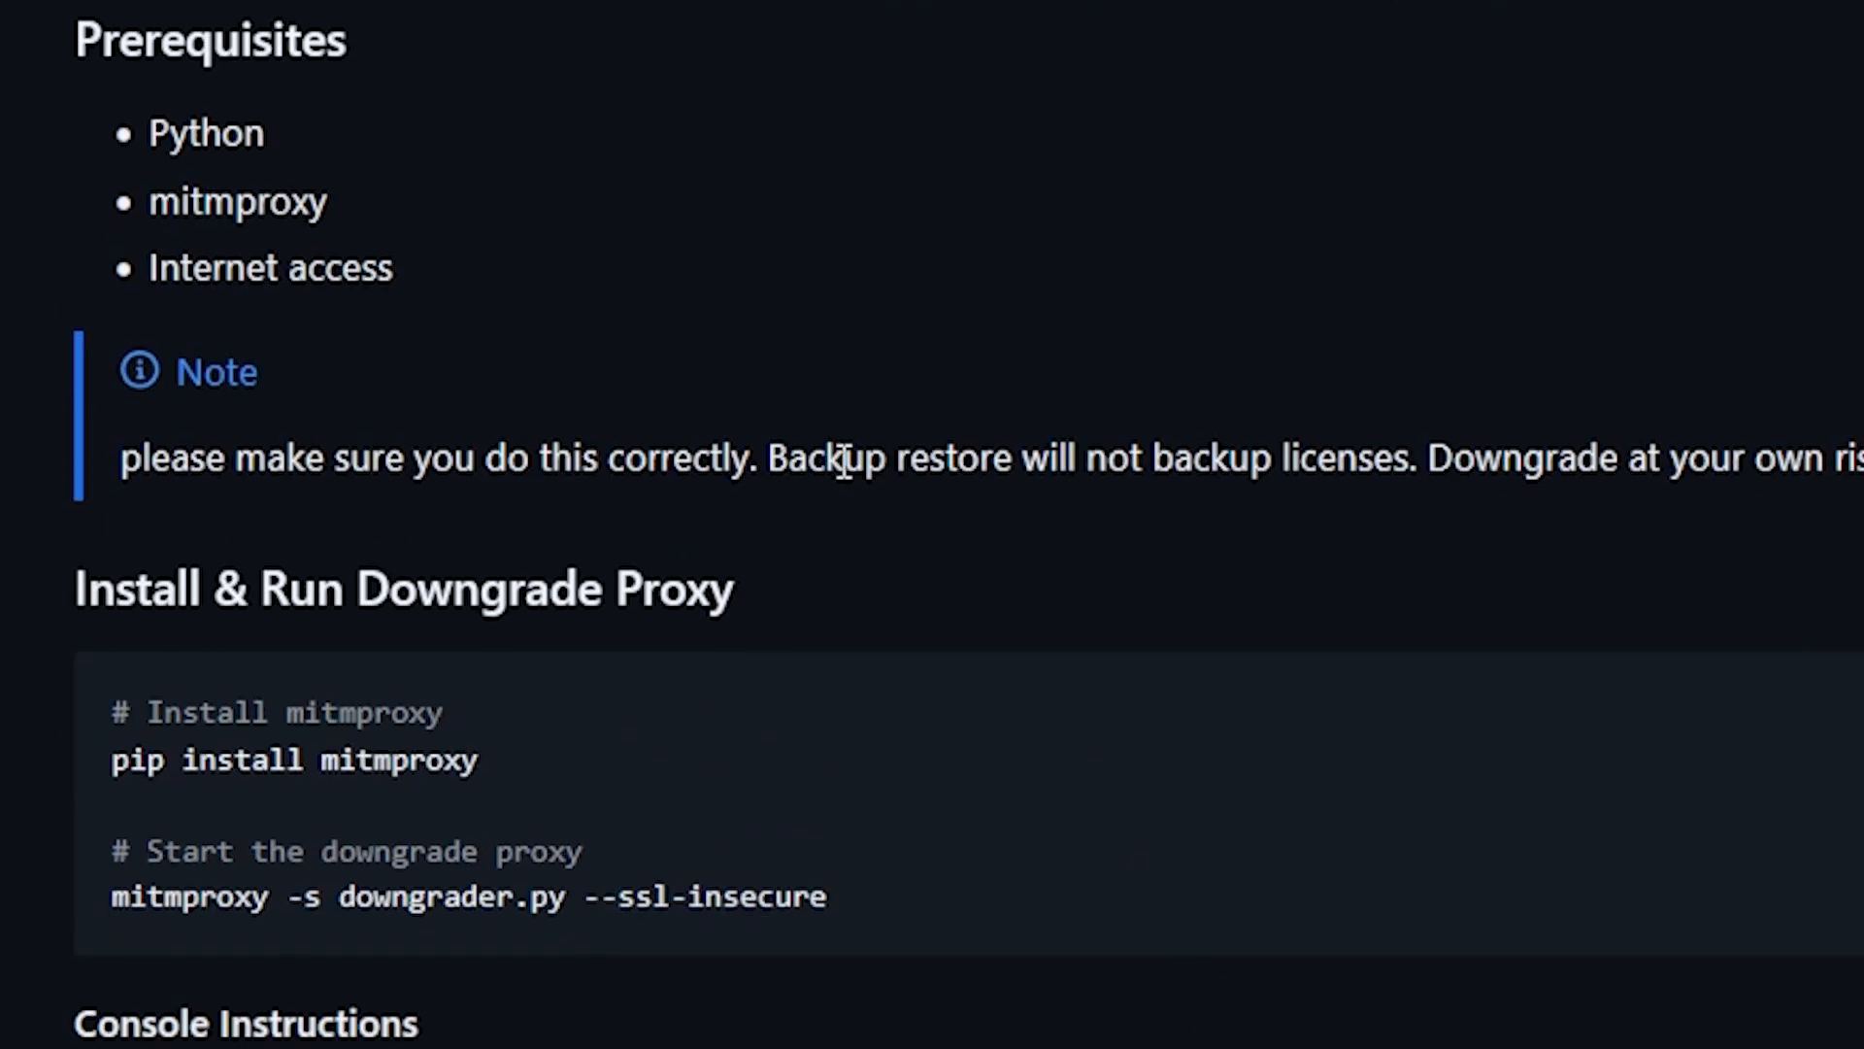
pyautogui.scroll(-3)
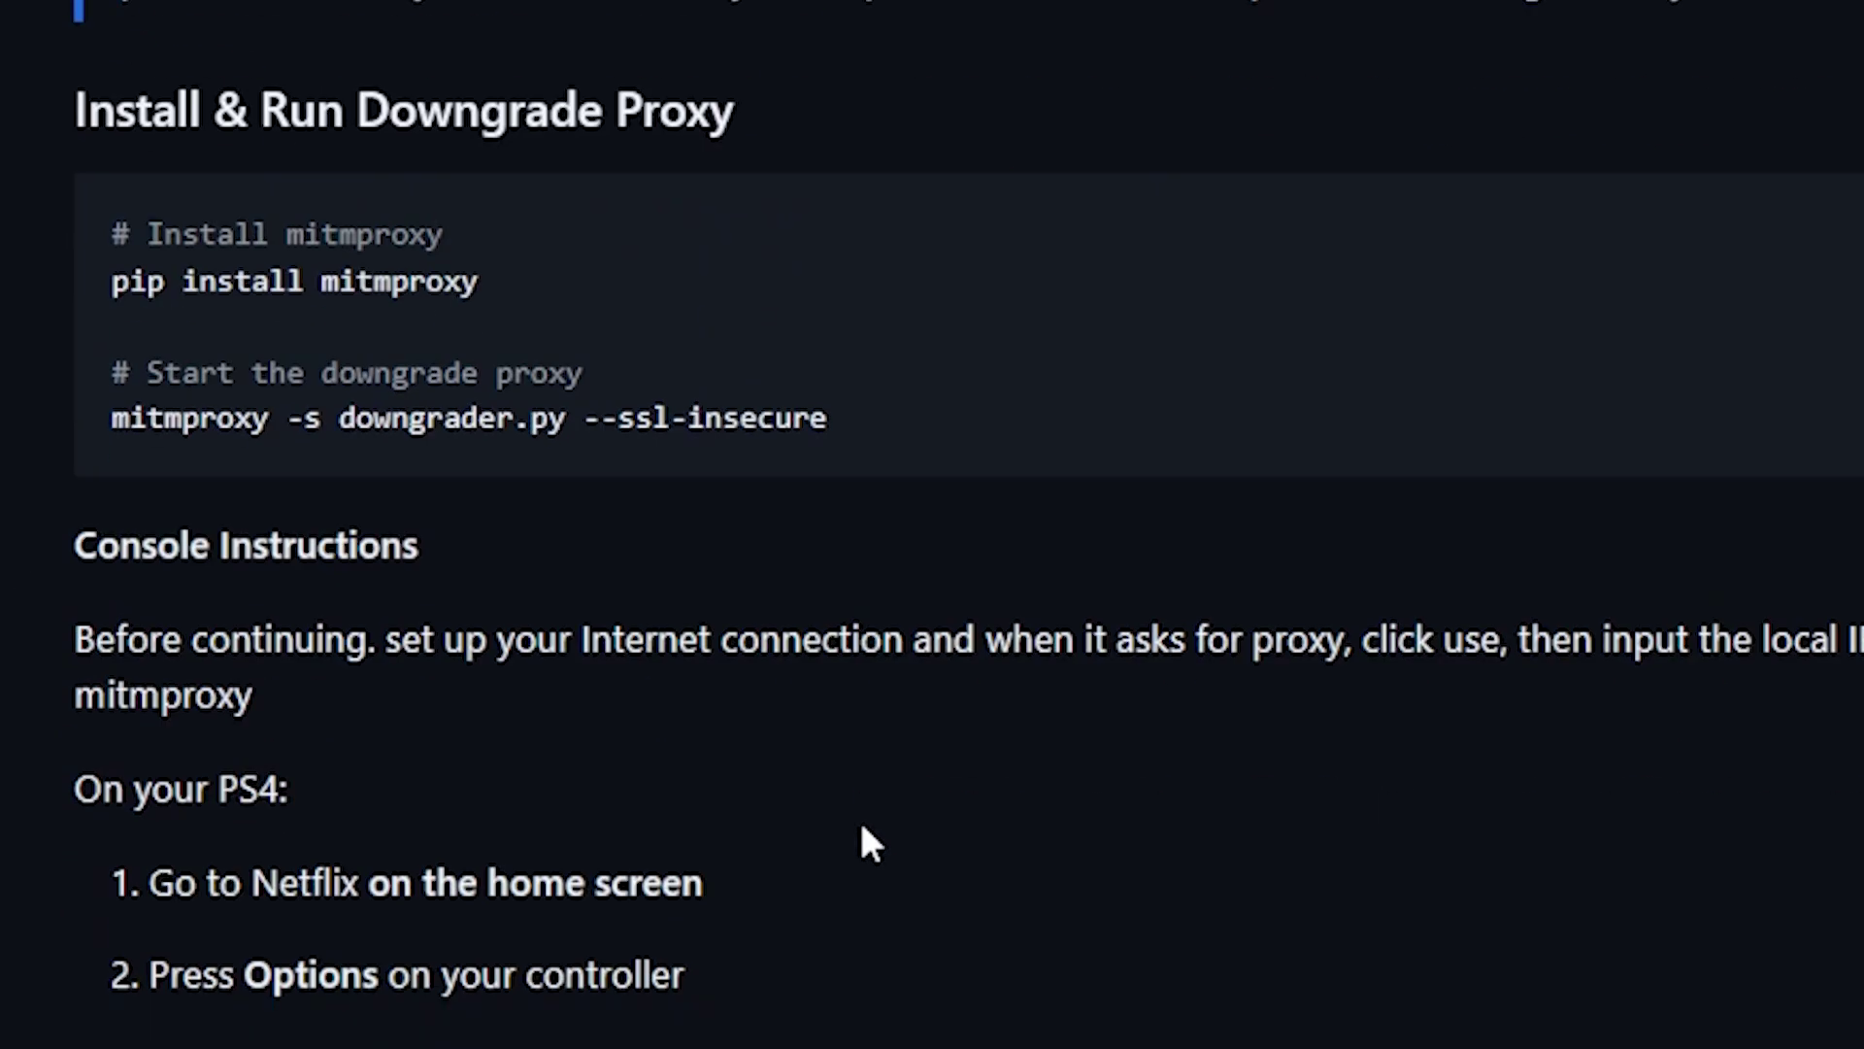
pyautogui.scroll(-3)
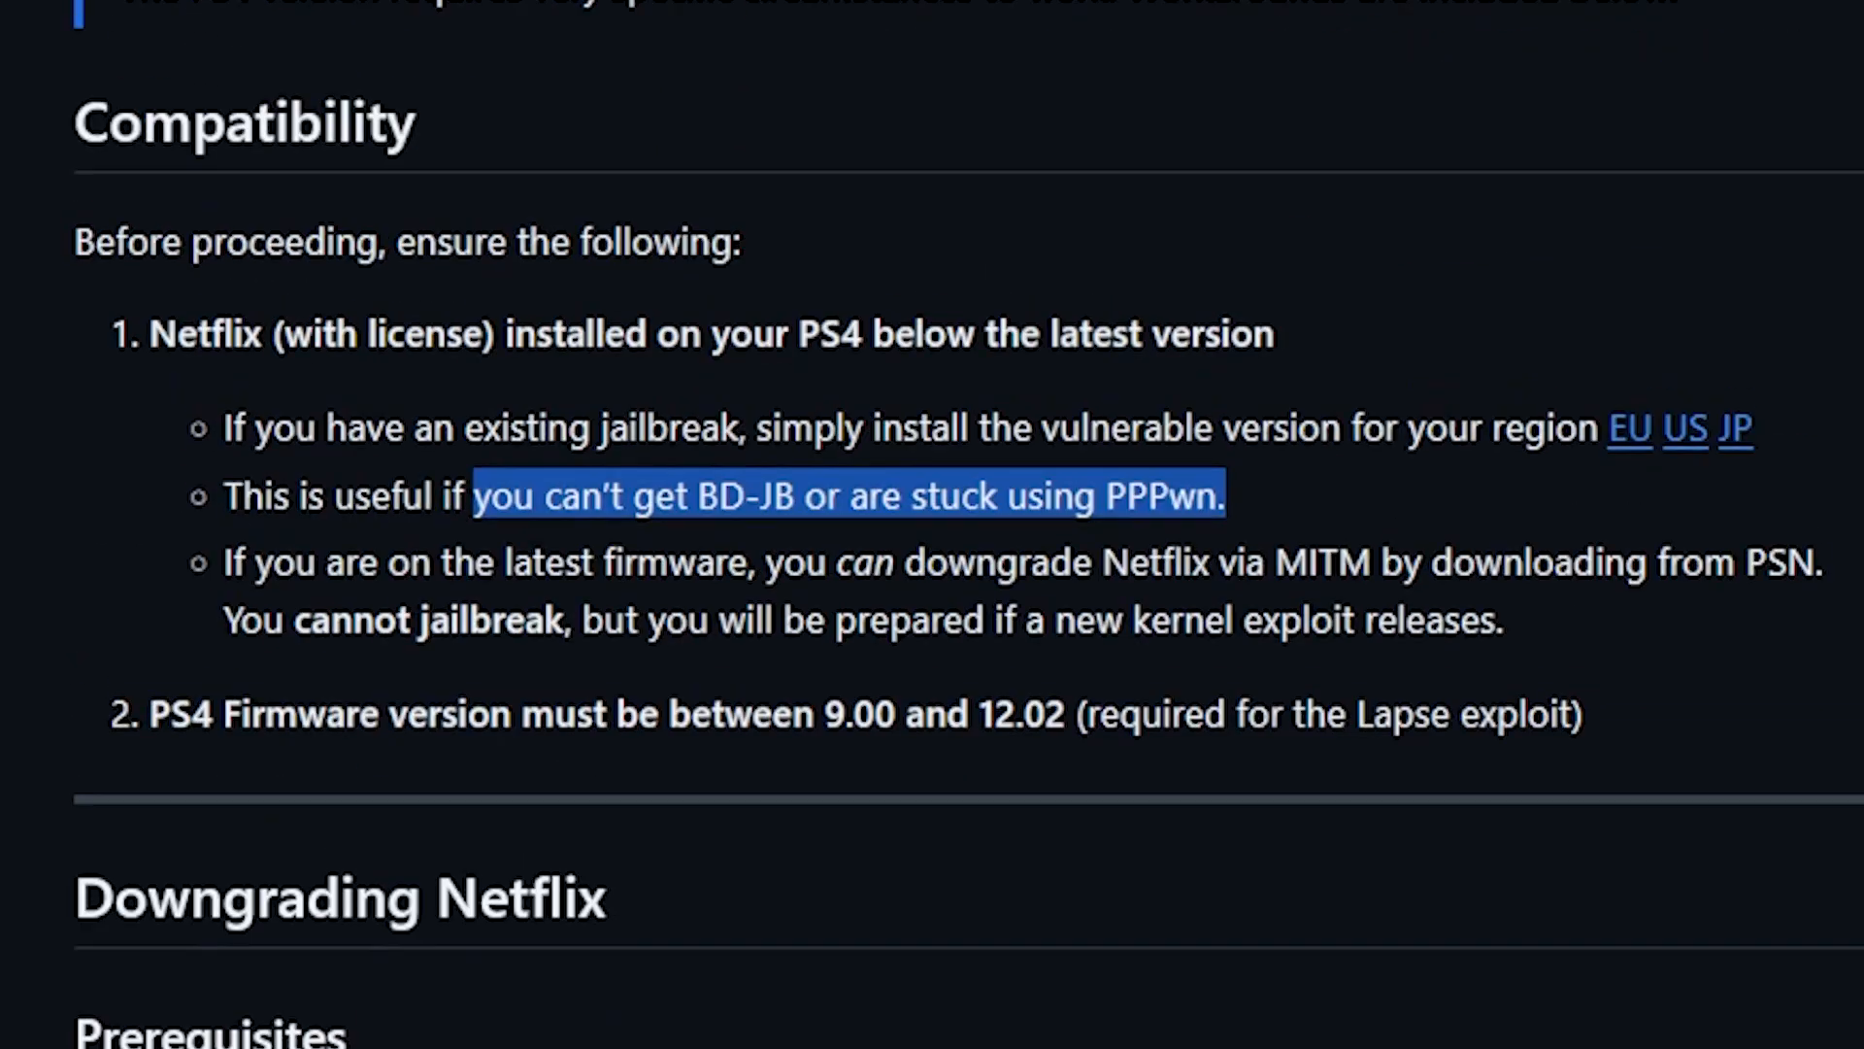
pyautogui.click(1147, 21)
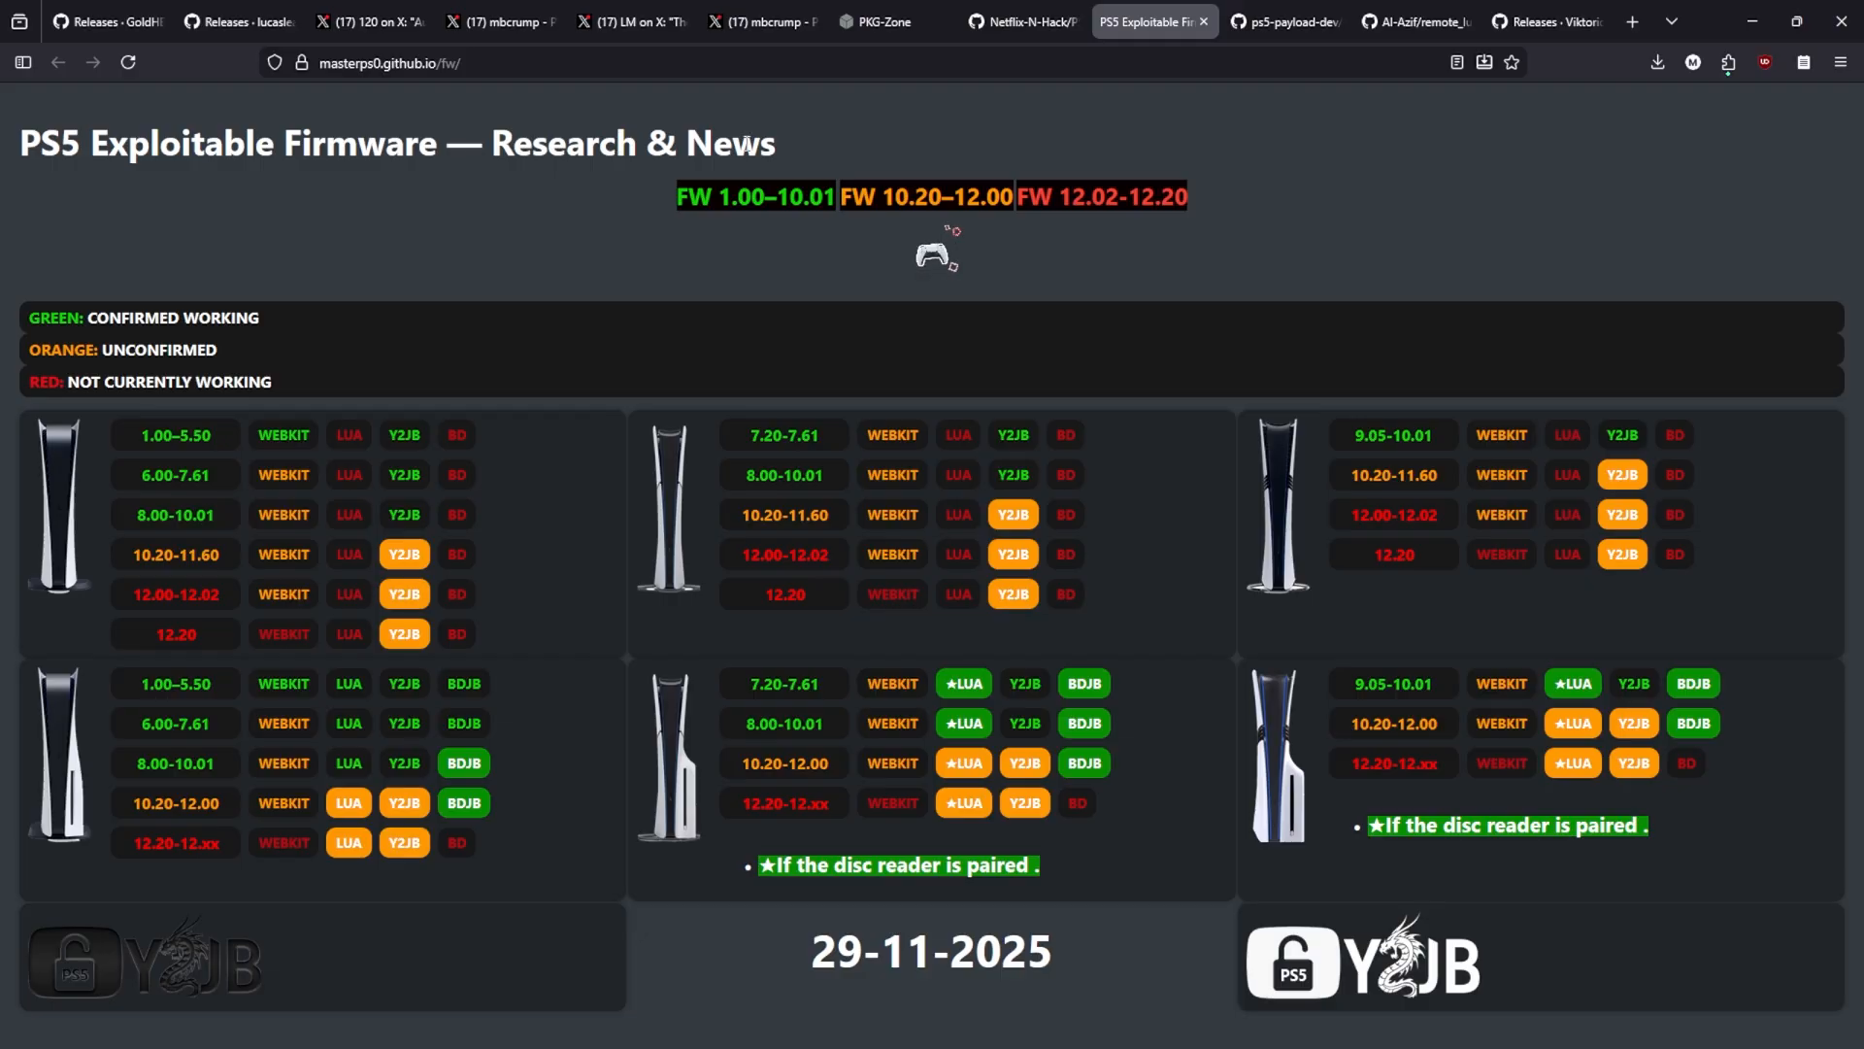
pyautogui.moveTo(353, 94)
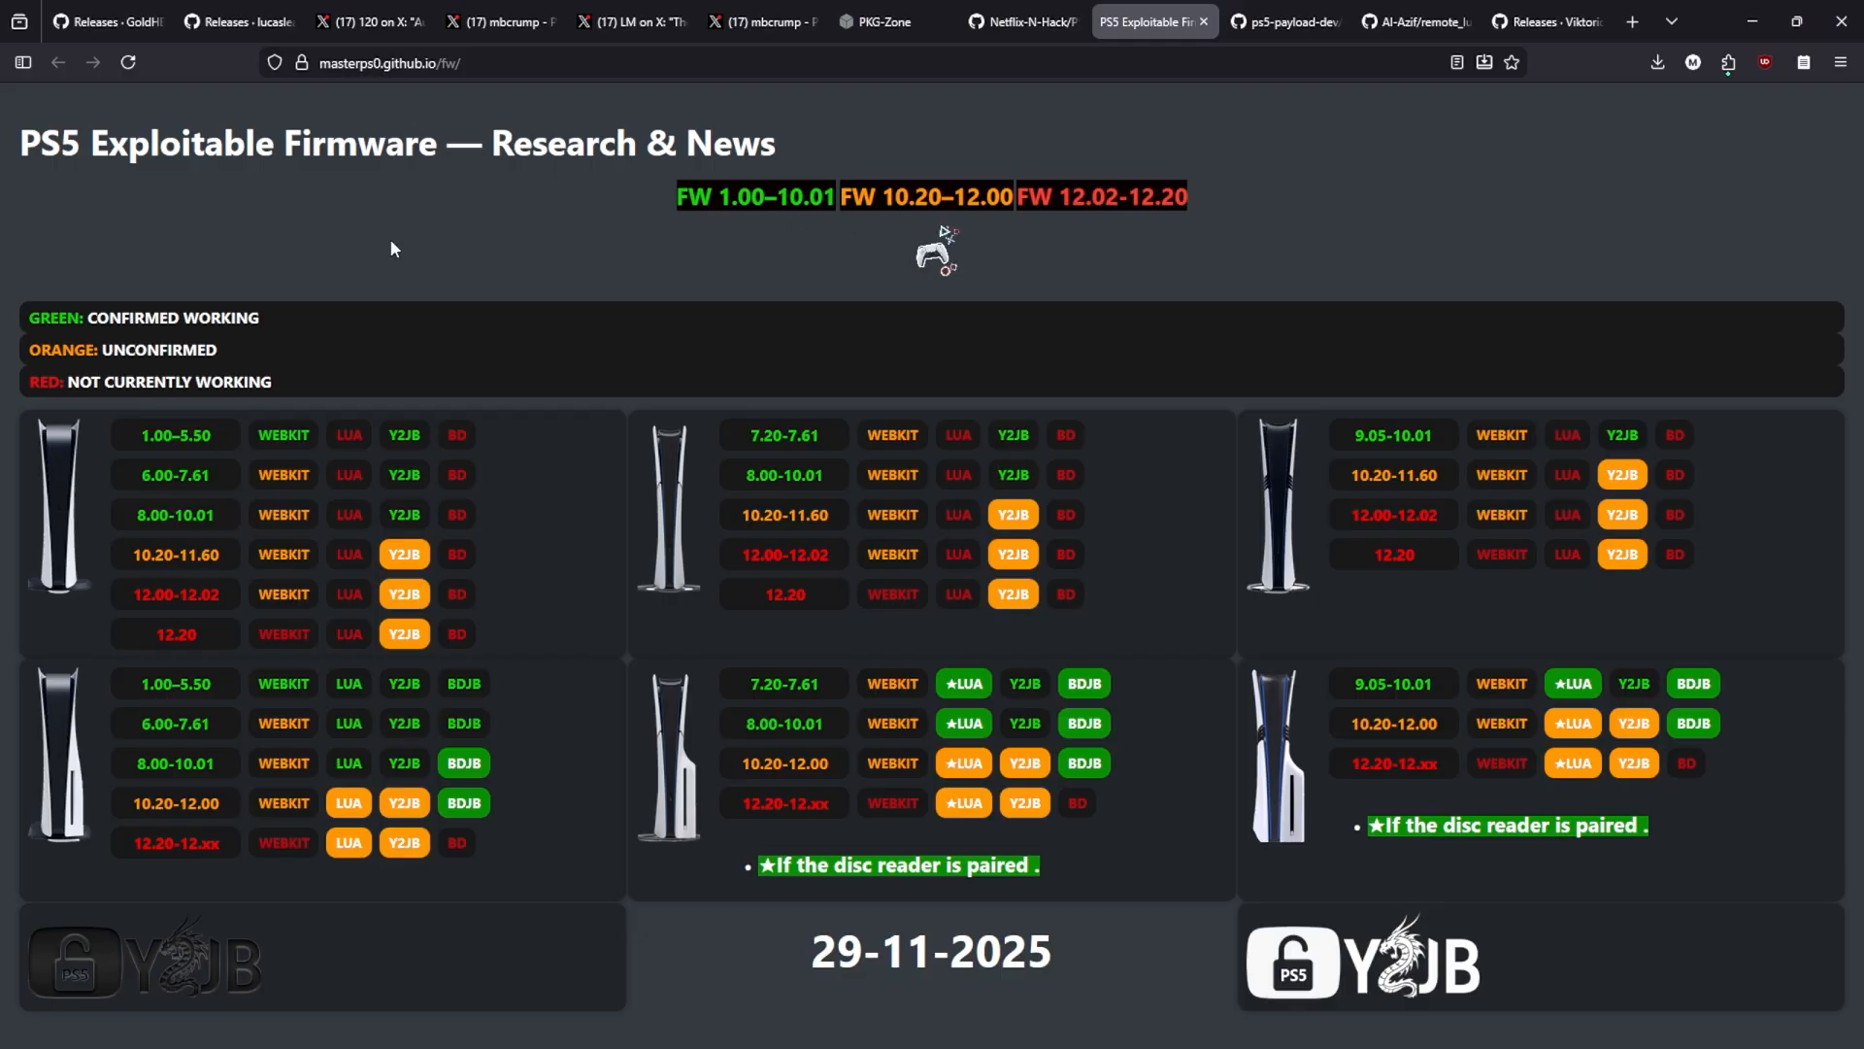
pyautogui.moveTo(585, 212)
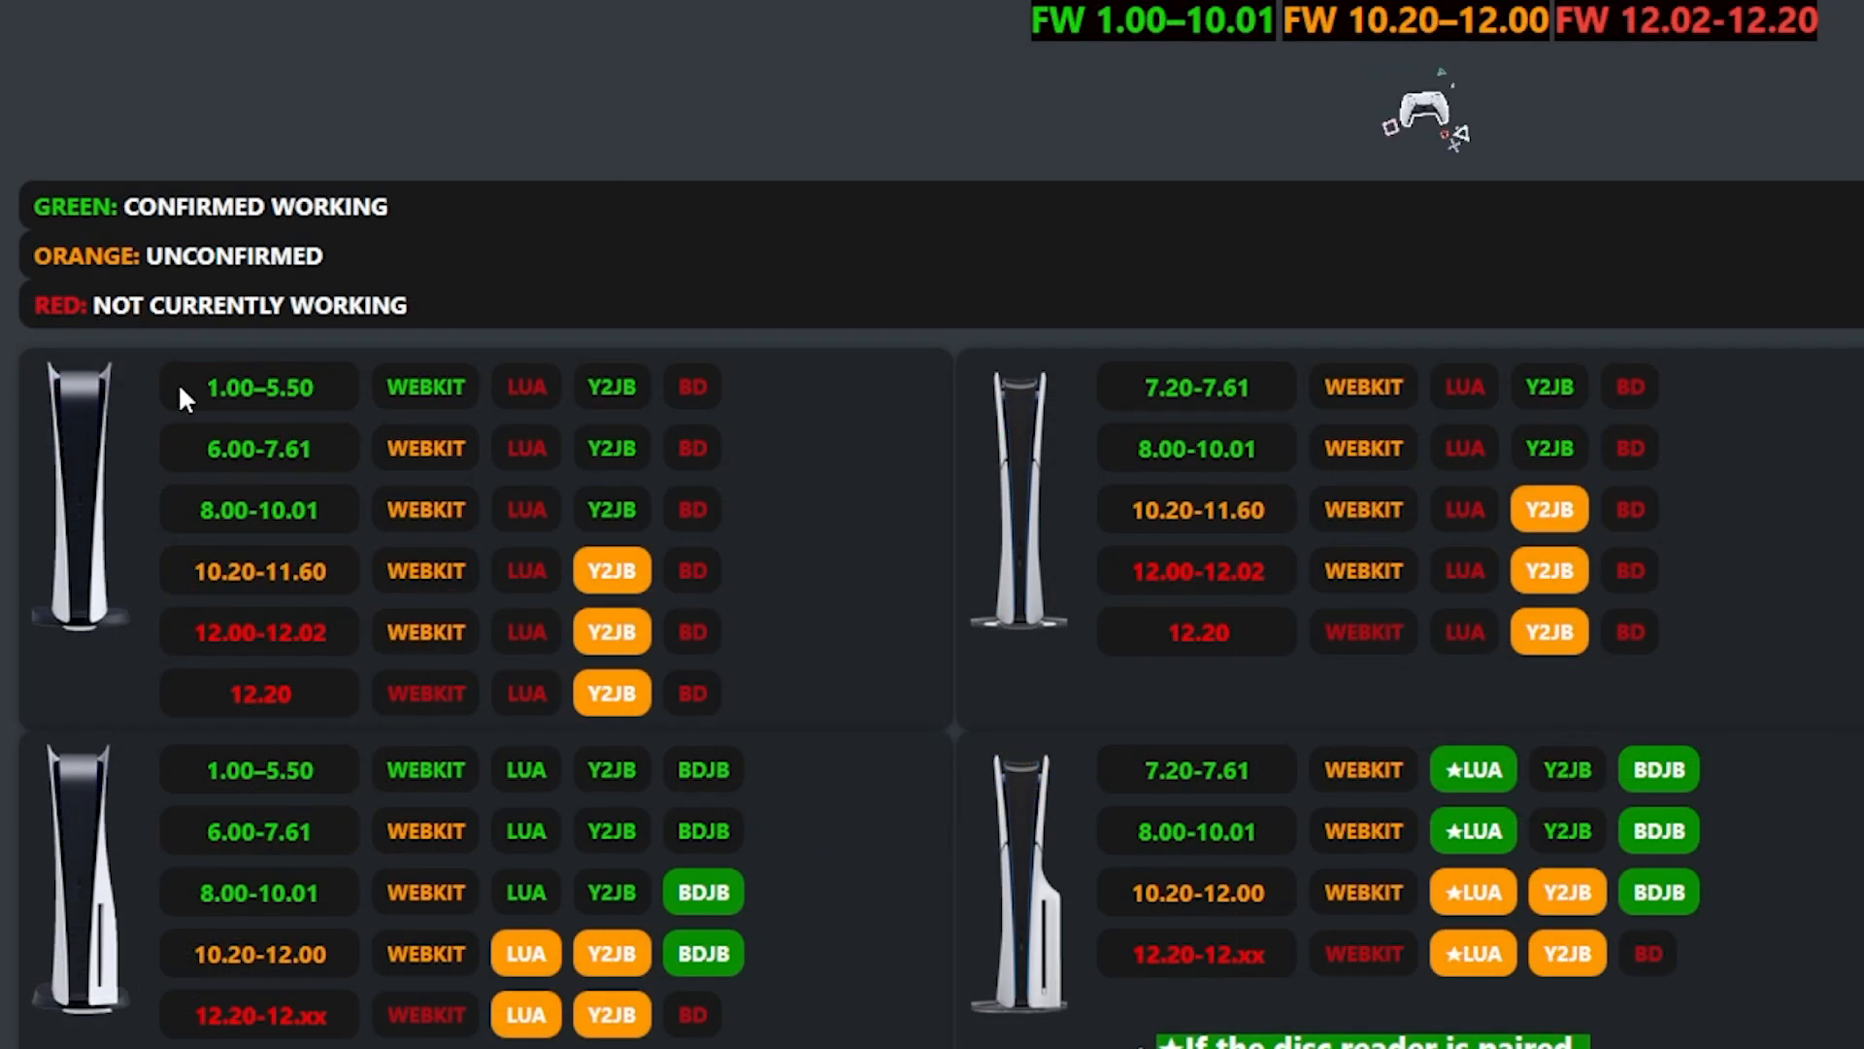
pyautogui.moveTo(143, 826)
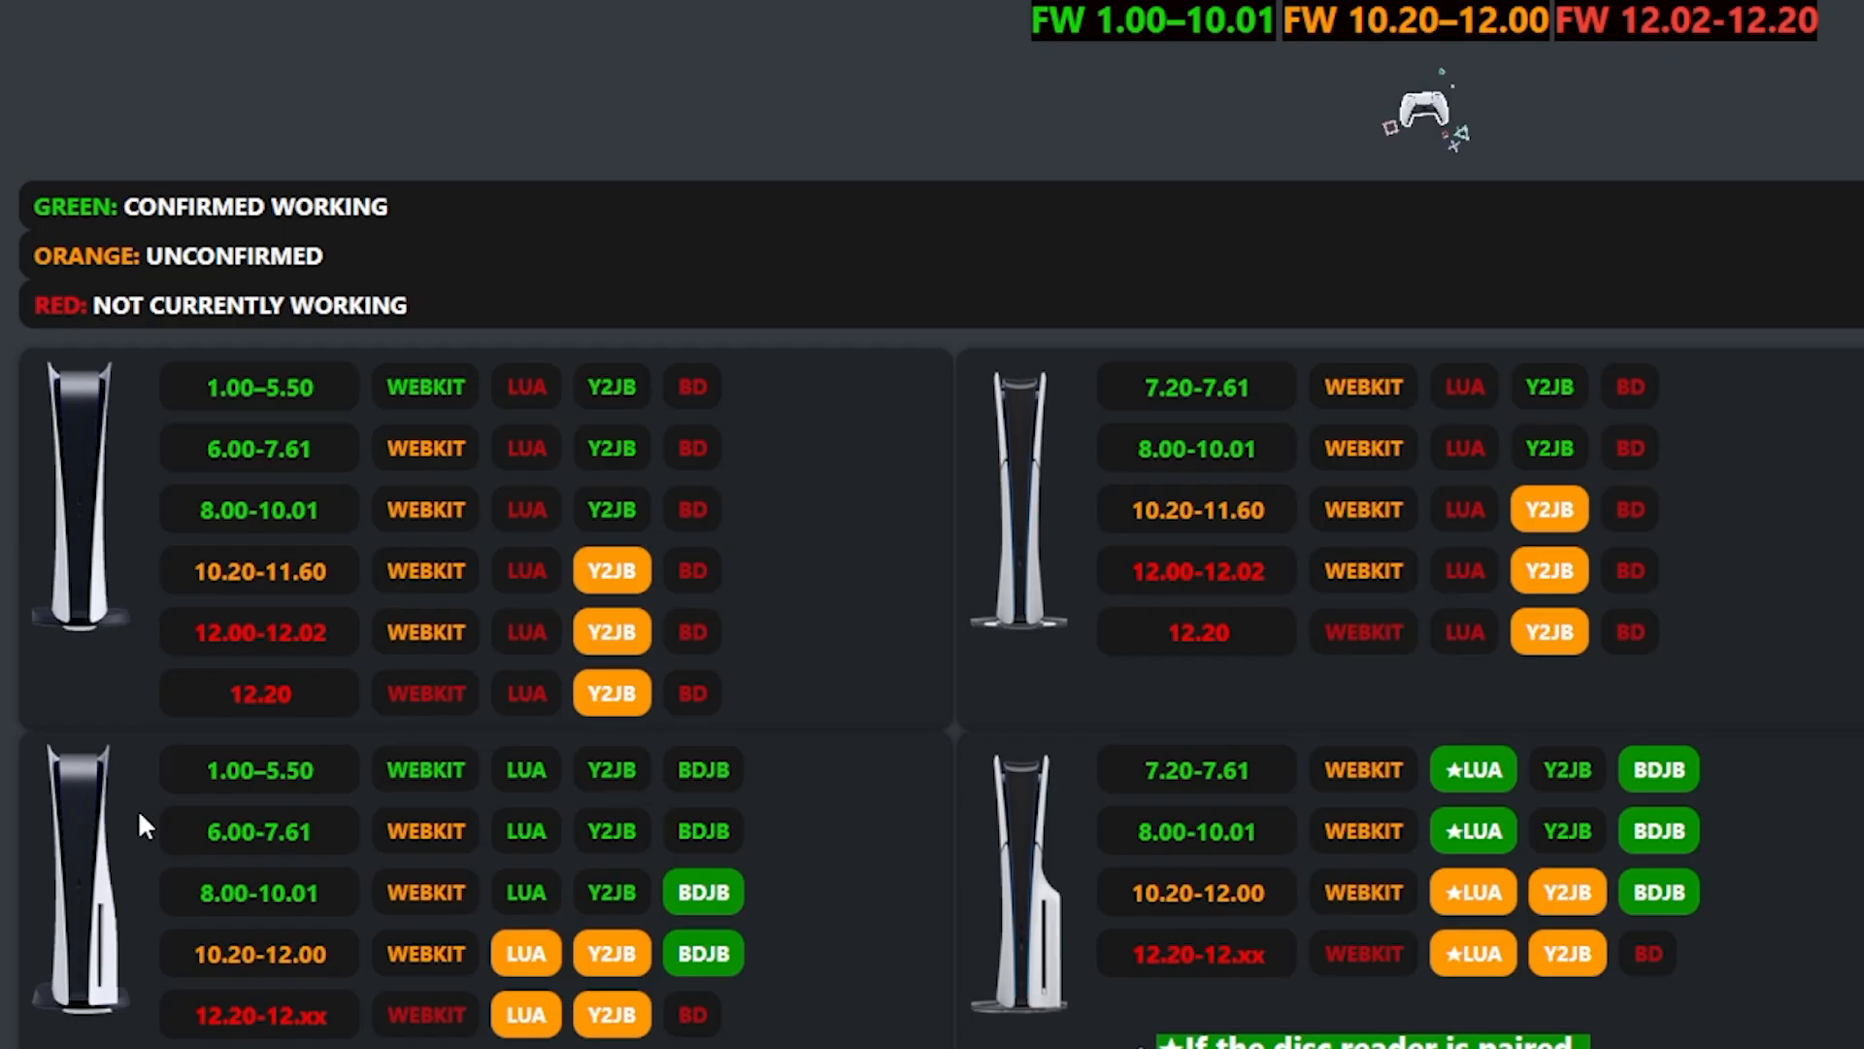
pyautogui.moveTo(129, 892)
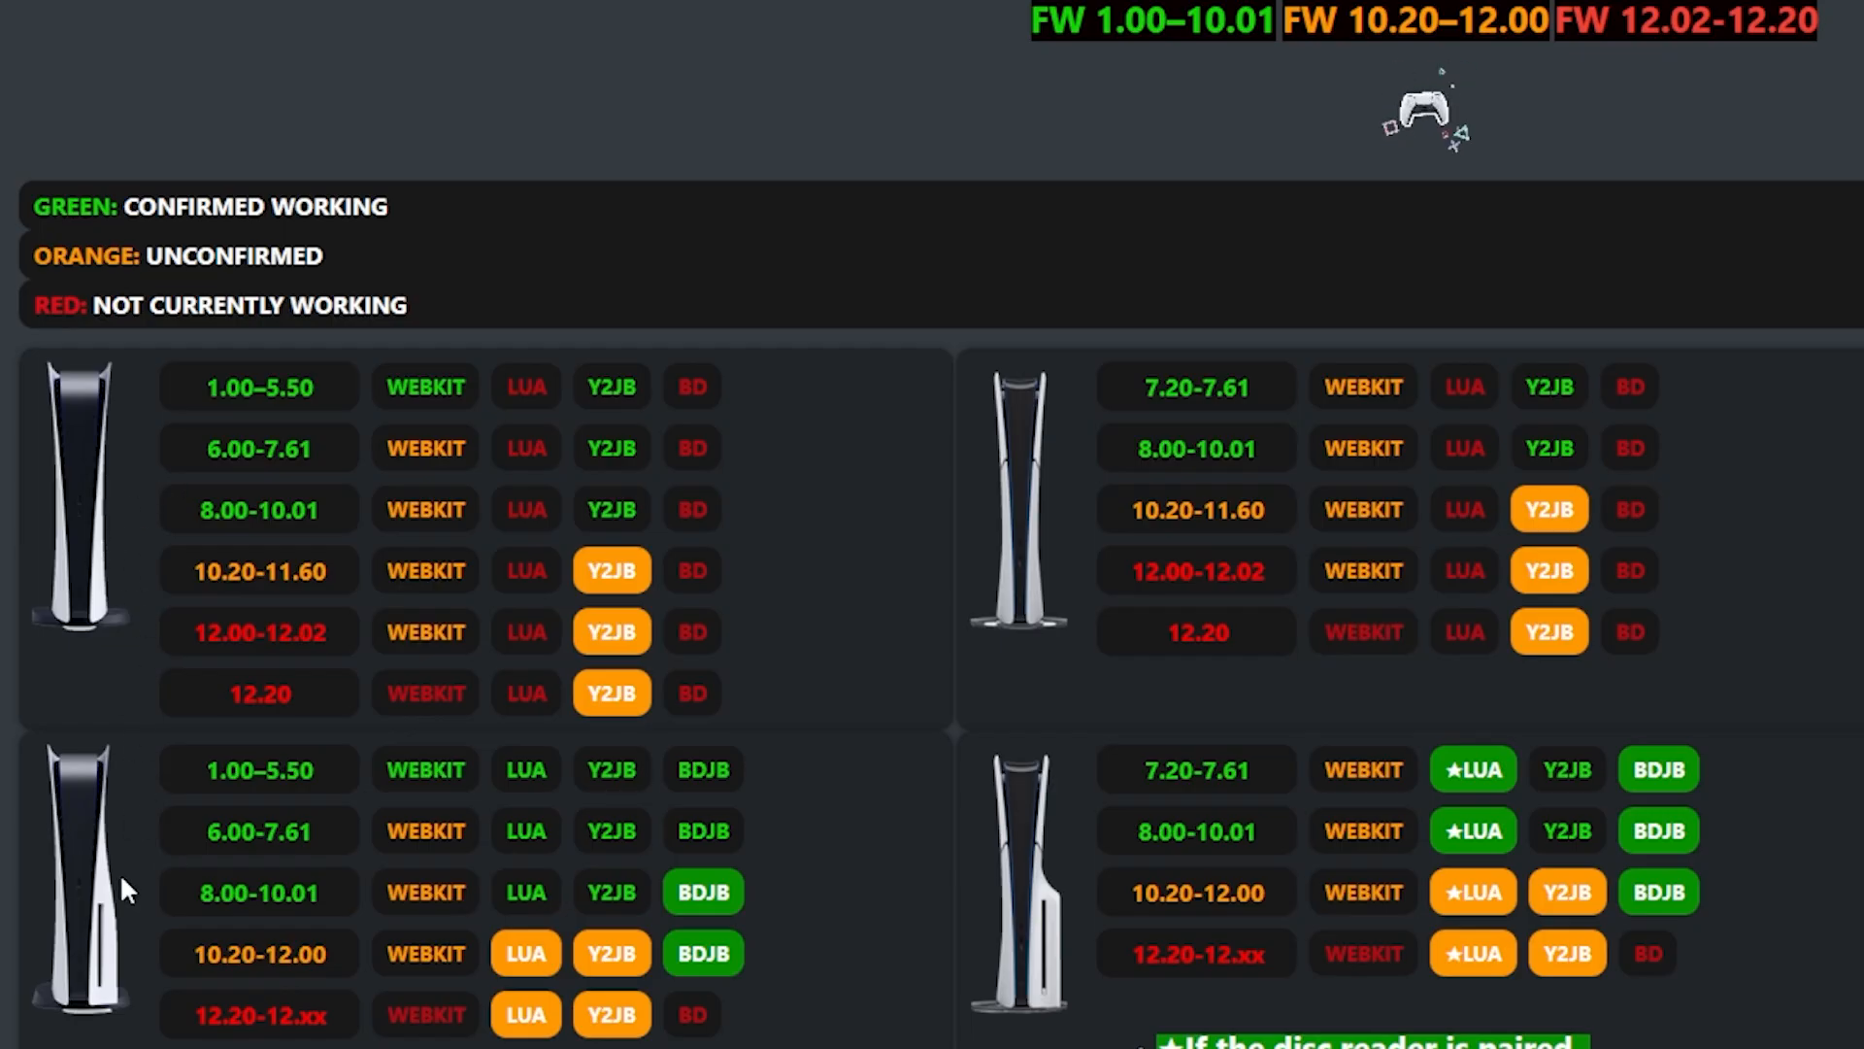
pyautogui.moveTo(564, 879)
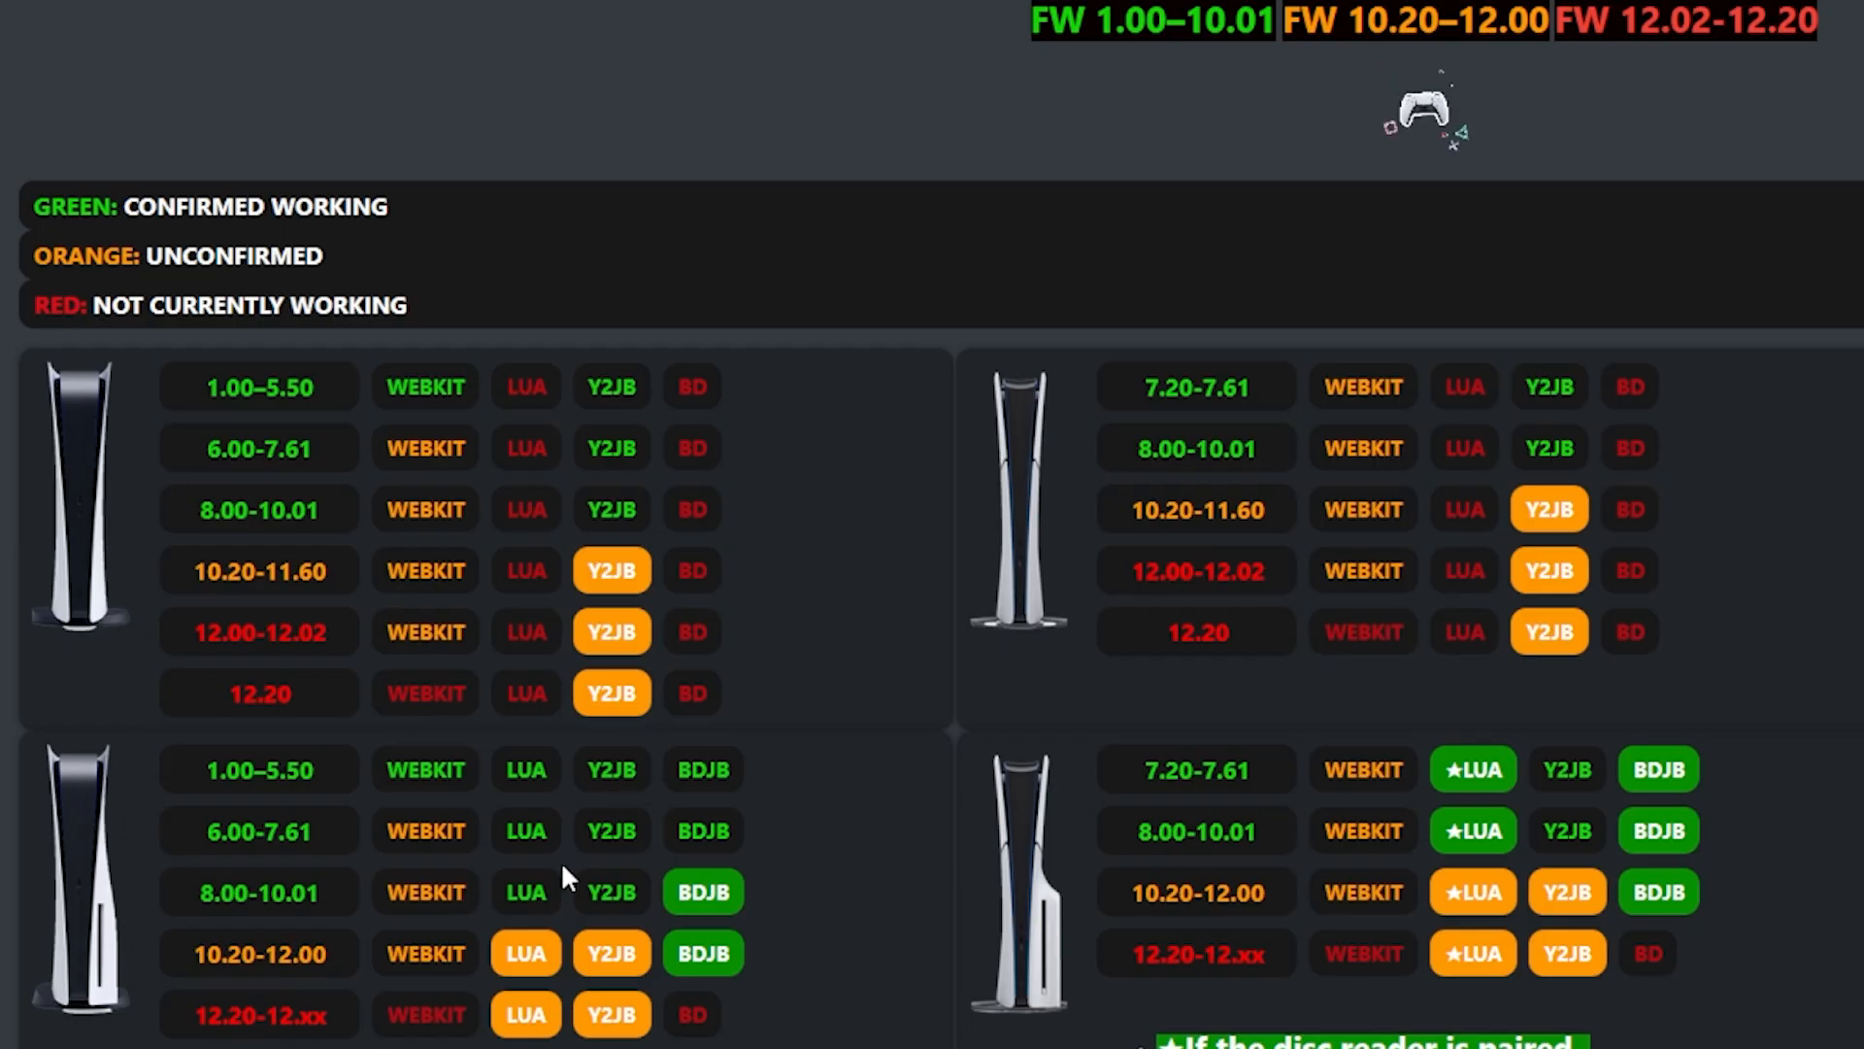
pyautogui.moveTo(114, 206)
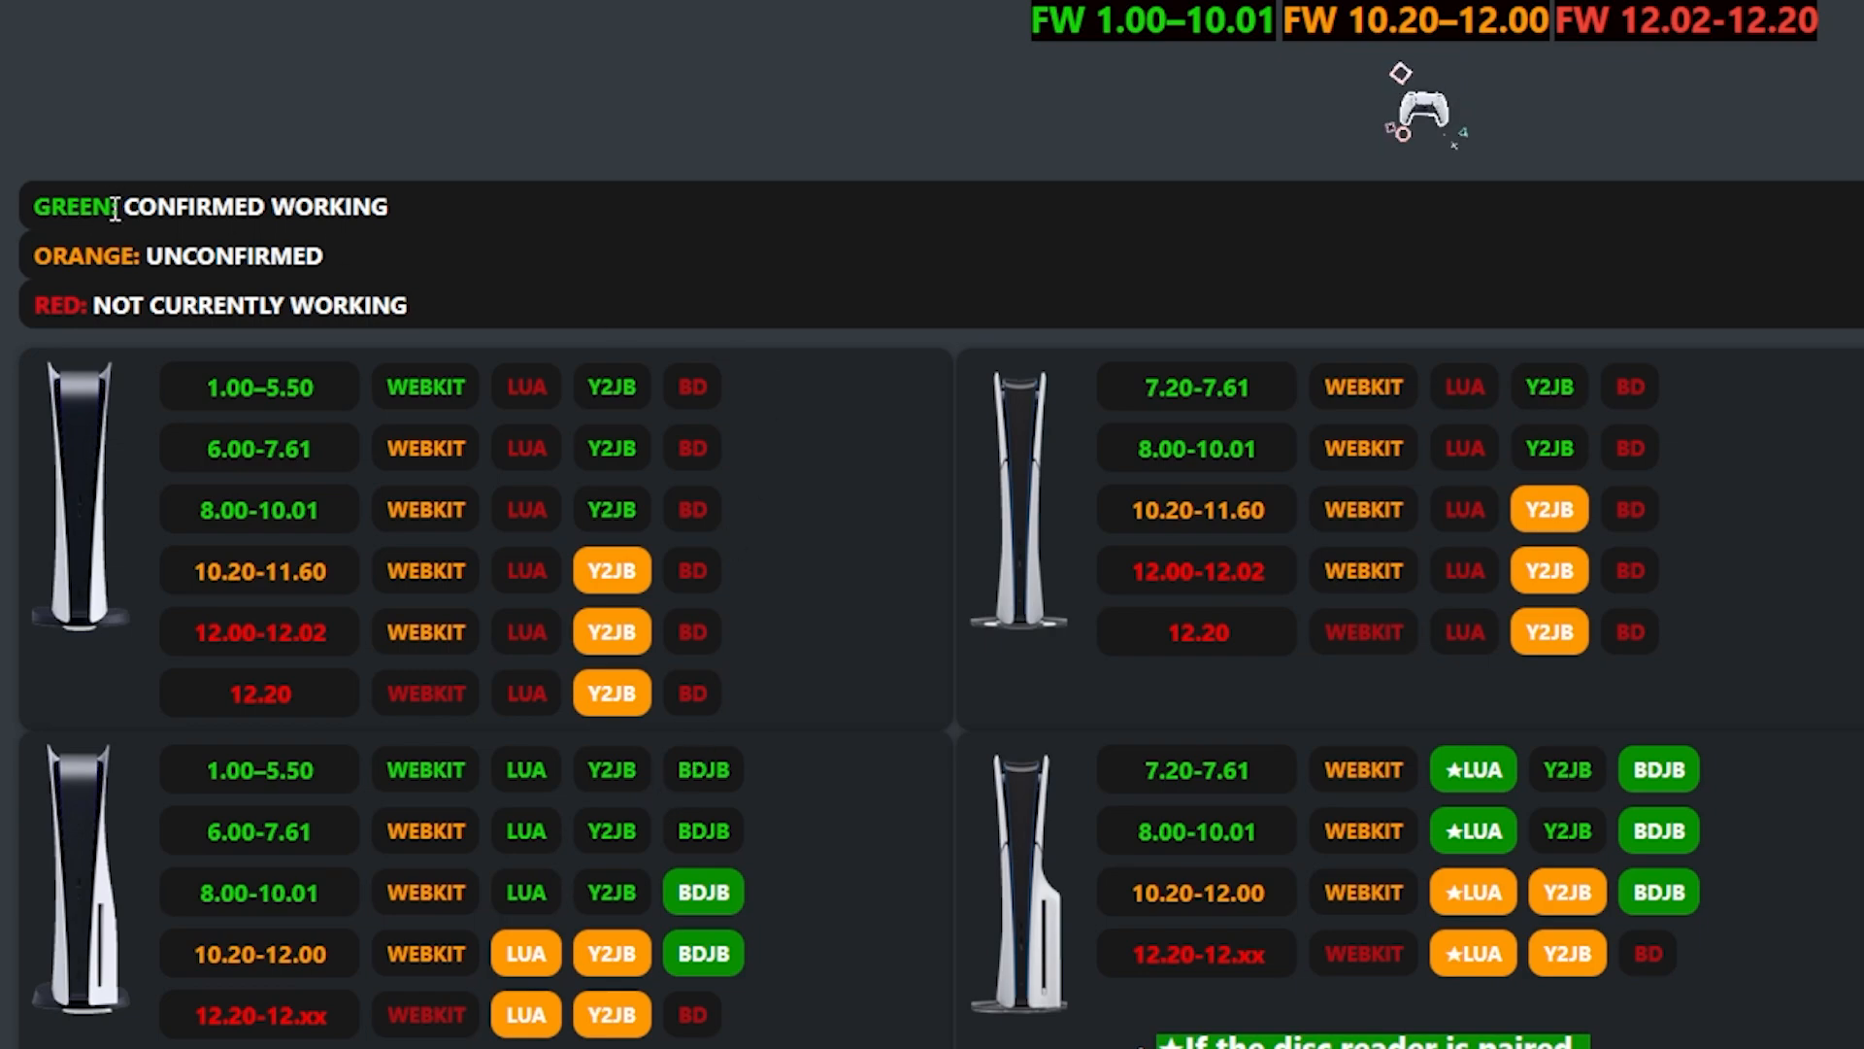
pyautogui.moveTo(1233, 22)
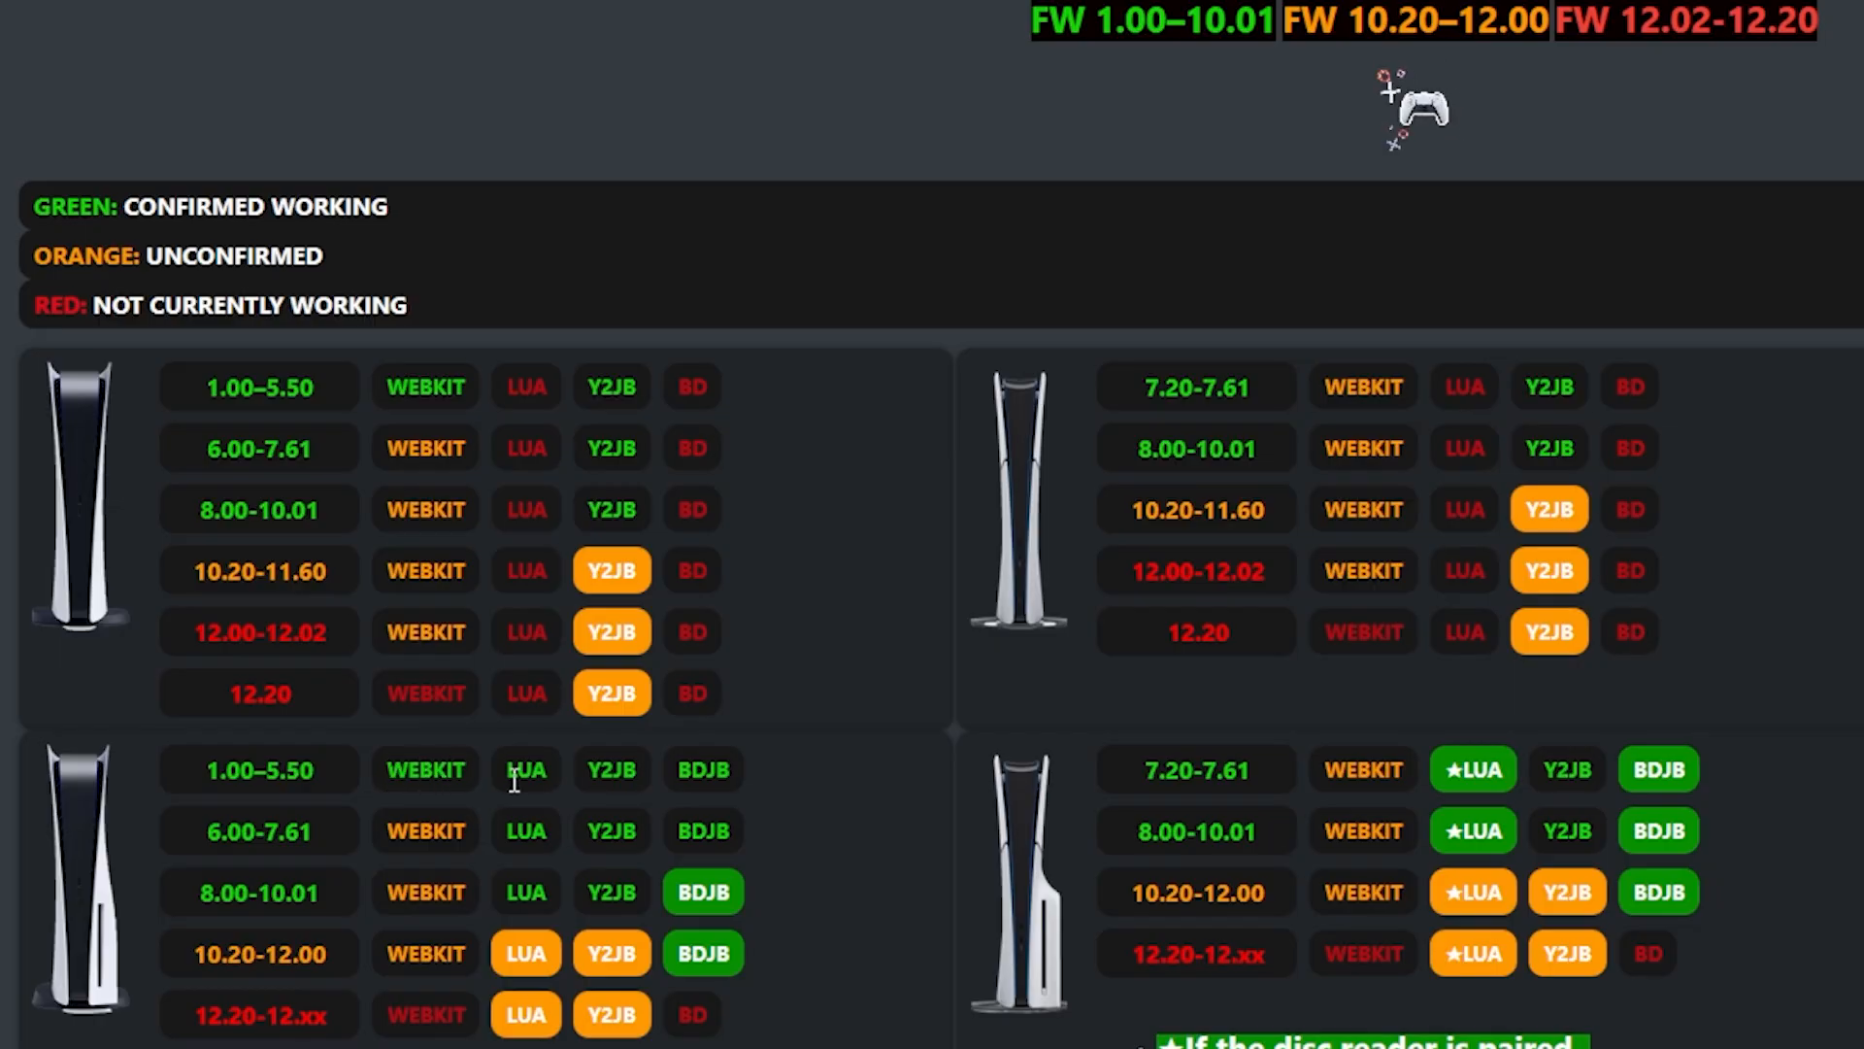
pyautogui.moveTo(665, 793)
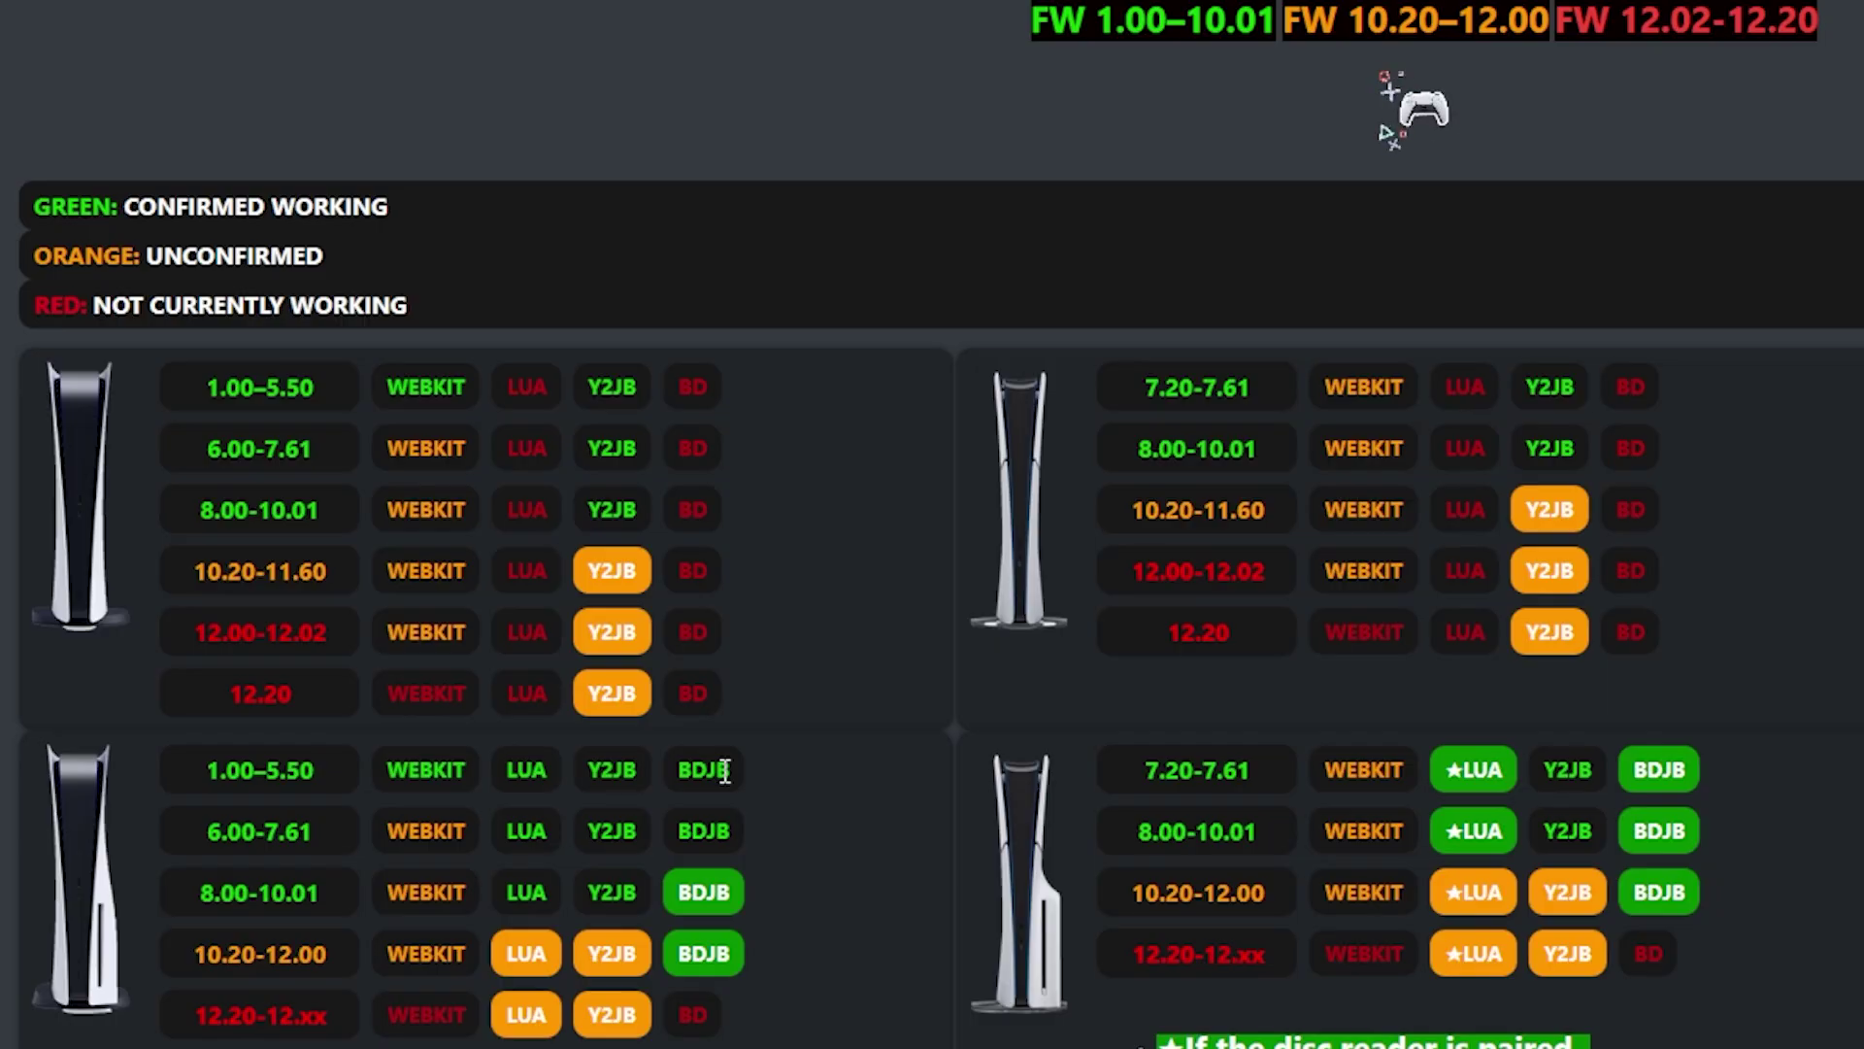
pyautogui.moveTo(289, 936)
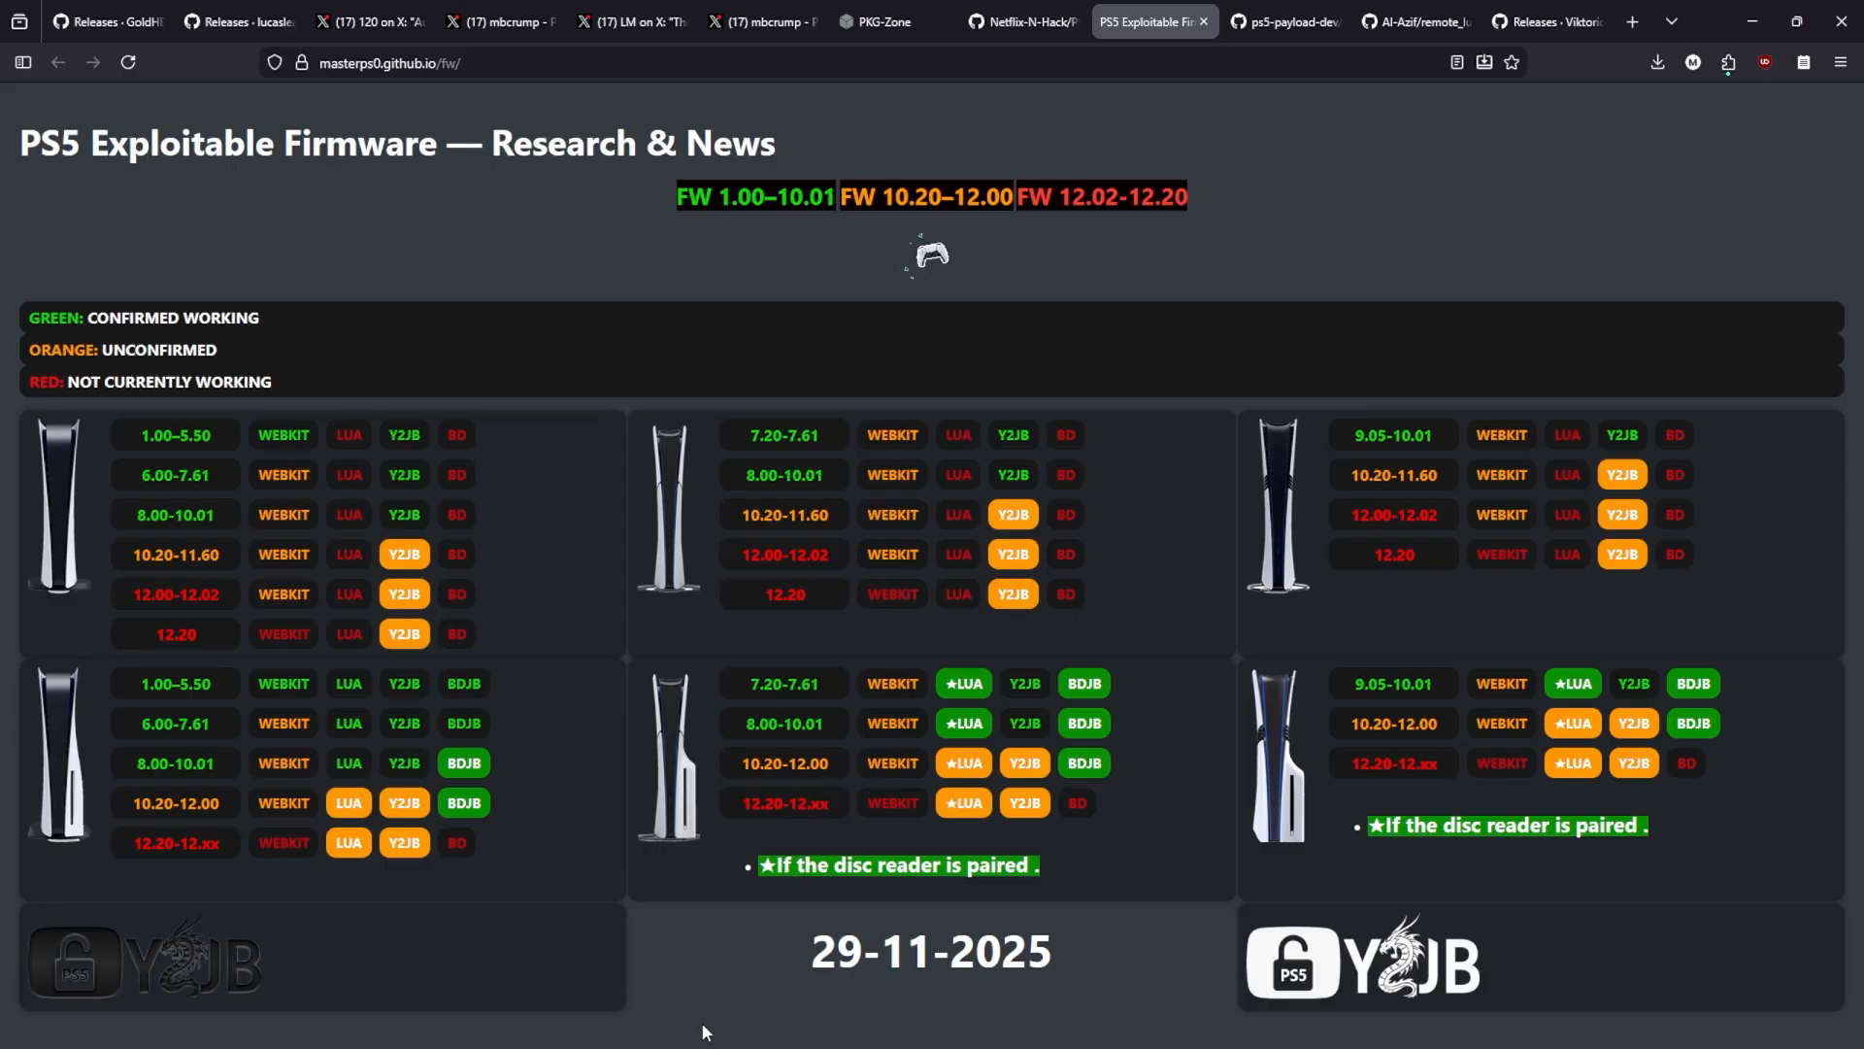
pyautogui.moveTo(1295, 383)
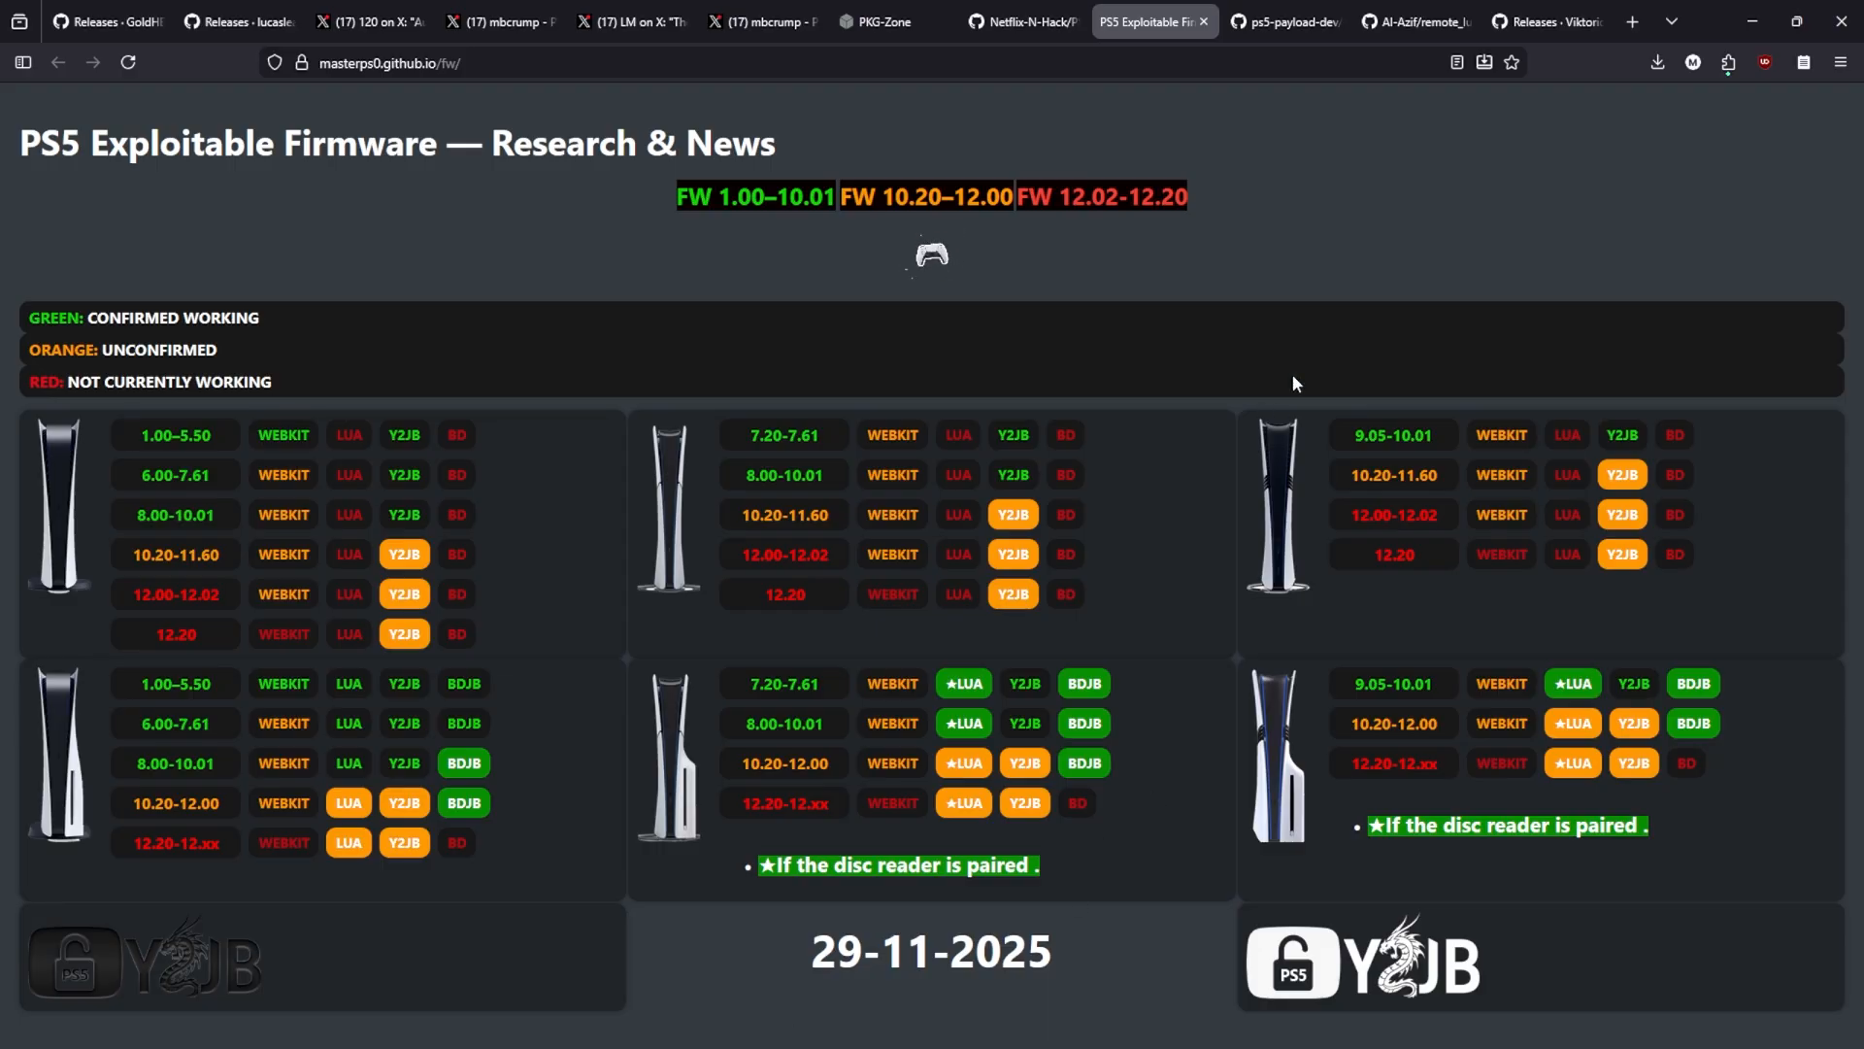
# Move from the firmware chart to the ps5-payload-dev/ftpsrv repository tab
pyautogui.click(1287, 22)
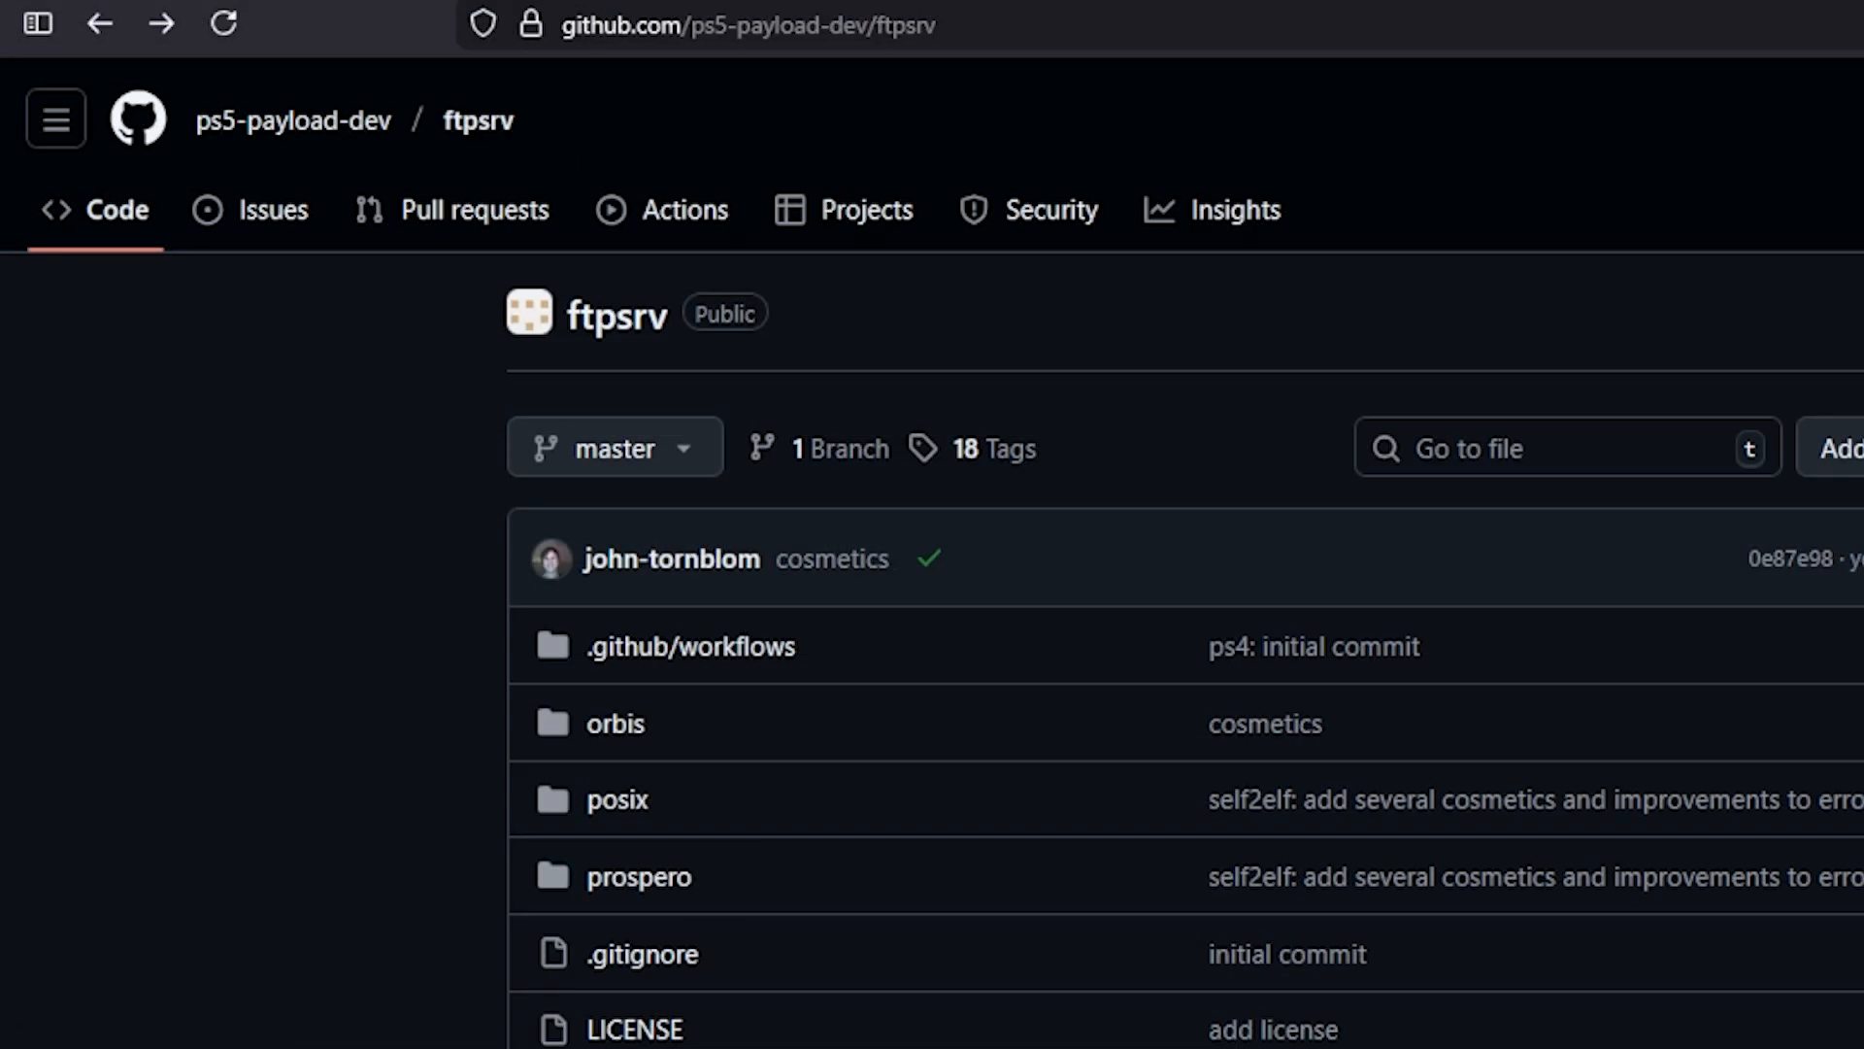
pyautogui.moveTo(648, 382)
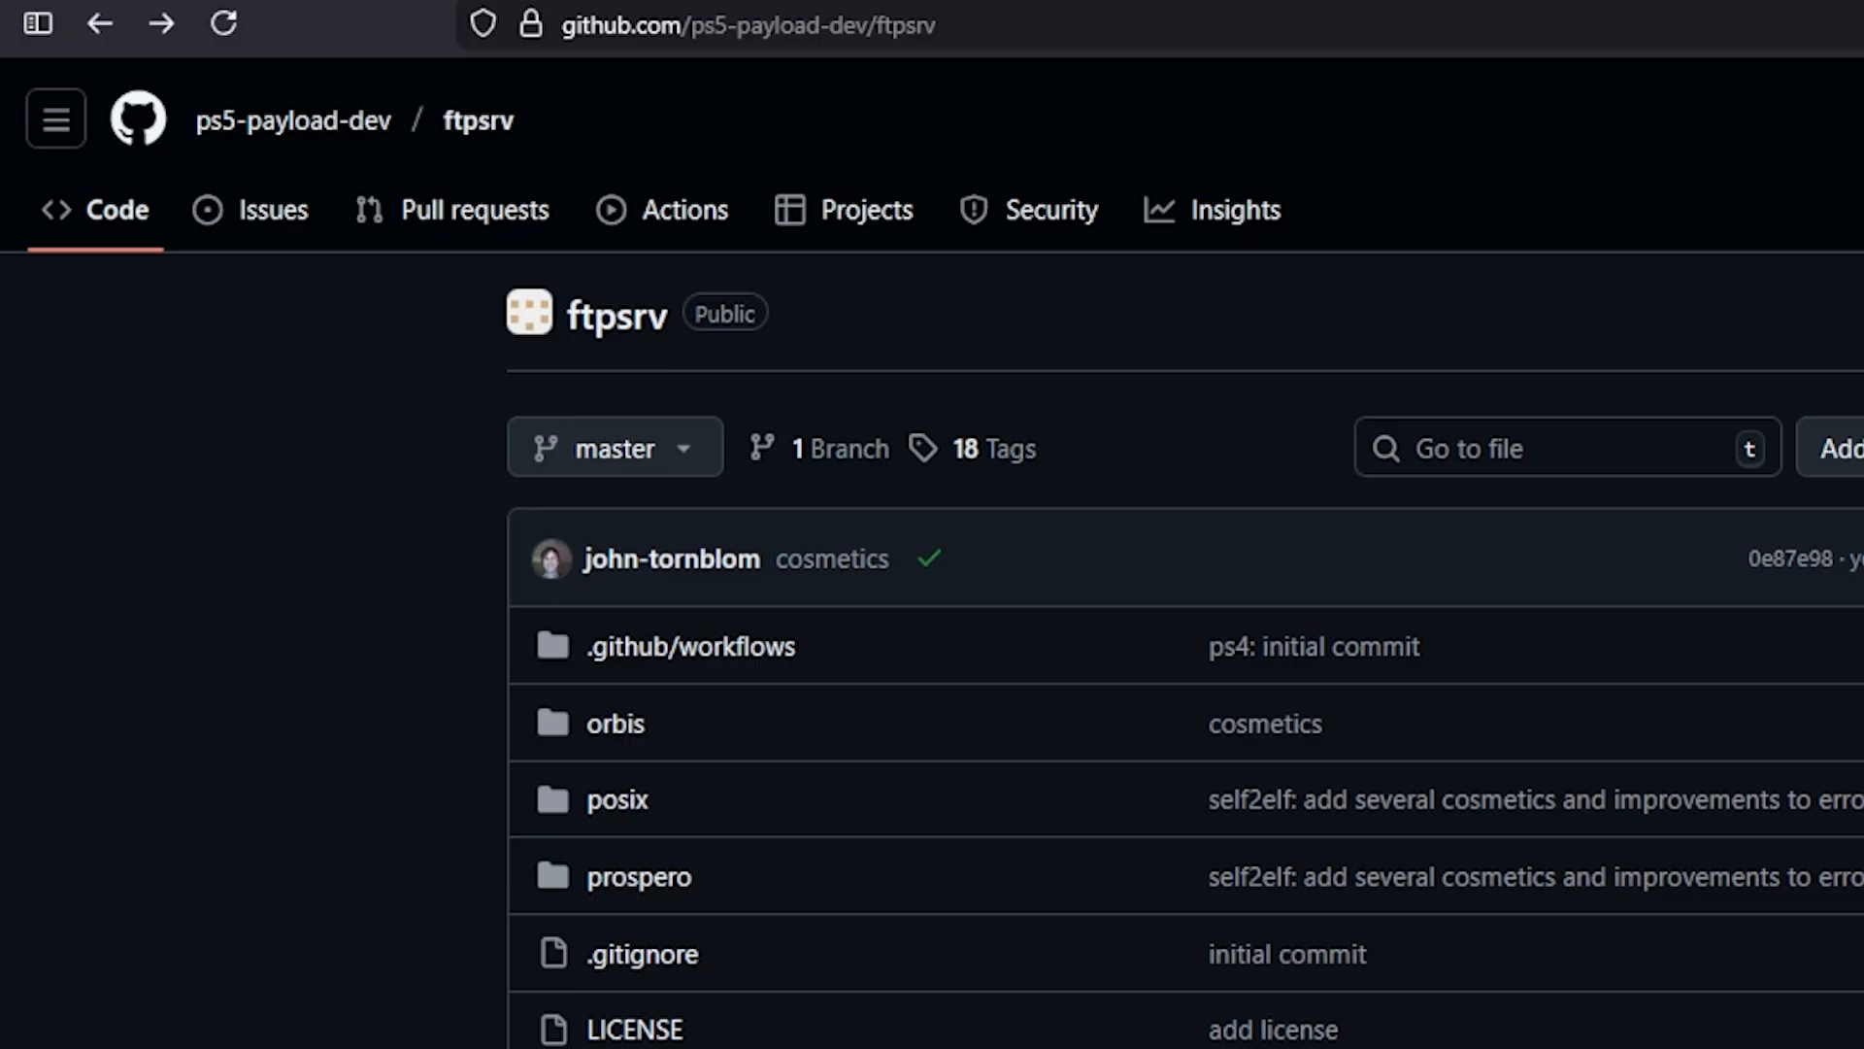
# Open the ftpsrv Commits page showing the Nov 28, 2025 commits
pyautogui.click(1788, 553)
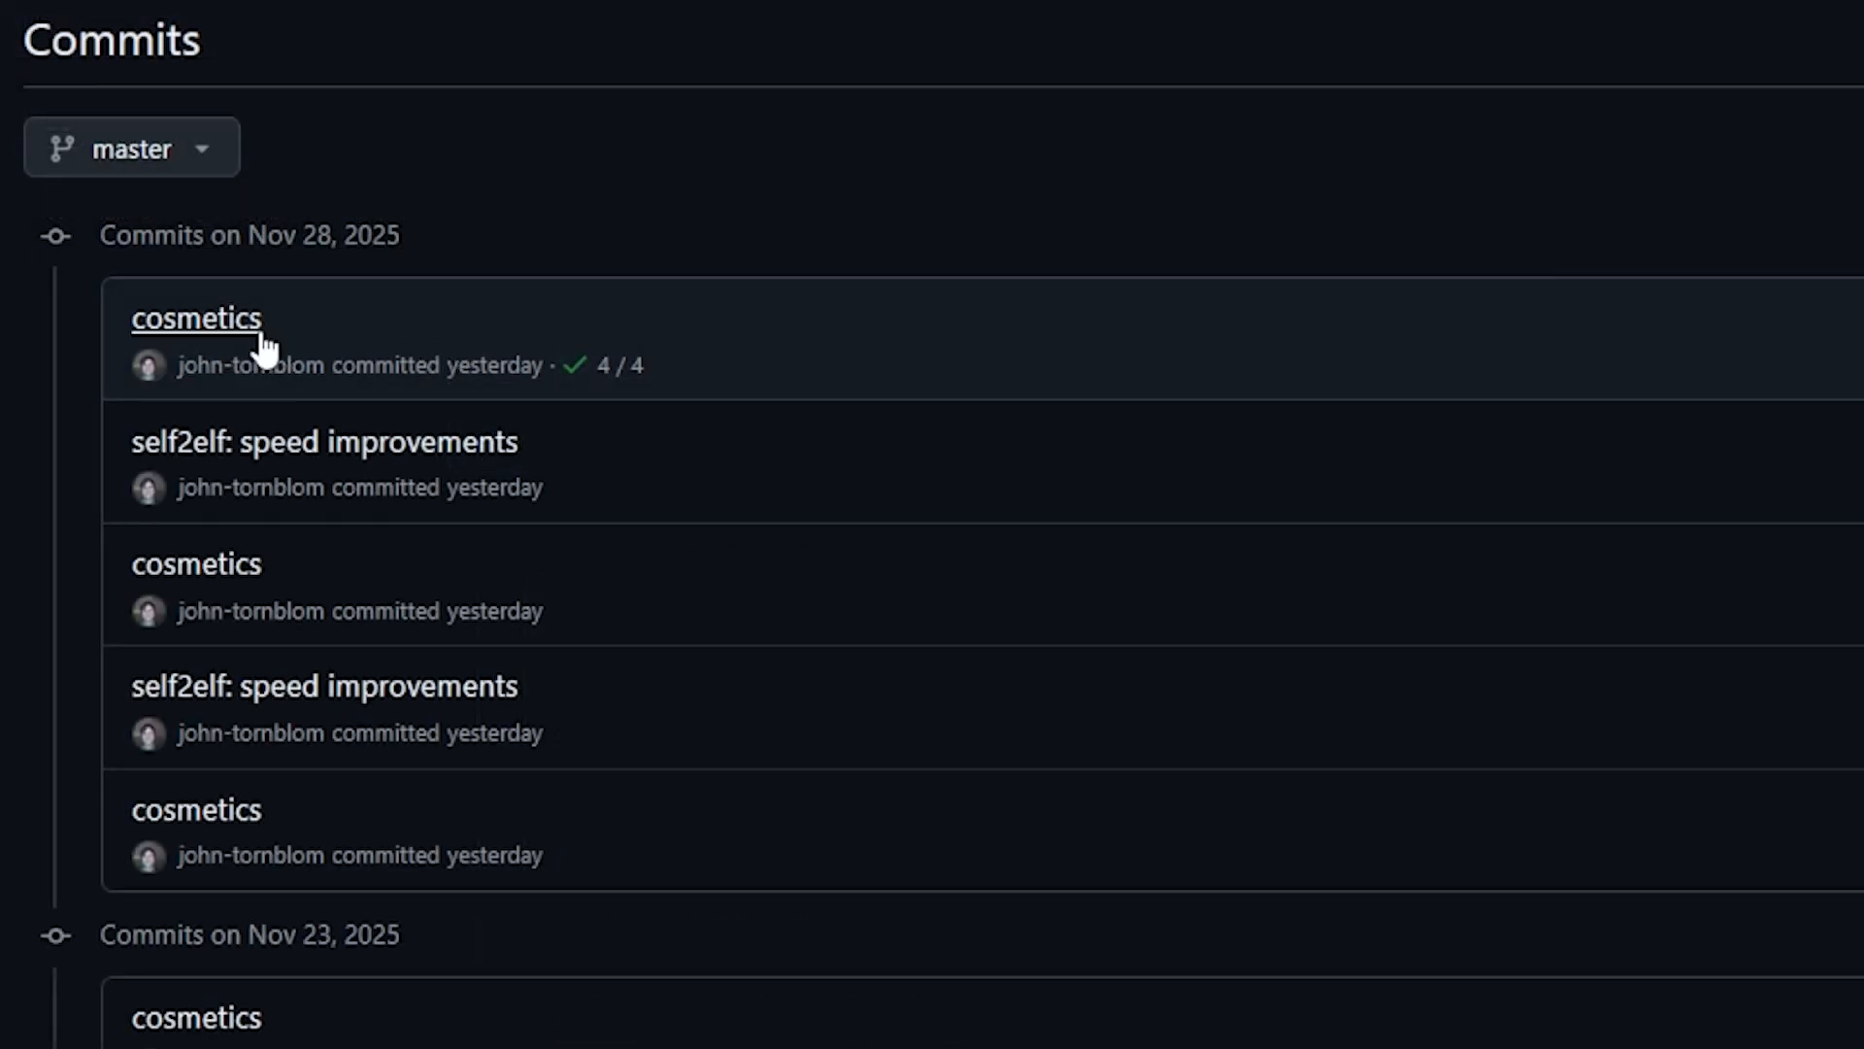
pyautogui.moveTo(408, 480)
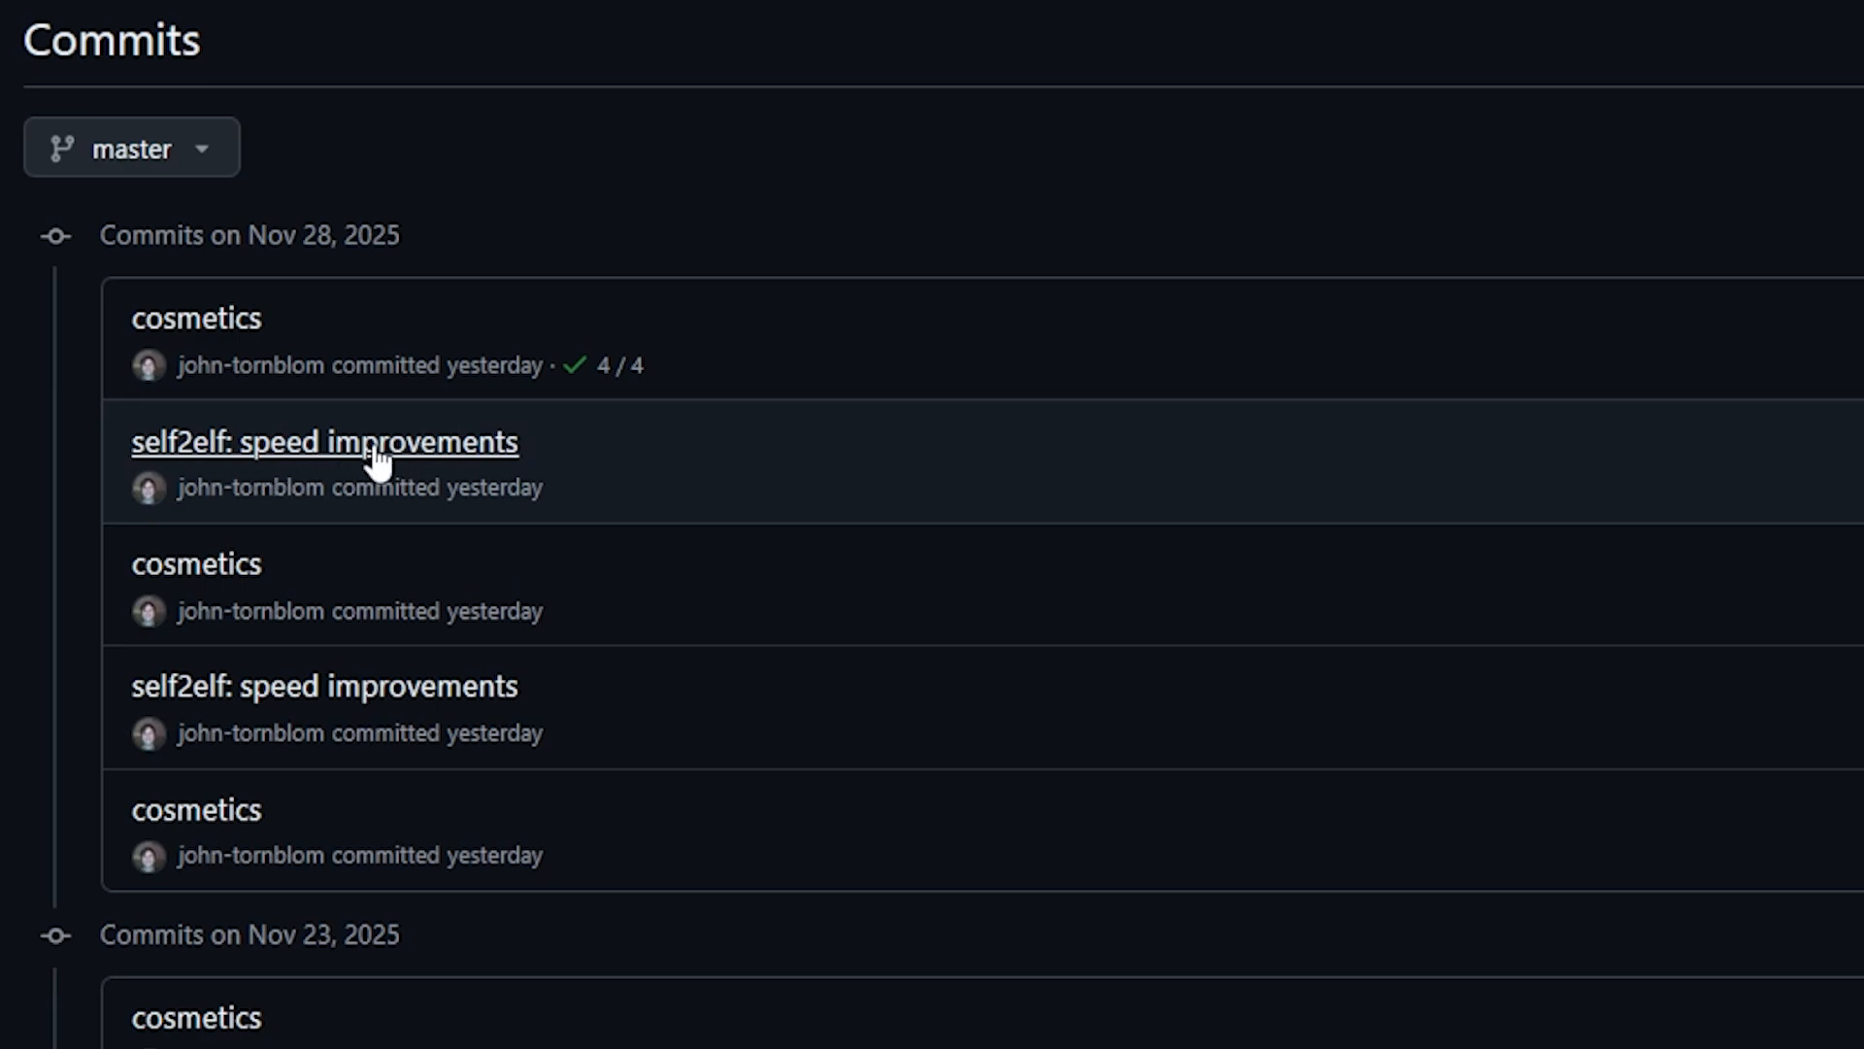
pyautogui.moveTo(524, 971)
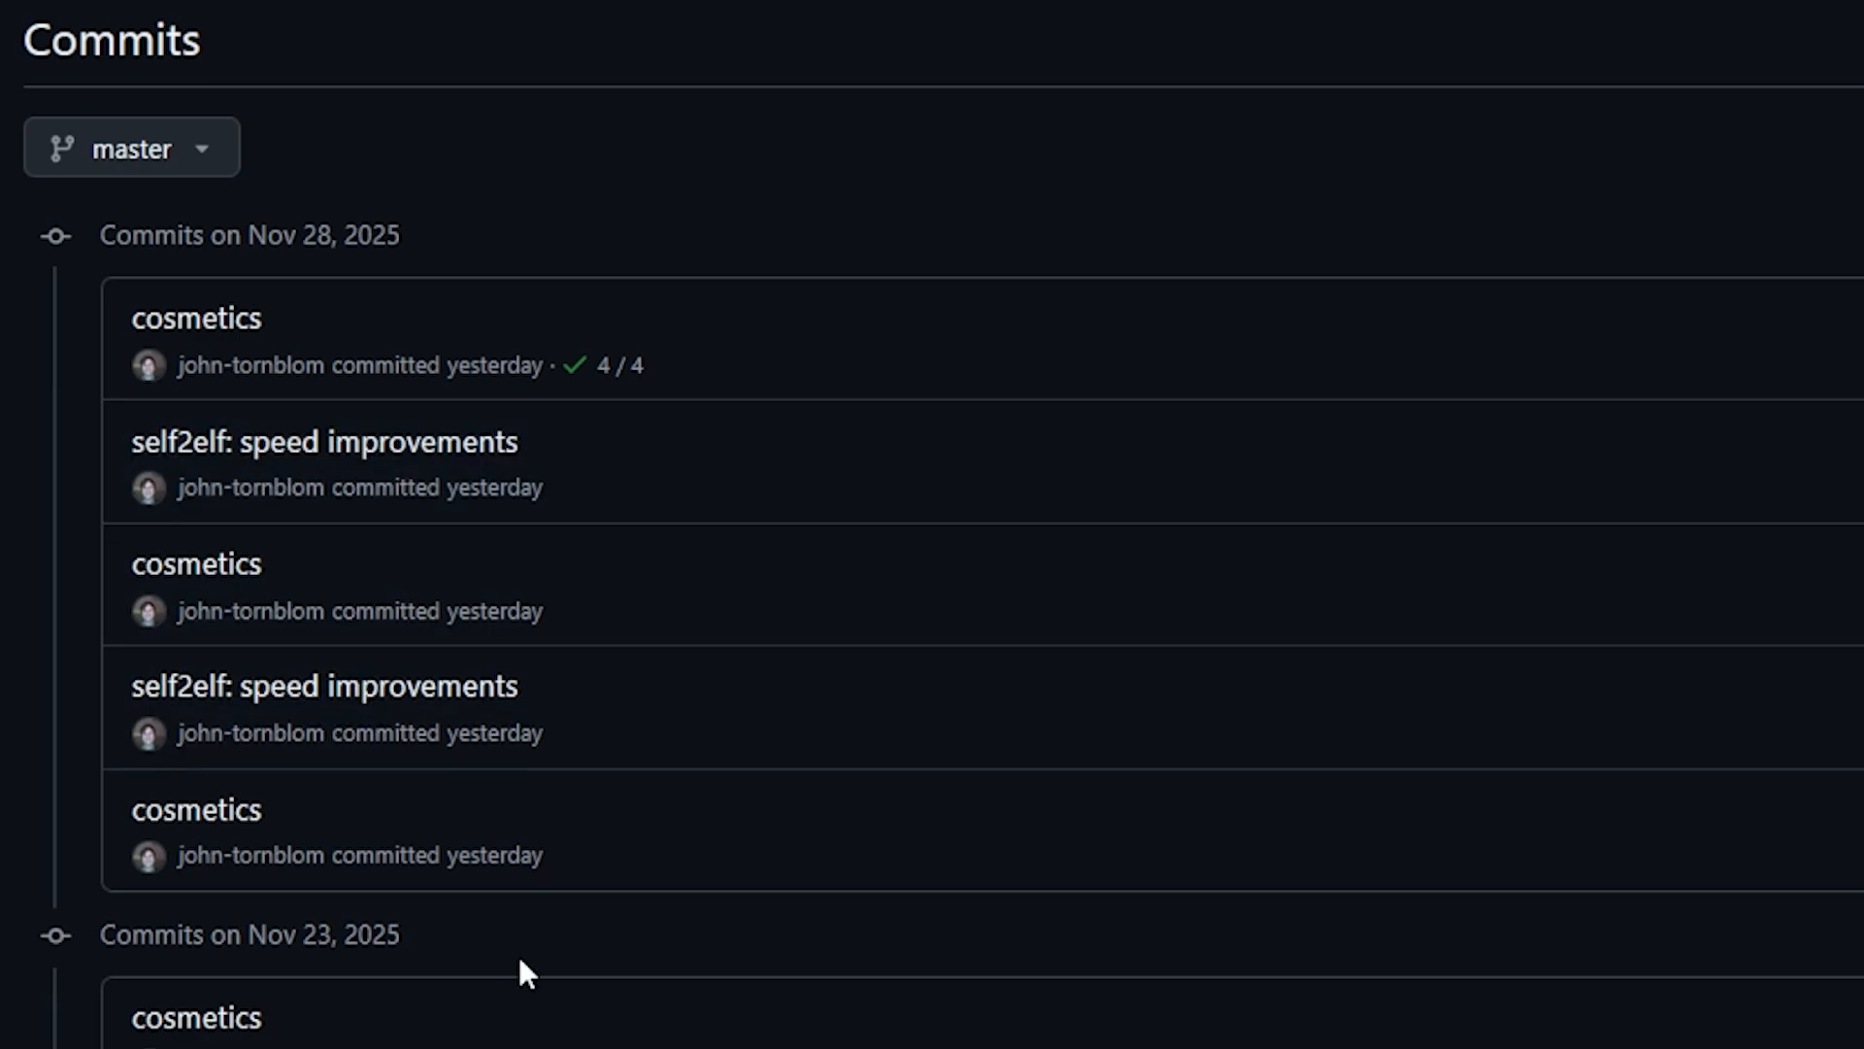
pyautogui.moveTo(586, 636)
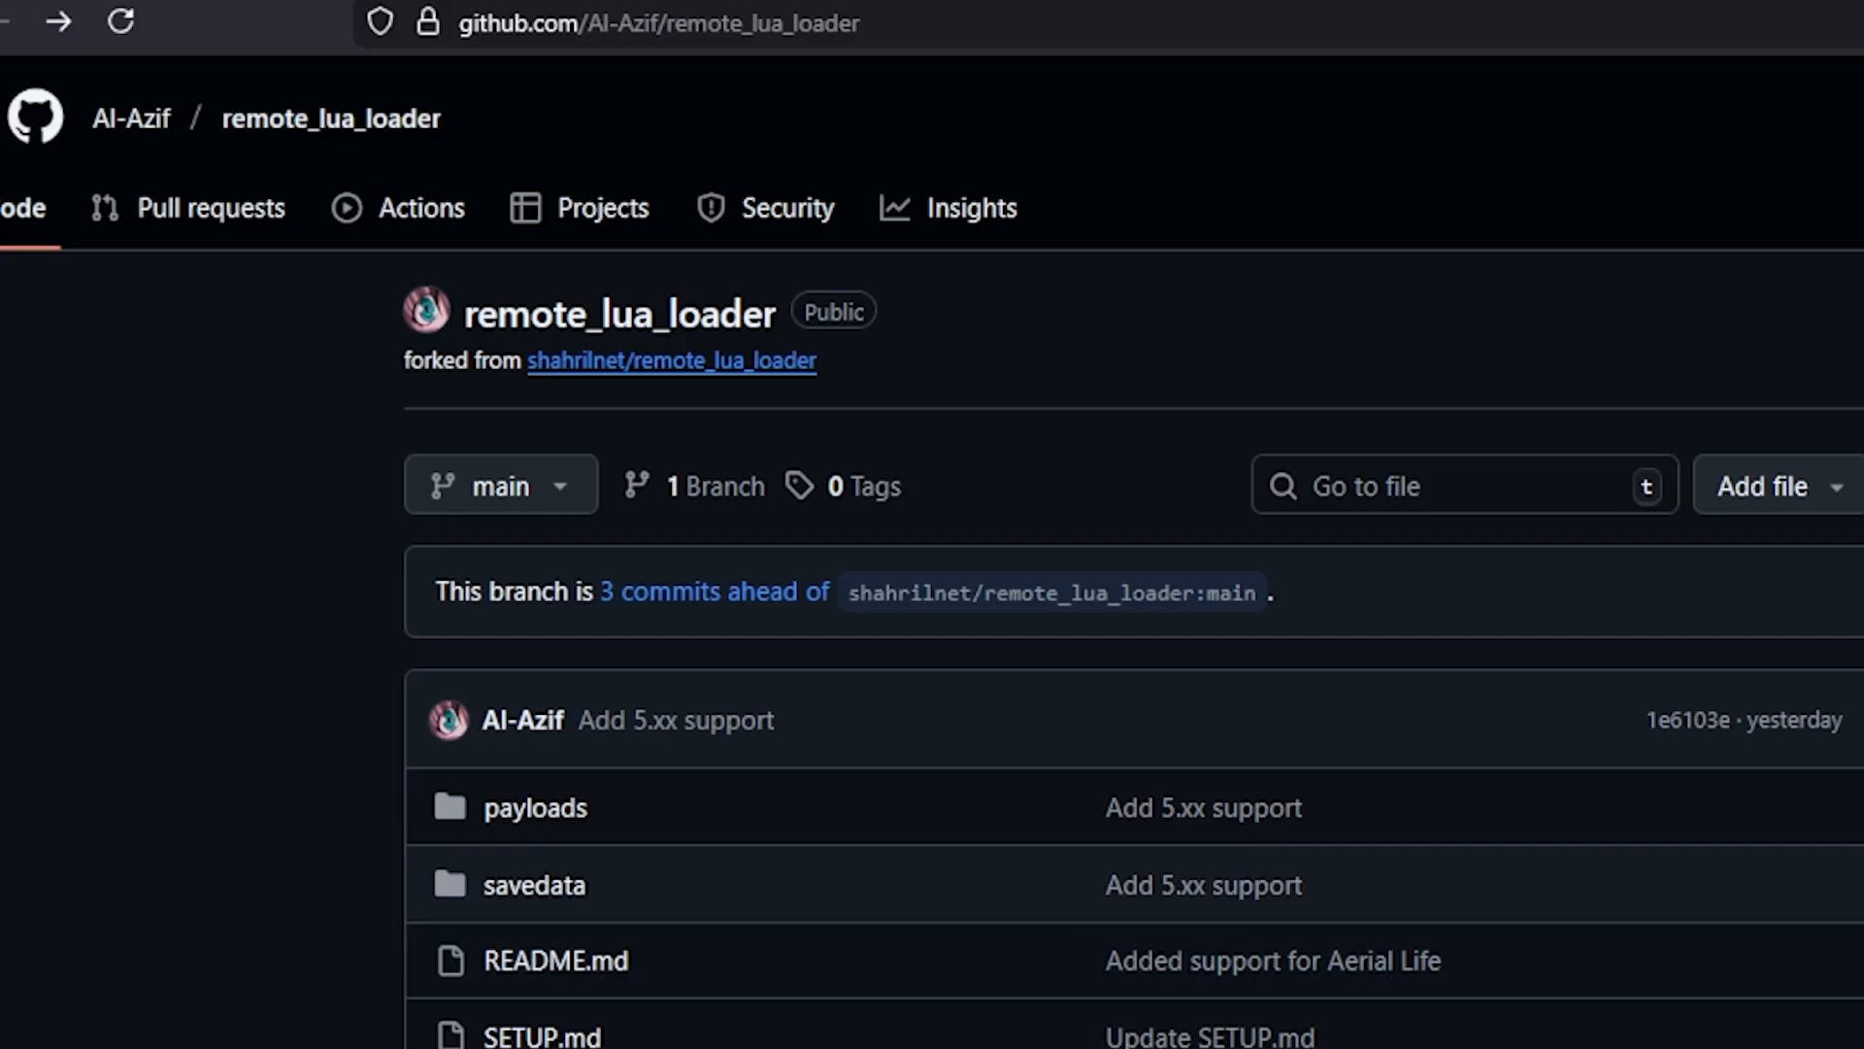
pyautogui.moveTo(672, 362)
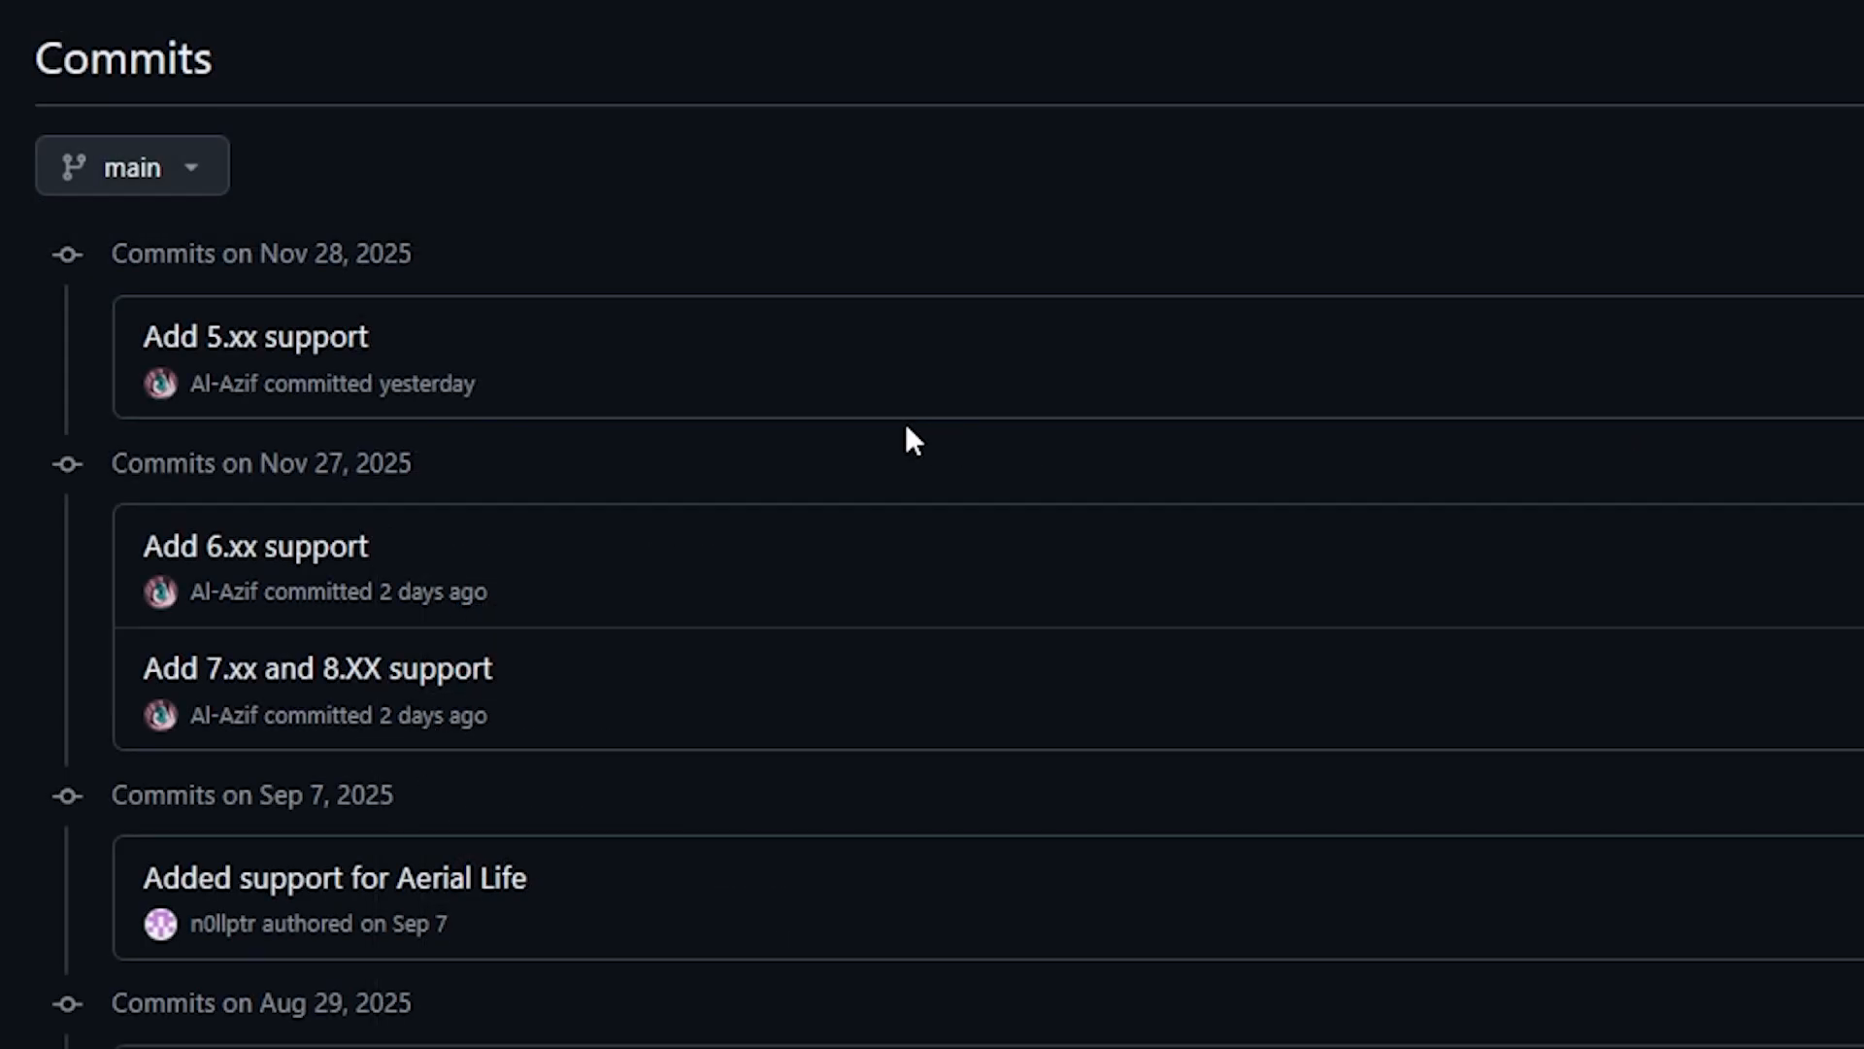
pyautogui.moveTo(296, 547)
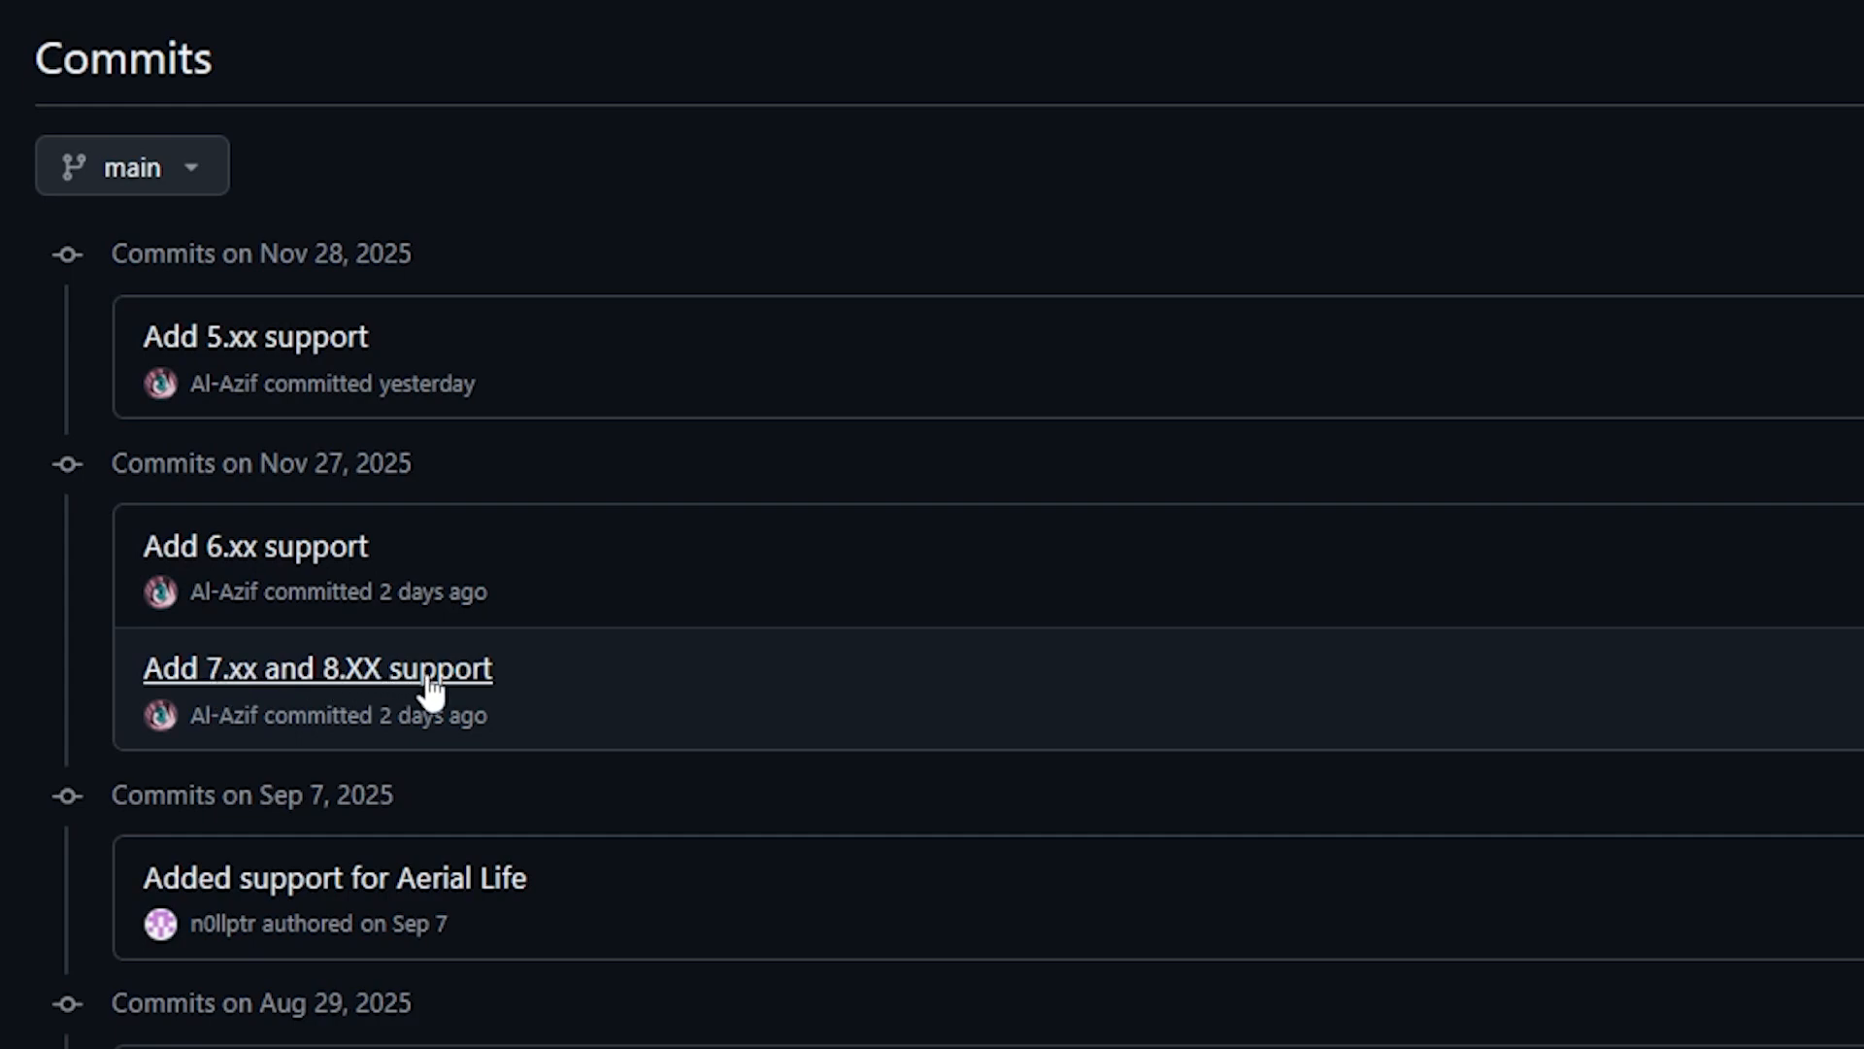
pyautogui.moveTo(578, 718)
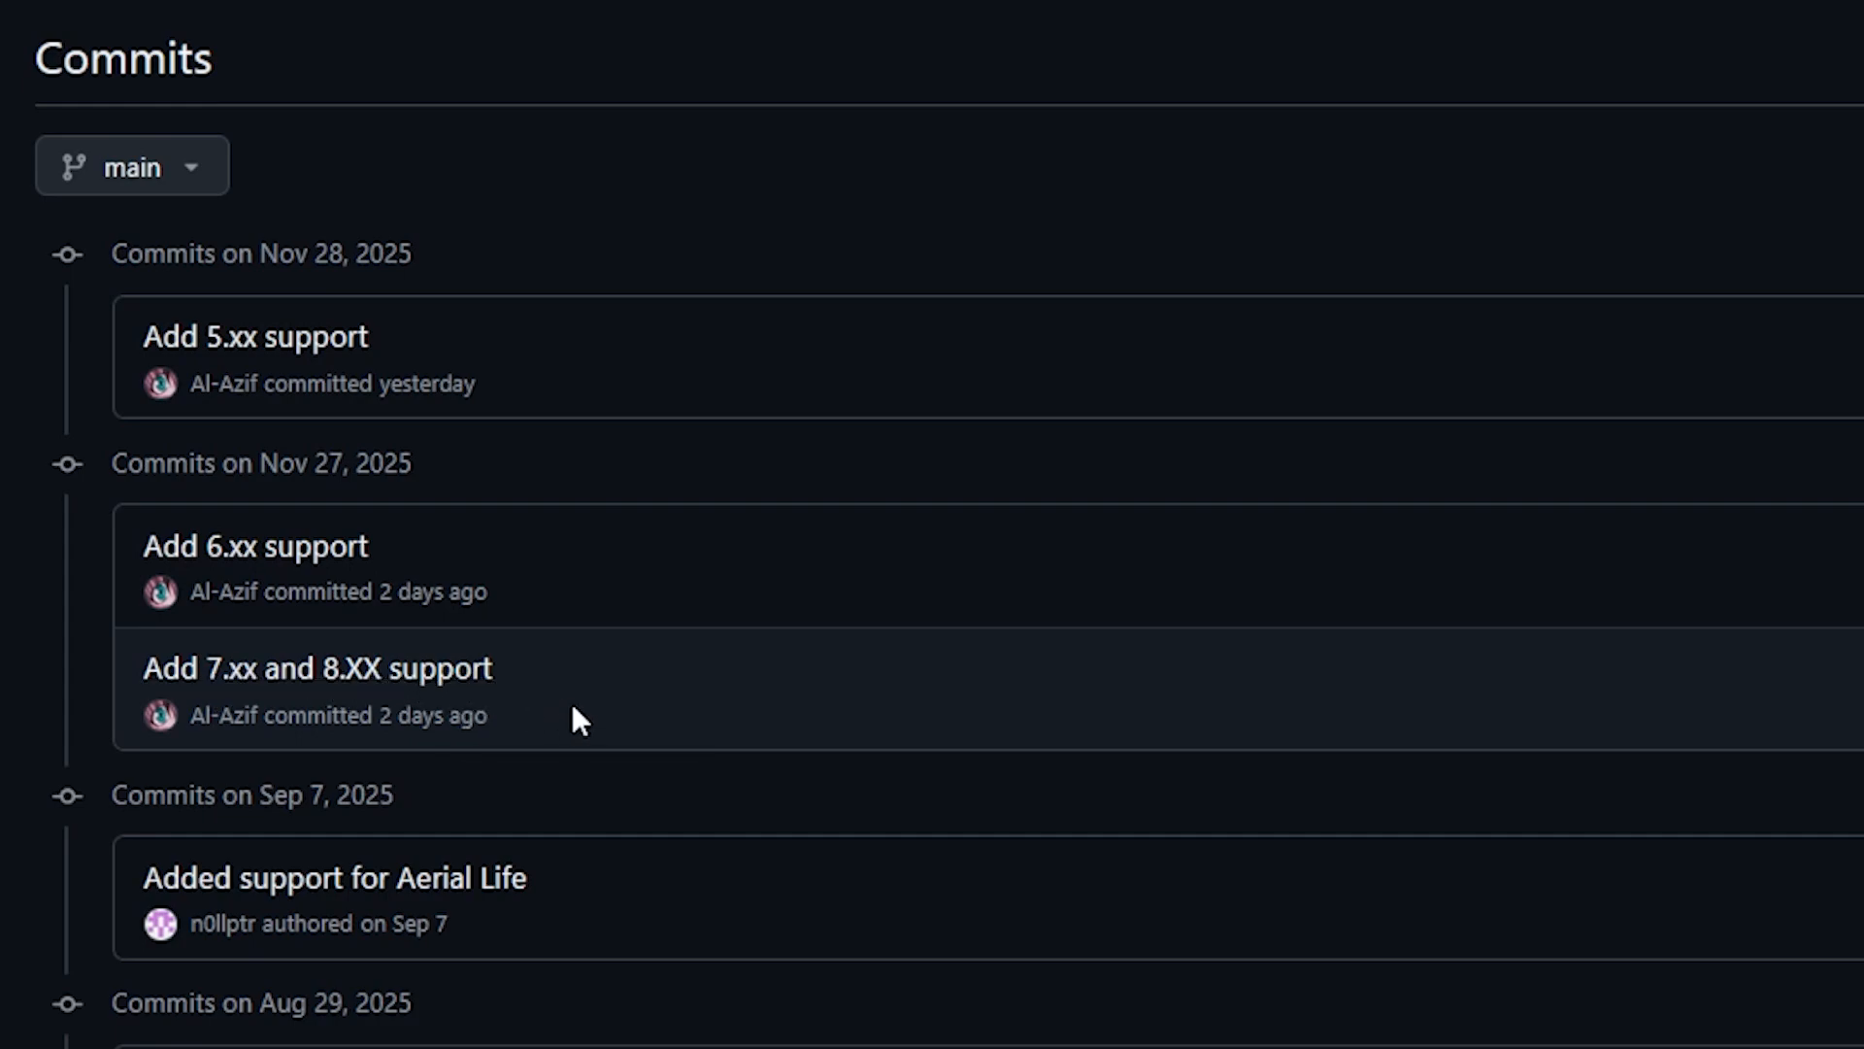
pyautogui.moveTo(629, 409)
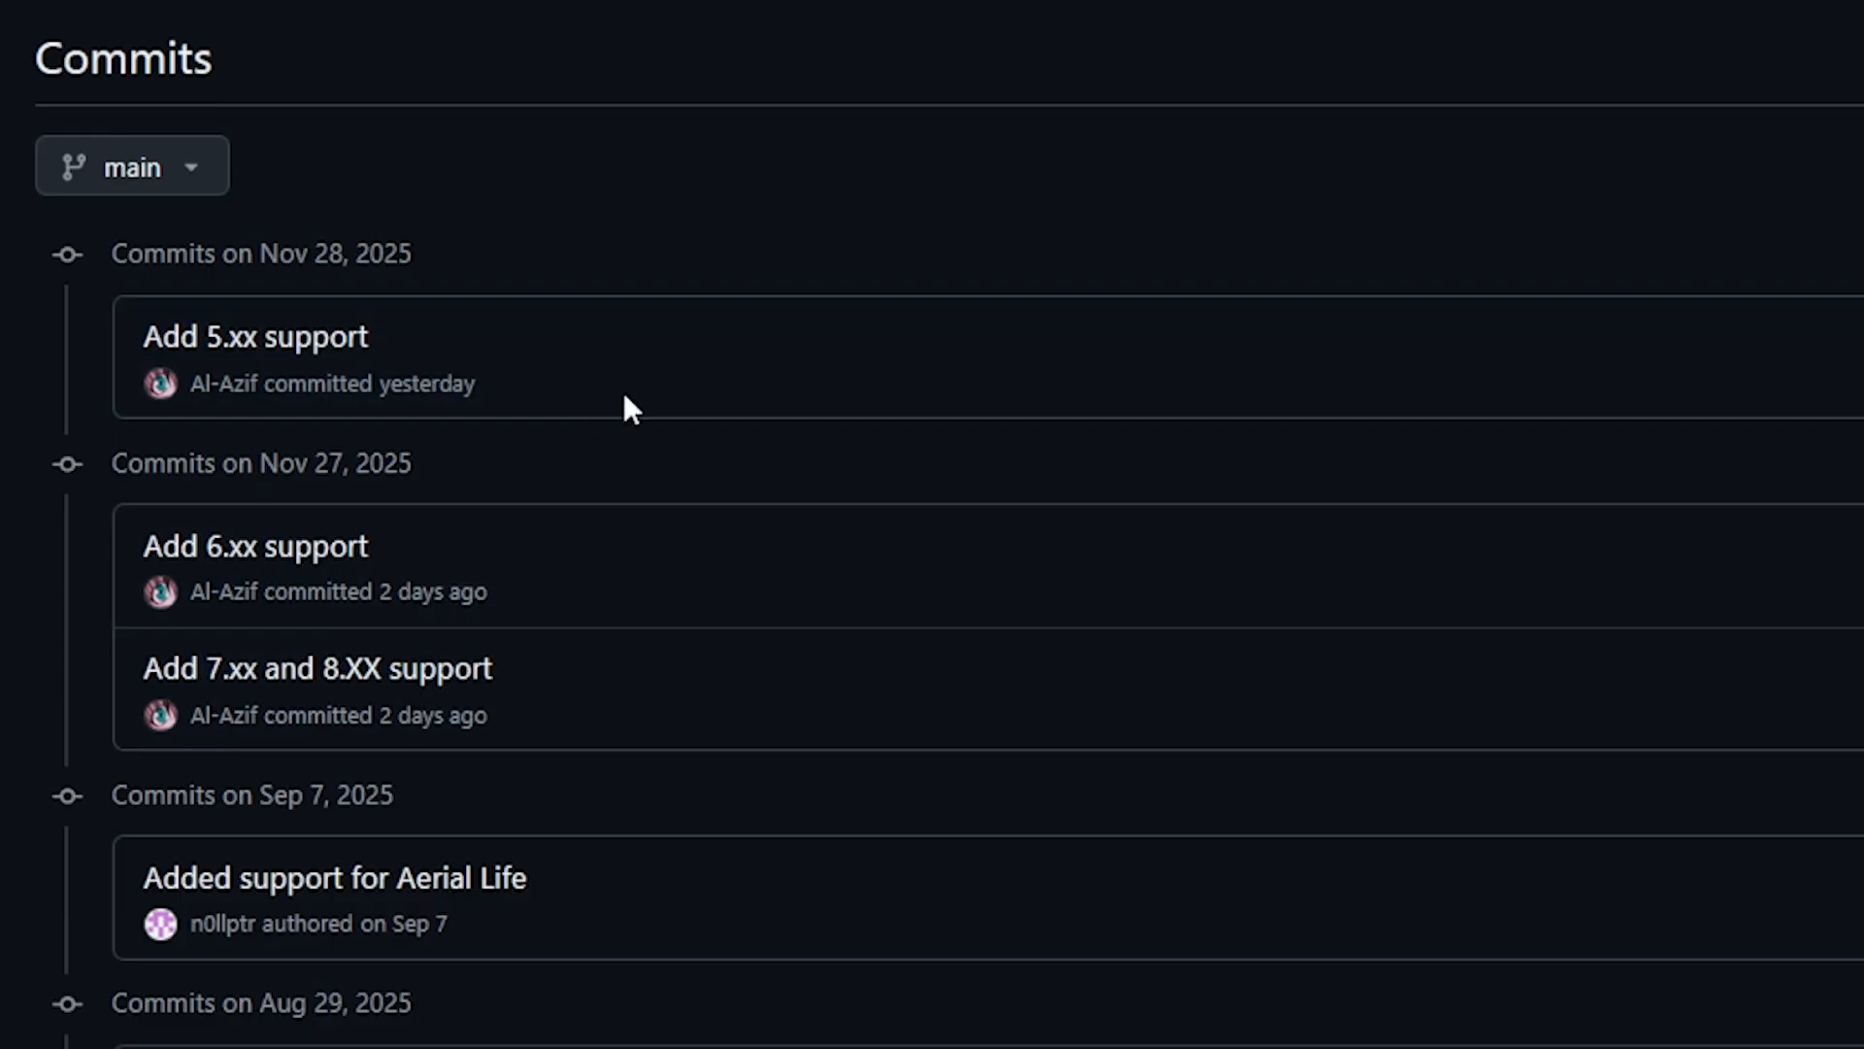
pyautogui.moveTo(231, 17)
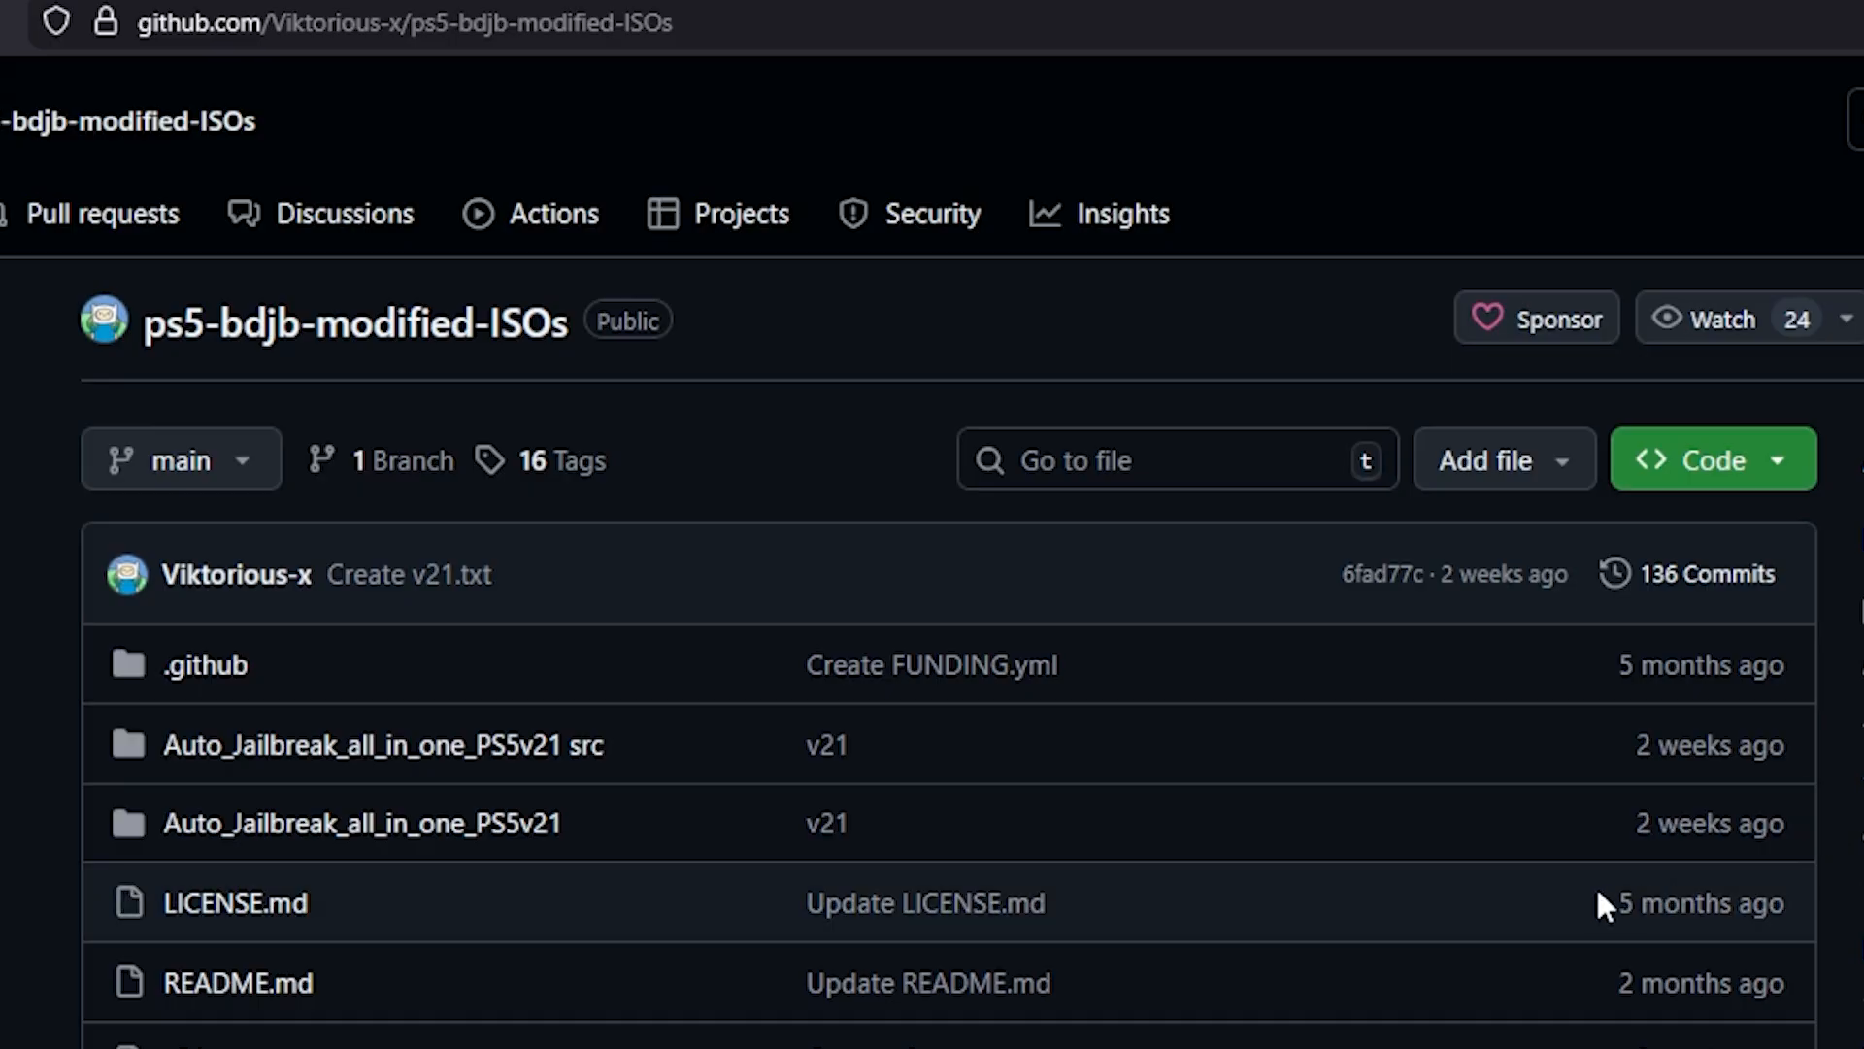
# Scroll through the v1.21 notes: added pkgs, websrv v0.27 and ftpsrv v0.14
pyautogui.scroll(-3)
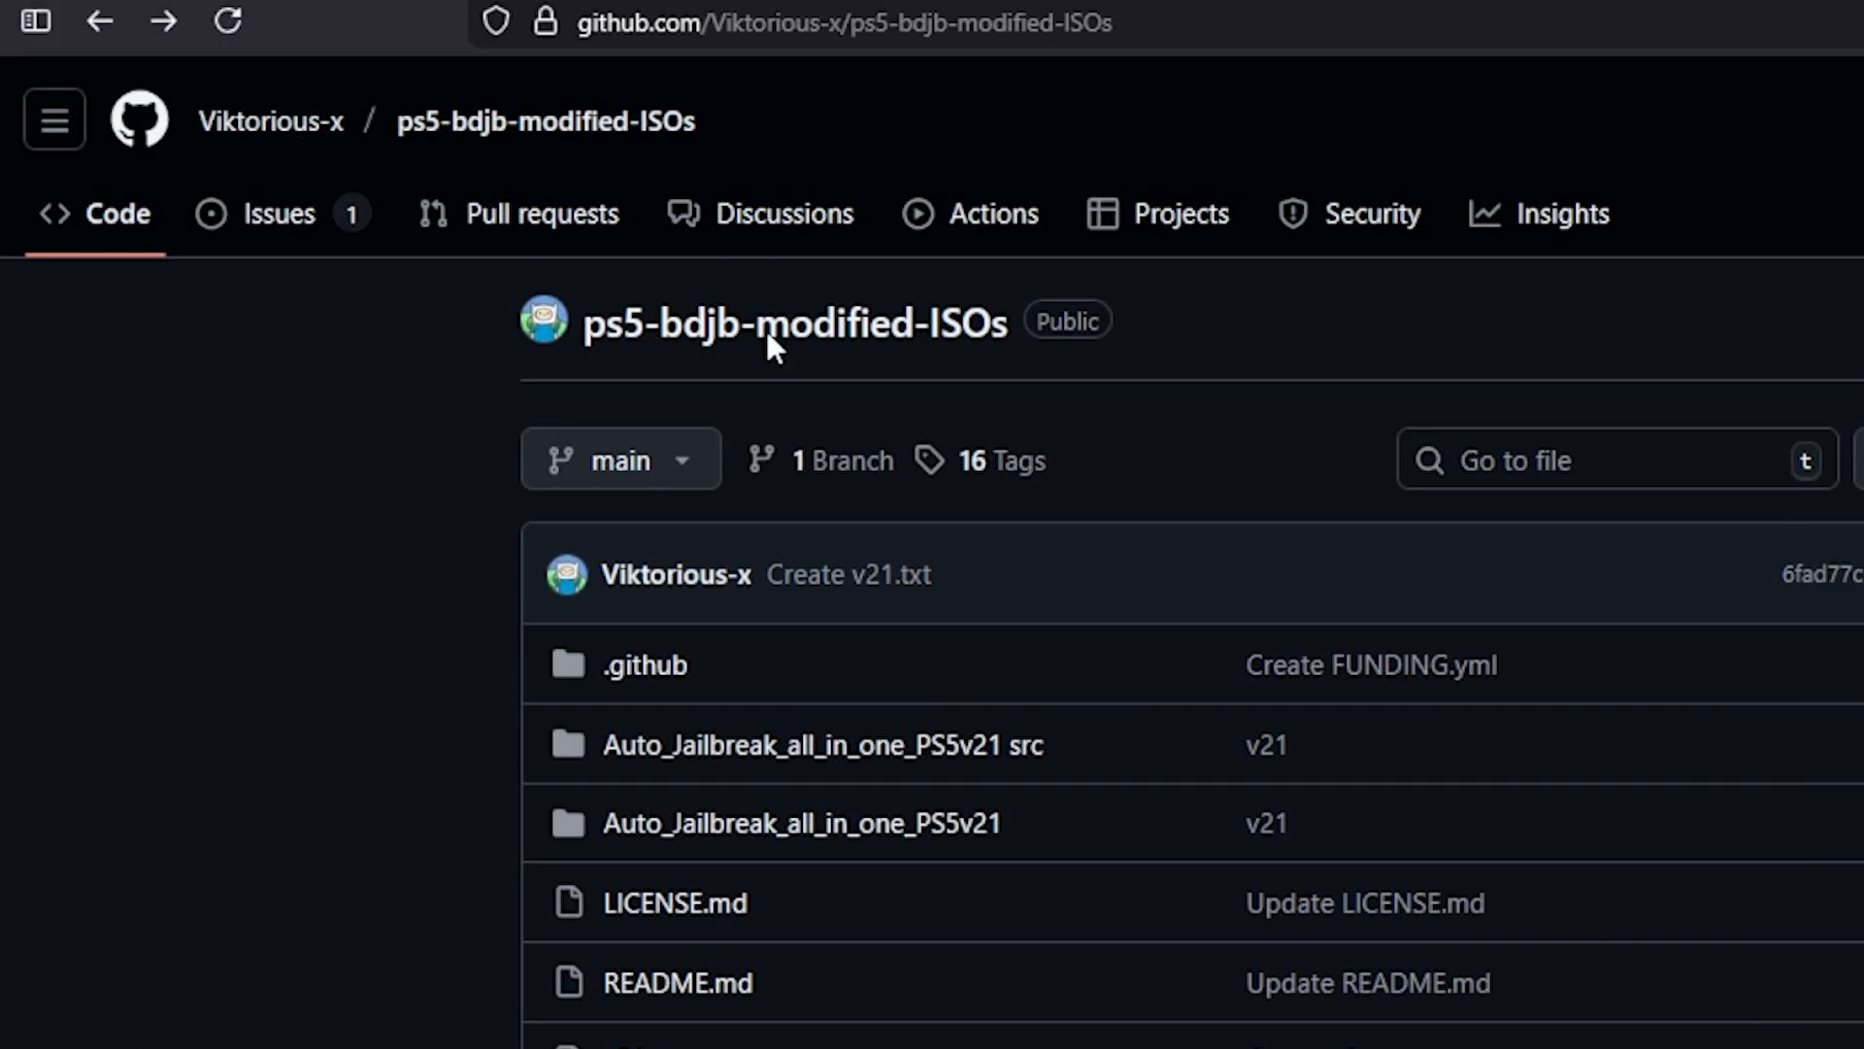
pyautogui.scroll(-3)
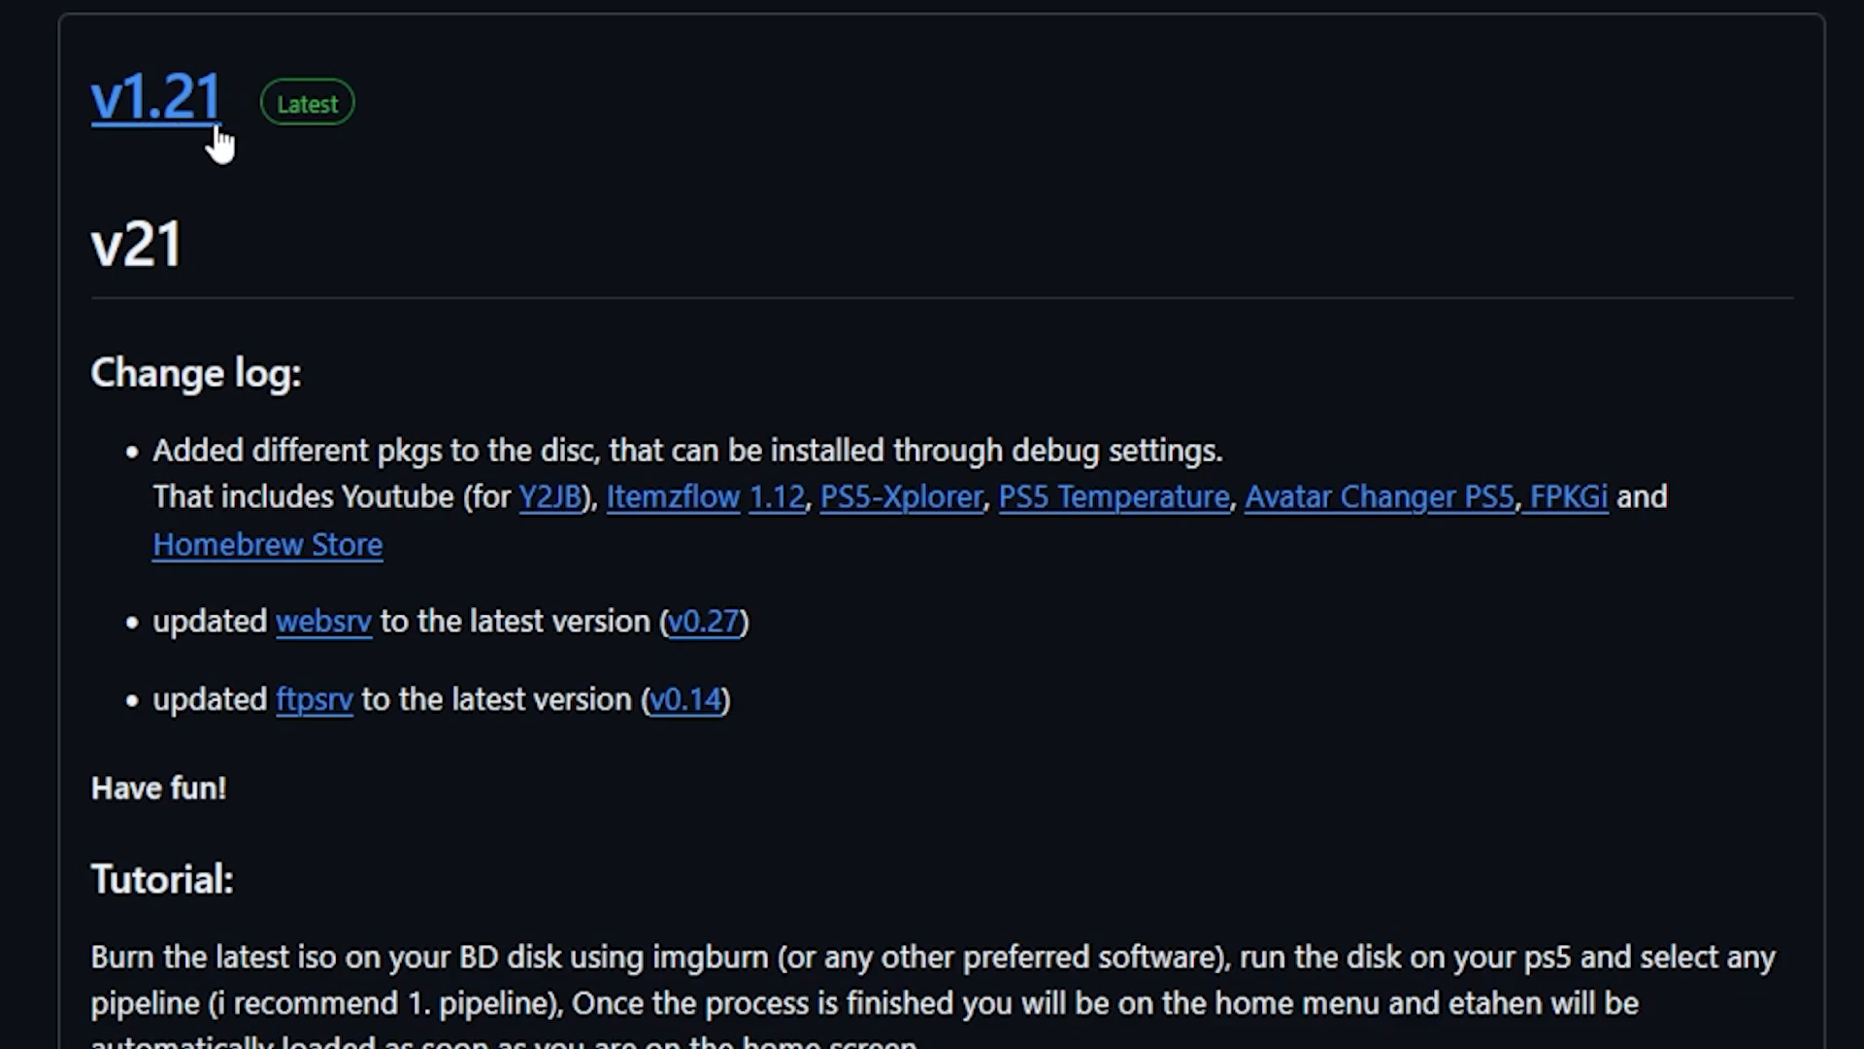
pyautogui.moveTo(313, 716)
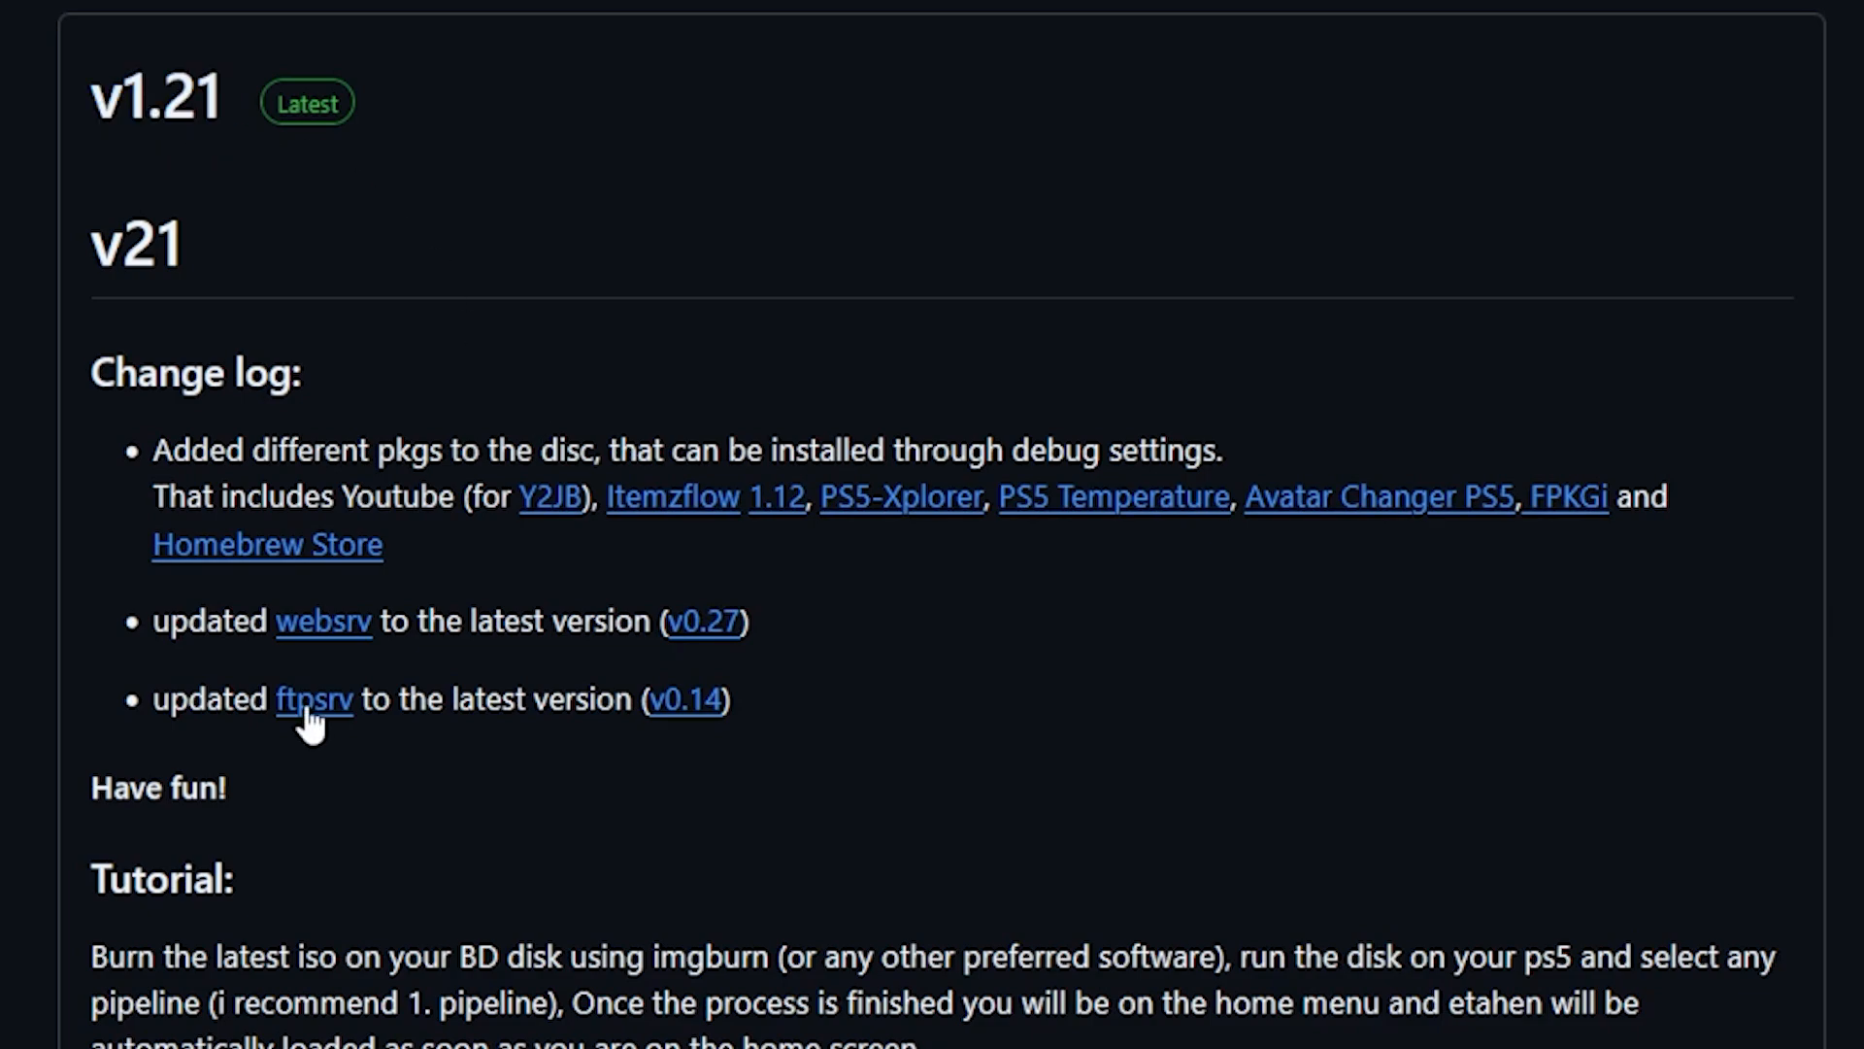
pyautogui.moveTo(408, 452)
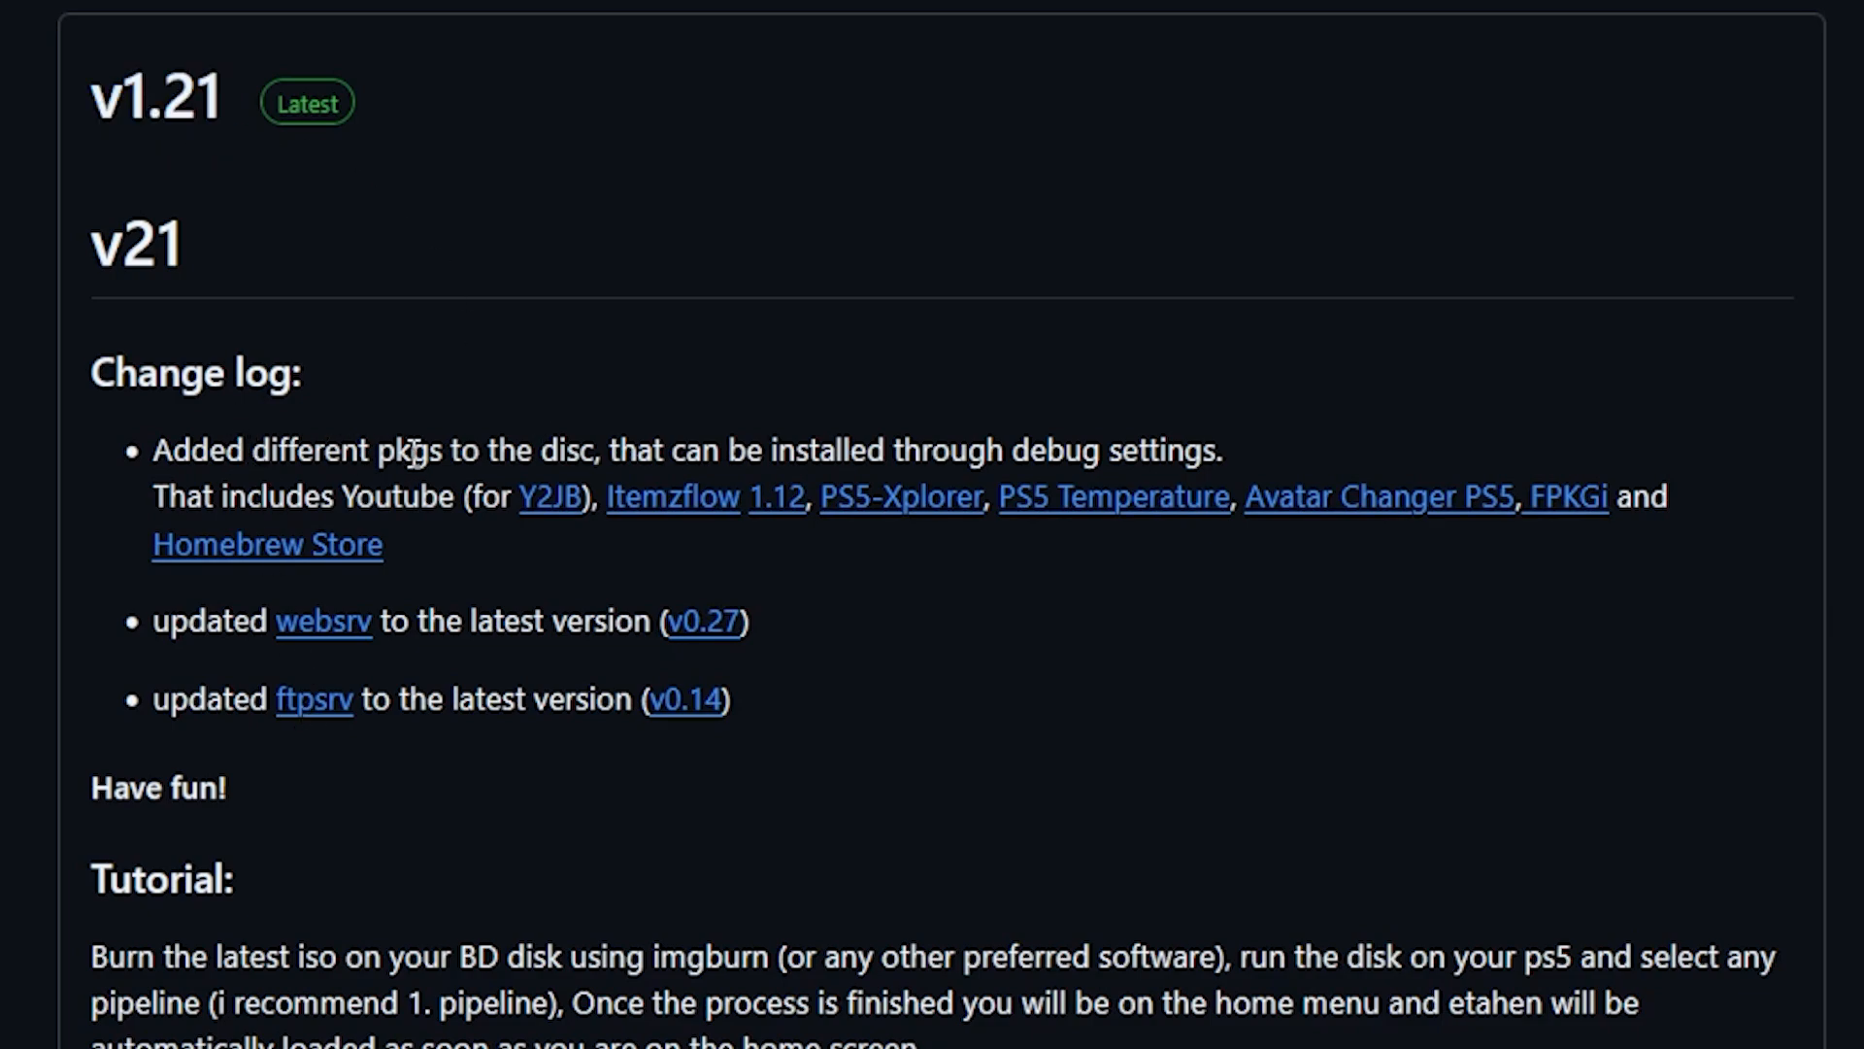
pyautogui.moveTo(802, 461)
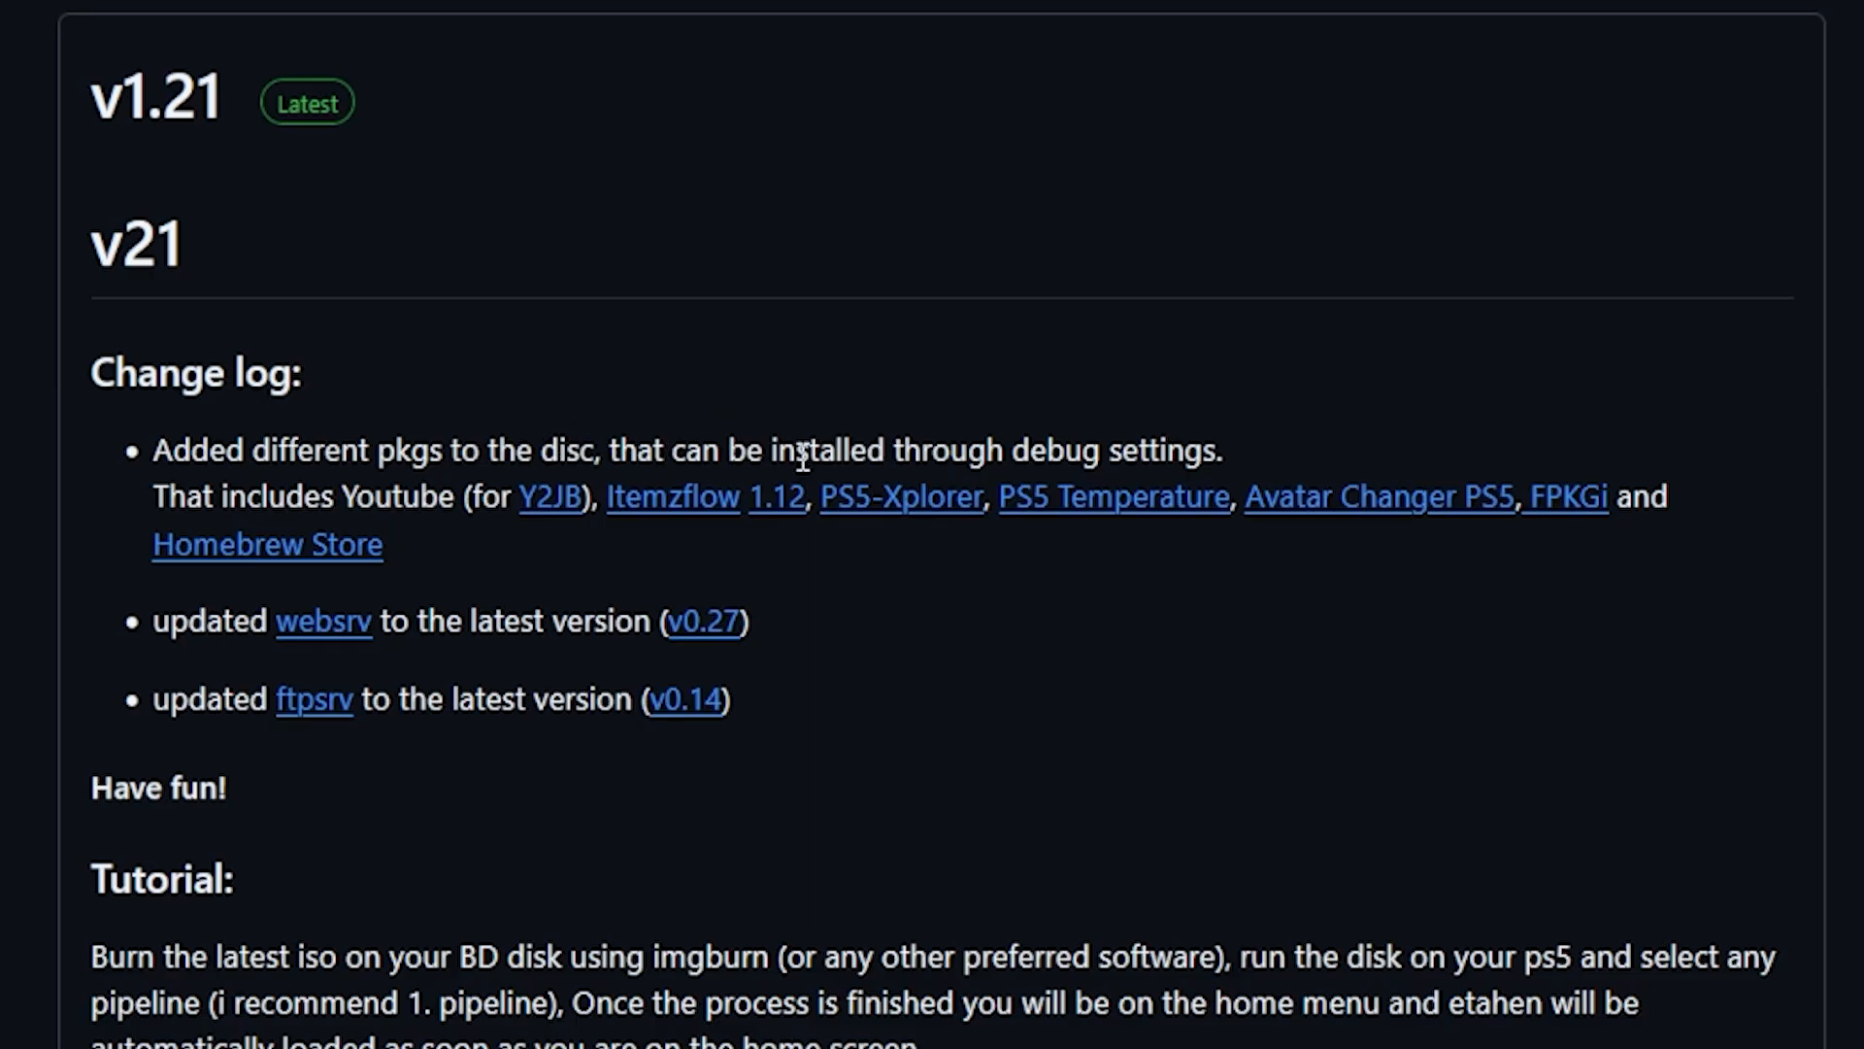
pyautogui.moveTo(1234, 461)
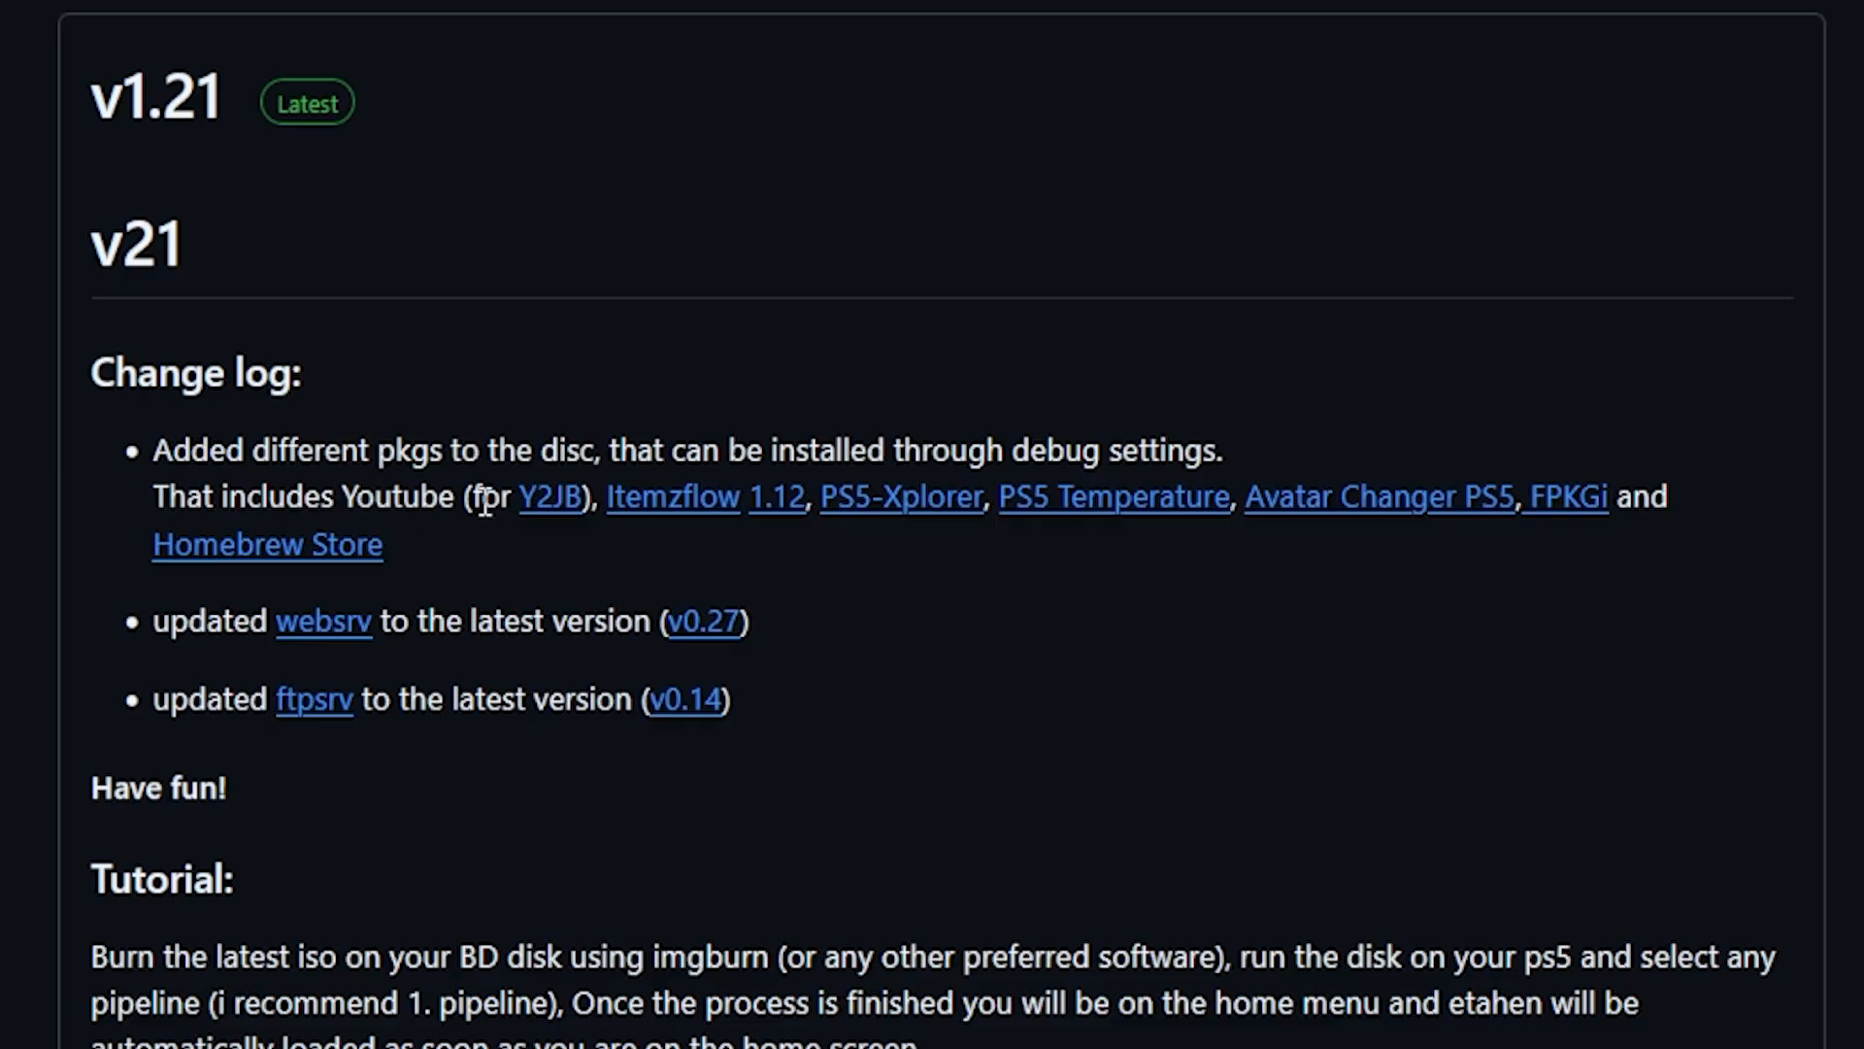
pyautogui.moveTo(521, 538)
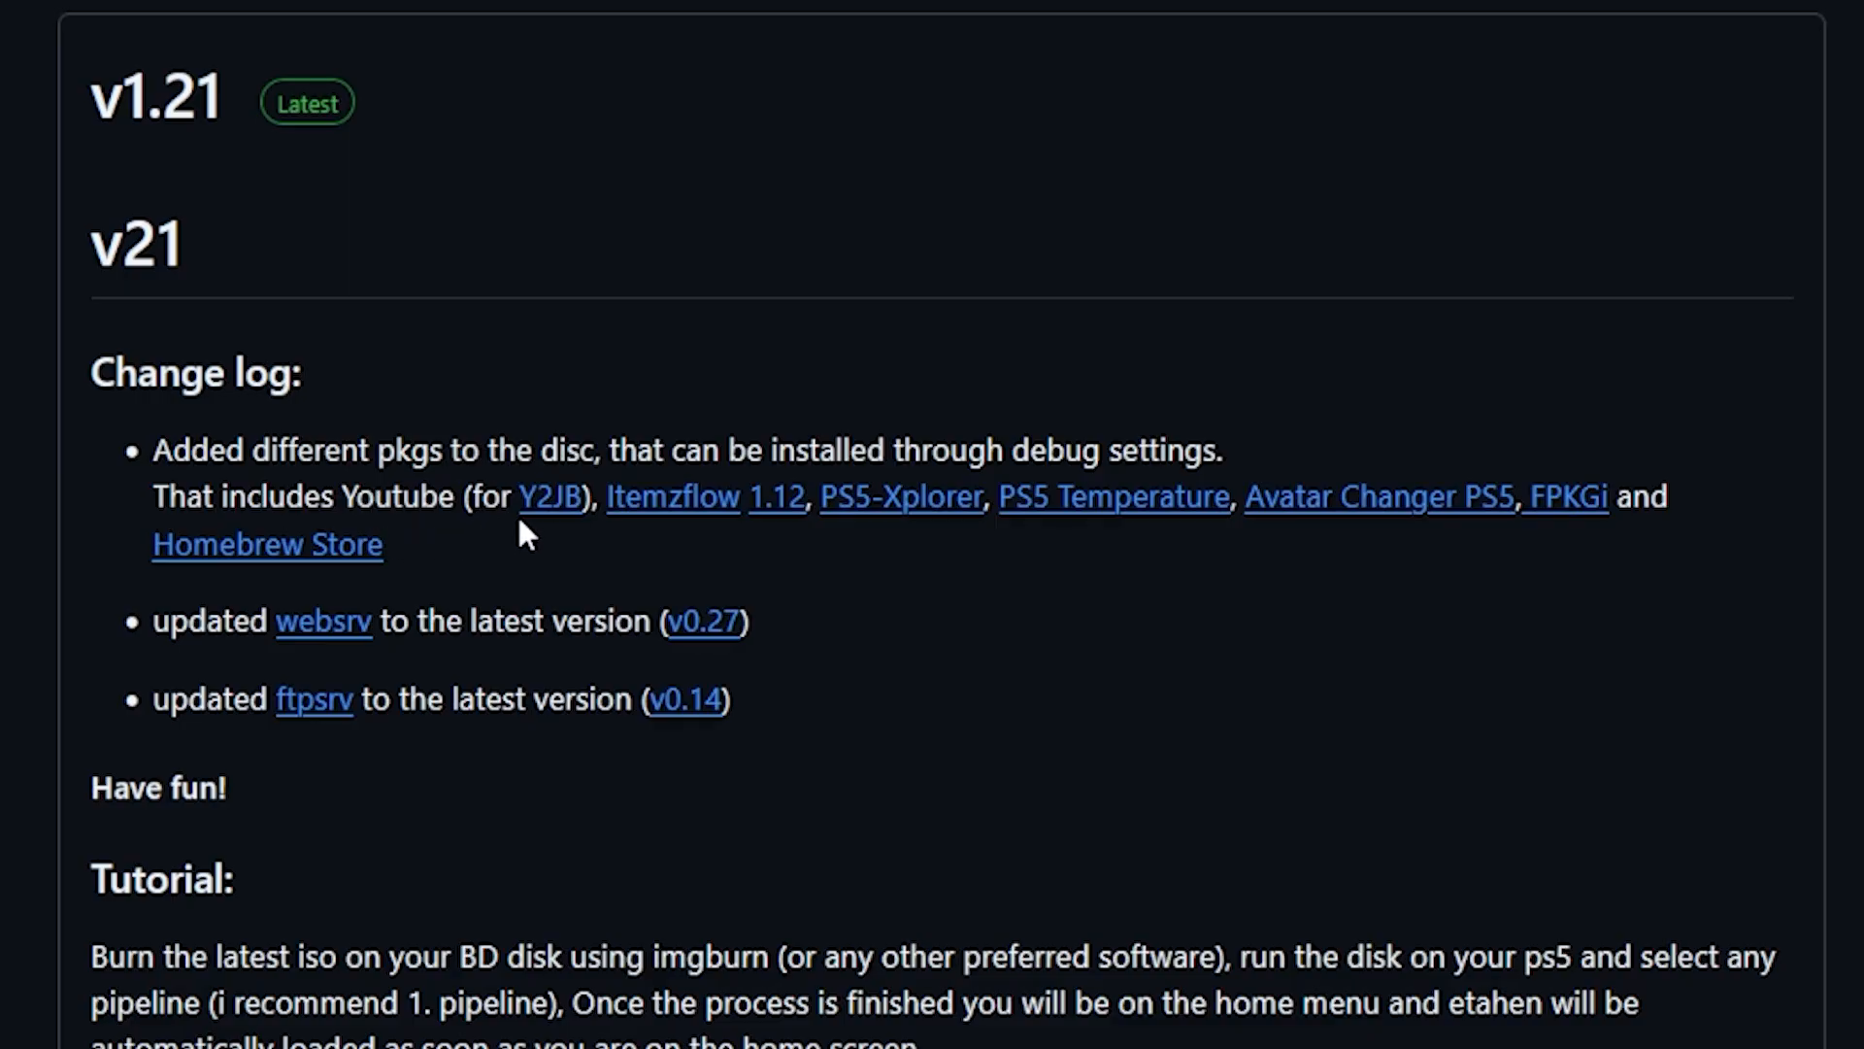
pyautogui.moveTo(664, 545)
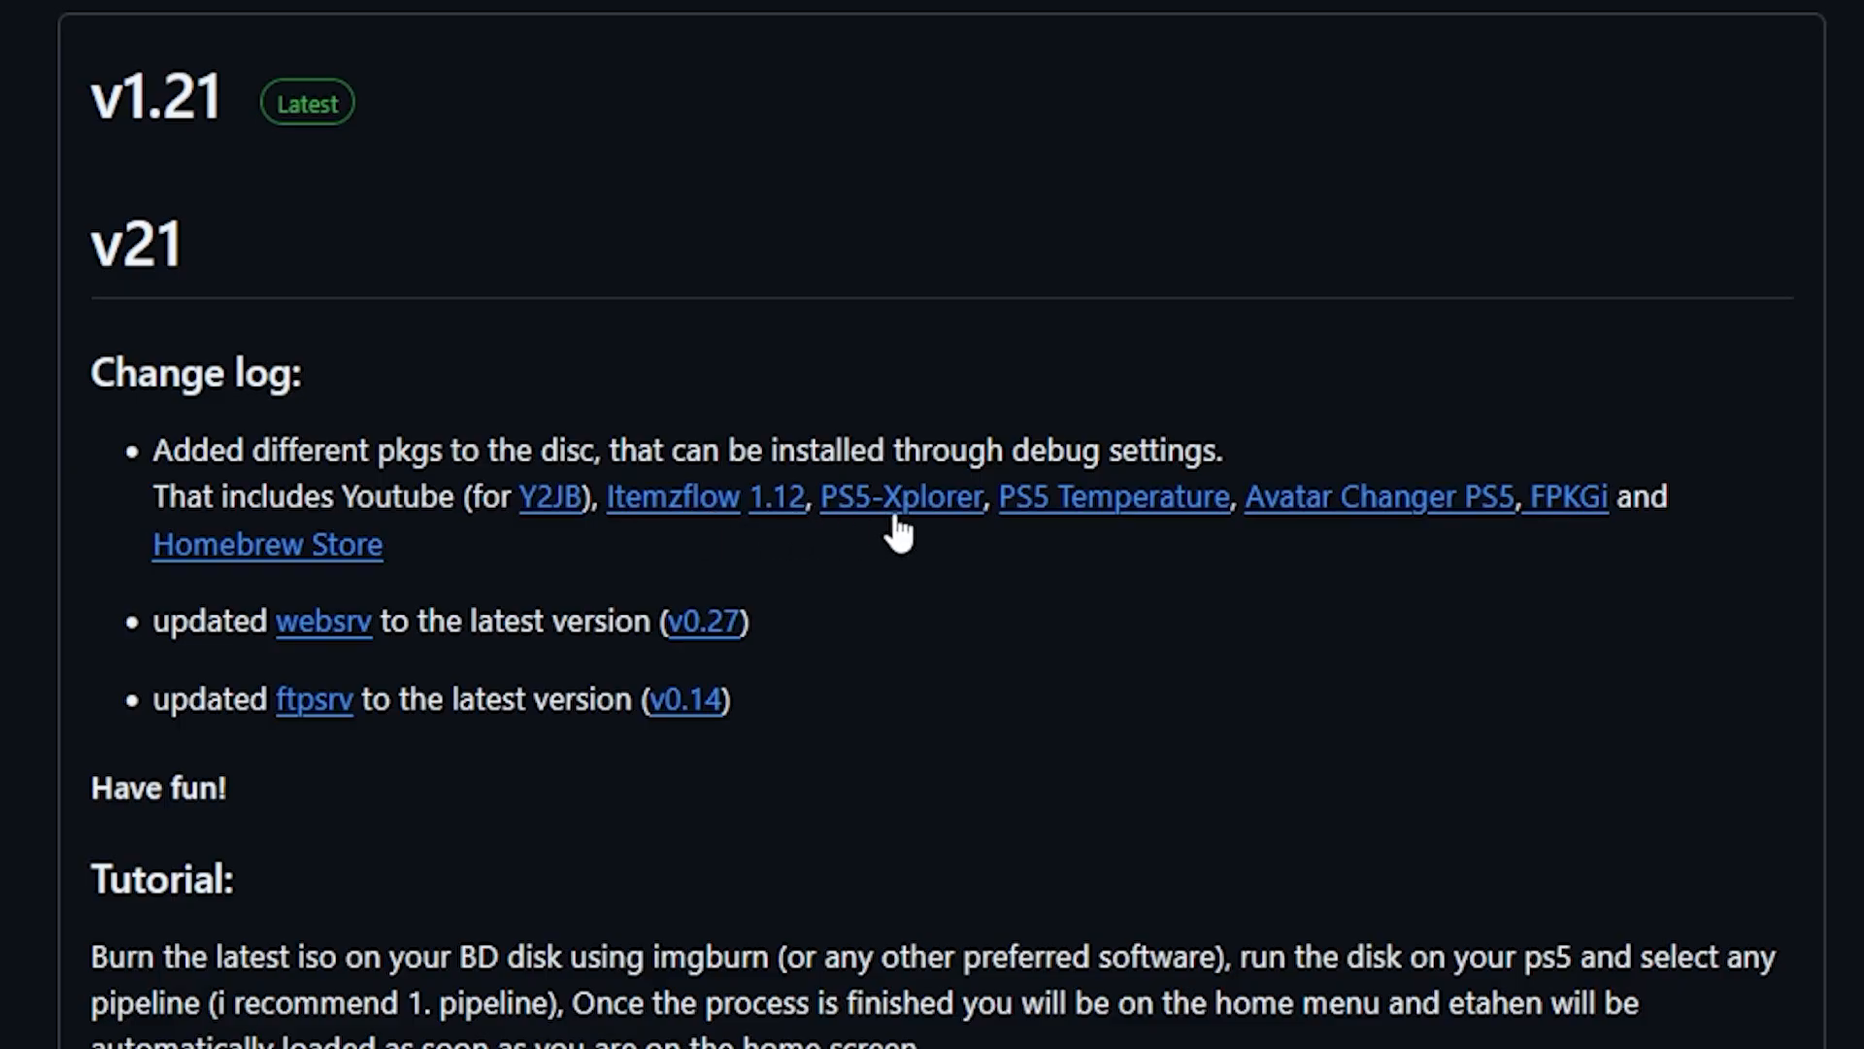
pyautogui.moveTo(1283, 537)
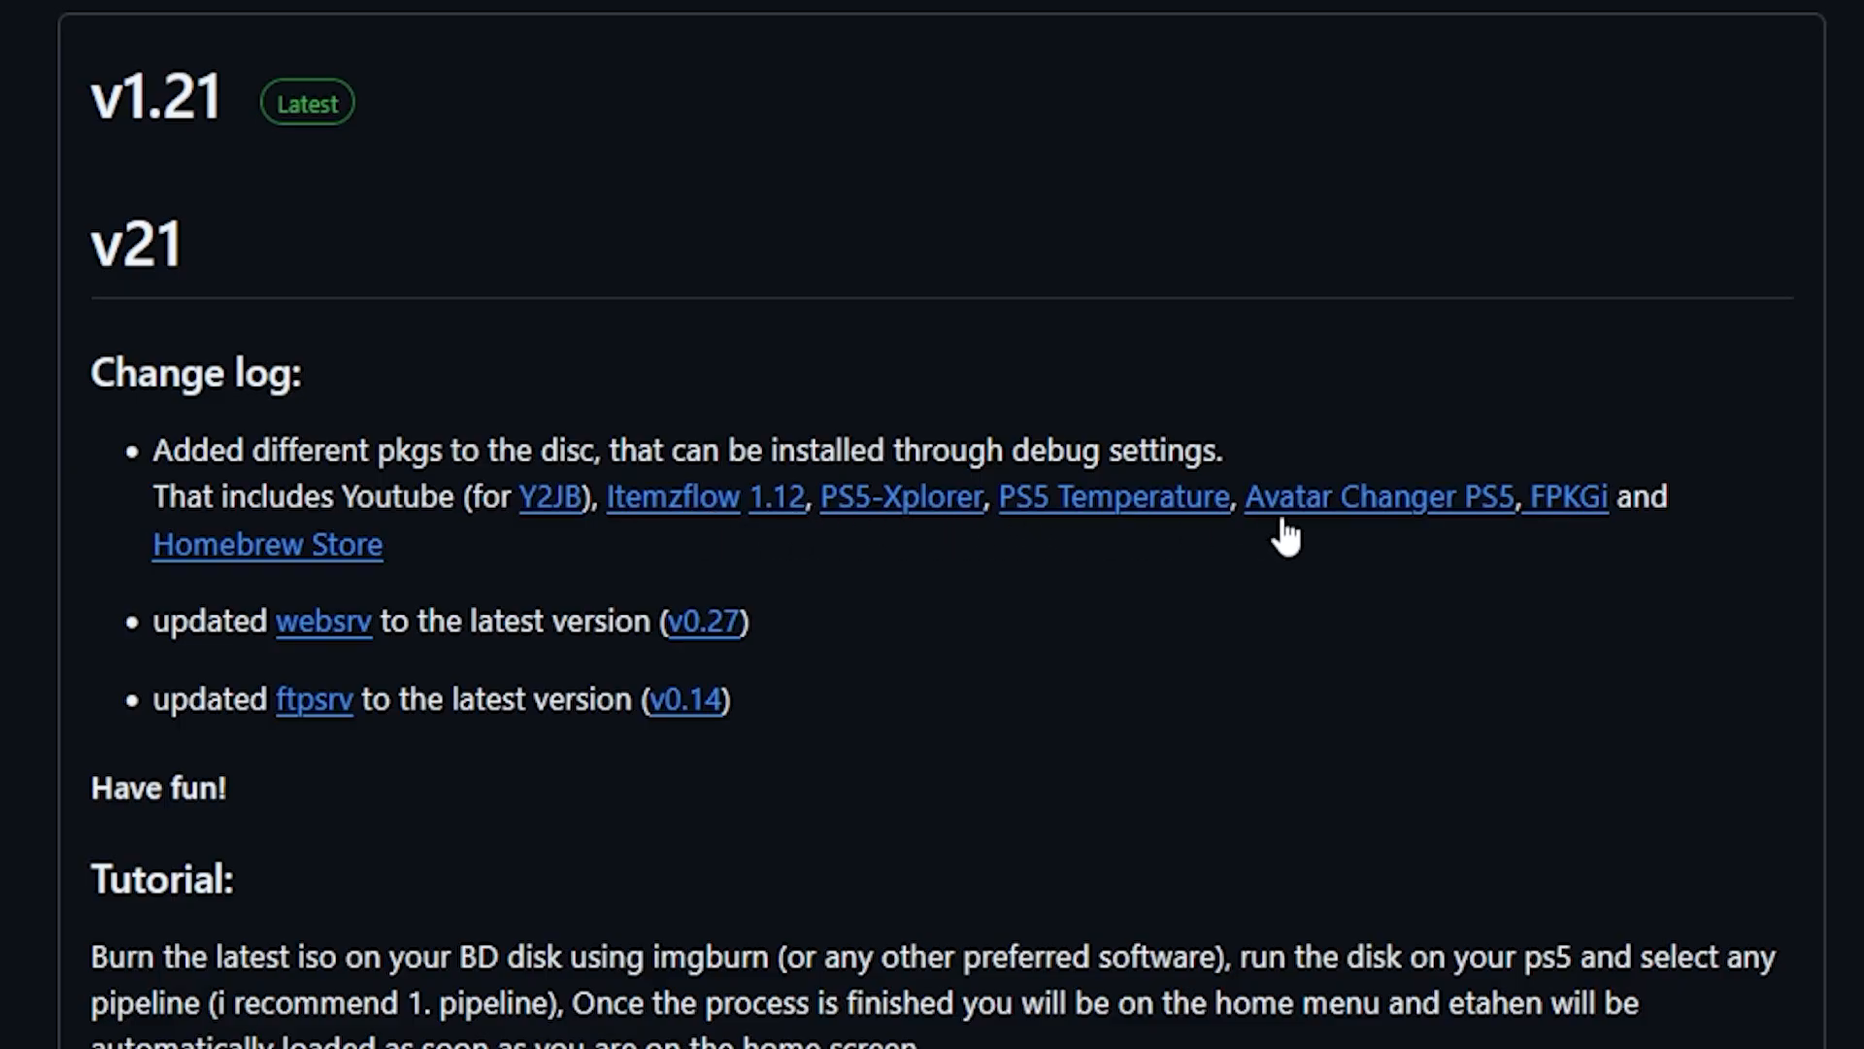
pyautogui.moveTo(322, 590)
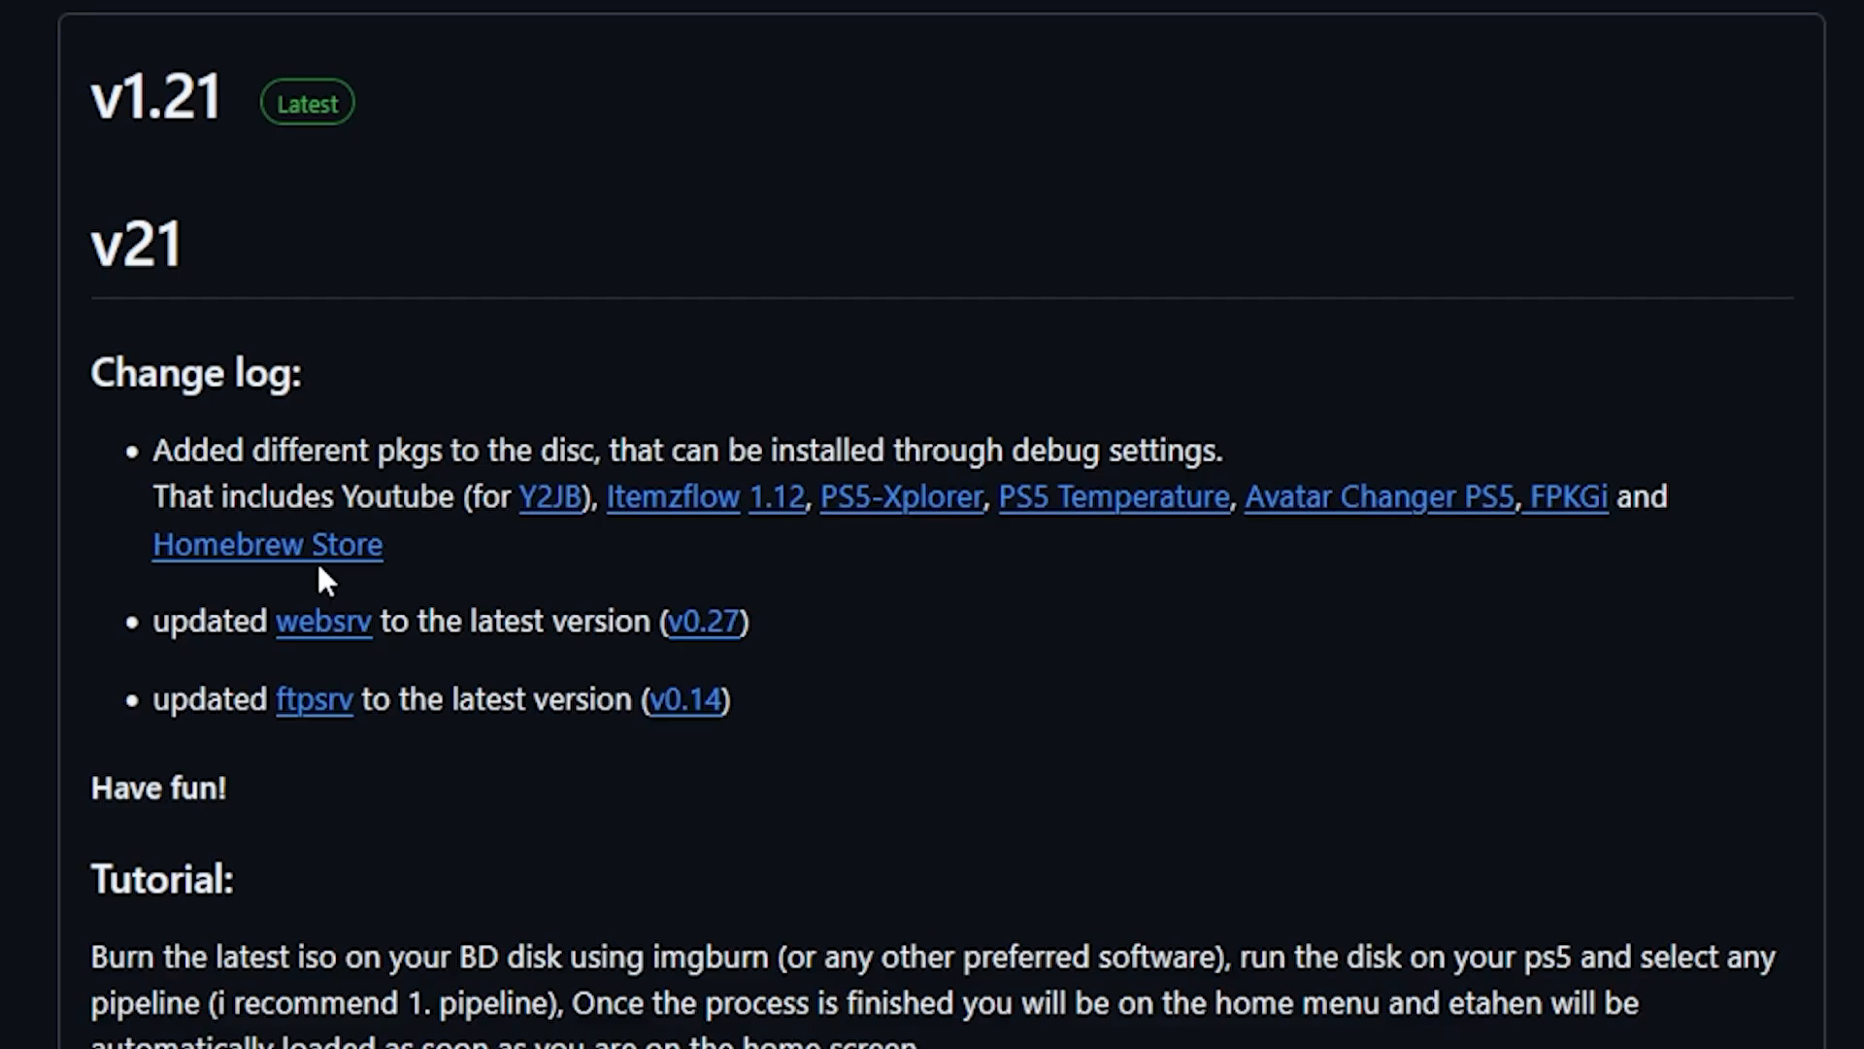
pyautogui.moveTo(324, 641)
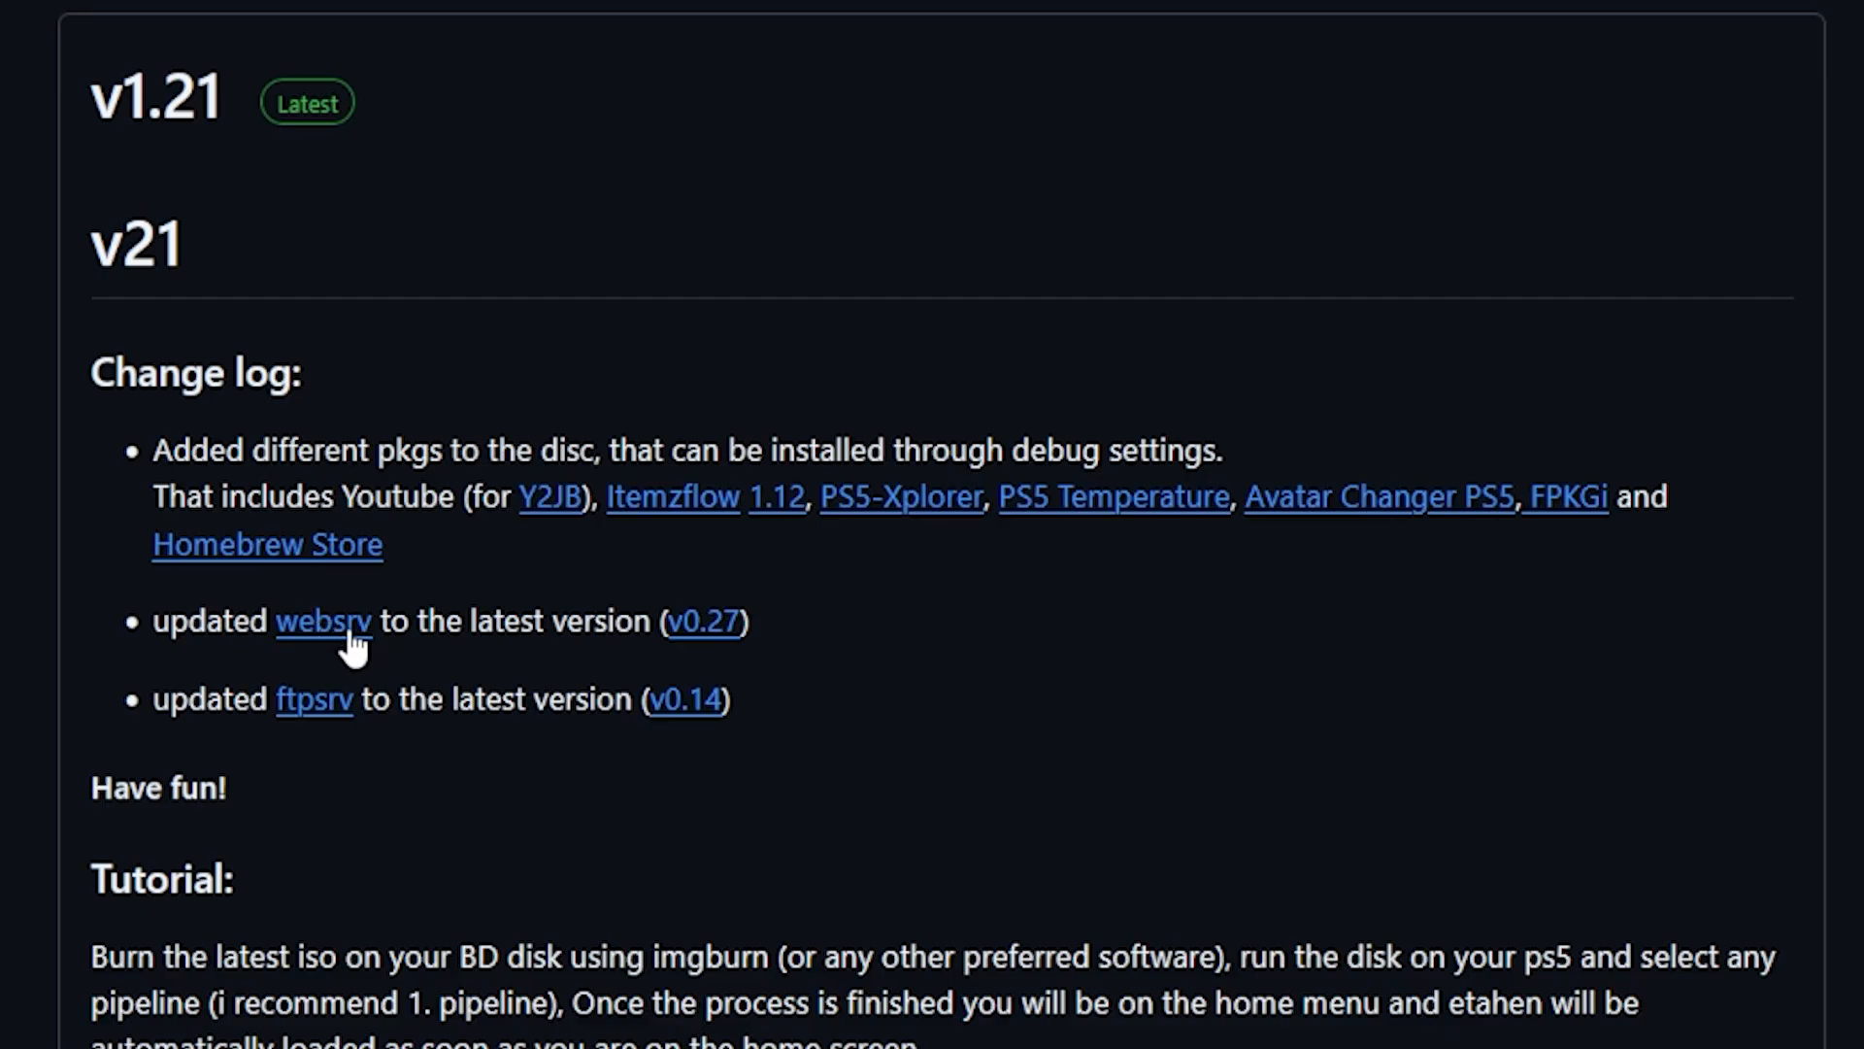
pyautogui.moveTo(730, 752)
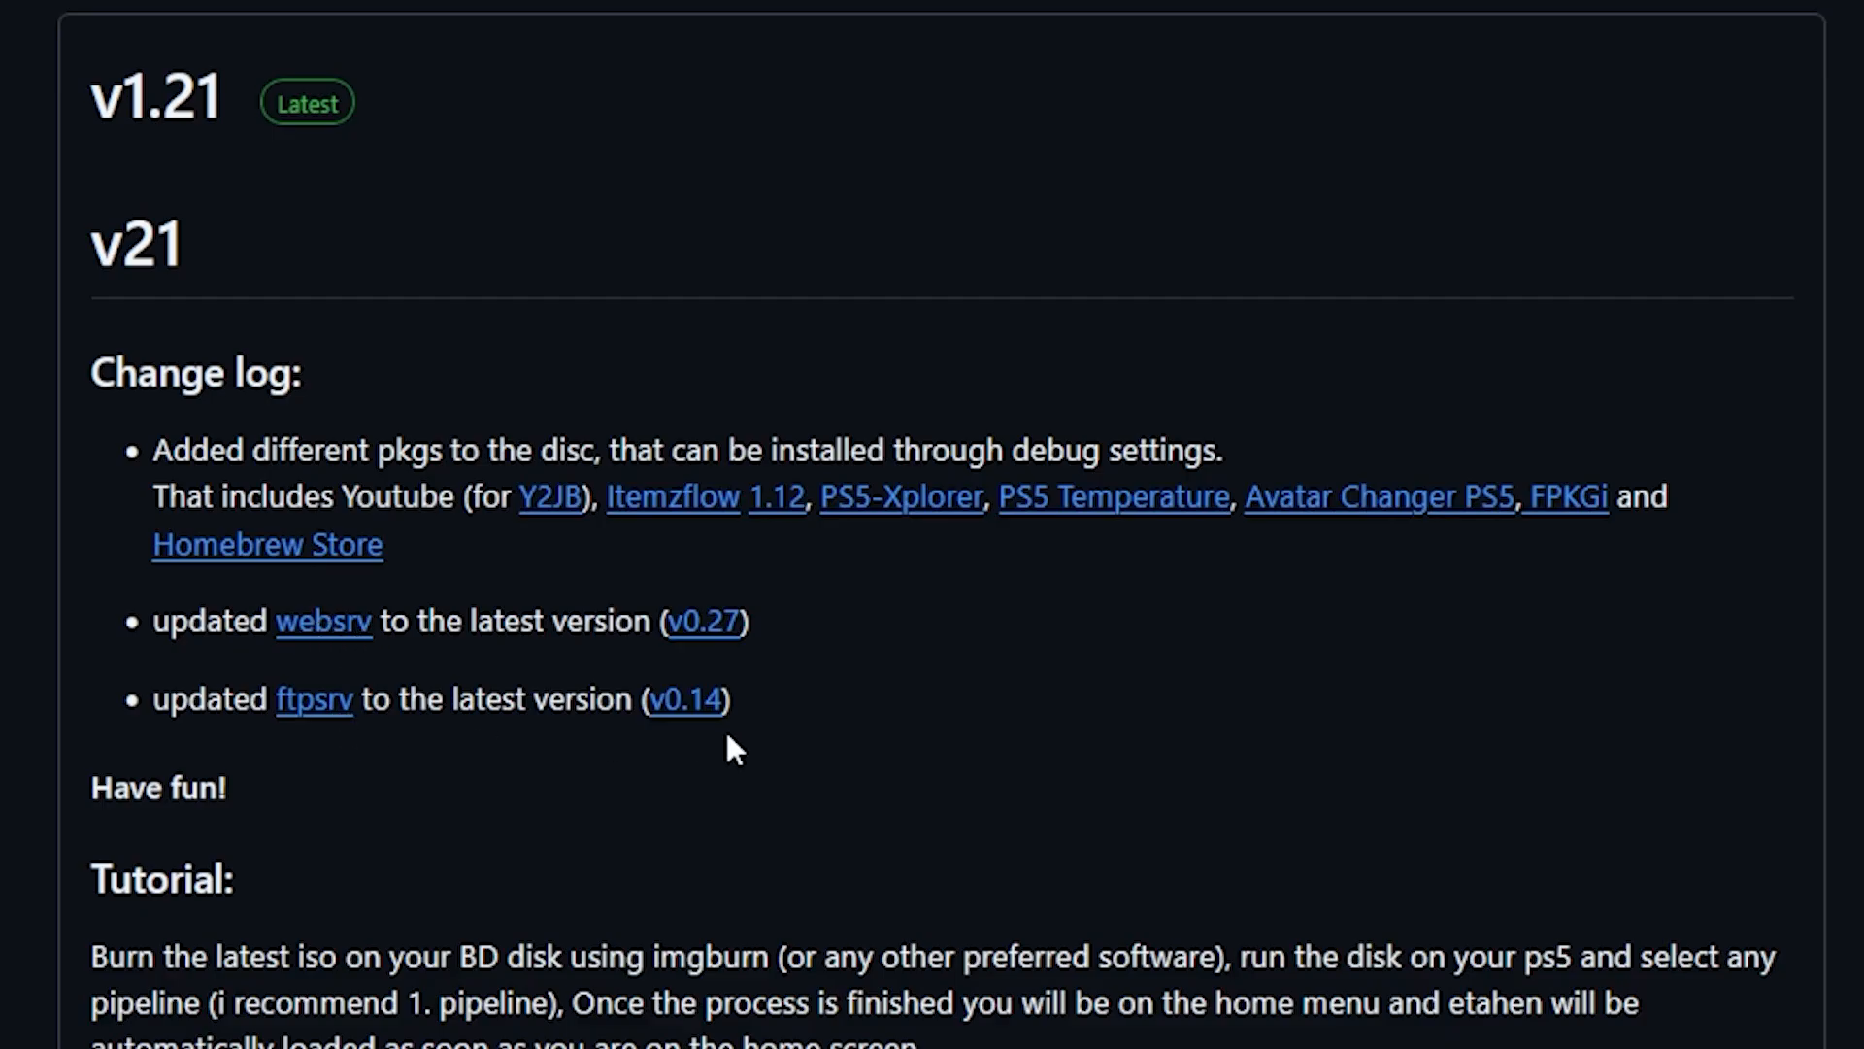
pyautogui.moveTo(785, 614)
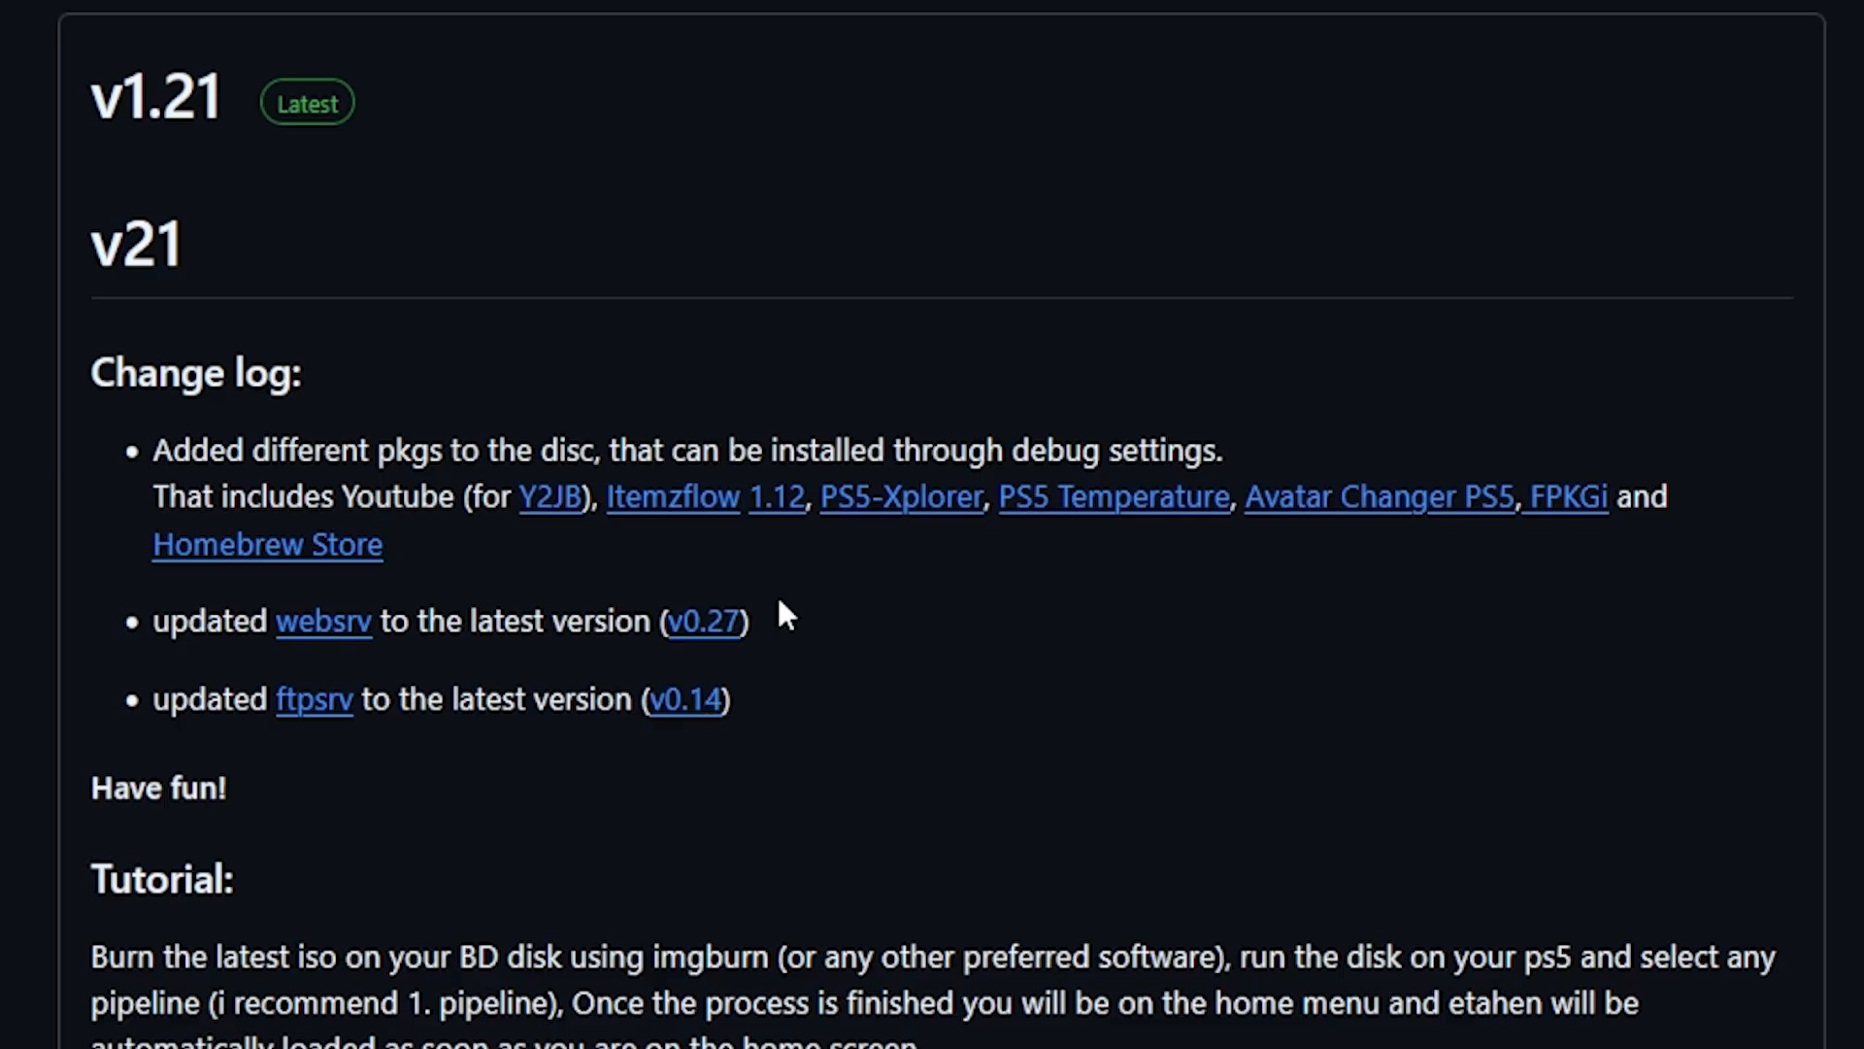